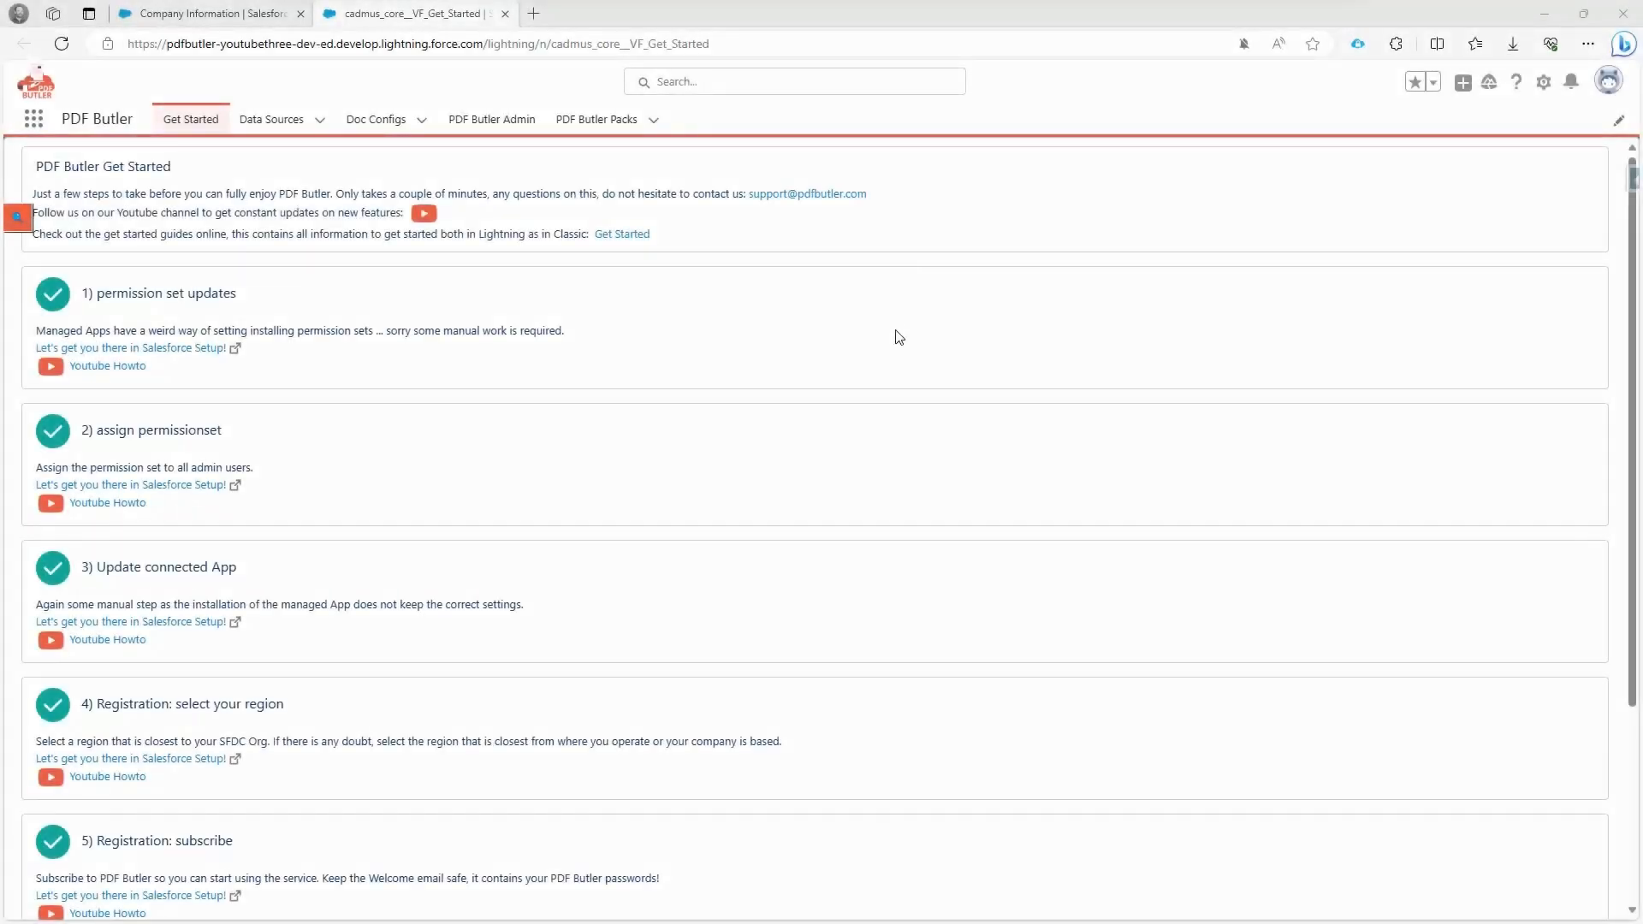
{"action": "mouse_move", "coordinate": [488, 350]}
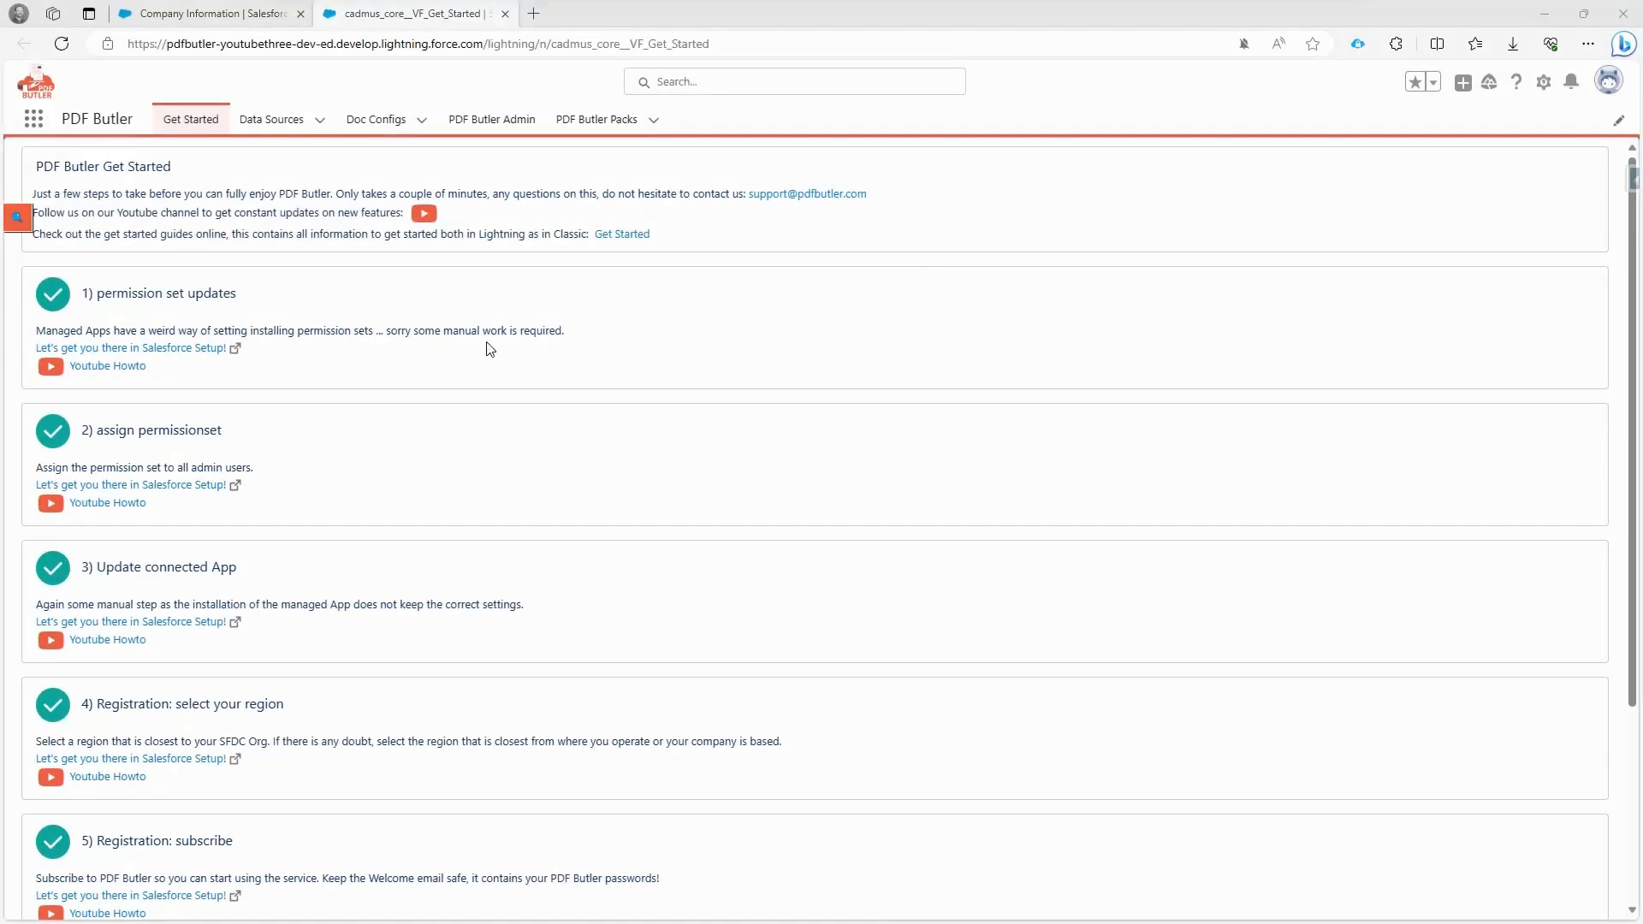
{"action": "mouse_move", "coordinate": [262, 332]}
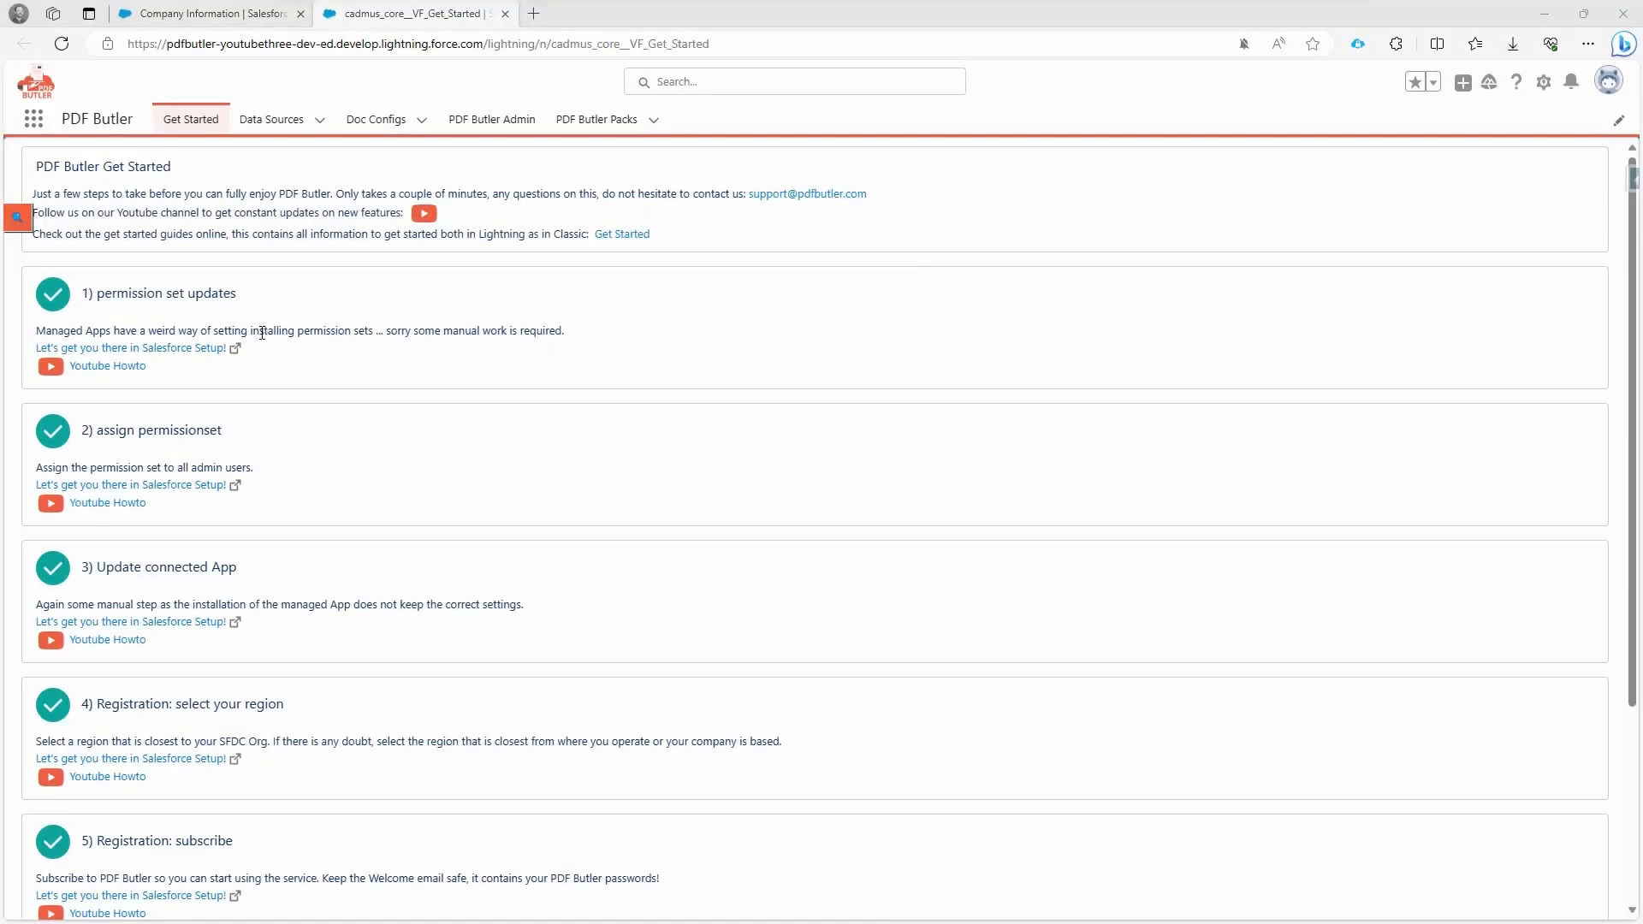
{"action": "mouse_move", "coordinate": [128, 284]}
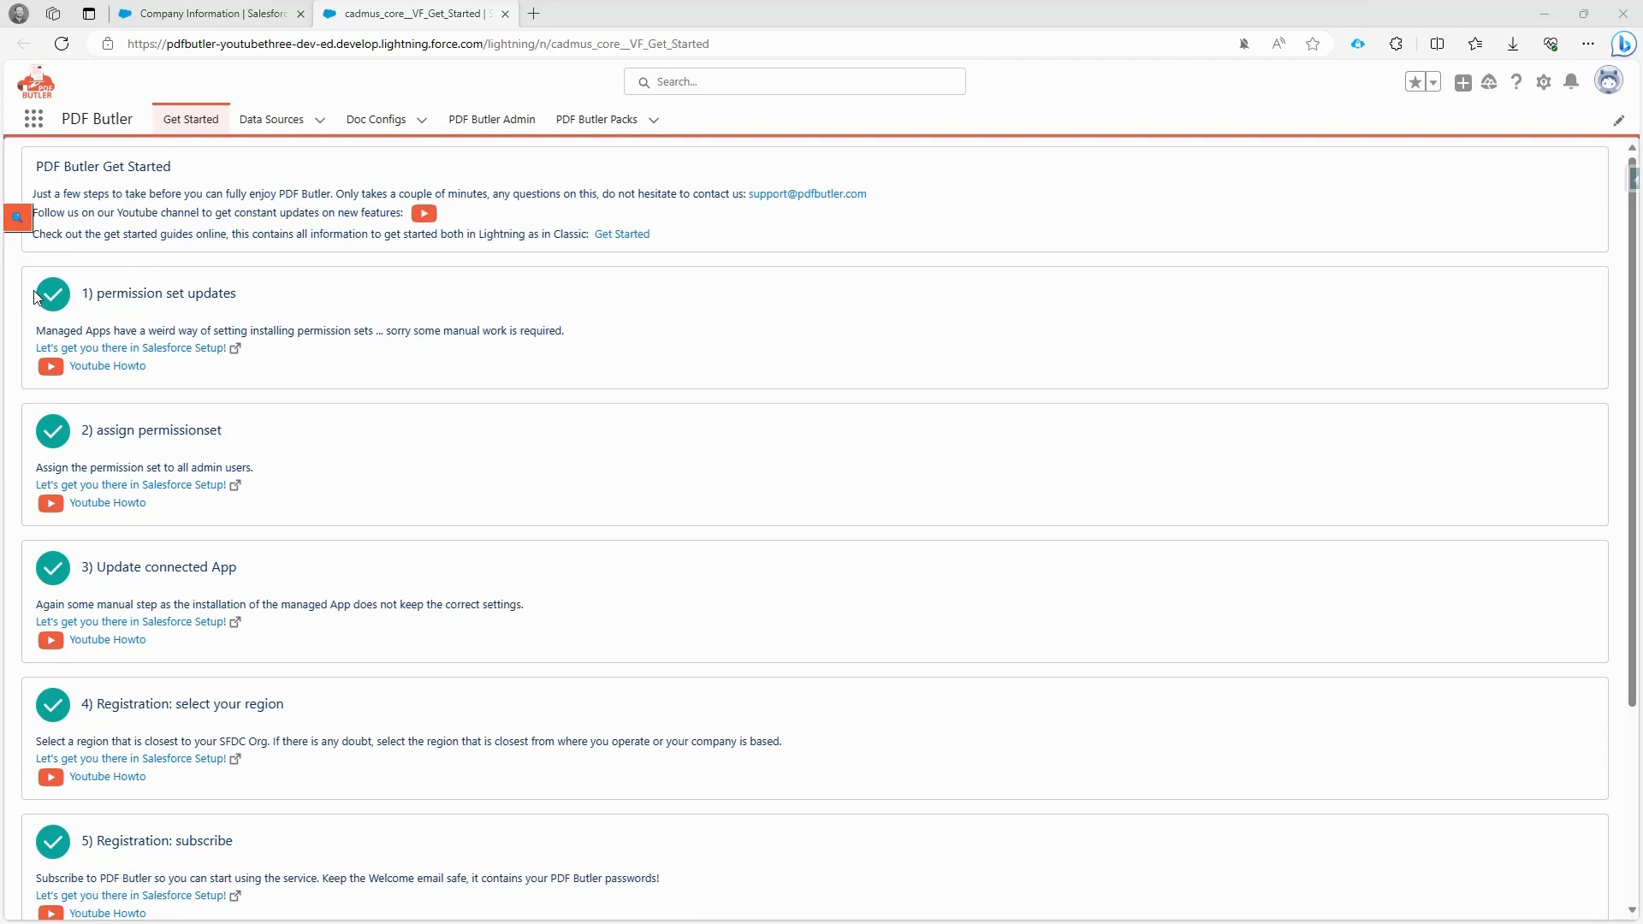
{"action": "mouse_move", "coordinate": [124, 323]}
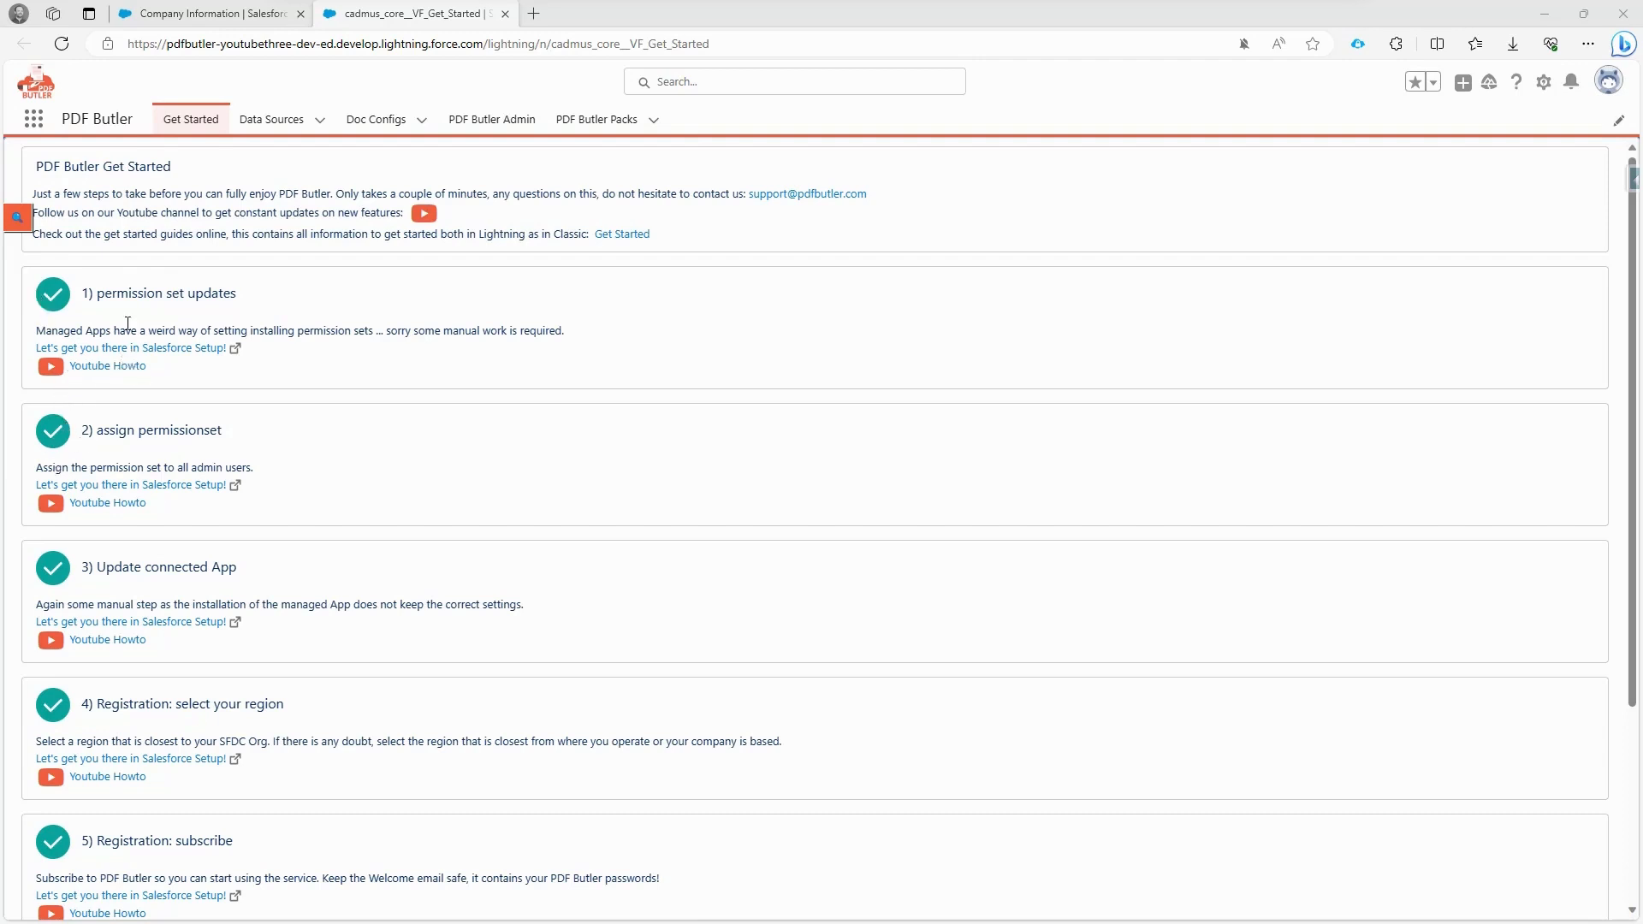
{"action": "mouse_move", "coordinate": [161, 294]}
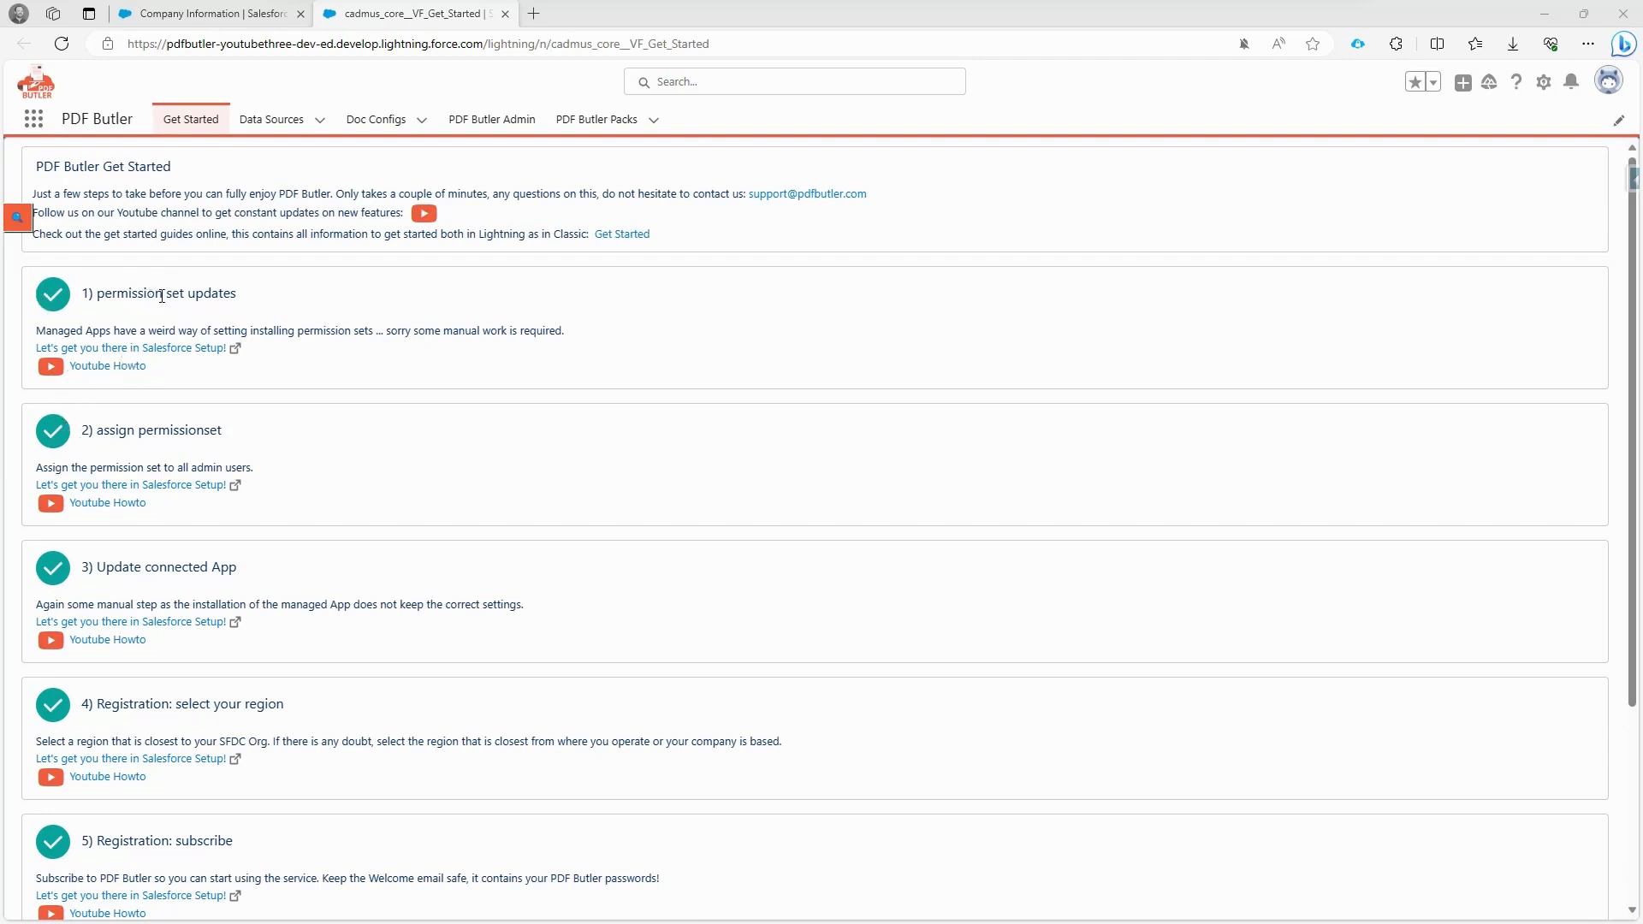
{"action": "mouse_move", "coordinate": [166, 451]}
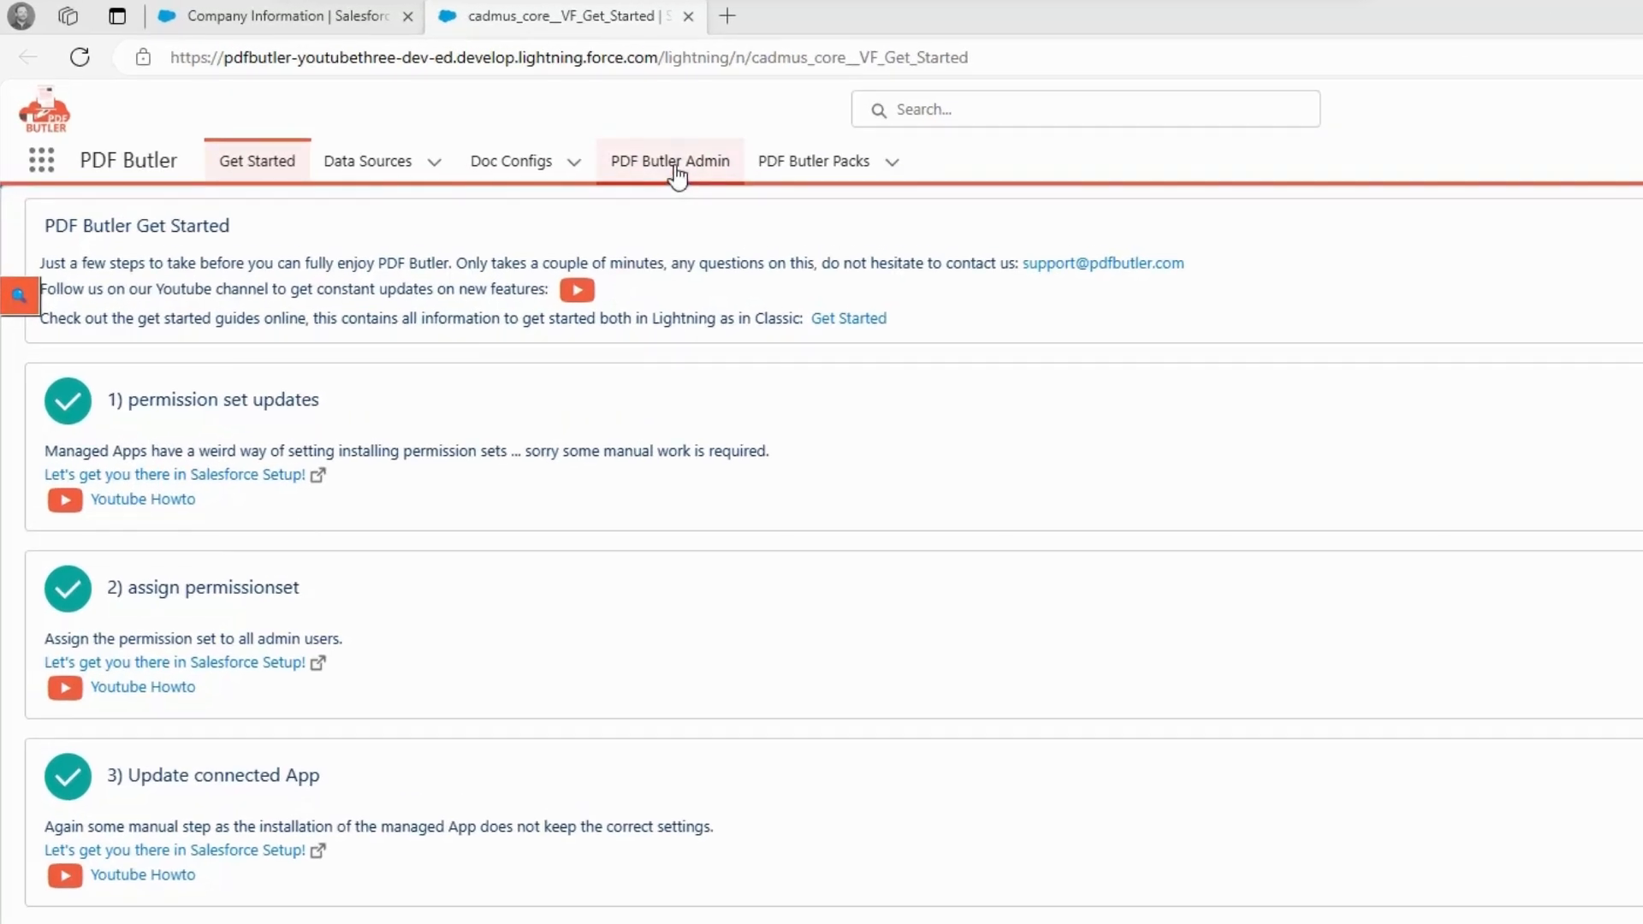
Step: Open the PDF Butler Admin page from the navigation bar
{"action": "left_click", "coordinate": [669, 161]}
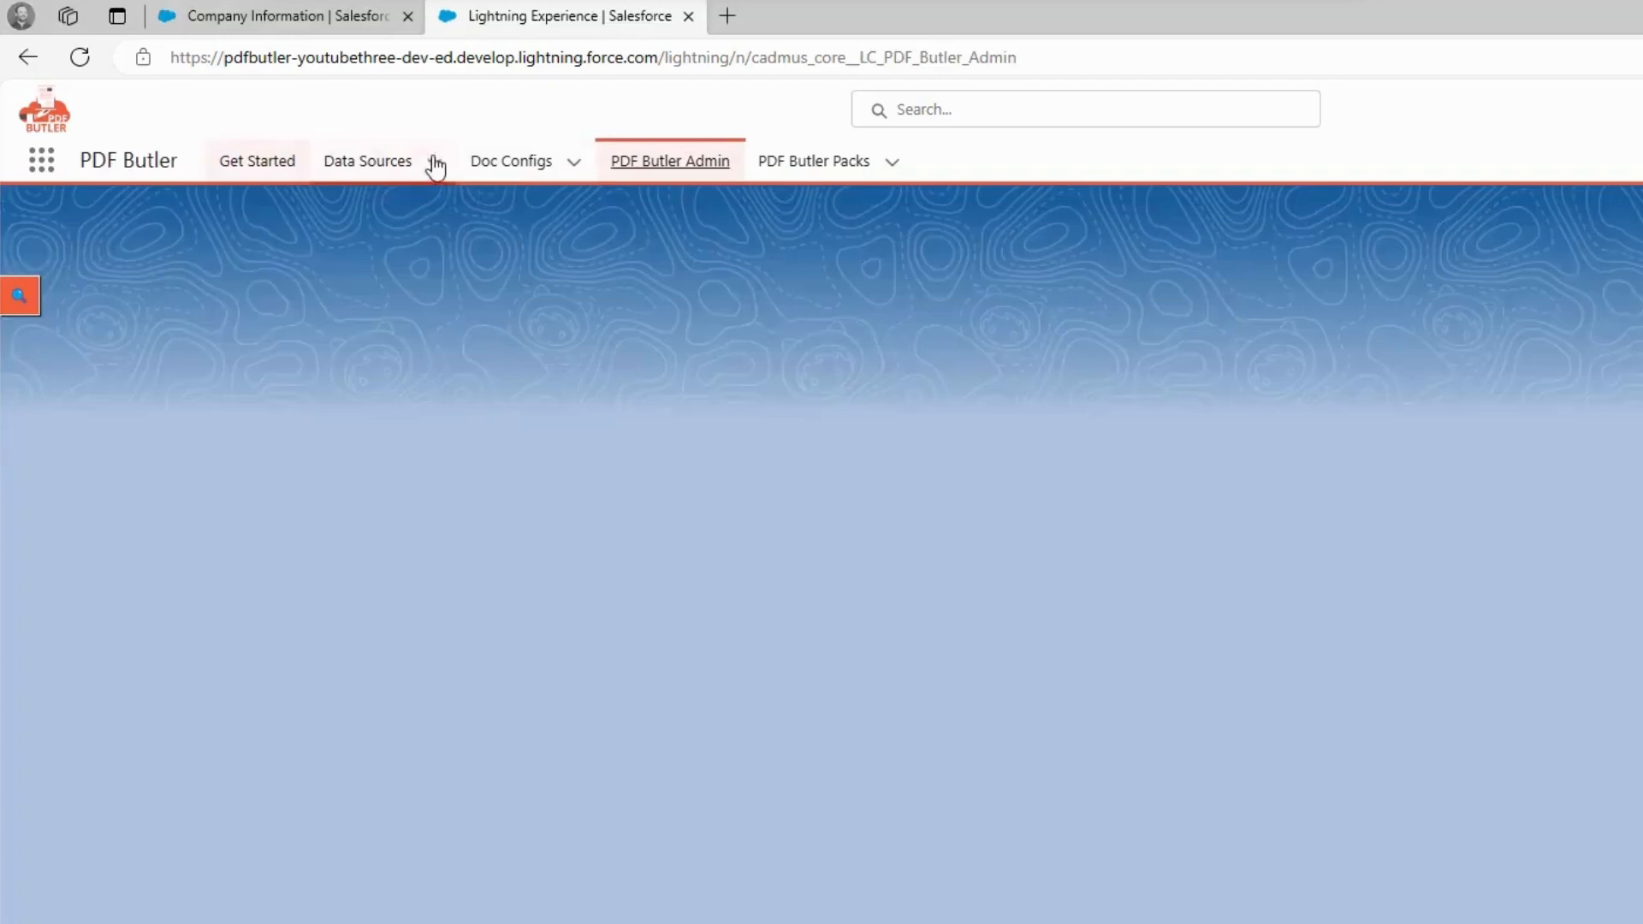
{"action": "left_click", "coordinate": [669, 160]}
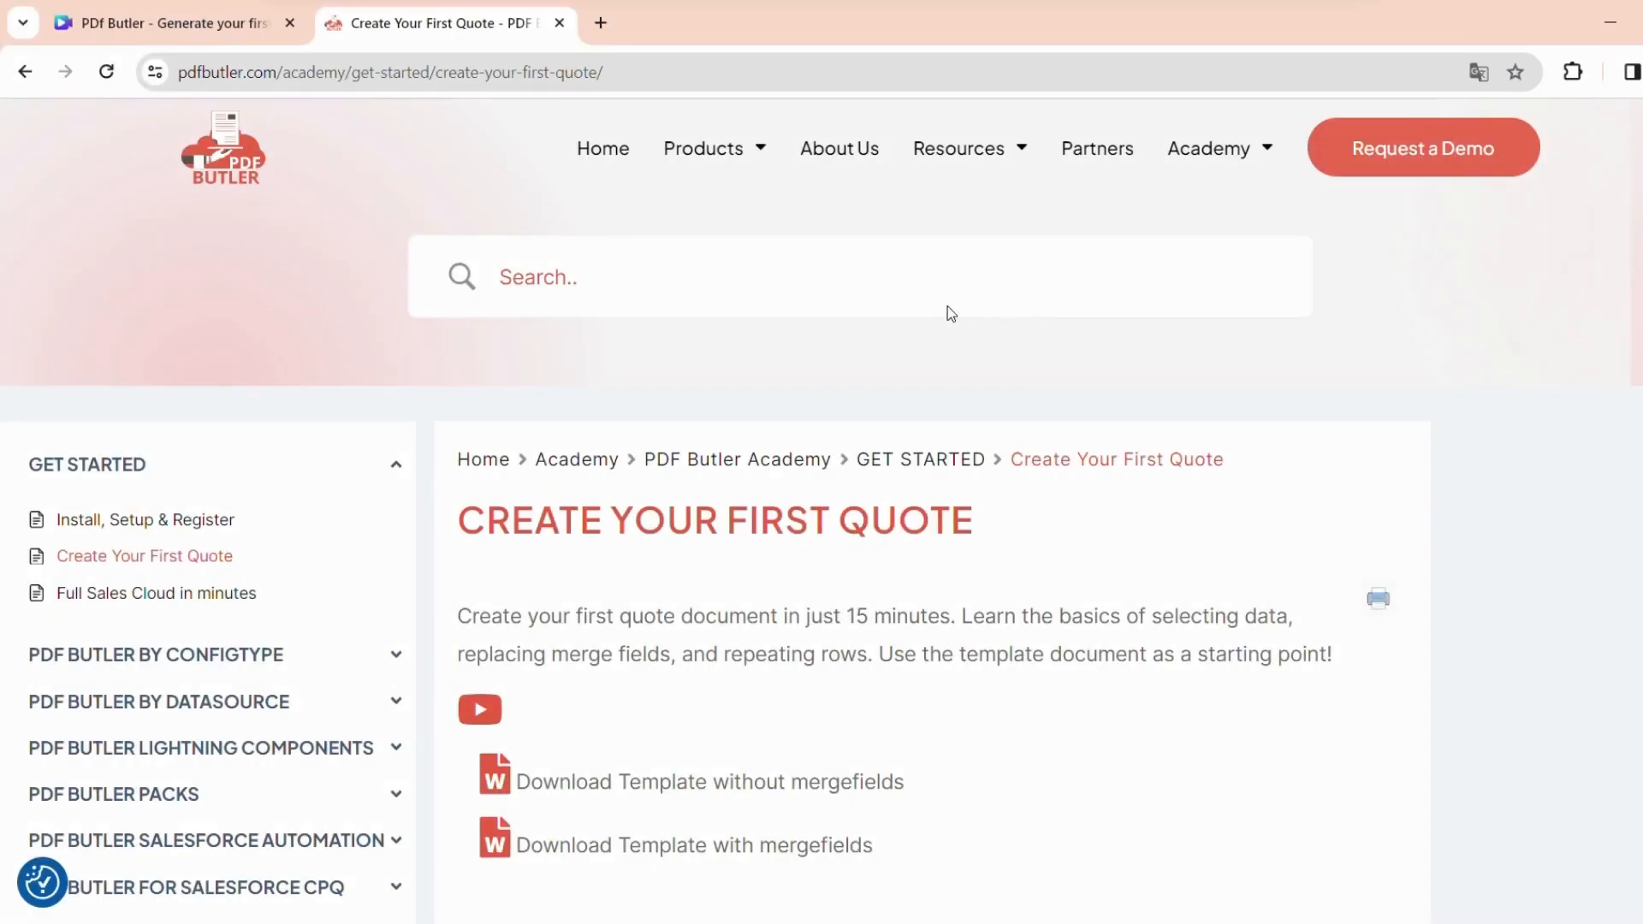
Step: Scroll the Create Your First Quote guide down to the template download links
{"action": "scroll", "scroll_direction": "down", "scroll_amount": 3}
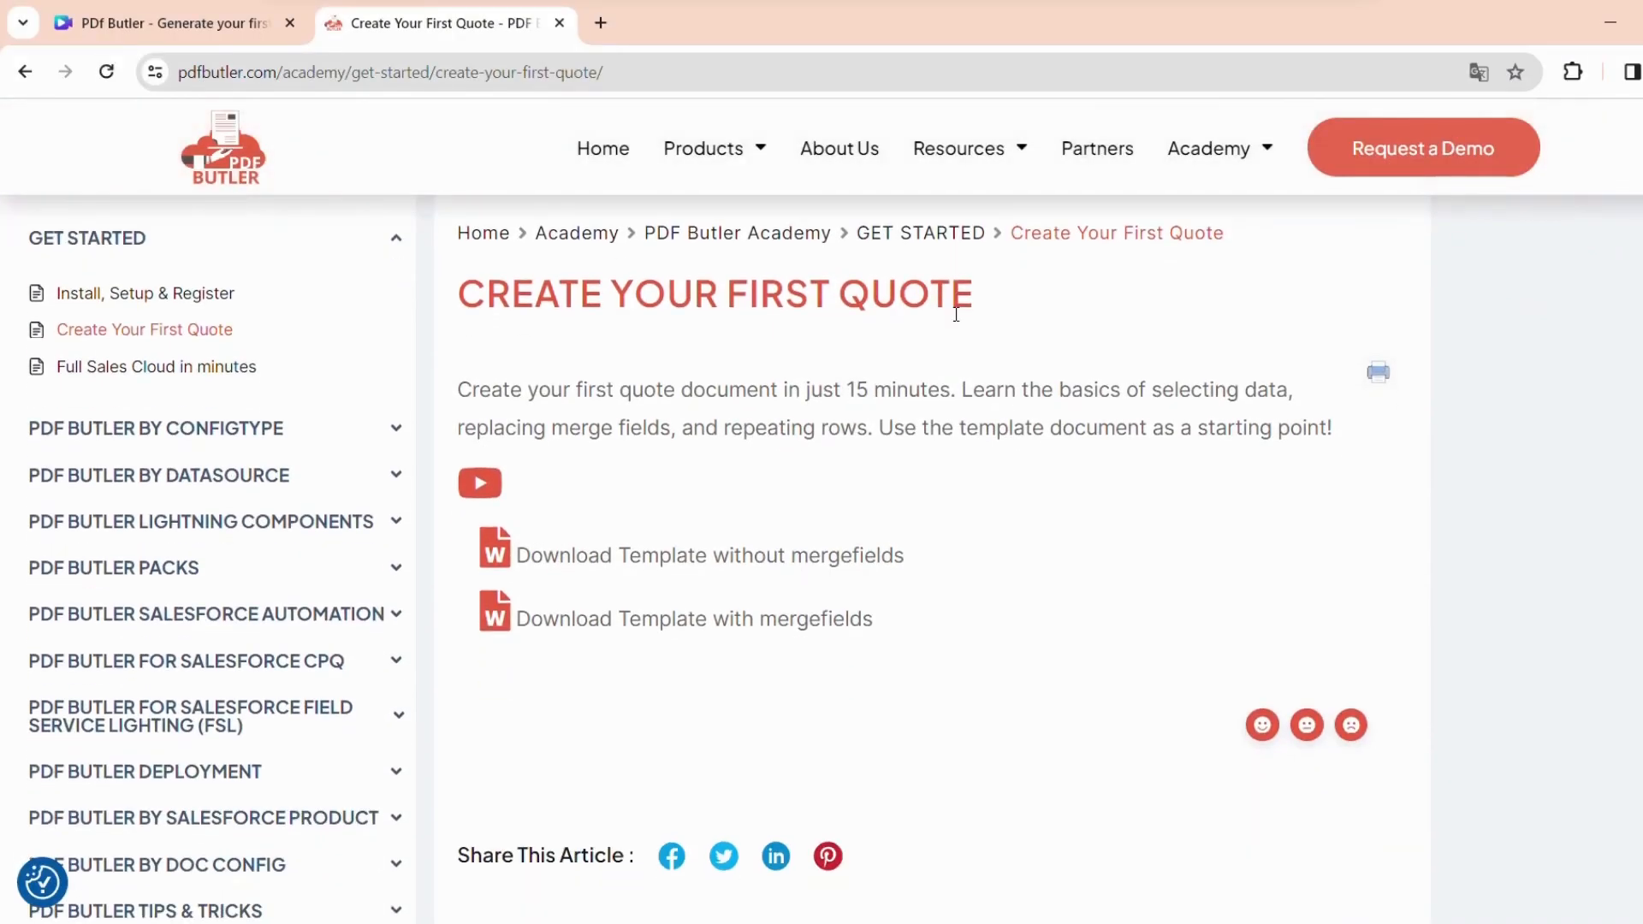
{"action": "mouse_move", "coordinate": [697, 567]}
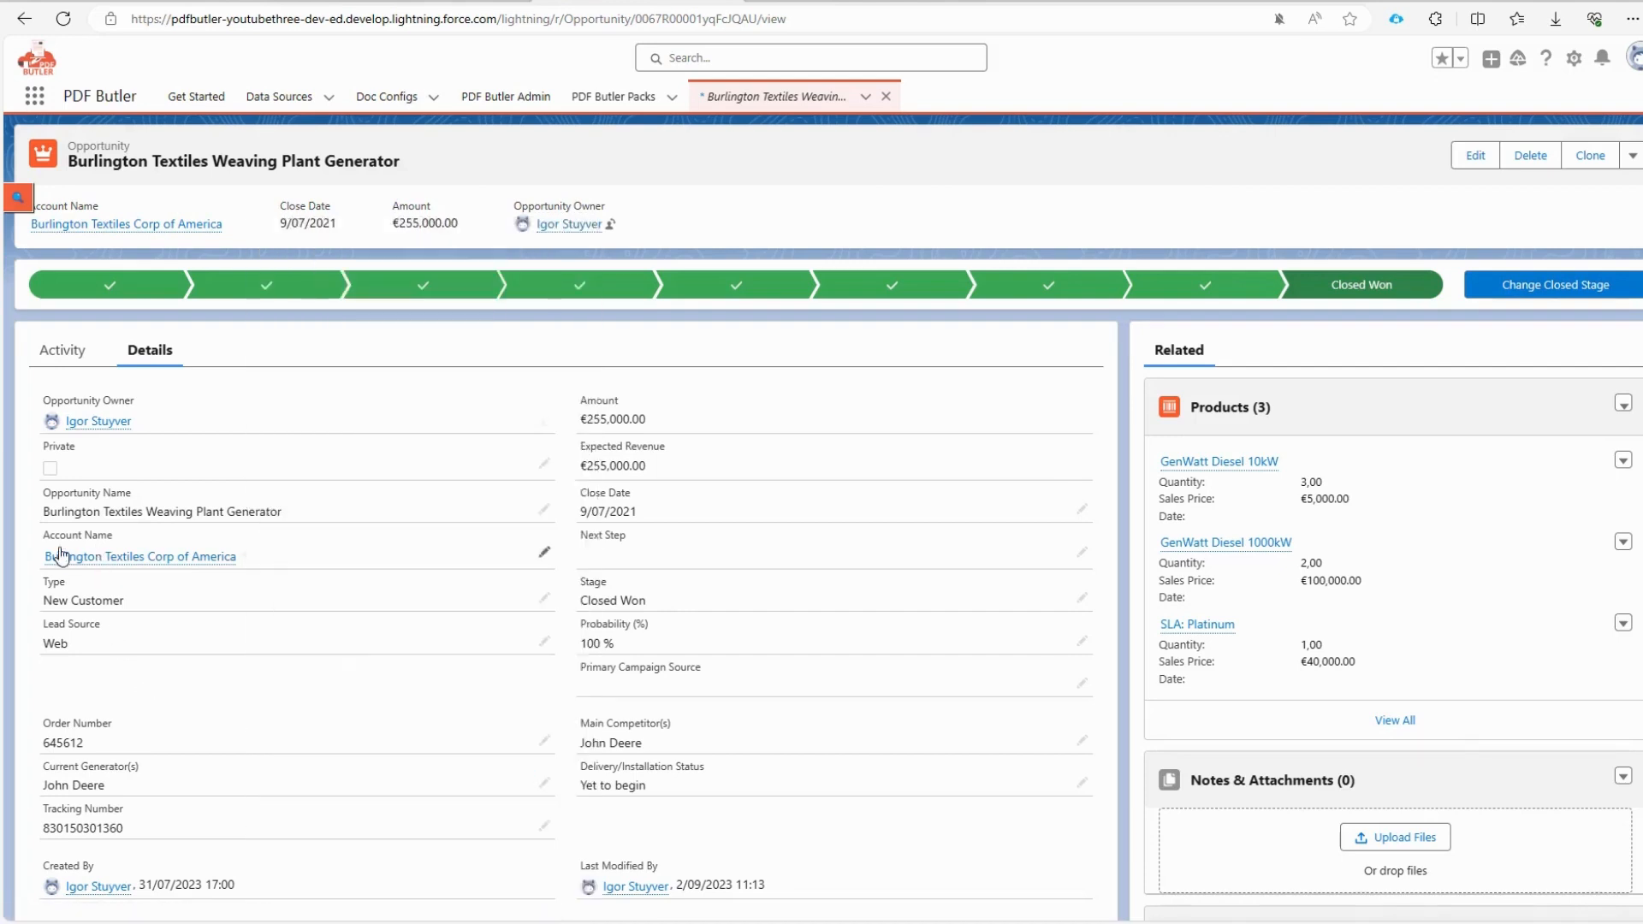
{"action": "mouse_move", "coordinate": [104, 424]}
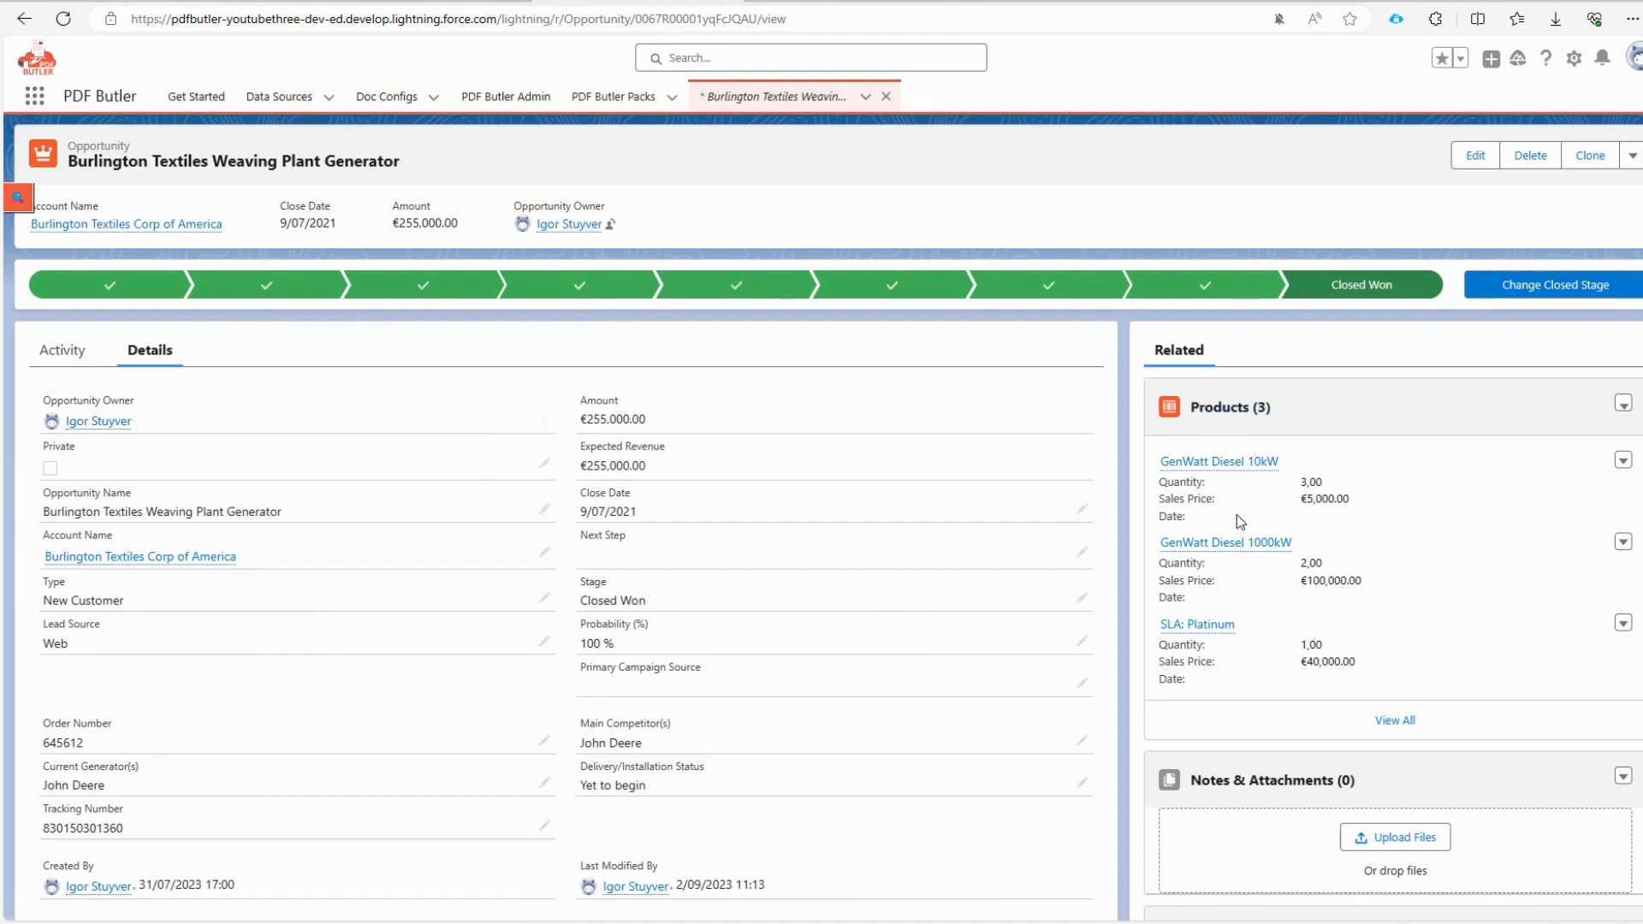
{"action": "mouse_move", "coordinate": [1239, 524]}
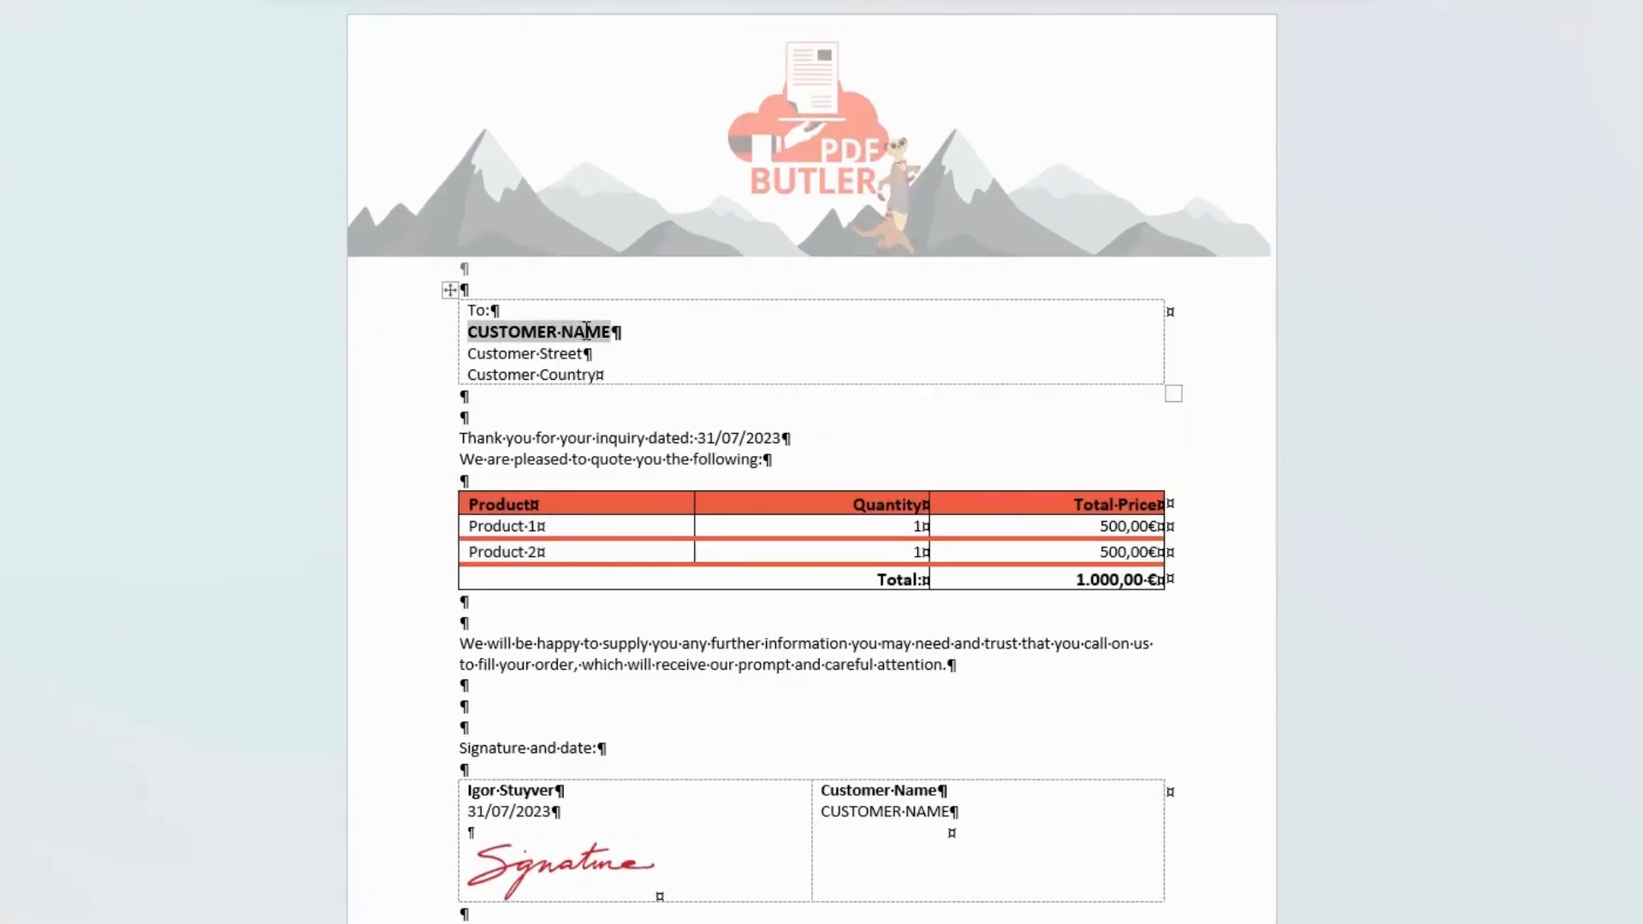
Step: Replace the CUSTOMER-NAME placeholder with the merge field [[!CUSTOMER_NAME!]] and start the next field brackets
{"action": "key", "text": "Delete"}
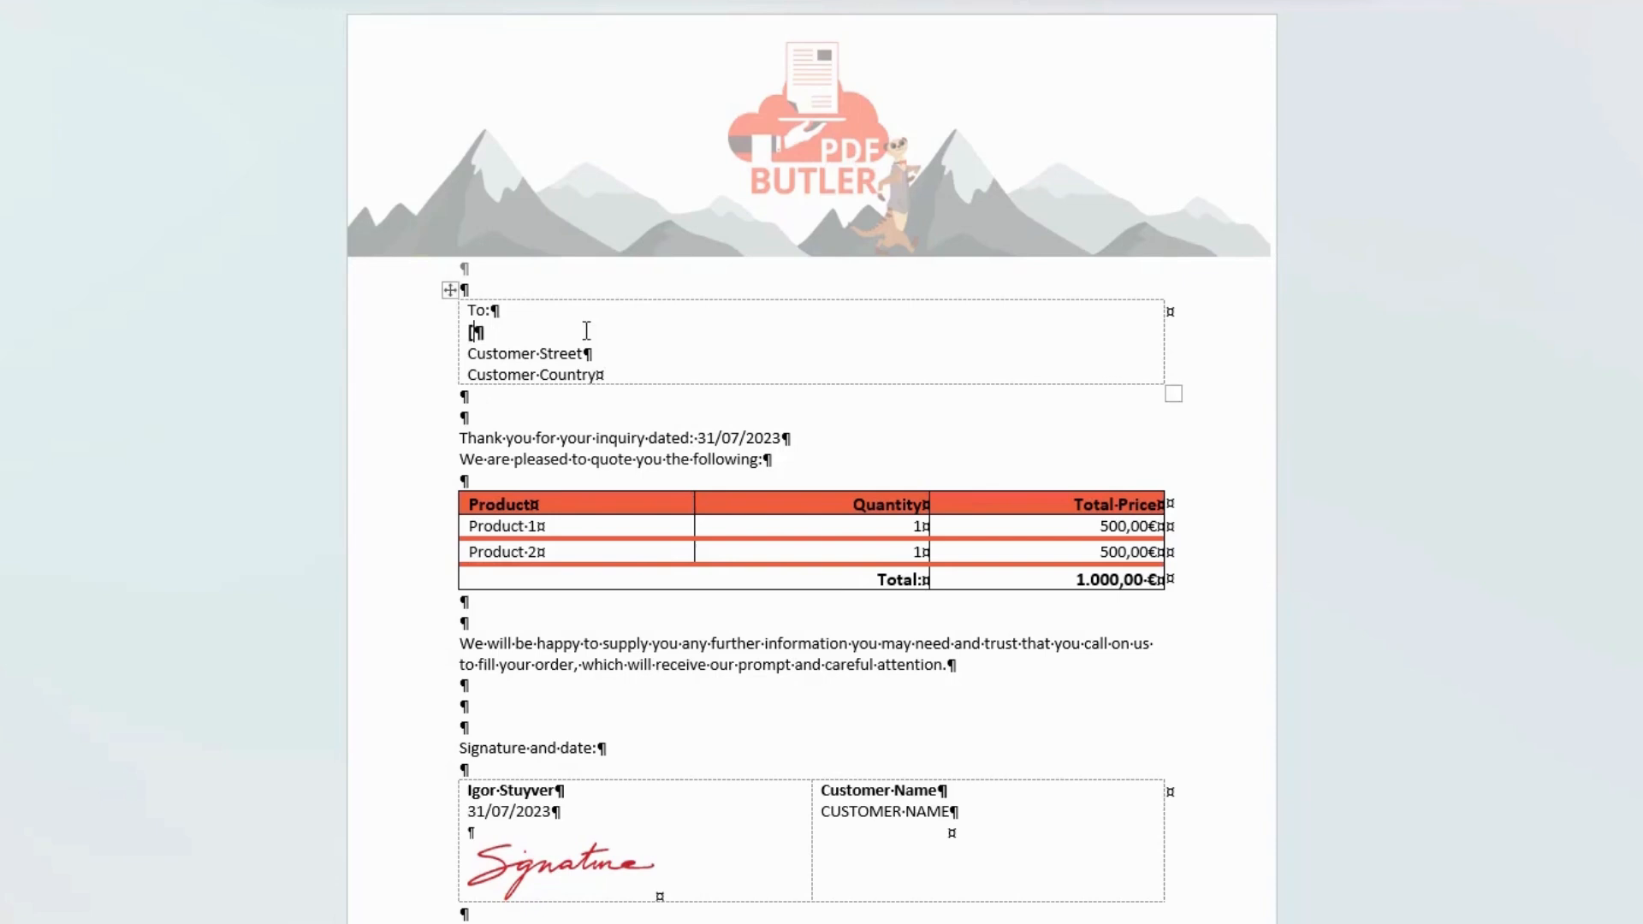
{"action": "type", "text": "[[!"}
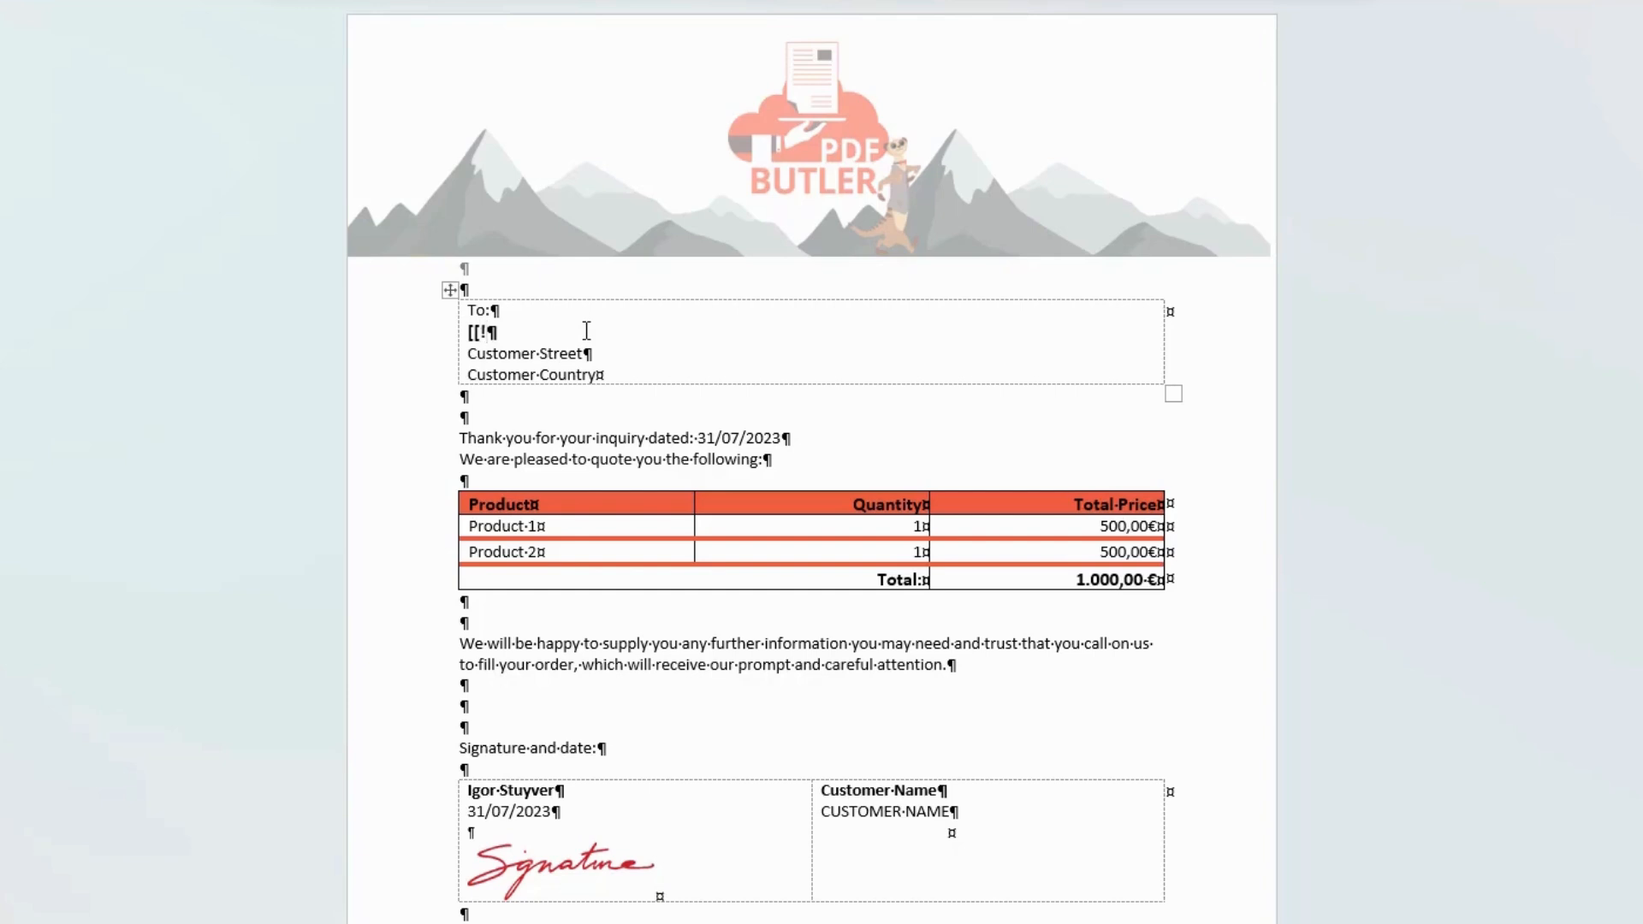
{"action": "type", "text": "CUST"}
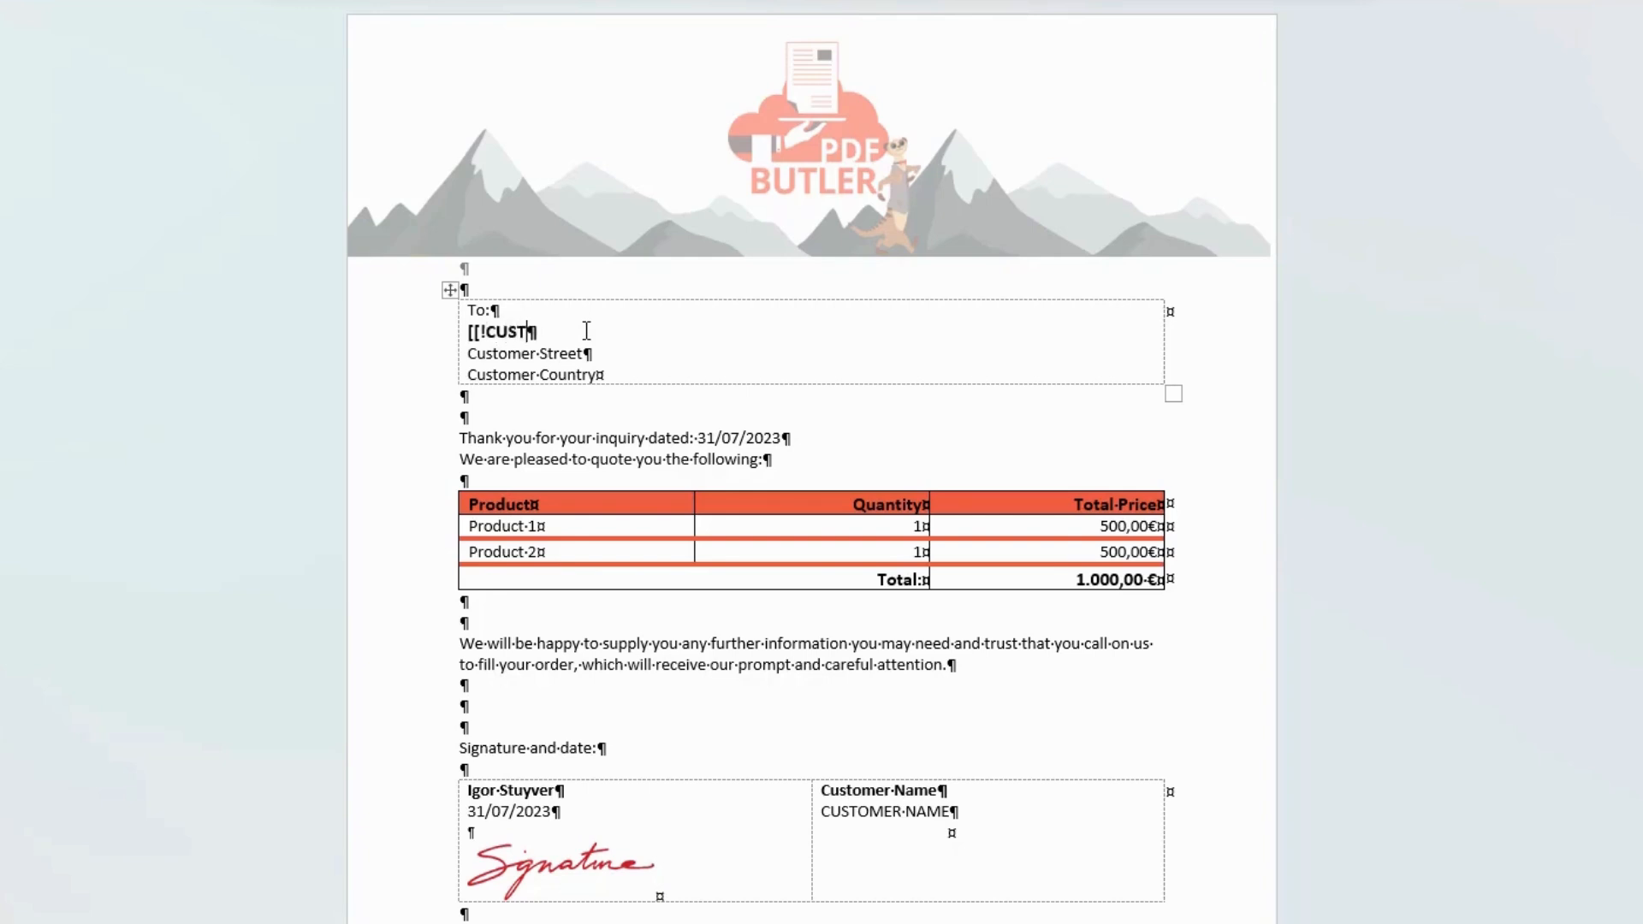
{"action": "type", "text": "OMER_NAME!]]"}
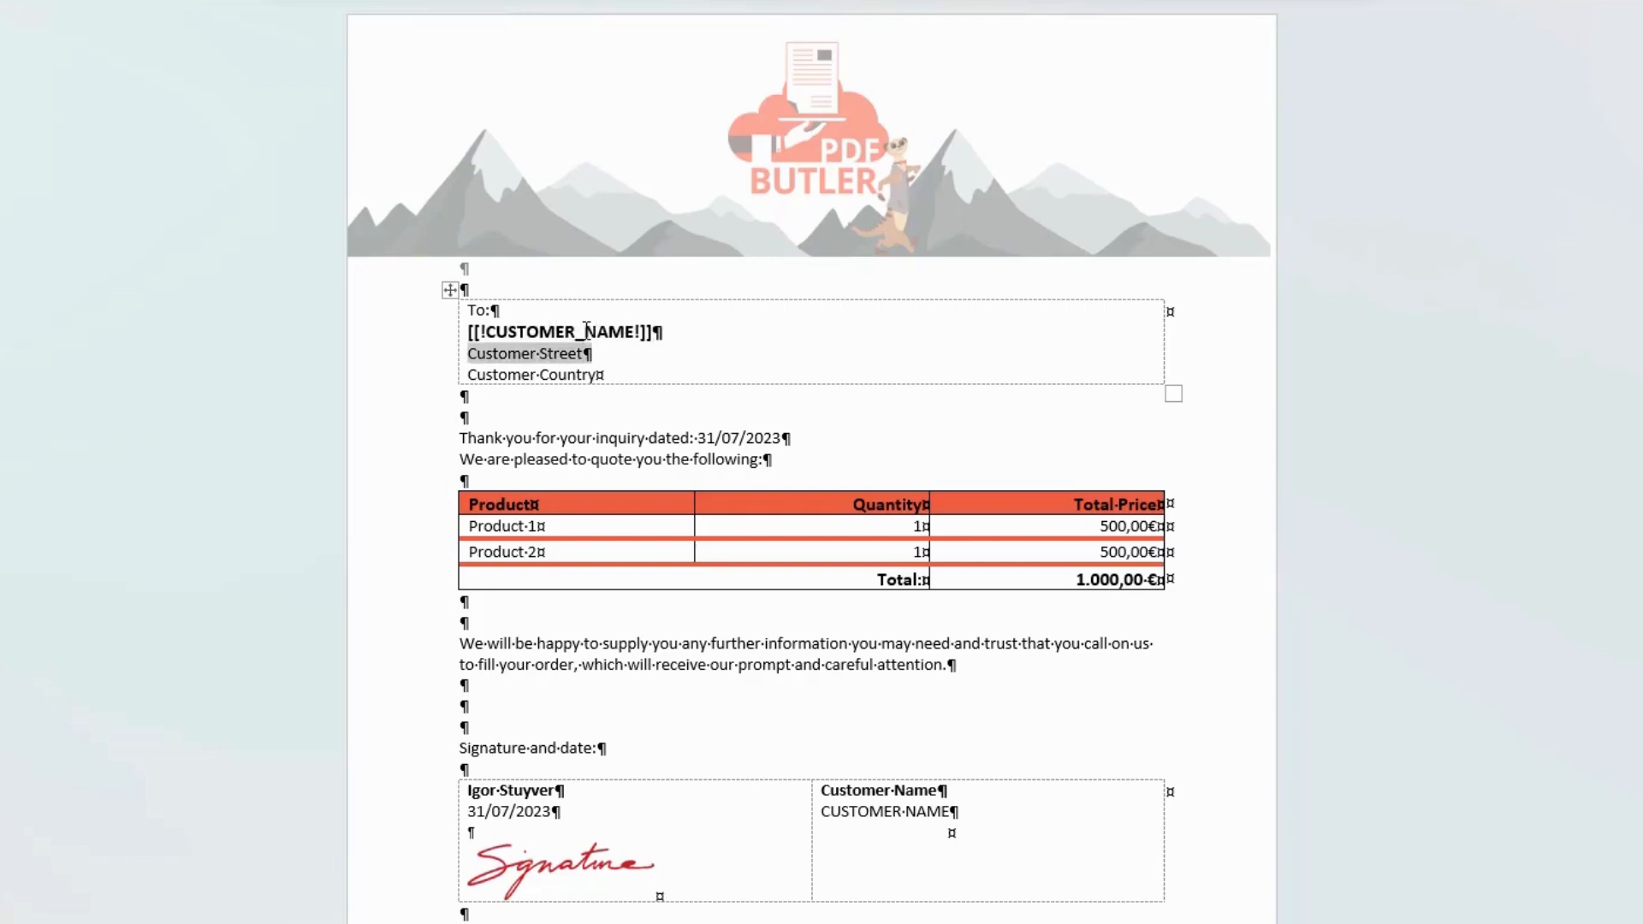
{"action": "type", "text": "[[]]"}
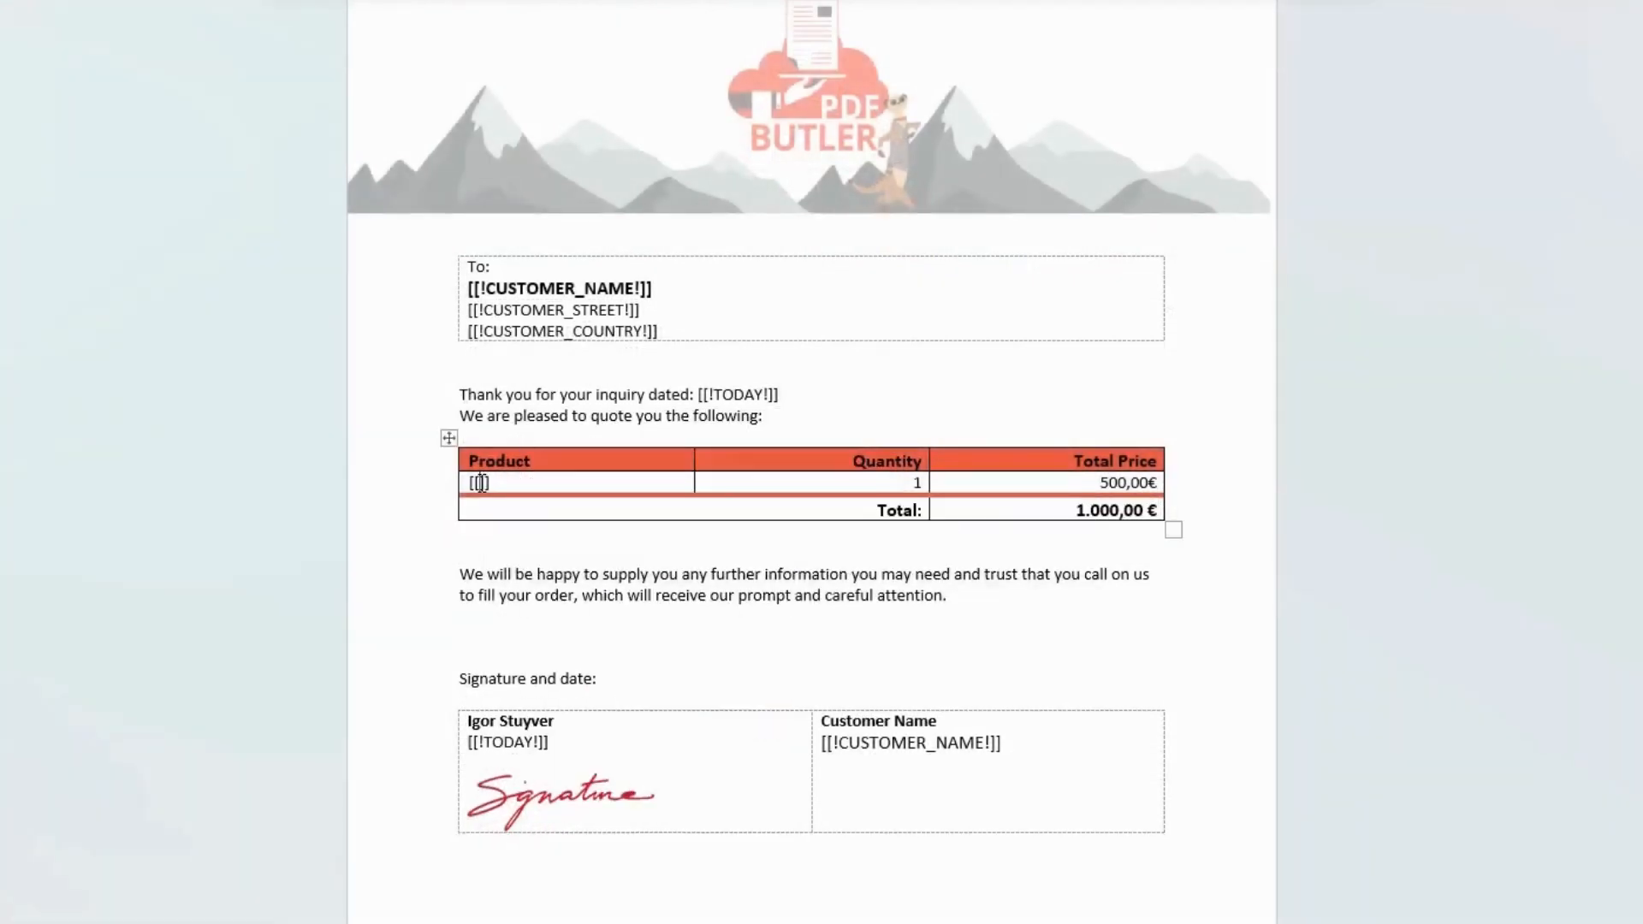
Step: Enter [[!PRODUCT_NAME!]] in the product row and select the quantity value to replace it with a merge field
{"action": "type", "text": "PRODUCT_NAME!"}
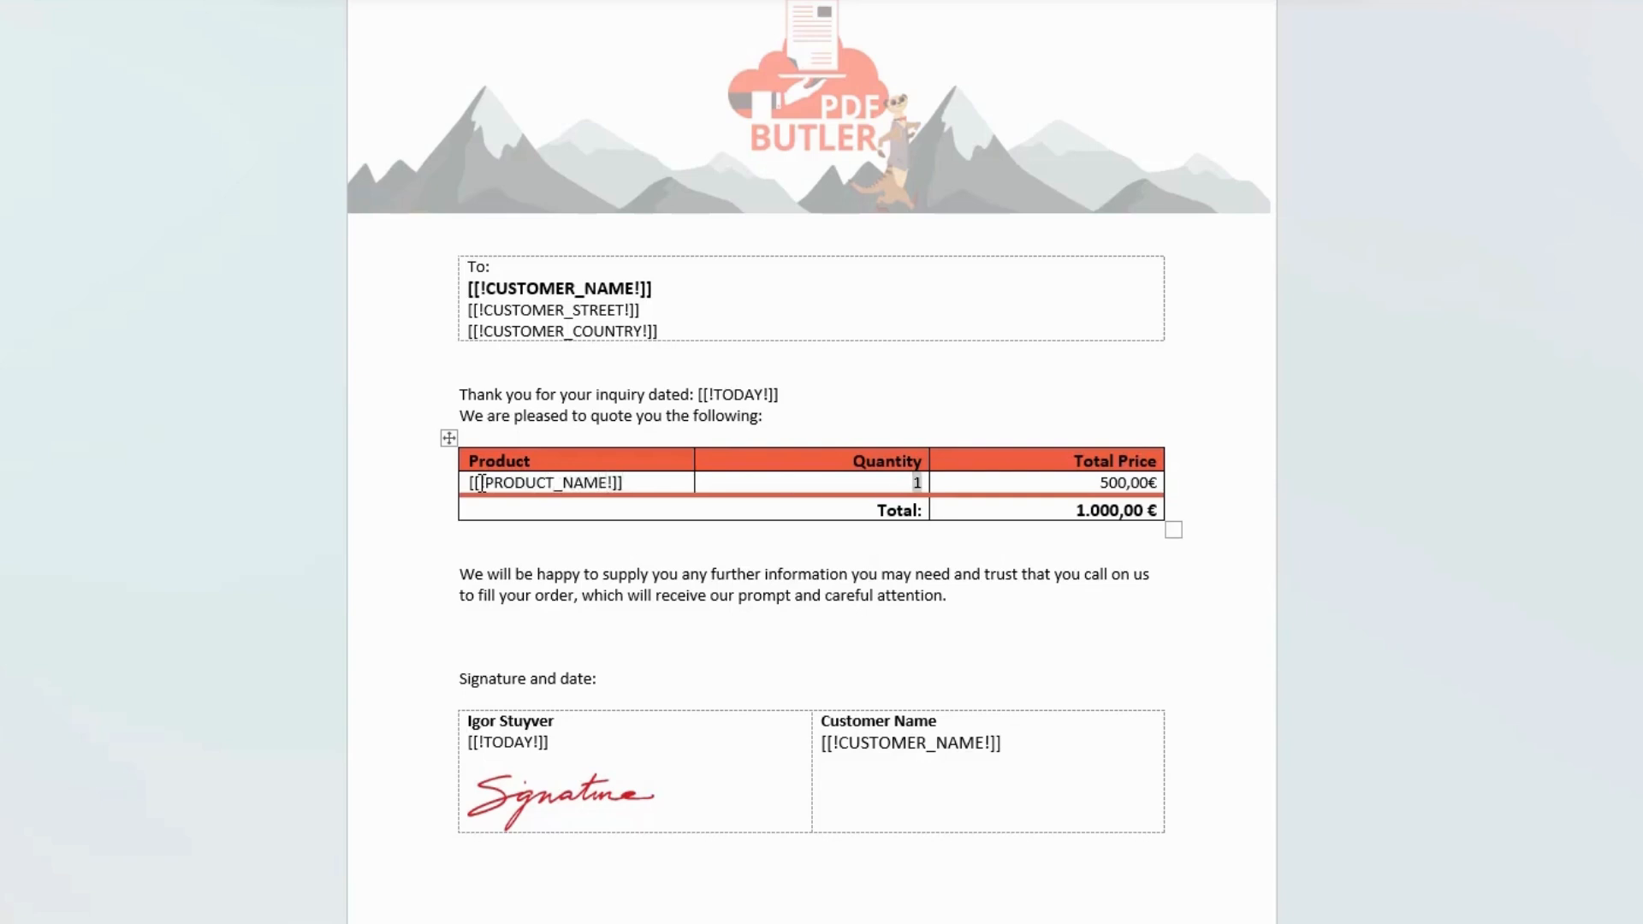
{"action": "double_click", "coordinate": [560, 287]}
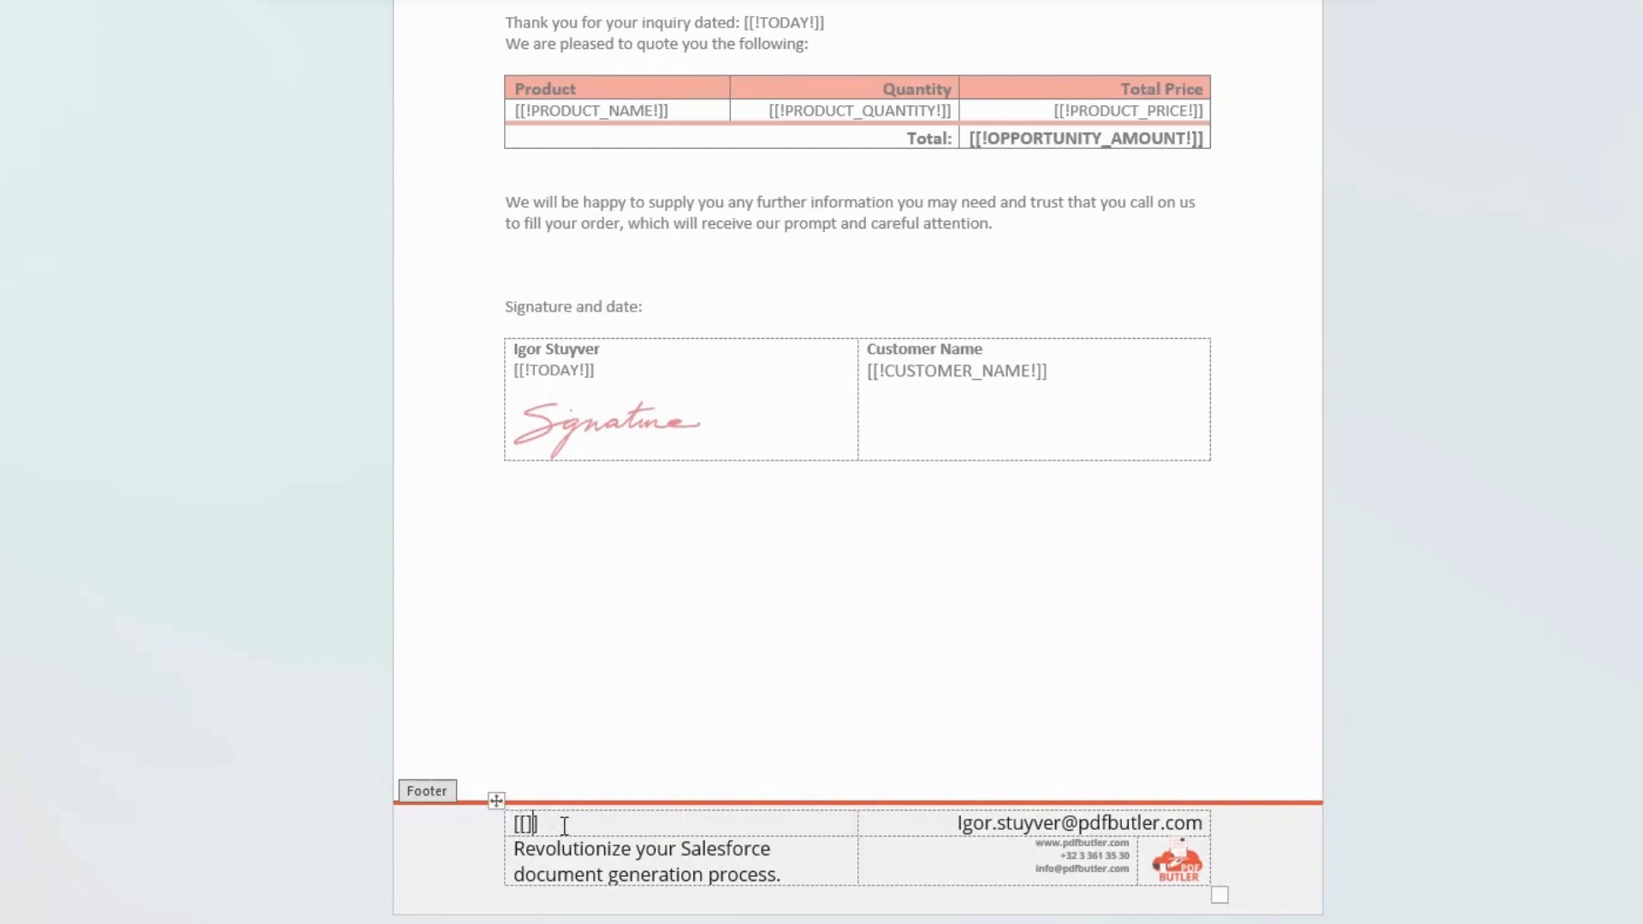
{"action": "scroll", "scroll_direction": "down", "scroll_amount": 3}
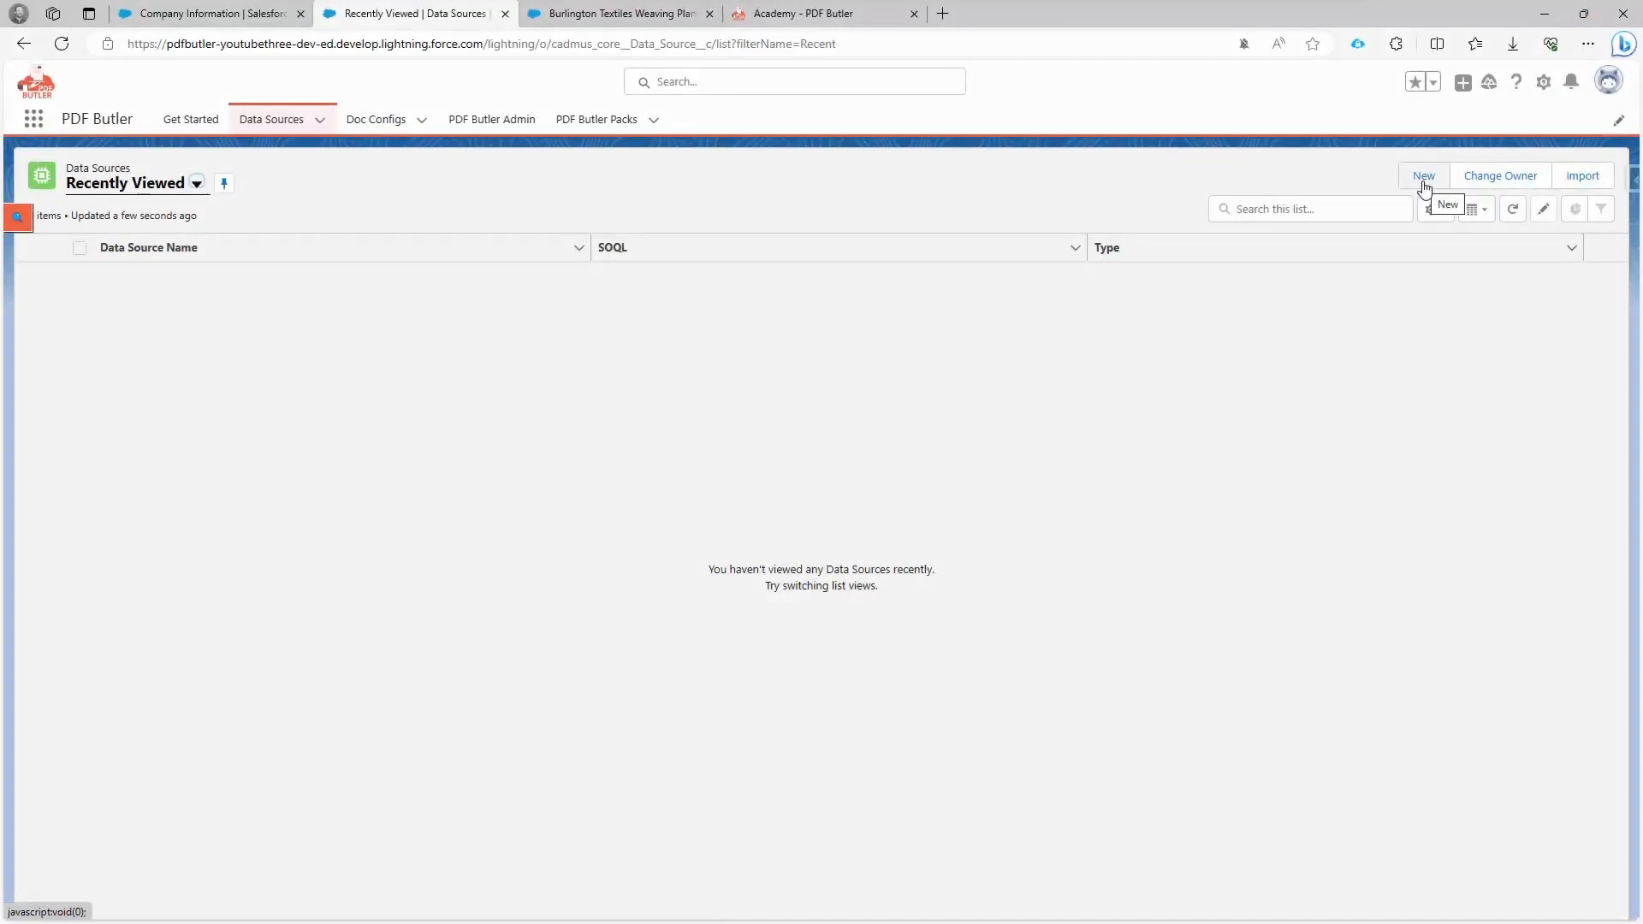
{"action": "mouse_move", "coordinate": [1422, 183]}
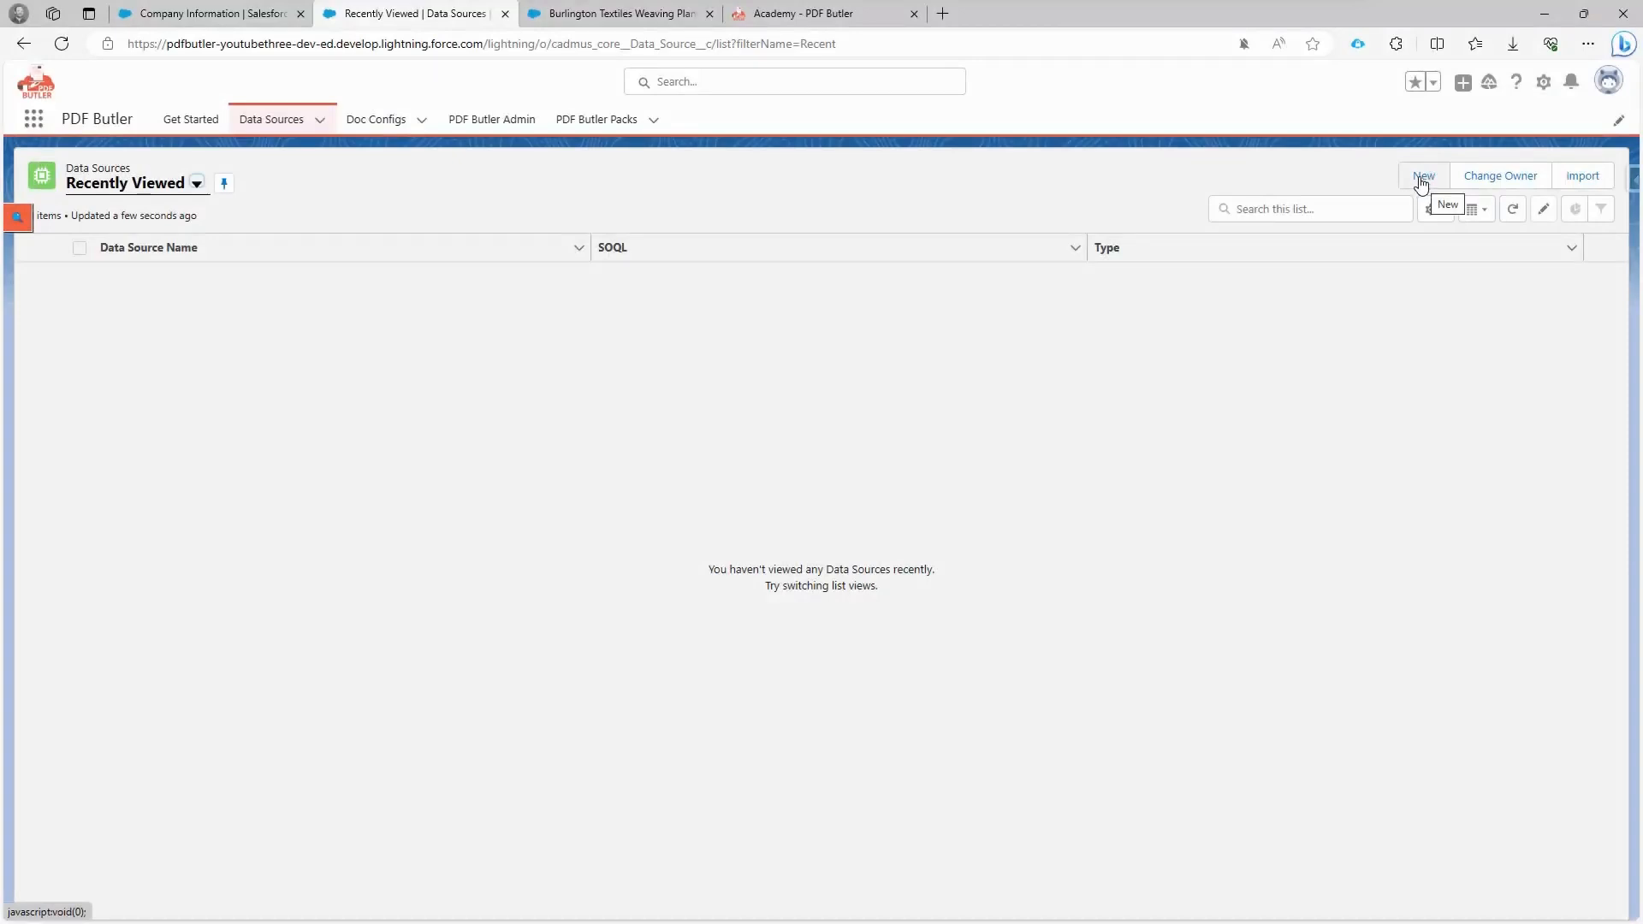
Step: Start a new data source and choose SOQL as its record type
{"action": "left_click", "coordinate": [1422, 174]}
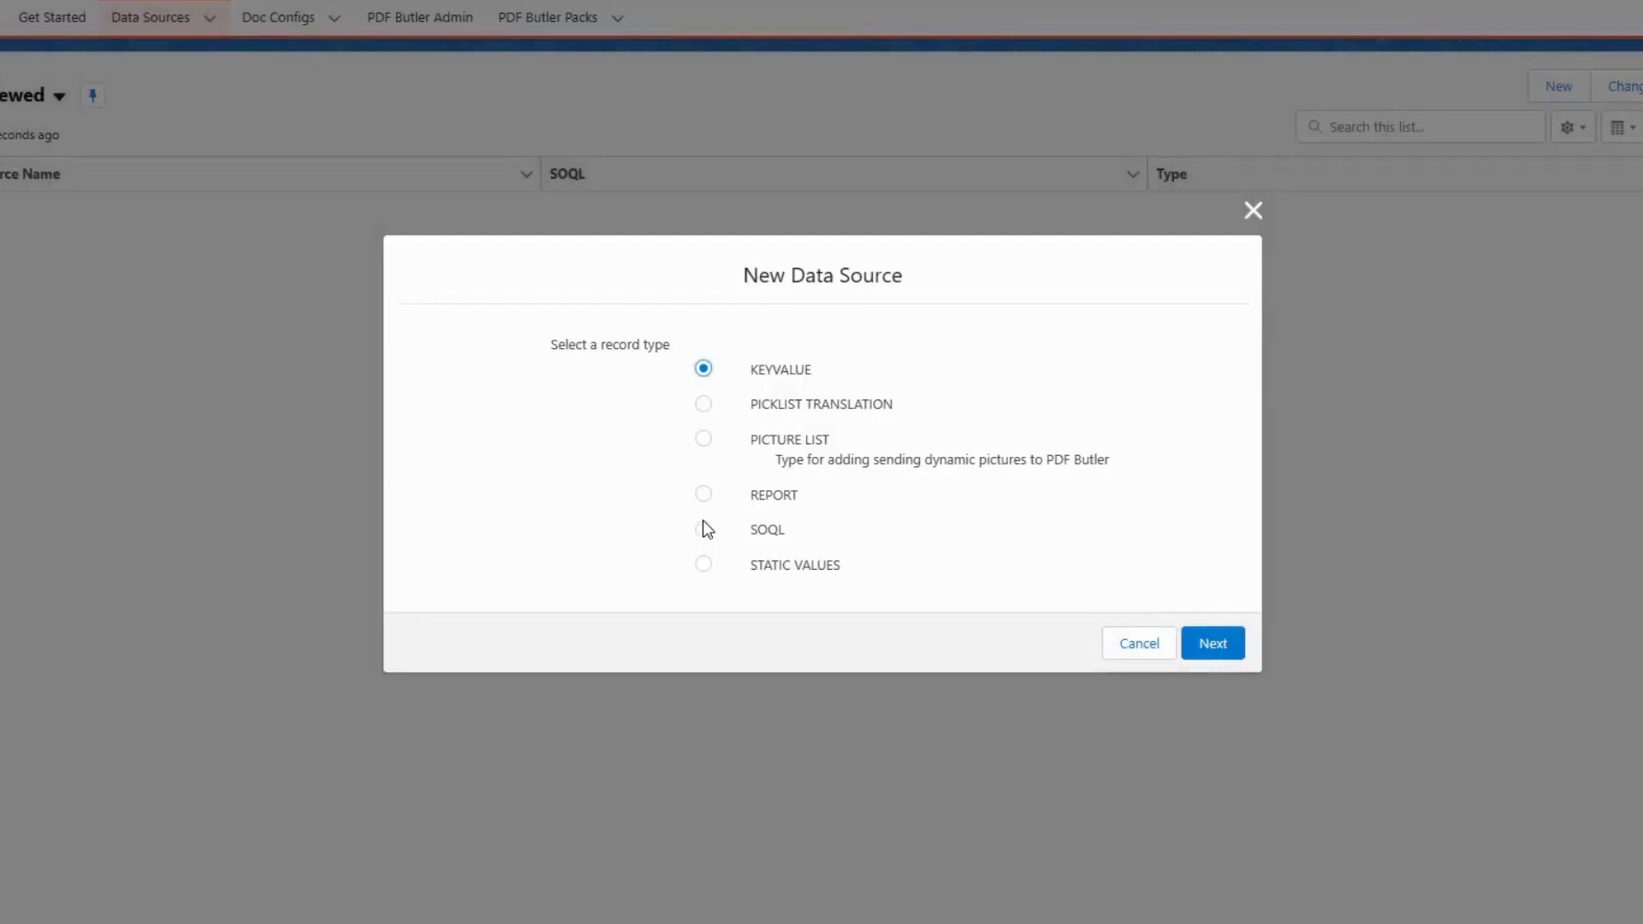
{"action": "left_click", "coordinate": [703, 529]}
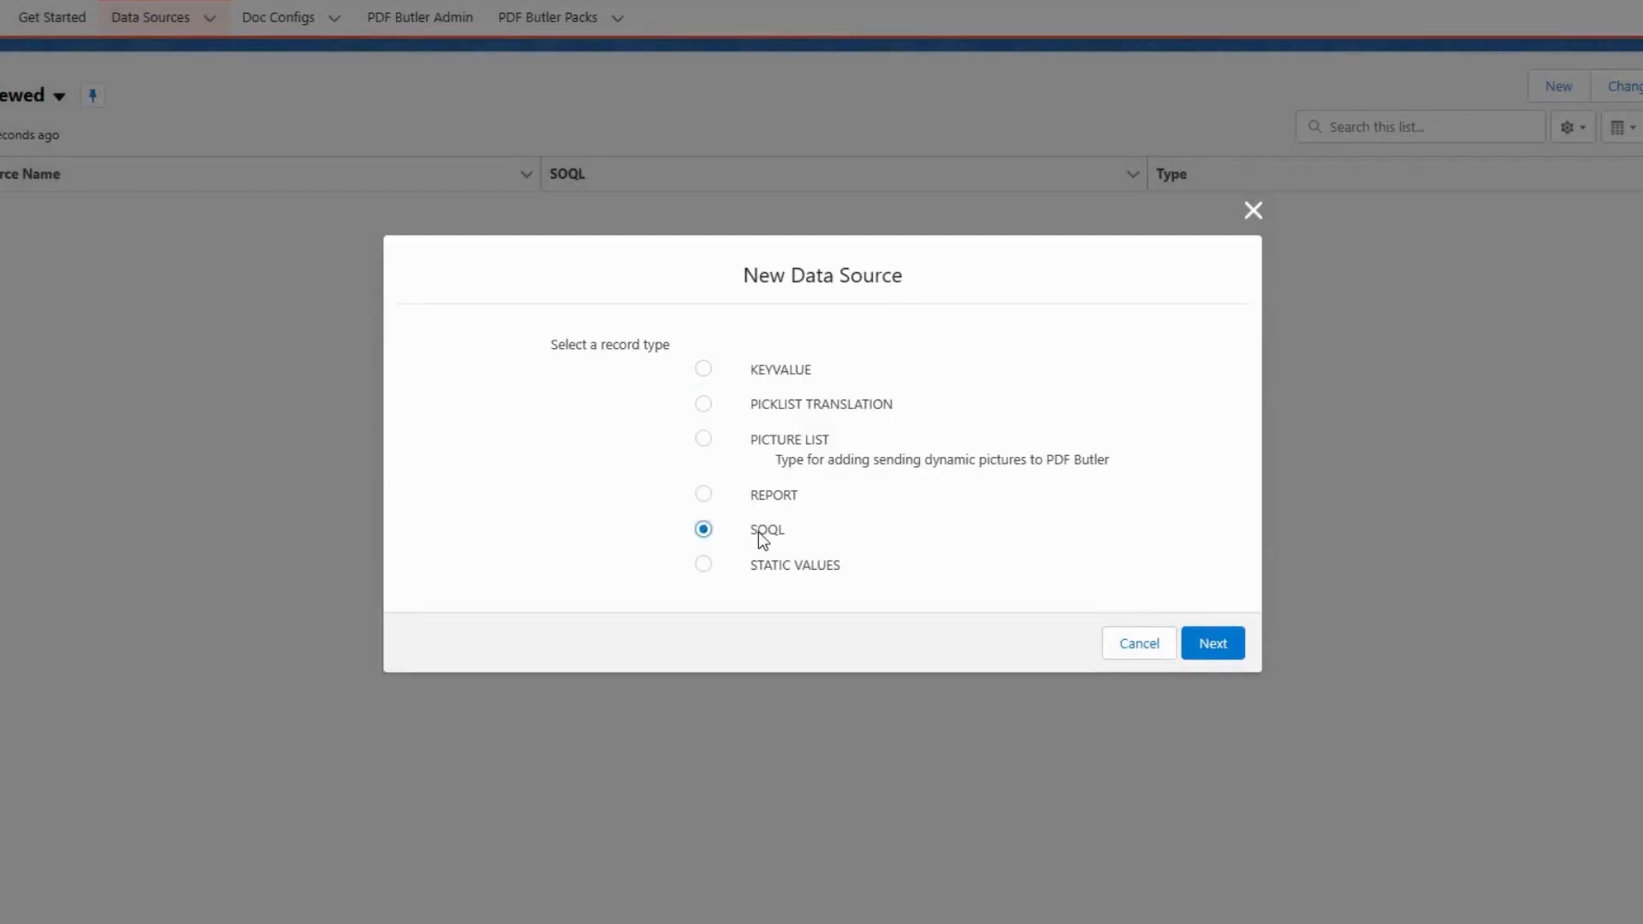
{"action": "mouse_move", "coordinate": [785, 539]}
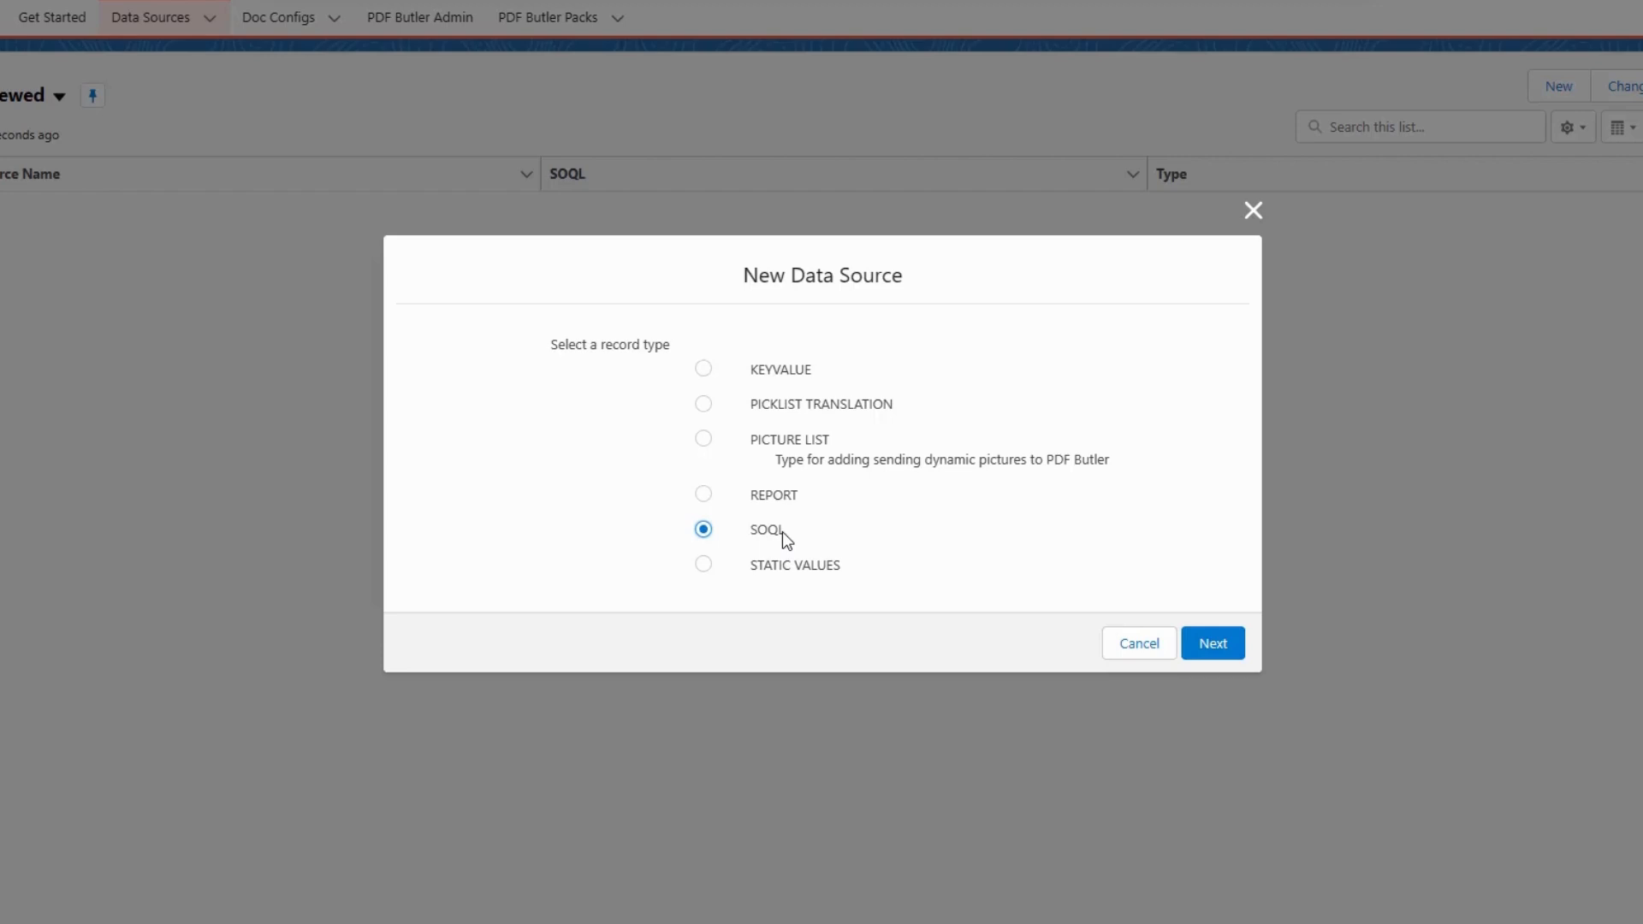
{"action": "mouse_move", "coordinate": [769, 550]}
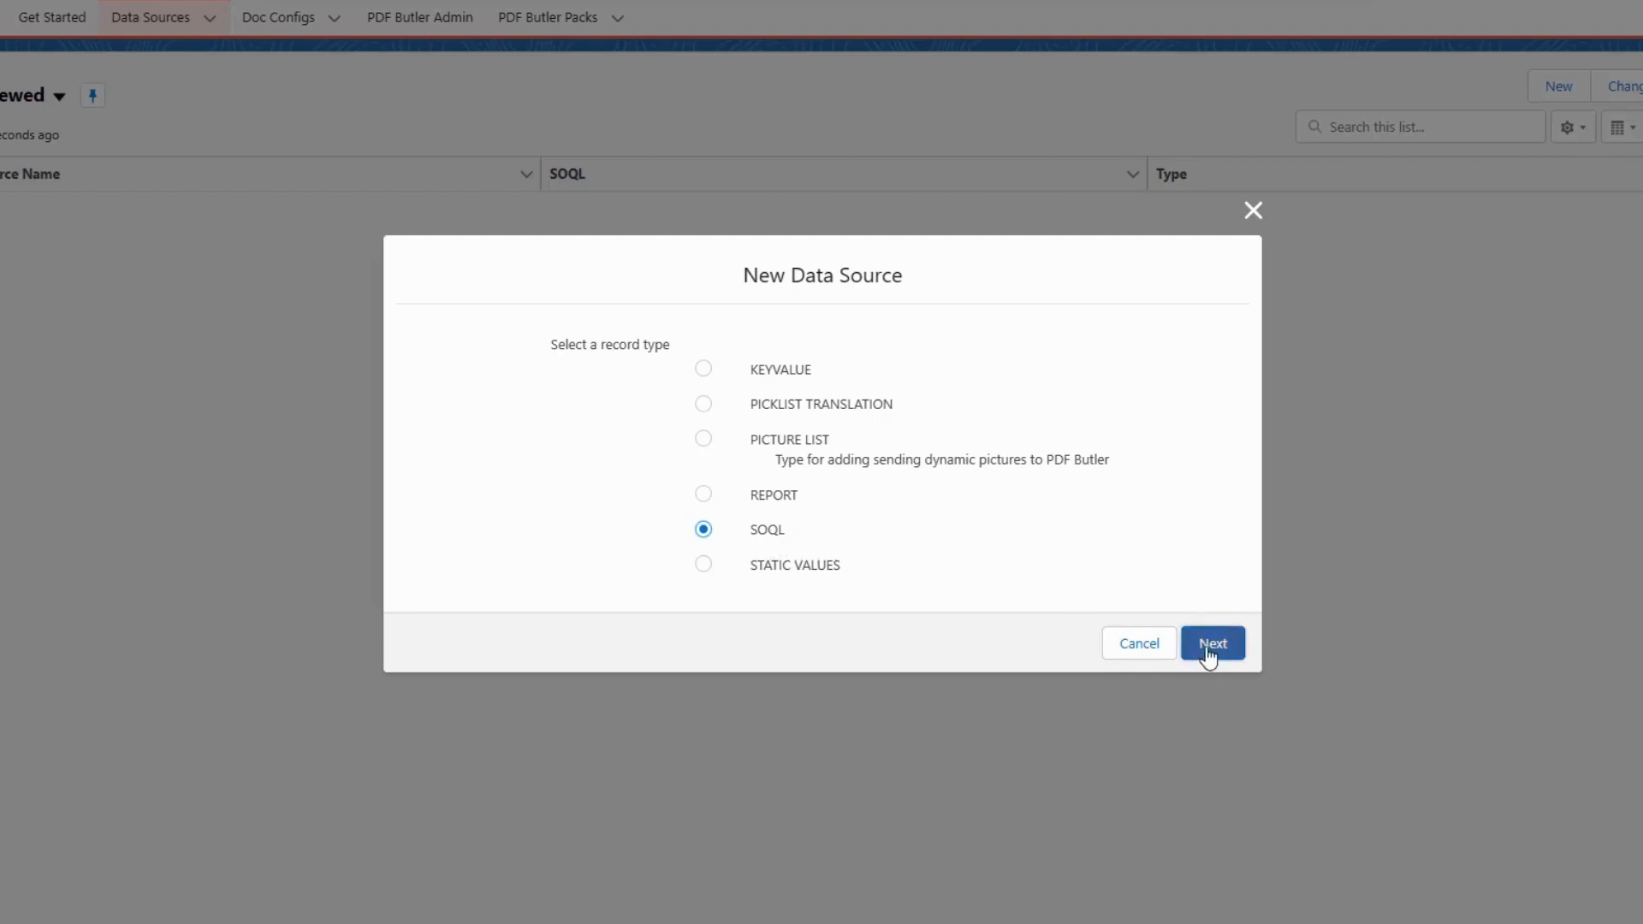
Step: Name the SOQL data source Opportunity, set its type to Single sObject and save it
{"action": "left_click", "coordinate": [1212, 642]}
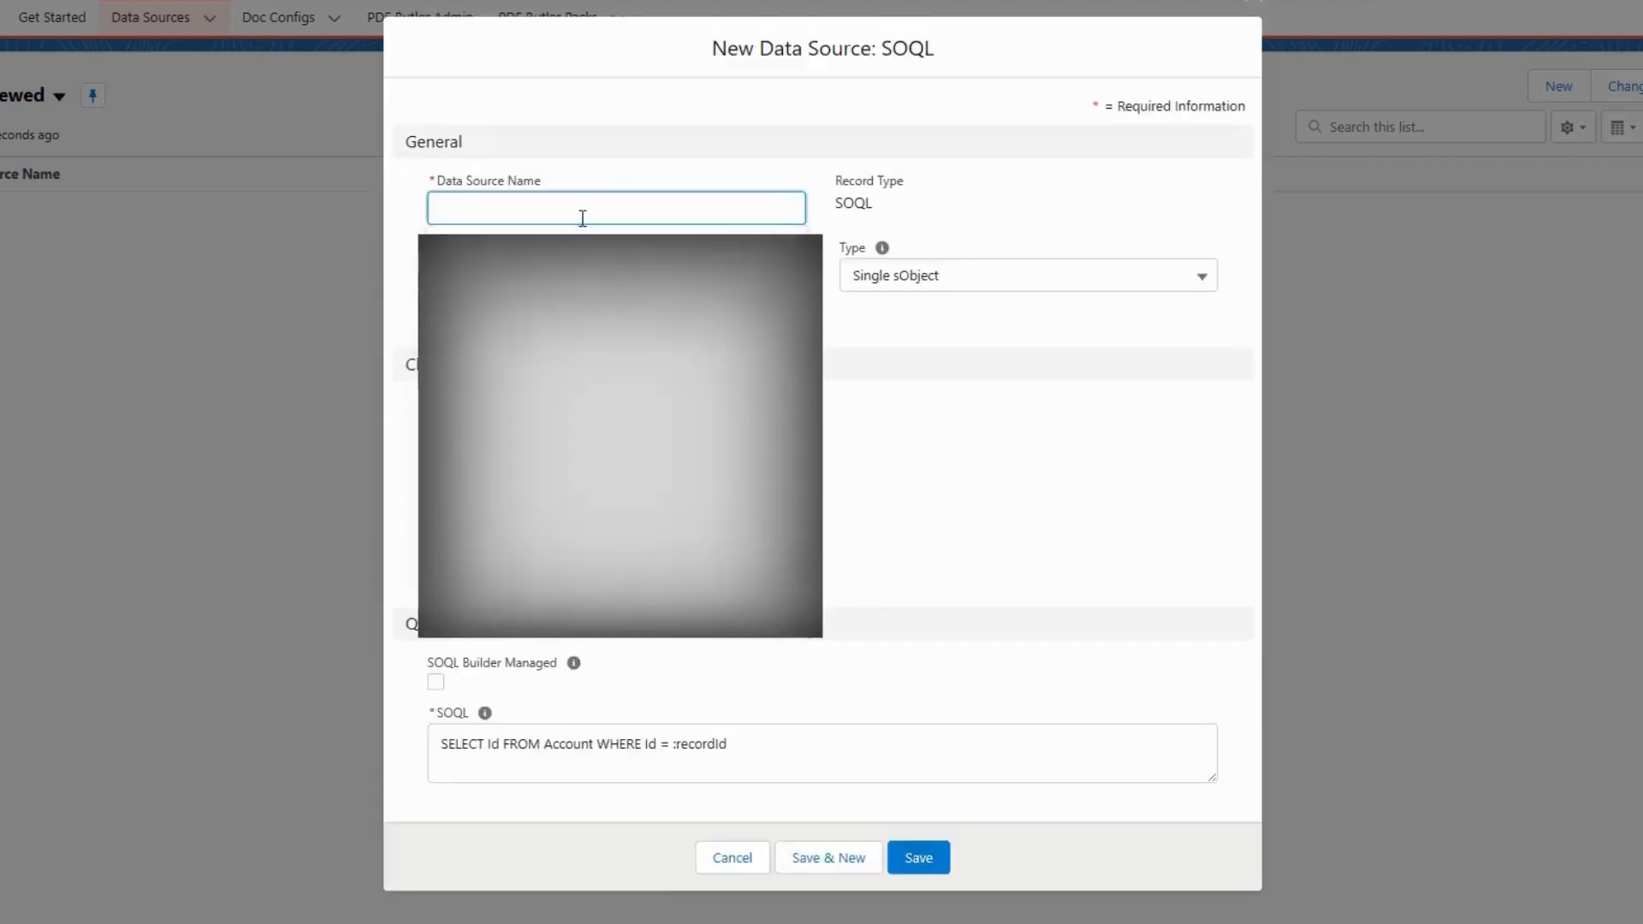
{"action": "type", "text": "Oppo"}
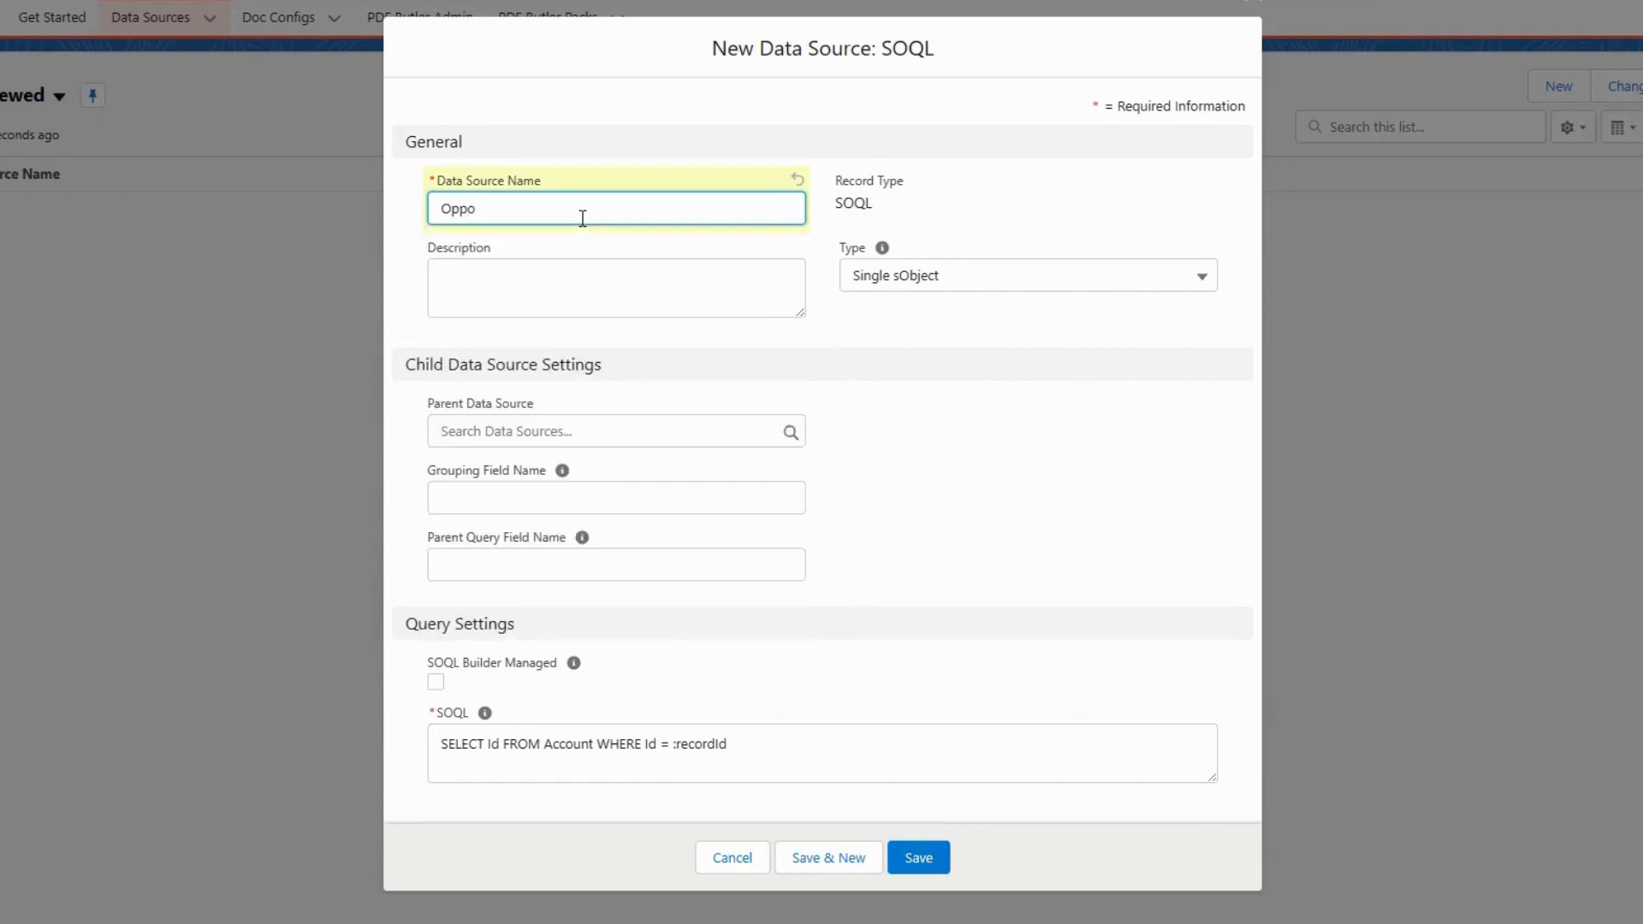
{"action": "left_click", "coordinate": [1026, 274]}
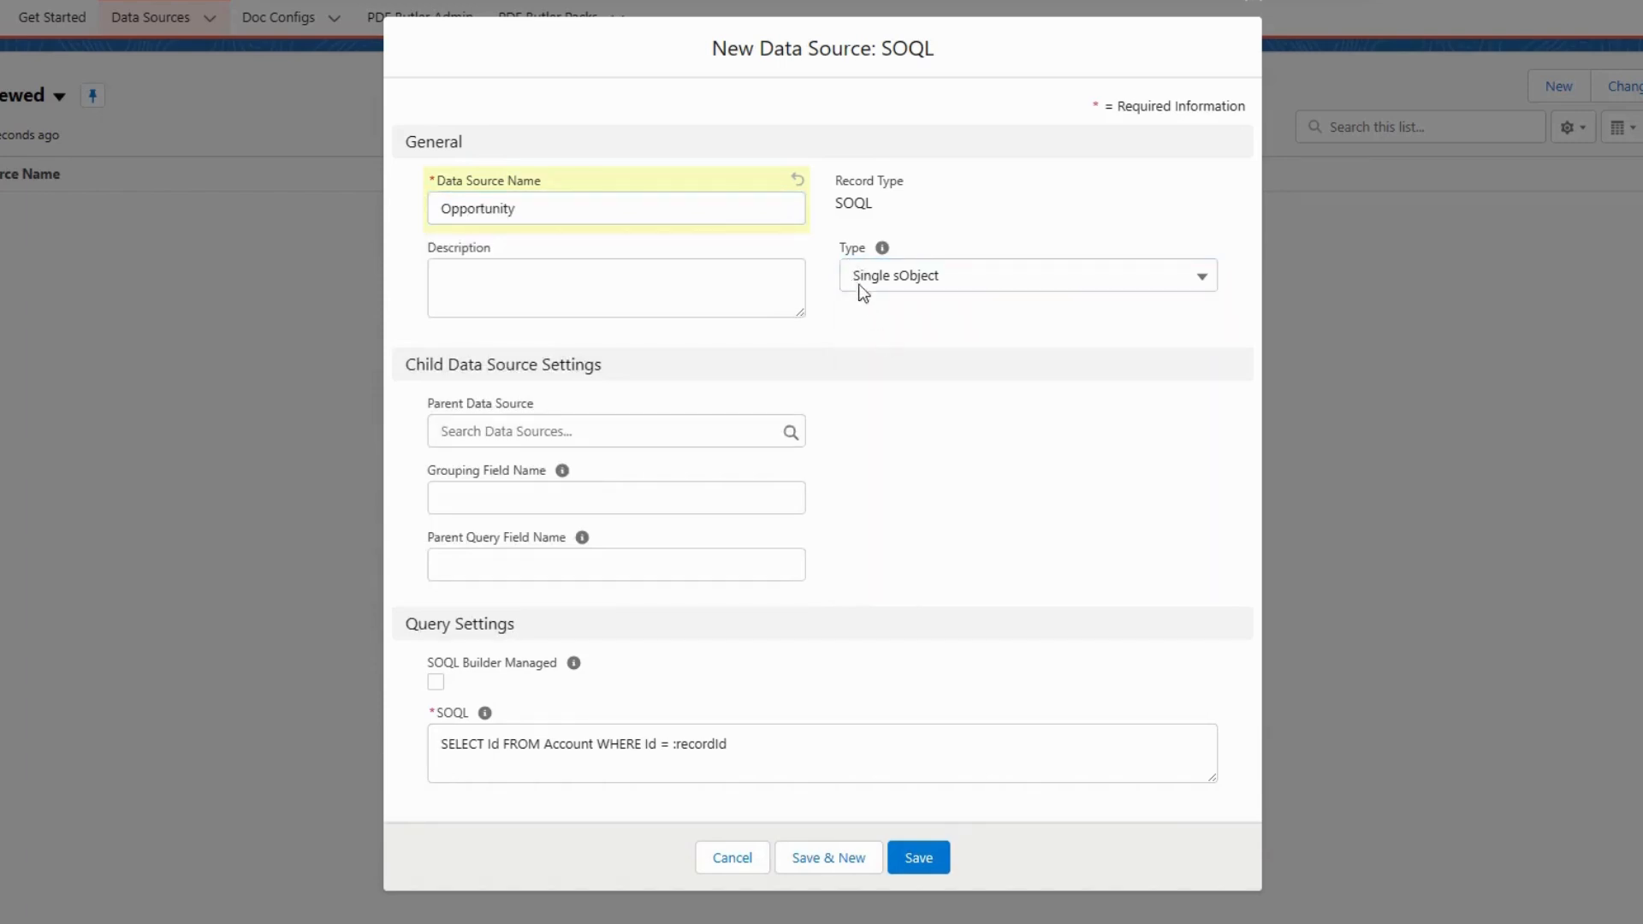
{"action": "left_click", "coordinate": [498, 209]}
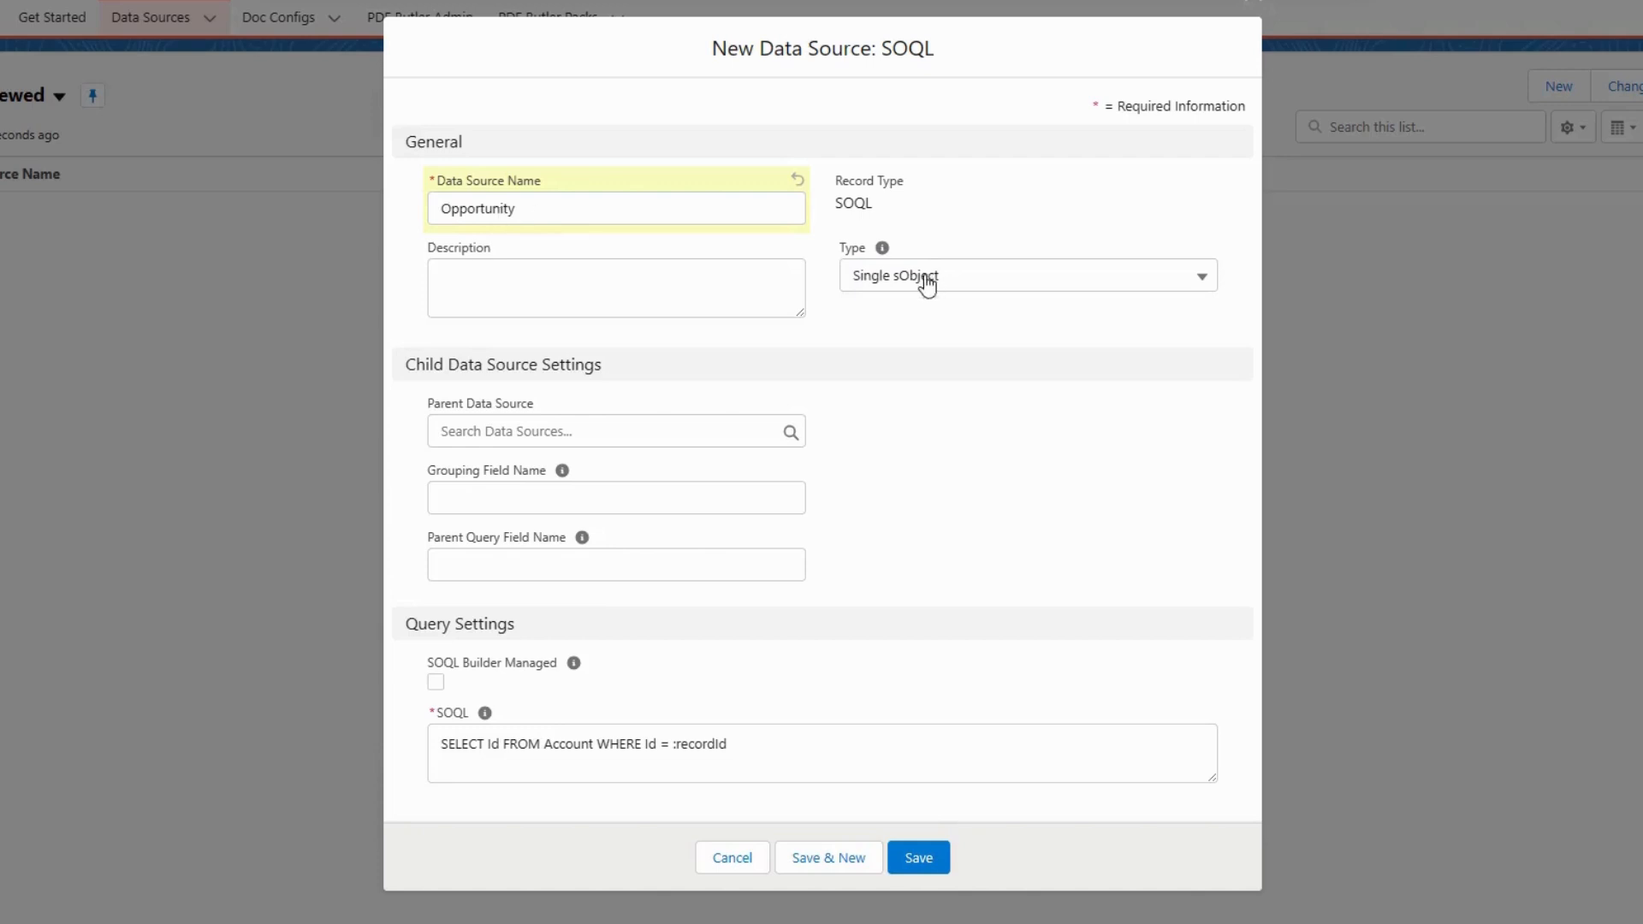
{"action": "left_click", "coordinate": [917, 857]}
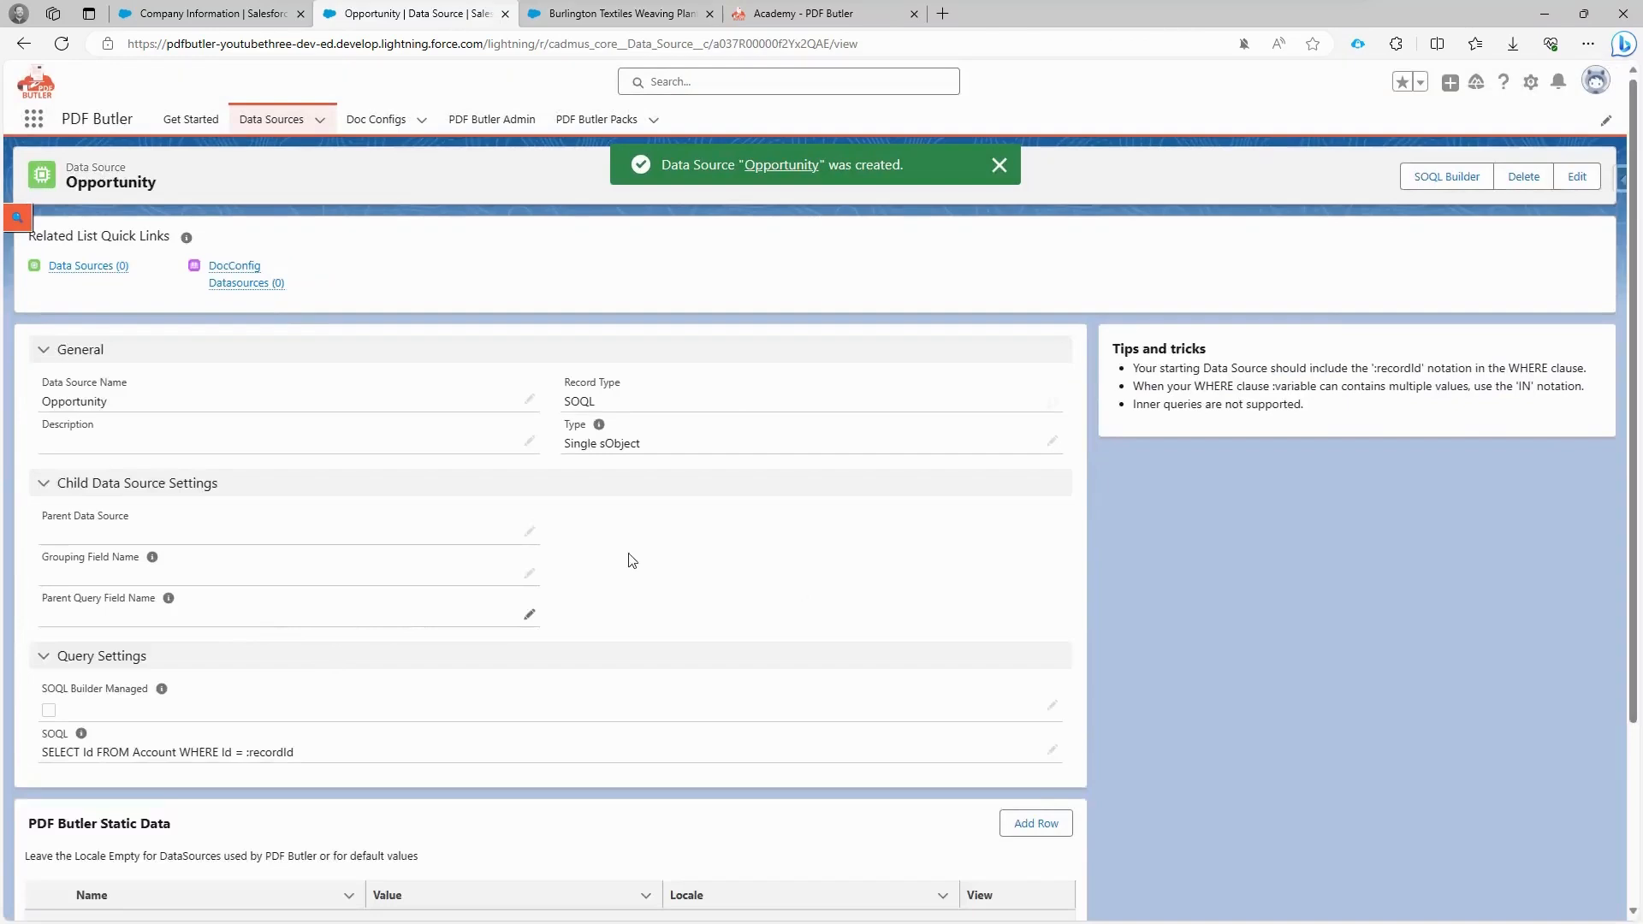
{"action": "mouse_move", "coordinate": [1446, 176]}
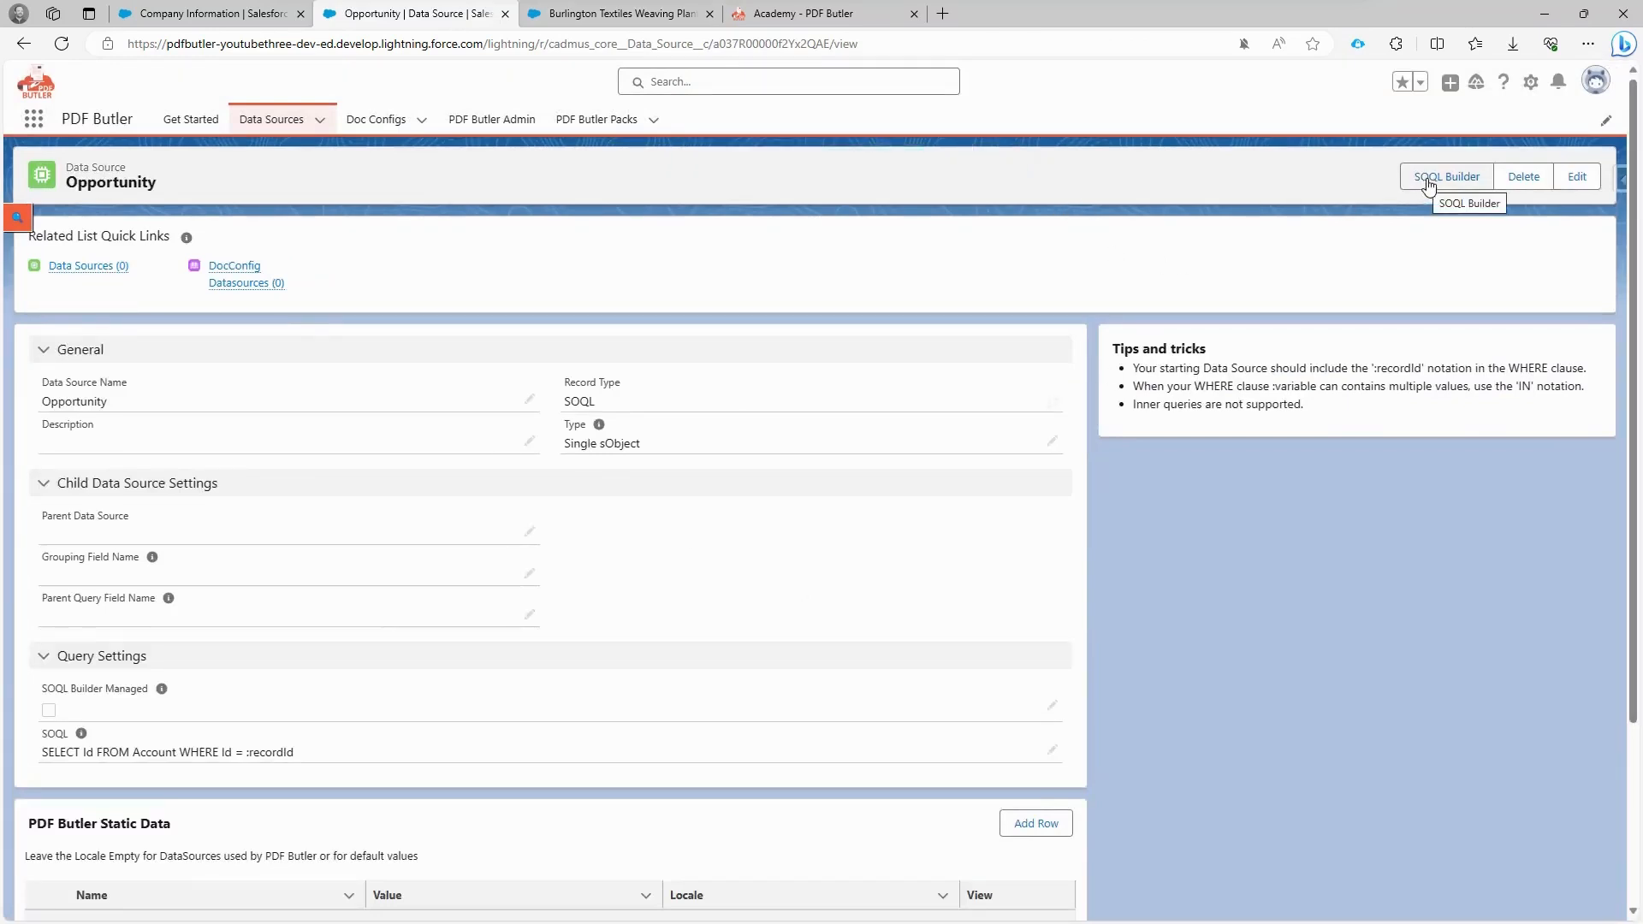
Step: In the SOQL Builder select the Opportunity sObject and add its ID and Amount fields
{"action": "left_click", "coordinate": [1447, 176]}
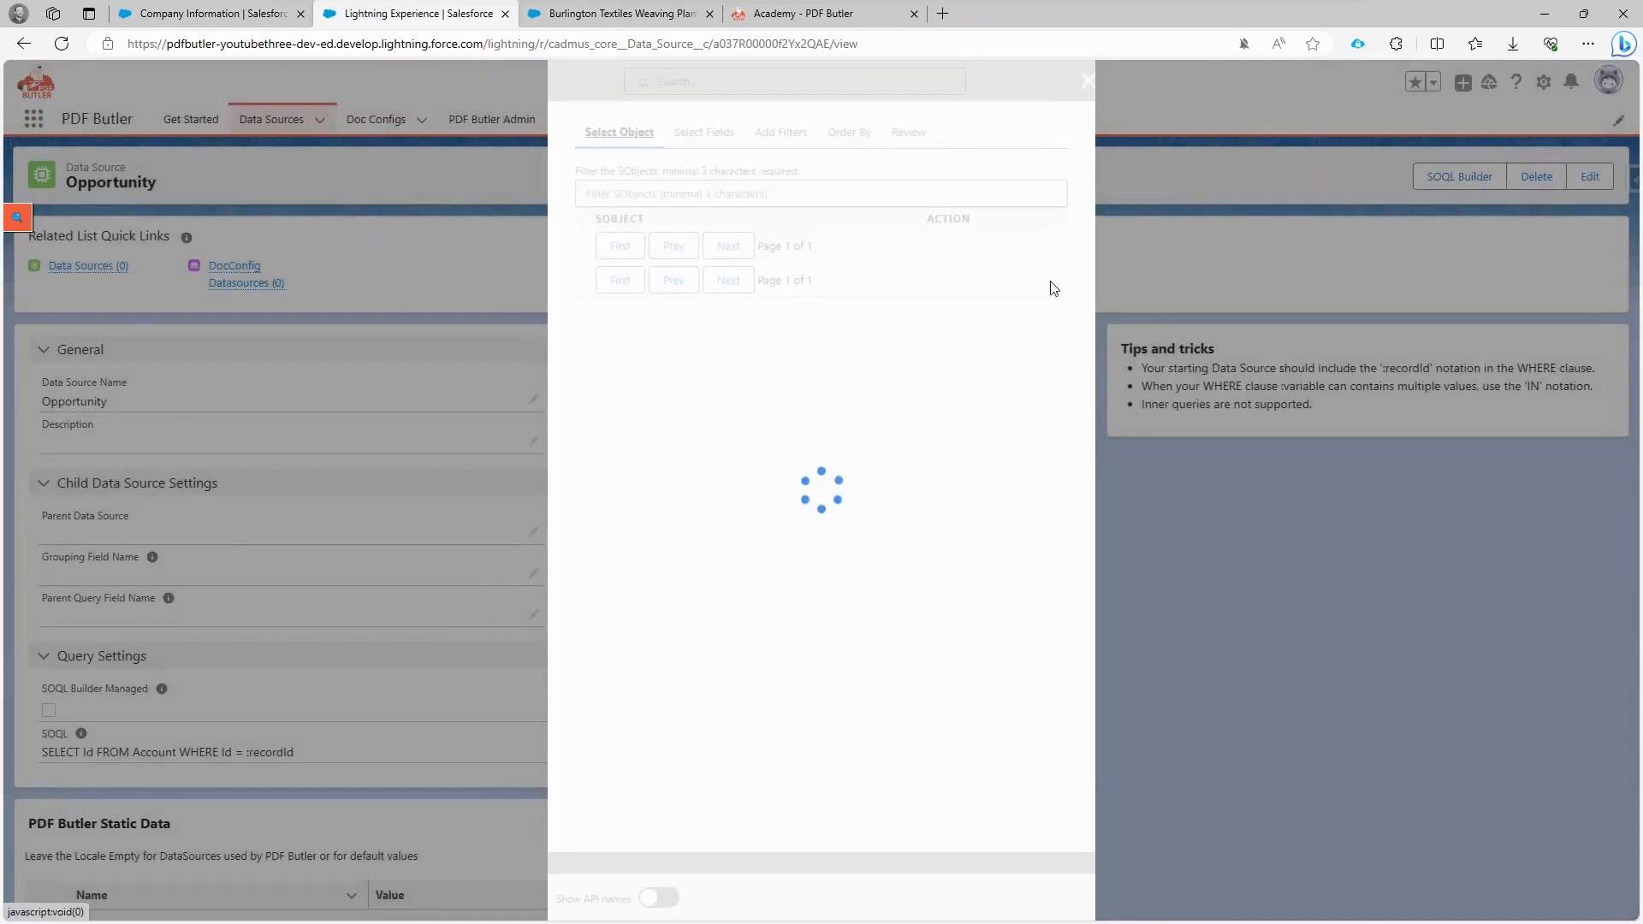
{"action": "type", "text": "opp"}
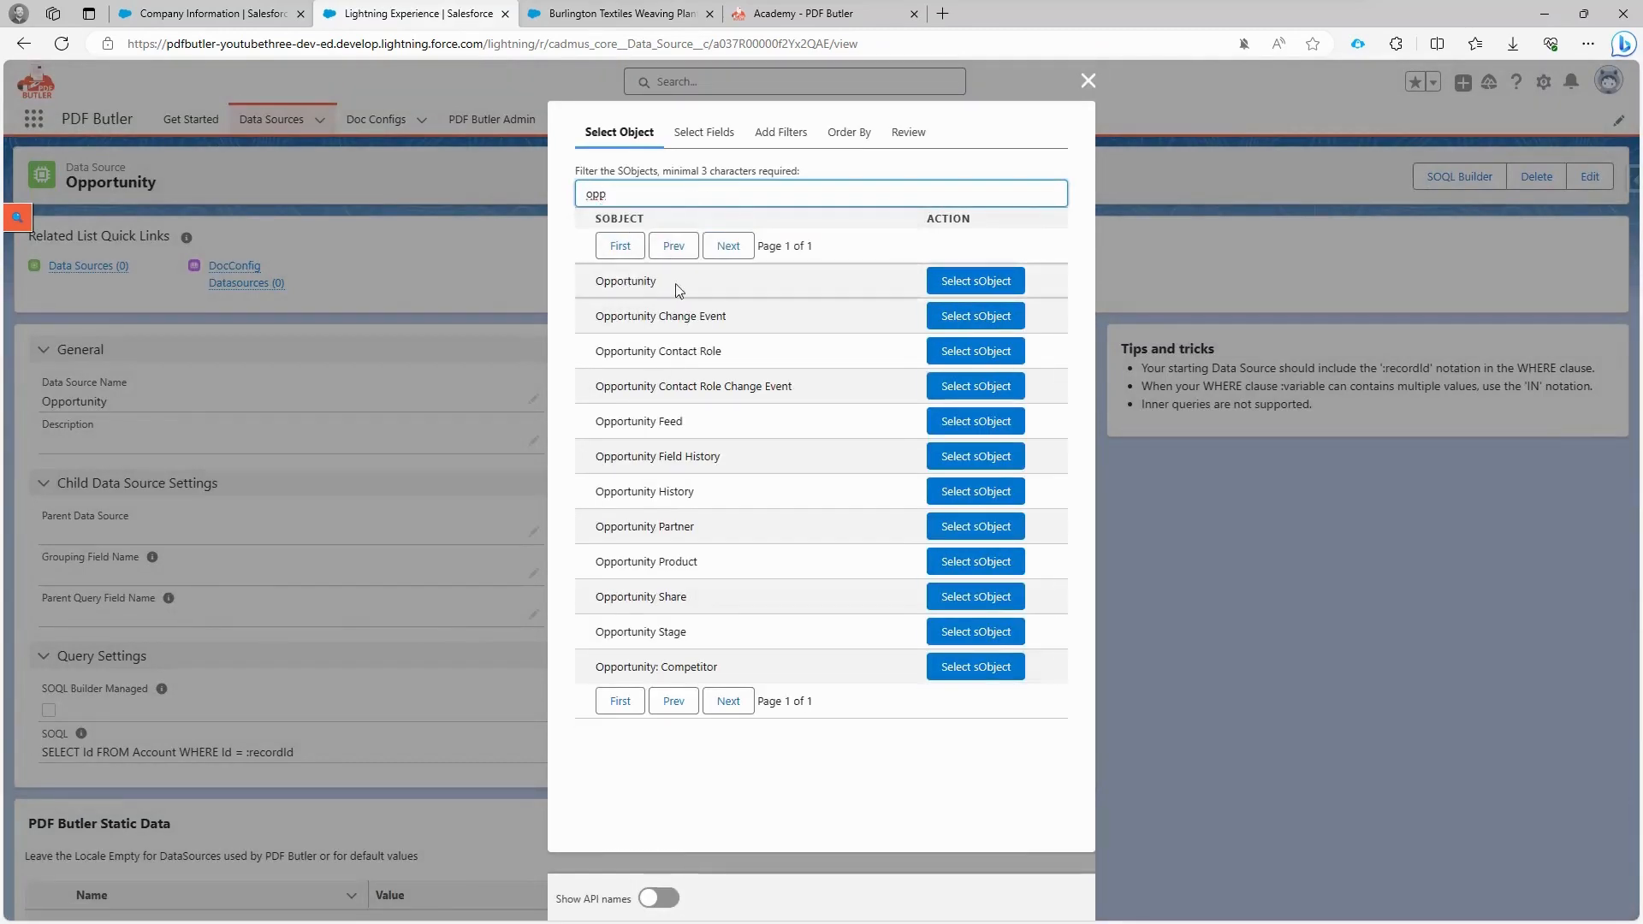
{"action": "left_click", "coordinate": [972, 279]}
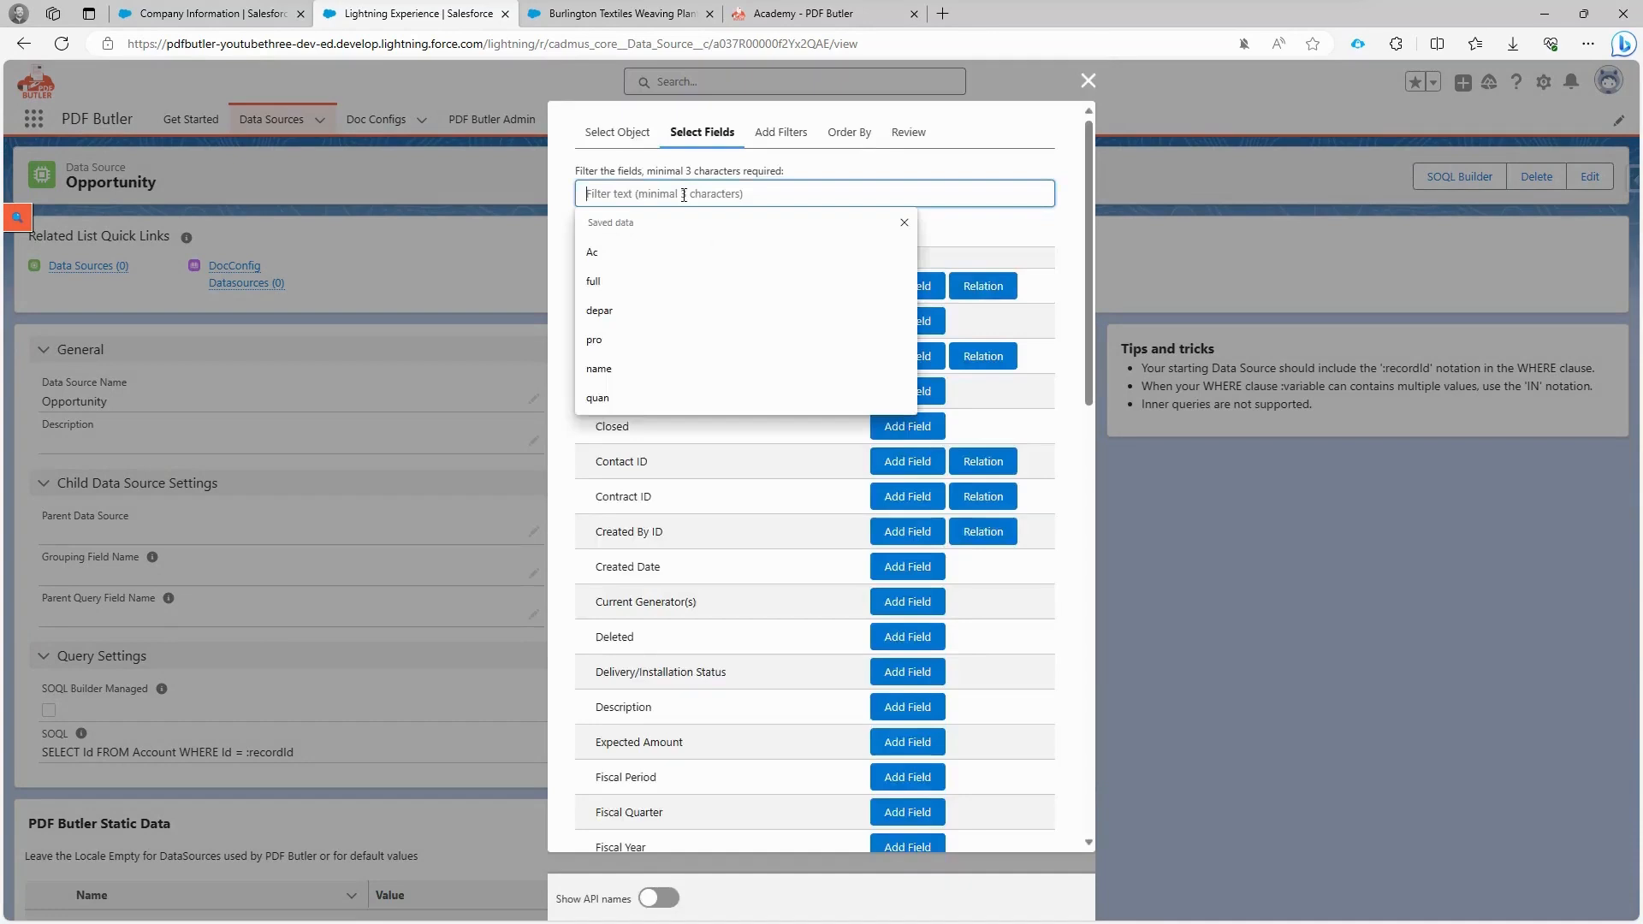
{"action": "type", "text": "opp"}
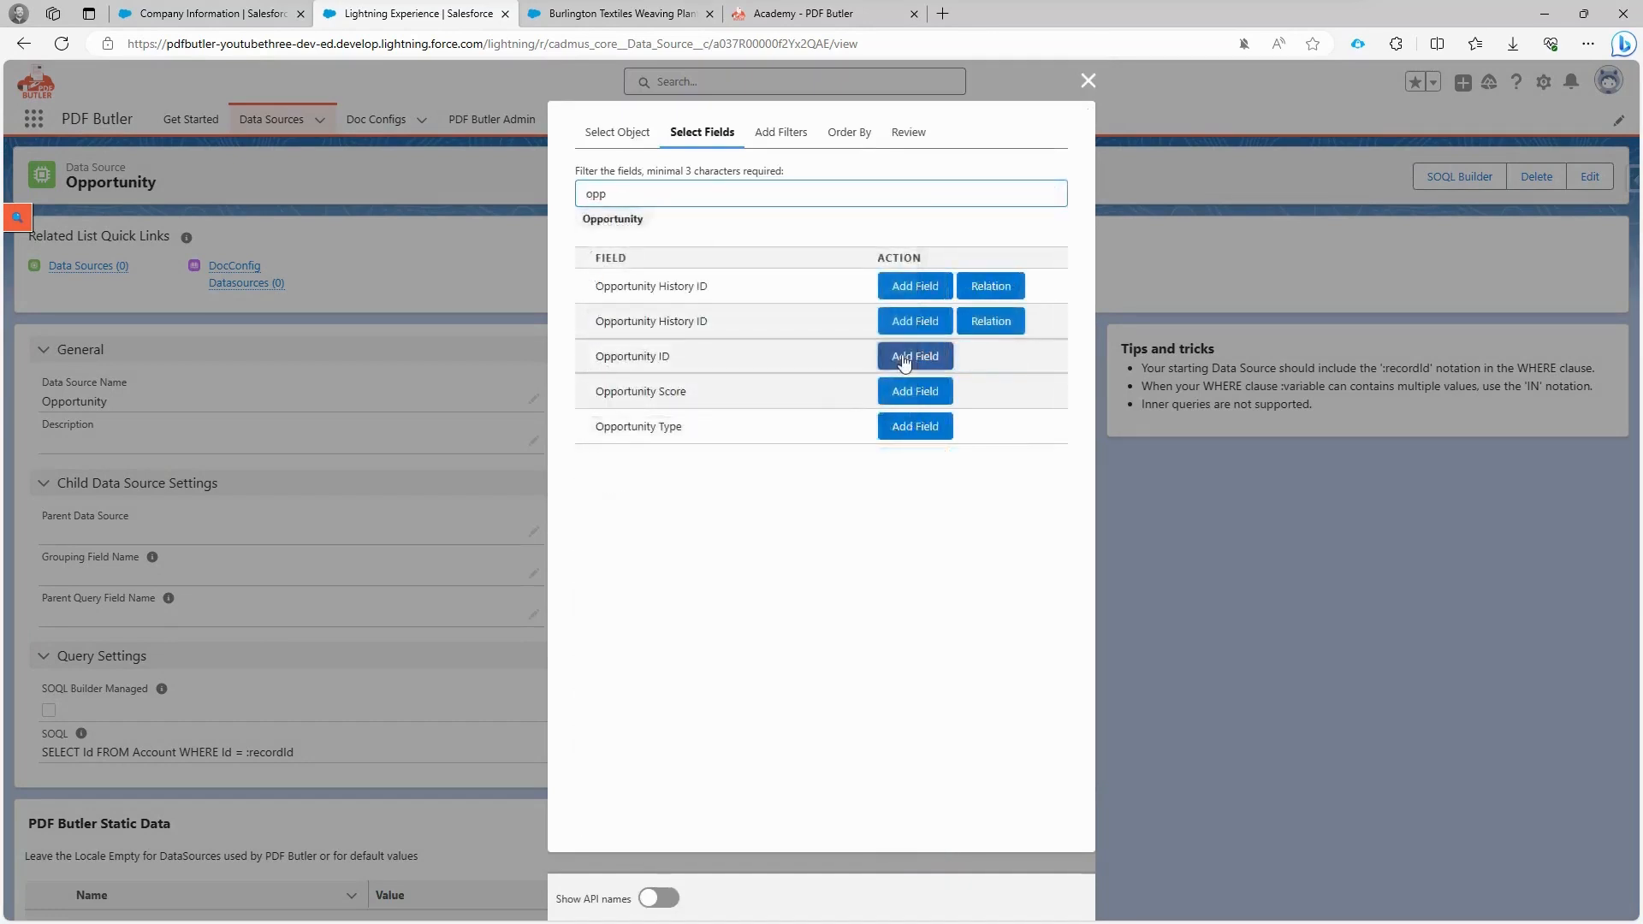
{"action": "left_click", "coordinate": [912, 356]}
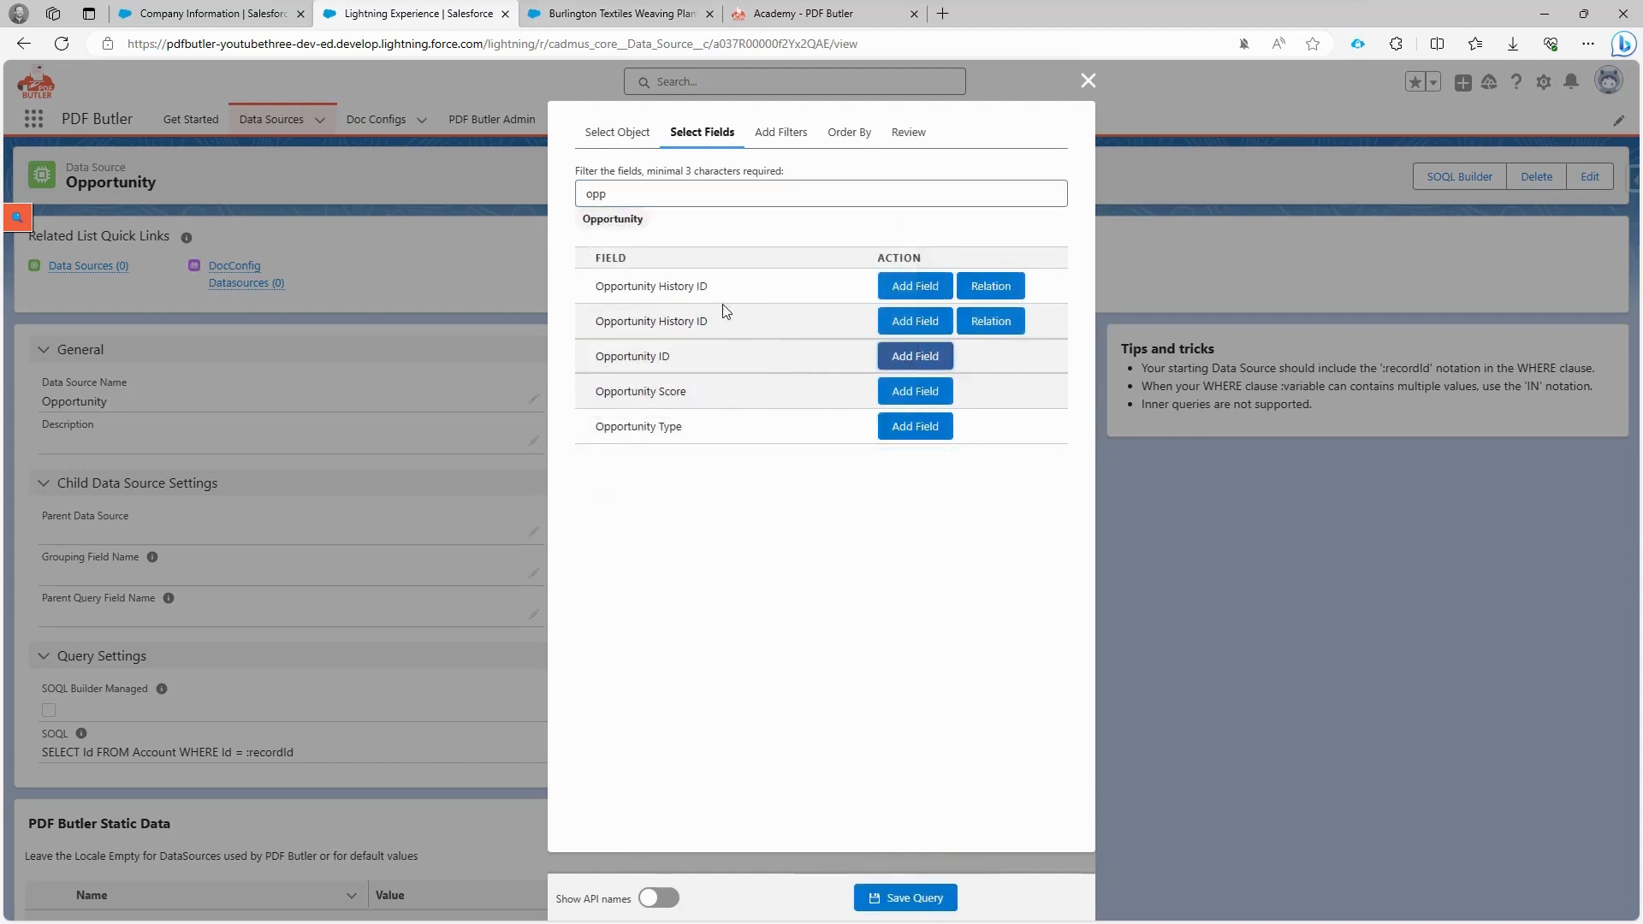
{"action": "type", "text": "amount"}
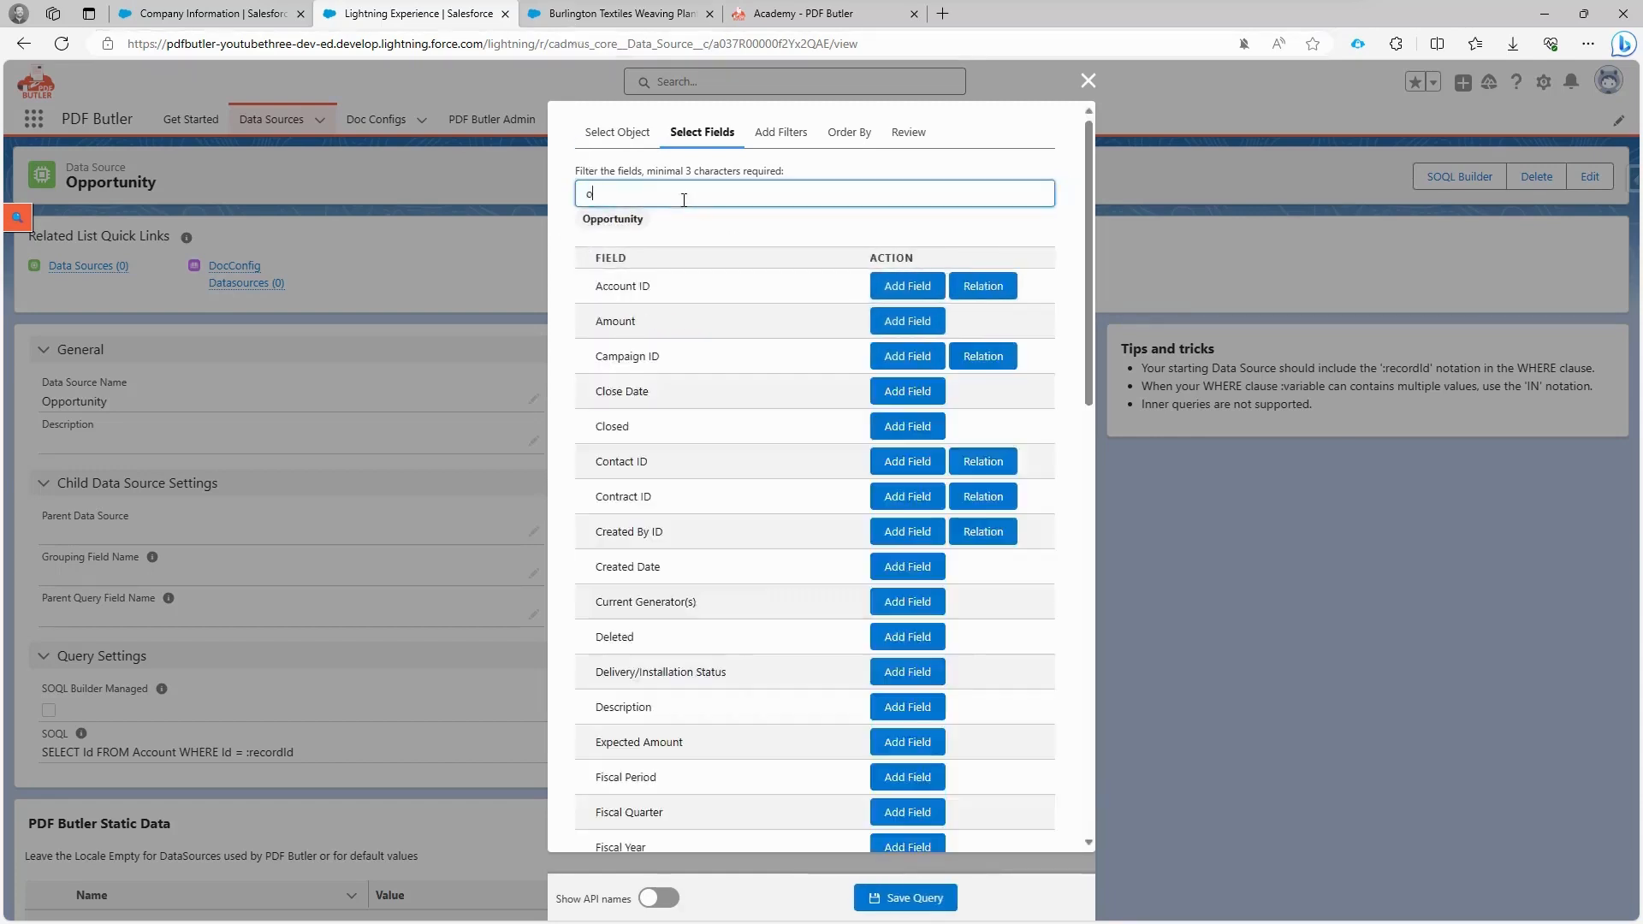
Step: Follow the Owner relation and add the owner's Full Name and Email fields
{"action": "type", "text": "owner"}
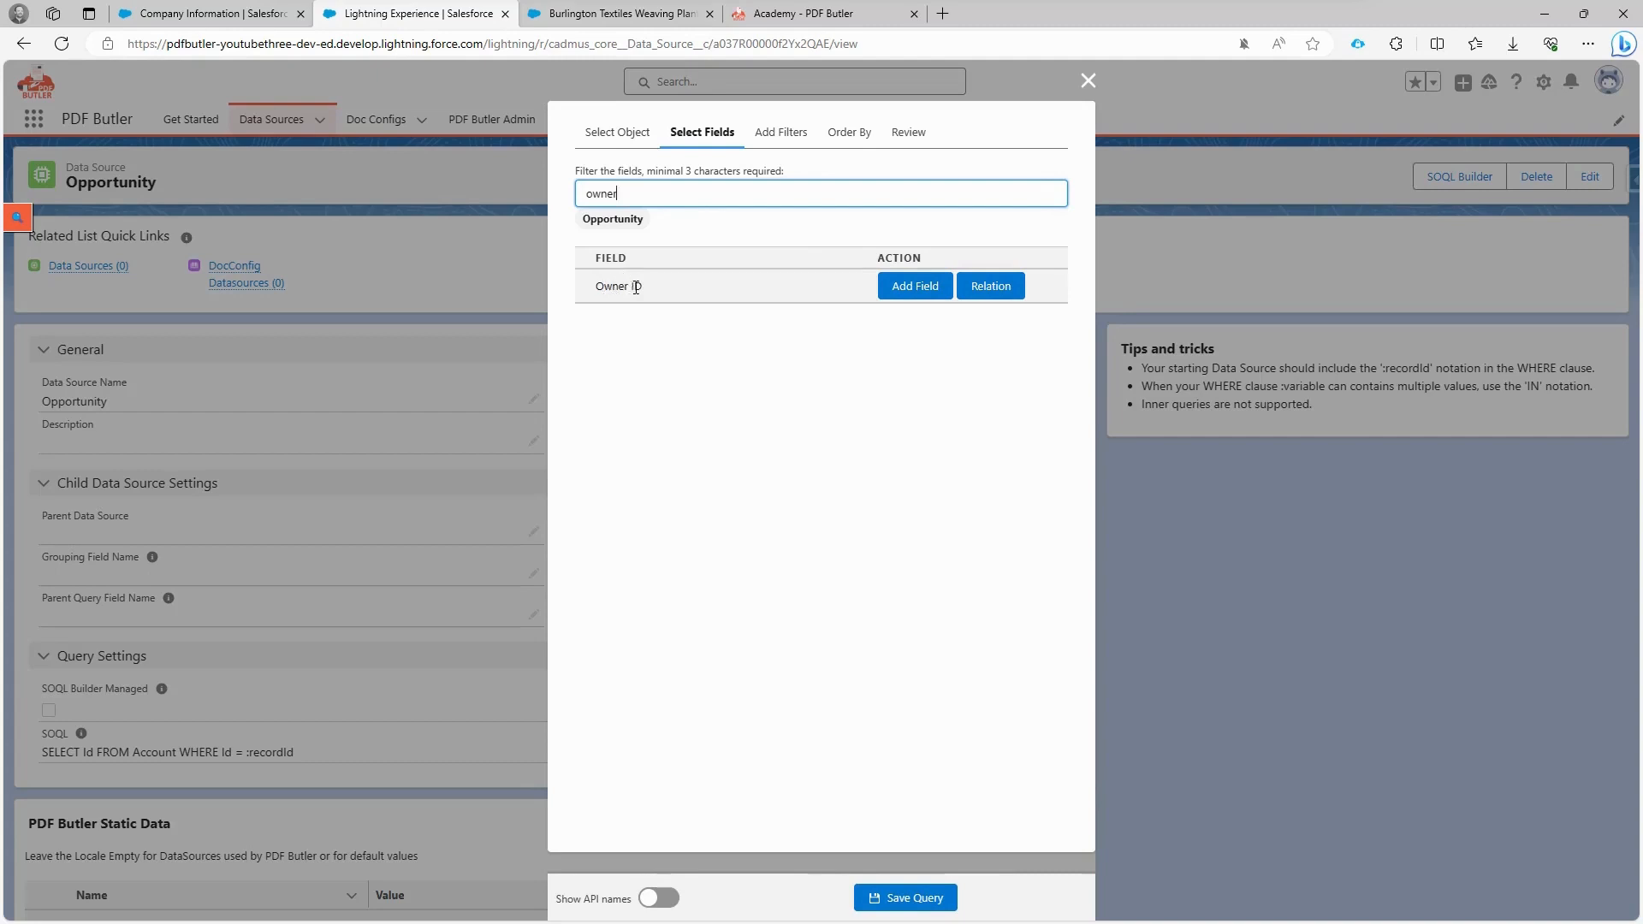
{"action": "mouse_move", "coordinate": [989, 286]}
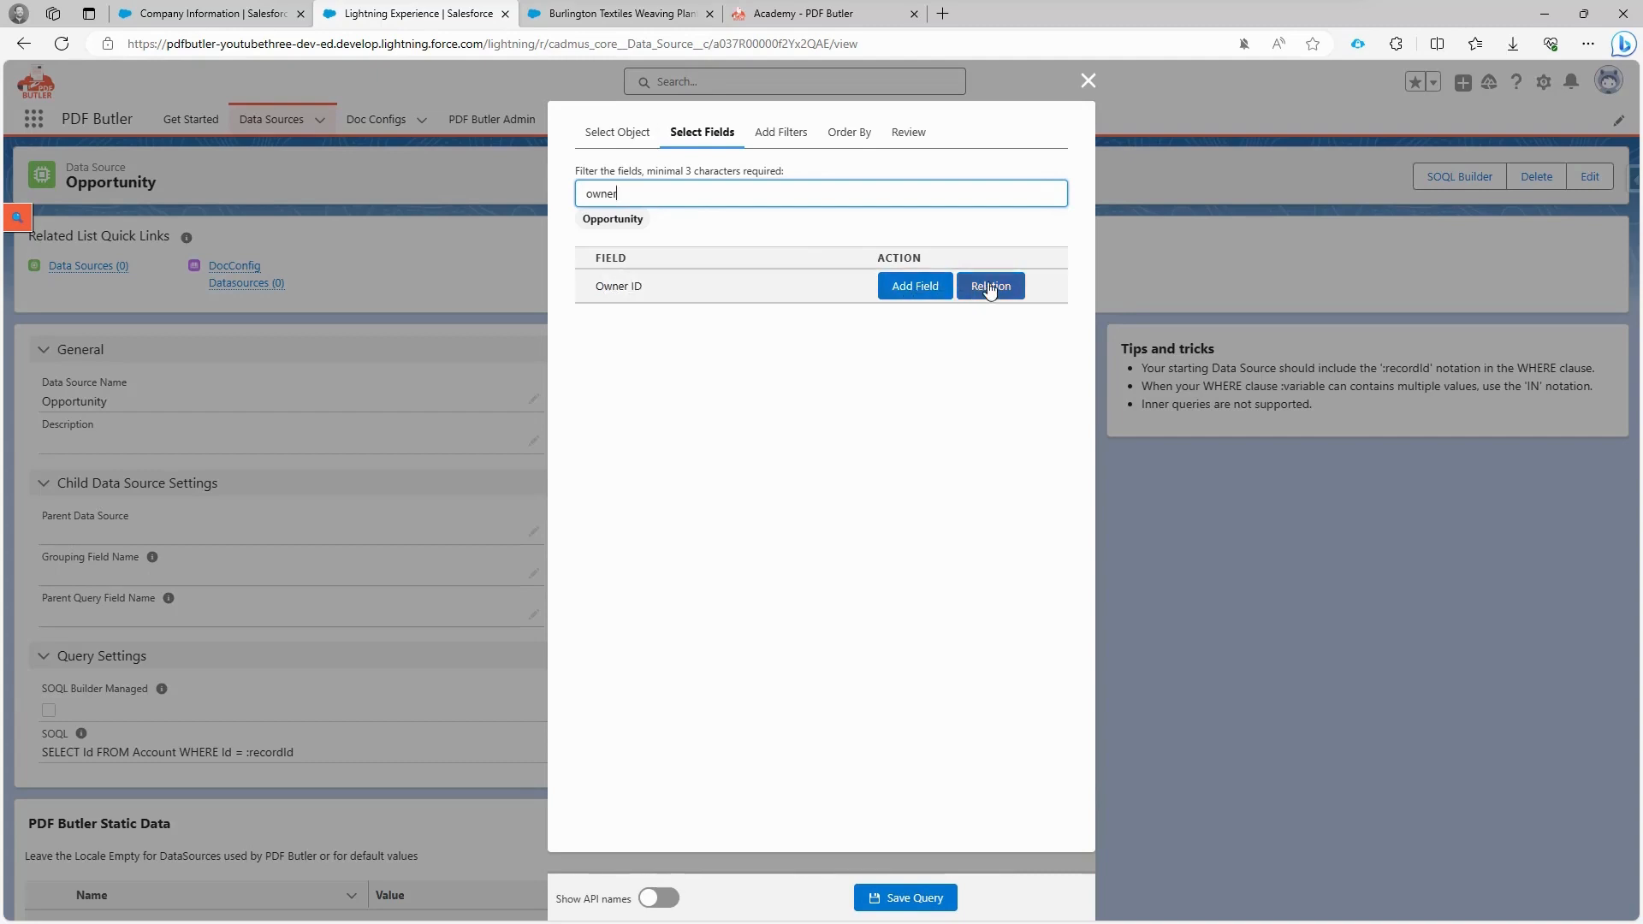
{"action": "left_click", "coordinate": [989, 286]}
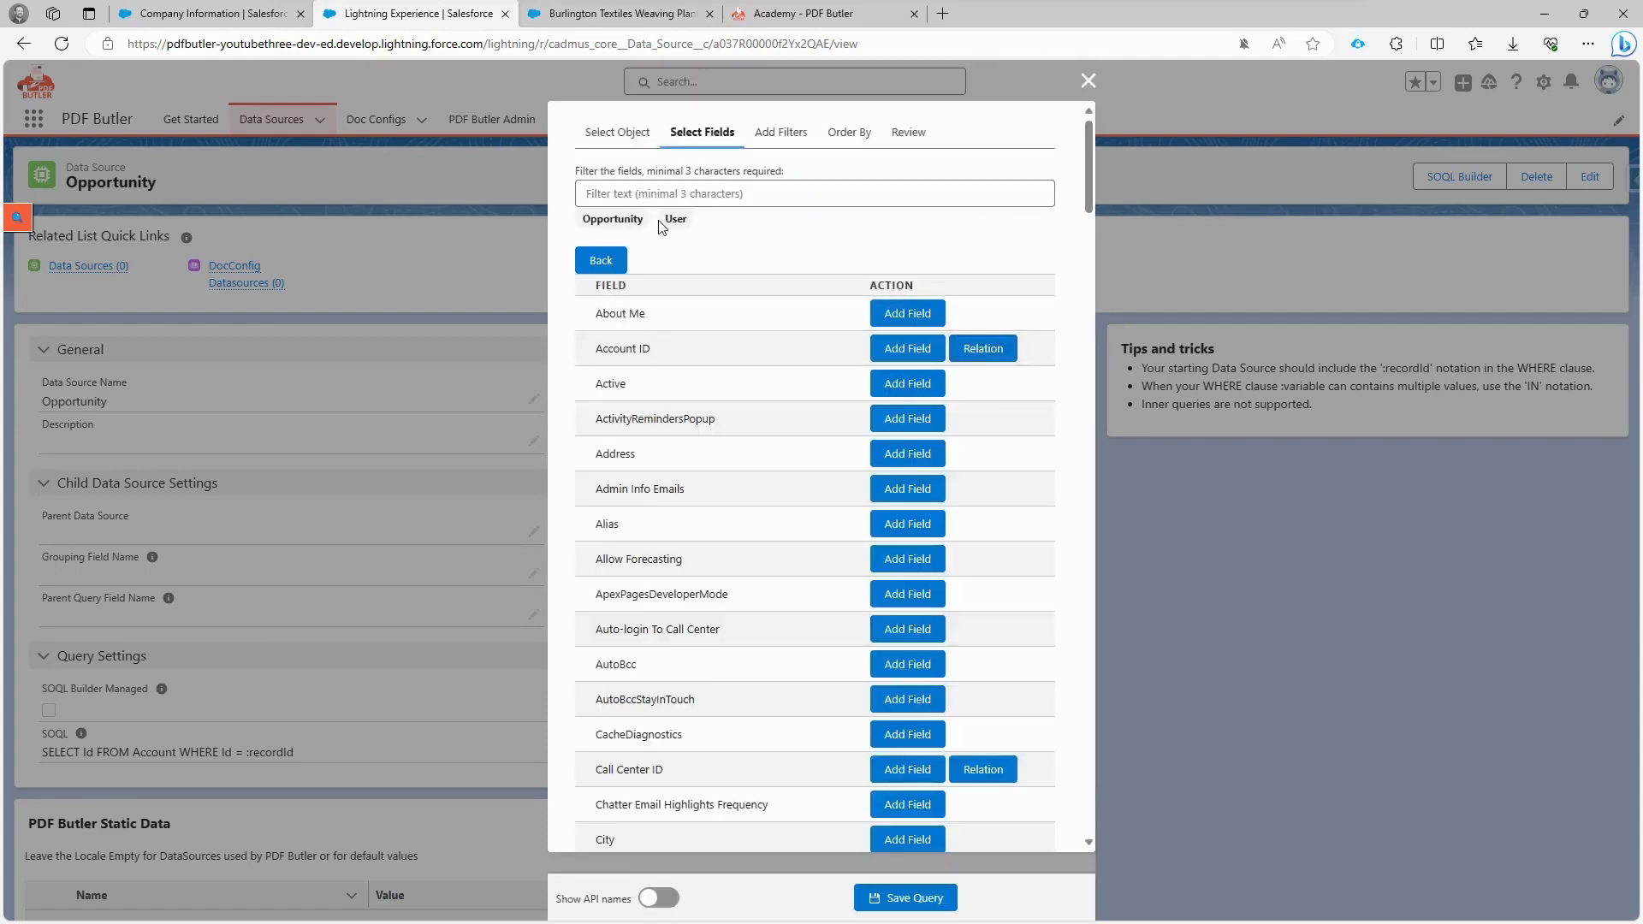
{"action": "left_click", "coordinate": [815, 193]}
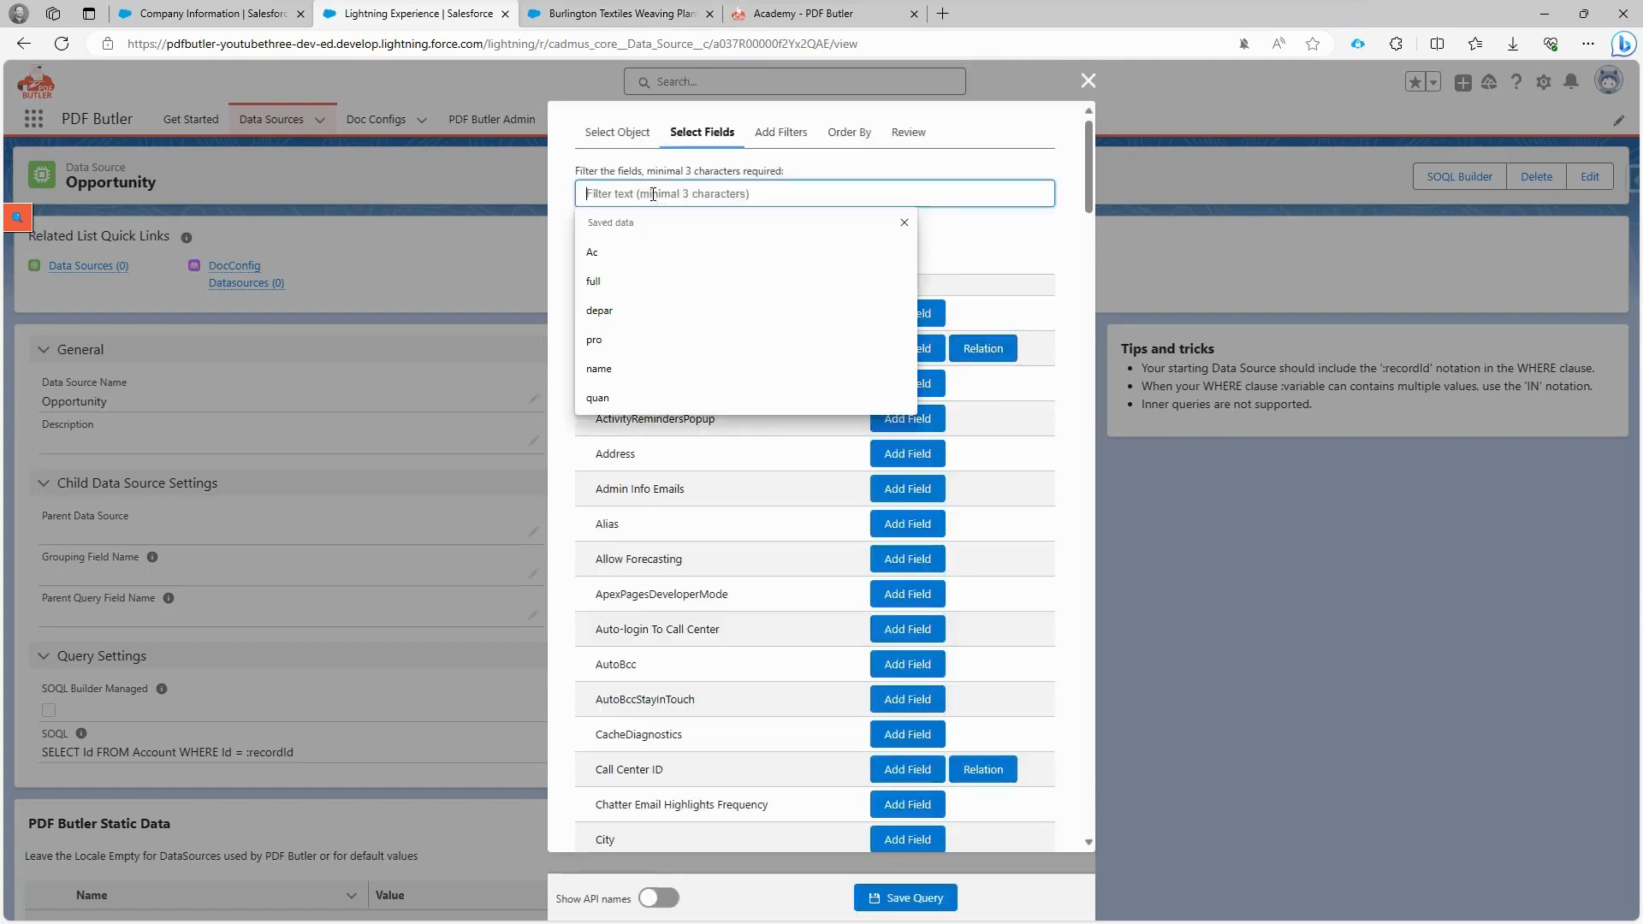
{"action": "type", "text": "Name"}
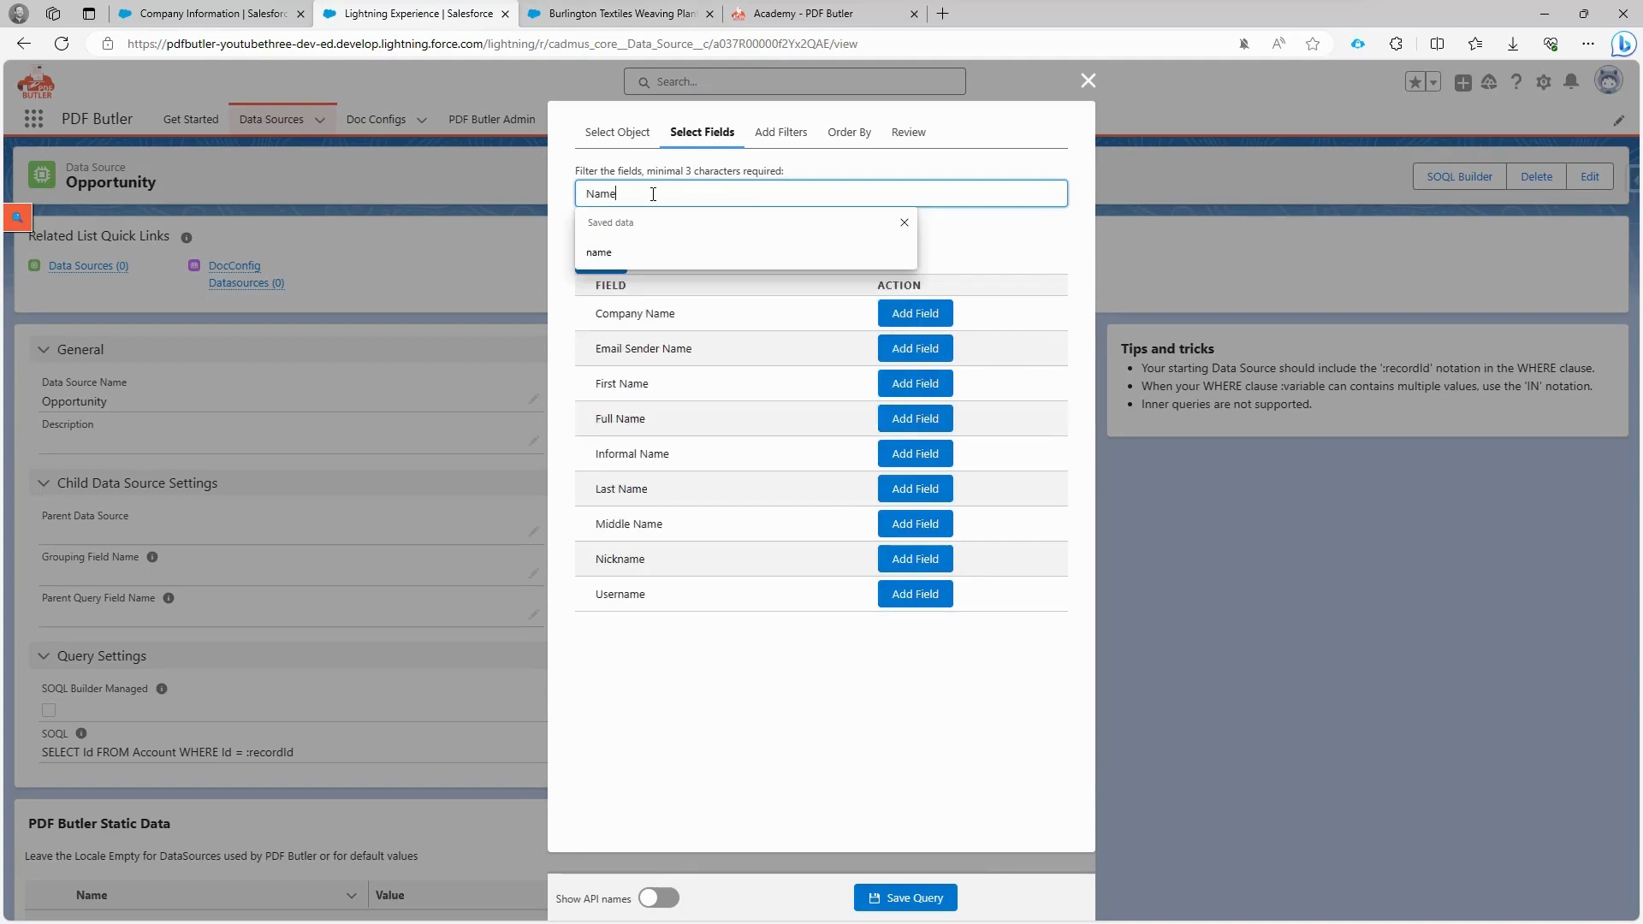
{"action": "left_click", "coordinate": [912, 418]}
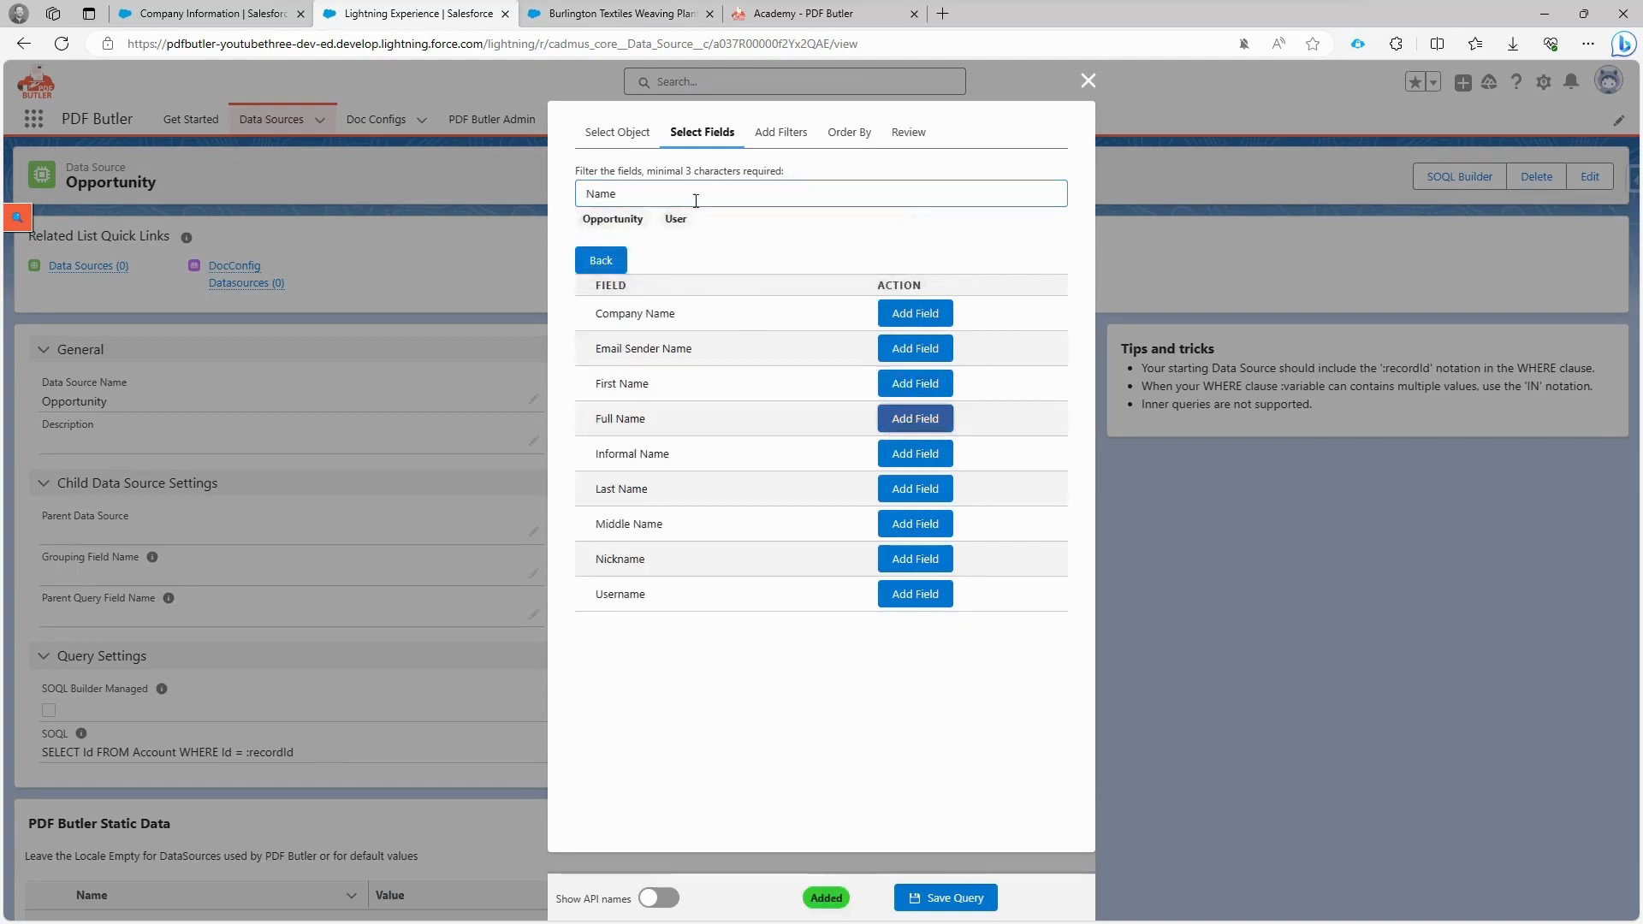
{"action": "type", "text": "email"}
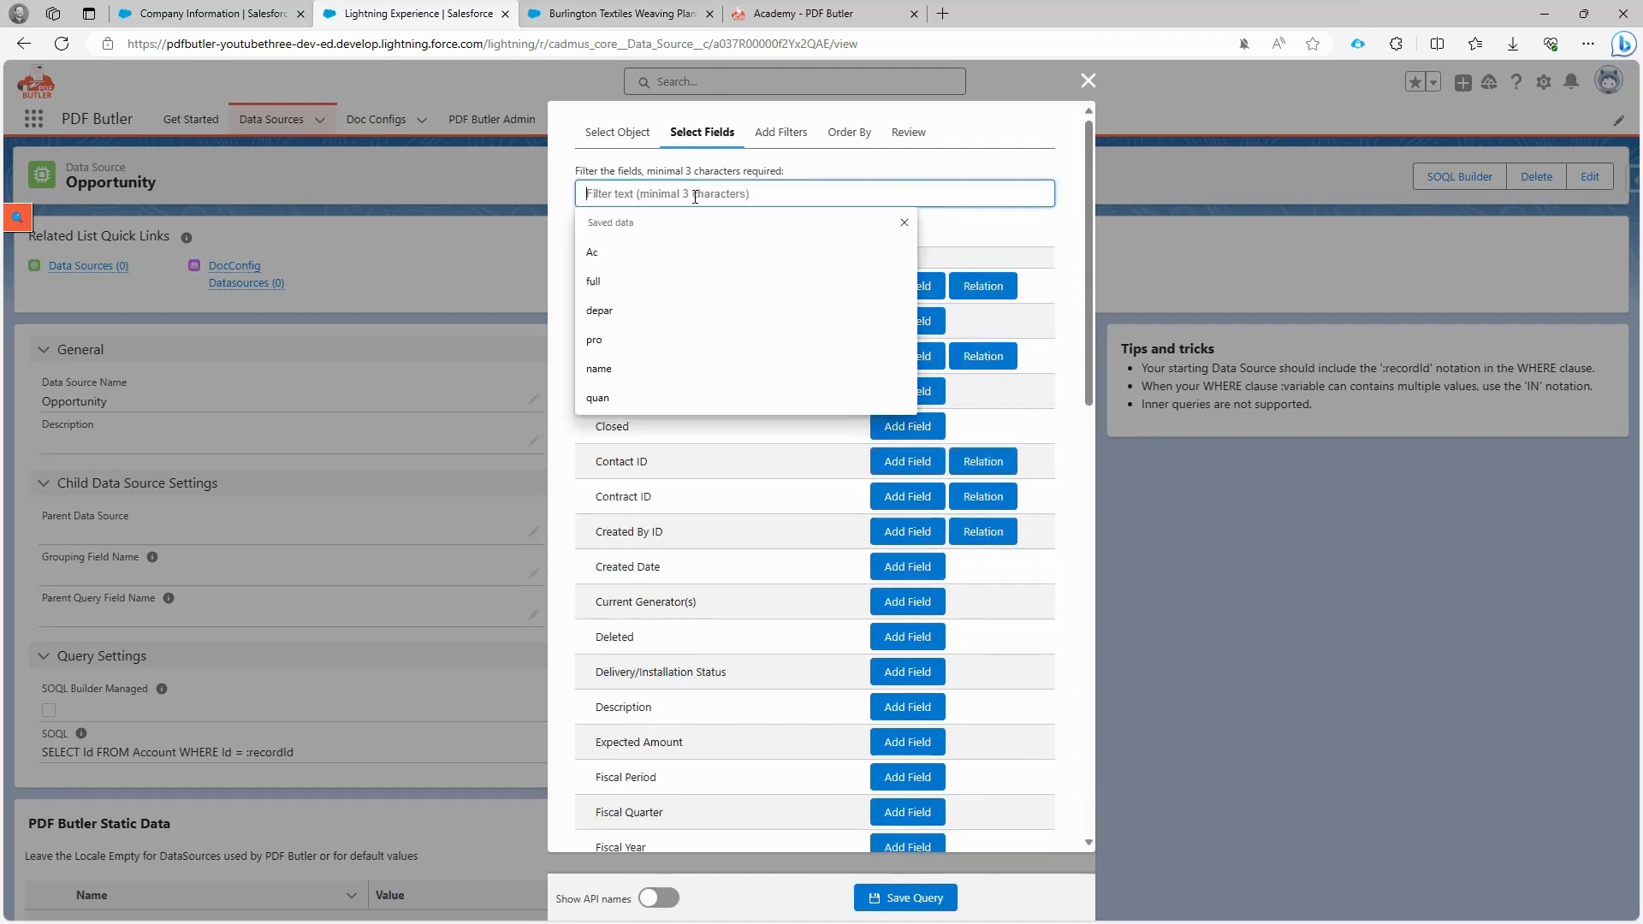
Step: Follow the Account relation and add its Name, Billing Country and Billing Street, then review the selected fields
{"action": "type", "text": "accou"}
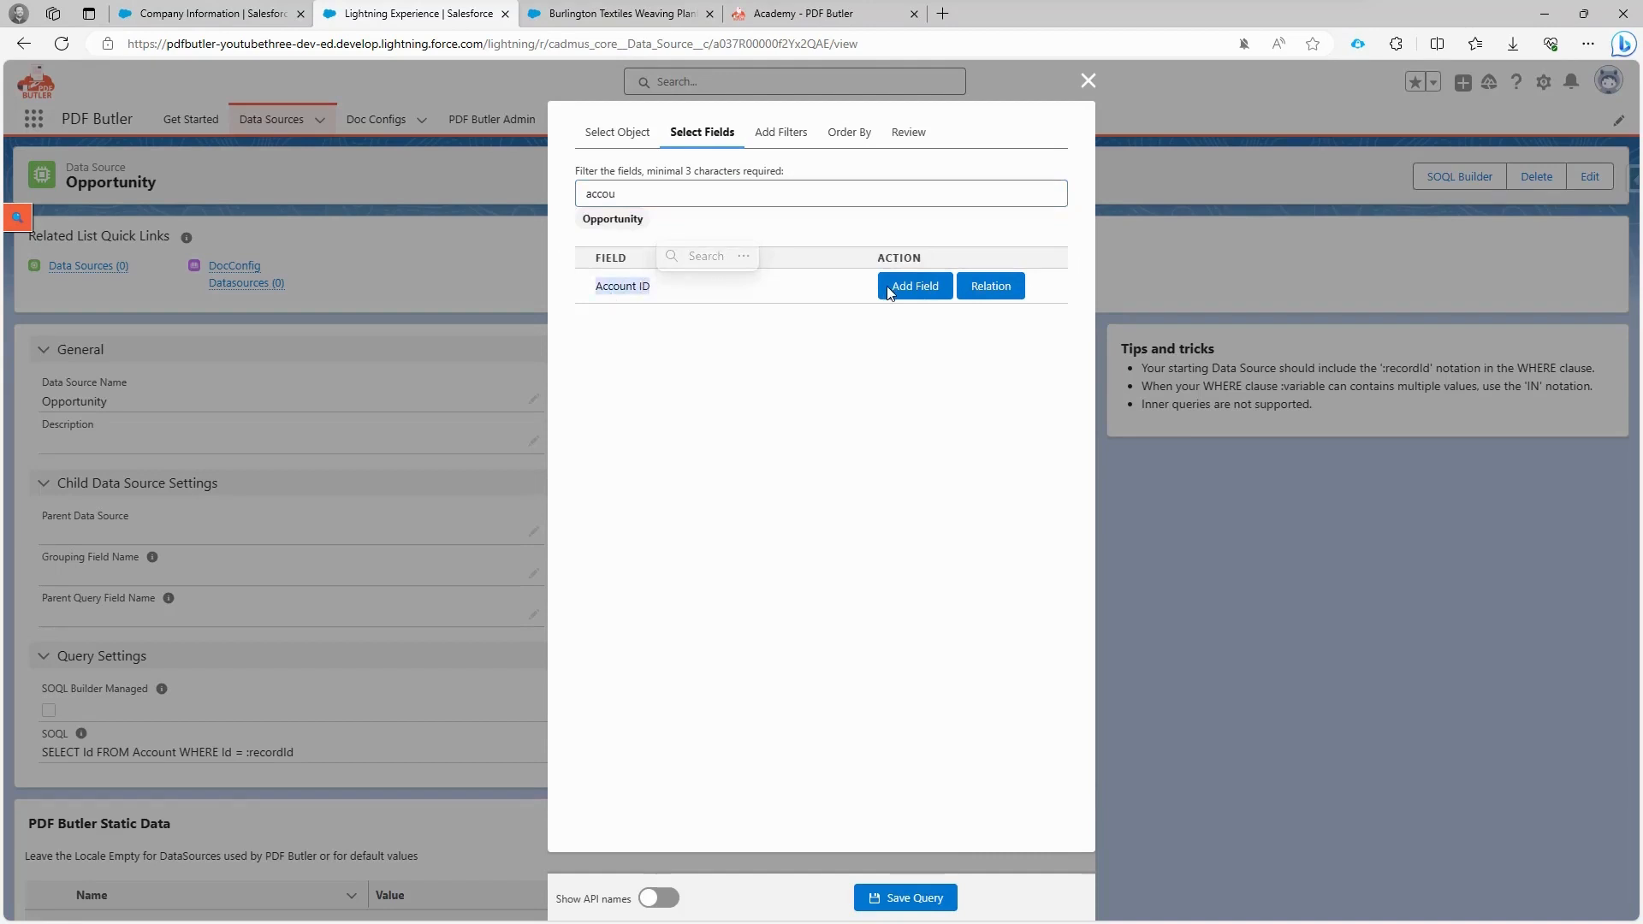
{"action": "left_click", "coordinate": [988, 285]}
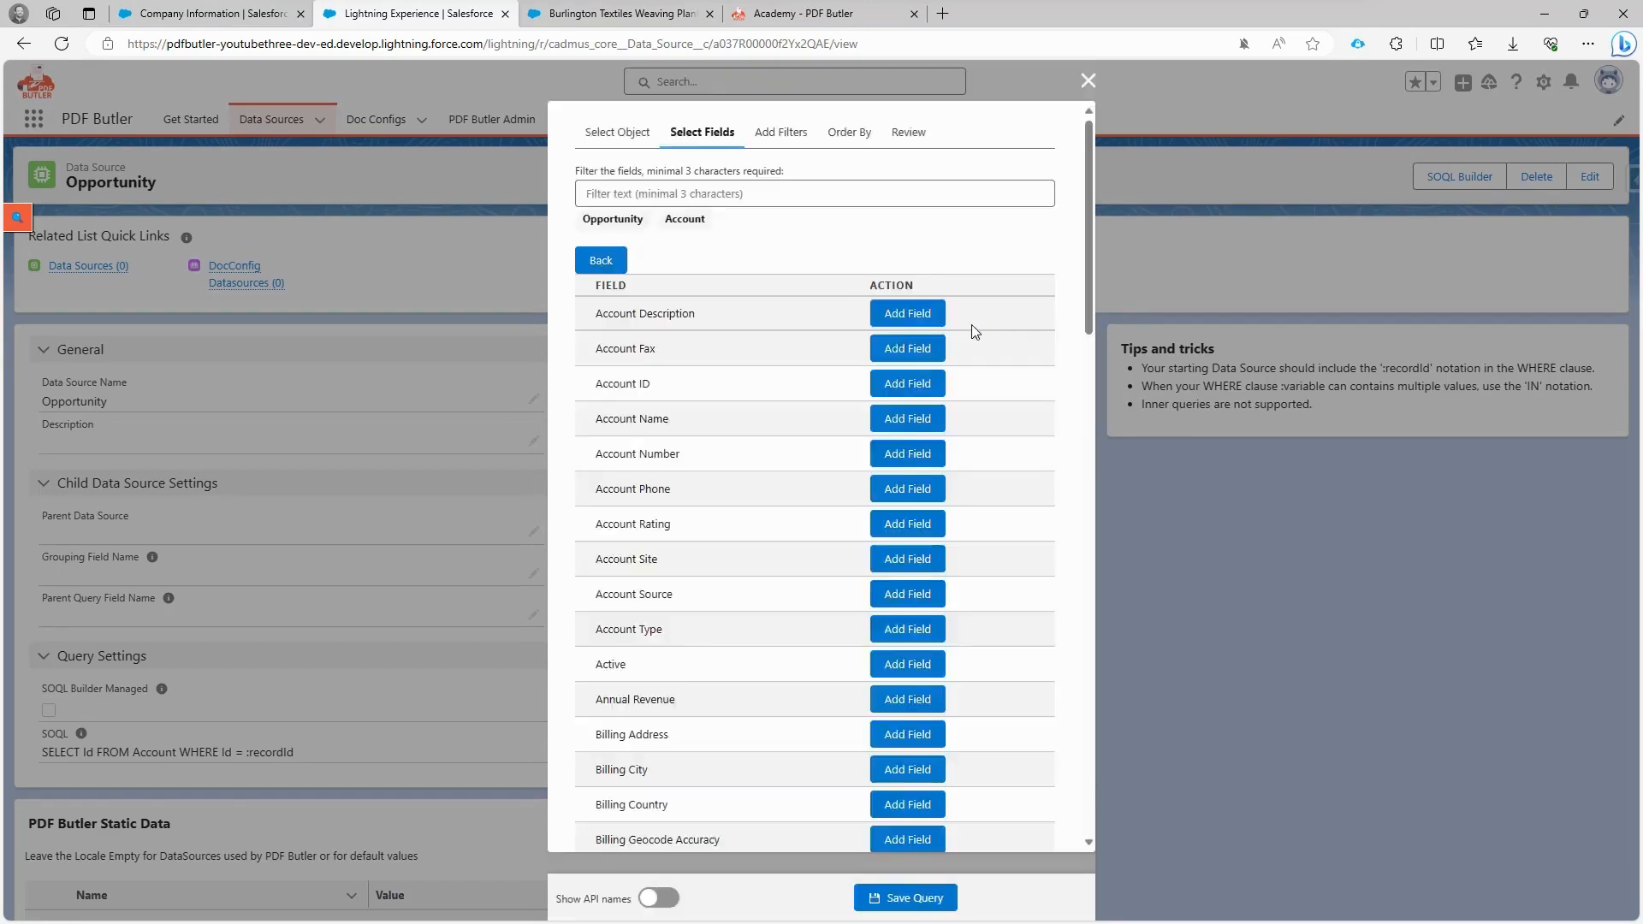
{"action": "left_click", "coordinate": [815, 193]}
{"action": "type", "text": "name"}
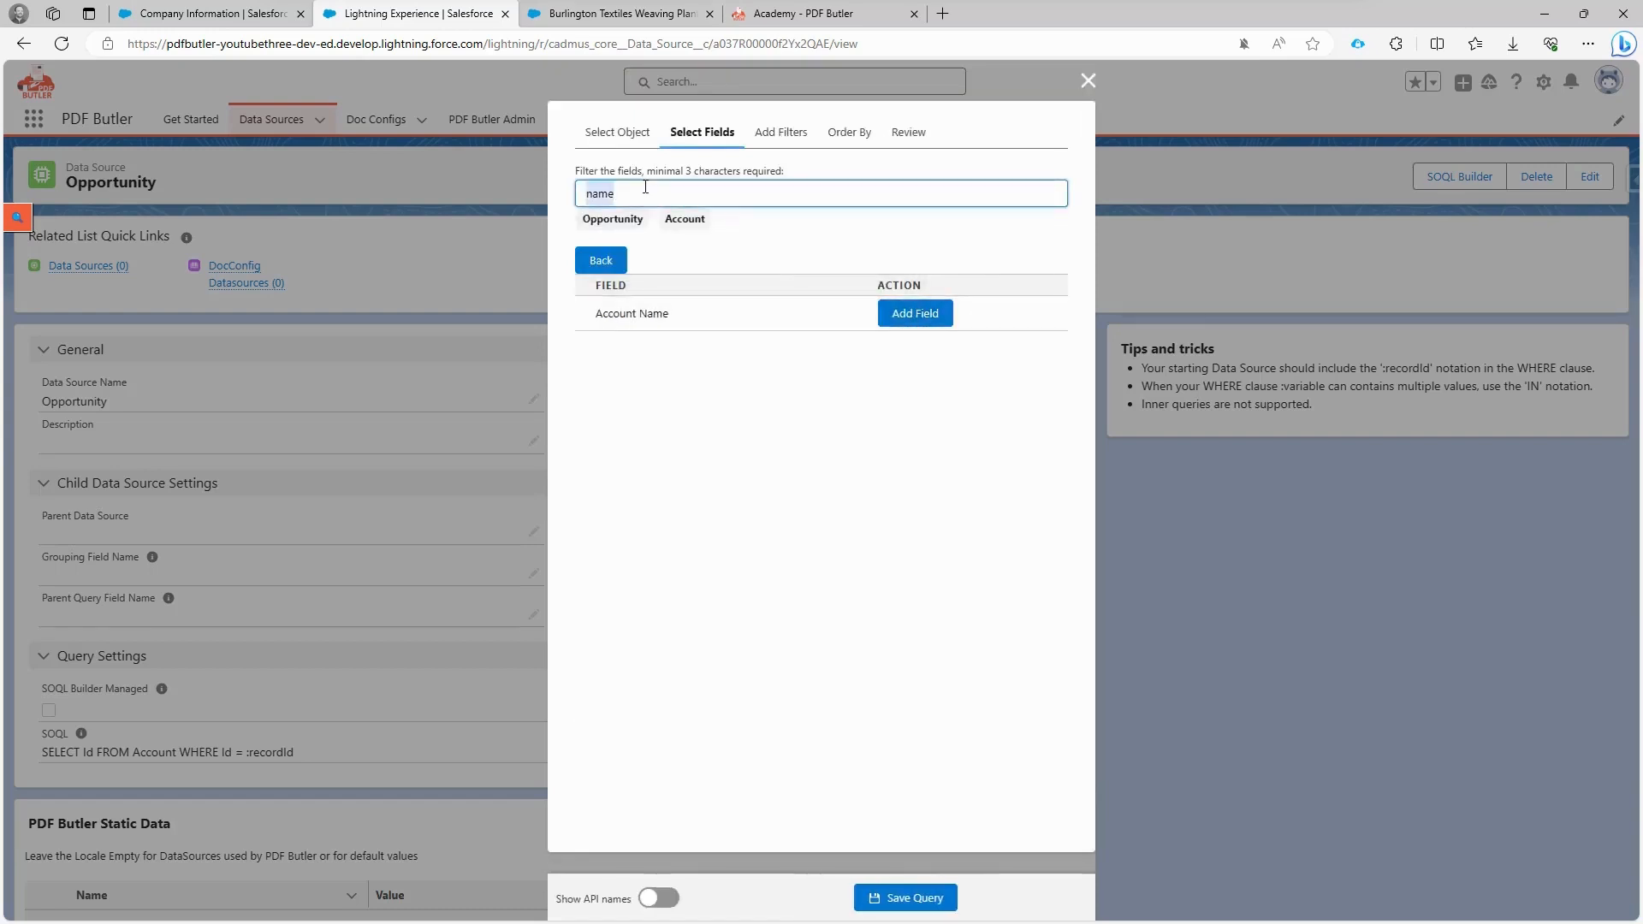
{"action": "type", "text": "bill"}
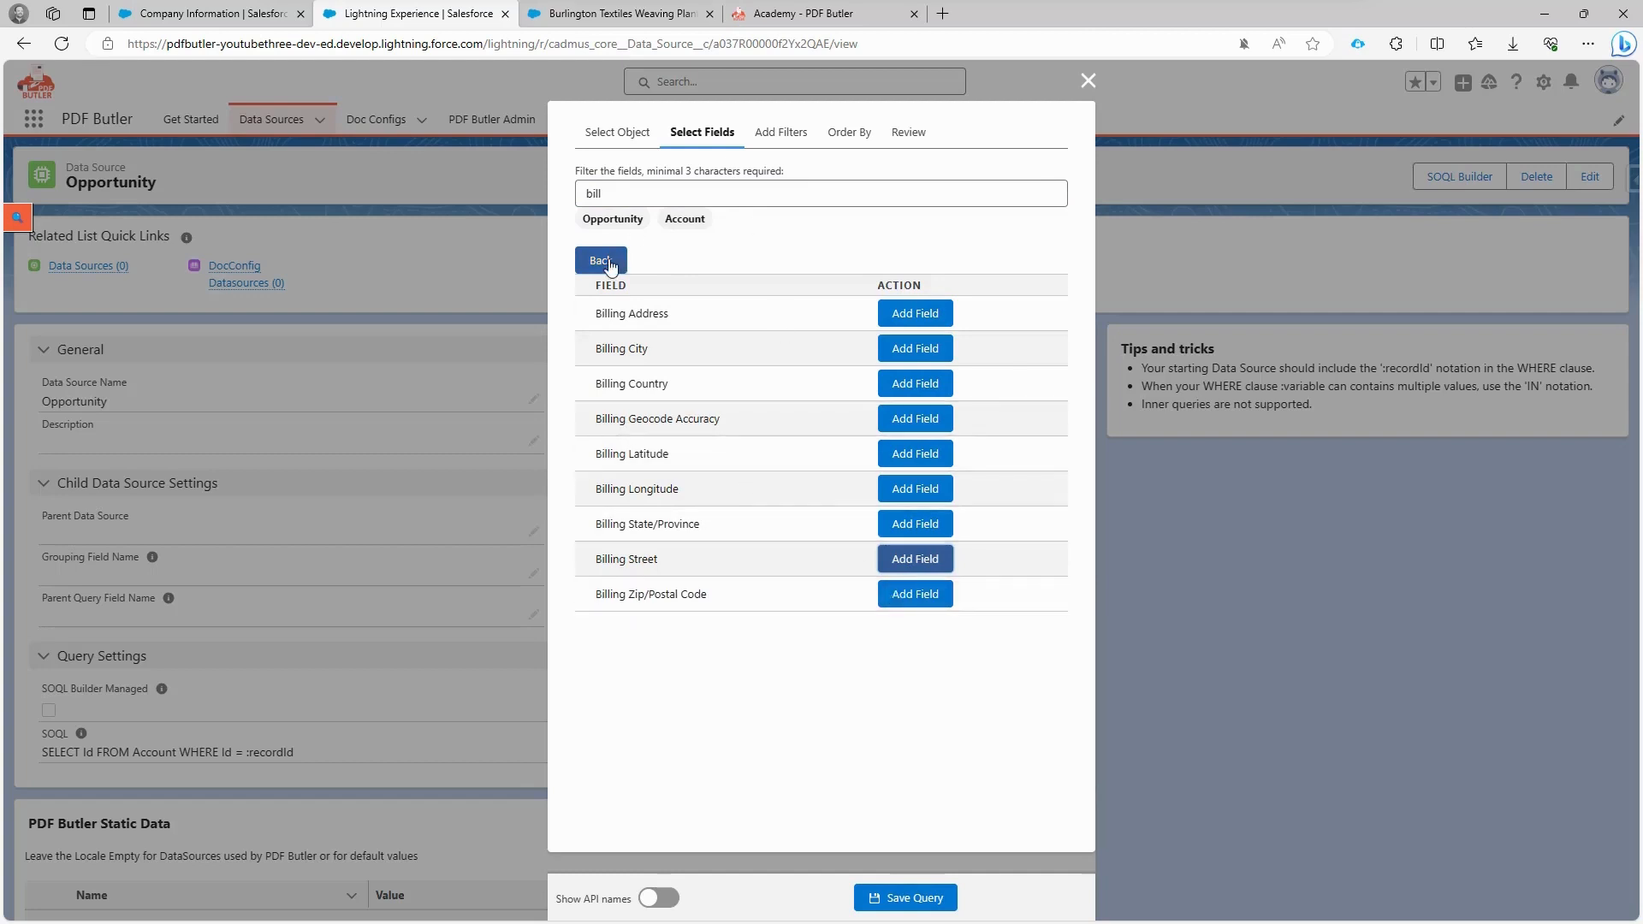
{"action": "left_click", "coordinate": [906, 131]}
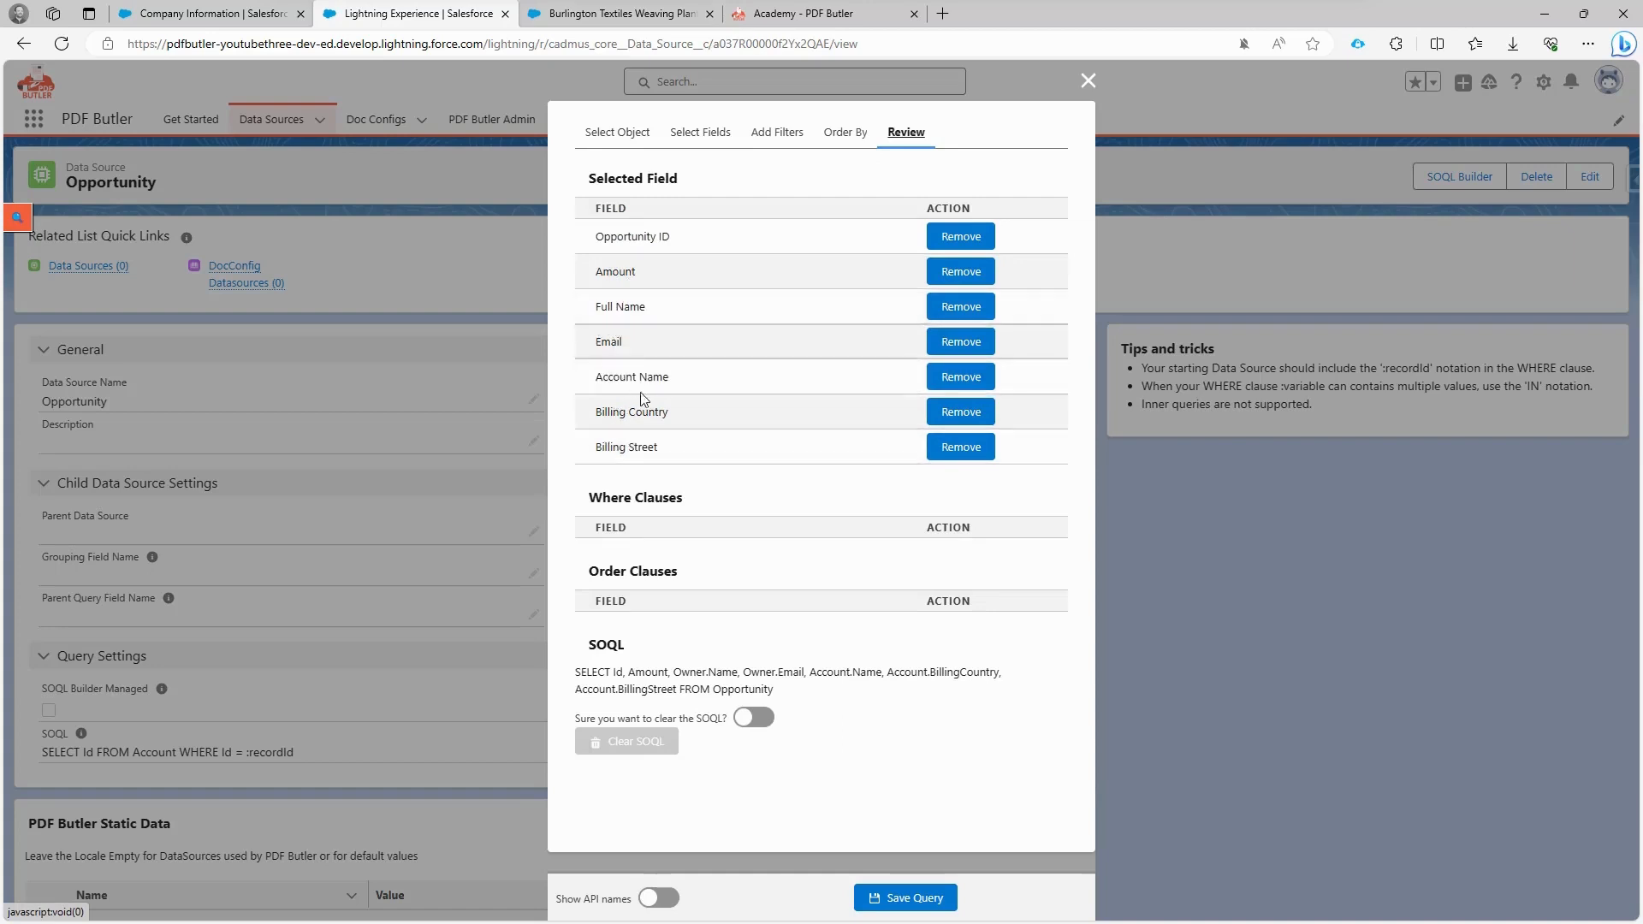
Step: Toggle Show API names on the Review tab to check the selected fields, then return to plain labels
{"action": "left_click", "coordinate": [658, 899]}
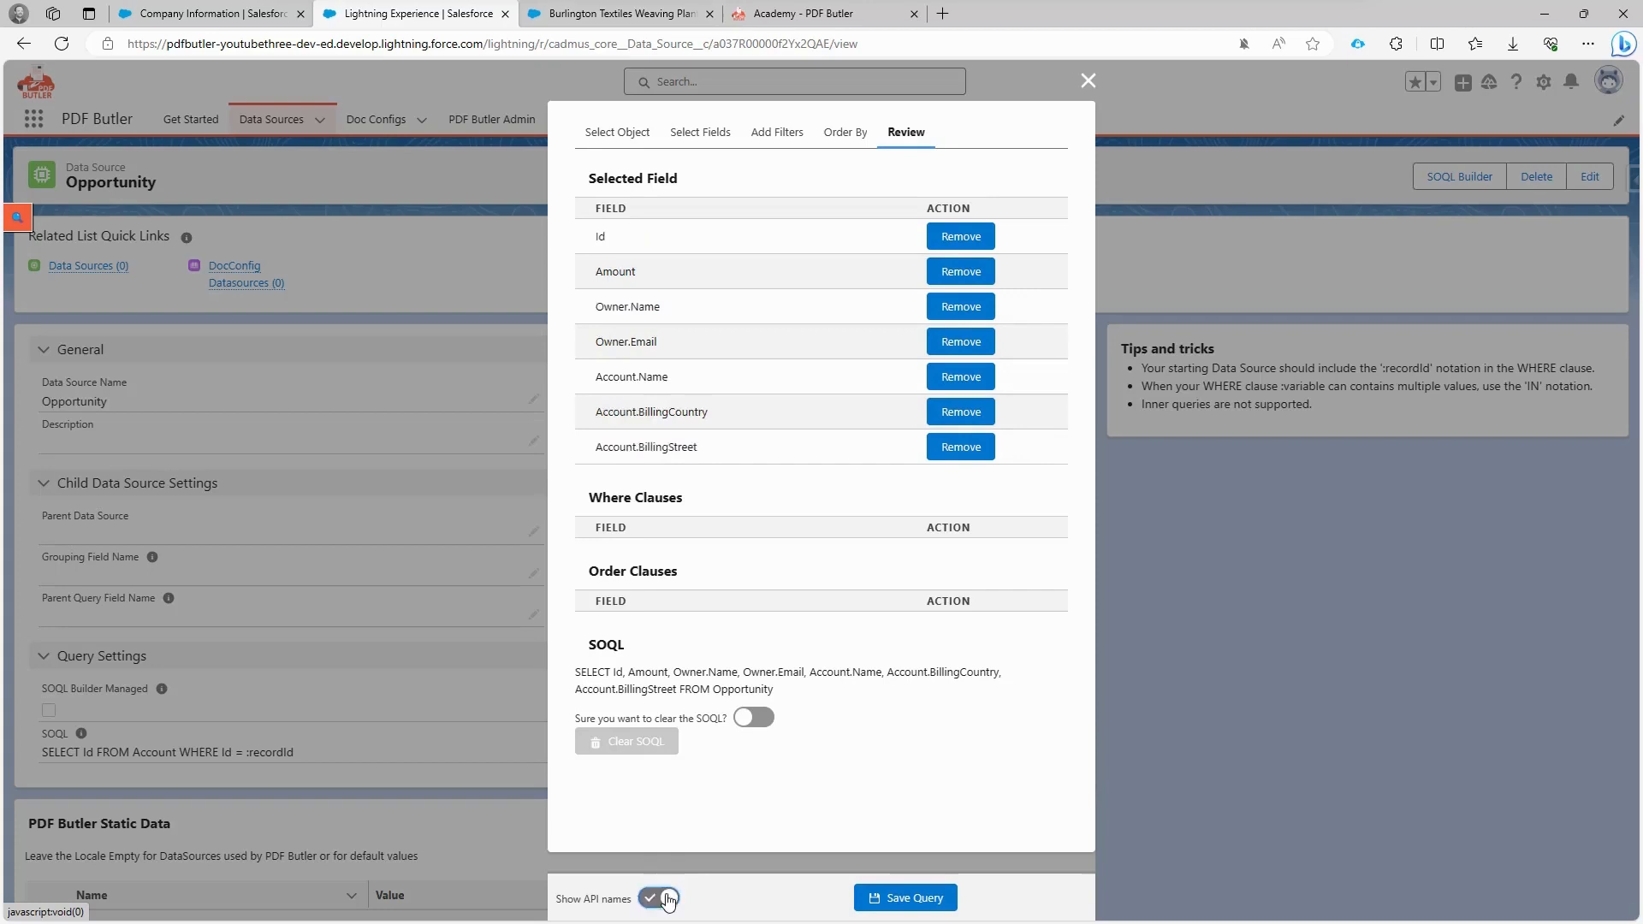
{"action": "left_click", "coordinate": [657, 898]}
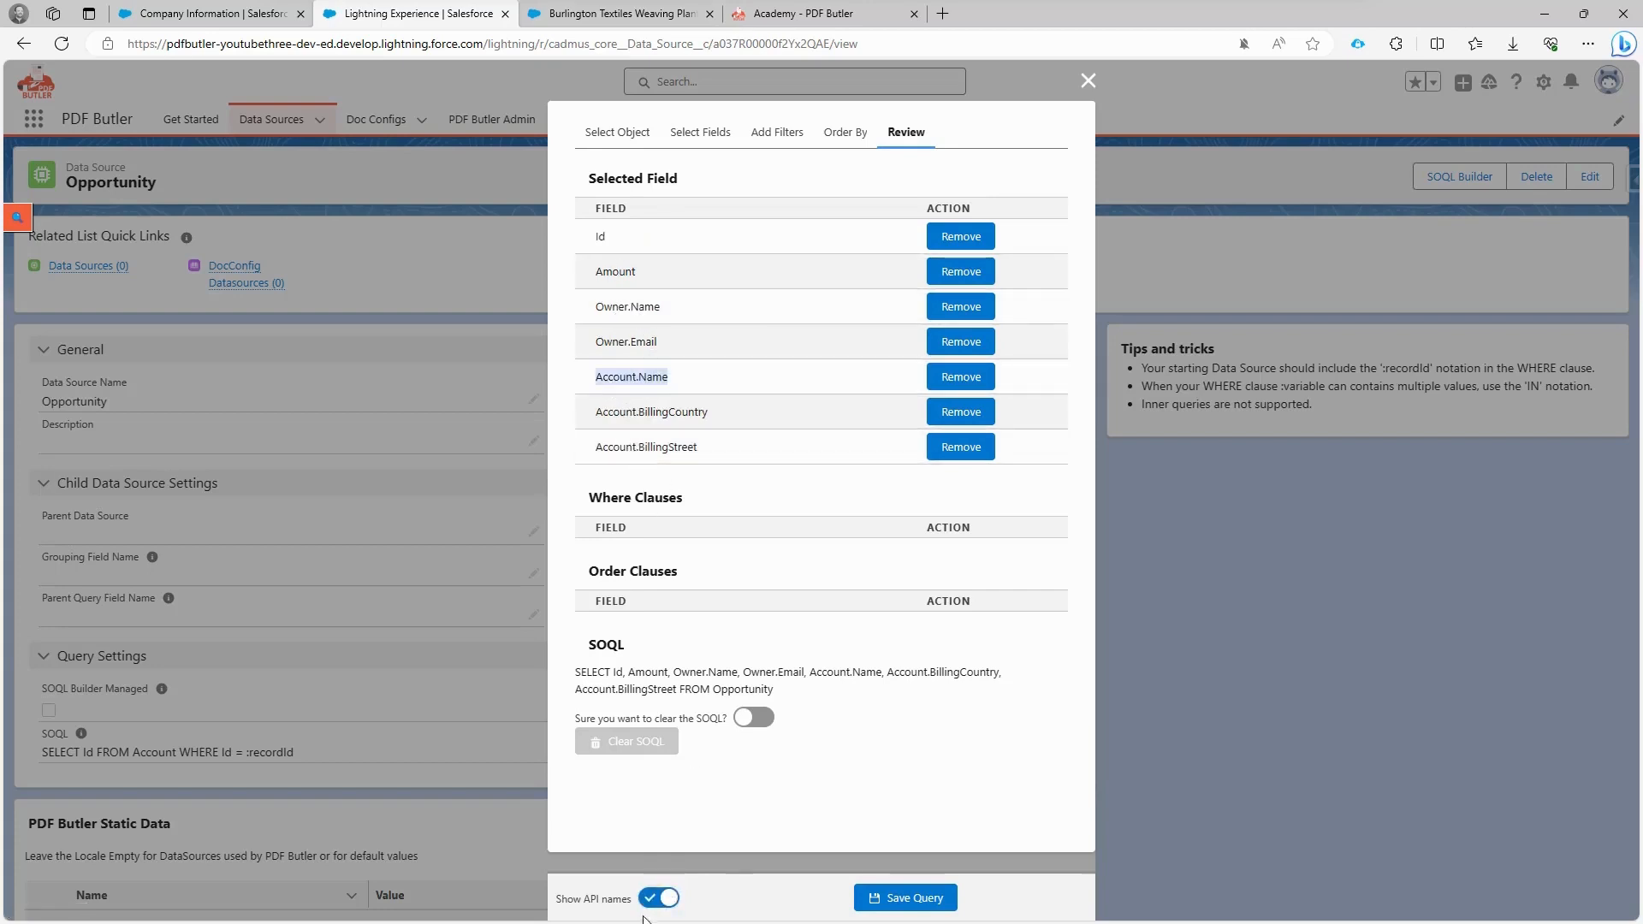
{"action": "left_click", "coordinate": [779, 132]}
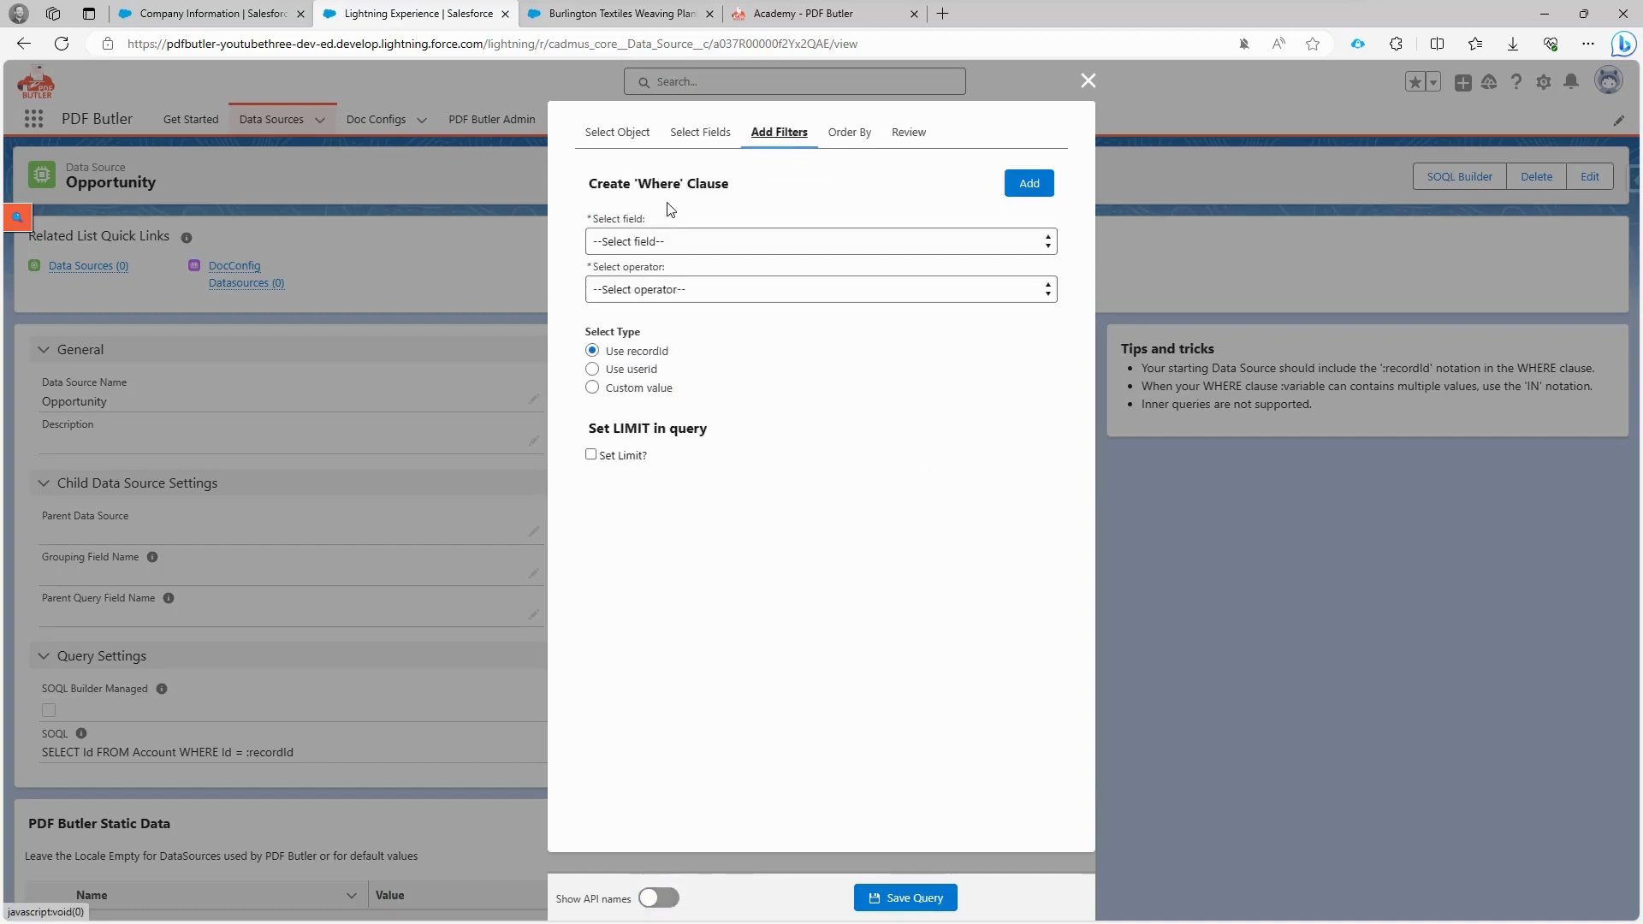
Step: Add a where filter Opportunity ID = recordId, then switch to the Burlington Textiles opportunity record tab
{"action": "left_click", "coordinate": [820, 241]}
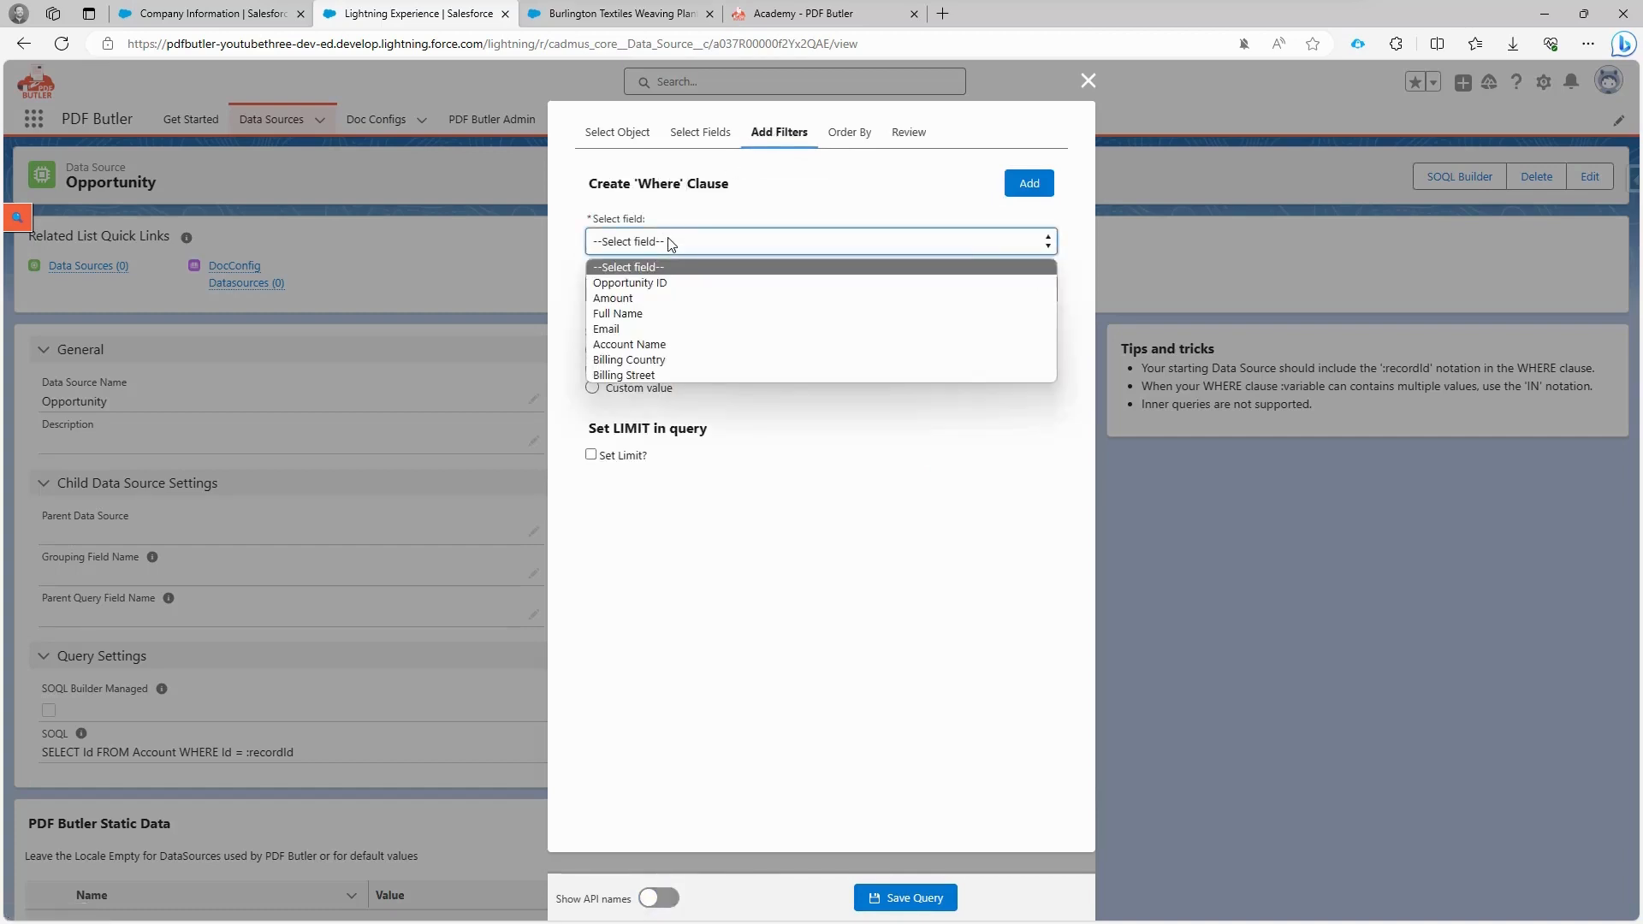
{"action": "left_click", "coordinate": [630, 282]}
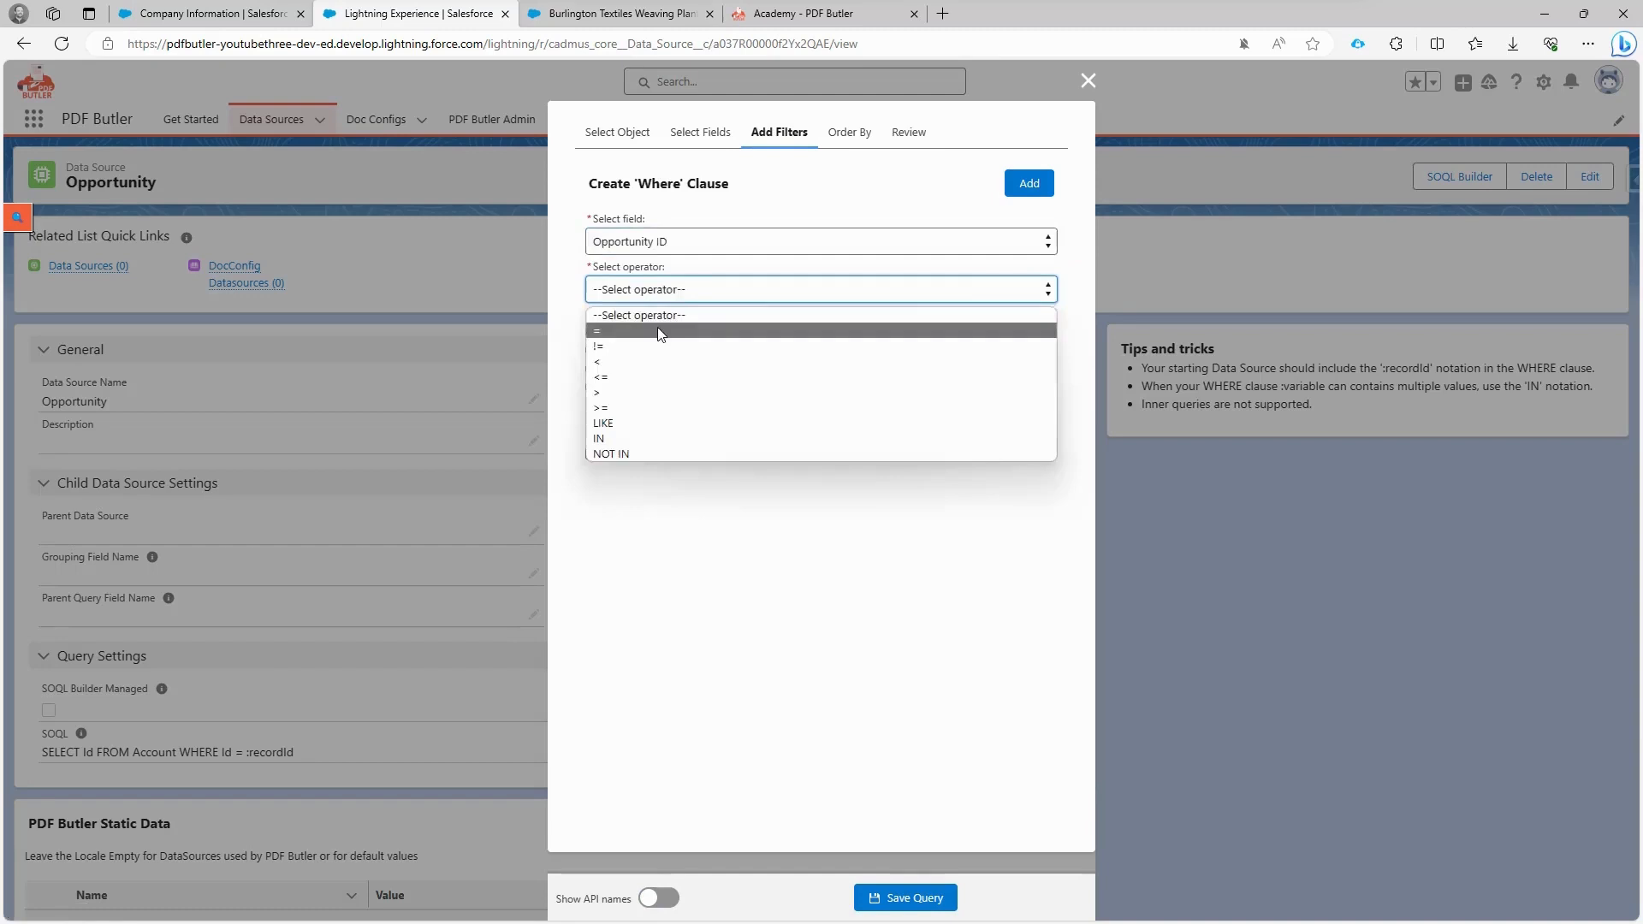
{"action": "left_click", "coordinate": [597, 330]}
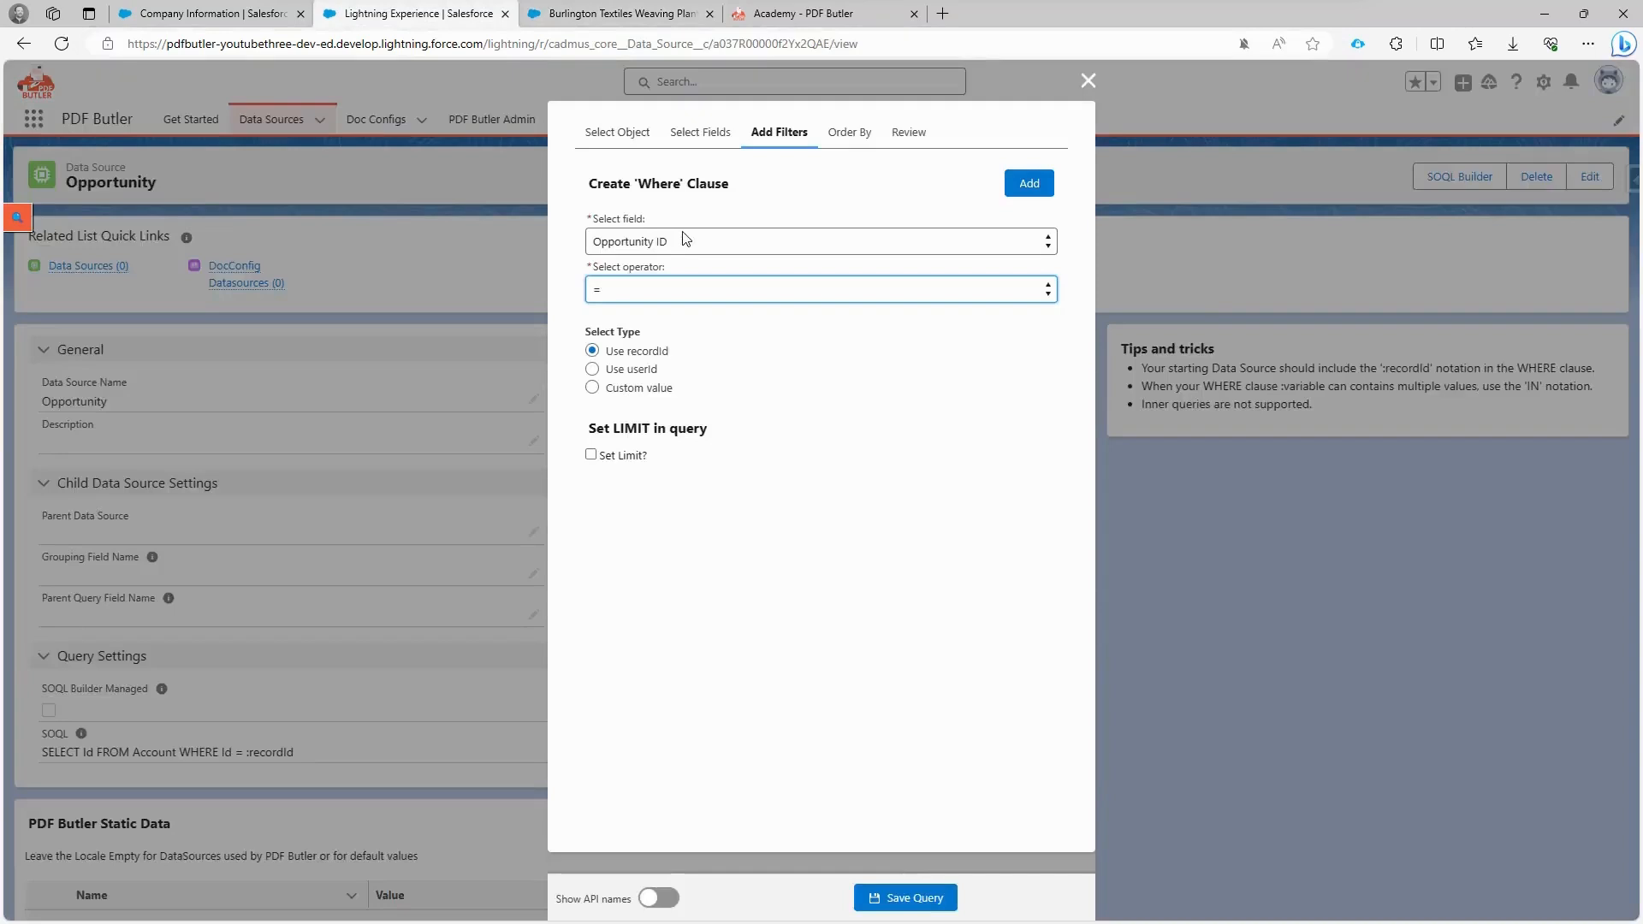
{"action": "mouse_move", "coordinate": [913, 96]}
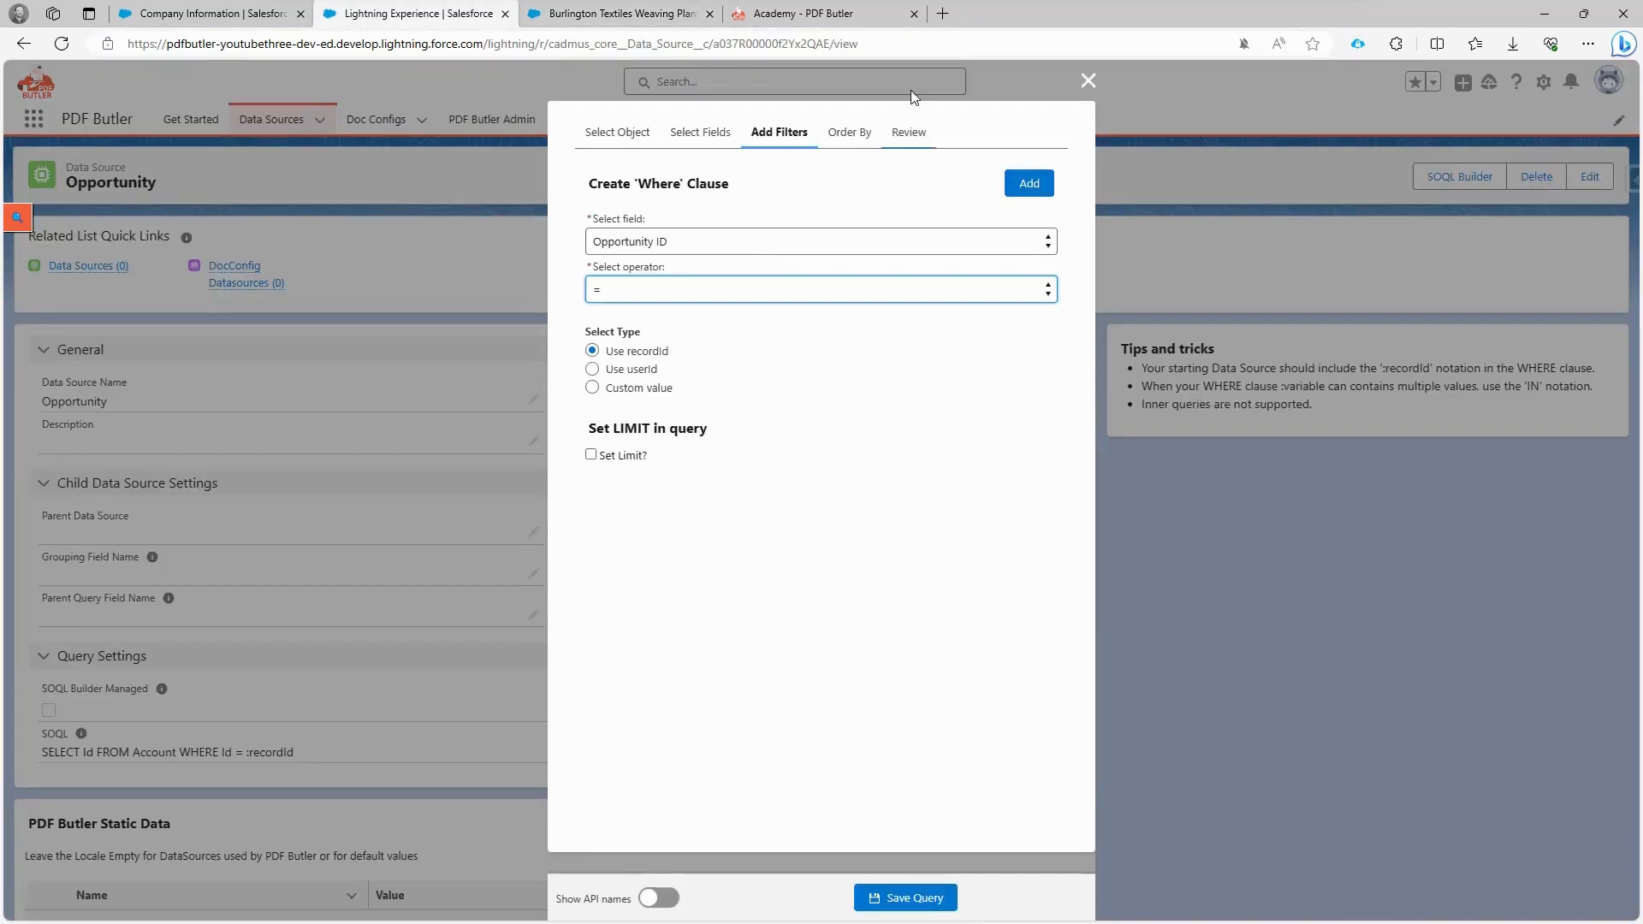
{"action": "left_click", "coordinate": [904, 899]}
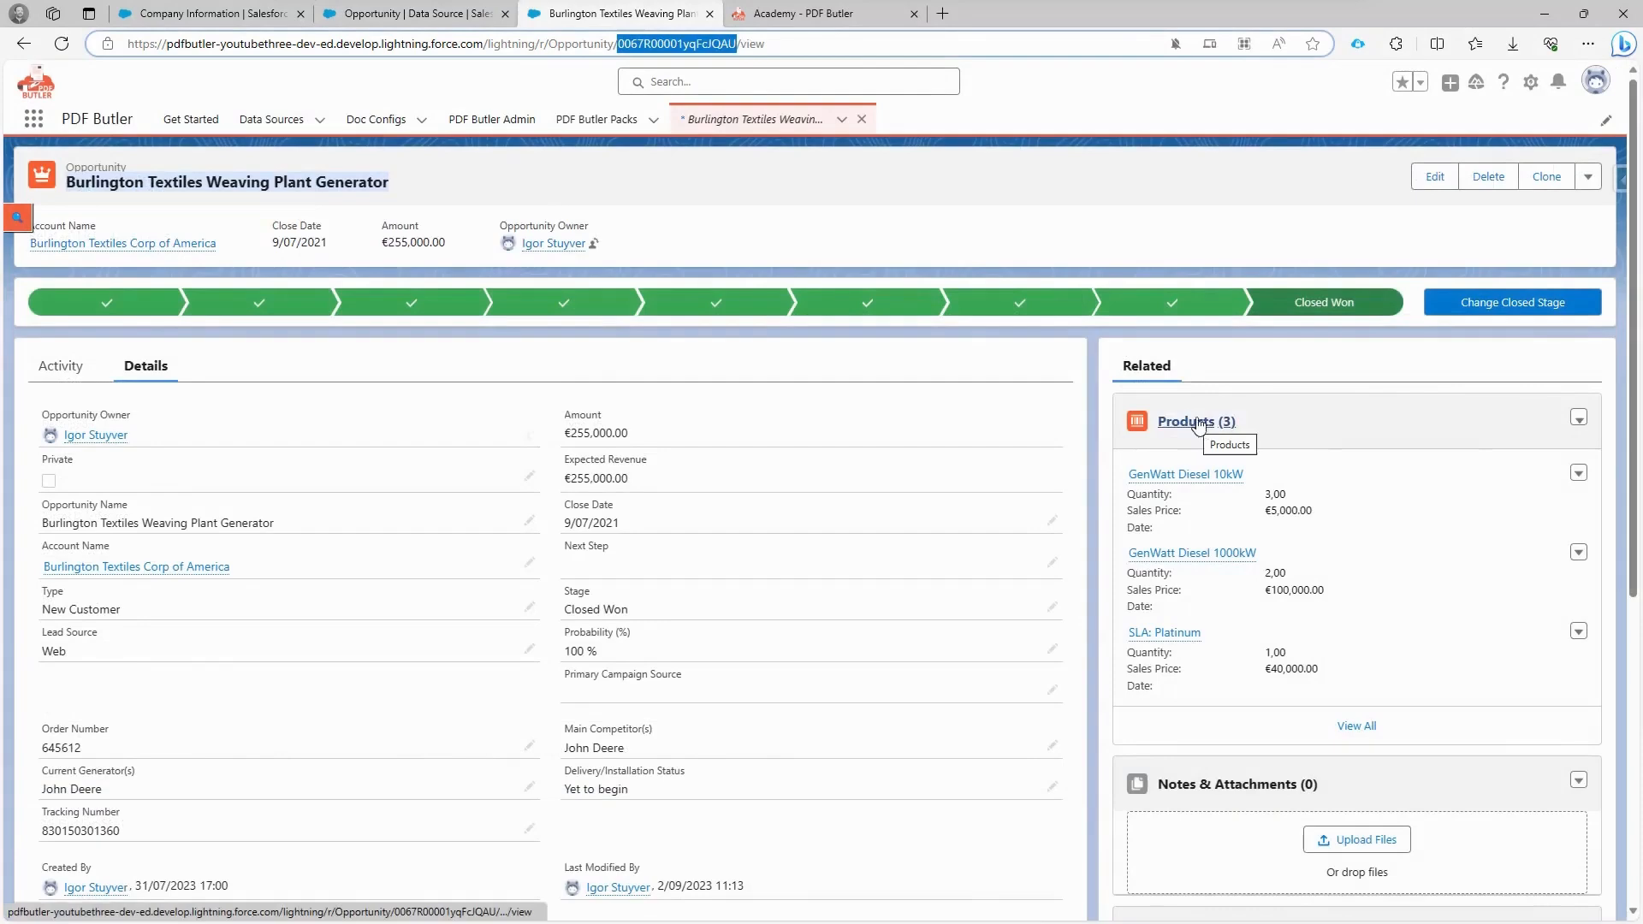
Step: Create a second SOQL data source named Opportunity Products of type List of sObjects and save it
{"action": "left_click", "coordinate": [414, 13]}
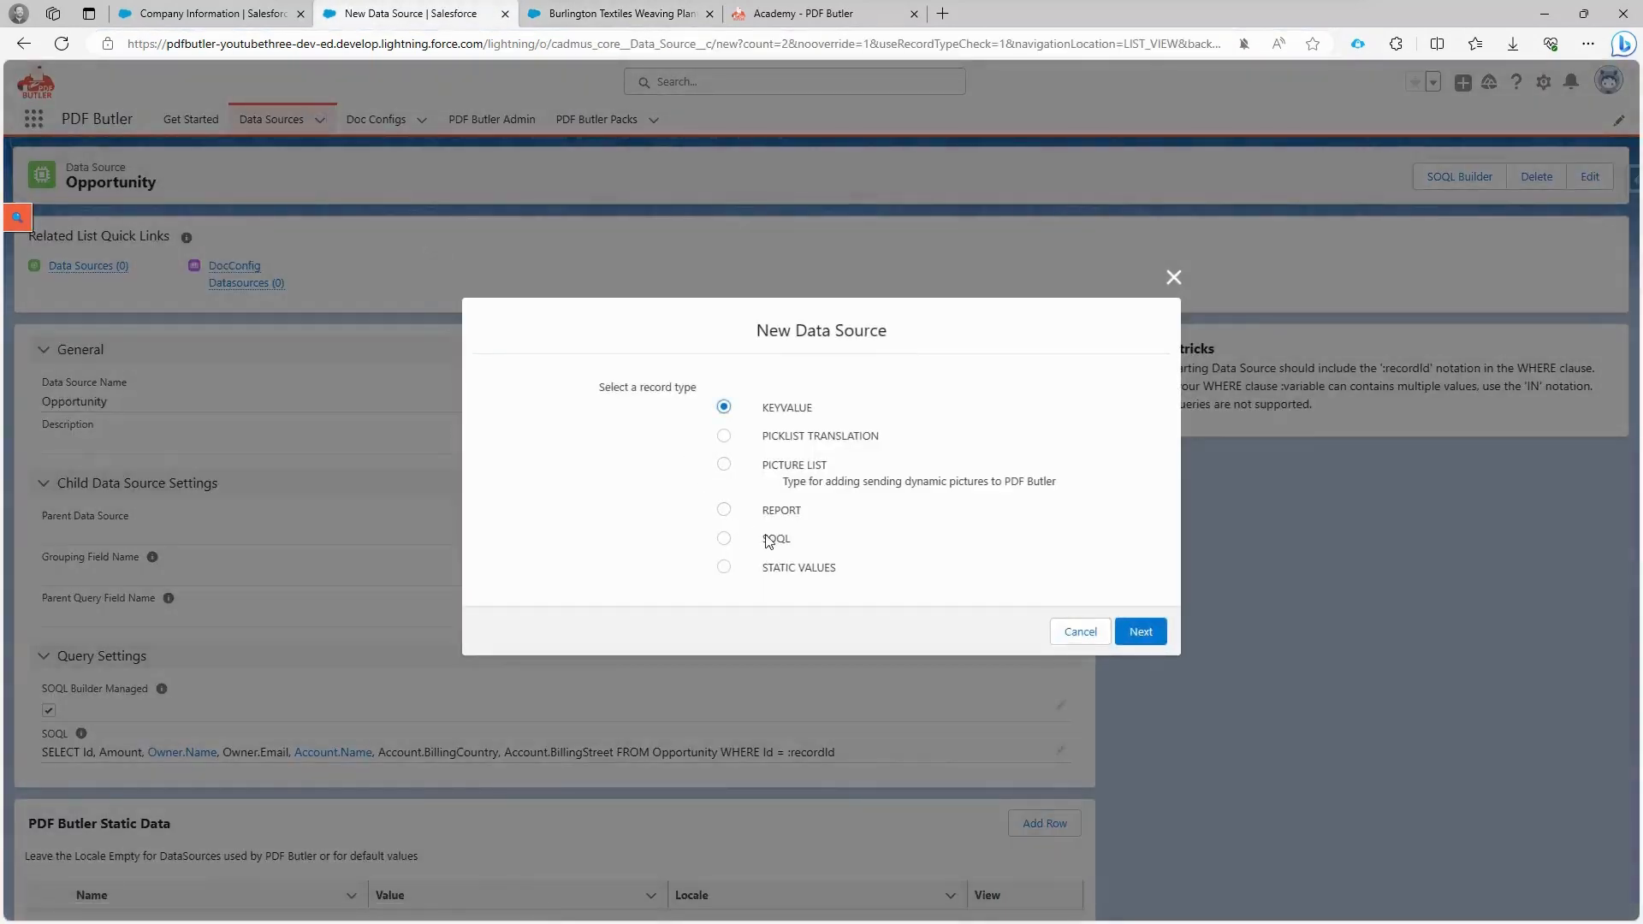
{"action": "left_click", "coordinate": [1140, 632]}
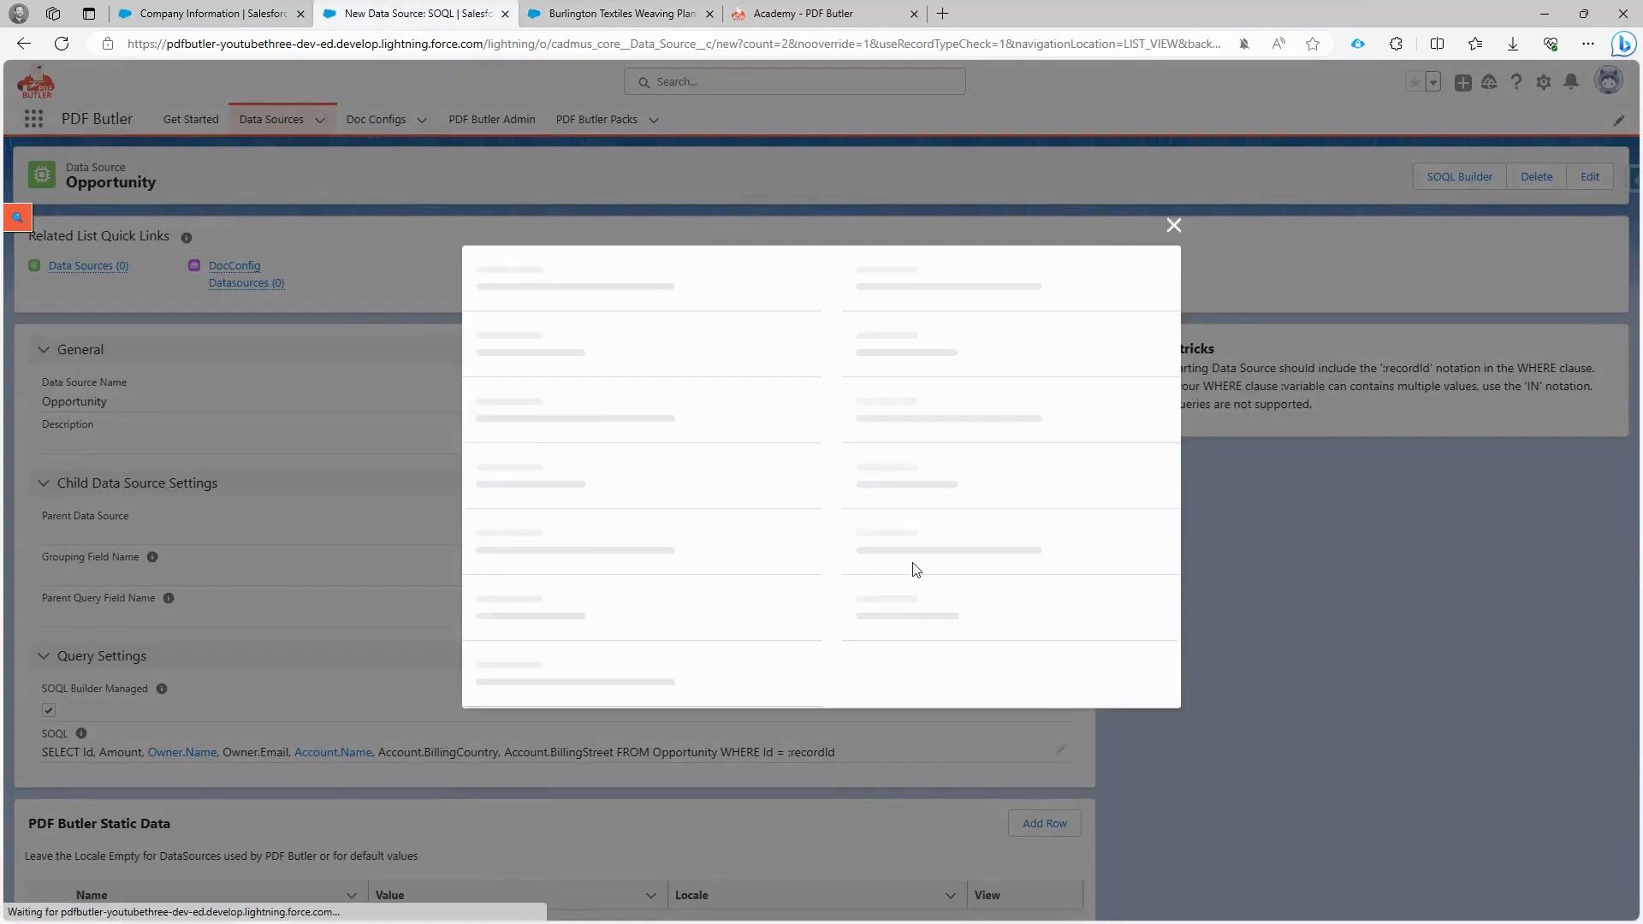
{"action": "type", "text": "Opportunity Products"}
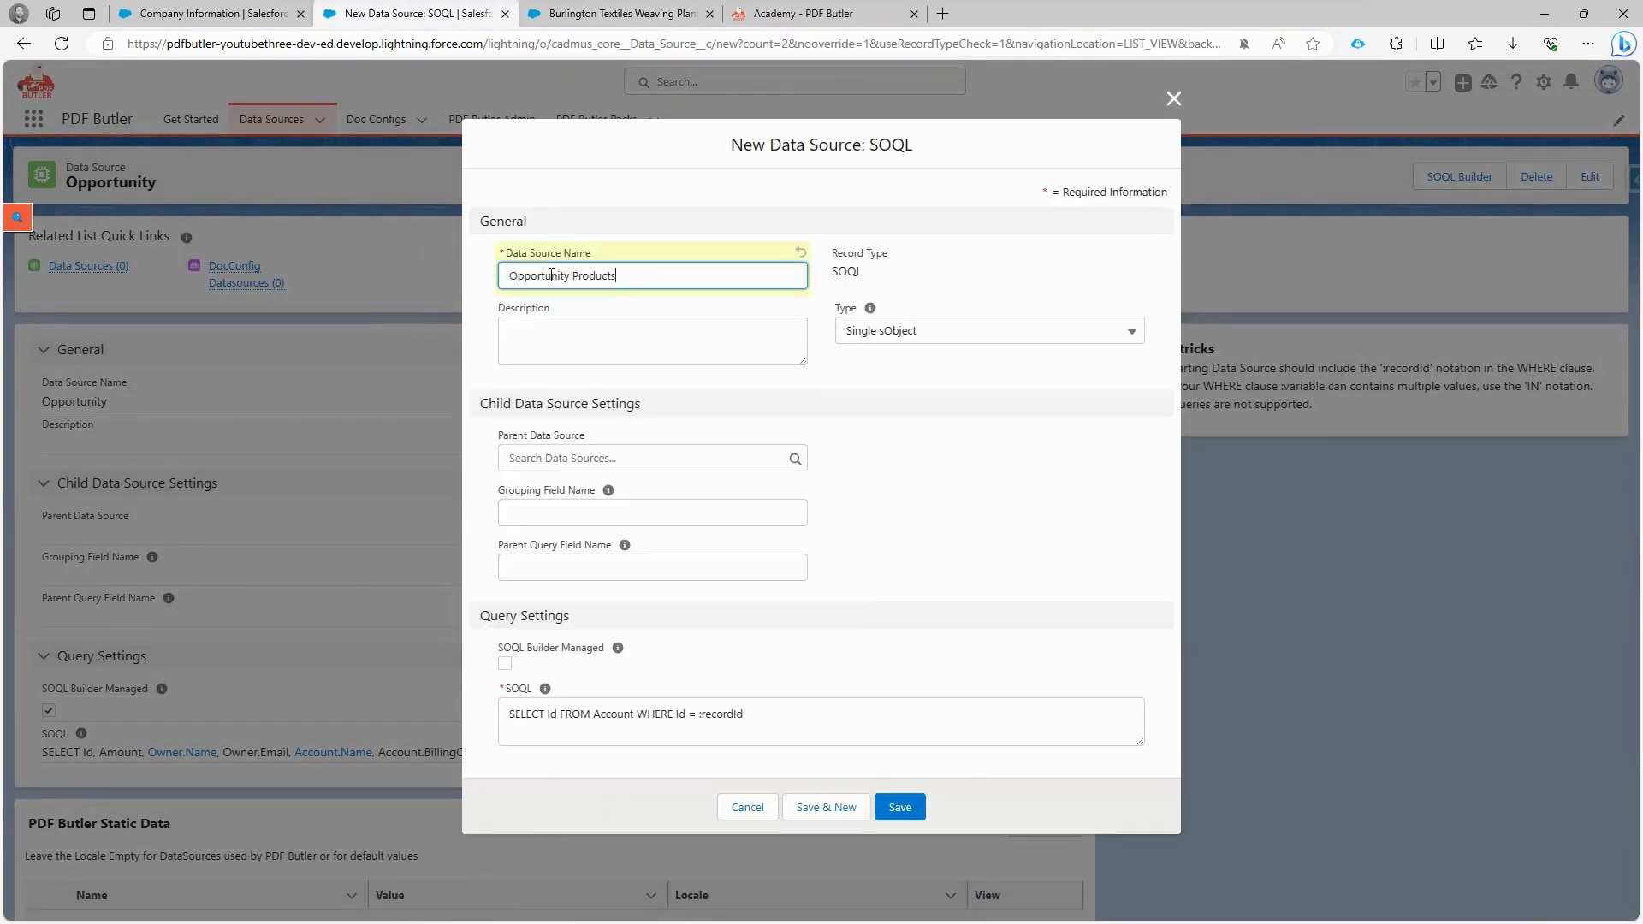
{"action": "mouse_move", "coordinate": [866, 328]}
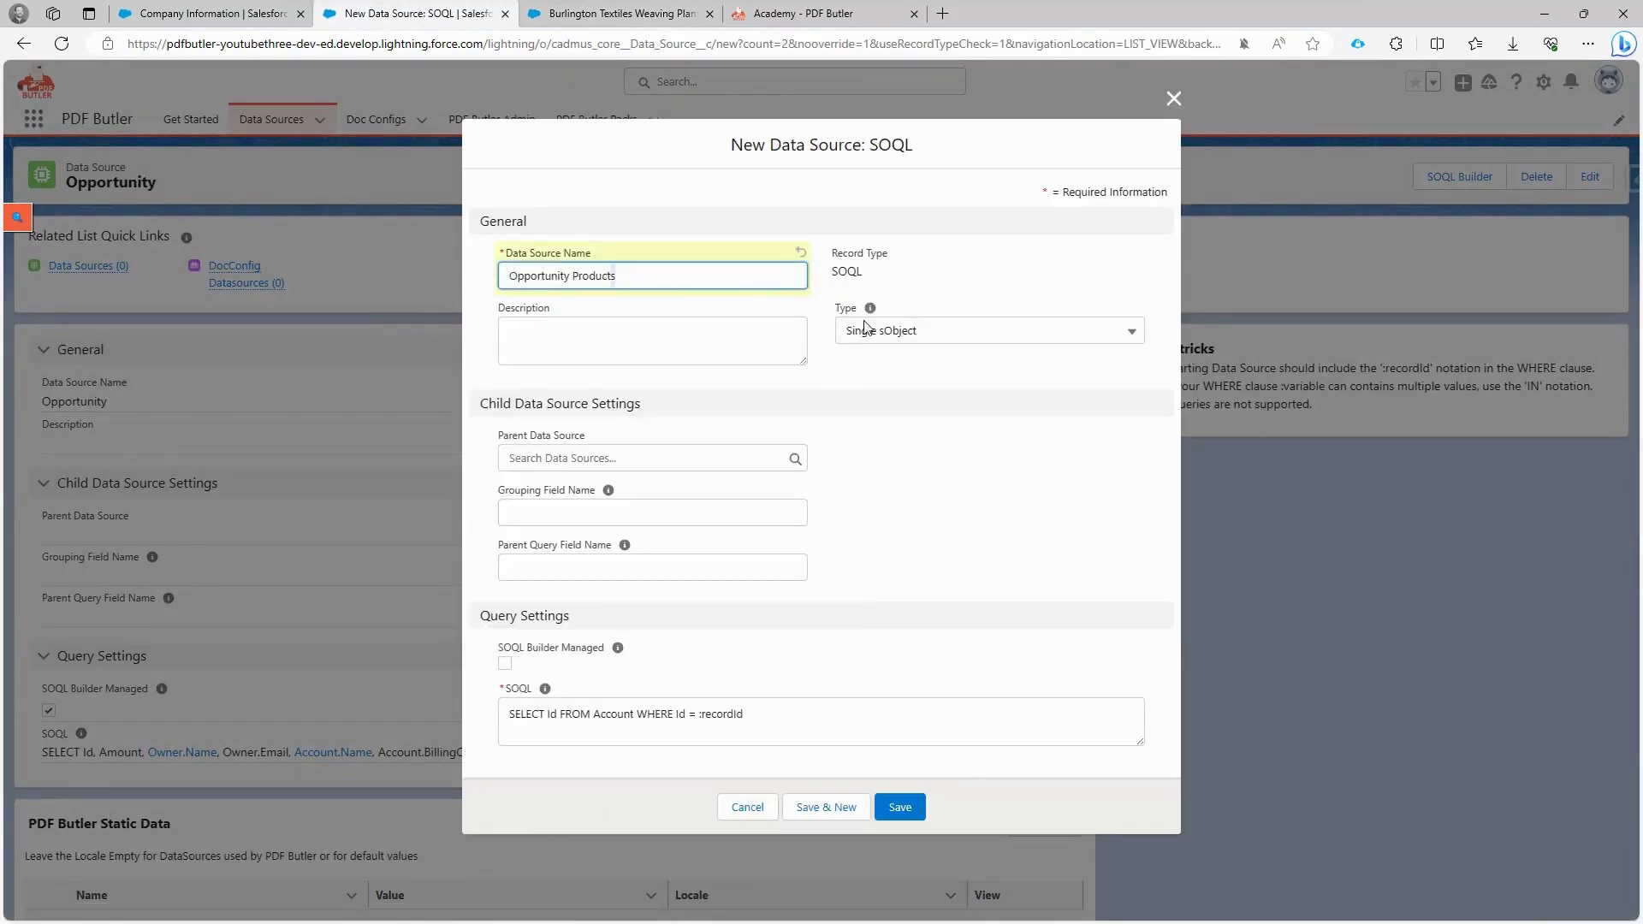
{"action": "left_click", "coordinate": [986, 331]}
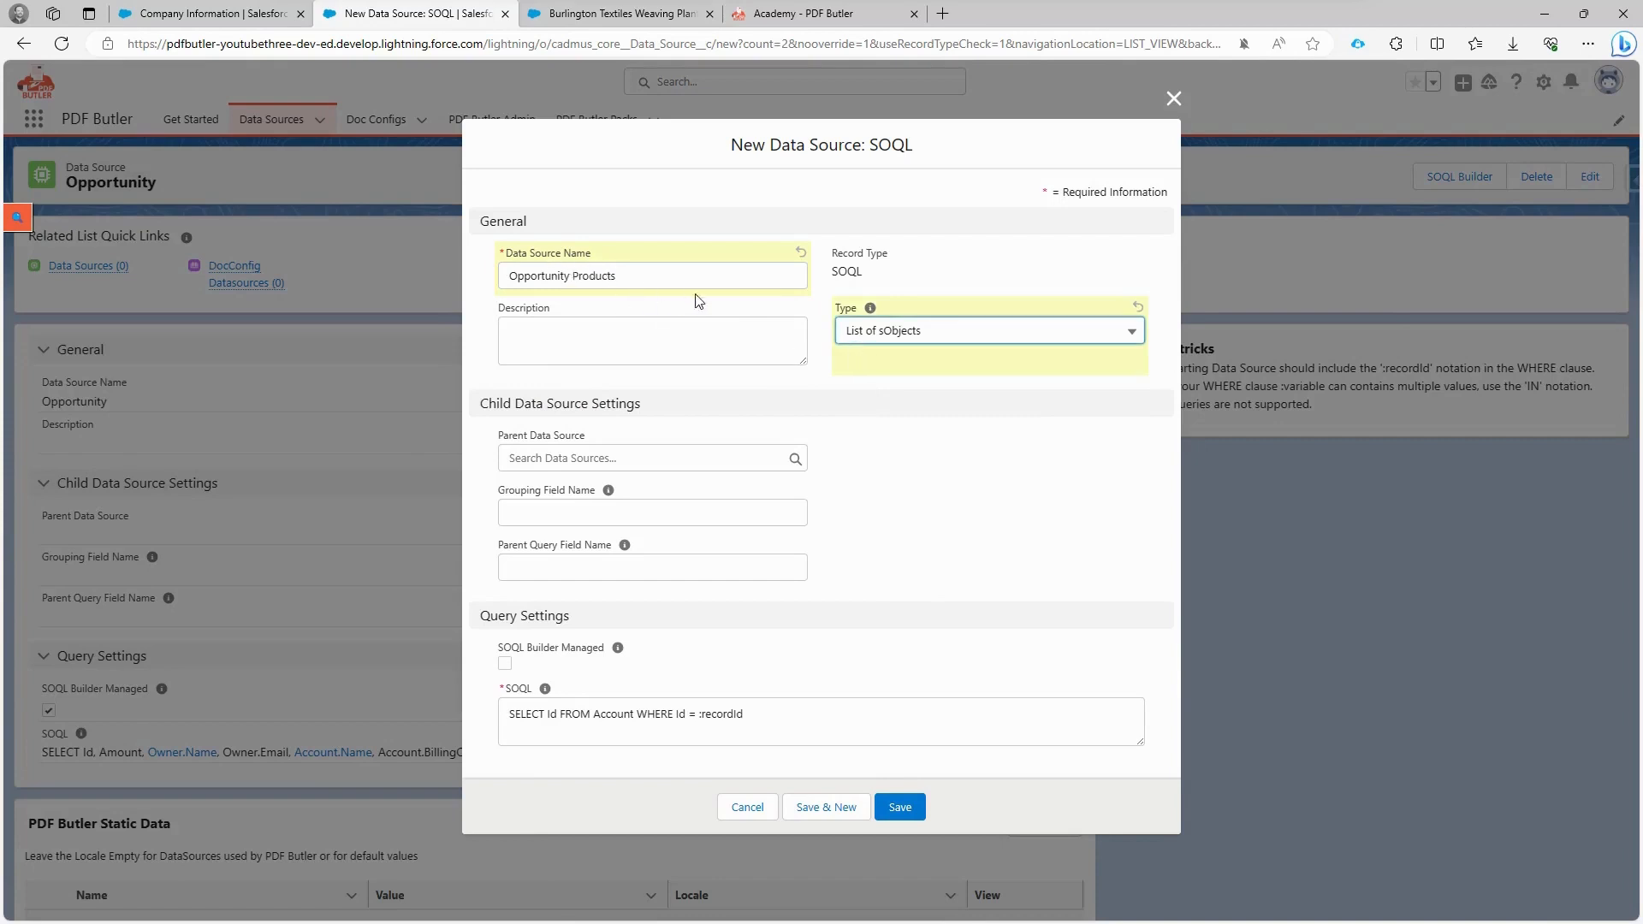
{"action": "left_click", "coordinate": [898, 806]}
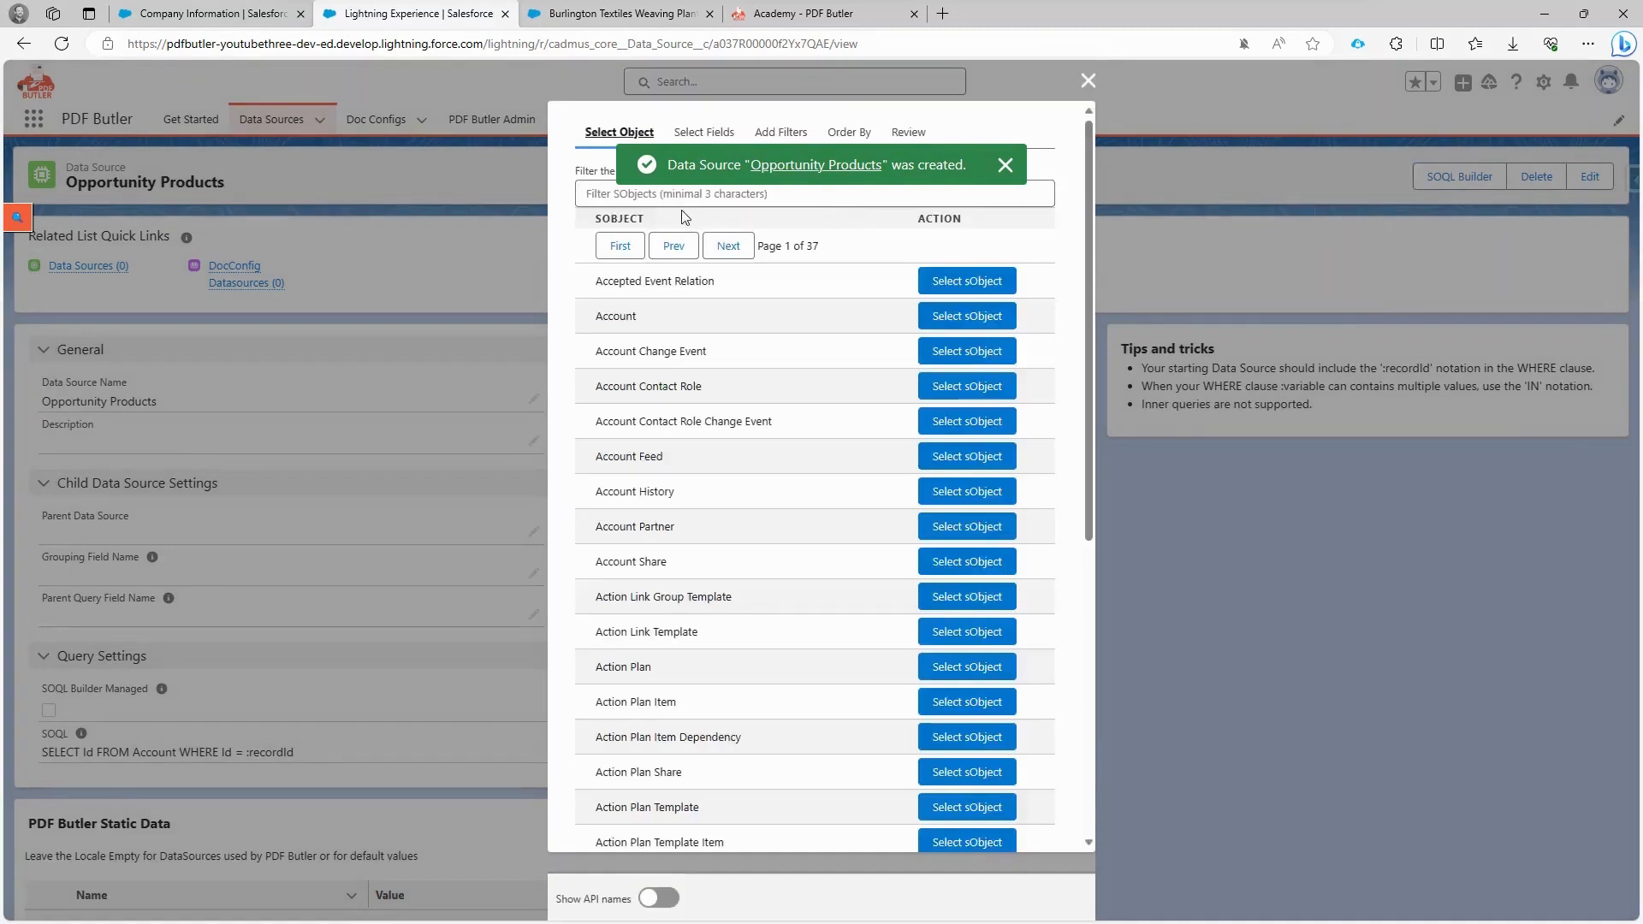
Step: Base the query on the Opportunity Product sObject
{"action": "type", "text": "opp"}
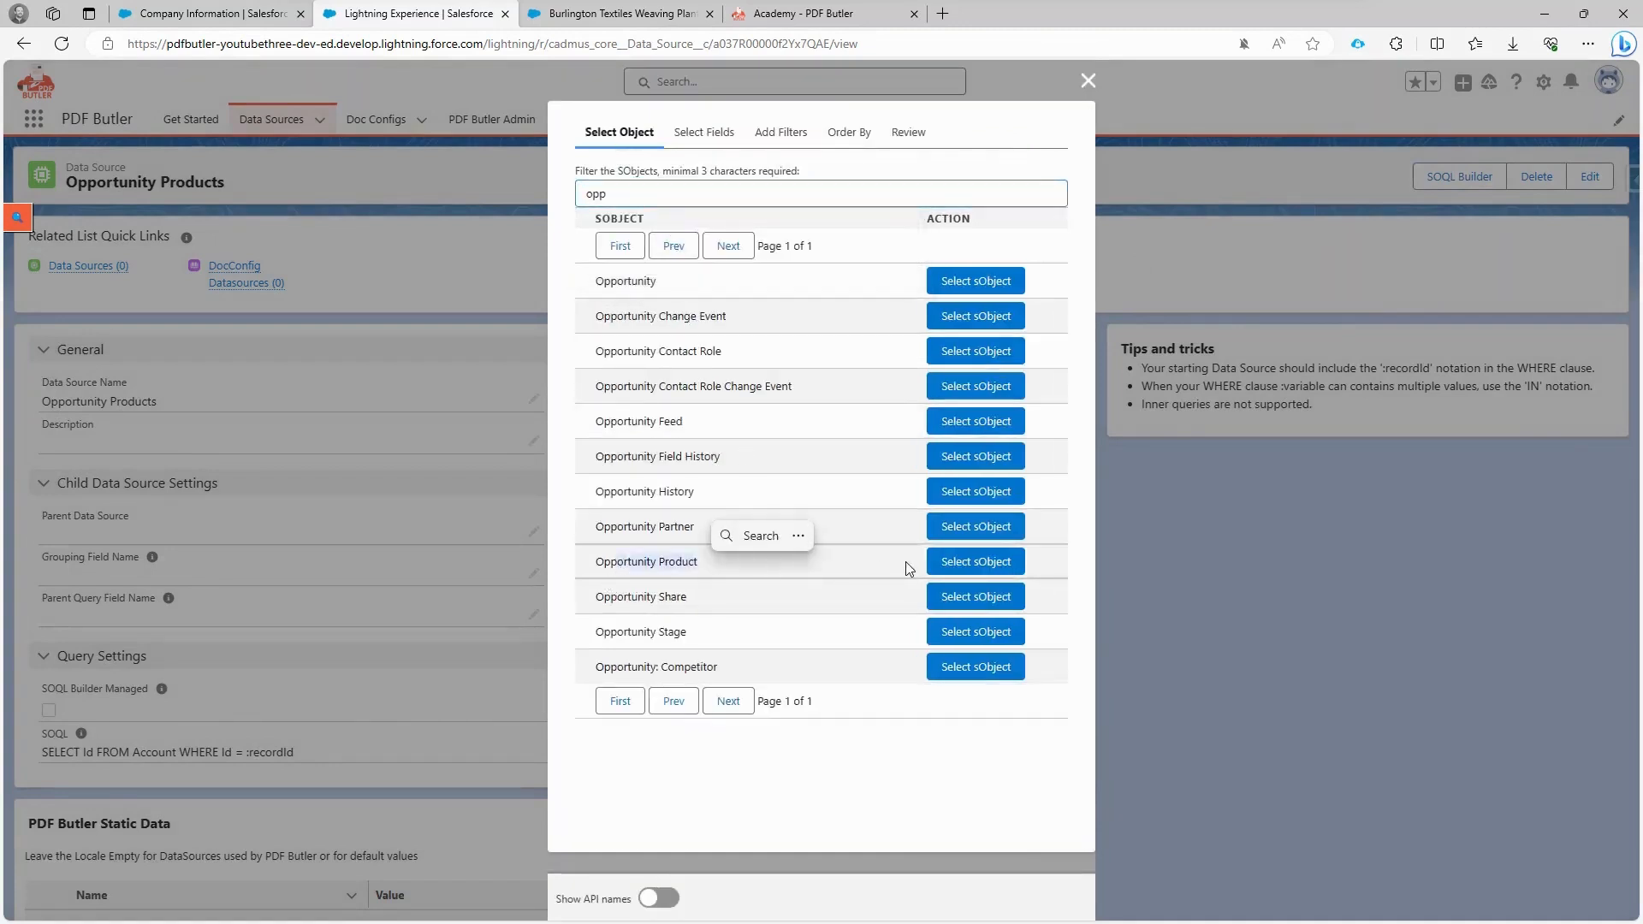
{"action": "left_click", "coordinate": [972, 561]}
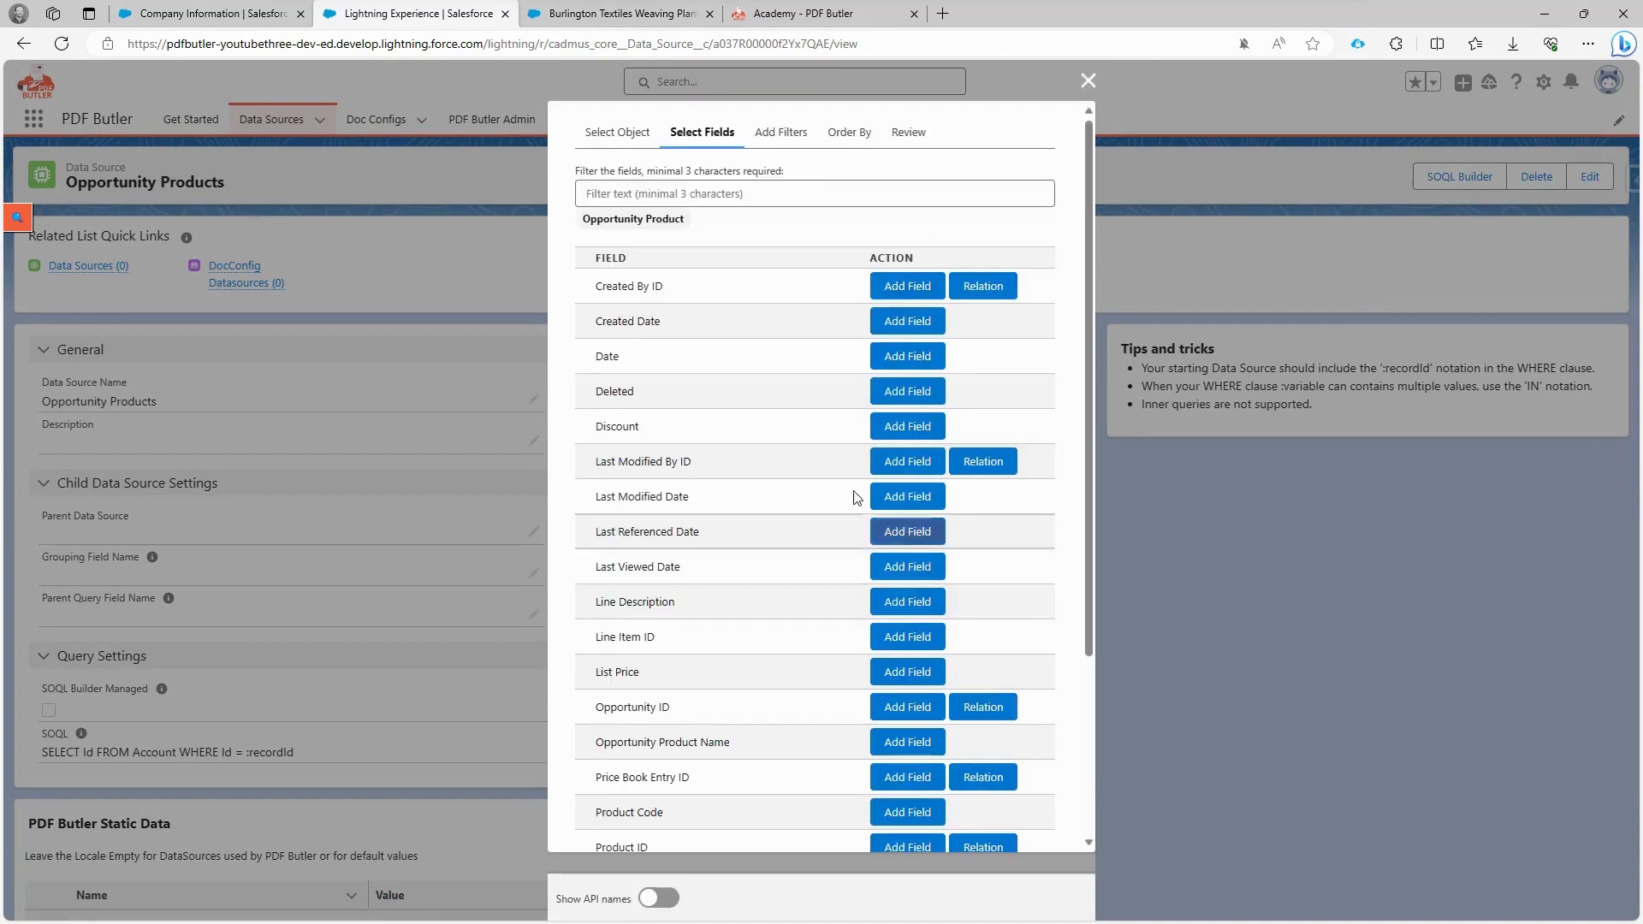
Step: Add Opportunity ID, Quantity and Total Price fields and bring up the related Product's fields
{"action": "type", "text": "opp"}
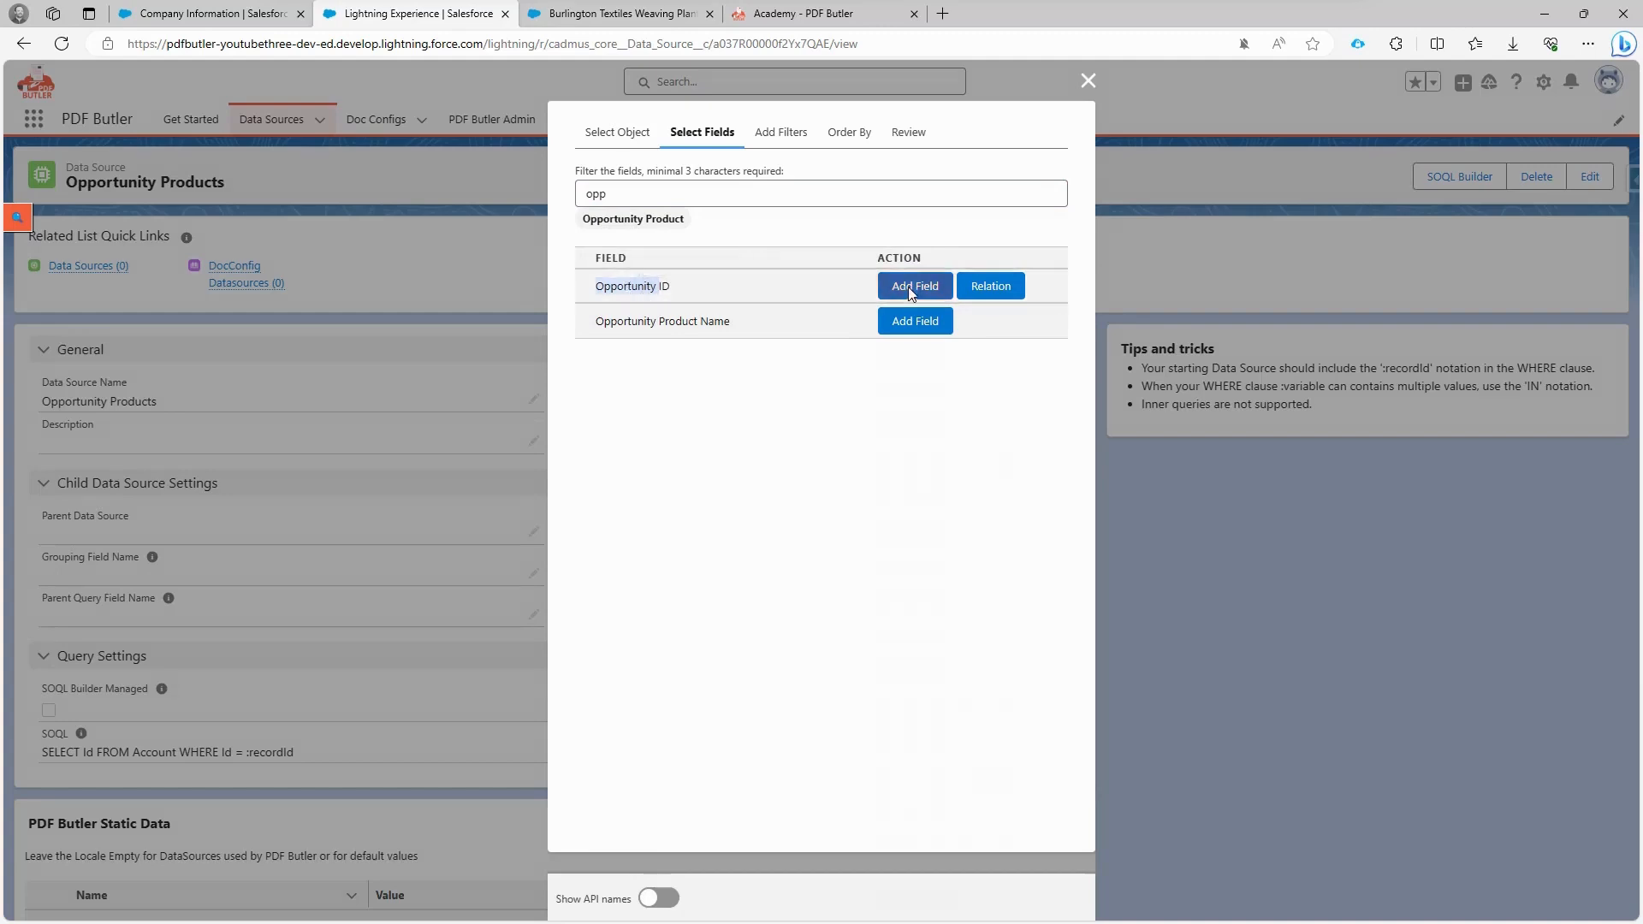
{"action": "type", "text": "quan"}
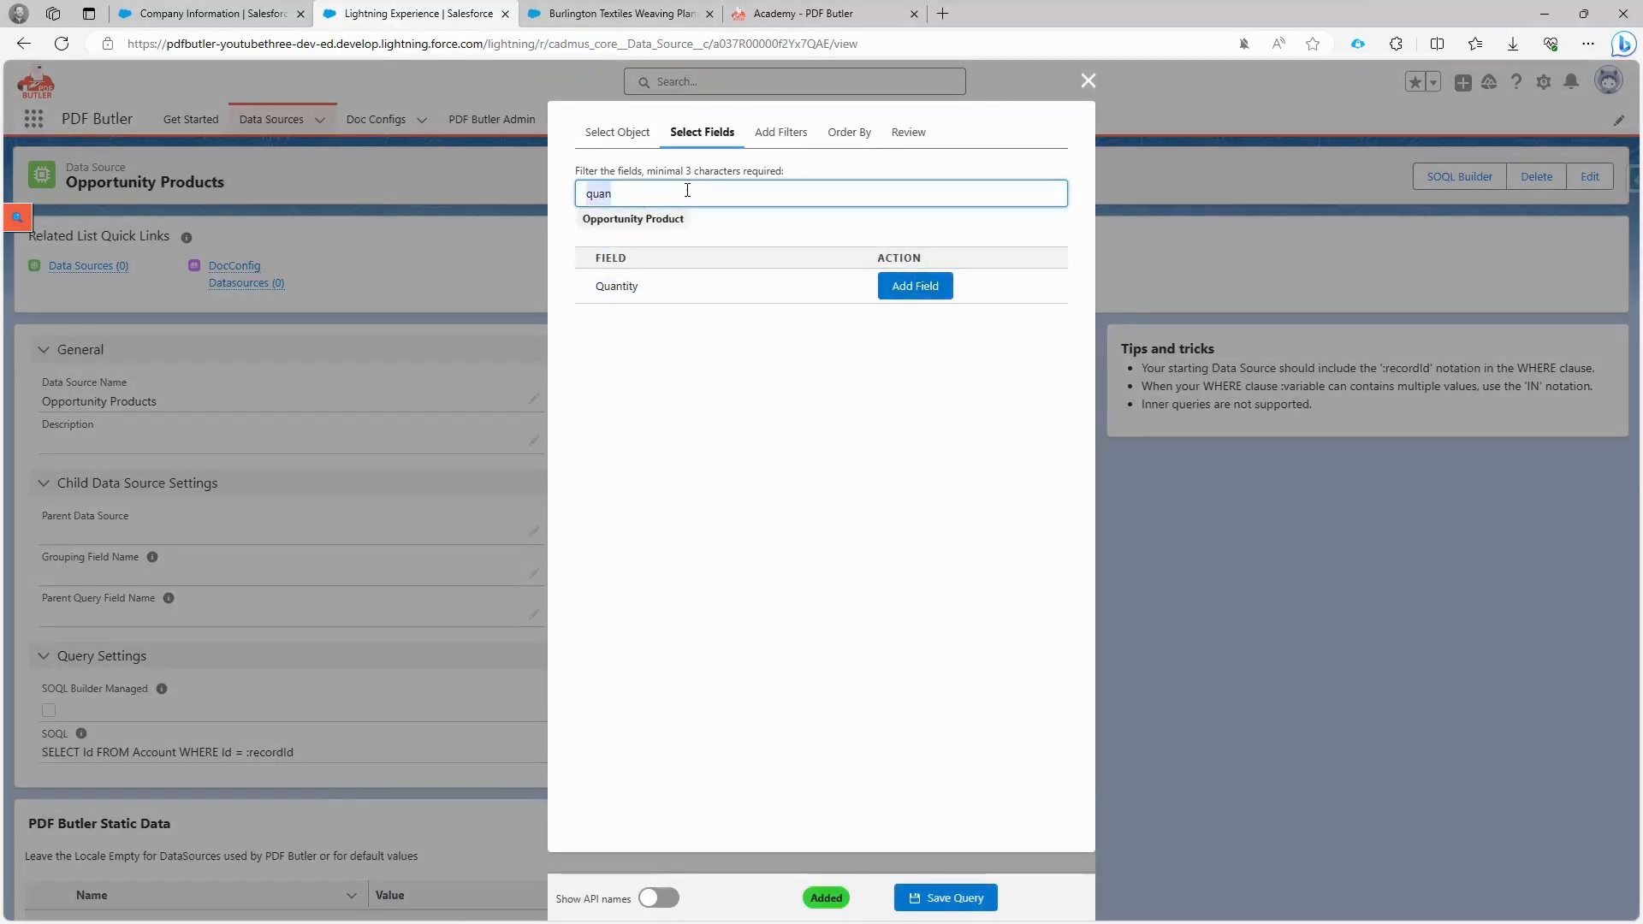
{"action": "type", "text": "top"}
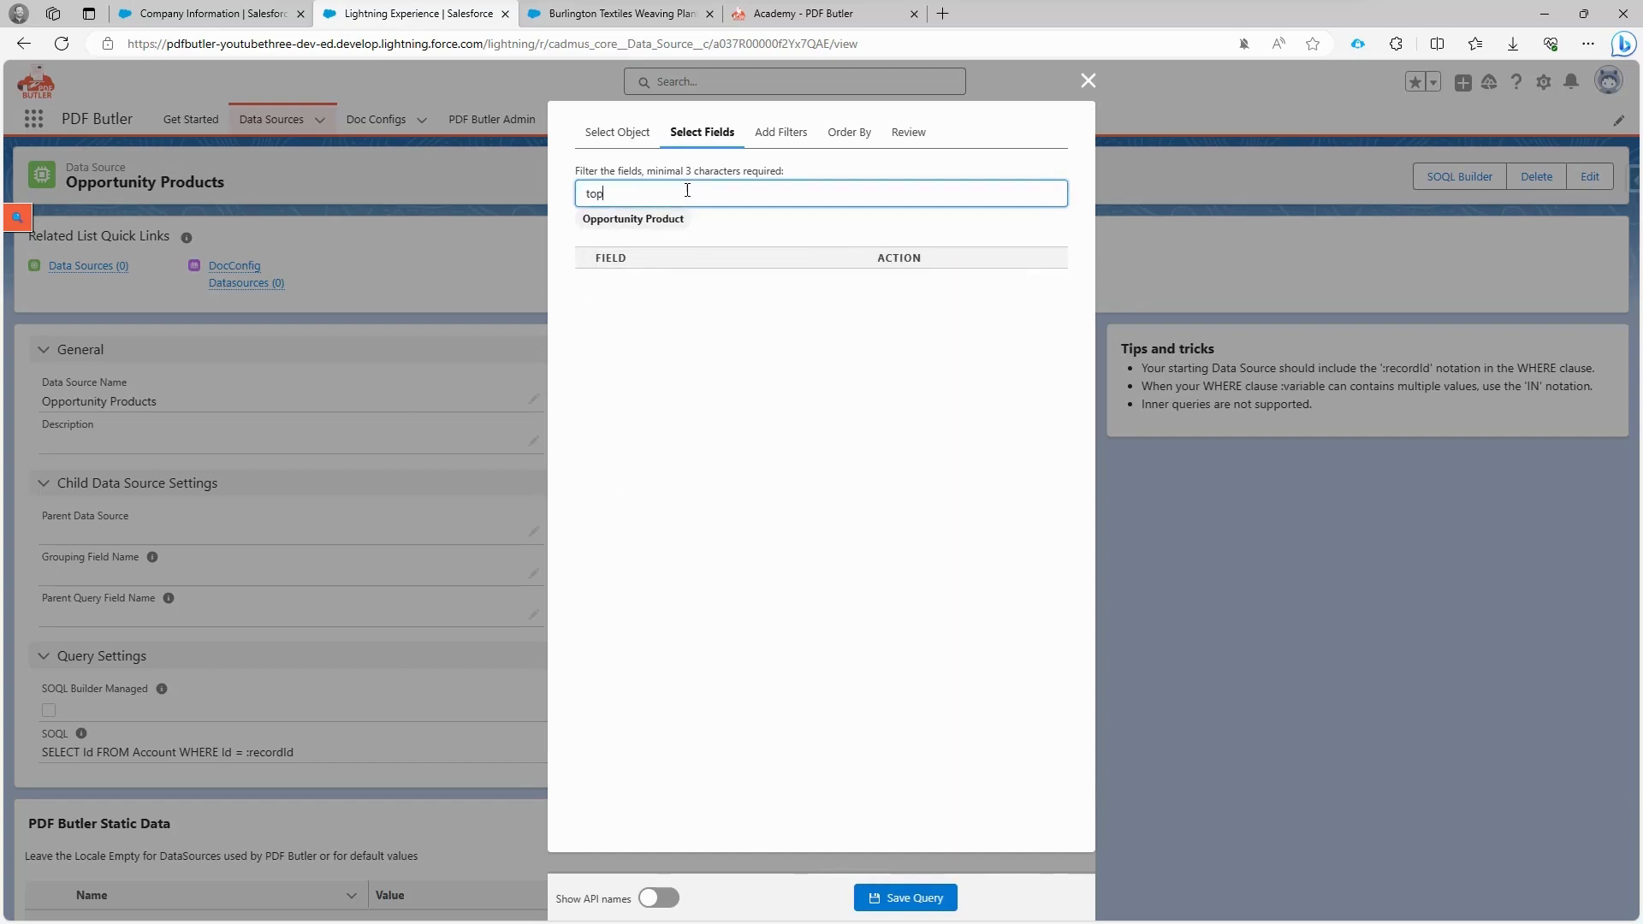
{"action": "type", "text": "tot"}
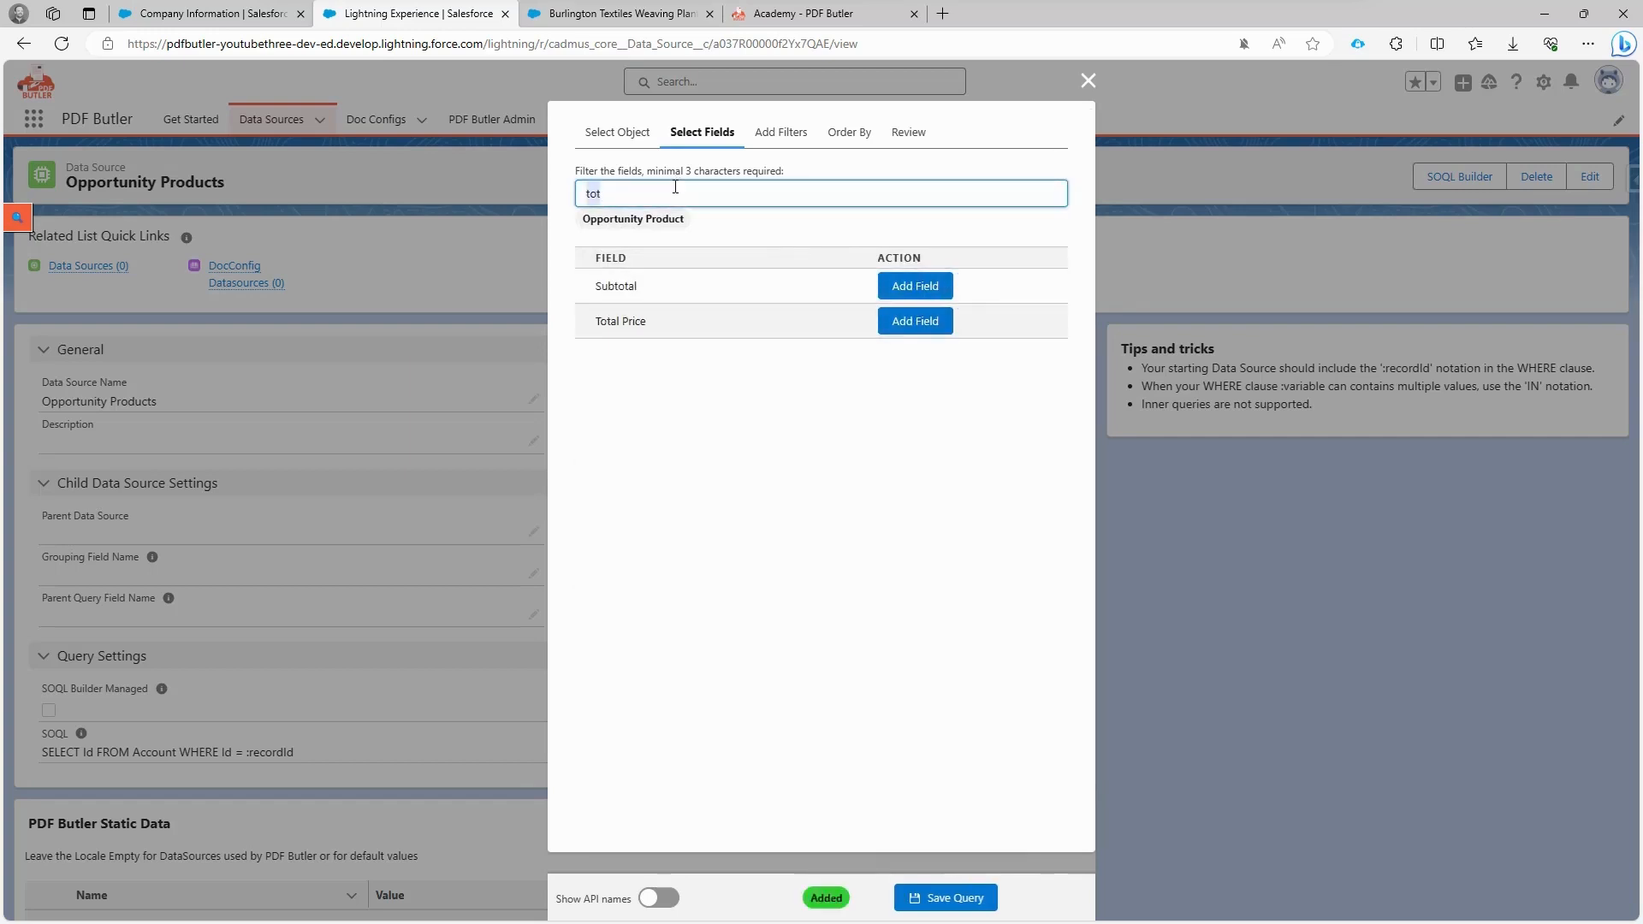
{"action": "type", "text": "prod"}
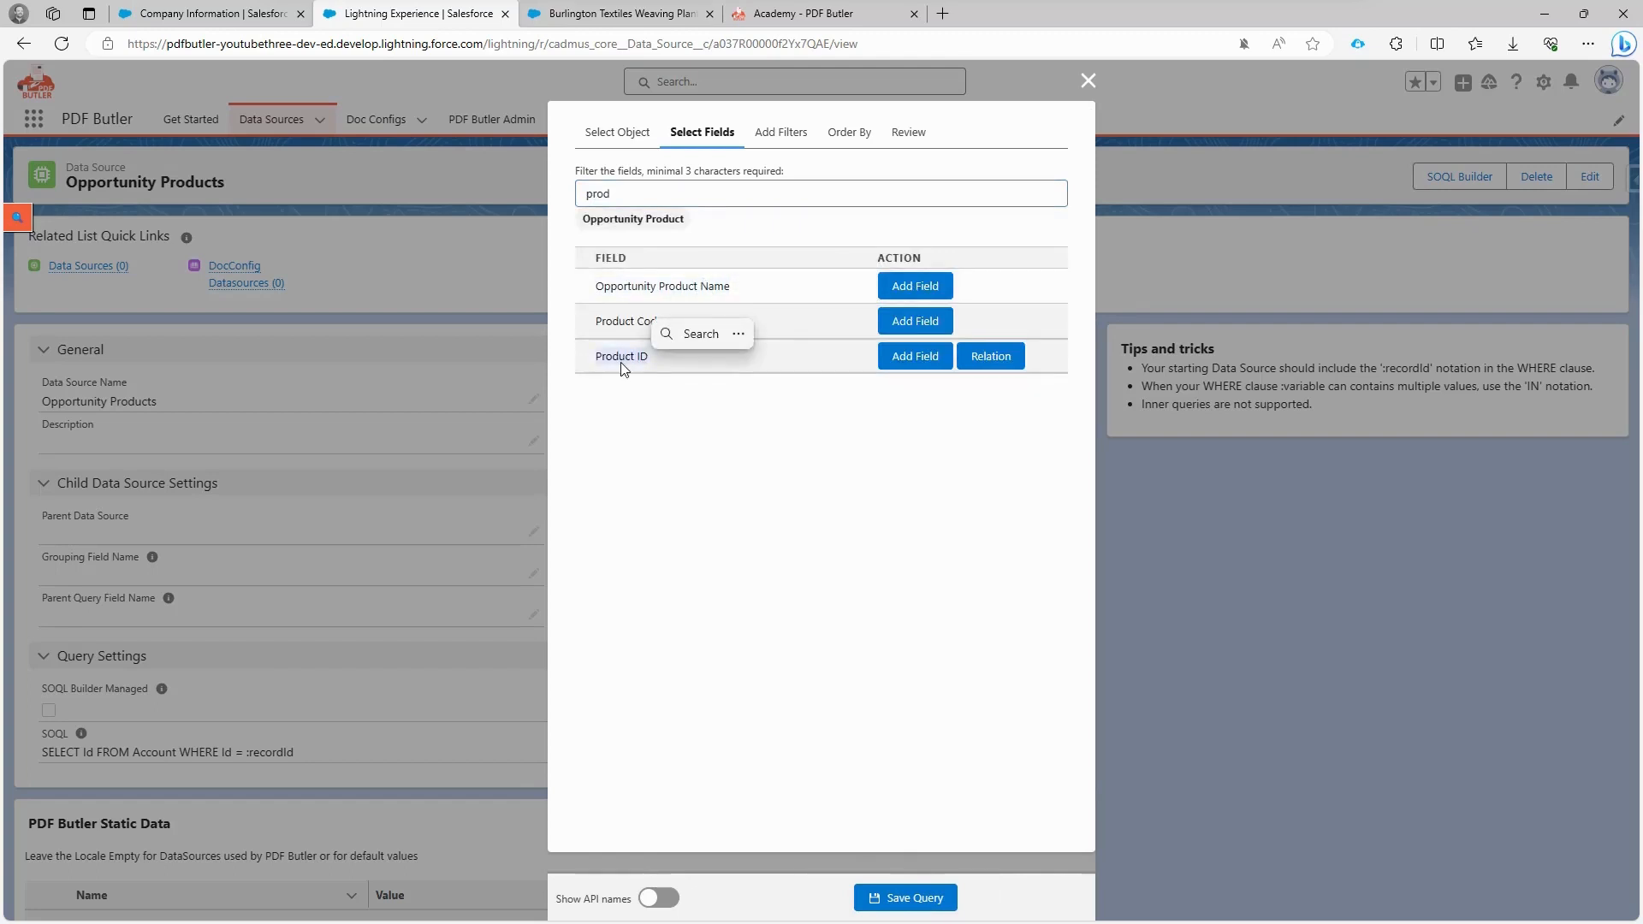
{"action": "mouse_move", "coordinate": [620, 370]}
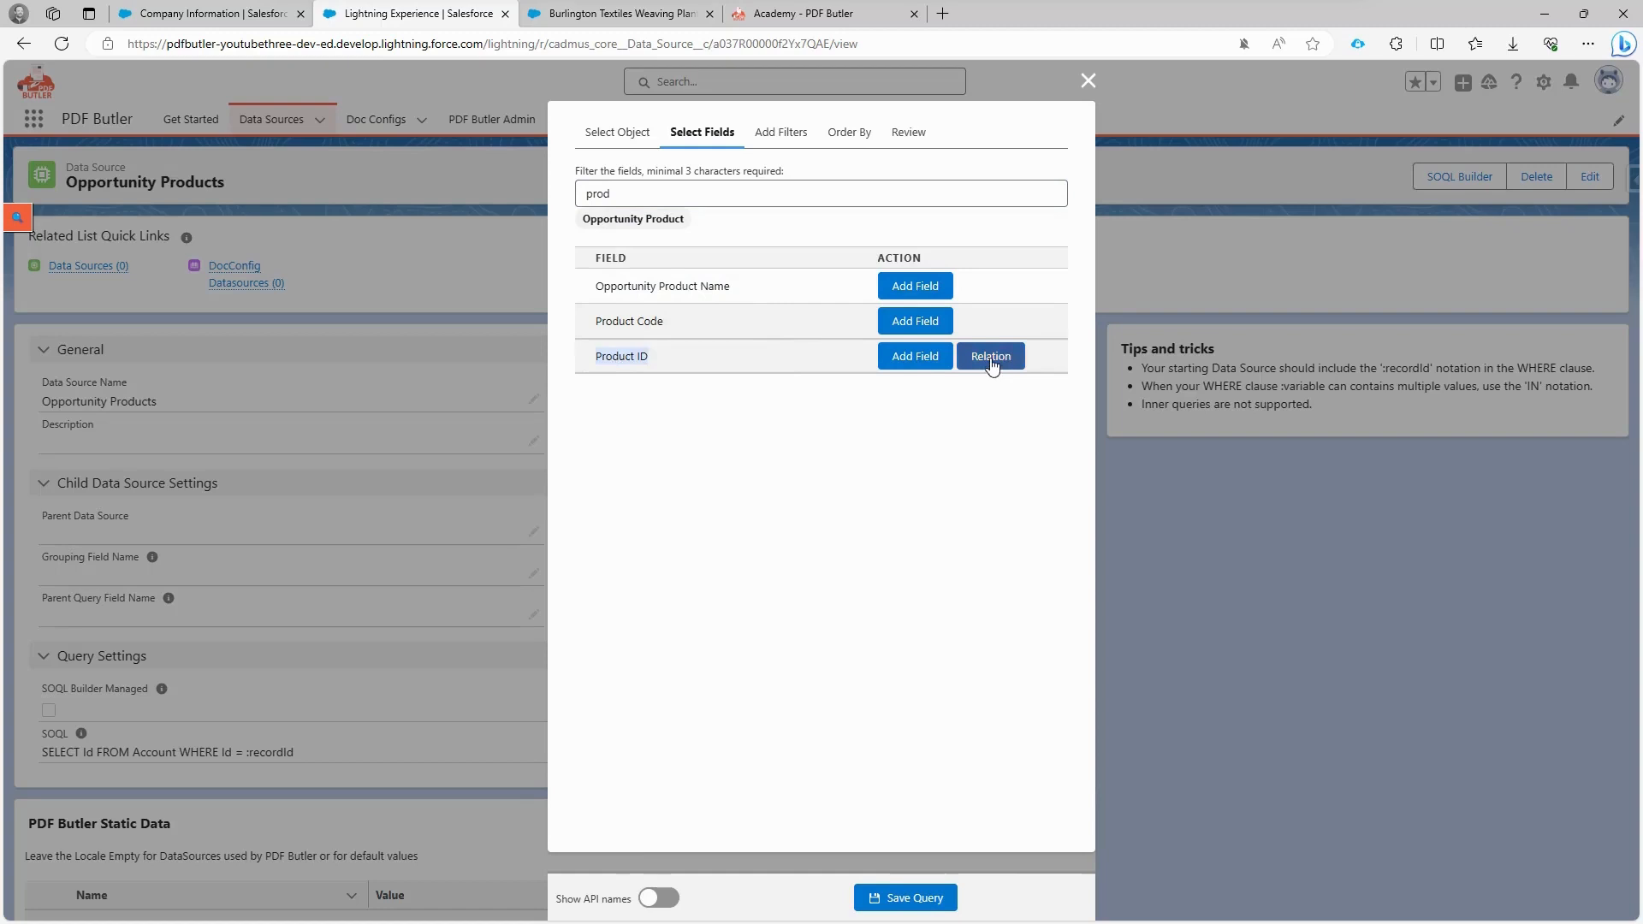
{"action": "left_click", "coordinate": [987, 356]}
{"action": "type", "text": "name"}
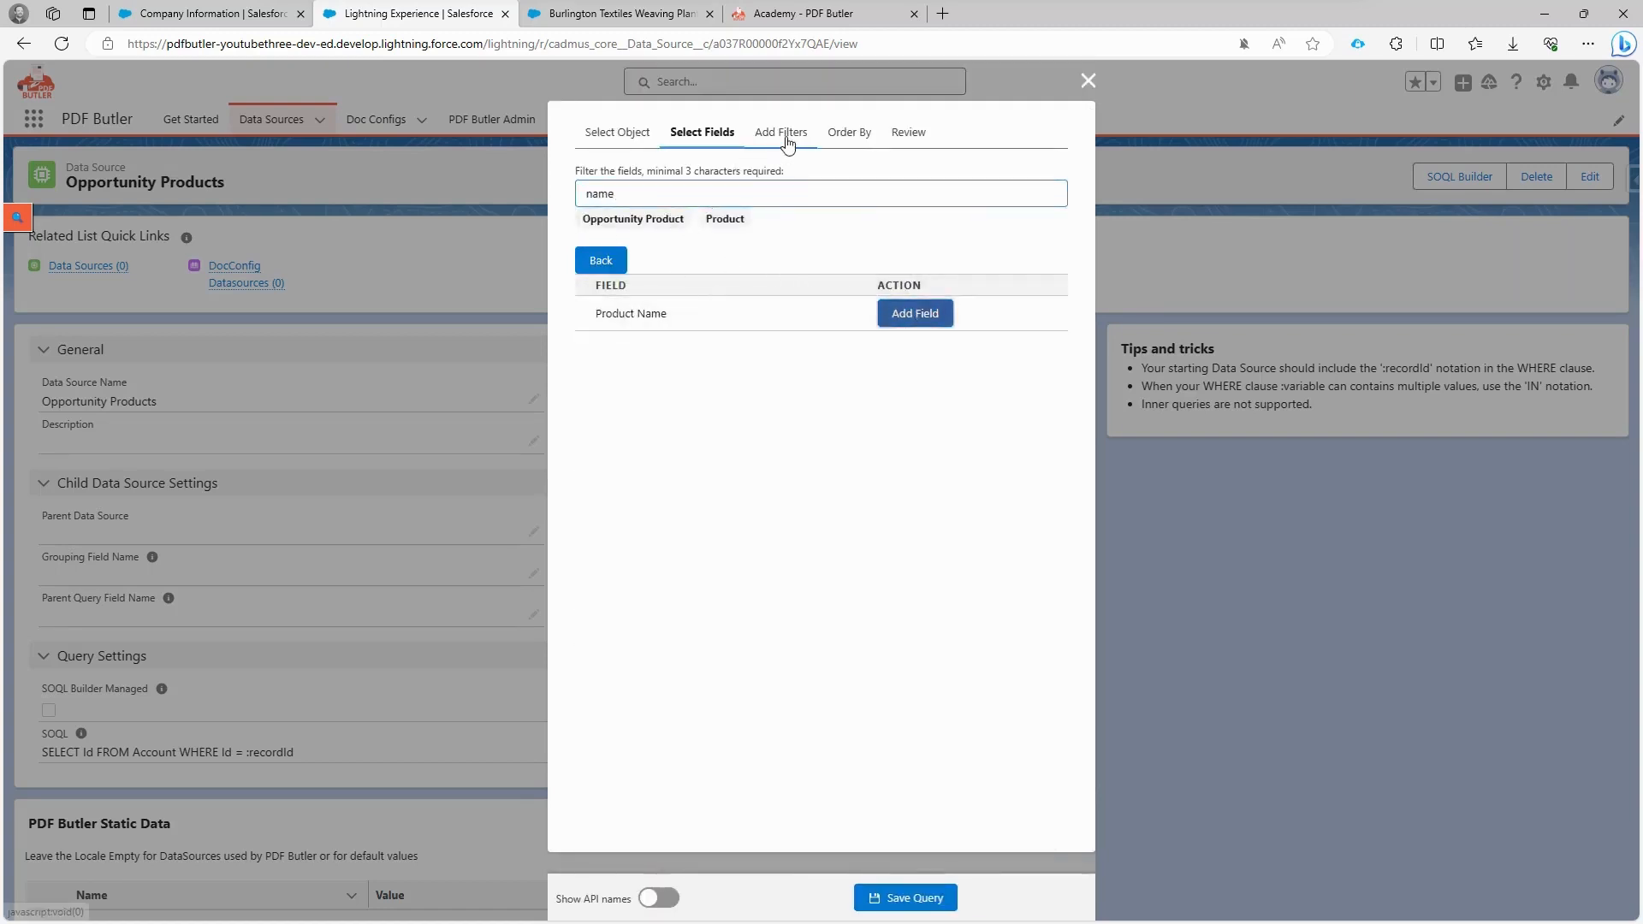
Step: Filter on Opportunity ID = recordId and save the Opportunity Products query
{"action": "left_click", "coordinate": [778, 131]}
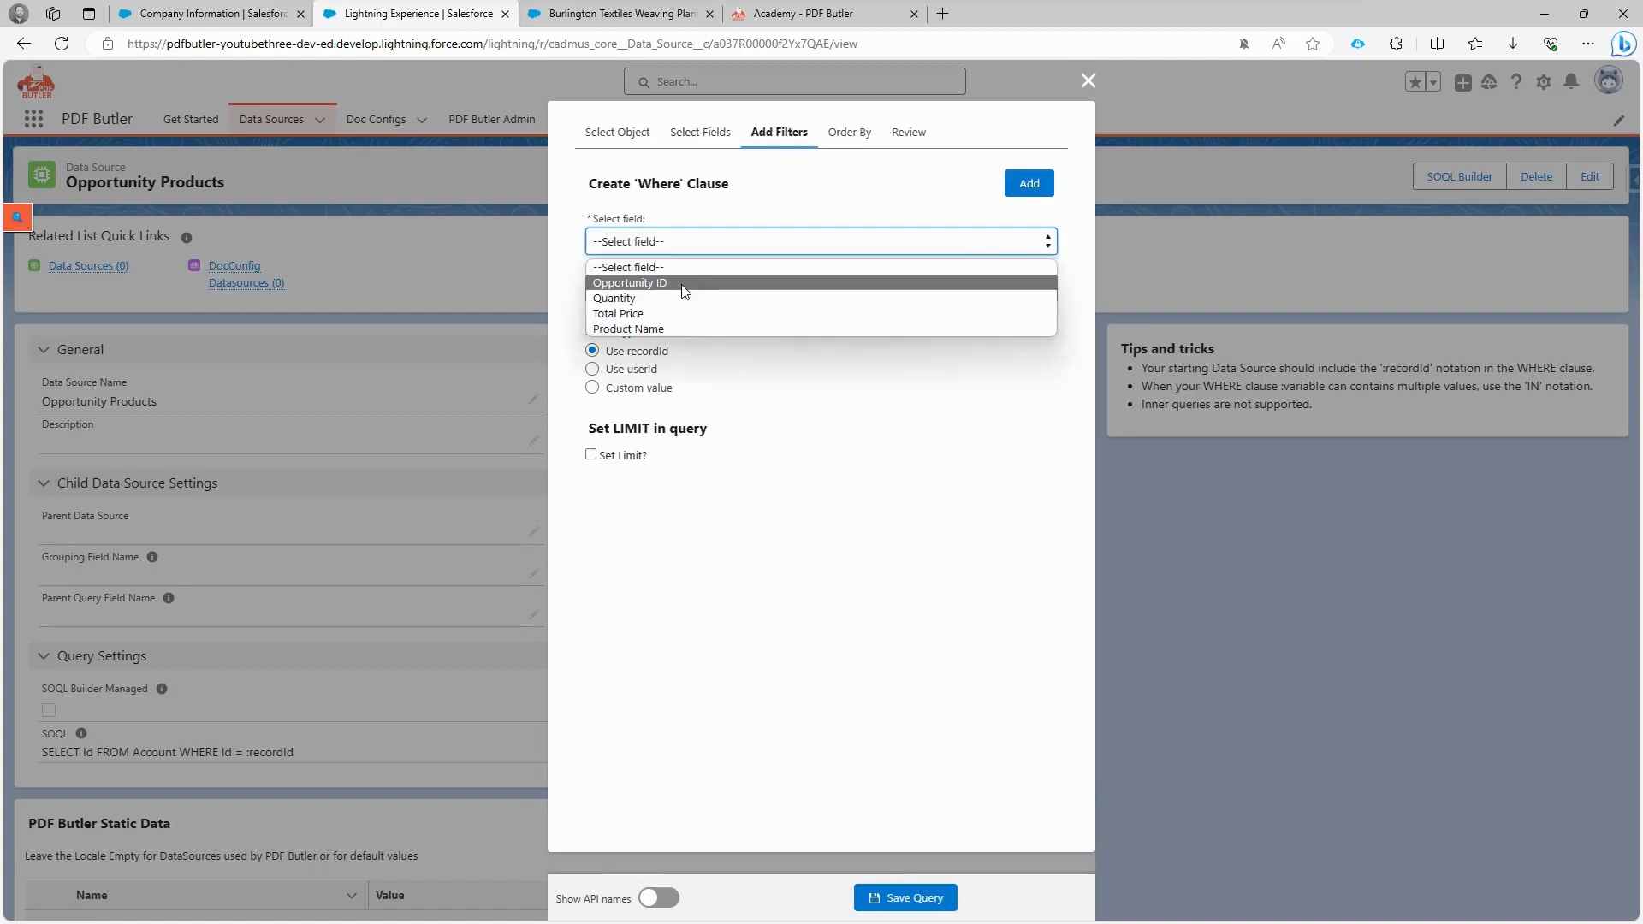
{"action": "left_click", "coordinate": [629, 283]}
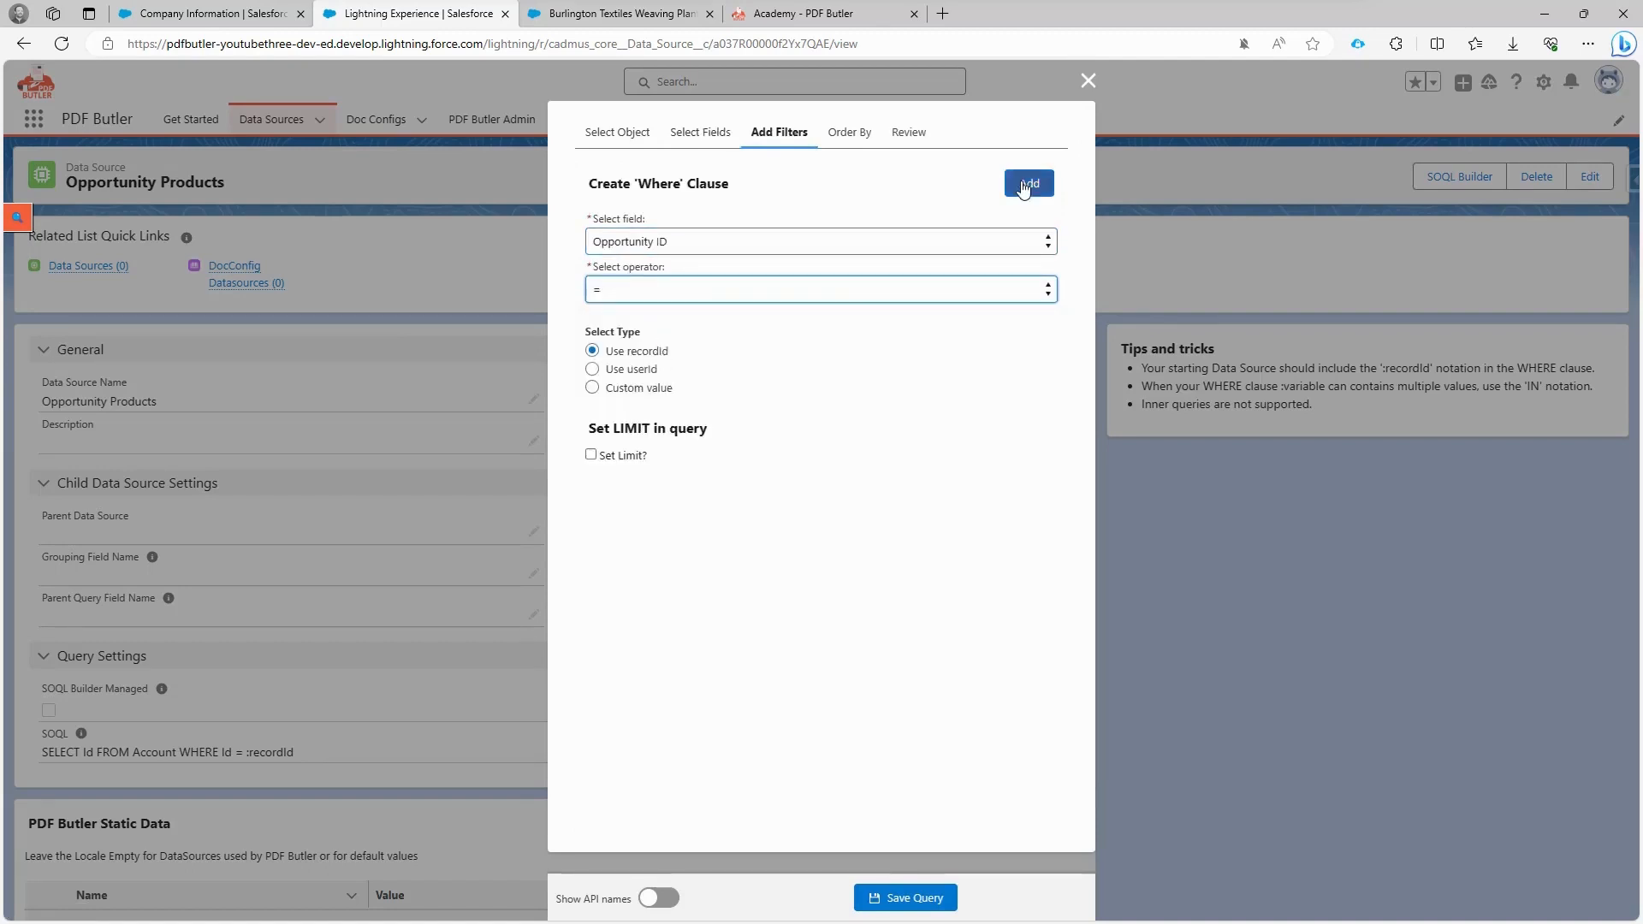
{"action": "left_click", "coordinate": [1029, 183]}
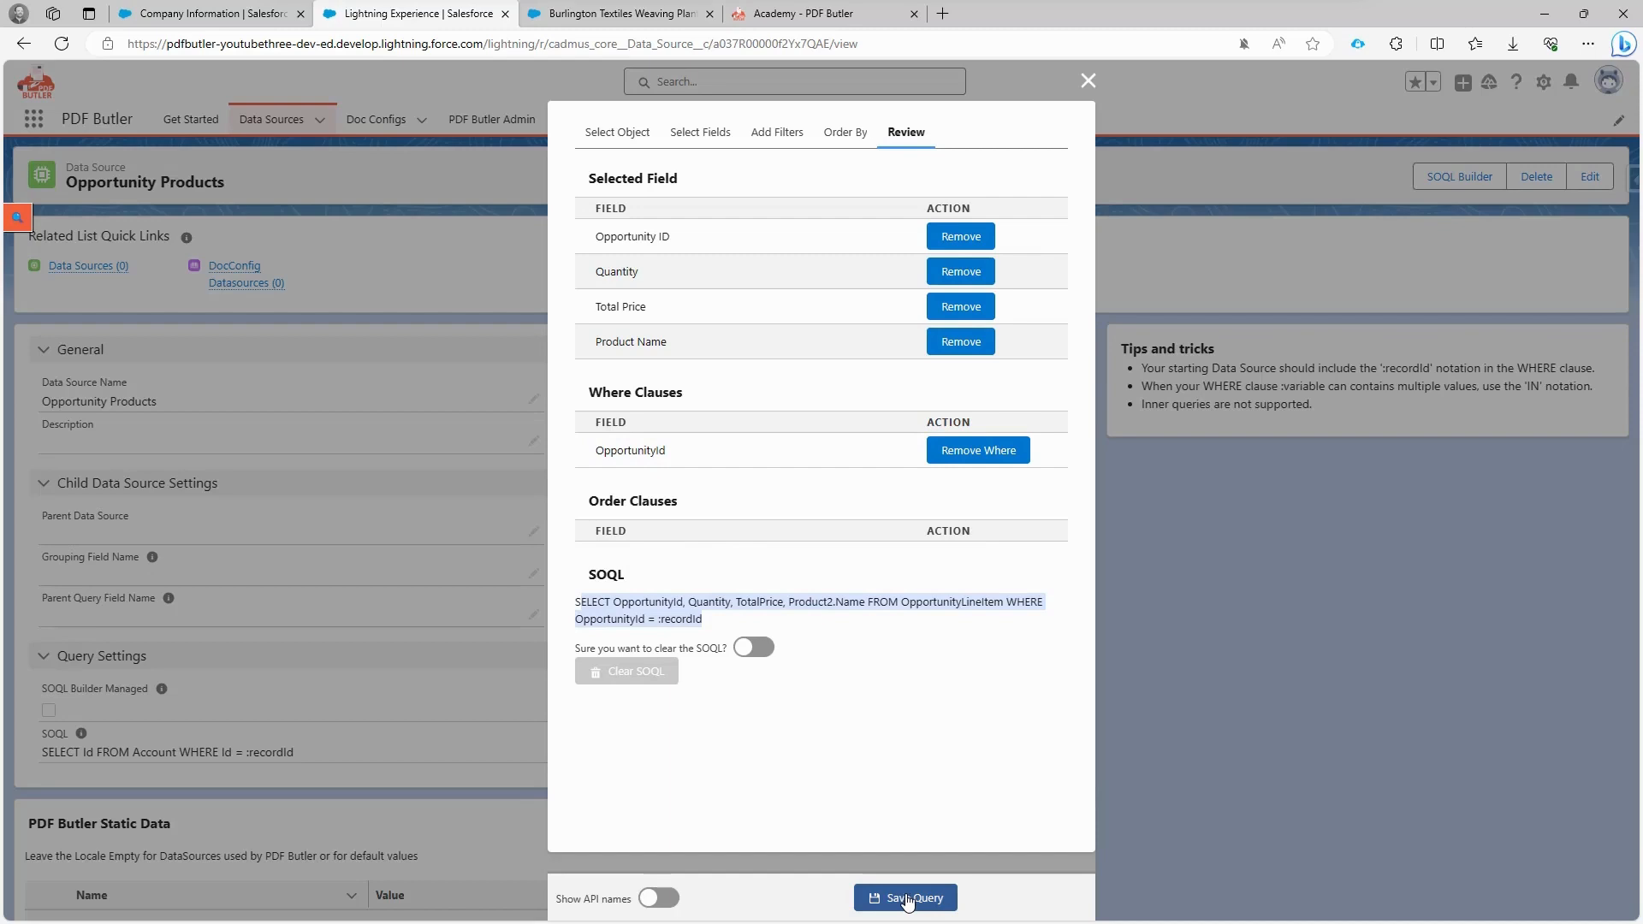
{"action": "left_click", "coordinate": [904, 898]}
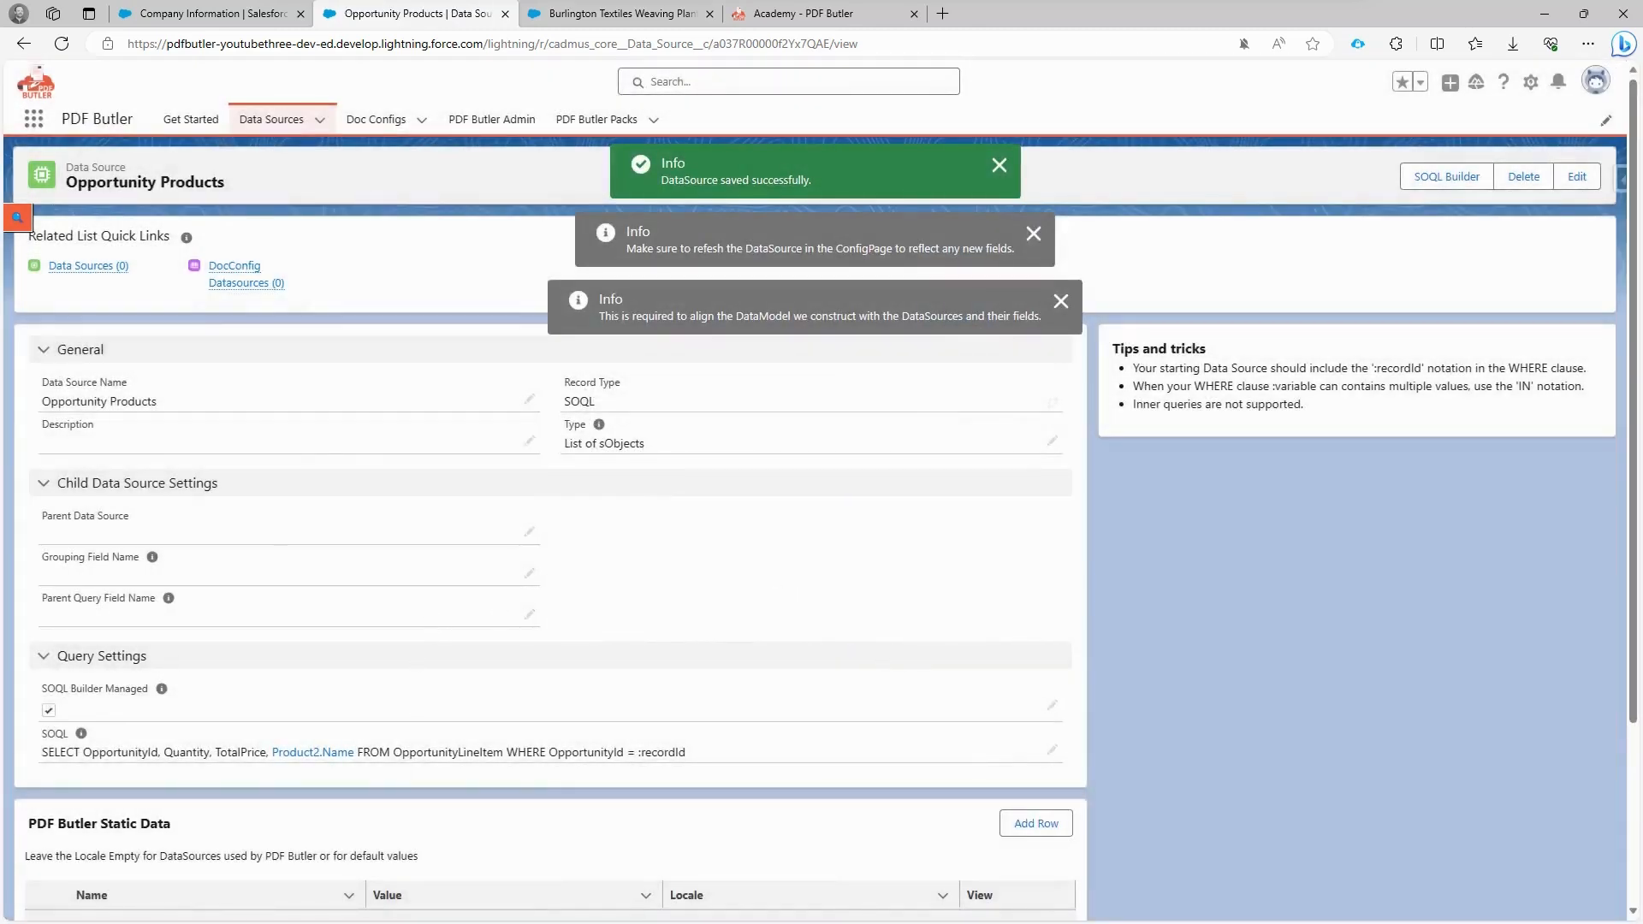
{"action": "left_click", "coordinate": [1555, 87]}
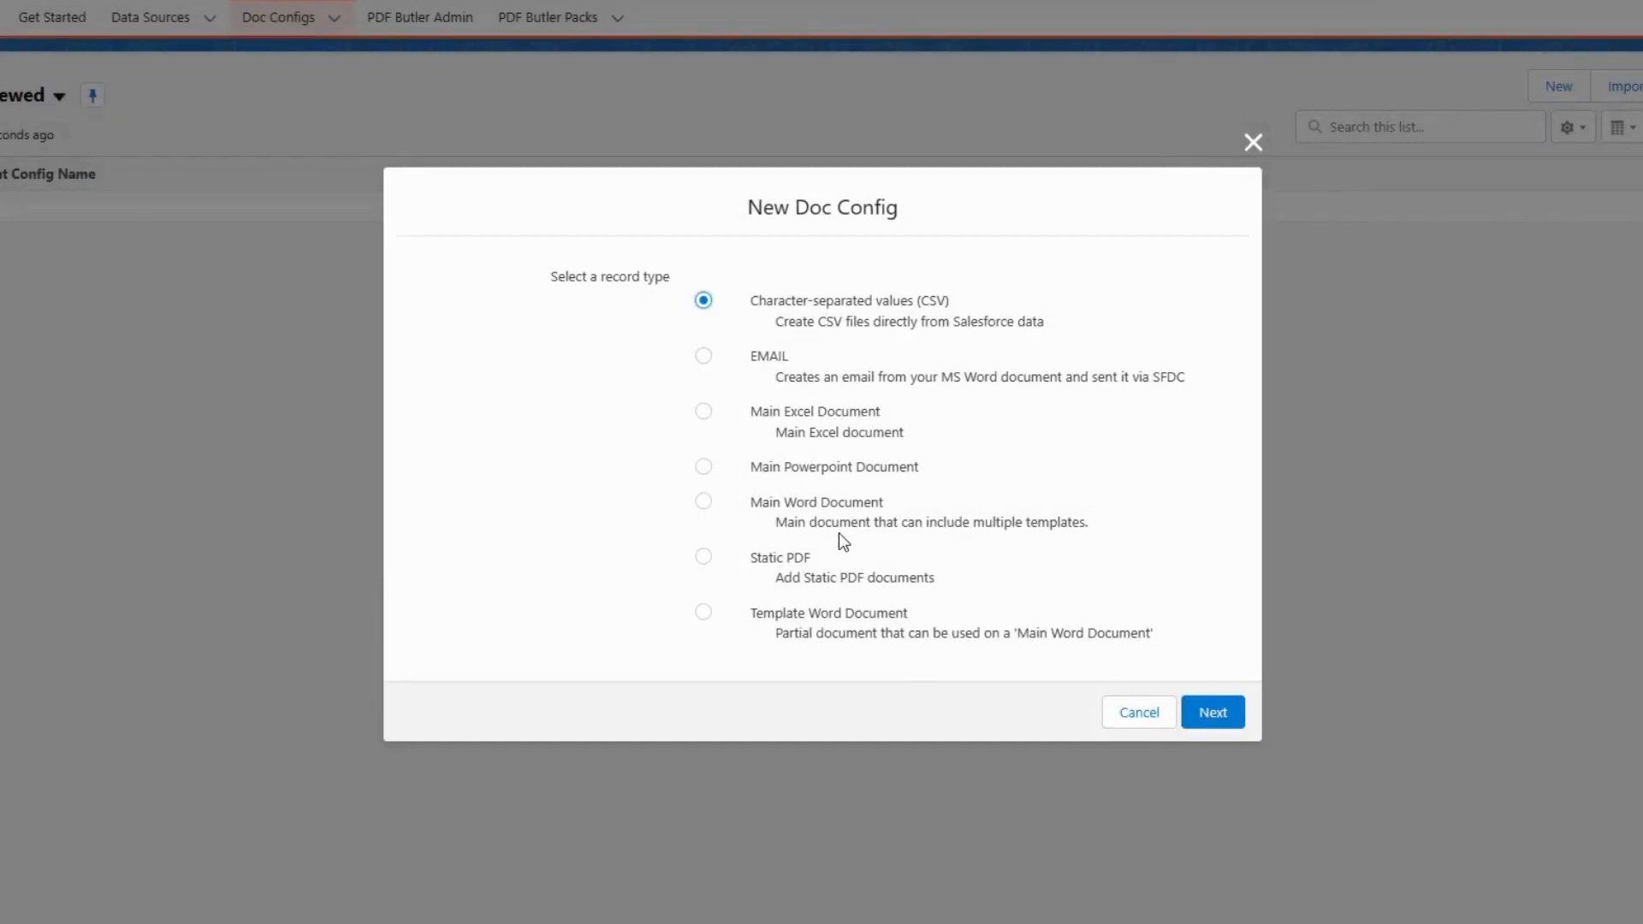
{"action": "mouse_move", "coordinate": [806, 514]}
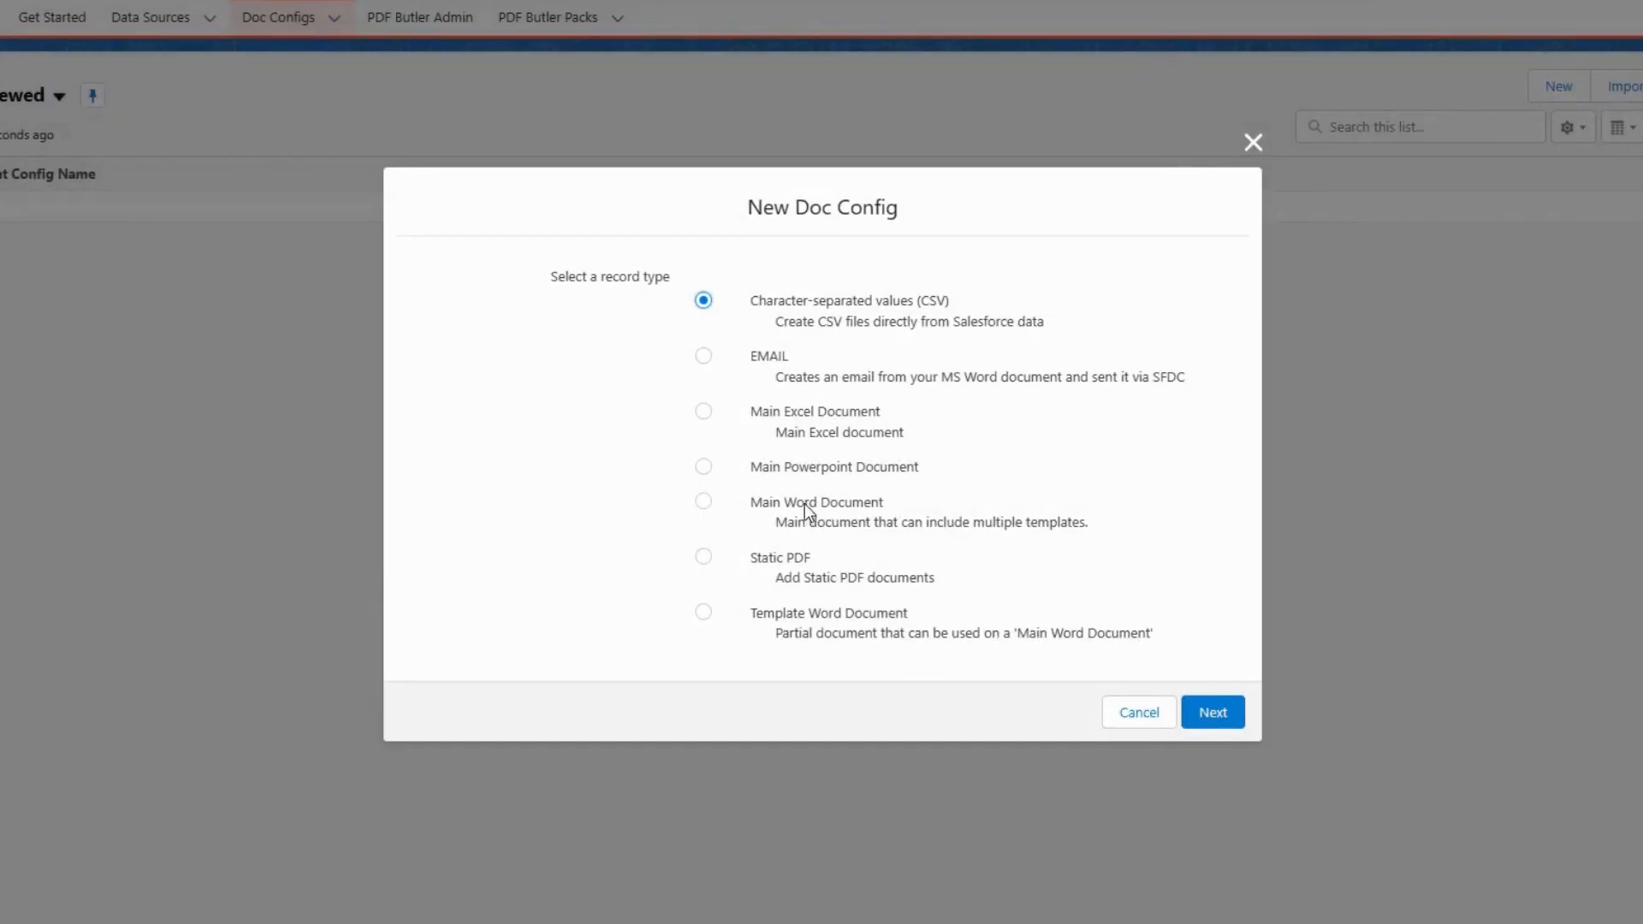
Step: Choose Main Word Document as the new doc config's record type
{"action": "left_click", "coordinate": [703, 501]}
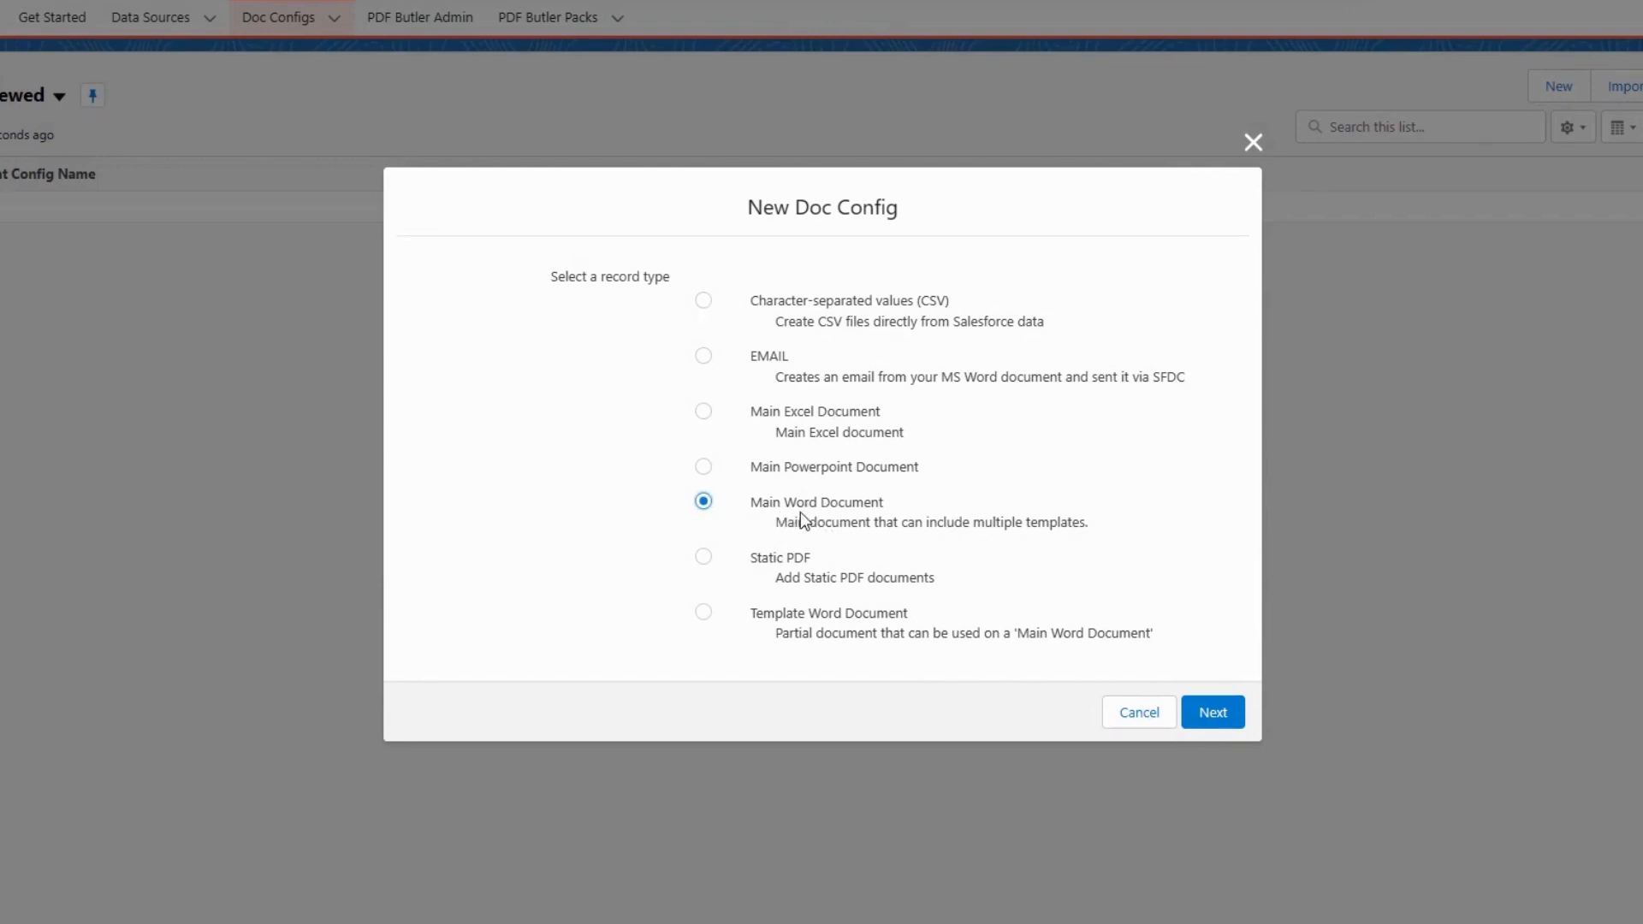
{"action": "mouse_move", "coordinate": [799, 516]}
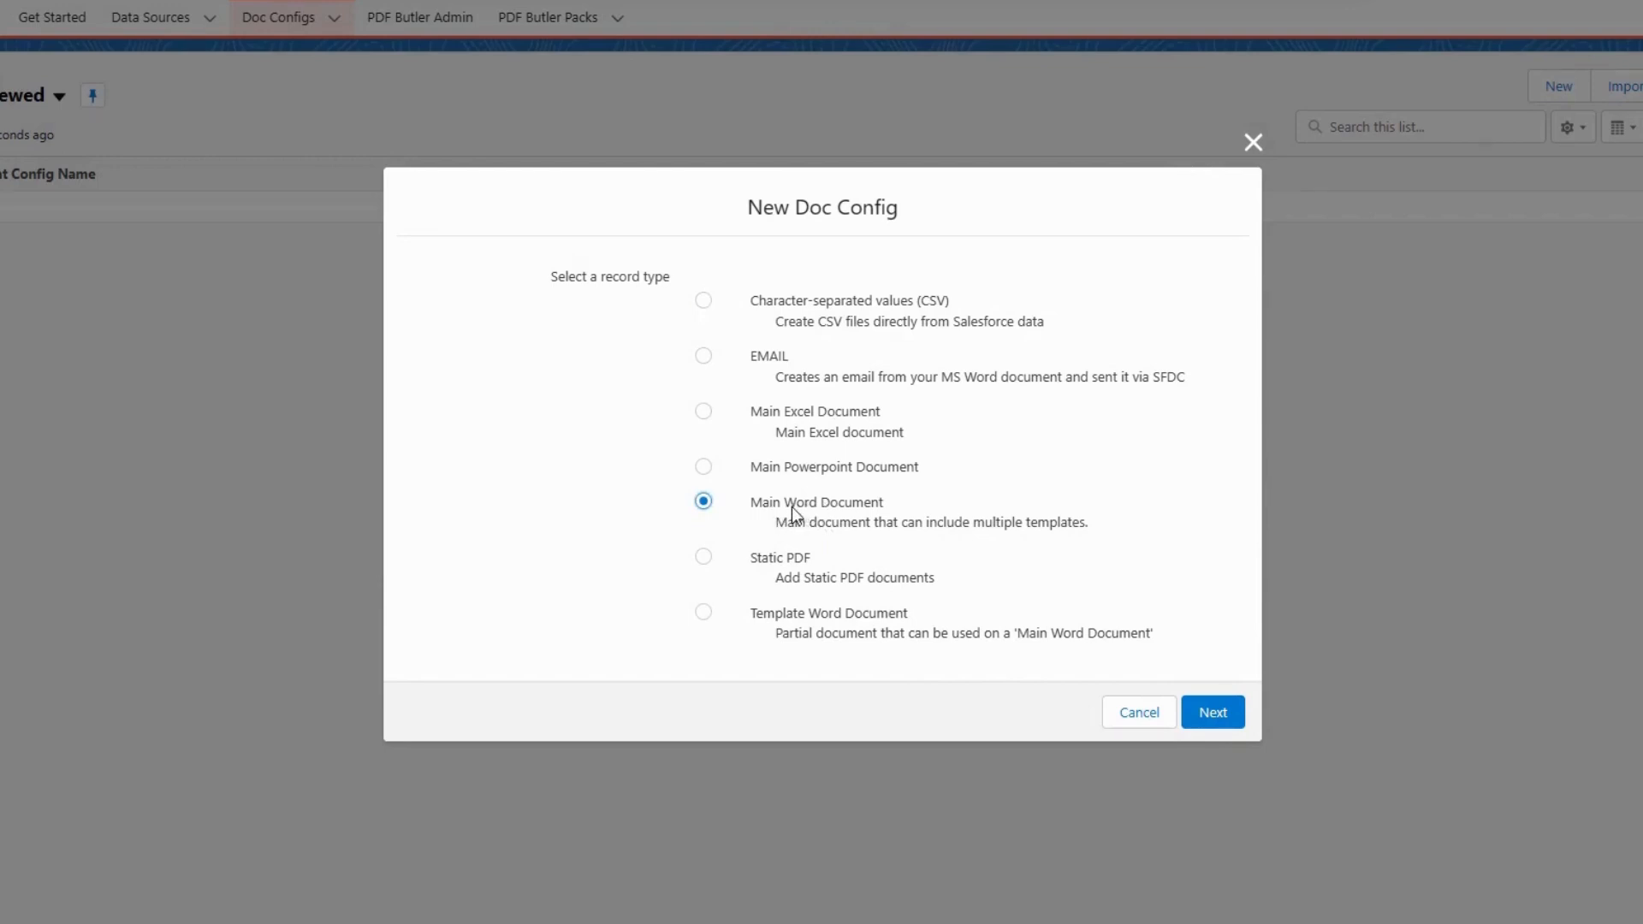
{"action": "mouse_move", "coordinate": [849, 512]}
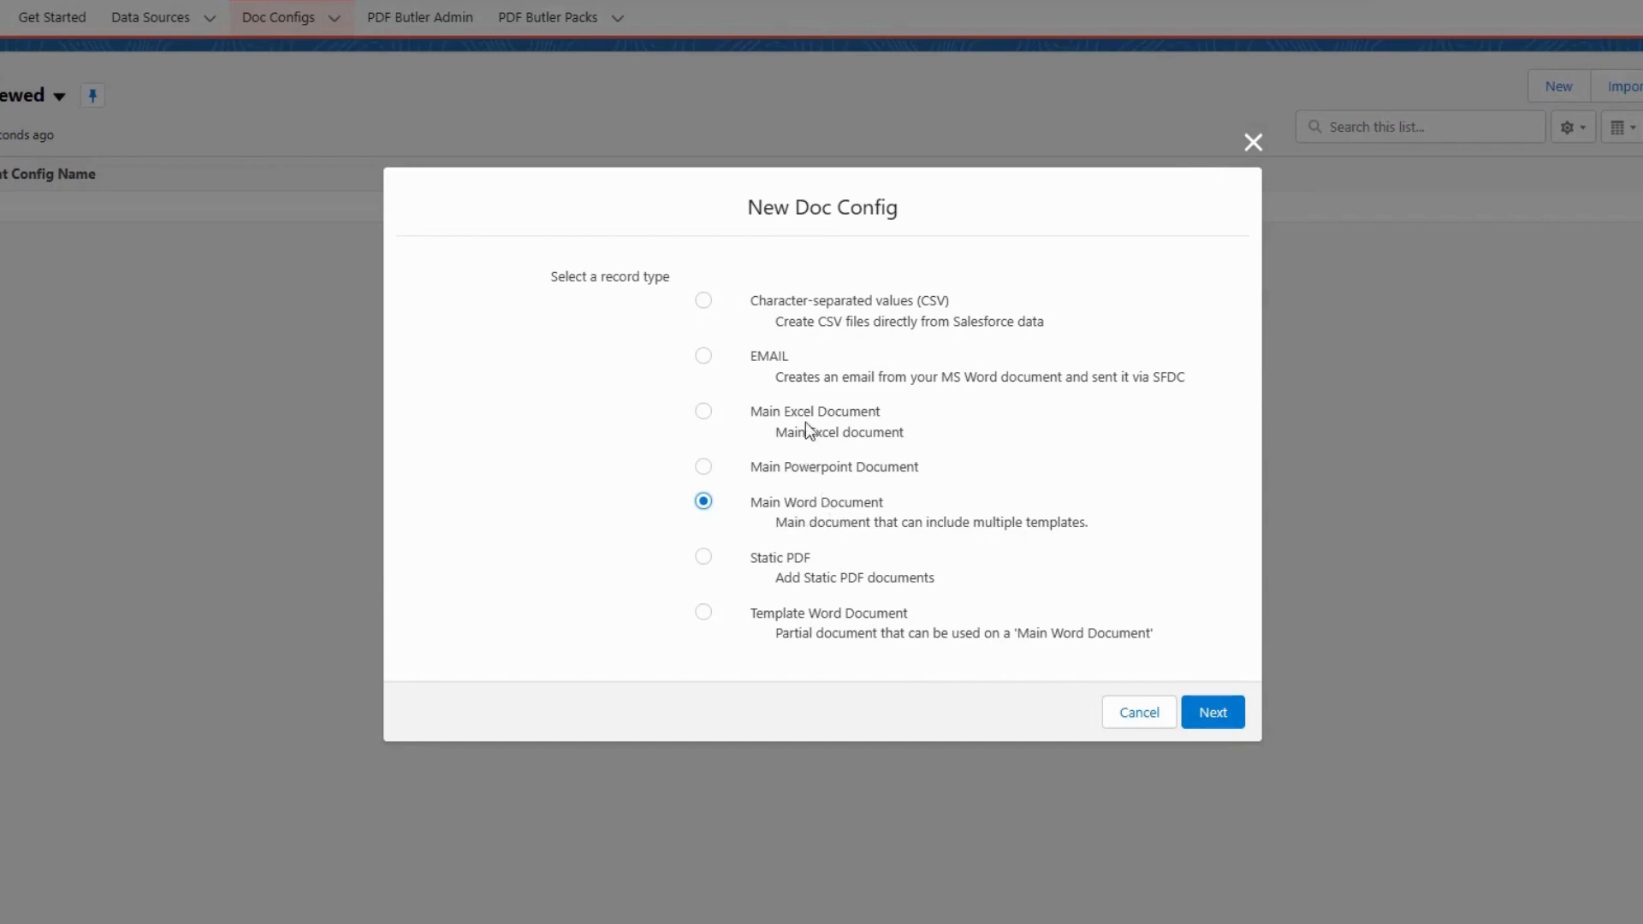
{"action": "mouse_move", "coordinate": [794, 367]}
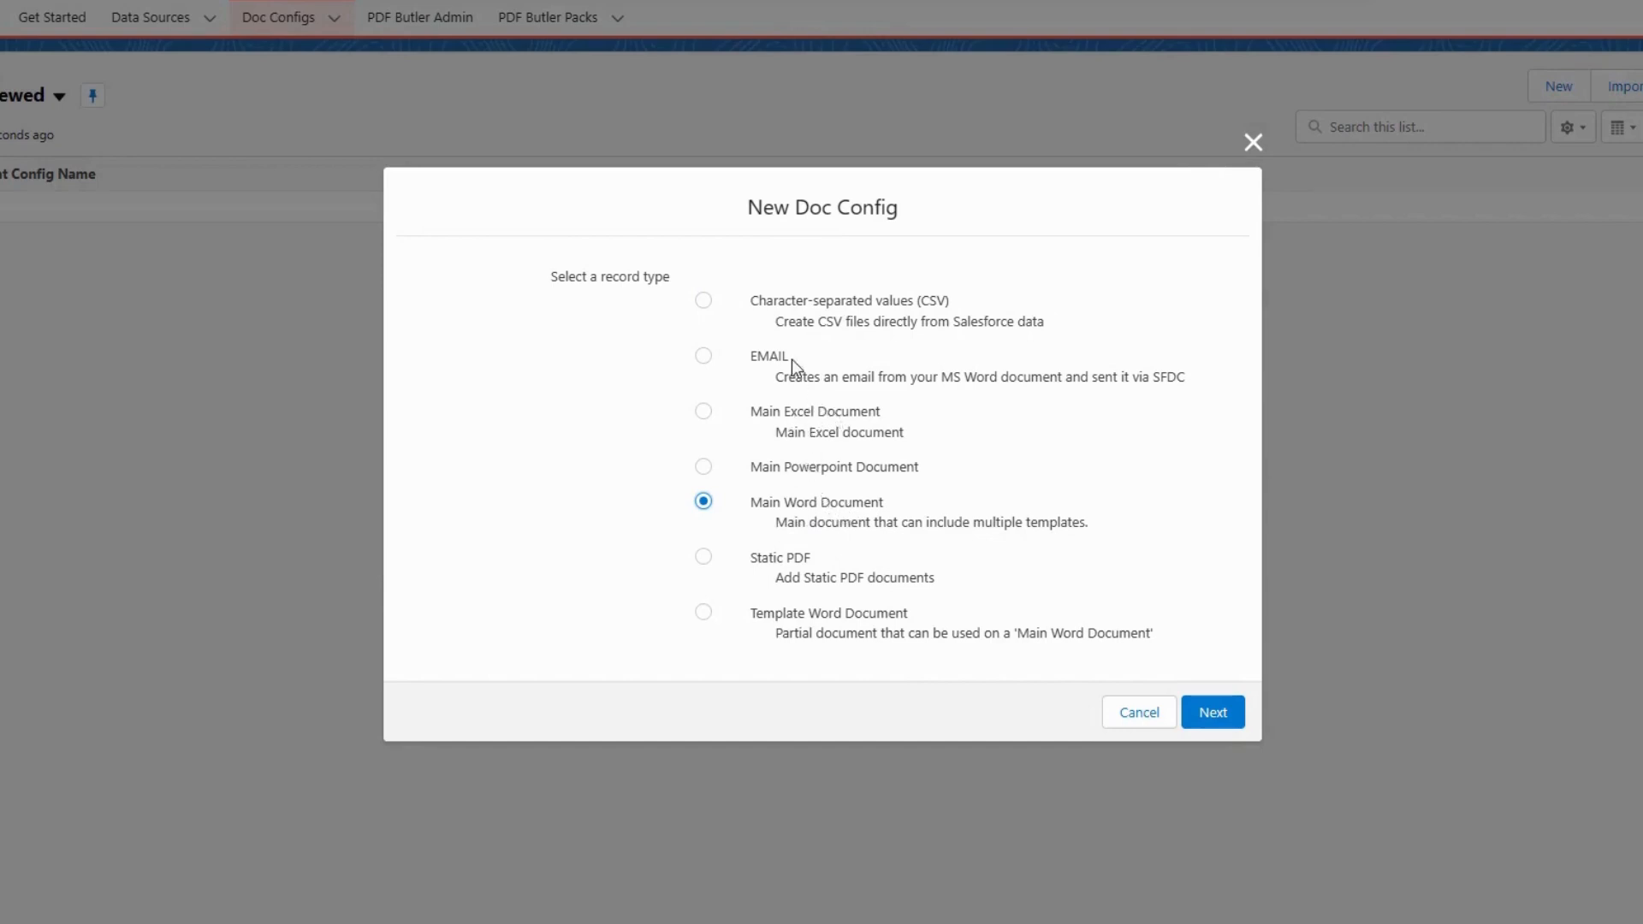
{"action": "mouse_move", "coordinate": [799, 306]}
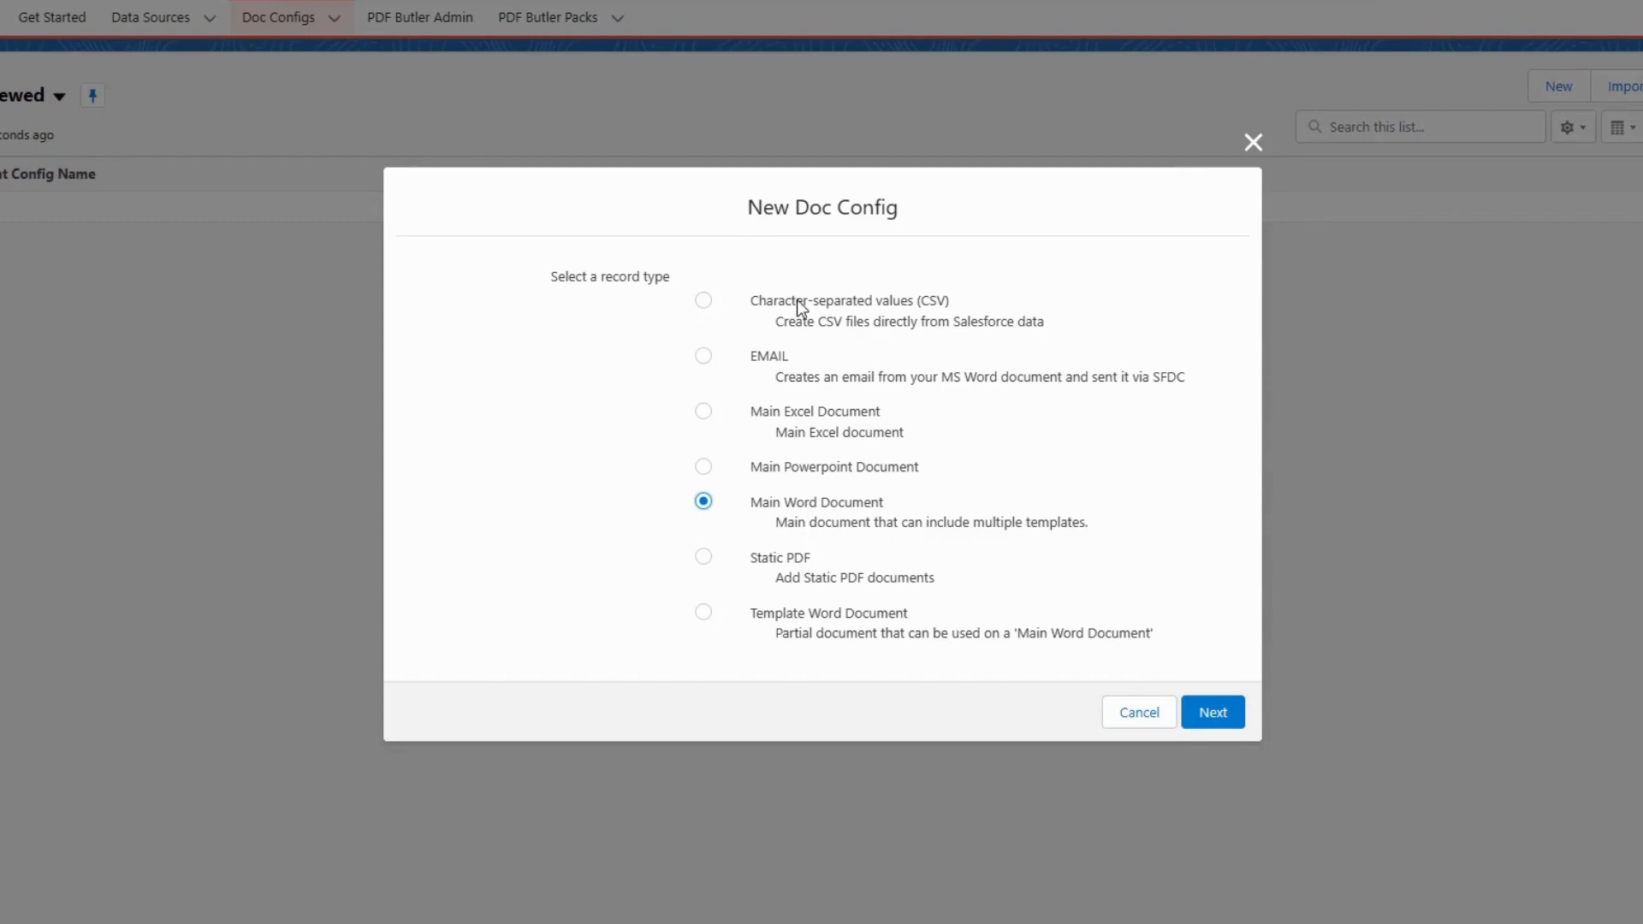
{"action": "mouse_move", "coordinate": [808, 570]}
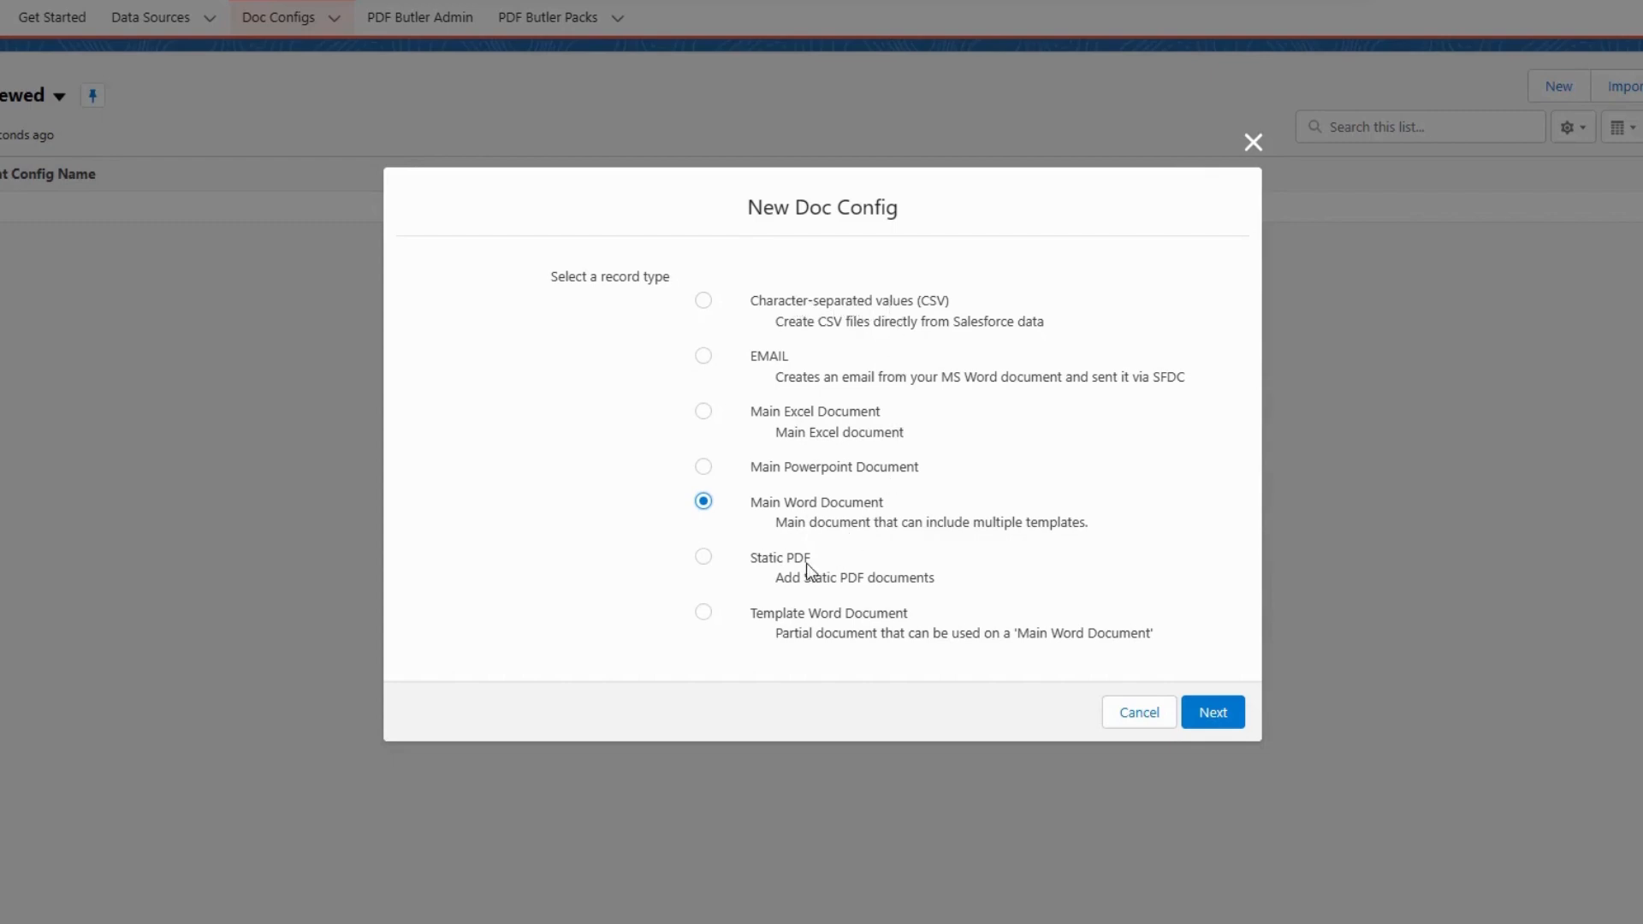
{"action": "mouse_move", "coordinate": [784, 568]}
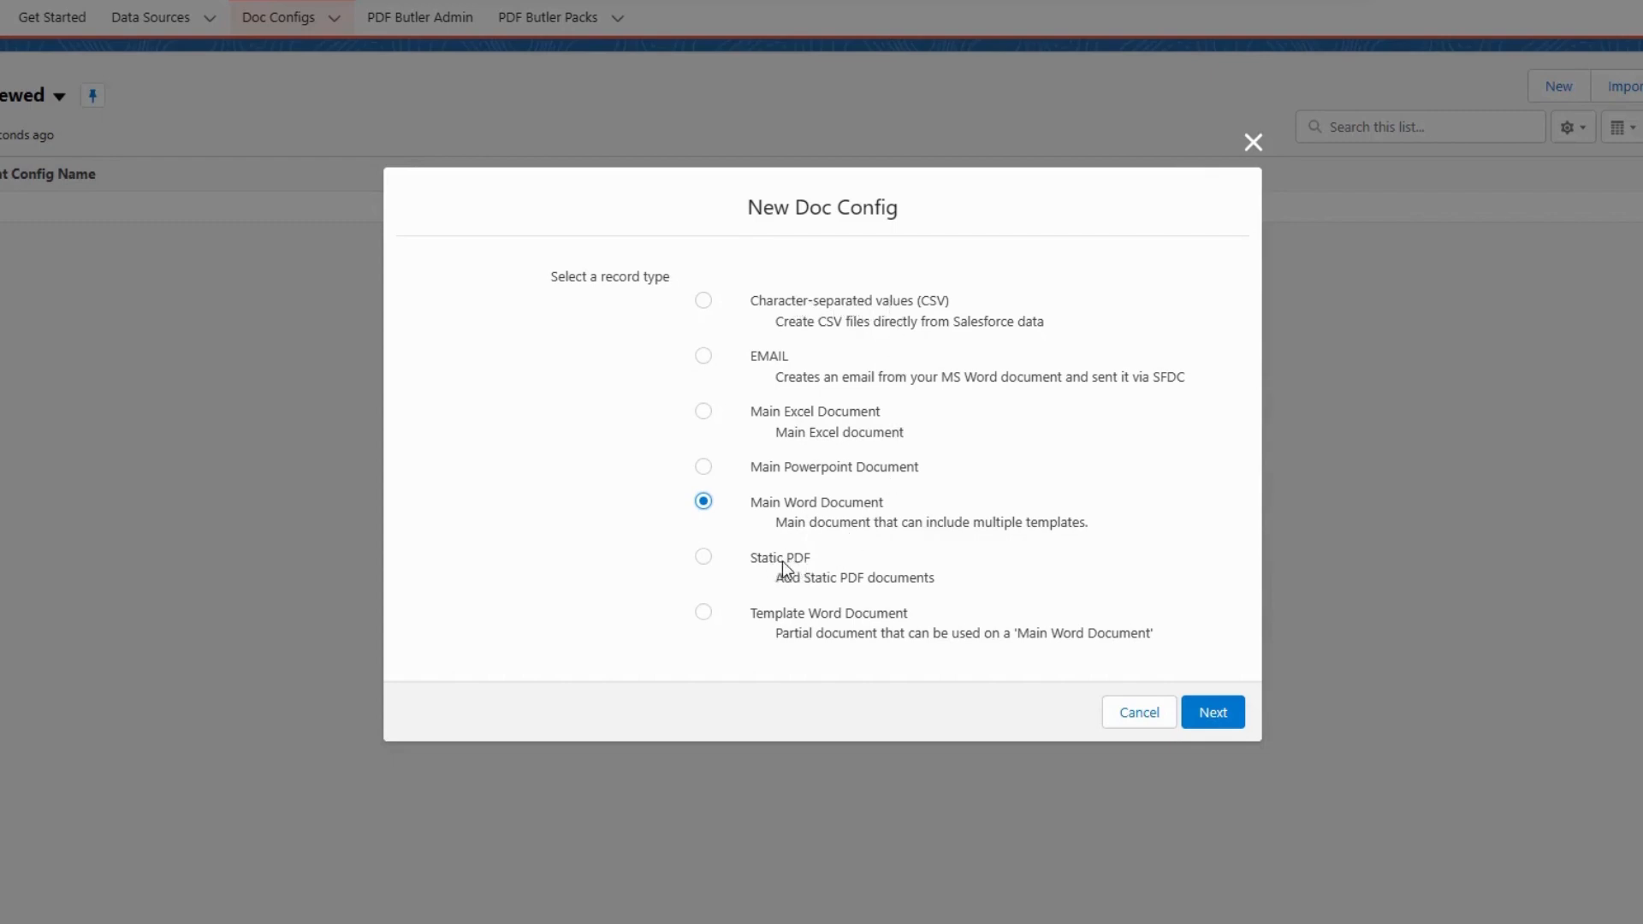
{"action": "mouse_move", "coordinate": [800, 616]}
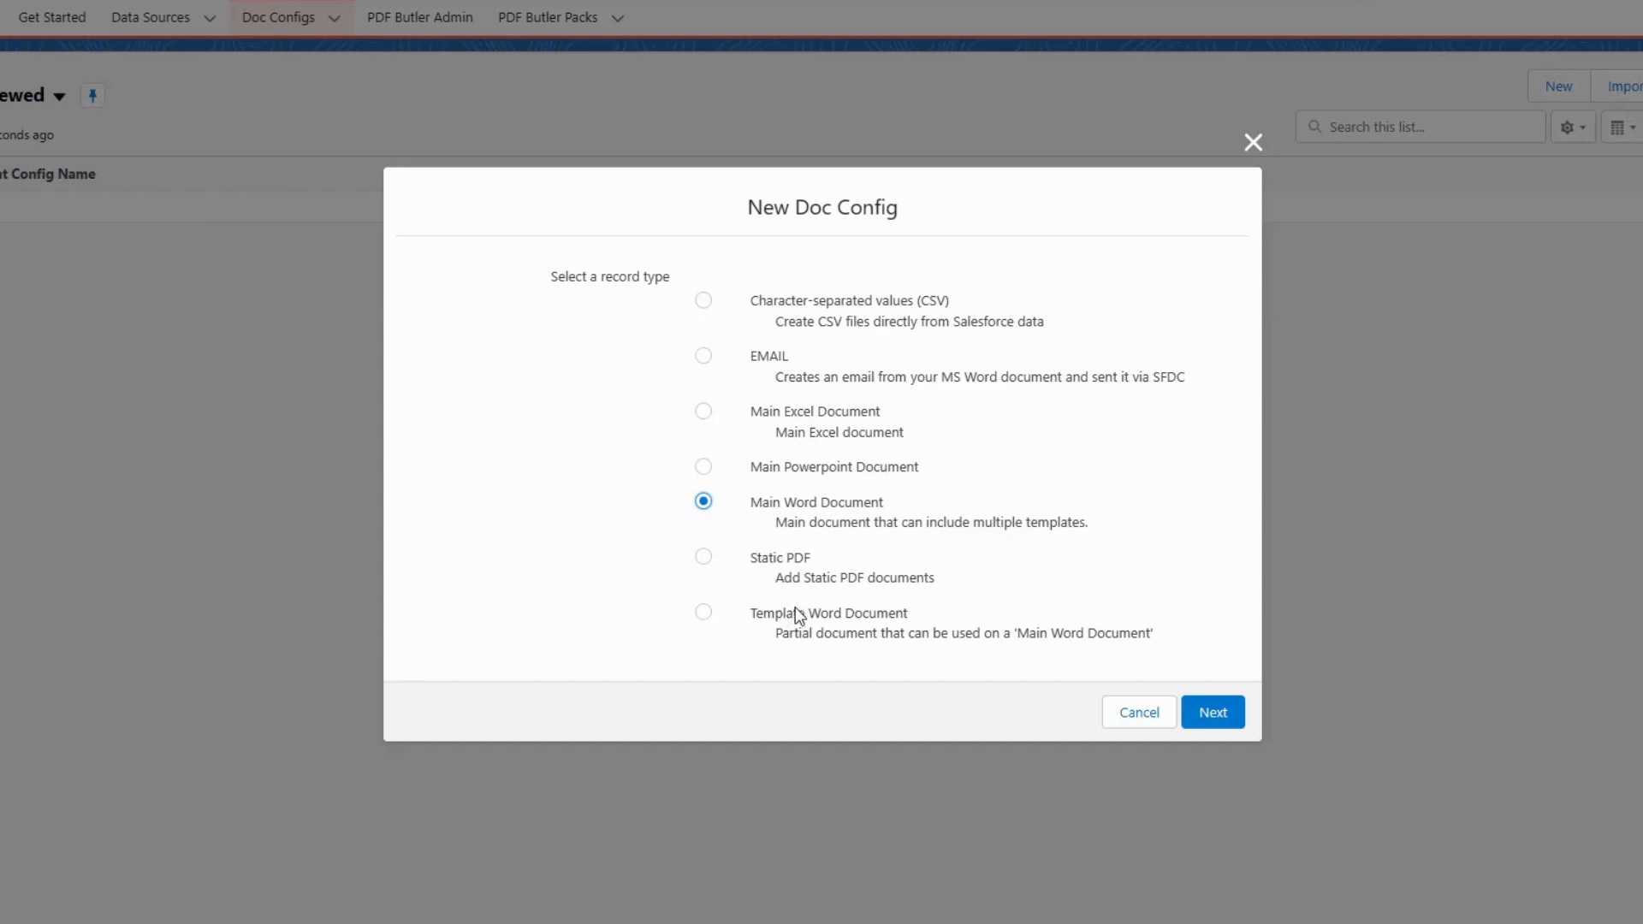
{"action": "left_click", "coordinate": [1212, 712]}
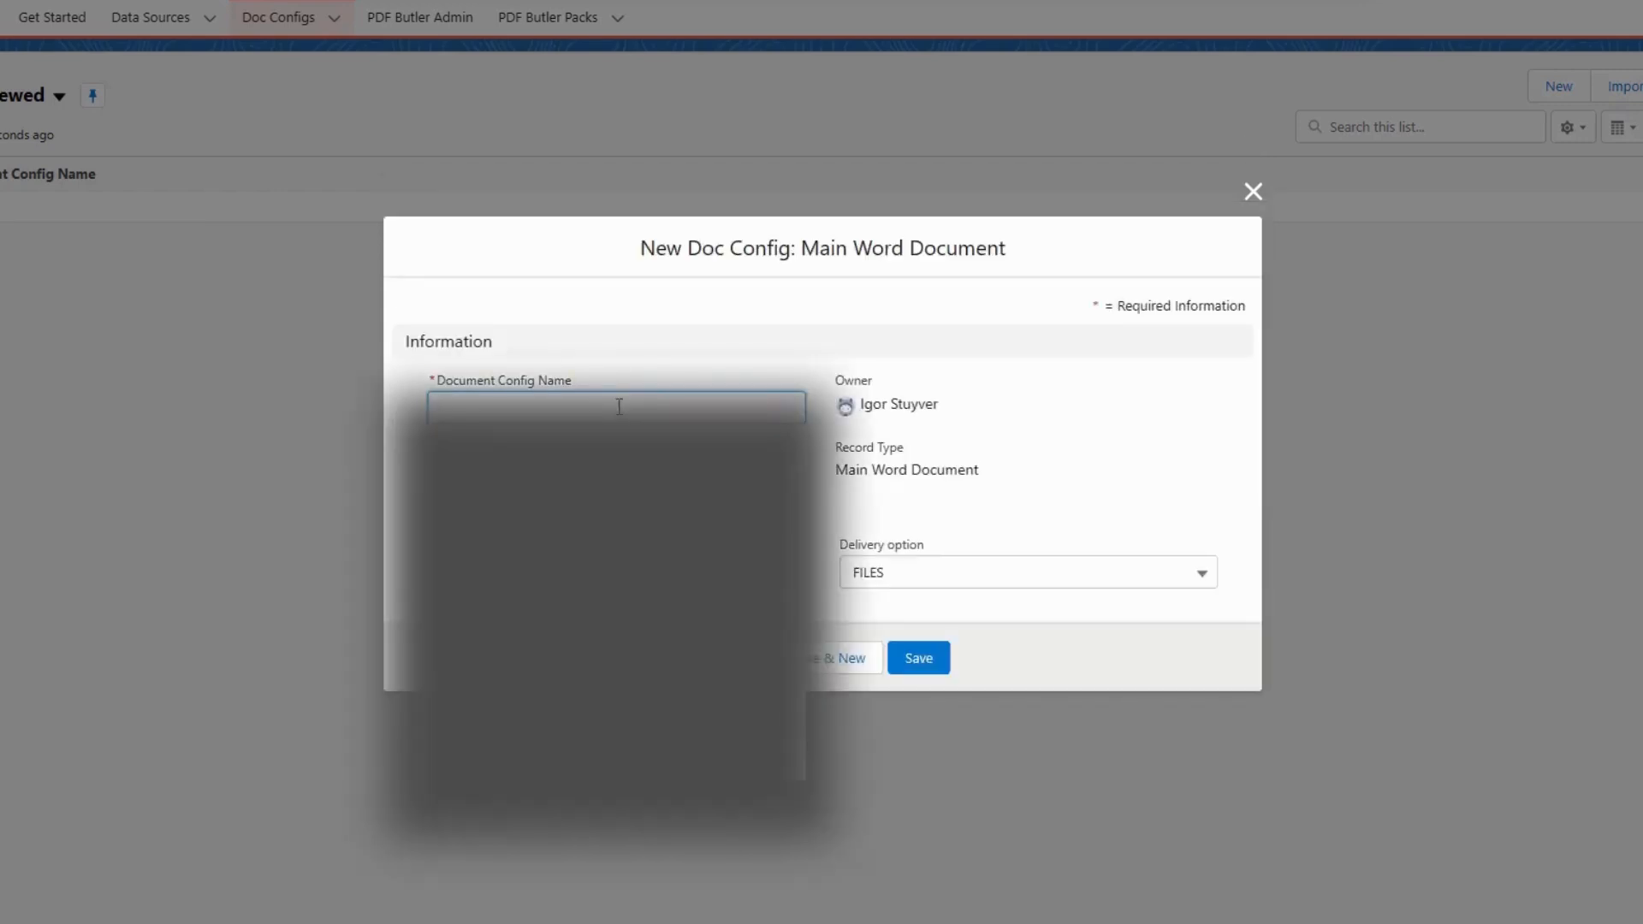
Step: Name the doc config Quote, title it 'Quote - [[OPP_NAME_TITLE]]' and save it
{"action": "type", "text": "Quote"}
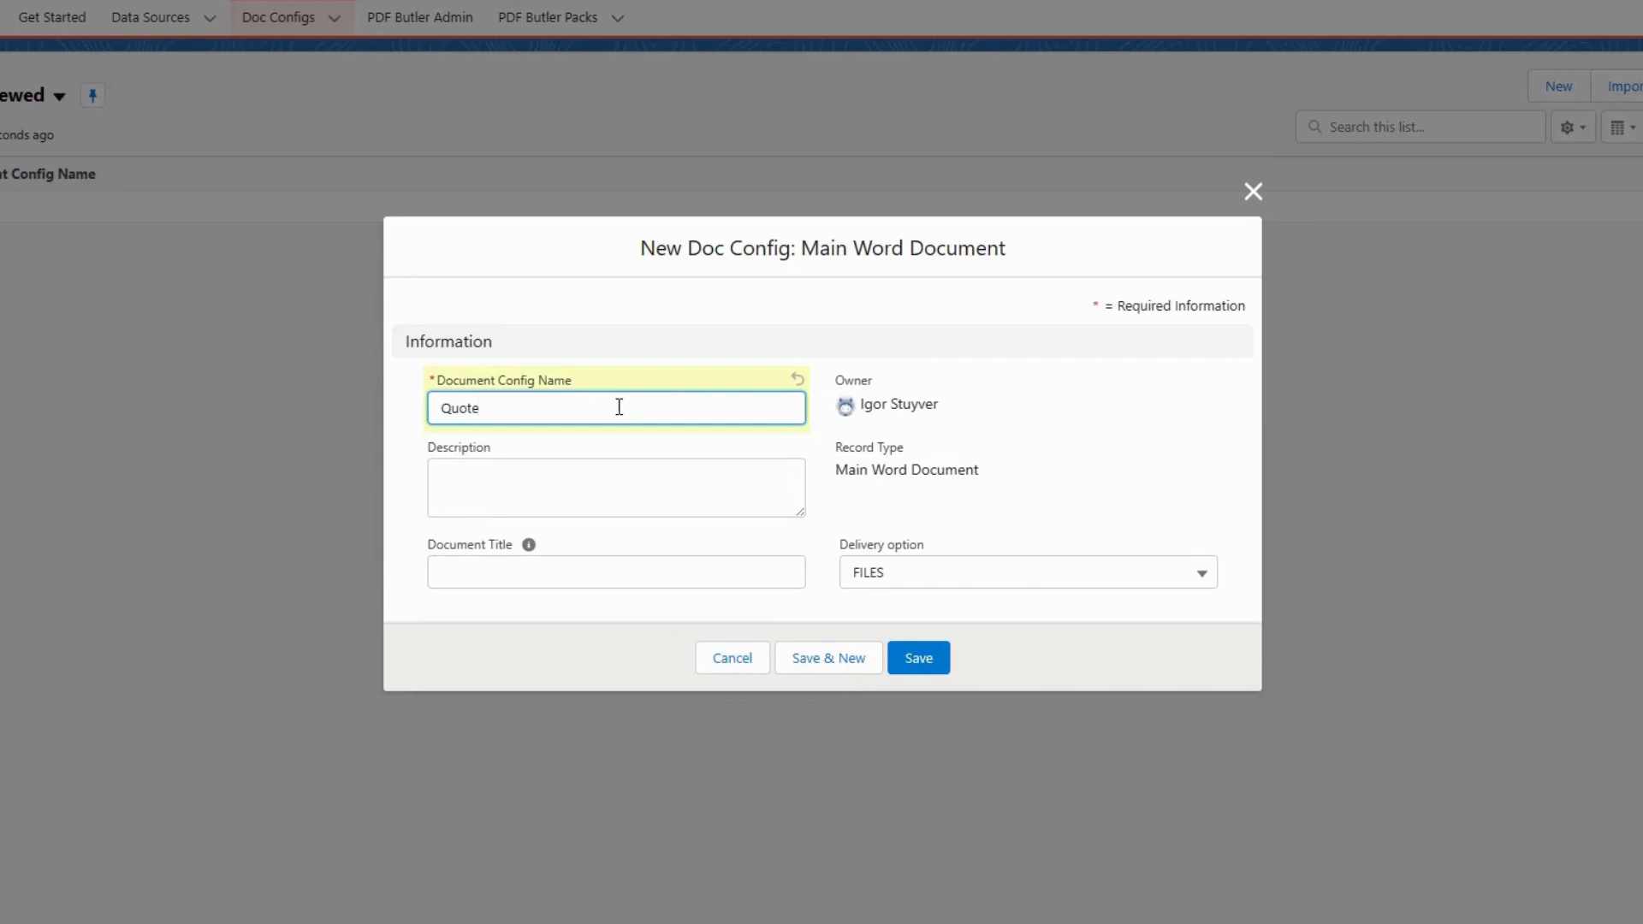
{"action": "left_click", "coordinate": [614, 571]}
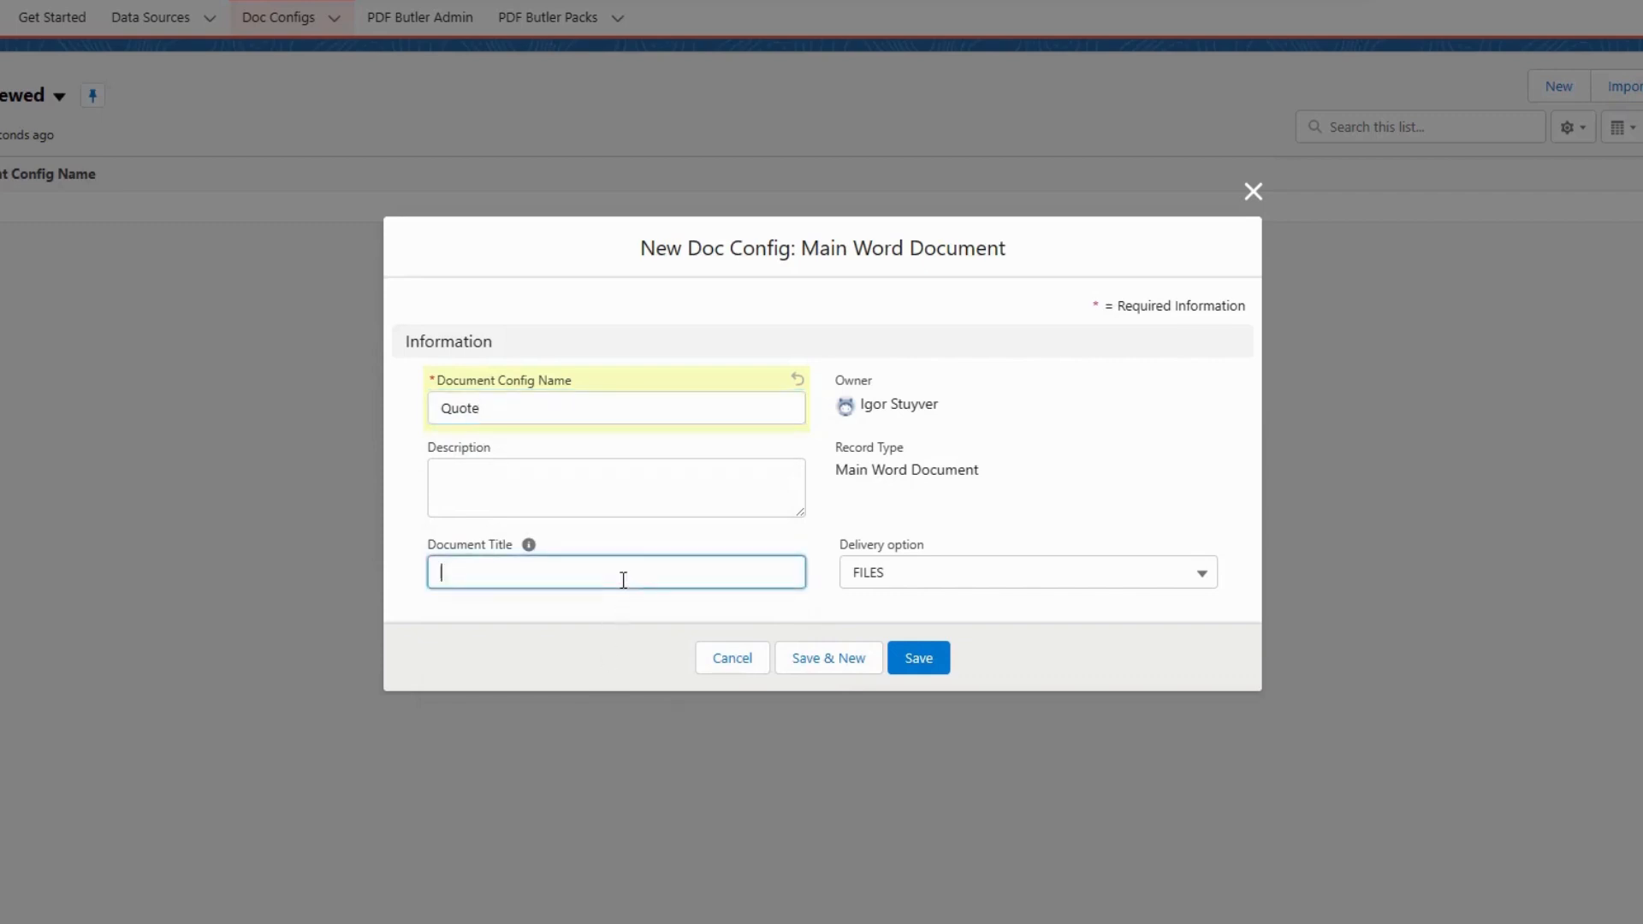
{"action": "type", "text": "Quote - [[!OPP_NAME_TITLE"}
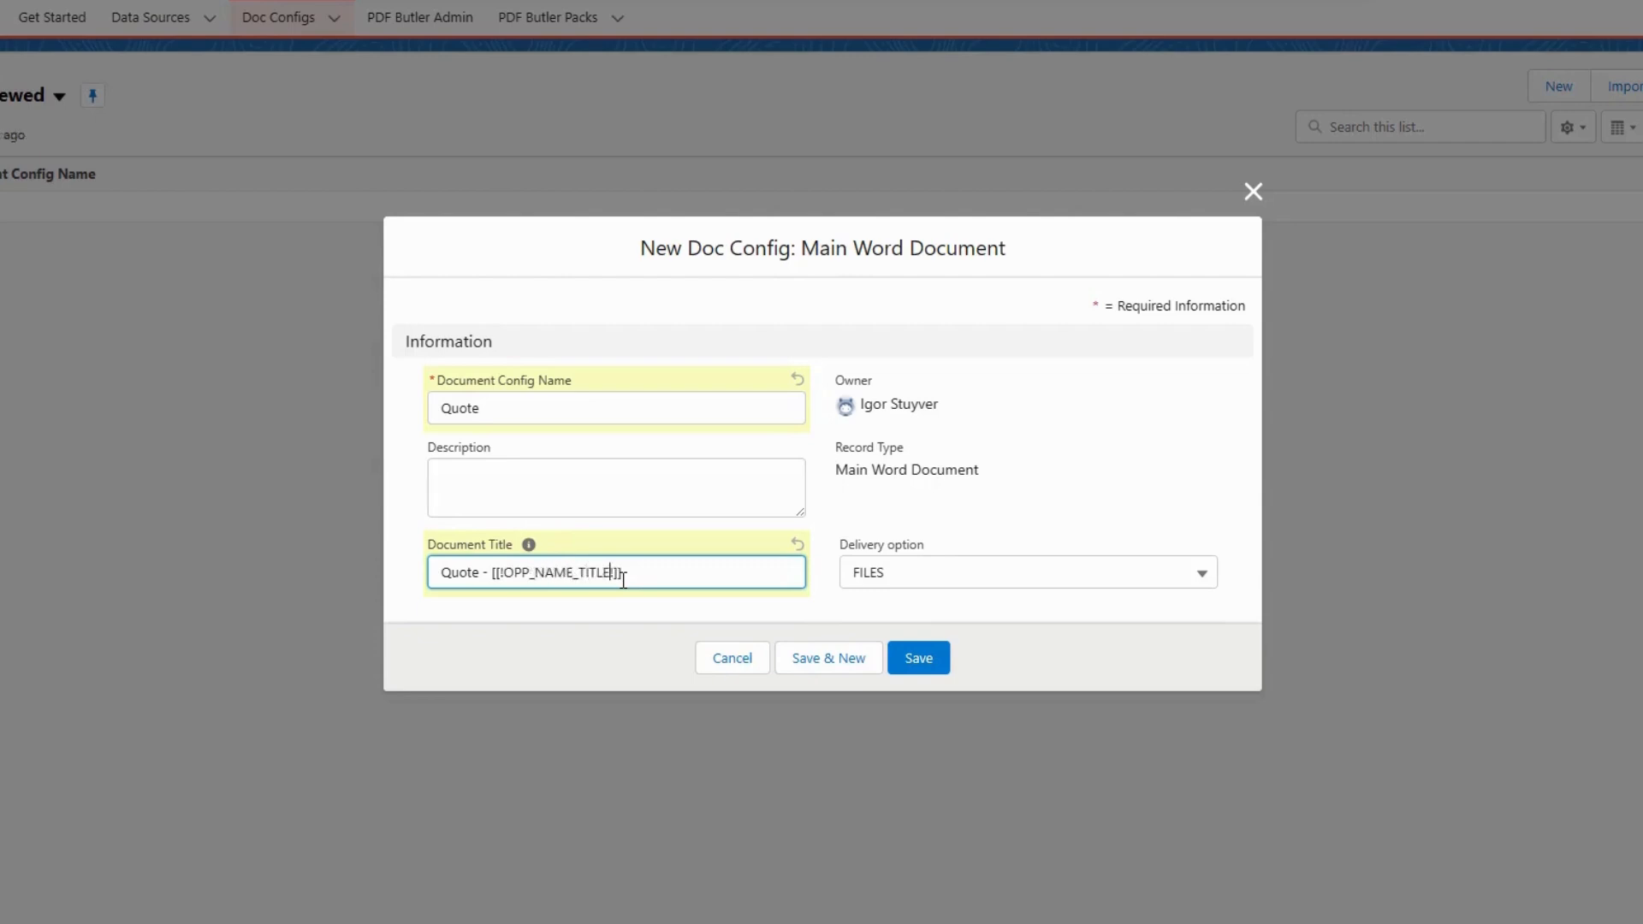
{"action": "left_click", "coordinate": [917, 657]}
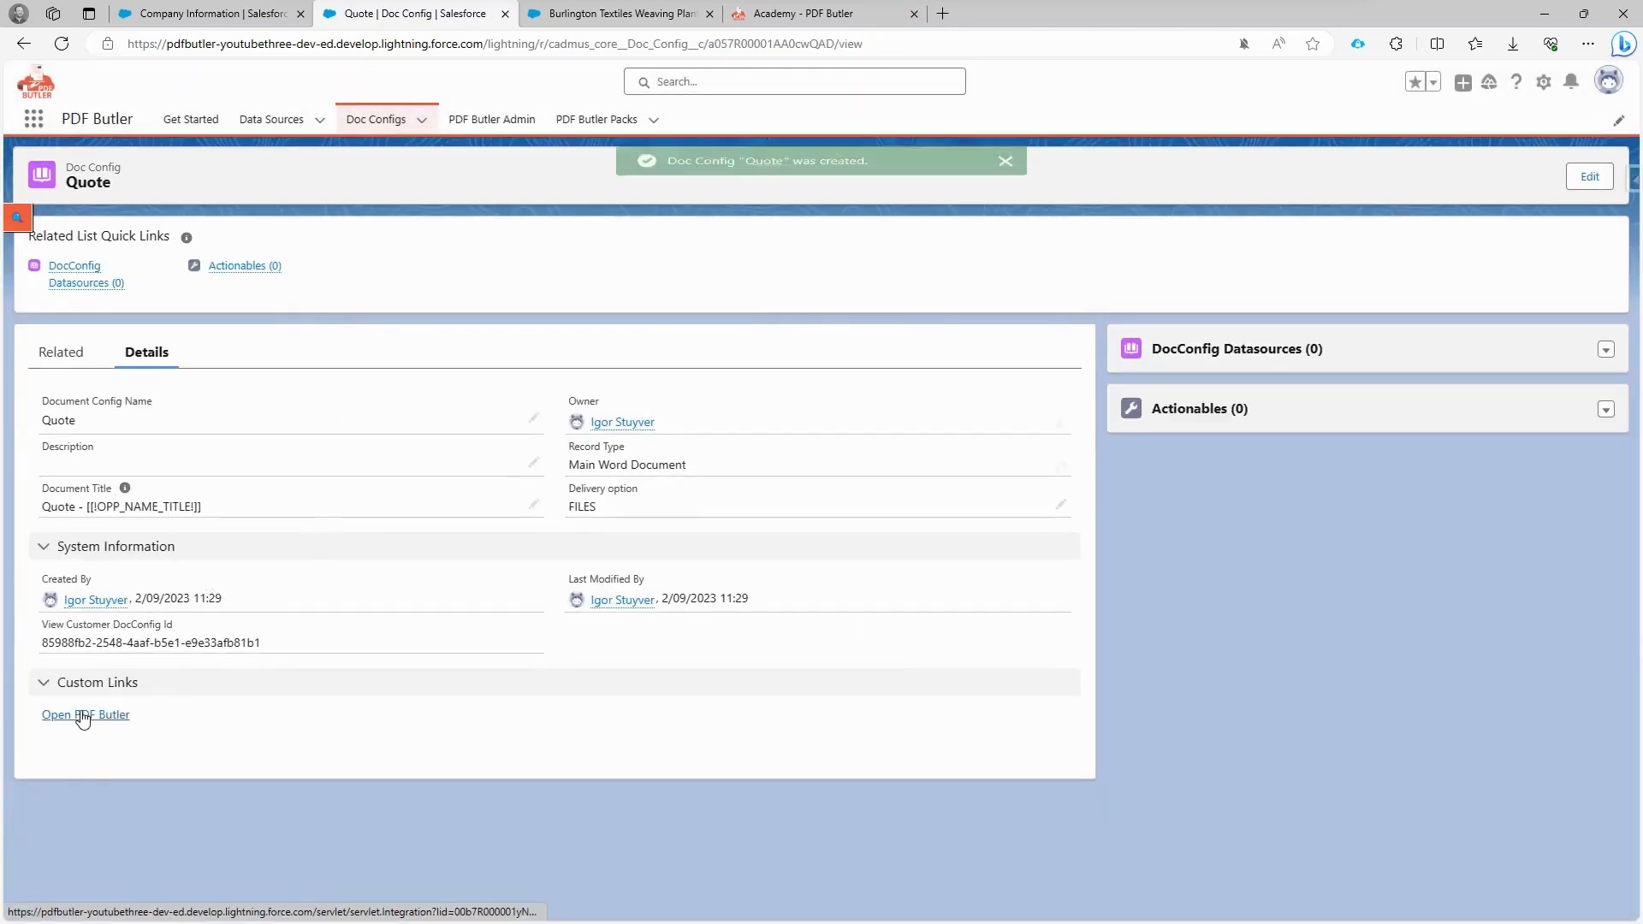
Step: Add the Opportunity and Opportunity Products data sources to the Quote config
{"action": "left_click", "coordinate": [86, 714]}
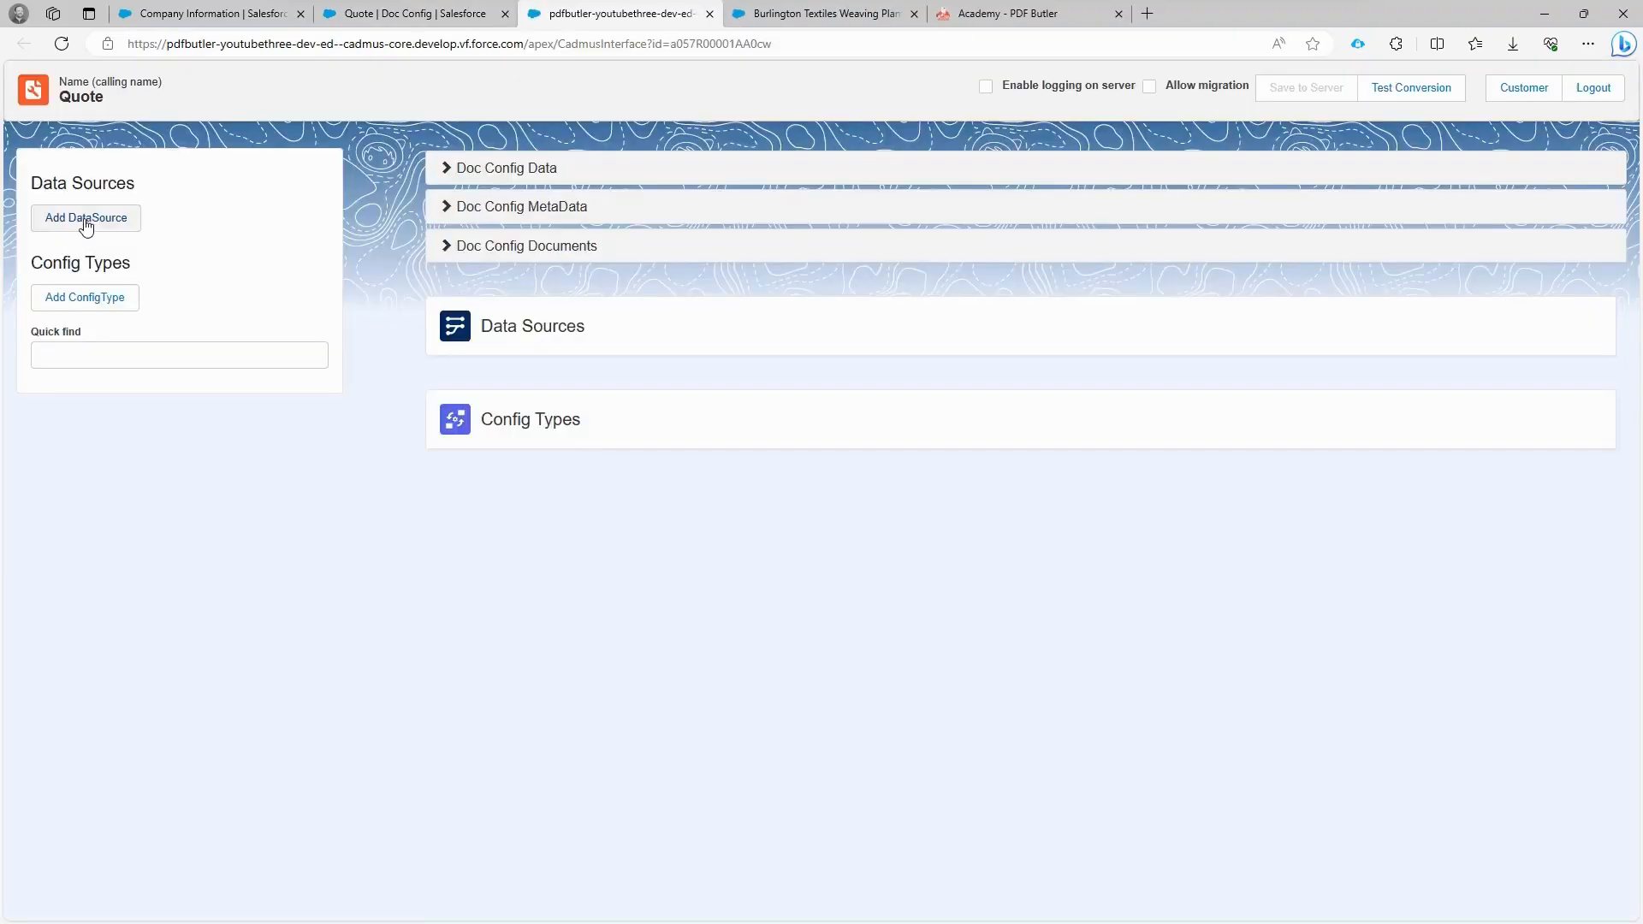
{"action": "left_click", "coordinate": [85, 217]}
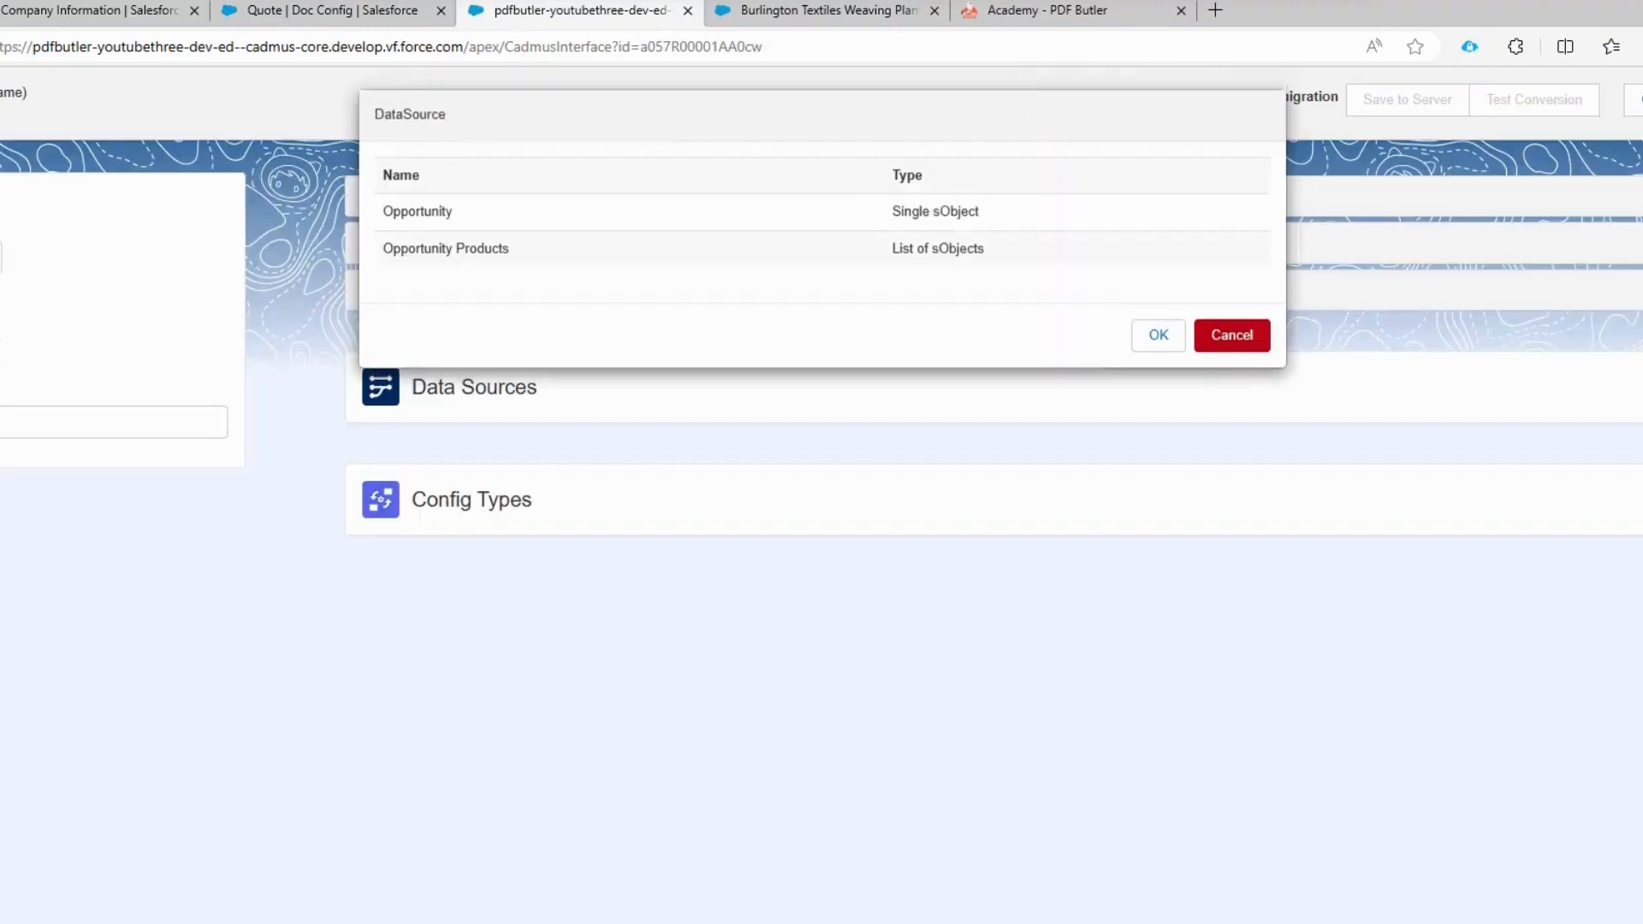
{"action": "left_click", "coordinate": [416, 211]}
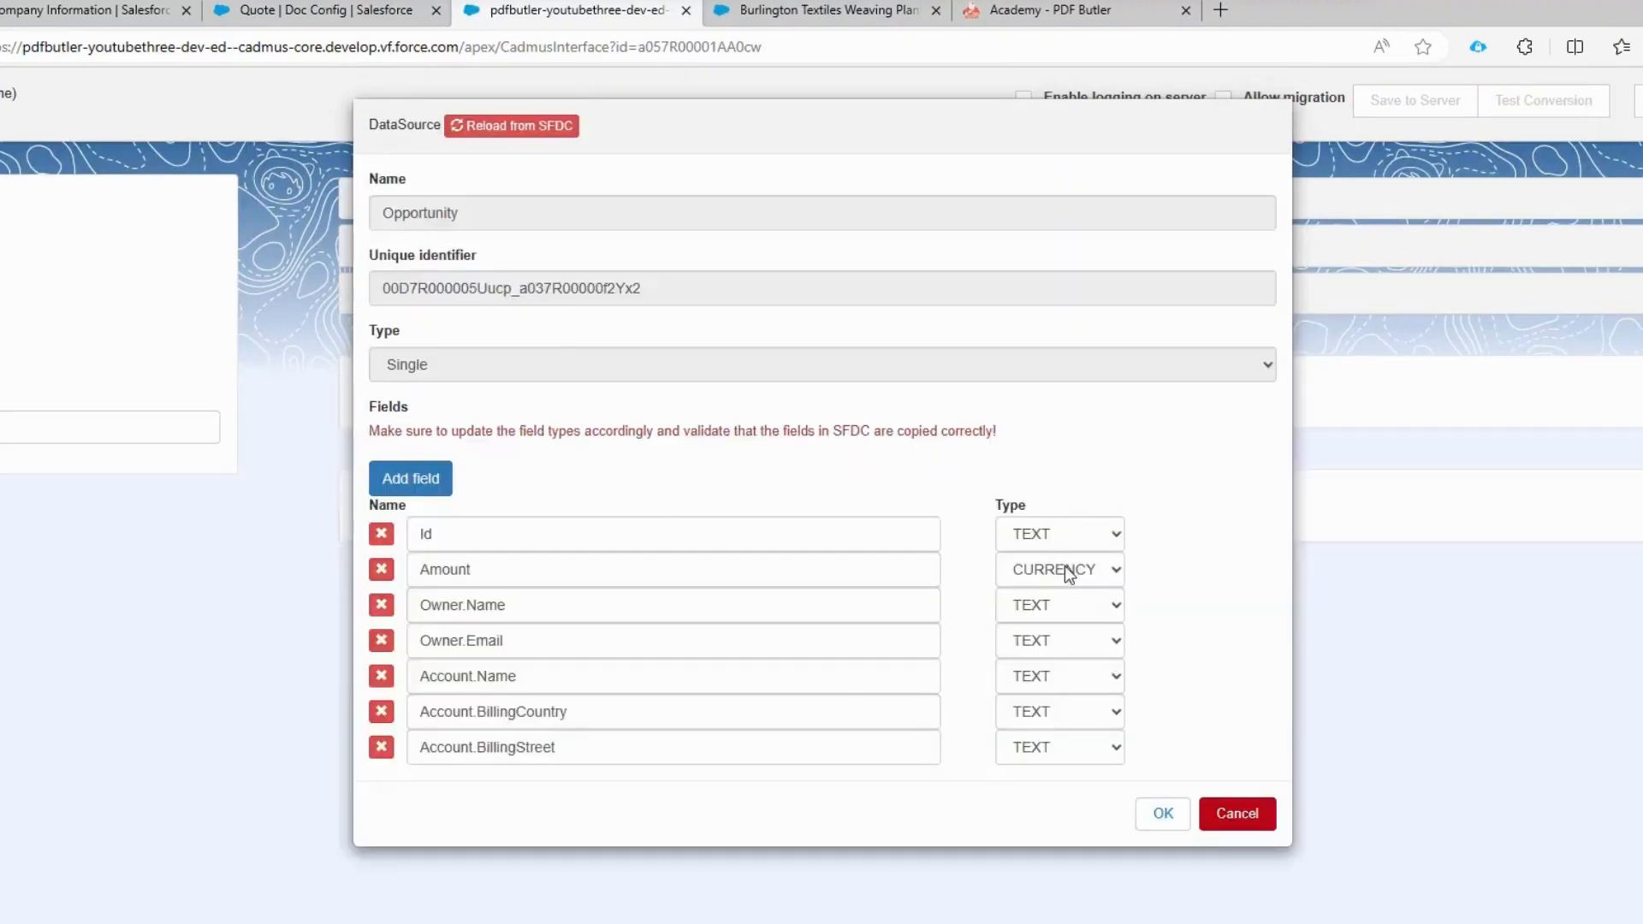
{"action": "mouse_move", "coordinate": [1065, 546]}
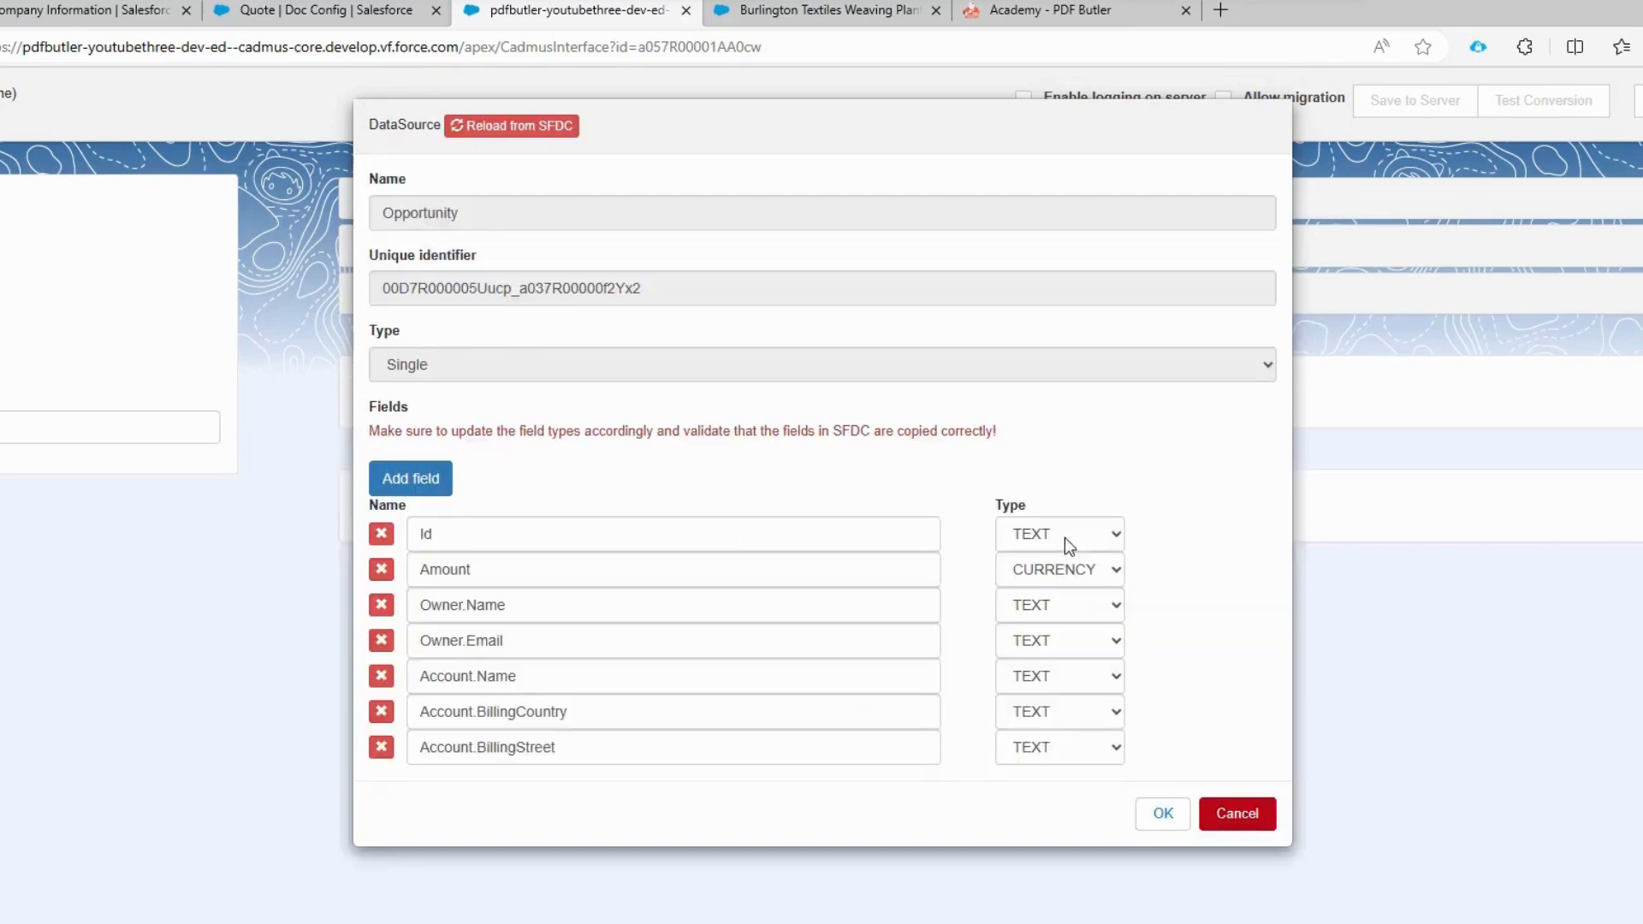
{"action": "mouse_move", "coordinate": [1065, 630]}
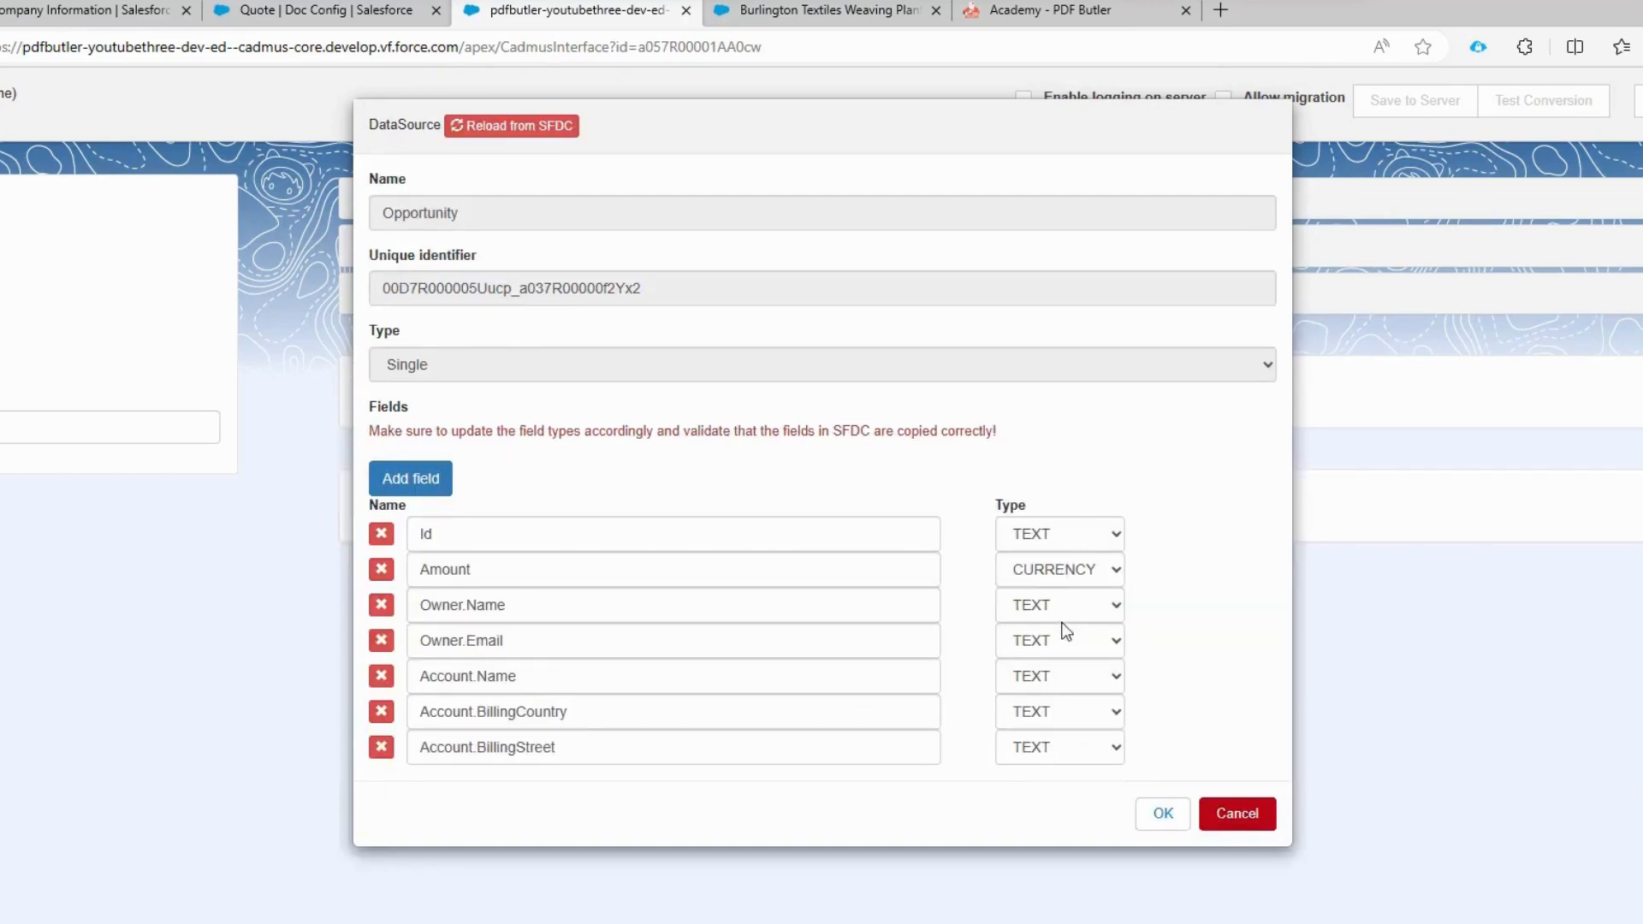
{"action": "mouse_move", "coordinate": [979, 580]}
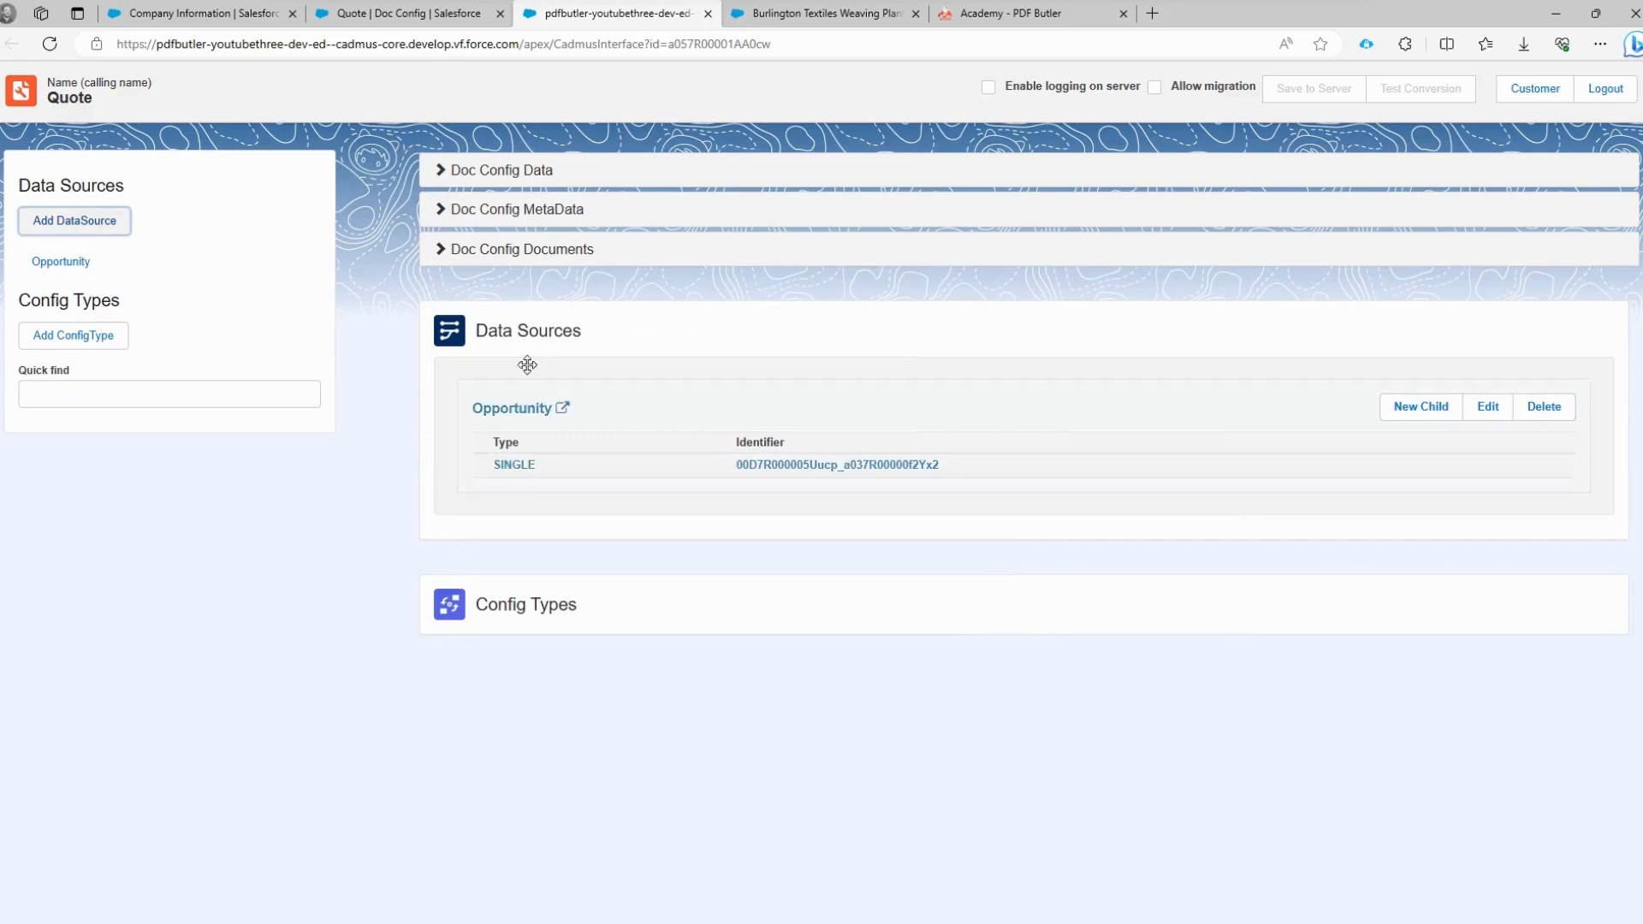
{"action": "left_click", "coordinate": [73, 221]}
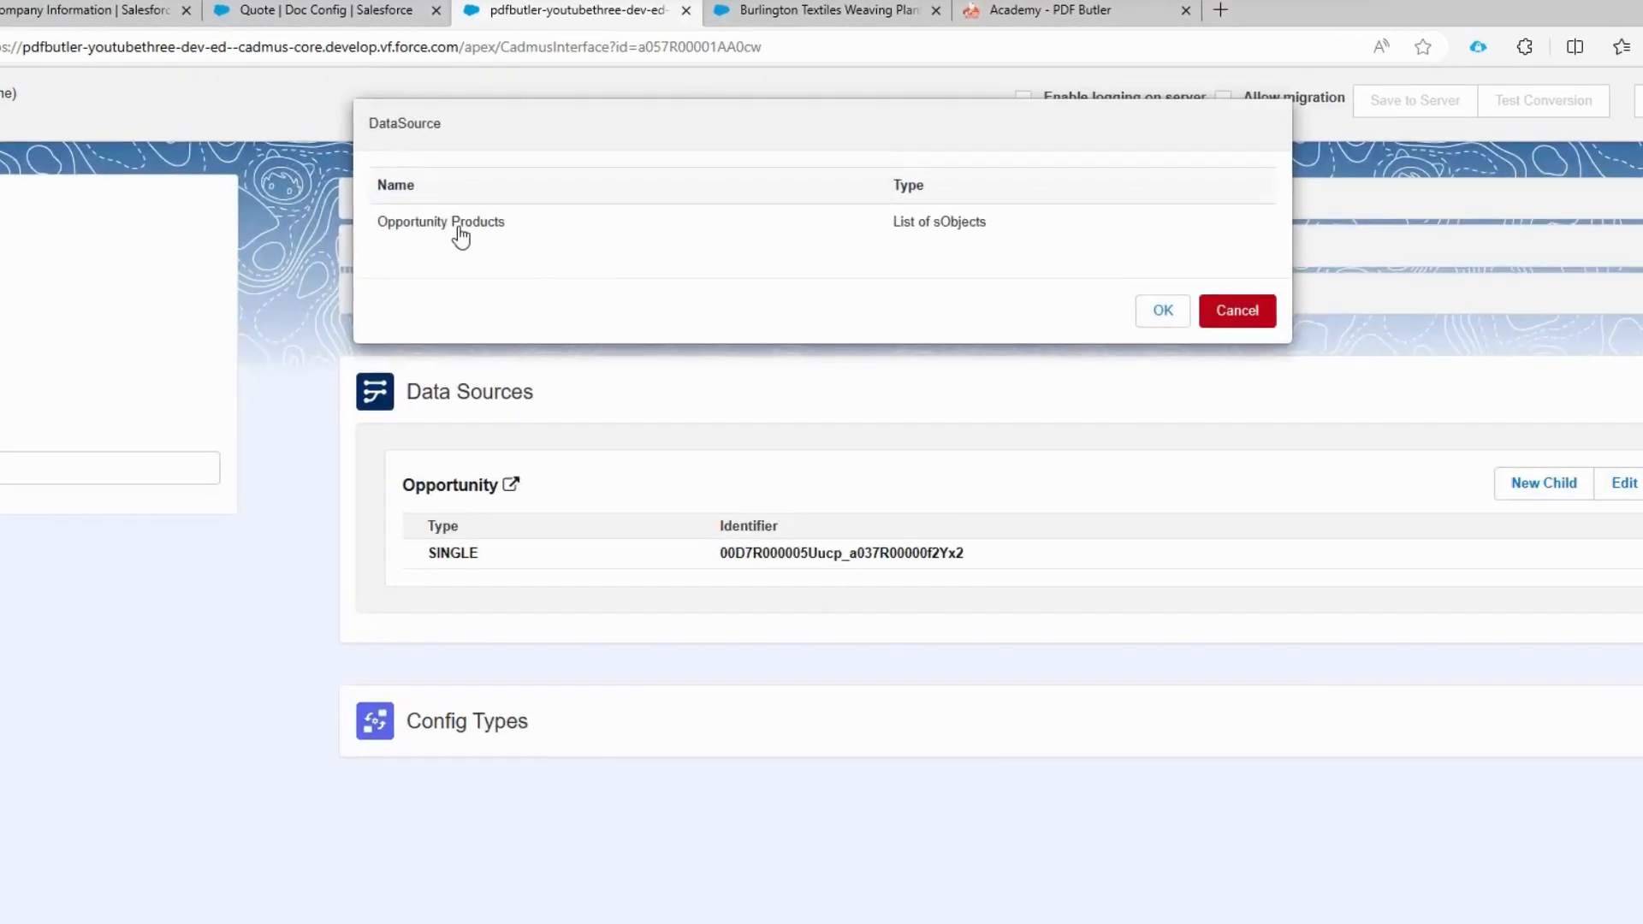
{"action": "left_click", "coordinate": [440, 221]}
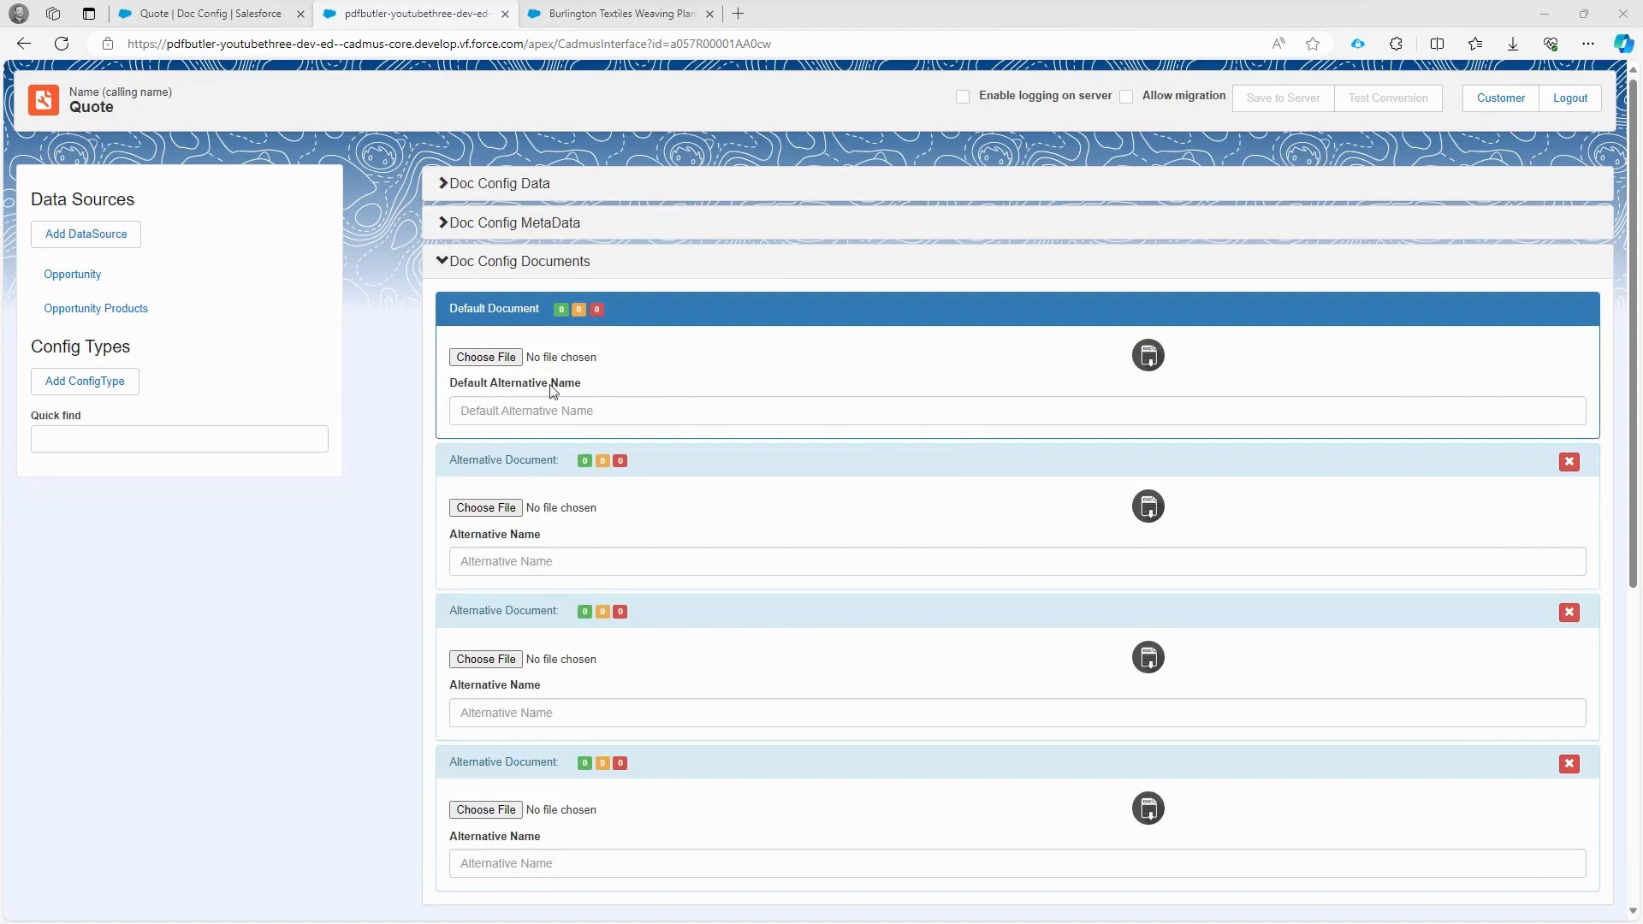
{"action": "mouse_move", "coordinate": [484, 358]}
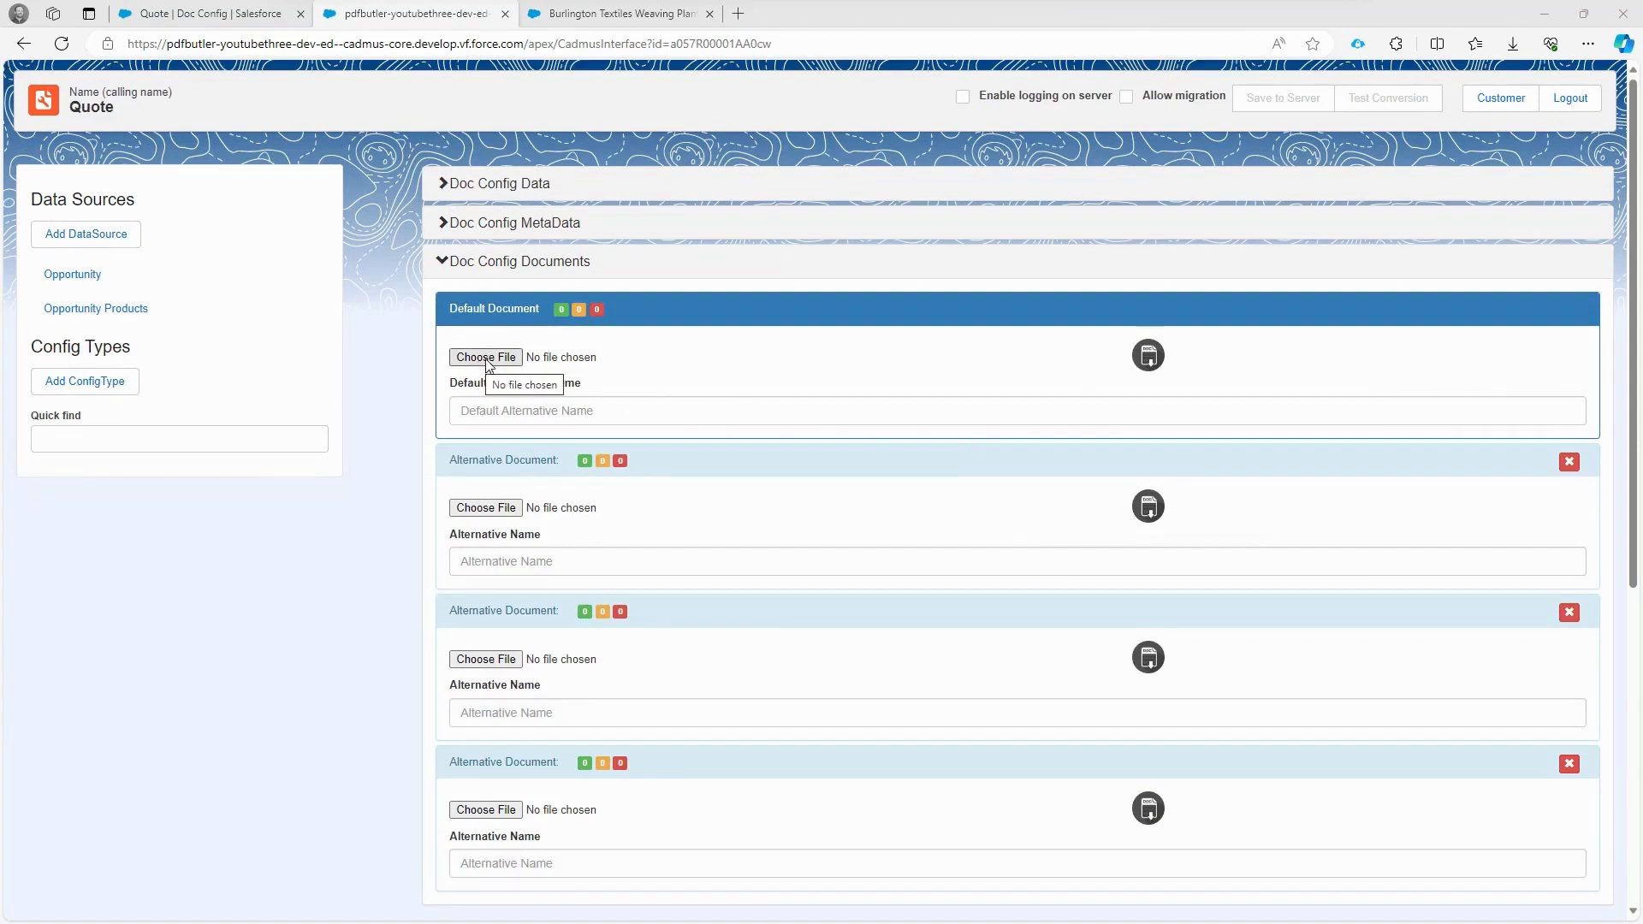
Step: Upload the main .docx template as the Quote config's default document
{"action": "left_click", "coordinate": [485, 358]}
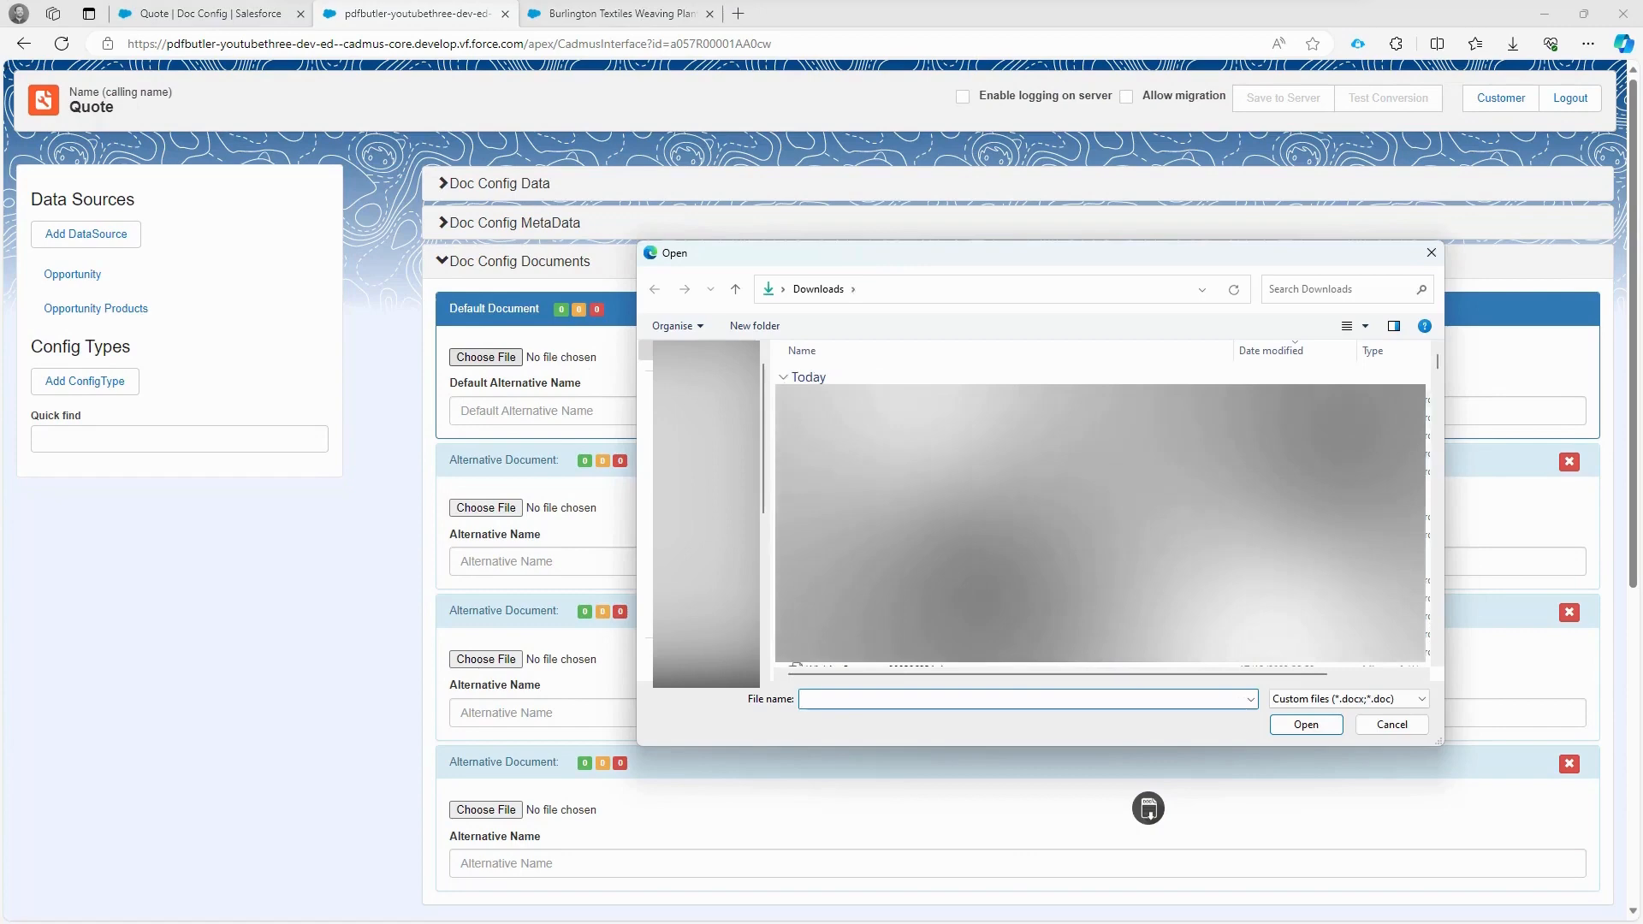
{"action": "left_click", "coordinate": [1304, 724]}
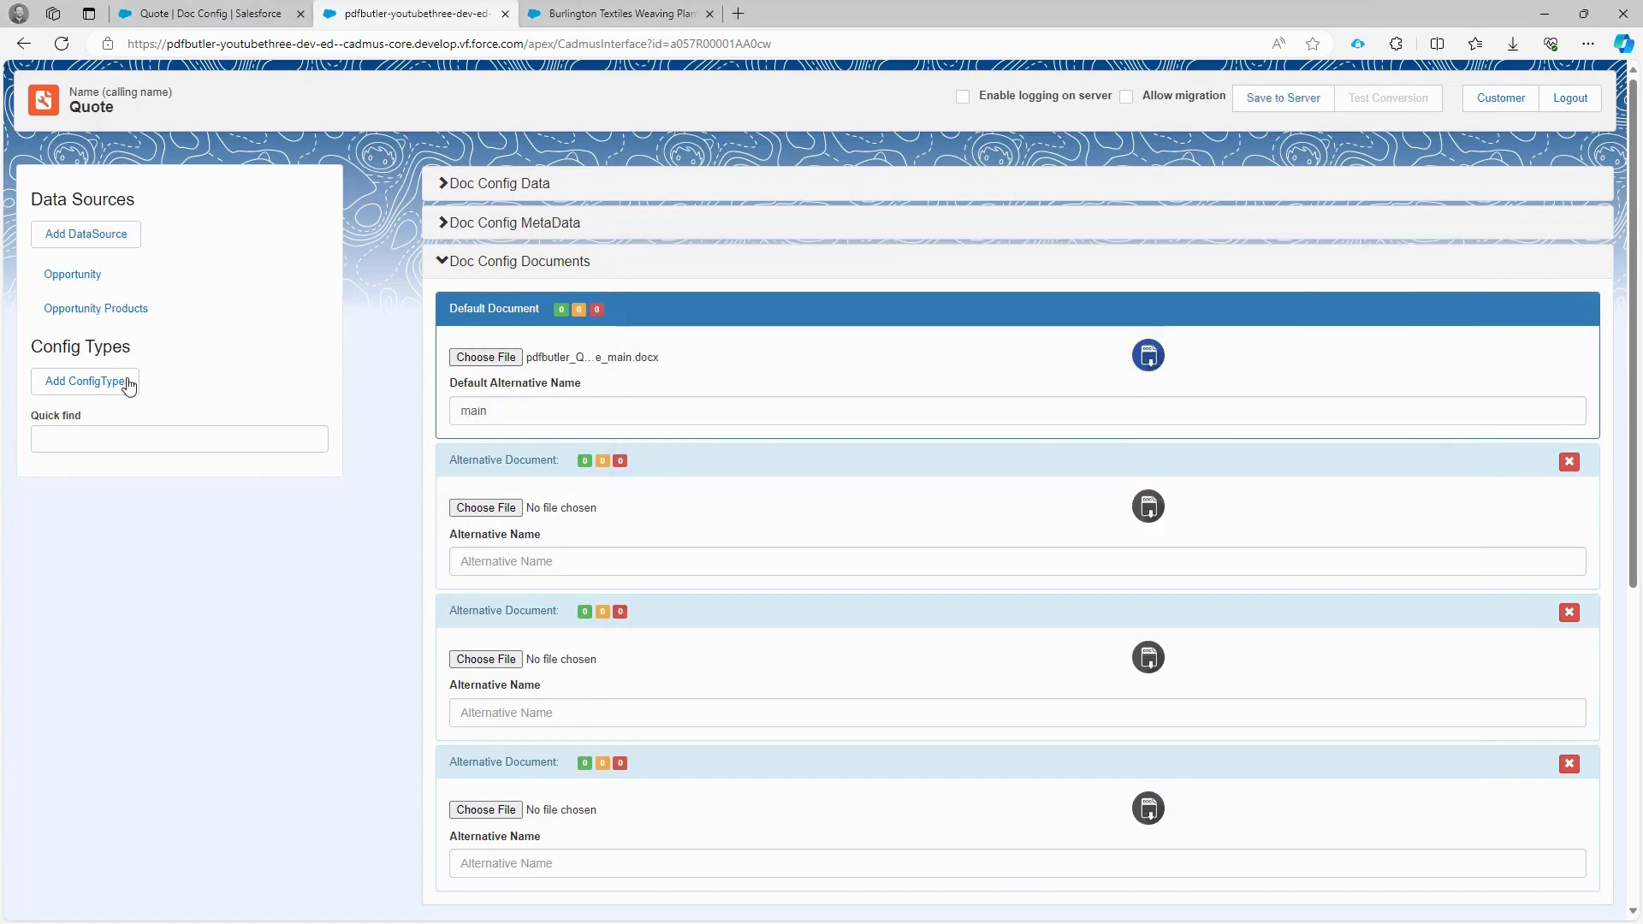
{"action": "left_click", "coordinate": [86, 380]}
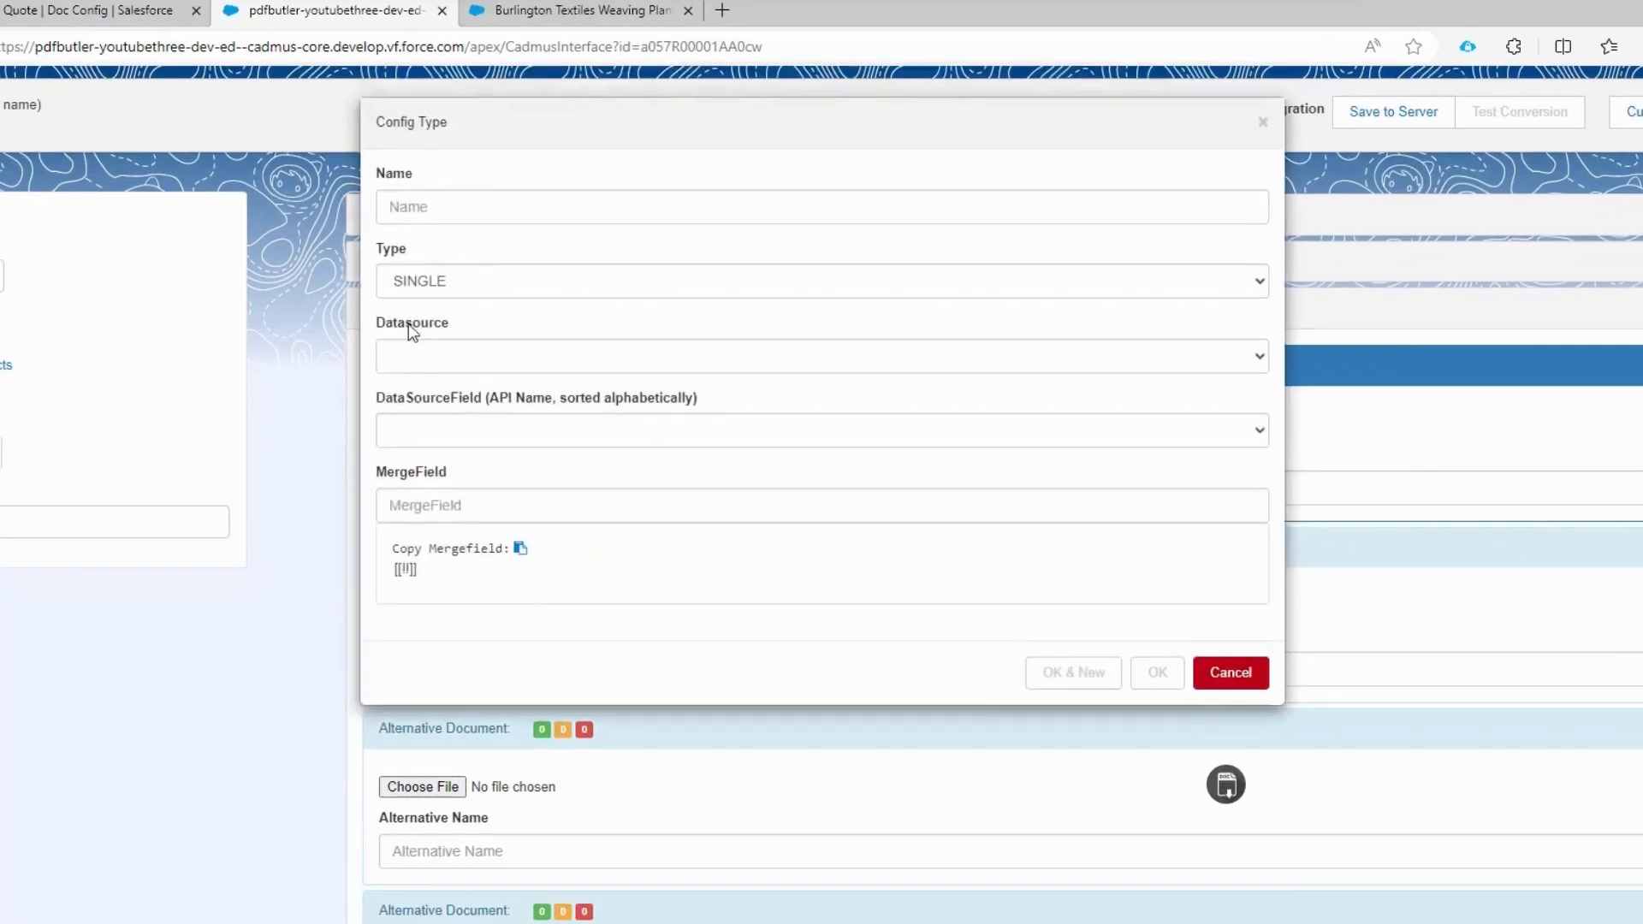
Step: Map Opportunity Account.Name to the CUSTOMER_NAME merge field
{"action": "left_click", "coordinate": [823, 354]}
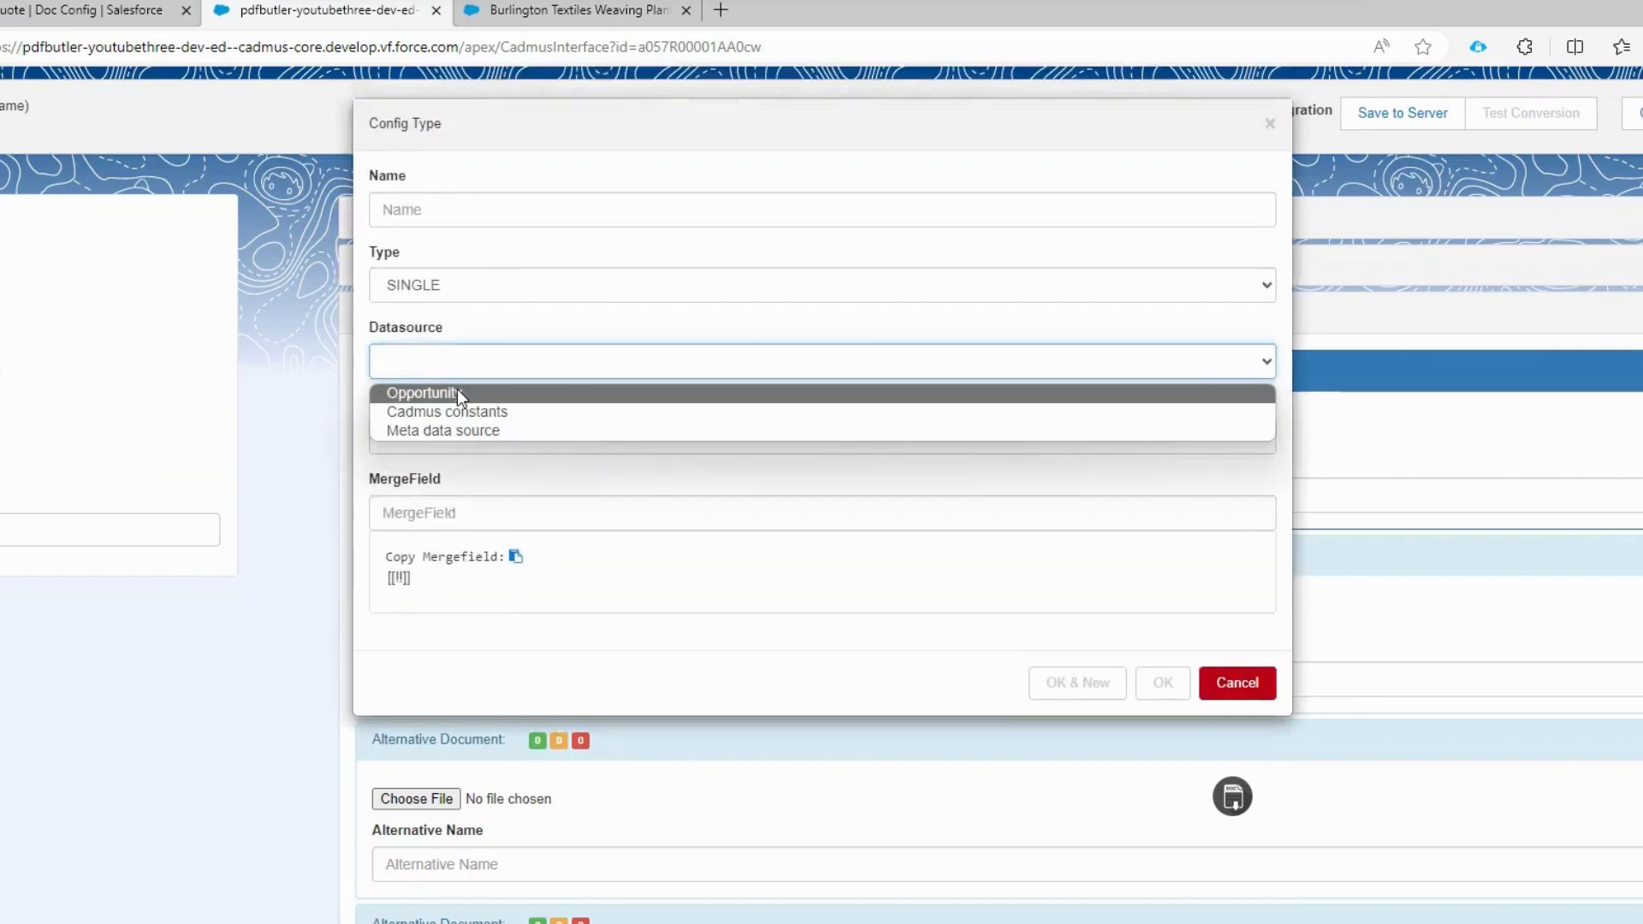
{"action": "left_click", "coordinate": [423, 392]}
{"action": "type", "text": "C"}
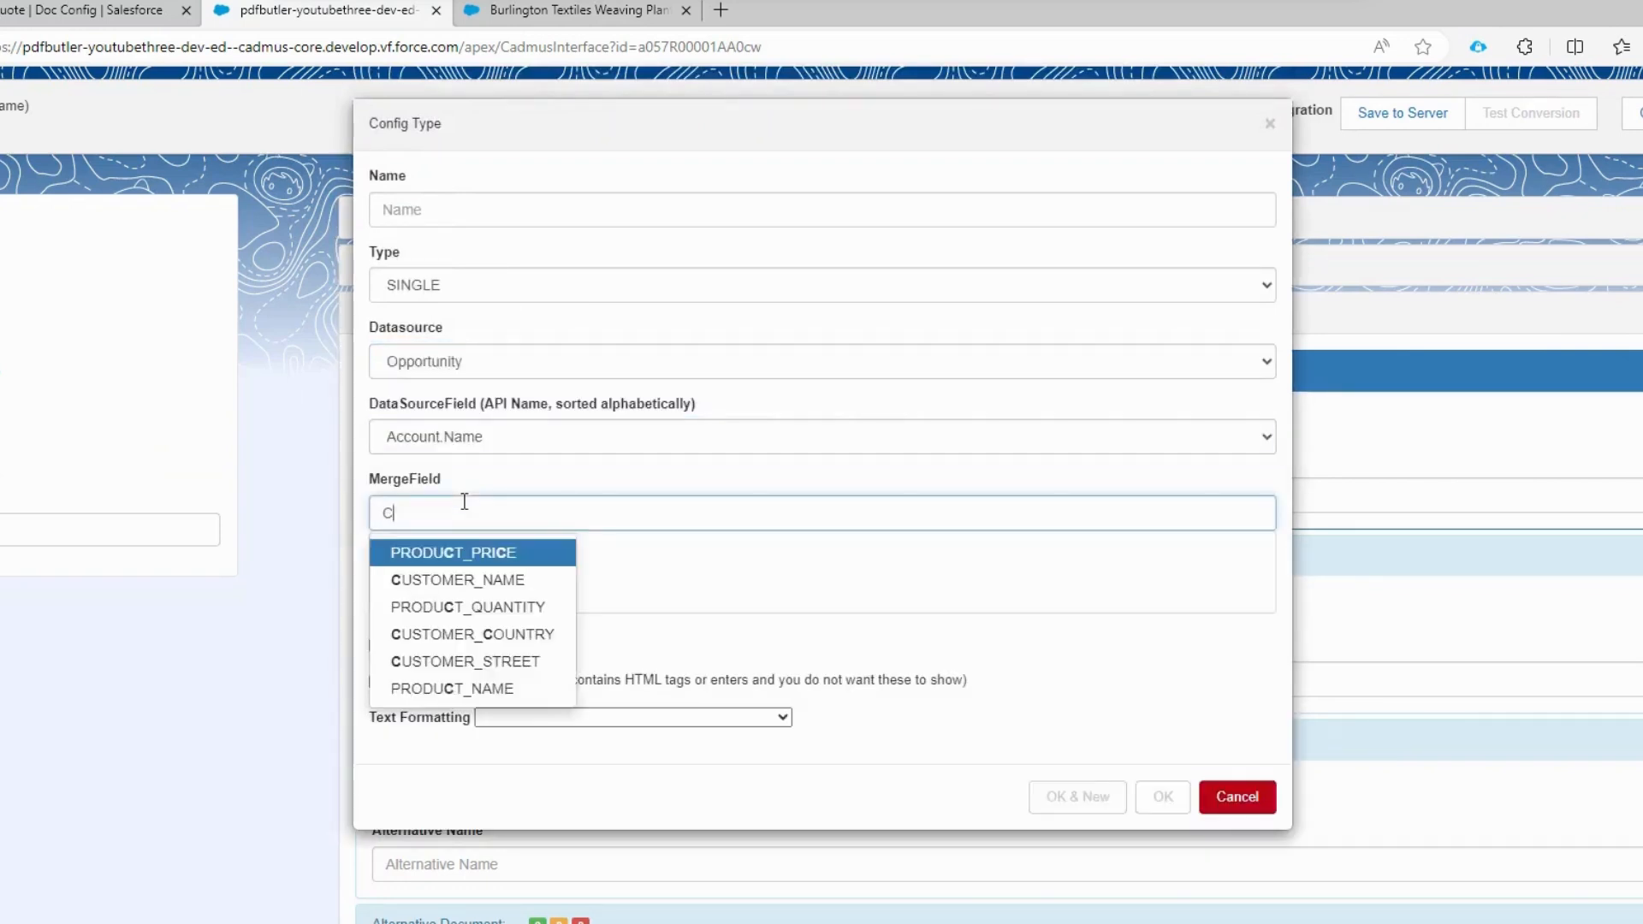
{"action": "left_click", "coordinate": [455, 581]}
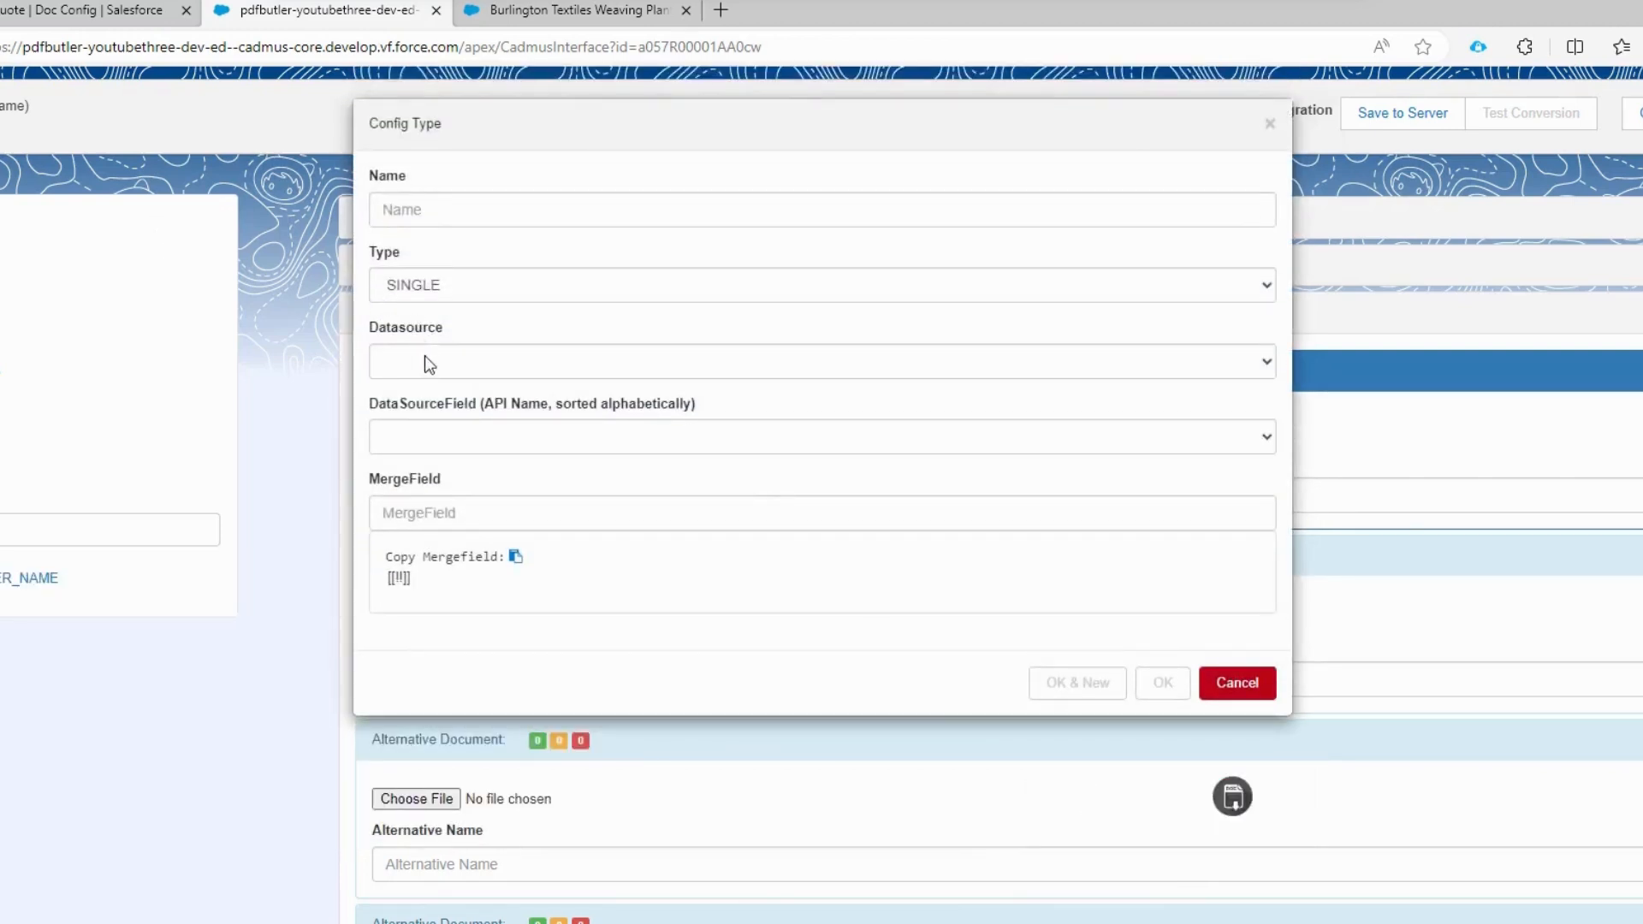
Step: Map Account.BillingStreet as a text area to CUSTOMER_STREET and start the CUSTOMER_COUNTRY mapping
{"action": "left_click", "coordinate": [821, 436]}
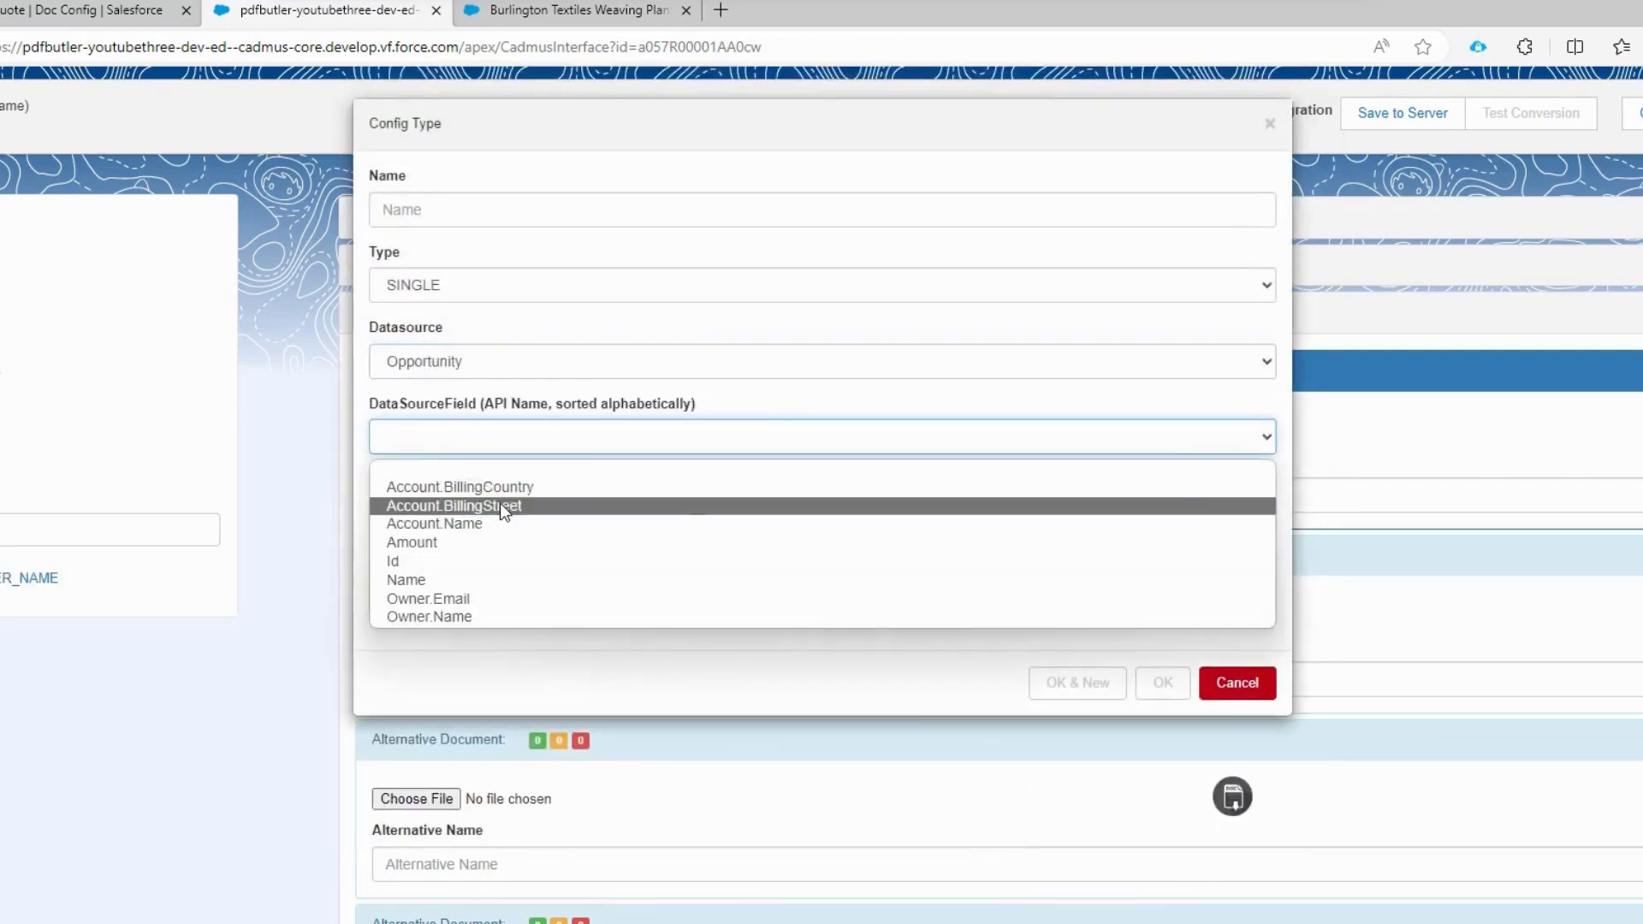
{"action": "left_click", "coordinate": [822, 286]}
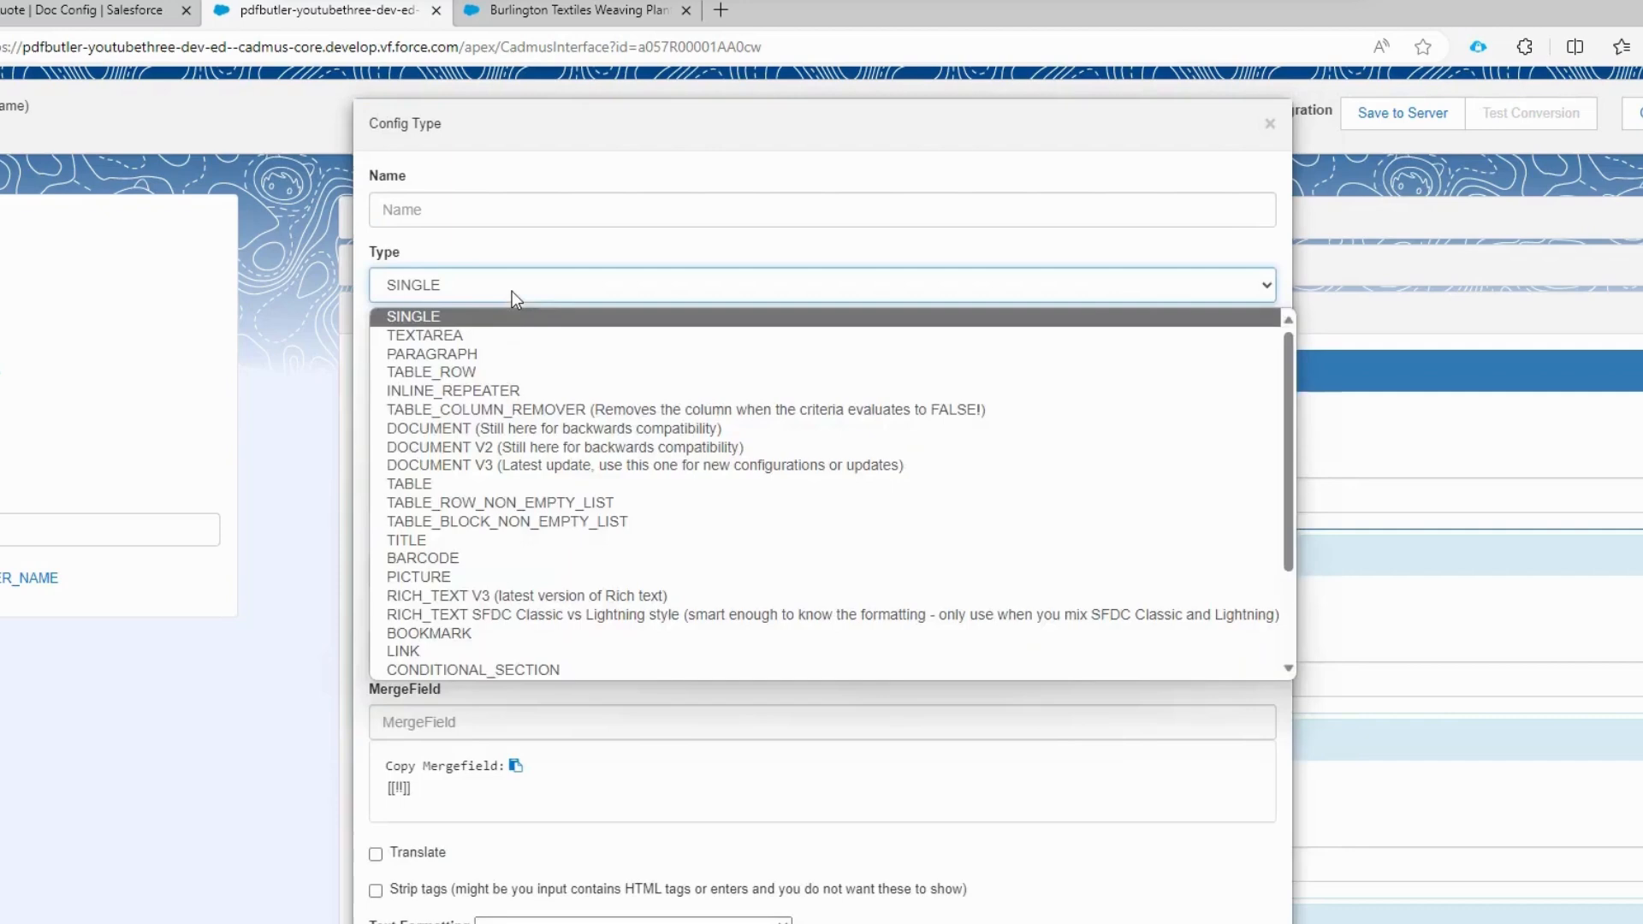
{"action": "left_click", "coordinate": [426, 336]}
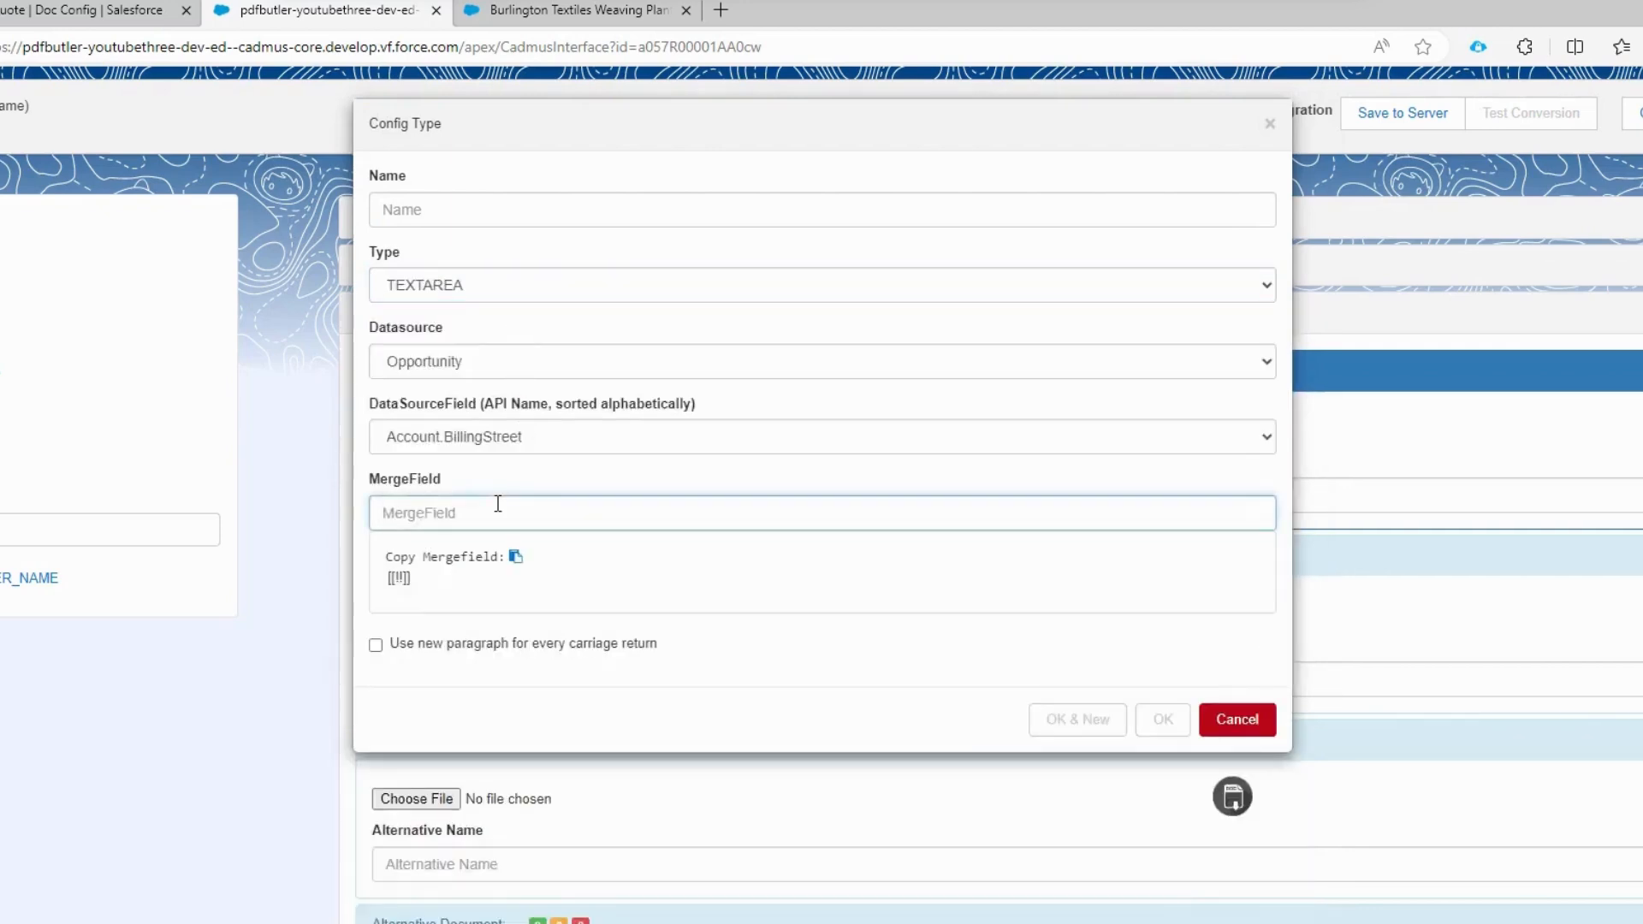
{"action": "type", "text": "Stre"}
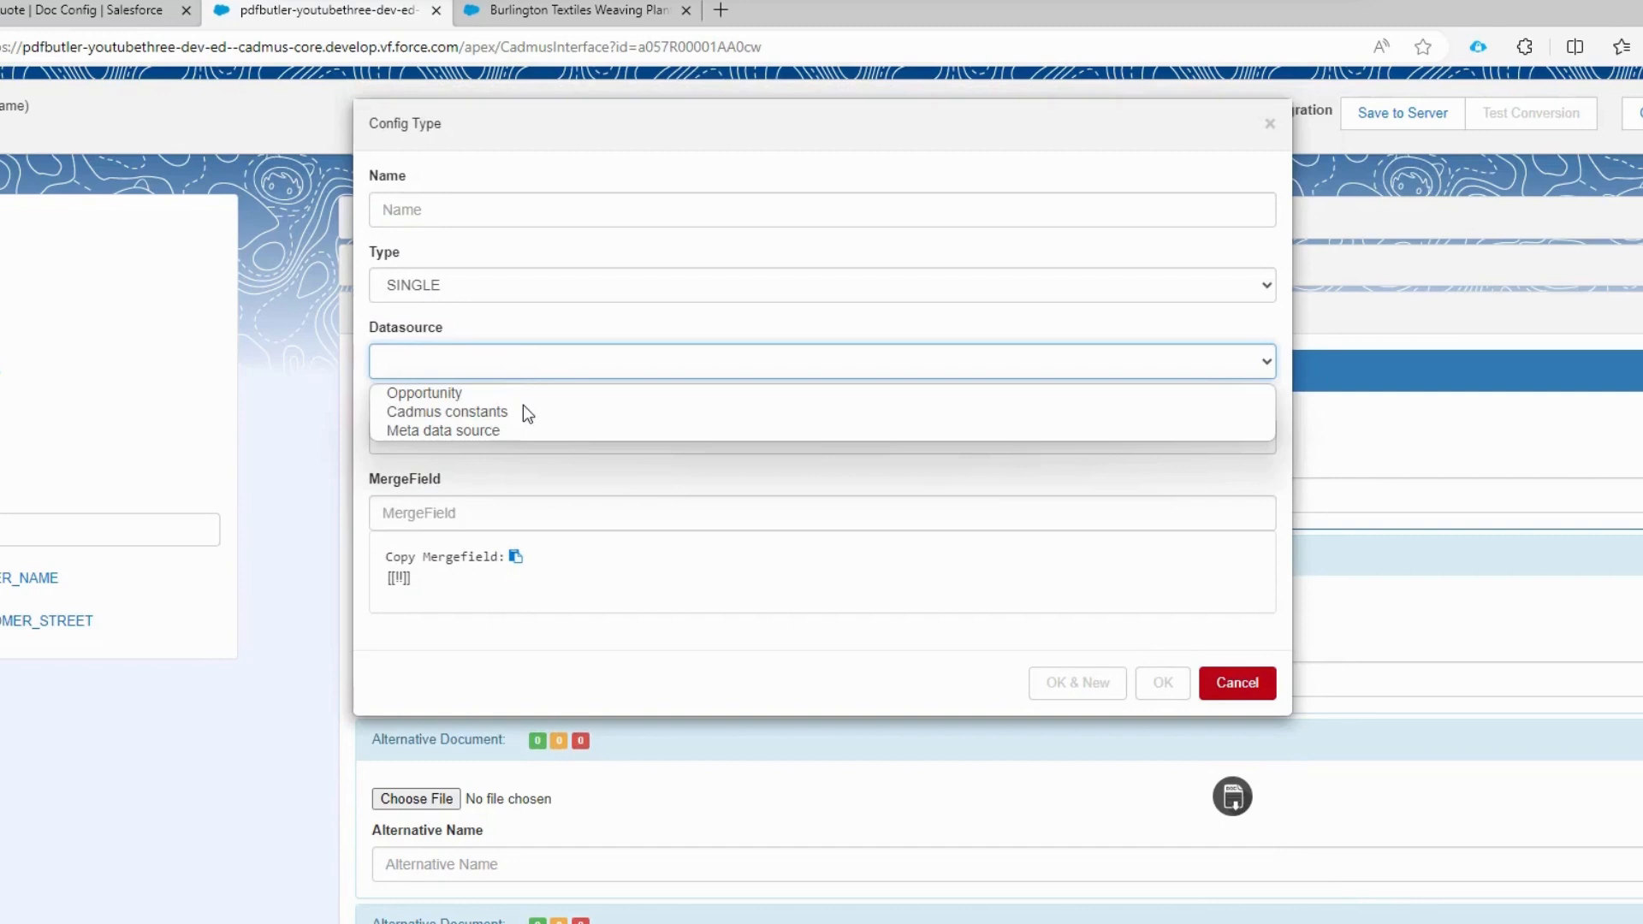
{"action": "left_click", "coordinate": [423, 391]}
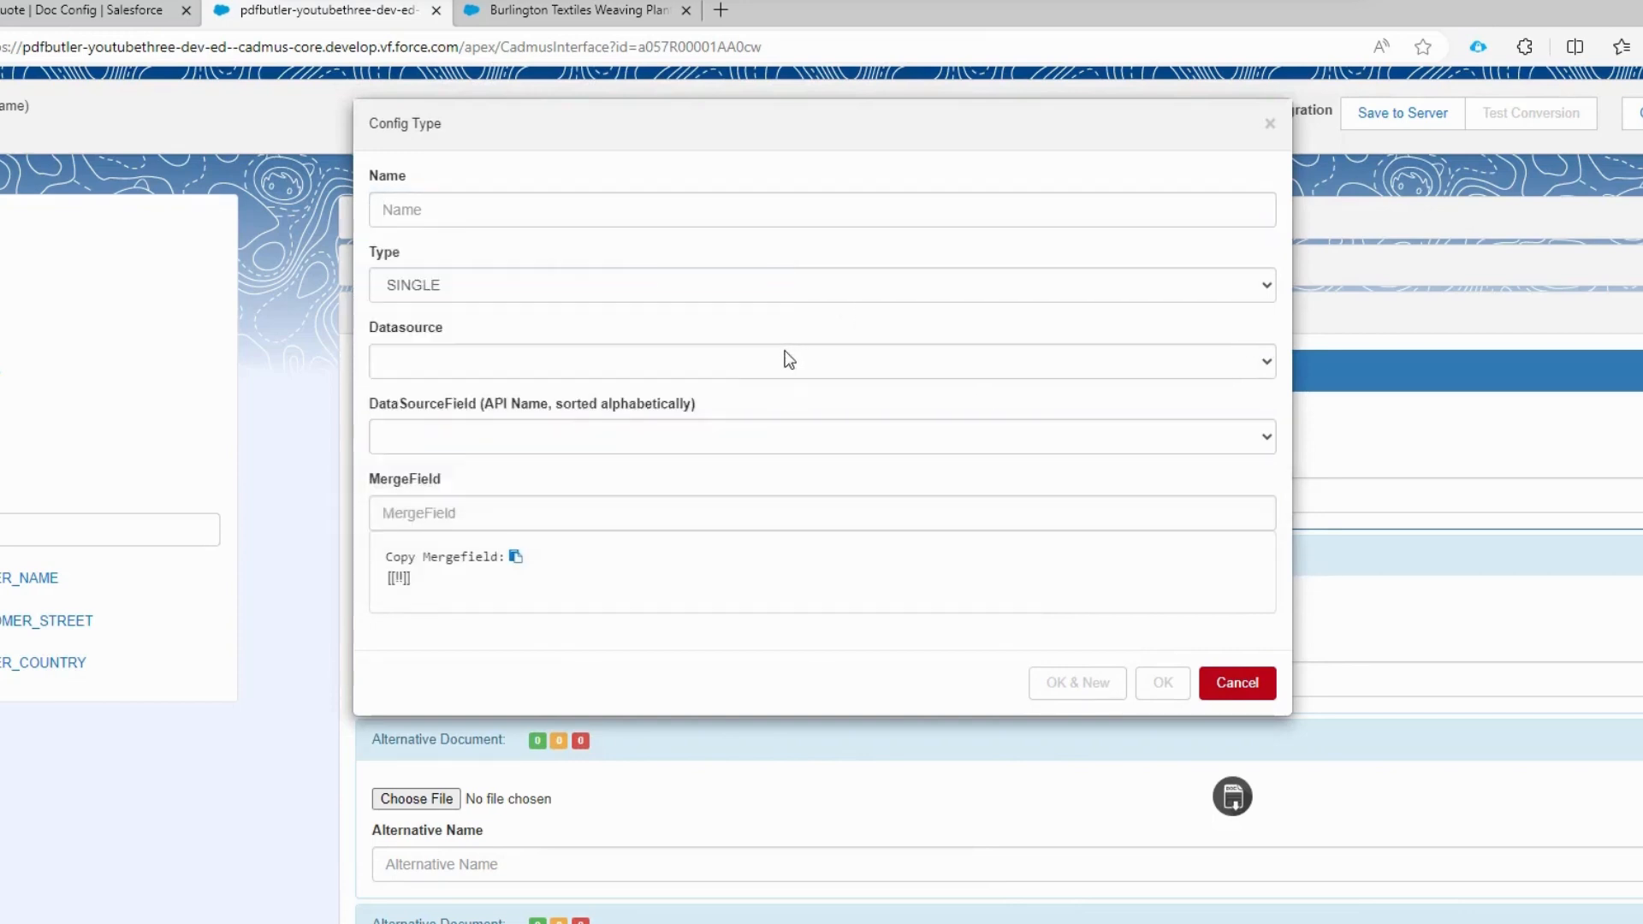
Step: Map Cadmus constants' $Today in FULL date format to the TODAY merge field
{"action": "left_click", "coordinate": [820, 361]}
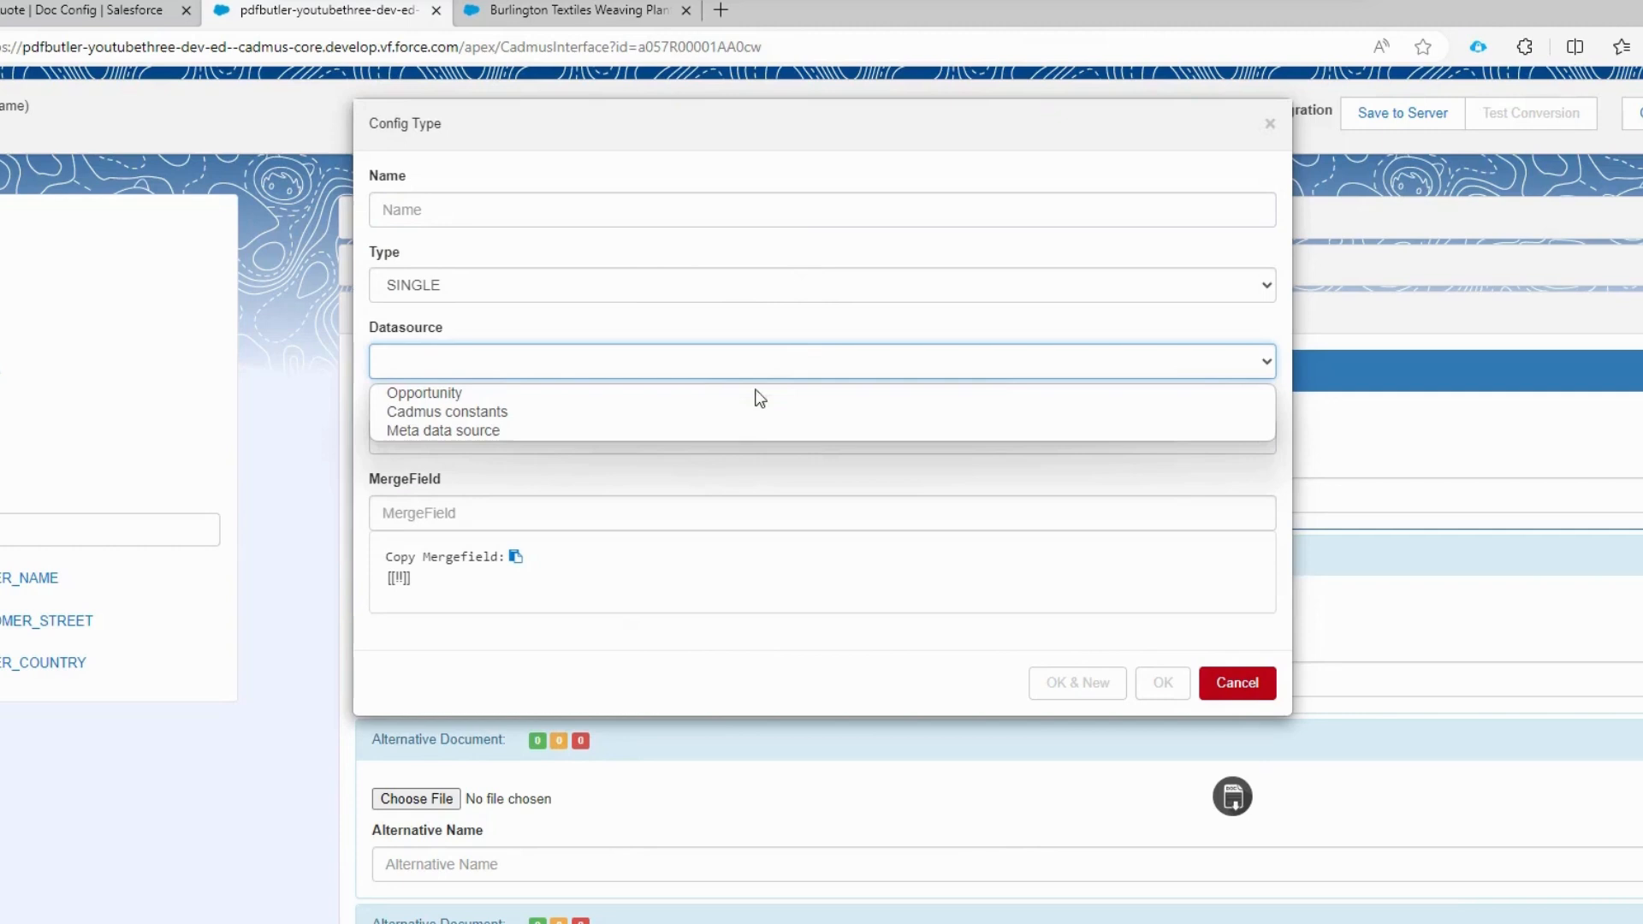
{"action": "left_click", "coordinate": [447, 411]}
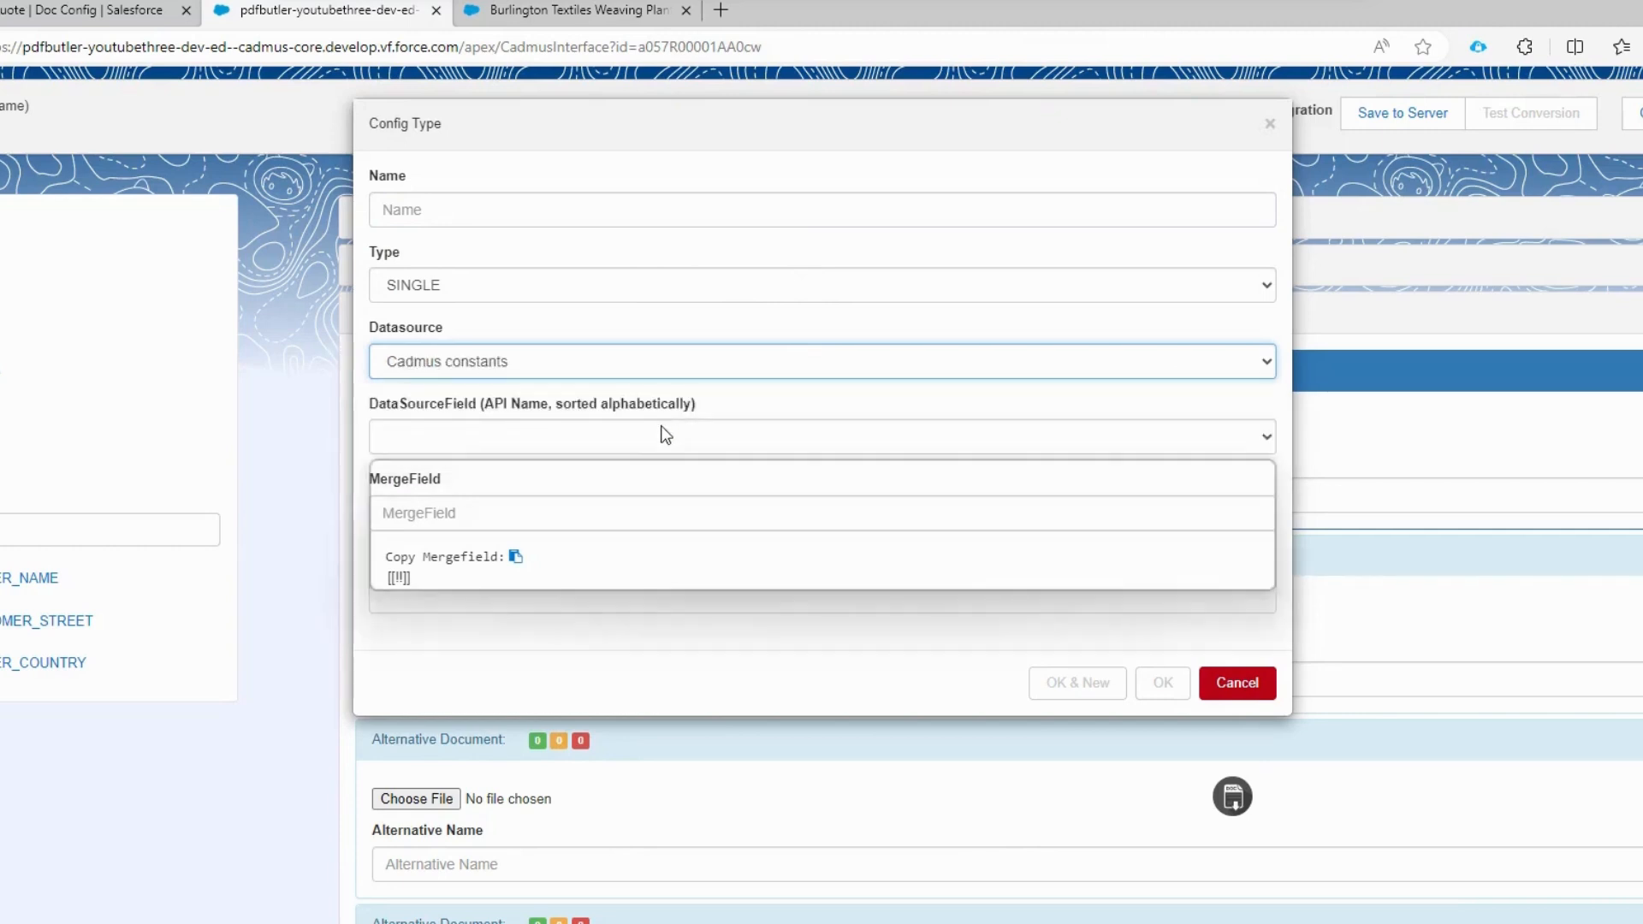
{"action": "left_click", "coordinate": [823, 436]}
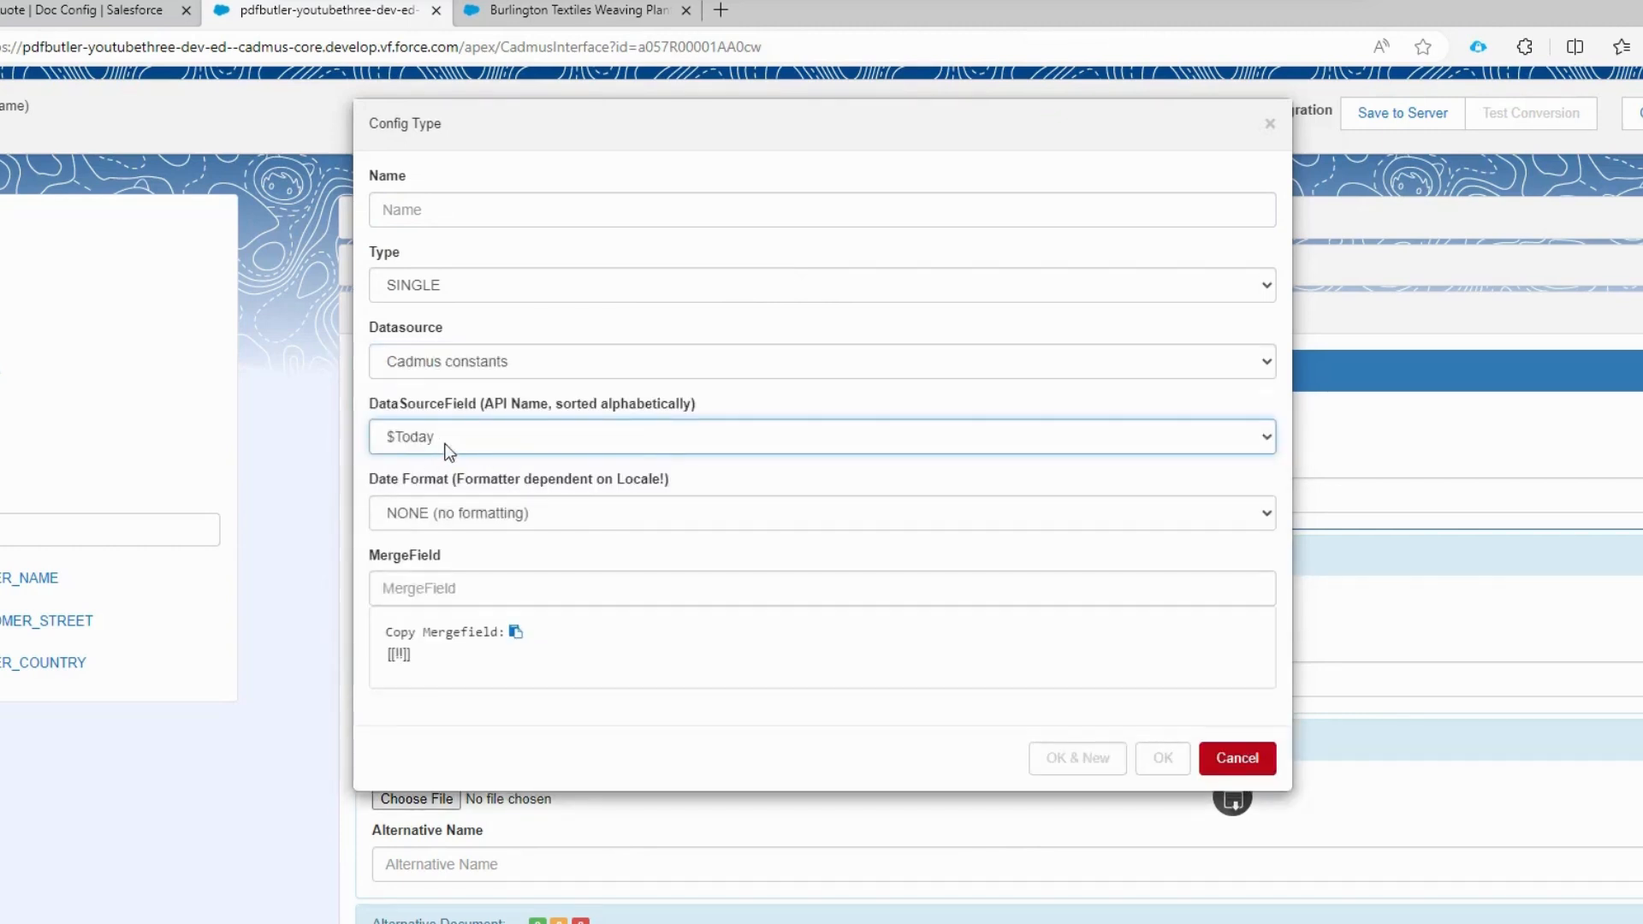
{"action": "mouse_move", "coordinate": [556, 503]}
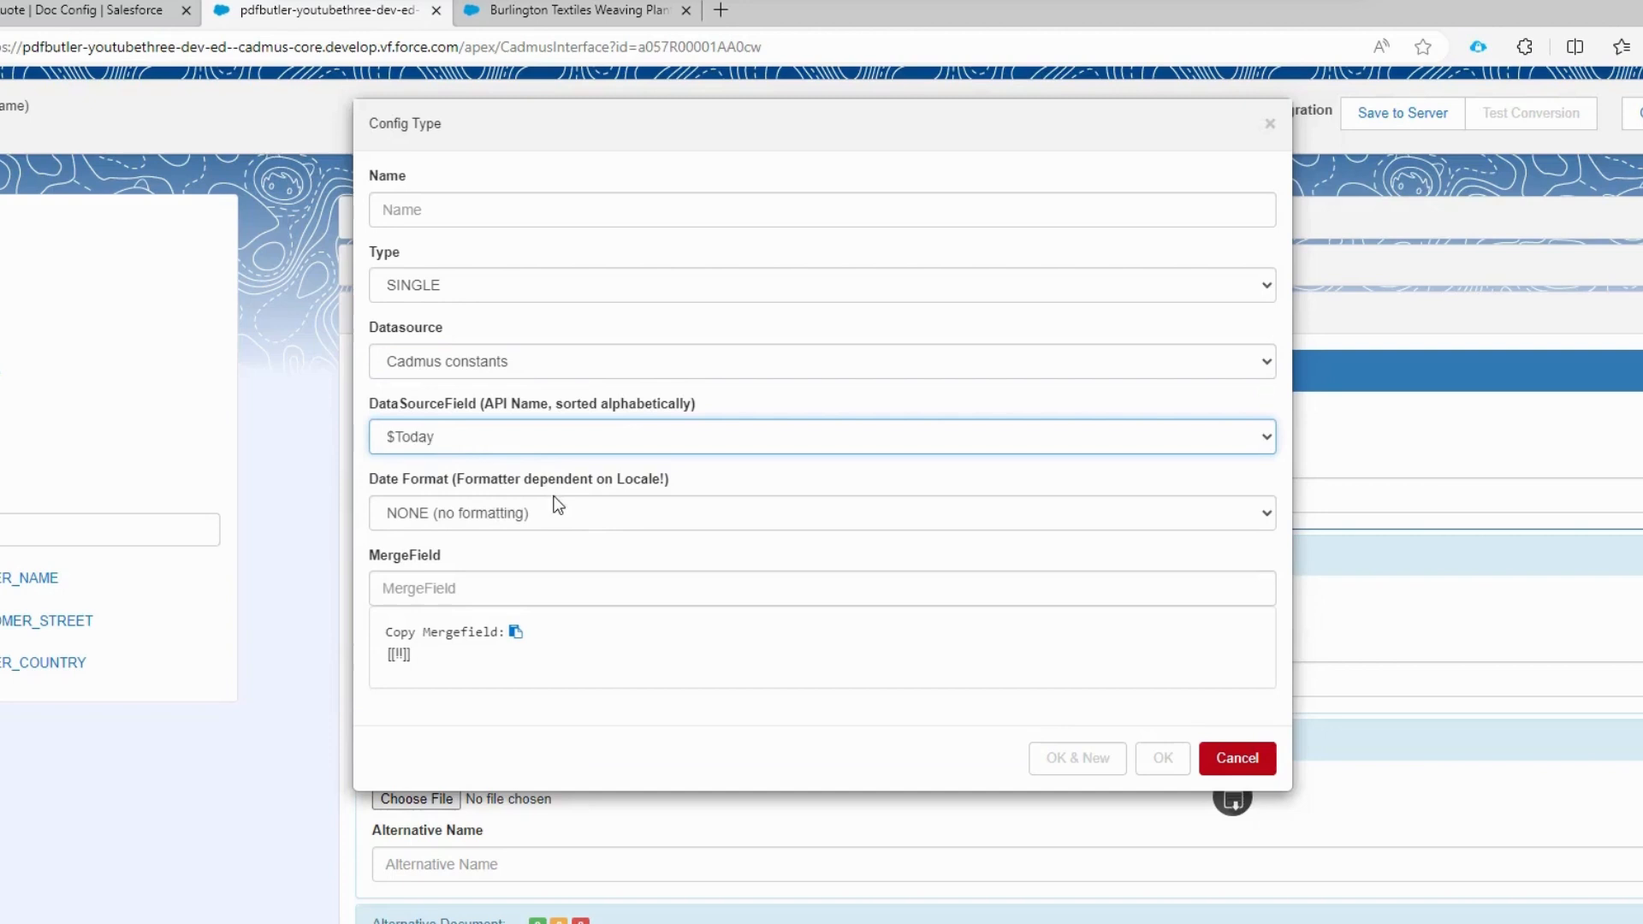
{"action": "left_click", "coordinate": [823, 512]}
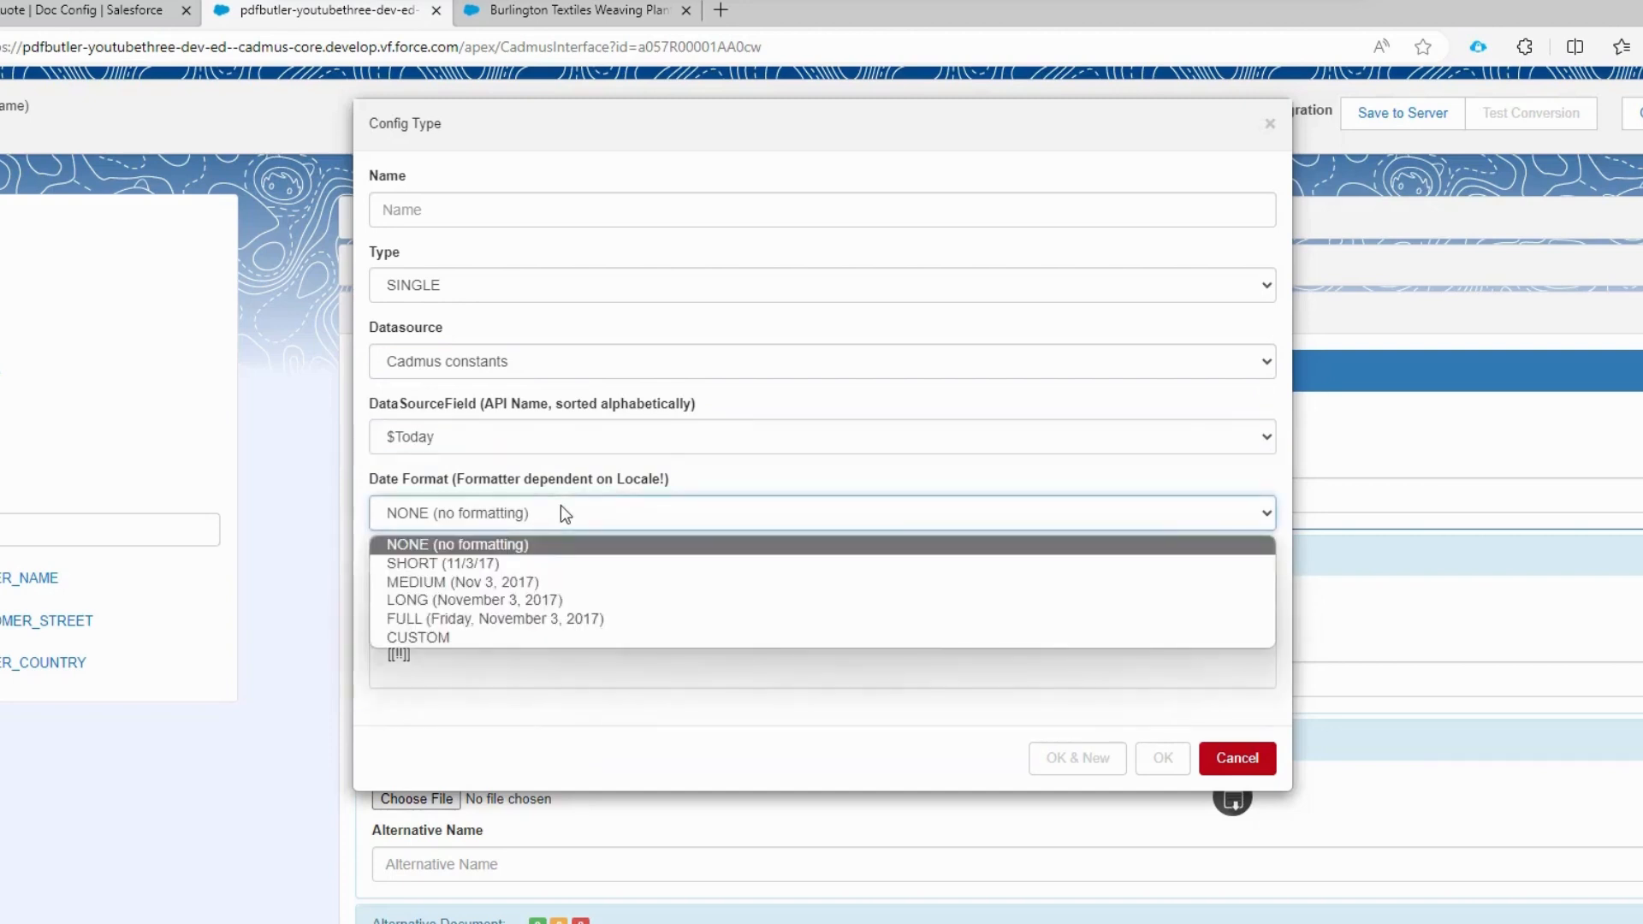
{"action": "mouse_move", "coordinate": [561, 583]}
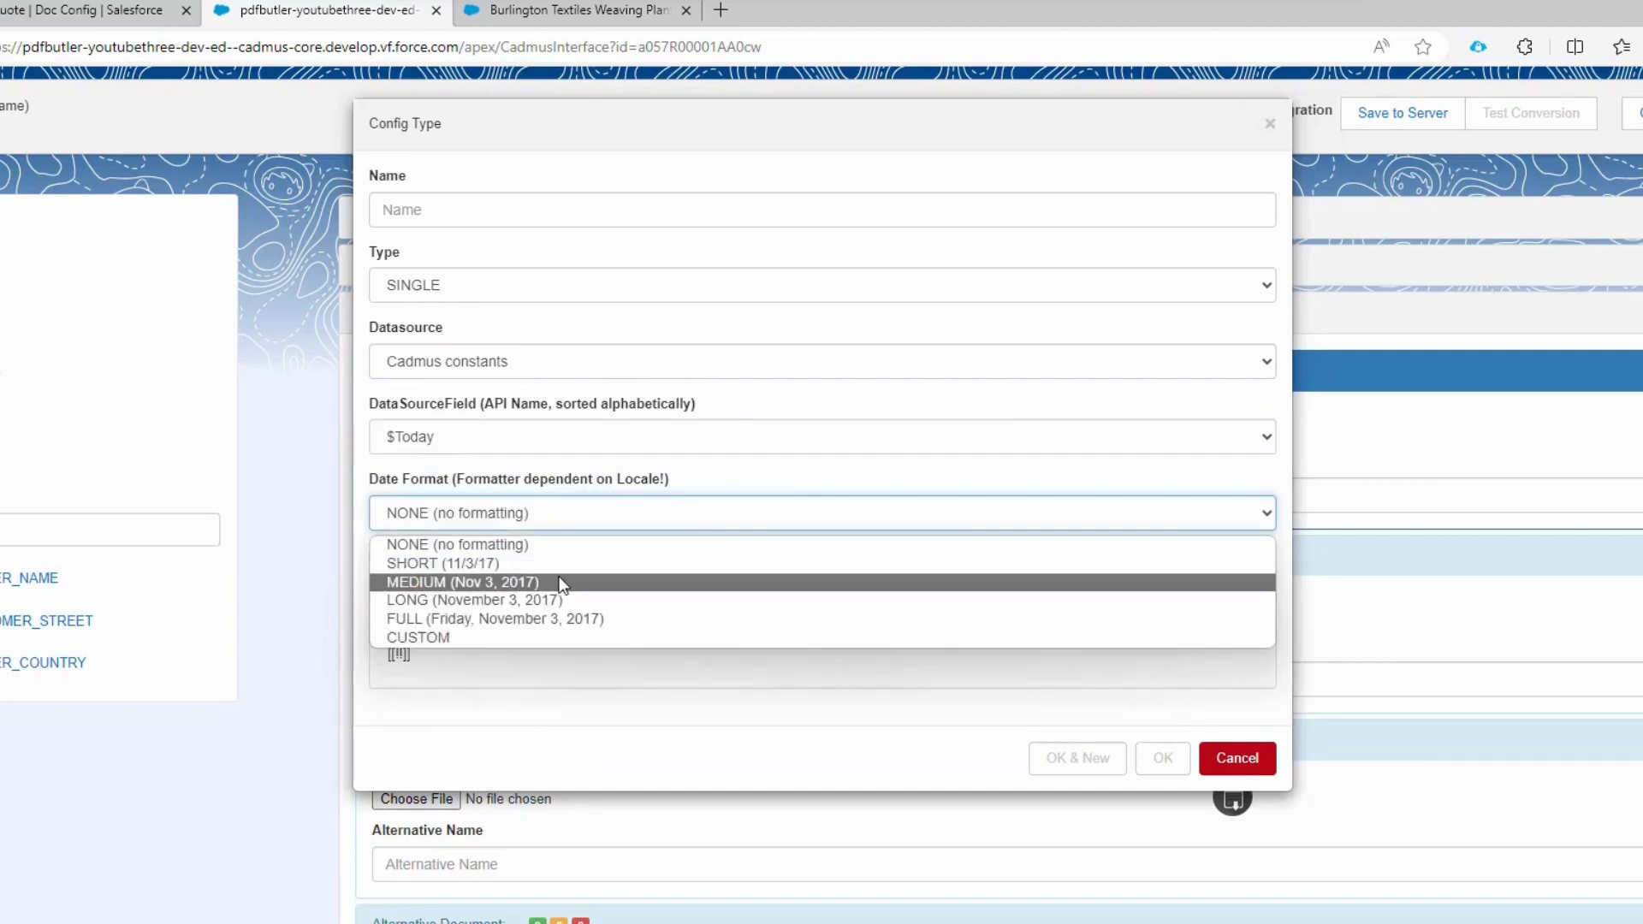
{"action": "left_click", "coordinate": [494, 618]}
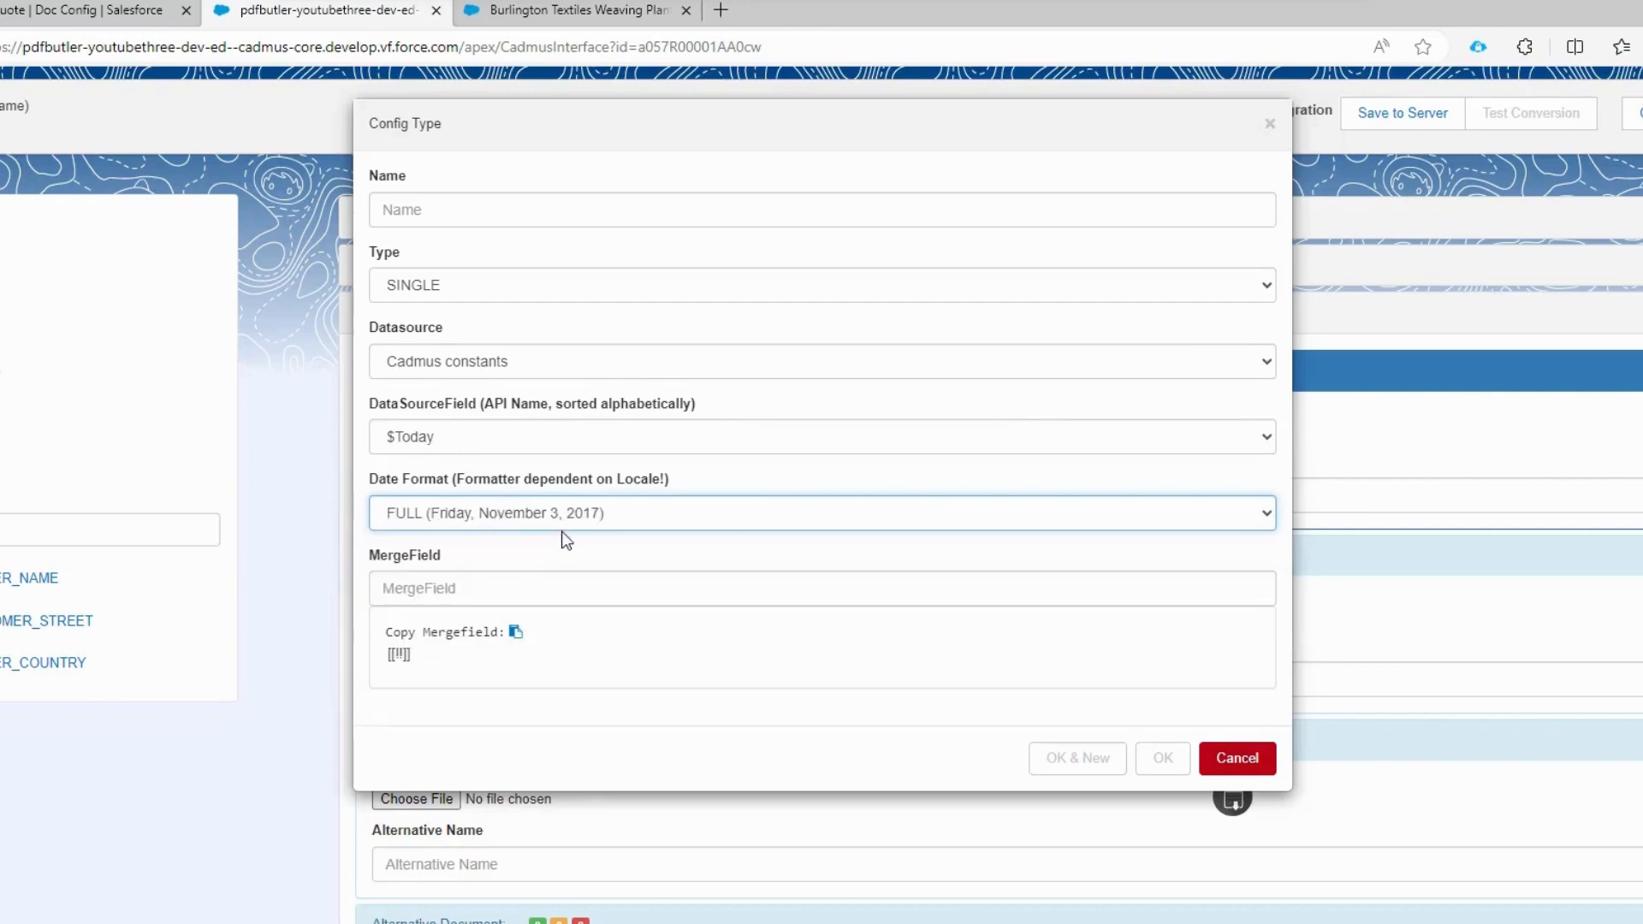
{"action": "type", "text": "tod"}
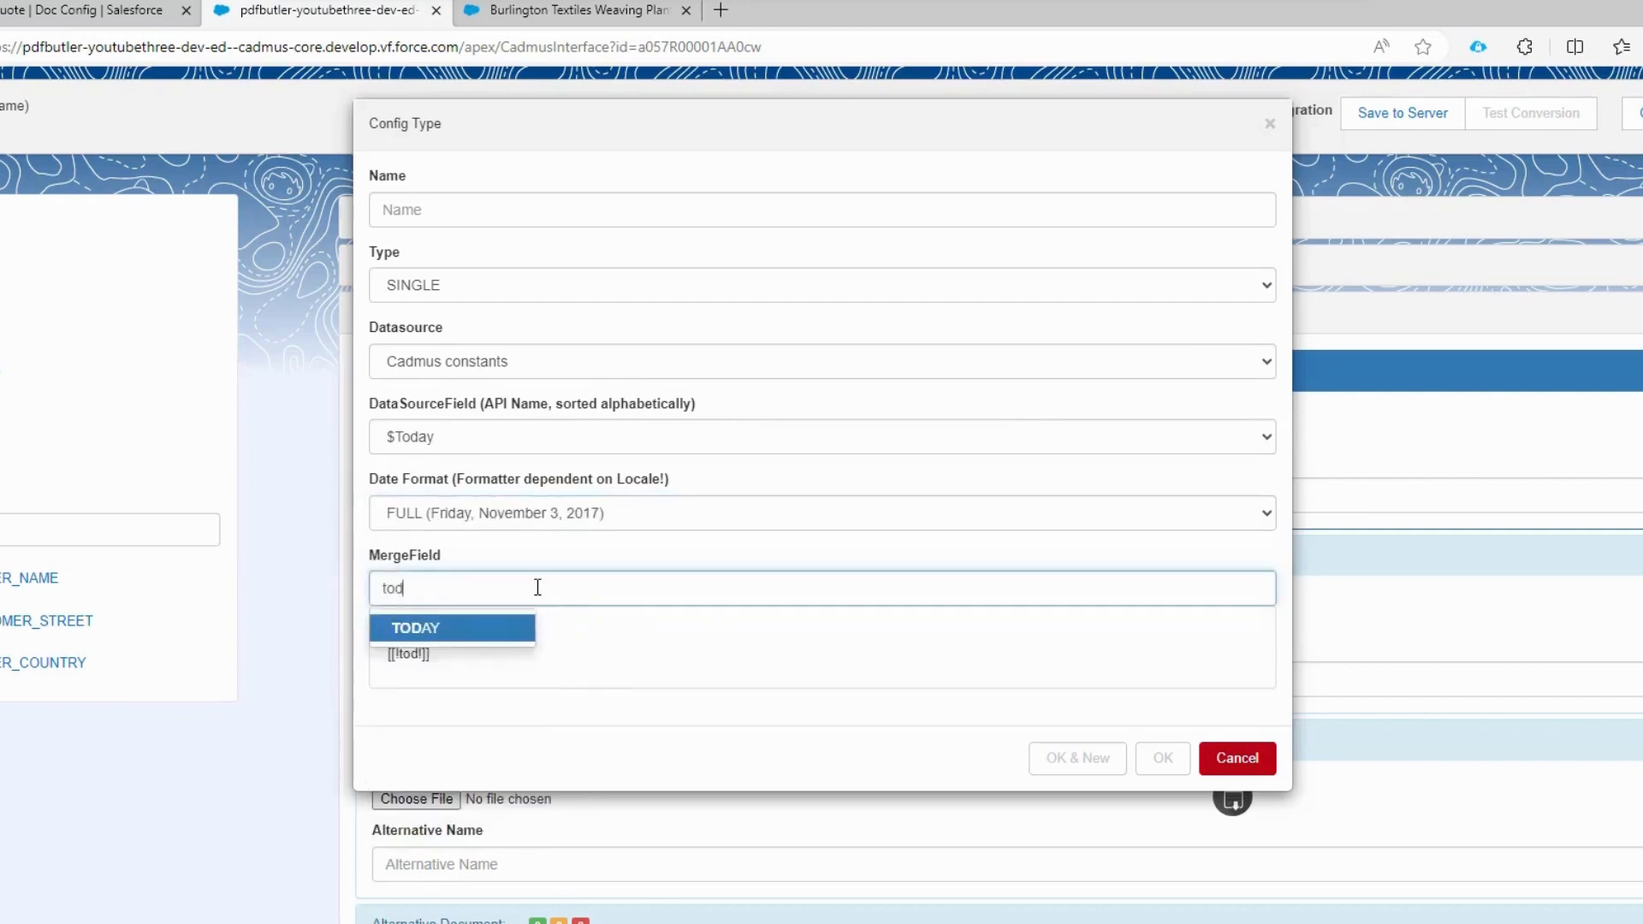
{"action": "left_click", "coordinate": [451, 628]}
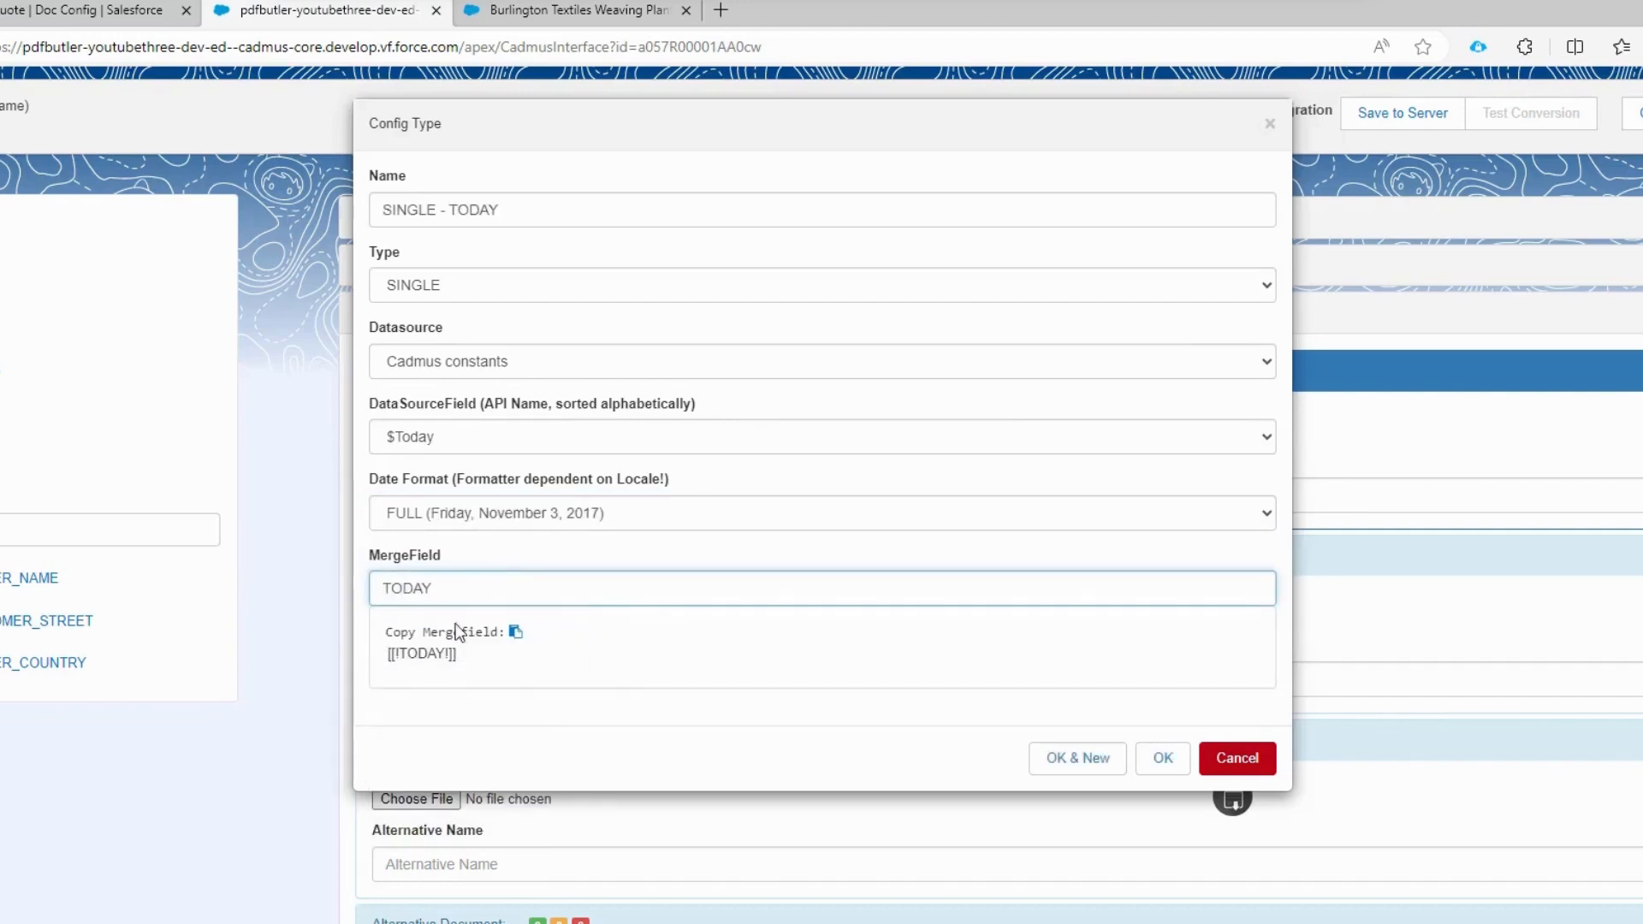
{"action": "left_click", "coordinate": [823, 361]}
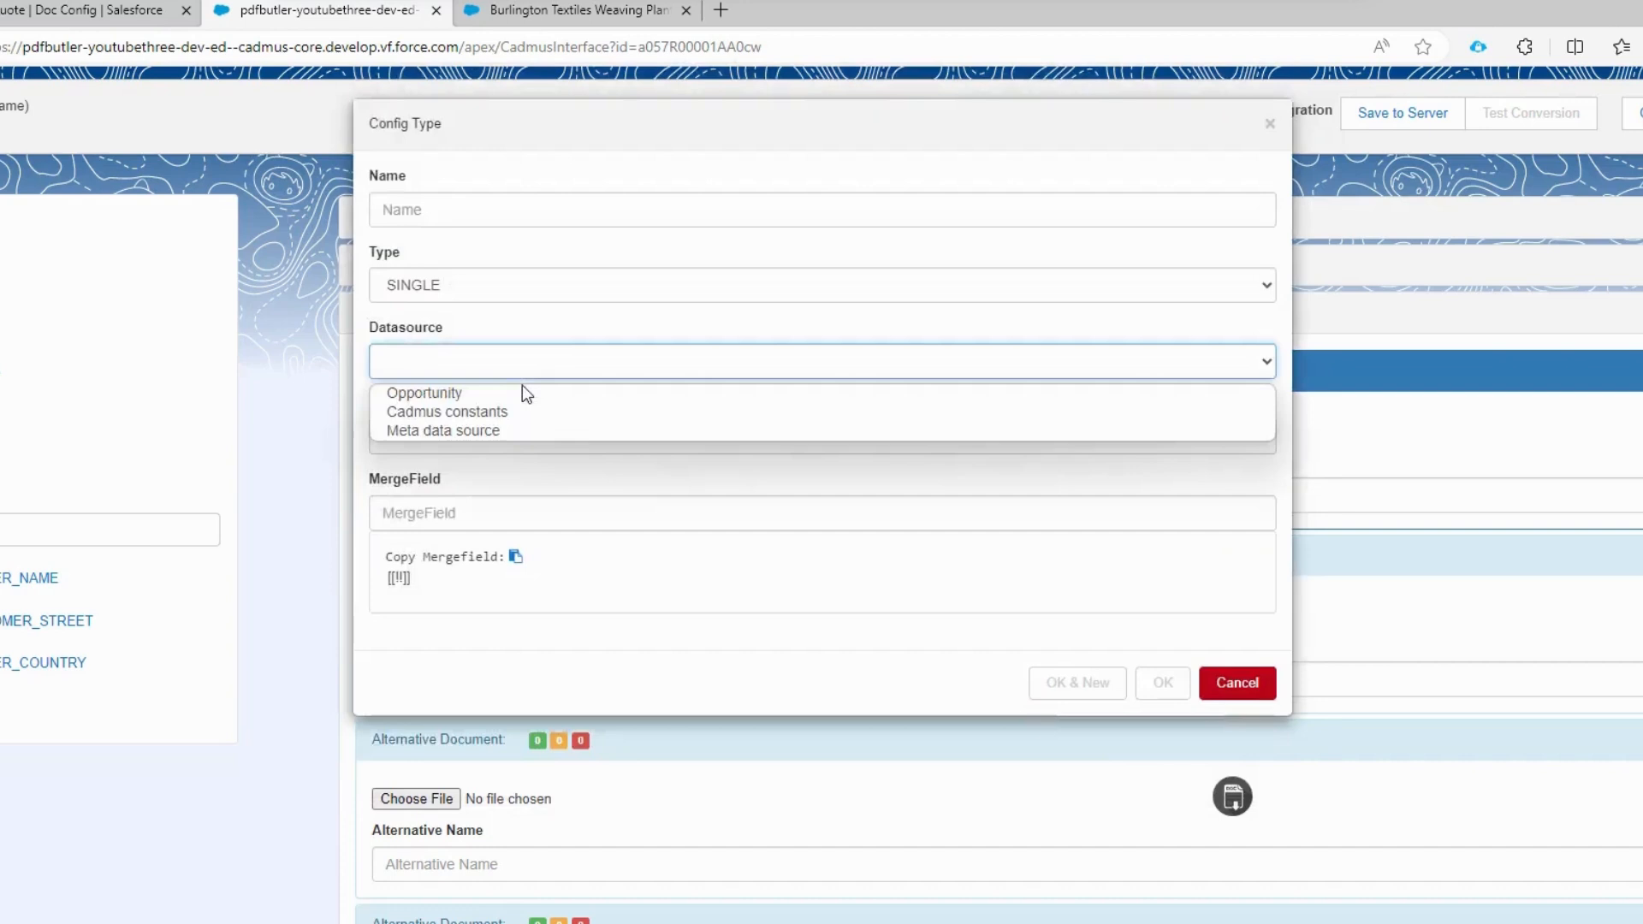
Step: Map the Opportunity Amount with locale-based currency formatting to OPPORTUNITY_AMOUNT
{"action": "left_click", "coordinate": [423, 394]}
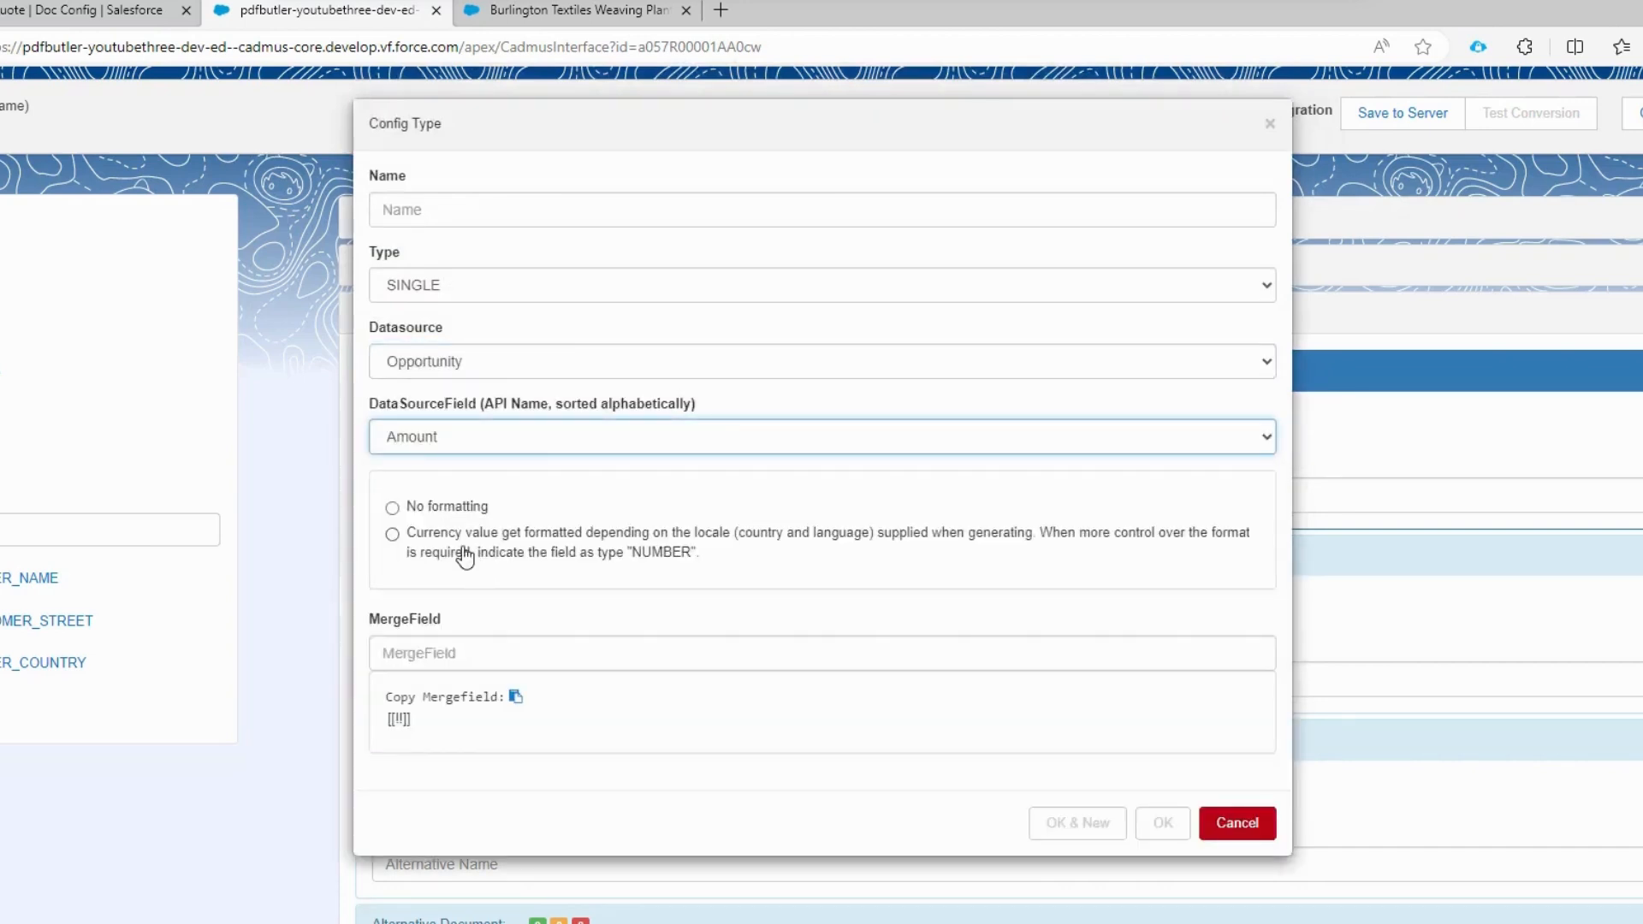
{"action": "left_click", "coordinate": [393, 534]}
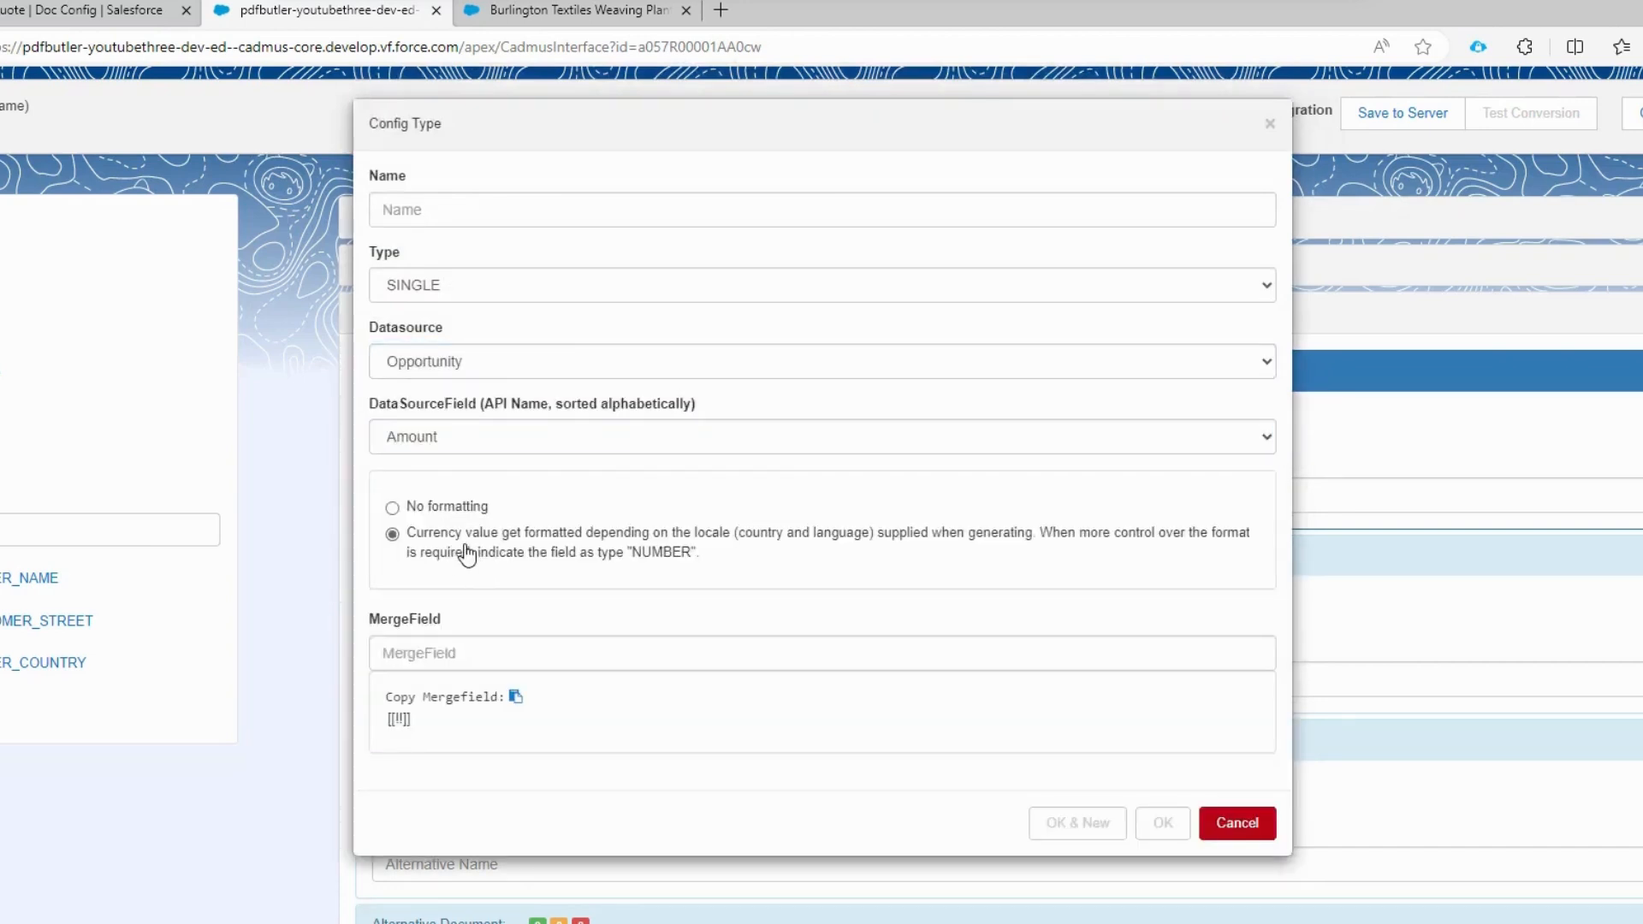
{"action": "left_click", "coordinate": [823, 652]}
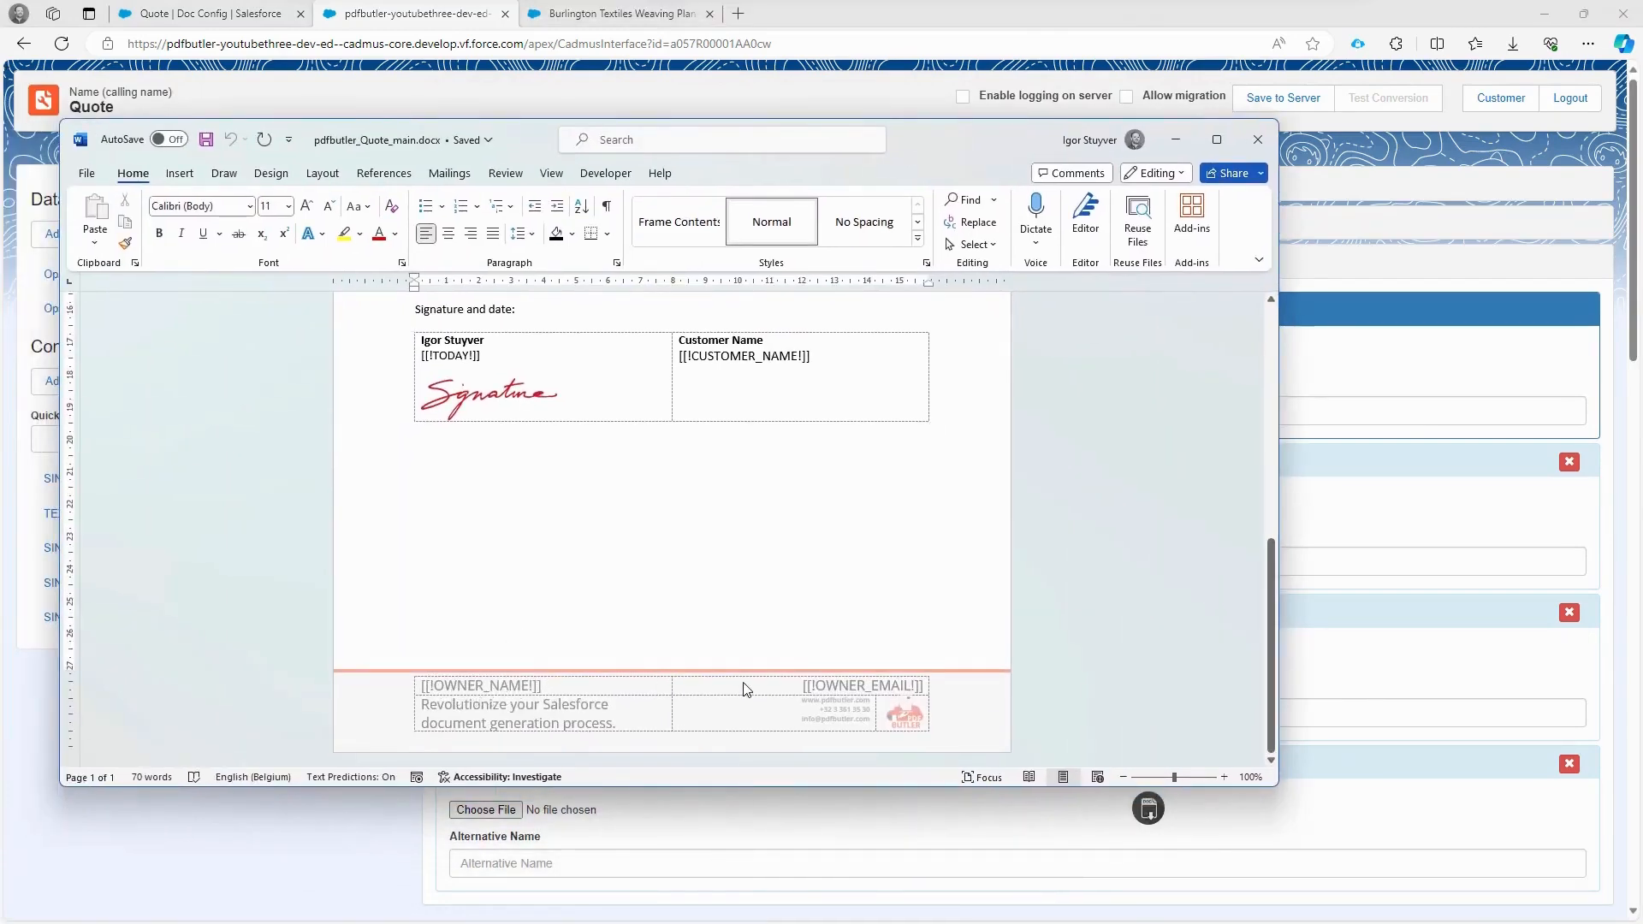
{"action": "left_click", "coordinate": [1256, 139]}
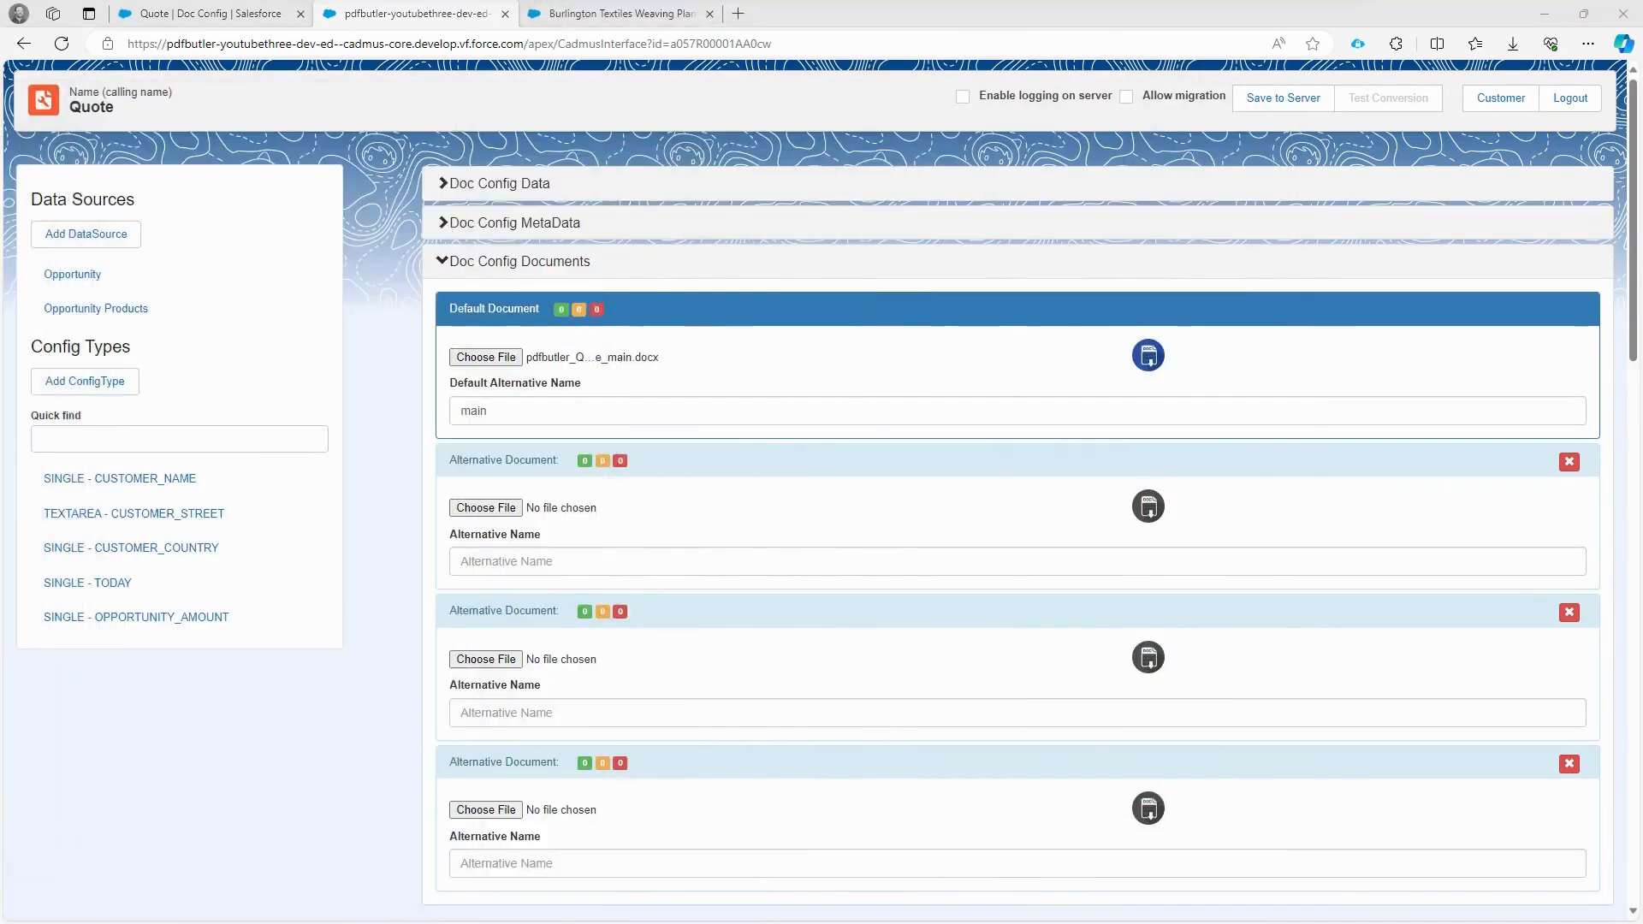
Step: Map Owner.Email to OWNER_EMAIL and Owner.Name to OWNER_NAME
{"action": "left_click", "coordinate": [85, 382]}
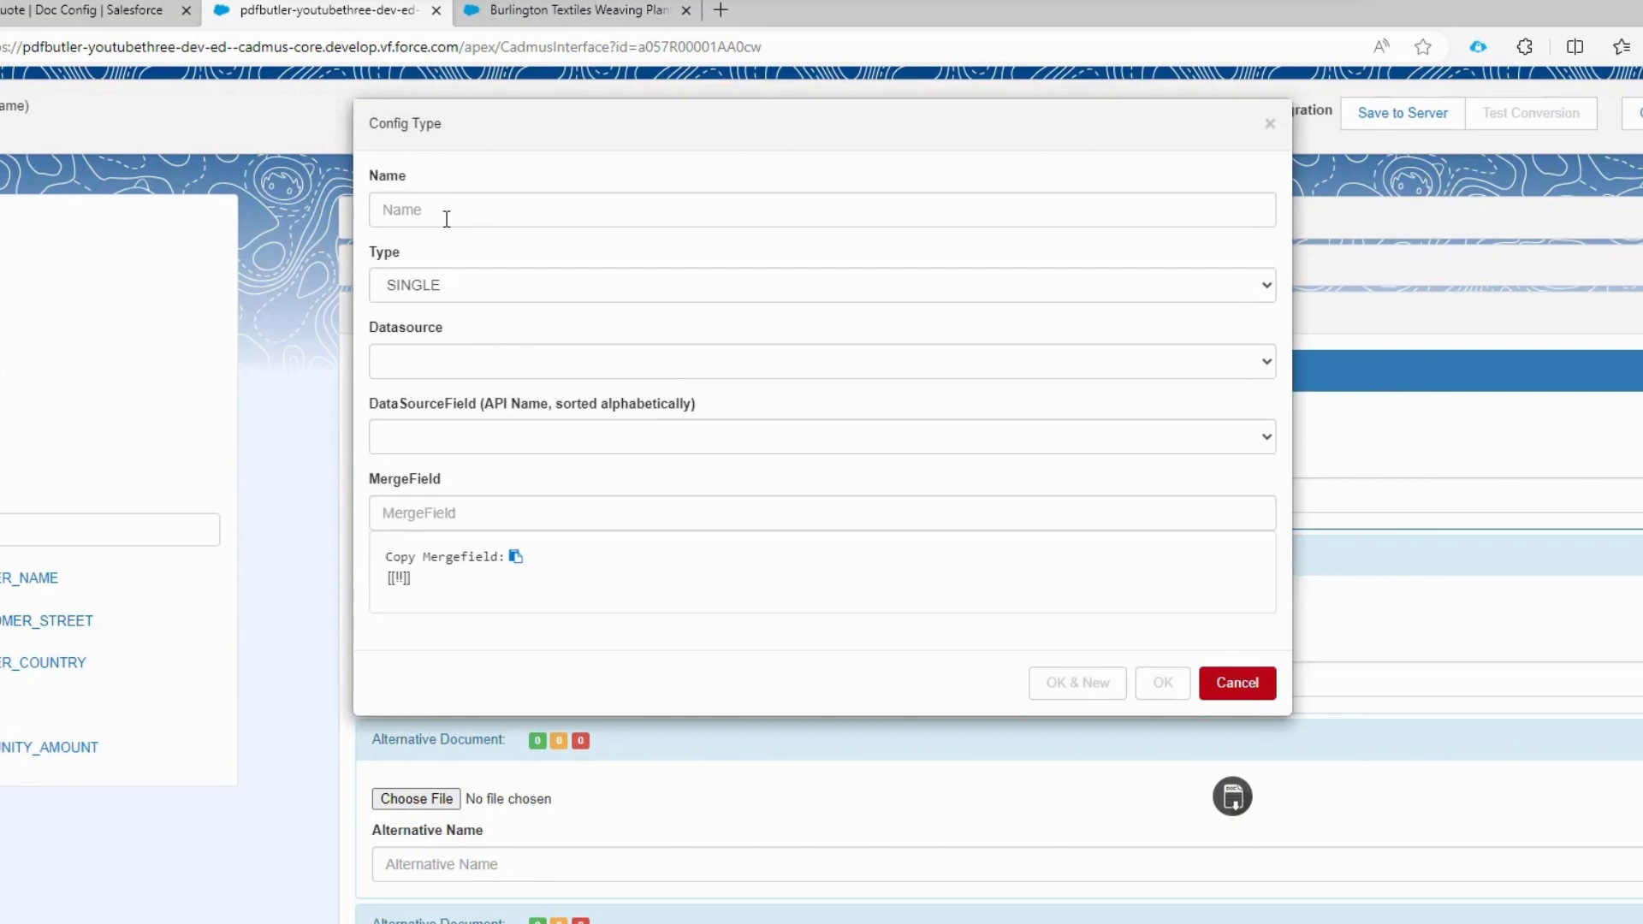
{"action": "left_click", "coordinate": [821, 361]}
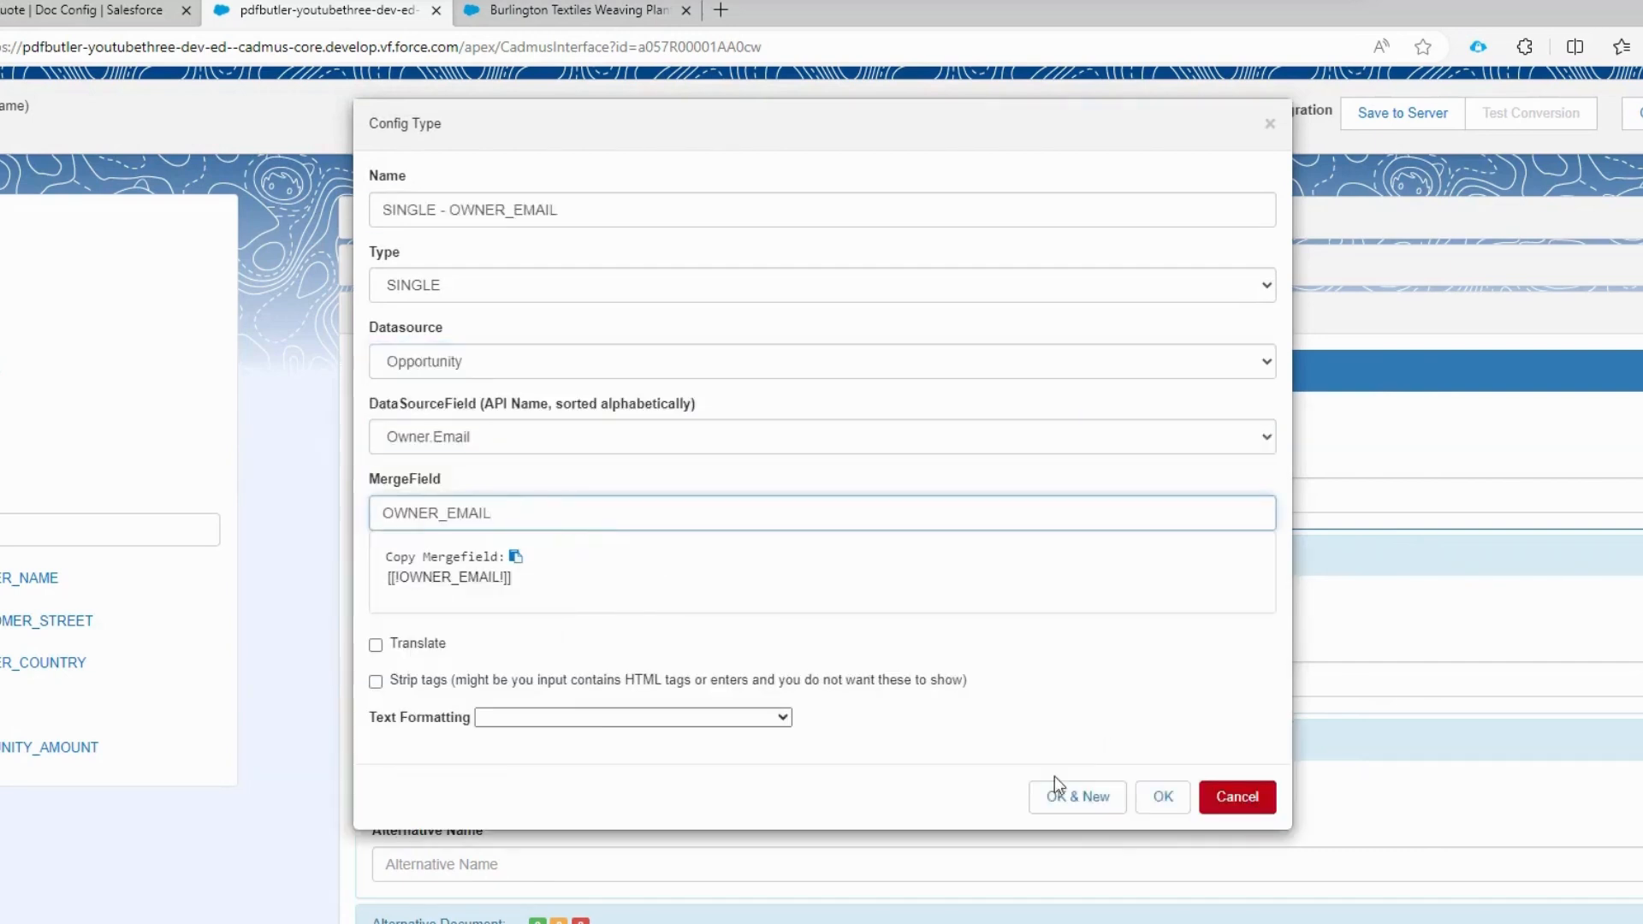
{"action": "left_click", "coordinate": [1076, 796]}
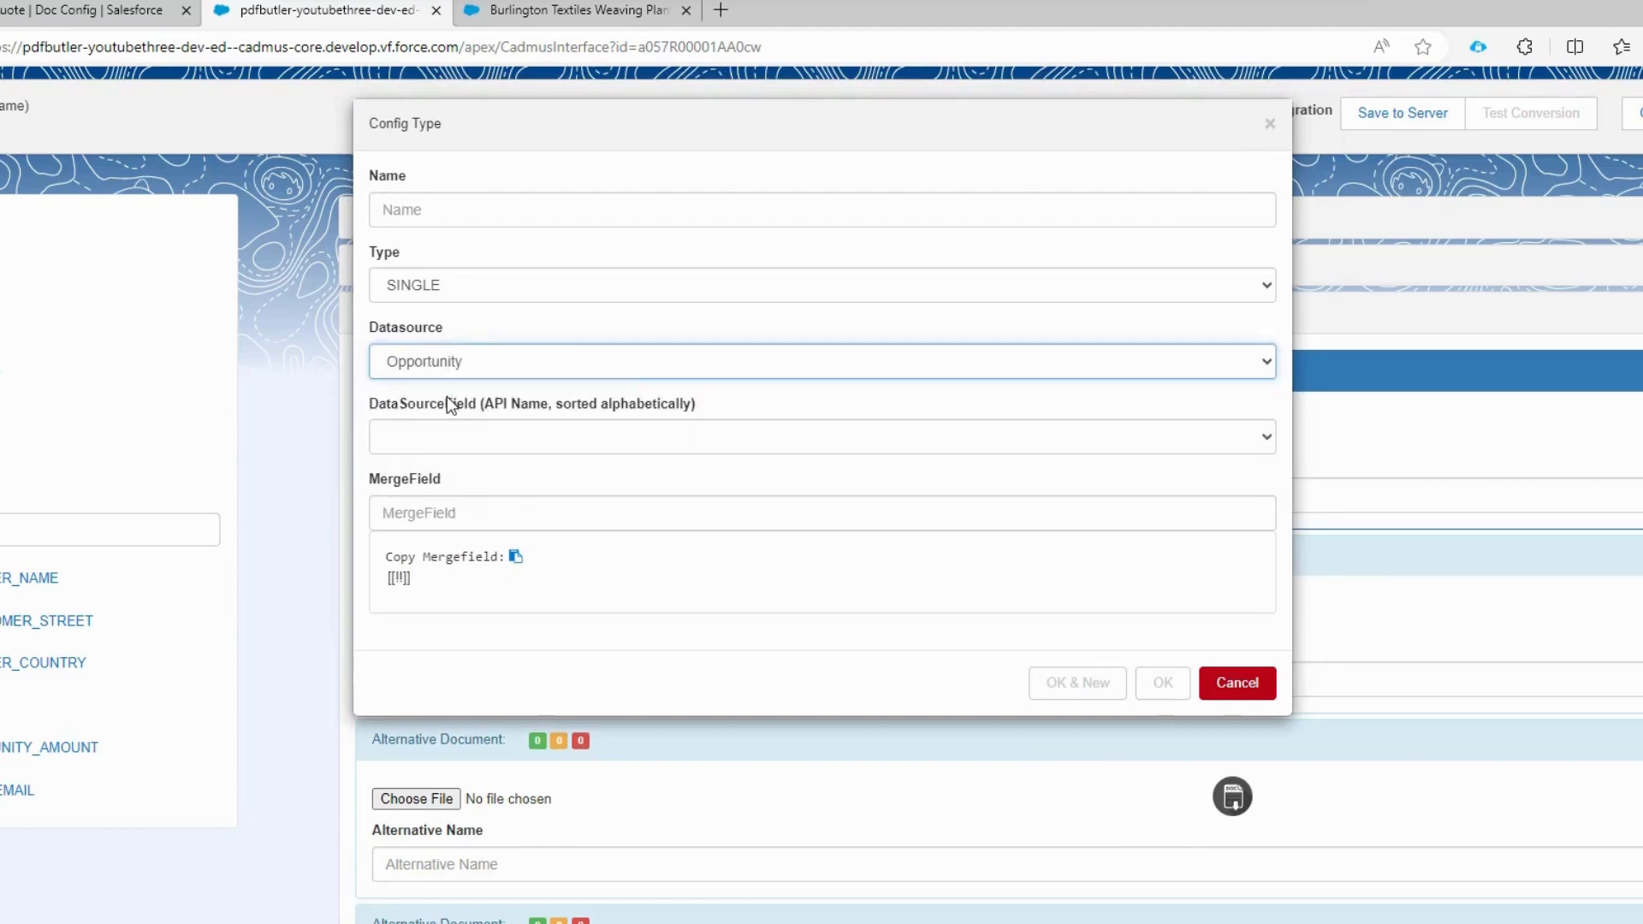
{"action": "left_click", "coordinate": [822, 437]}
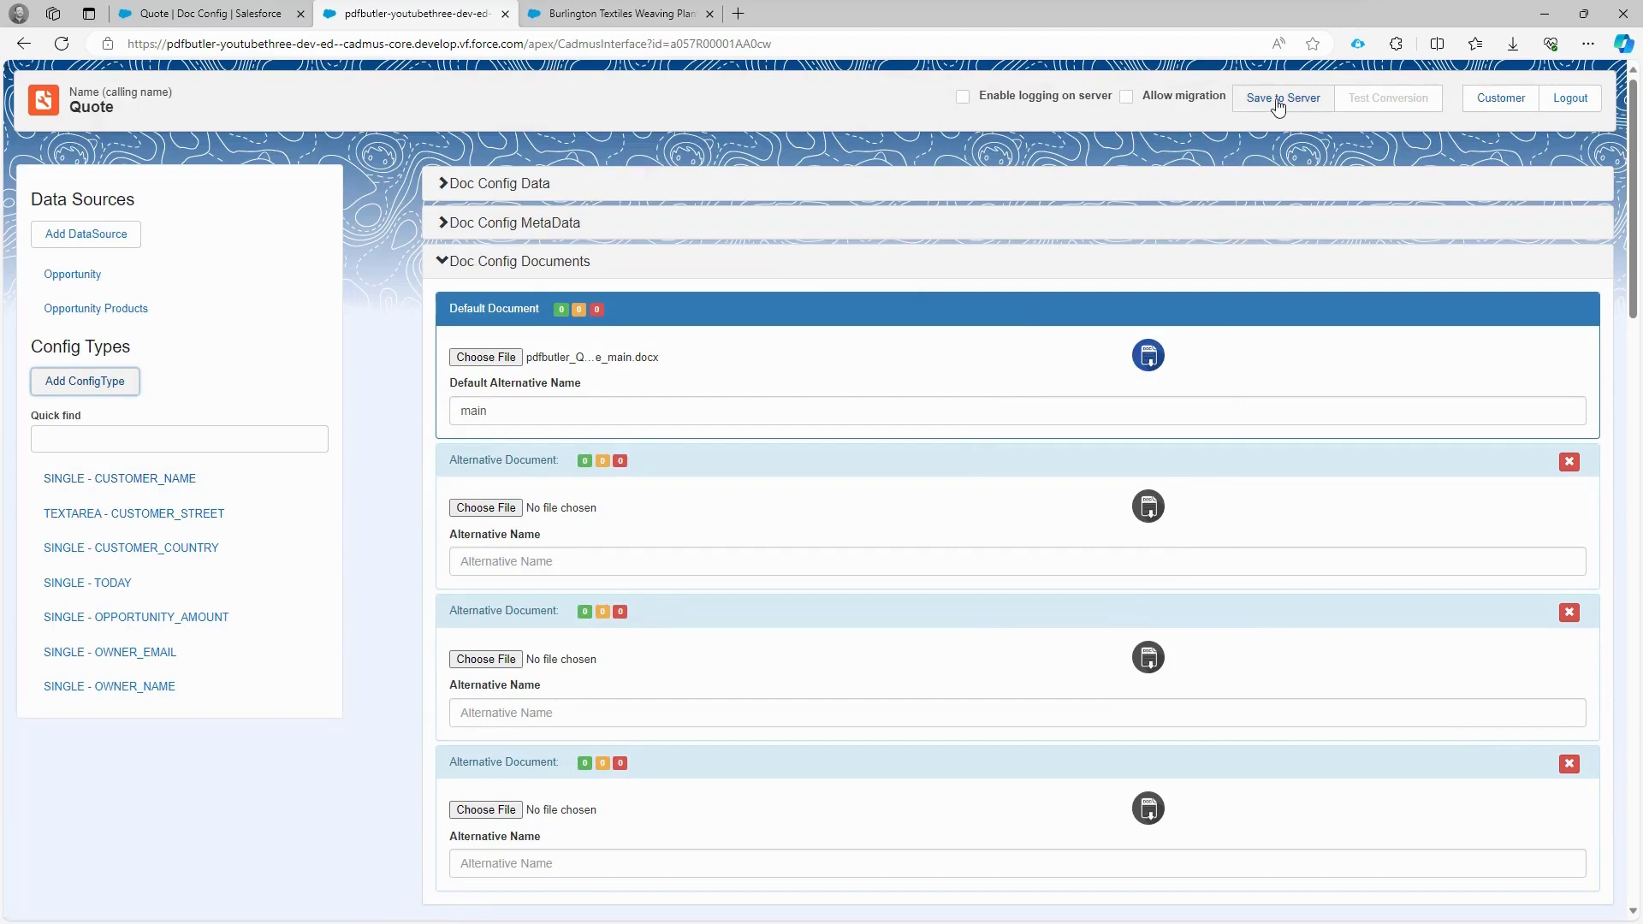
Step: Save the Quote config to the server and check the default document's details (1 match, 2 warnings, 0 errors)
{"action": "left_click", "coordinate": [1282, 98]}
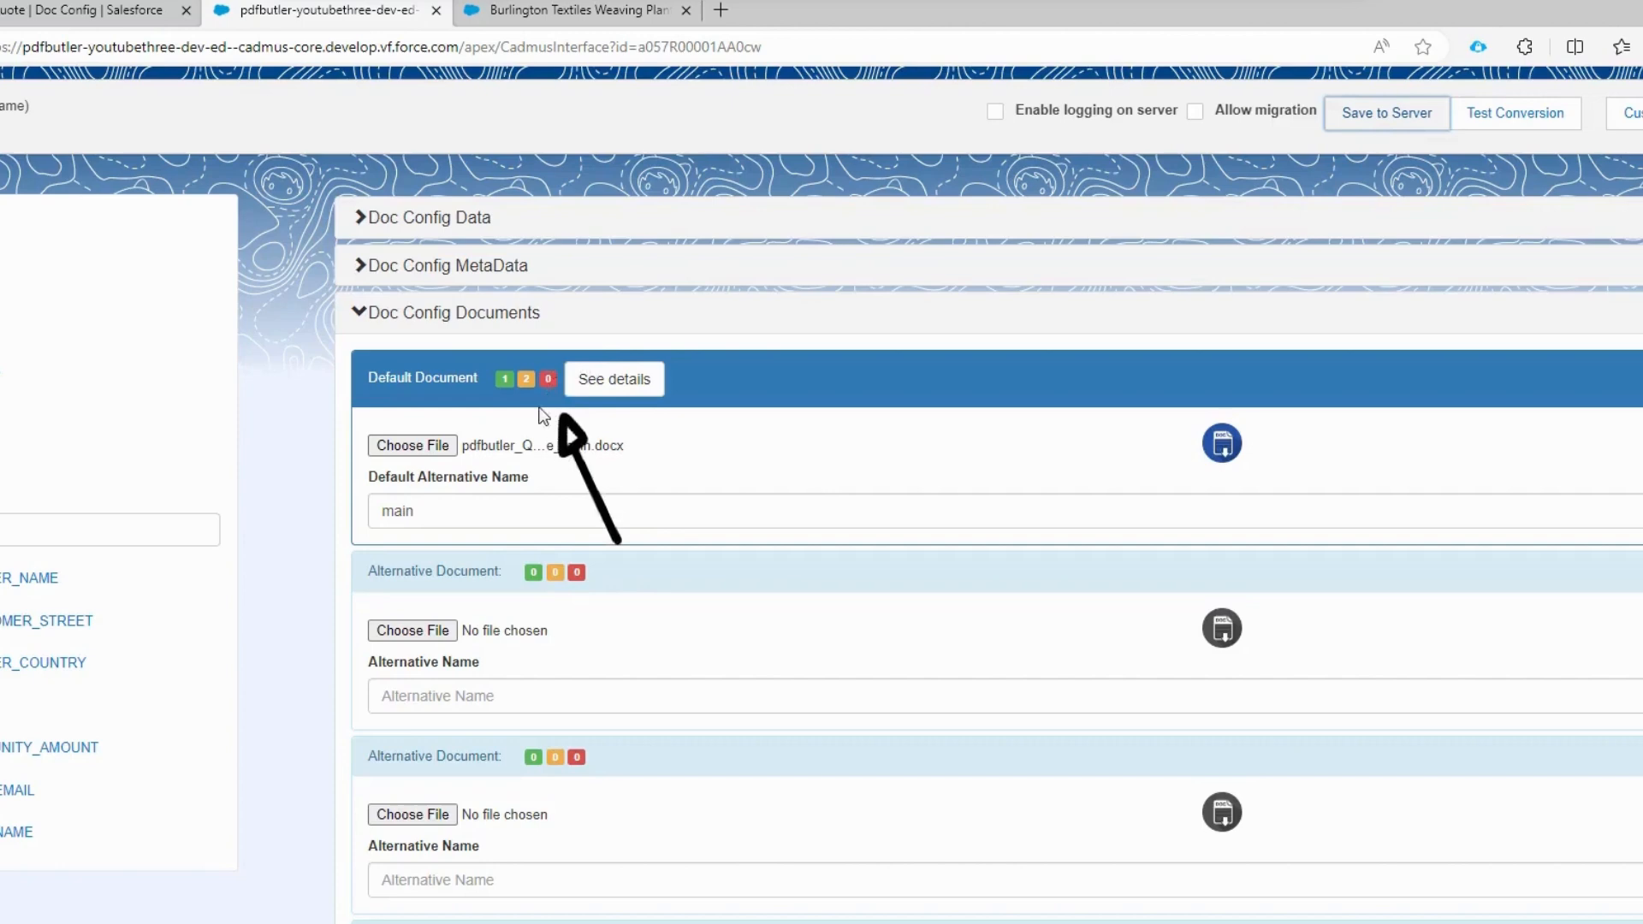
{"action": "mouse_move", "coordinate": [334, 645]}
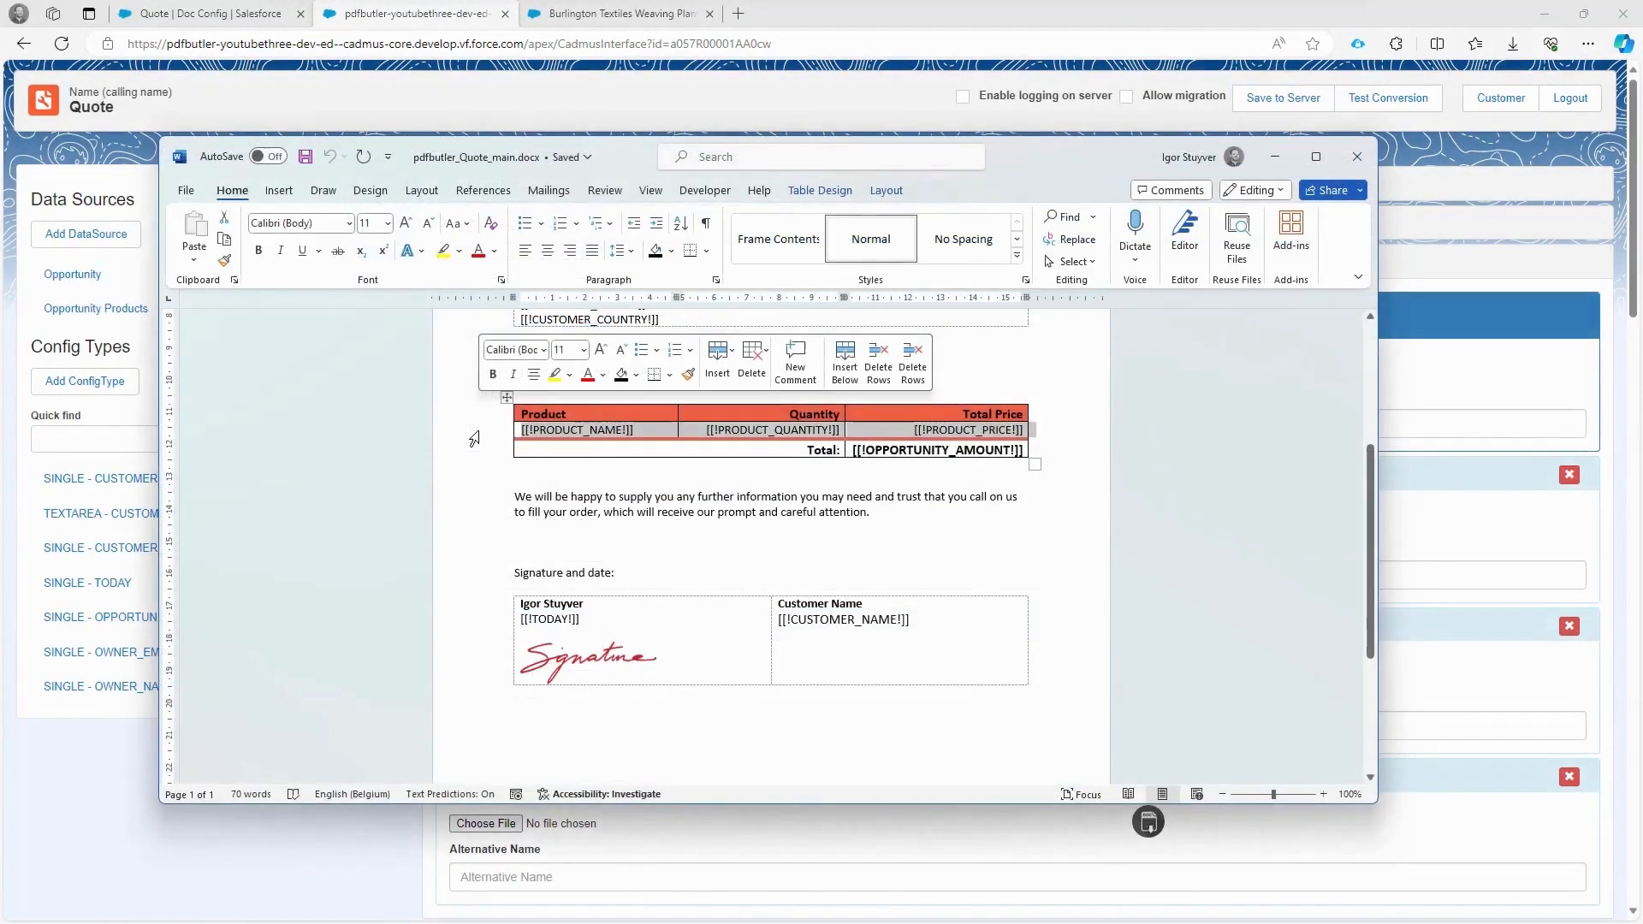
{"action": "left_click", "coordinate": [575, 429]}
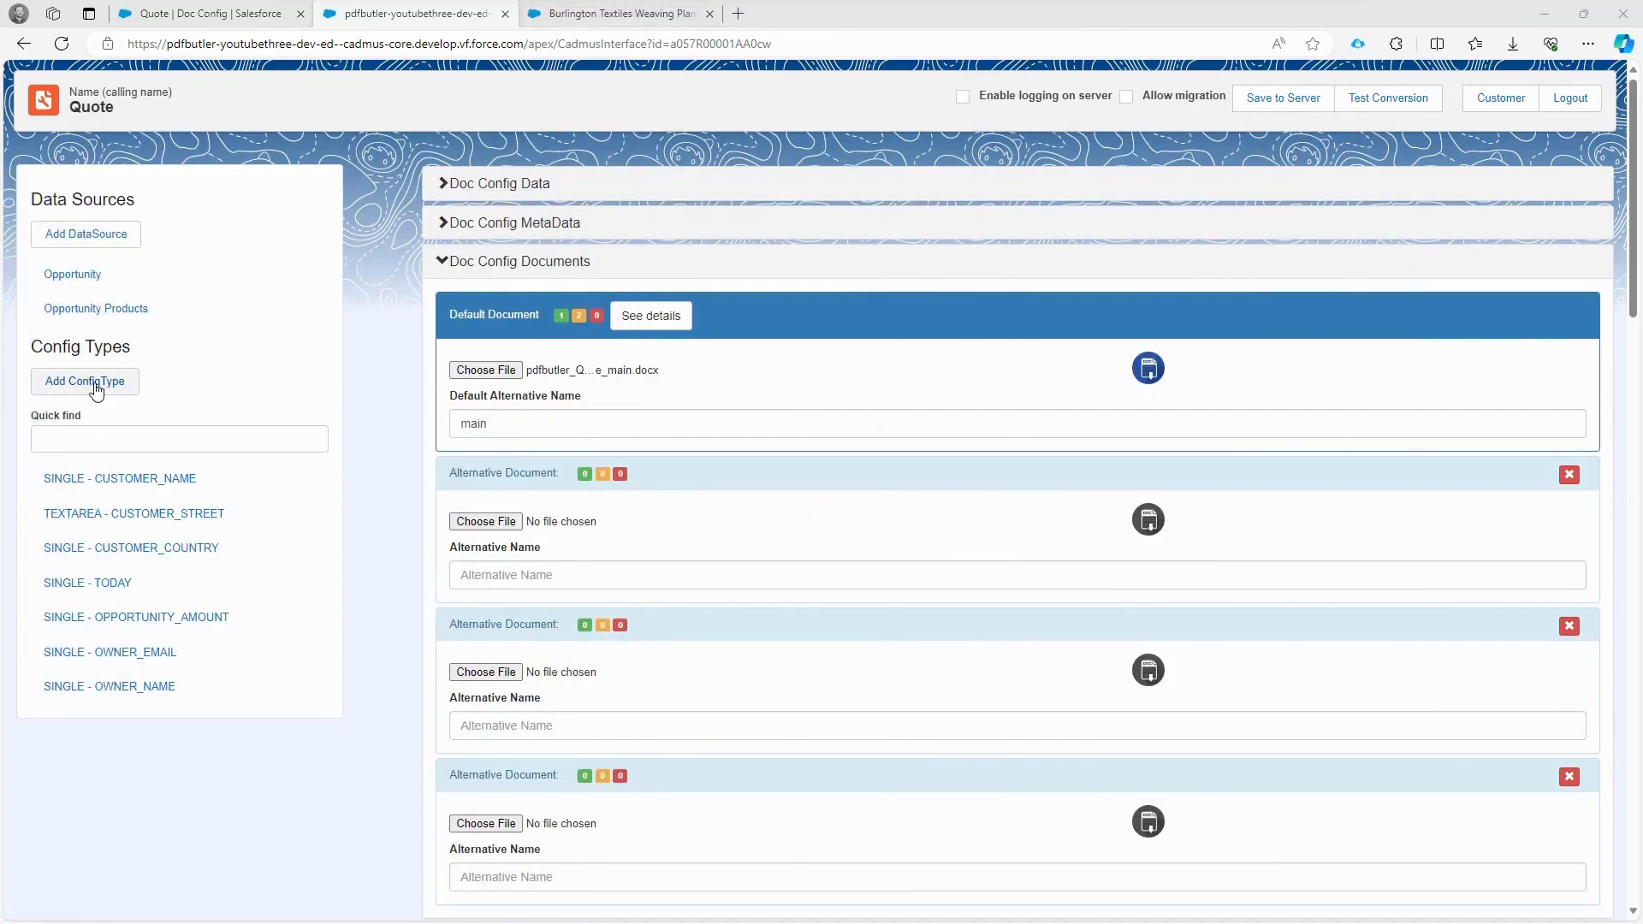
Step: Add a TABLE_ROW config type on Opportunity Products with merge field PRODUCT_NAME and save it
{"action": "left_click", "coordinate": [820, 286]}
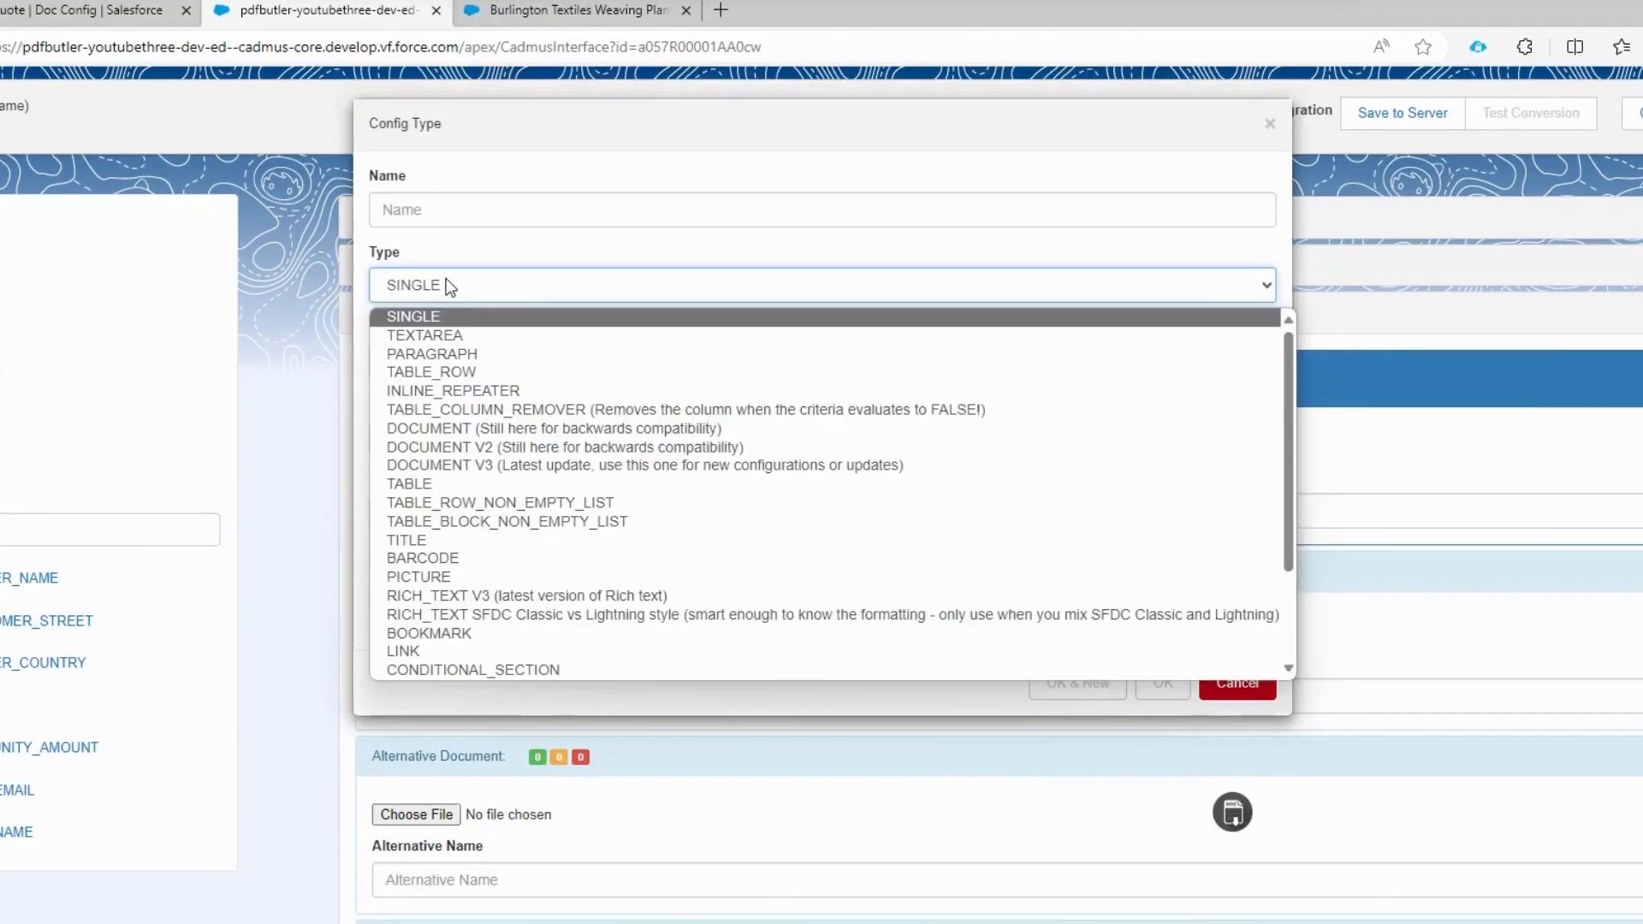
{"action": "mouse_move", "coordinate": [431, 372]}
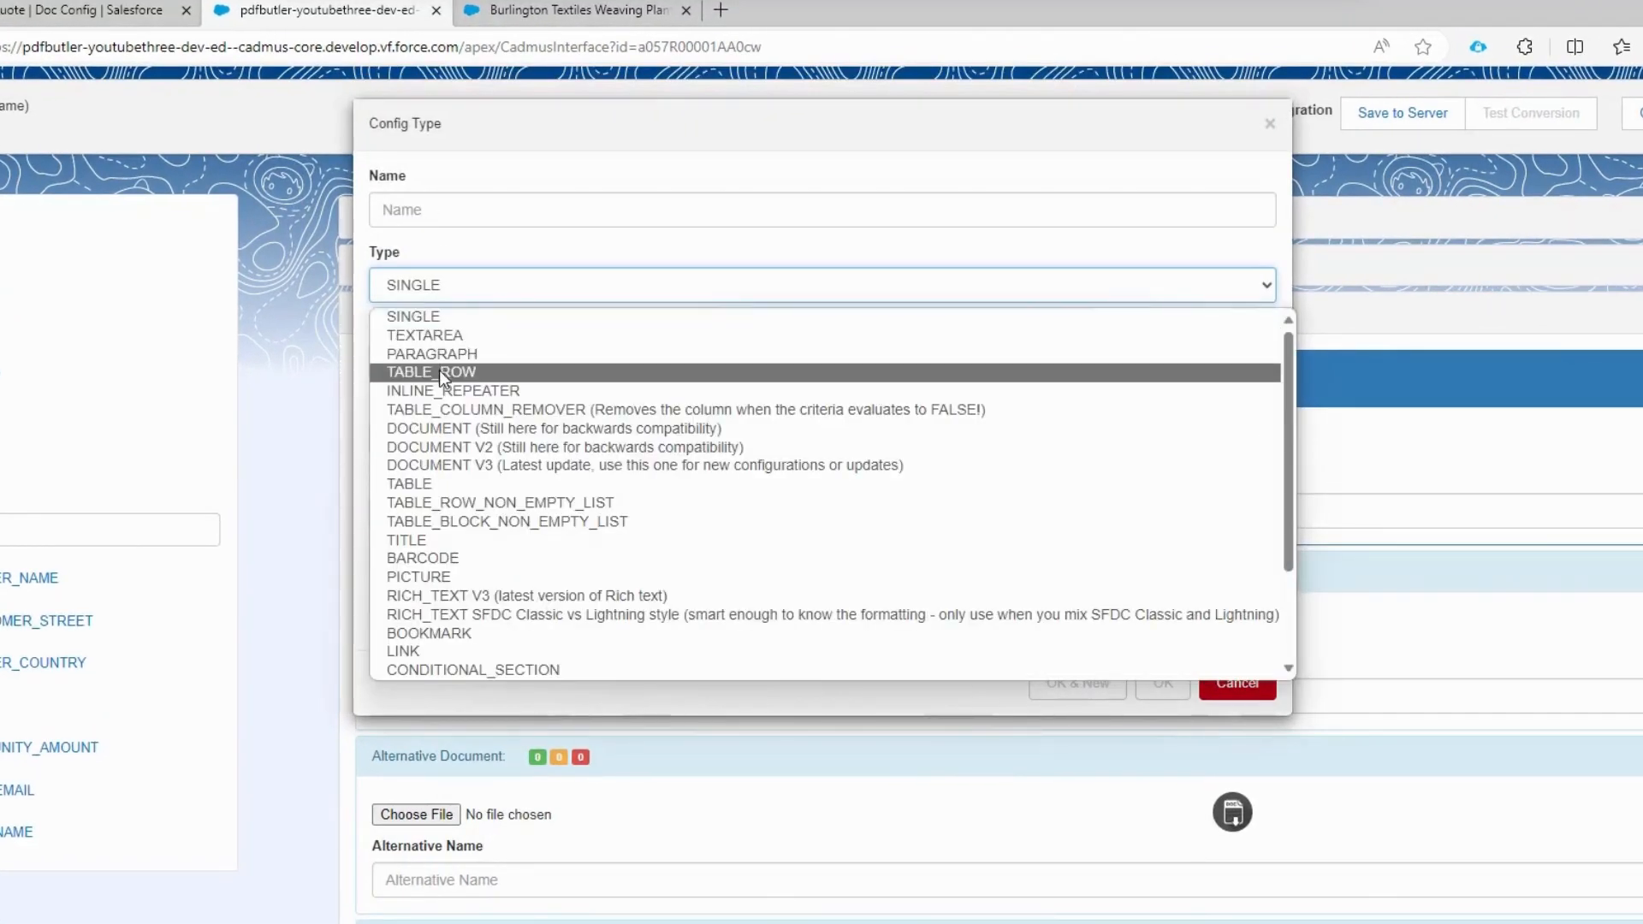
{"action": "left_click", "coordinate": [432, 372]}
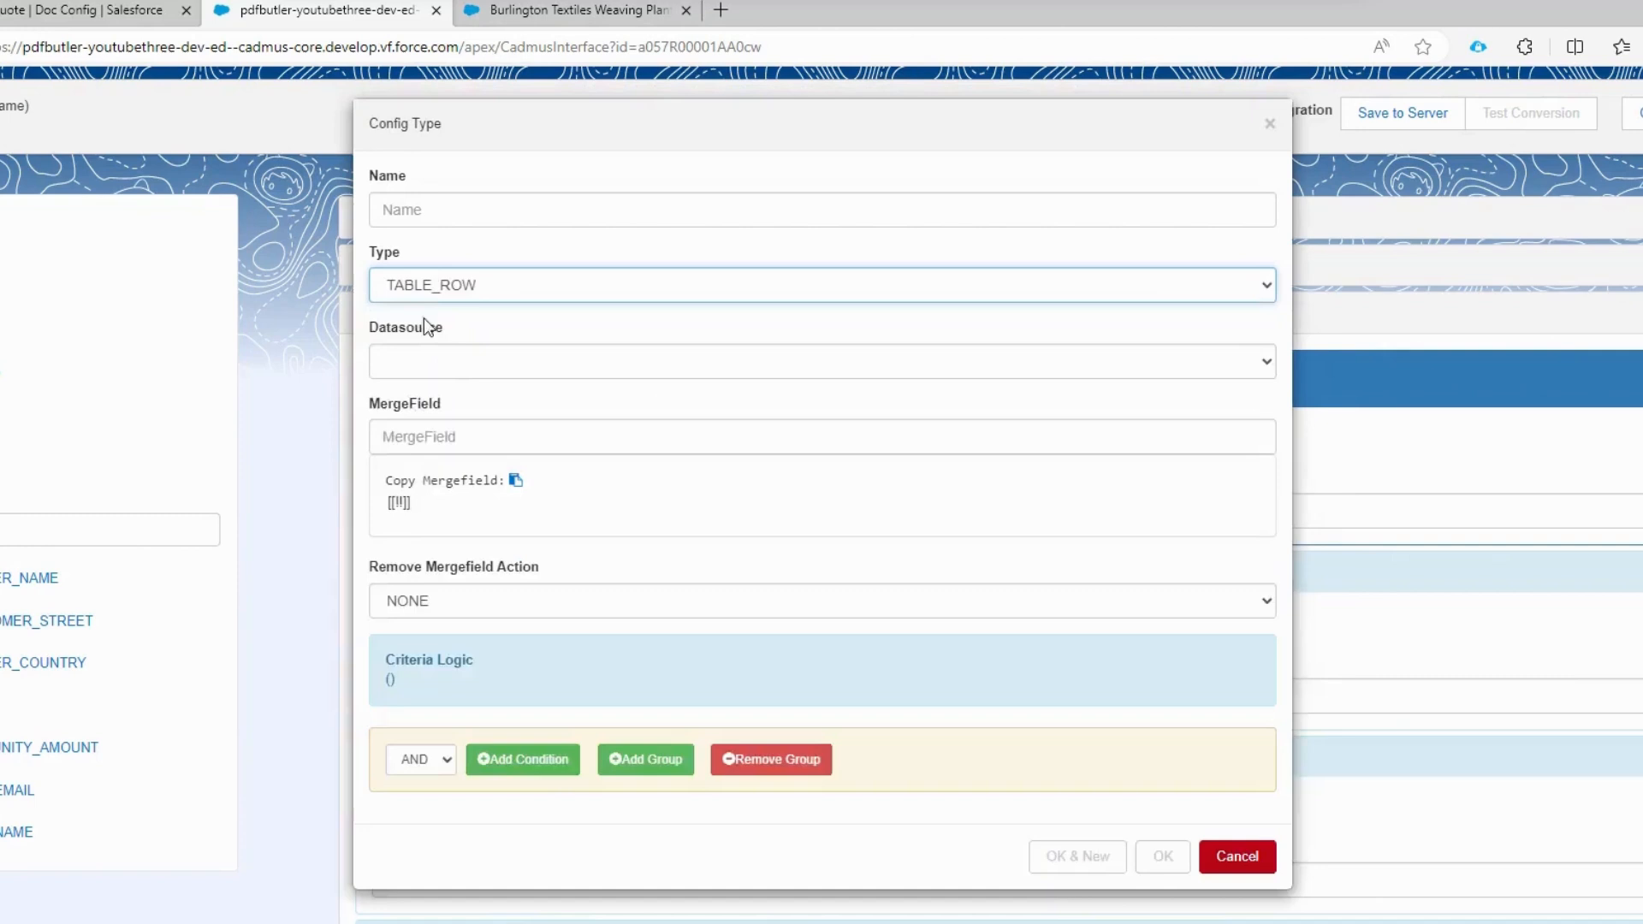
{"action": "left_click", "coordinate": [822, 361]}
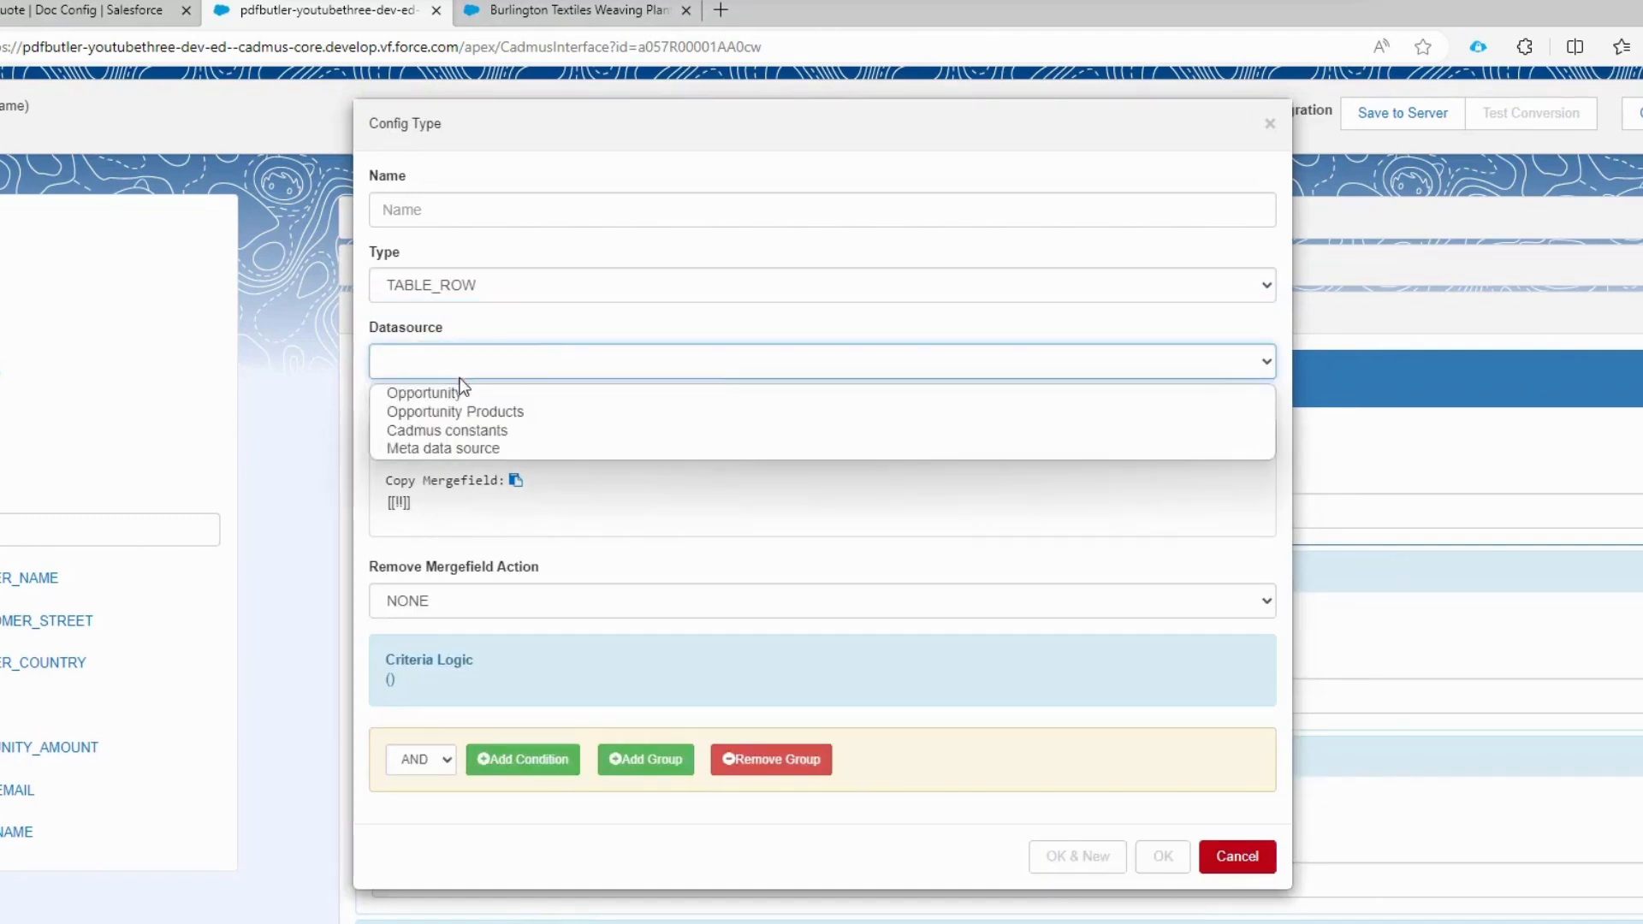
{"action": "left_click", "coordinate": [455, 411]}
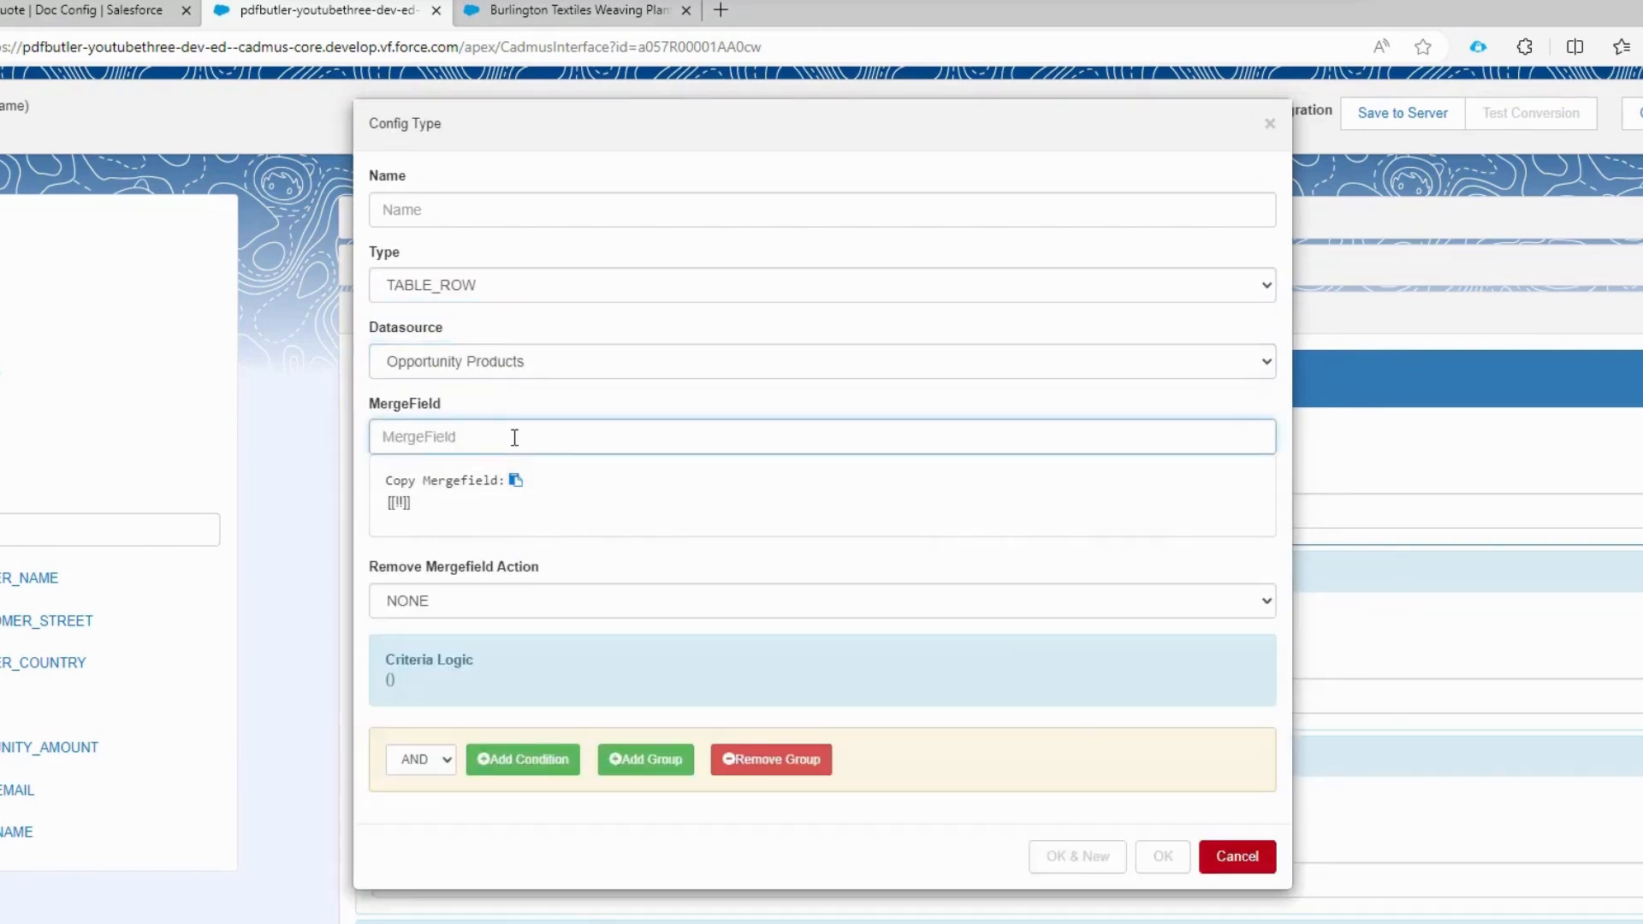
{"action": "type", "text": "Pro"}
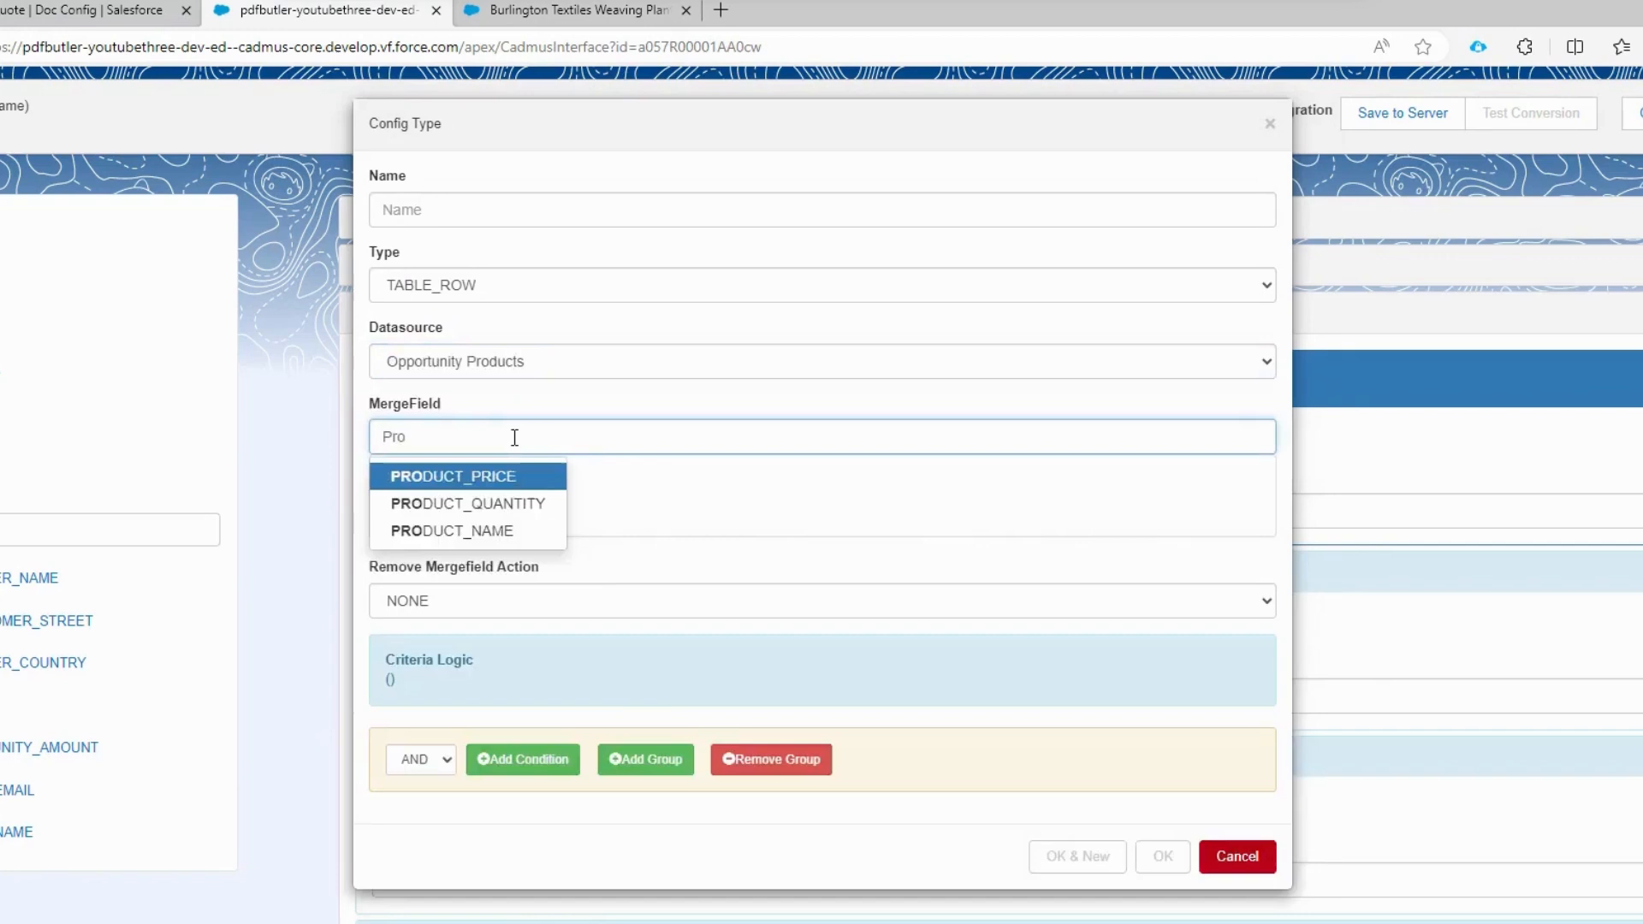
{"action": "mouse_move", "coordinate": [467, 530]}
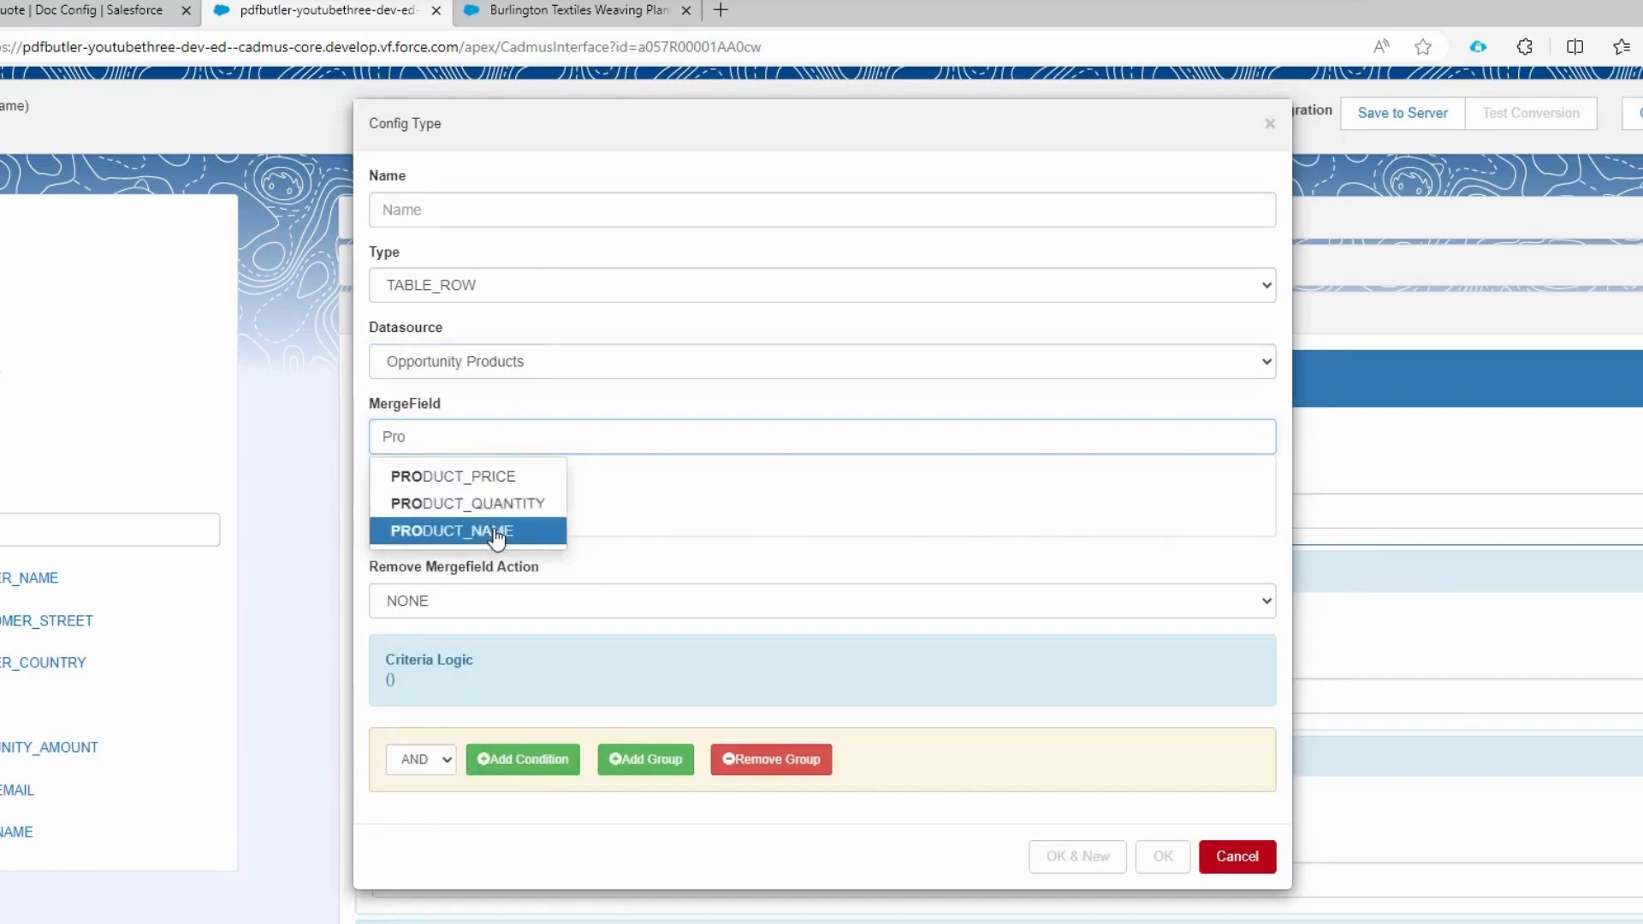
{"action": "left_click", "coordinate": [465, 531]}
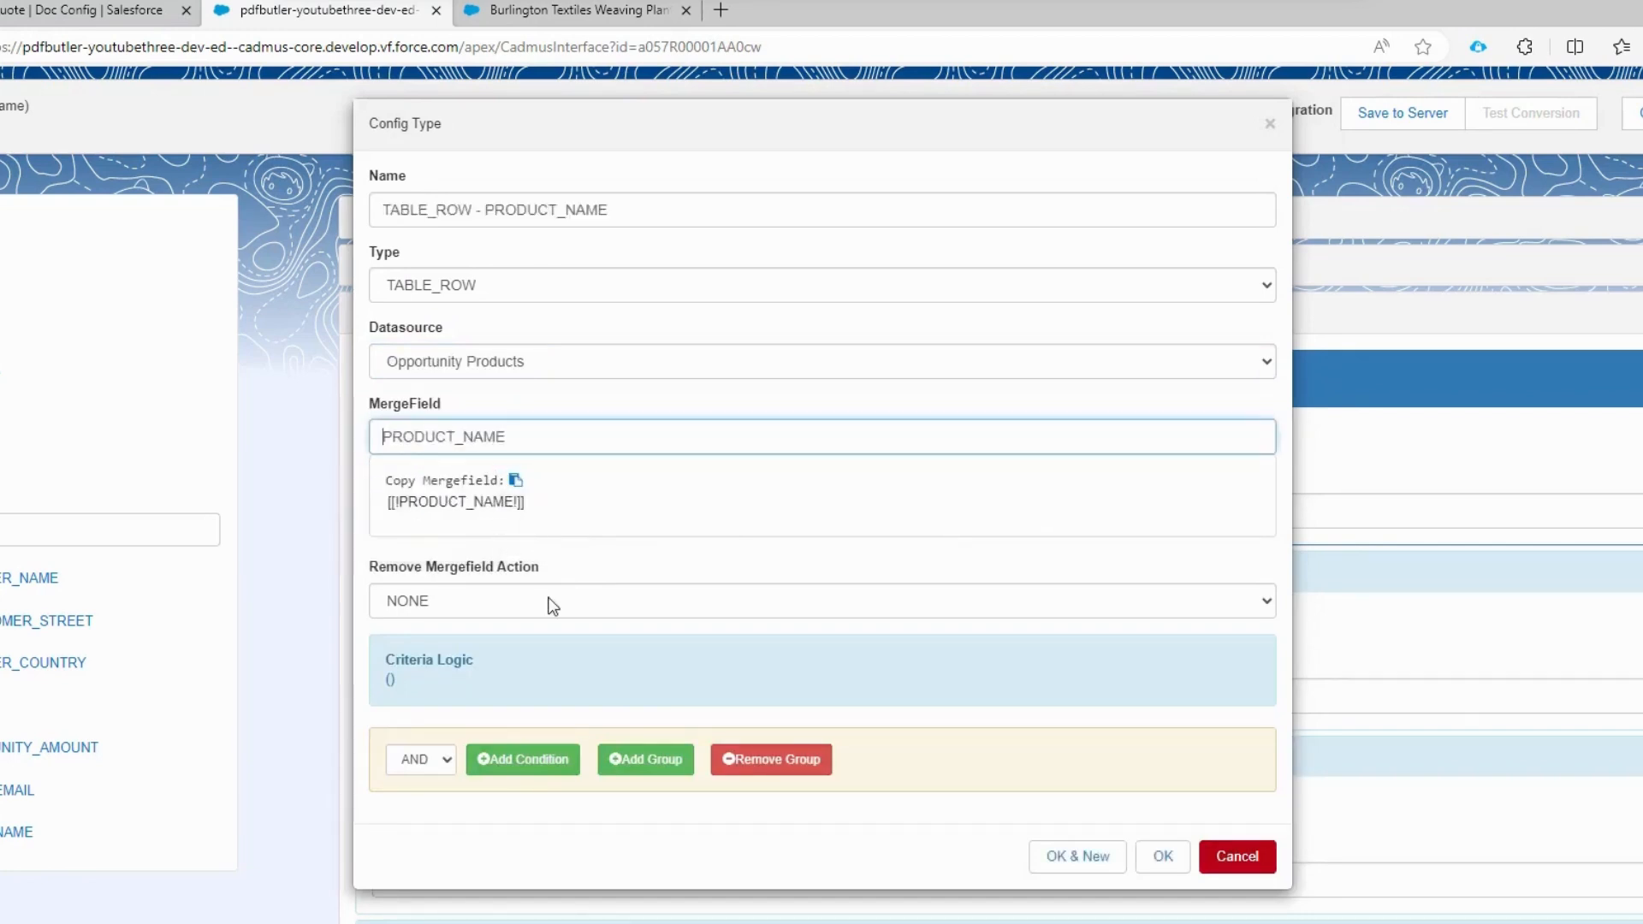
{"action": "mouse_move", "coordinate": [506, 572]}
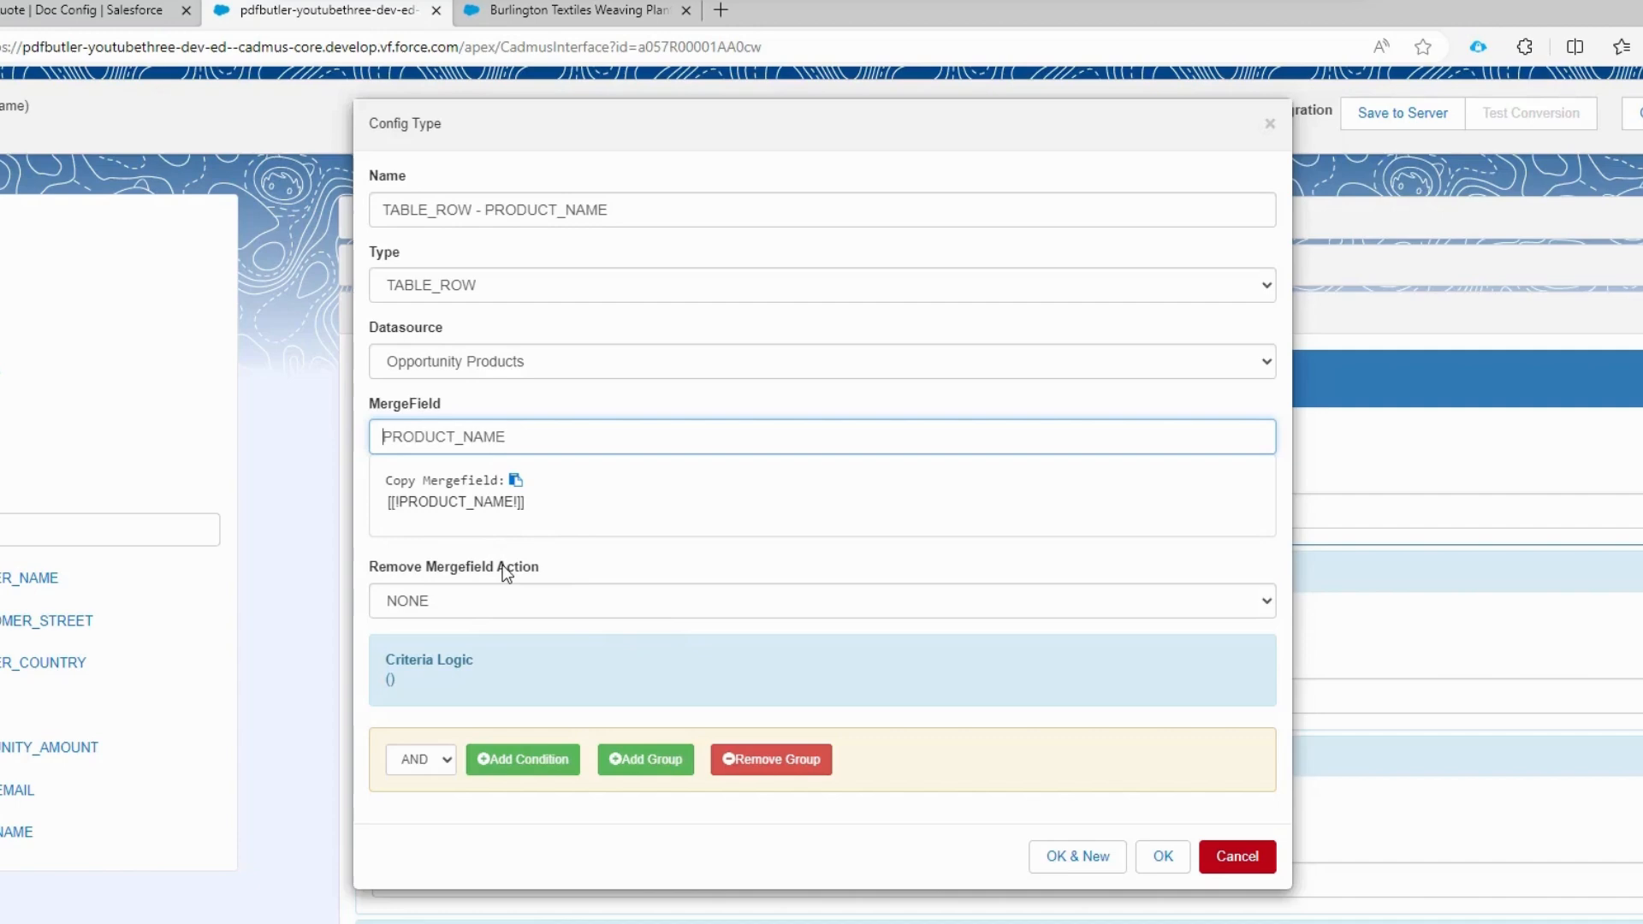
{"action": "mouse_move", "coordinate": [544, 569]}
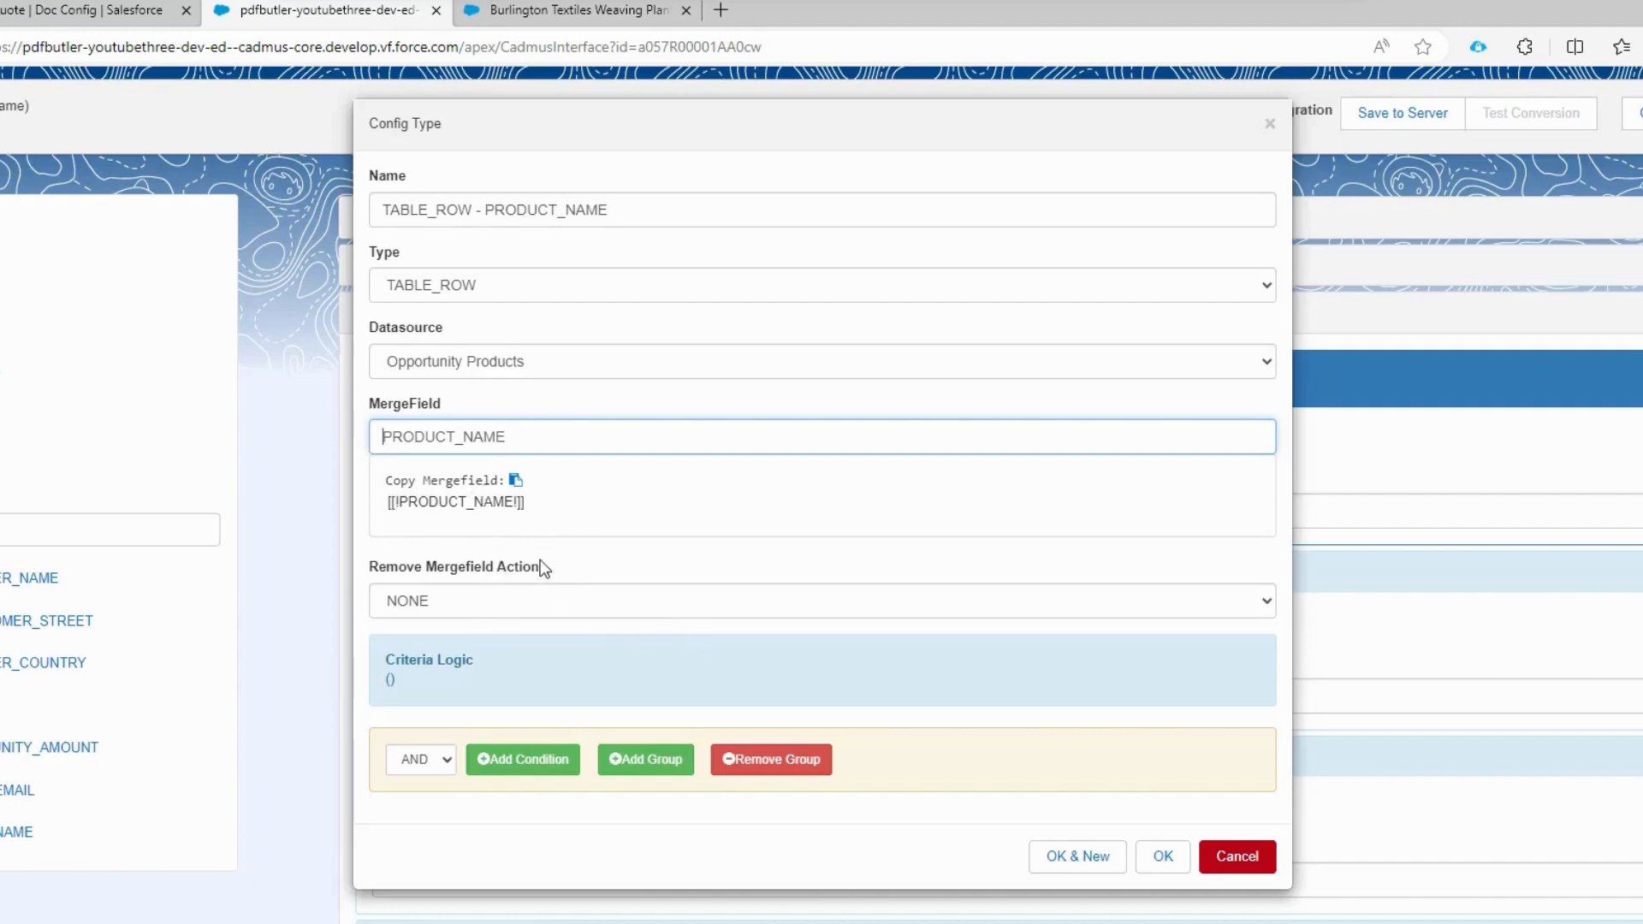
{"action": "mouse_move", "coordinate": [1162, 856]}
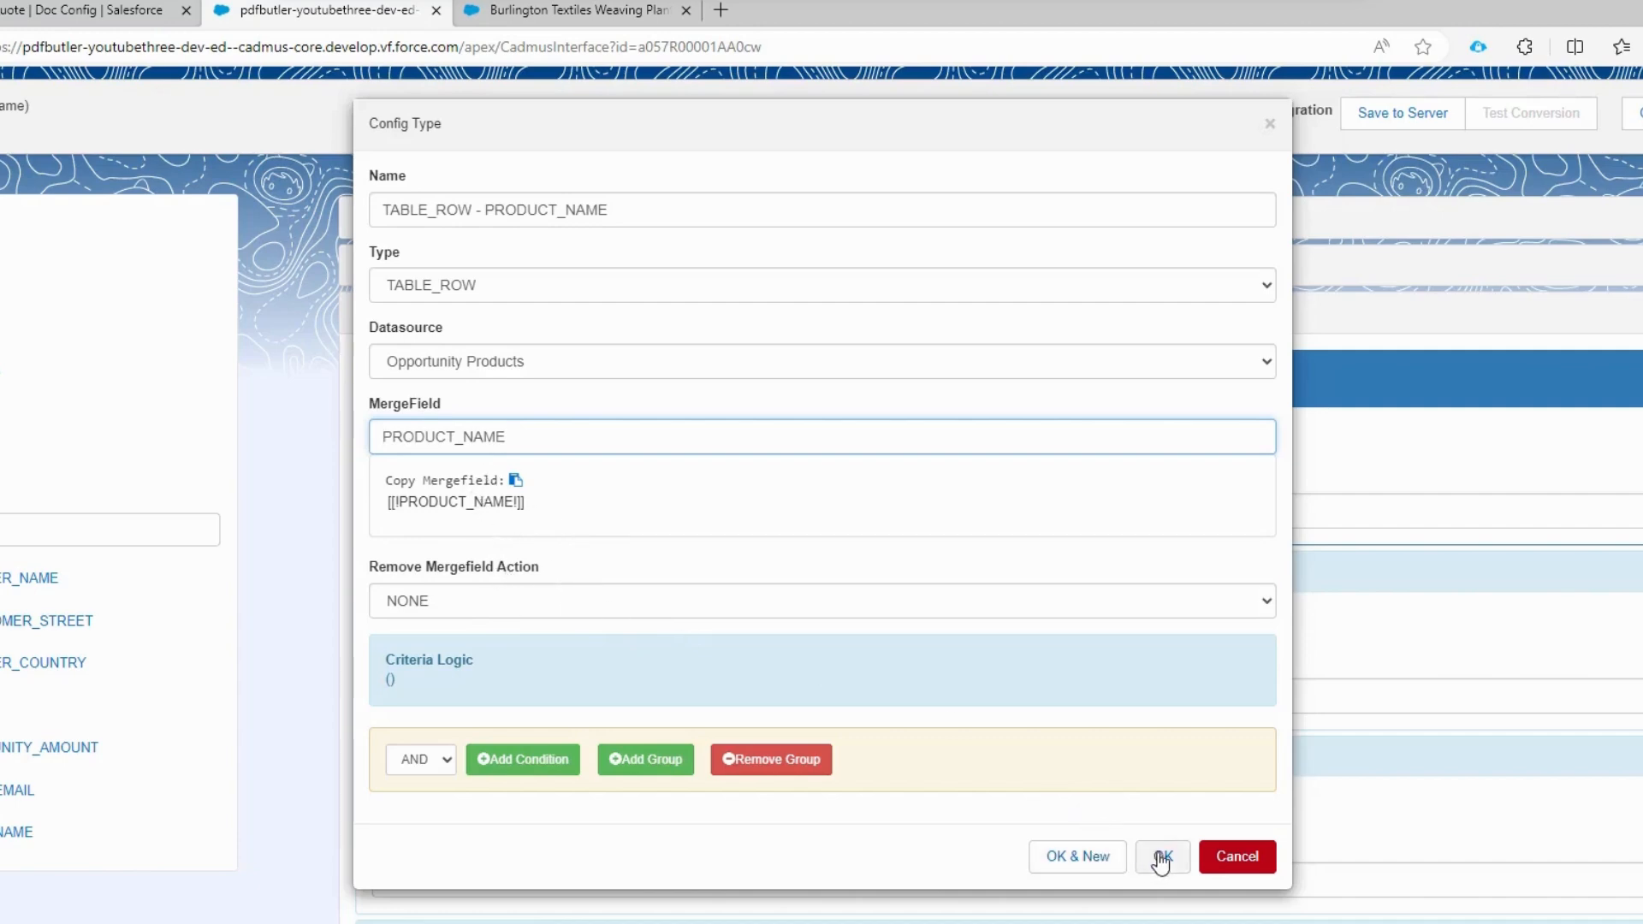
{"action": "left_click", "coordinate": [1160, 855]}
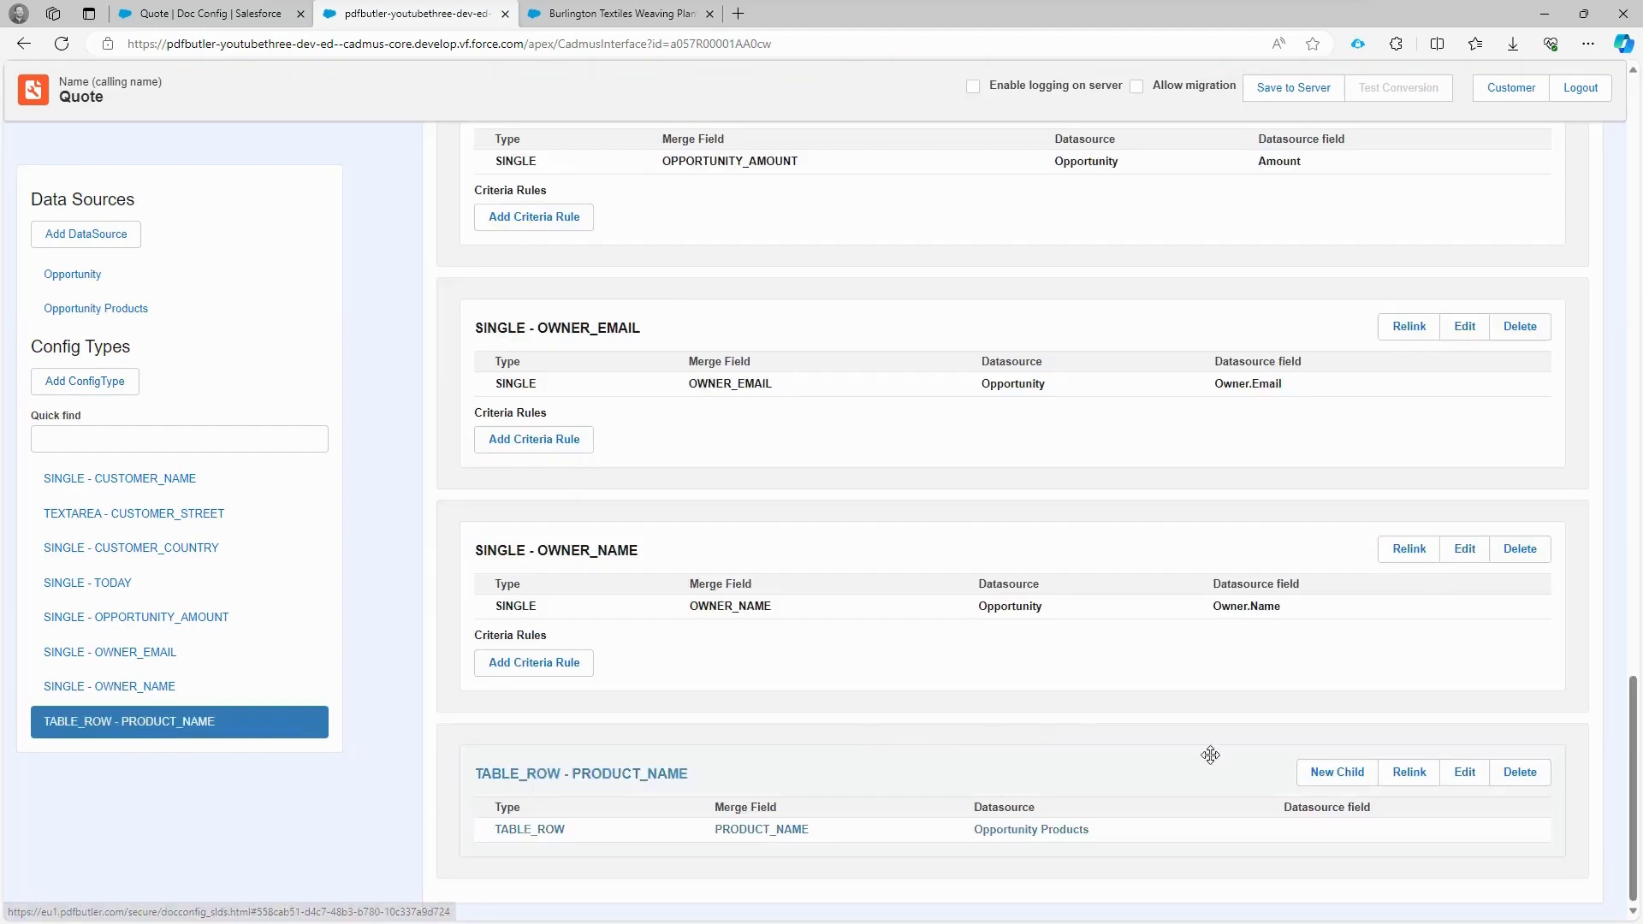
{"action": "mouse_move", "coordinate": [1219, 755]}
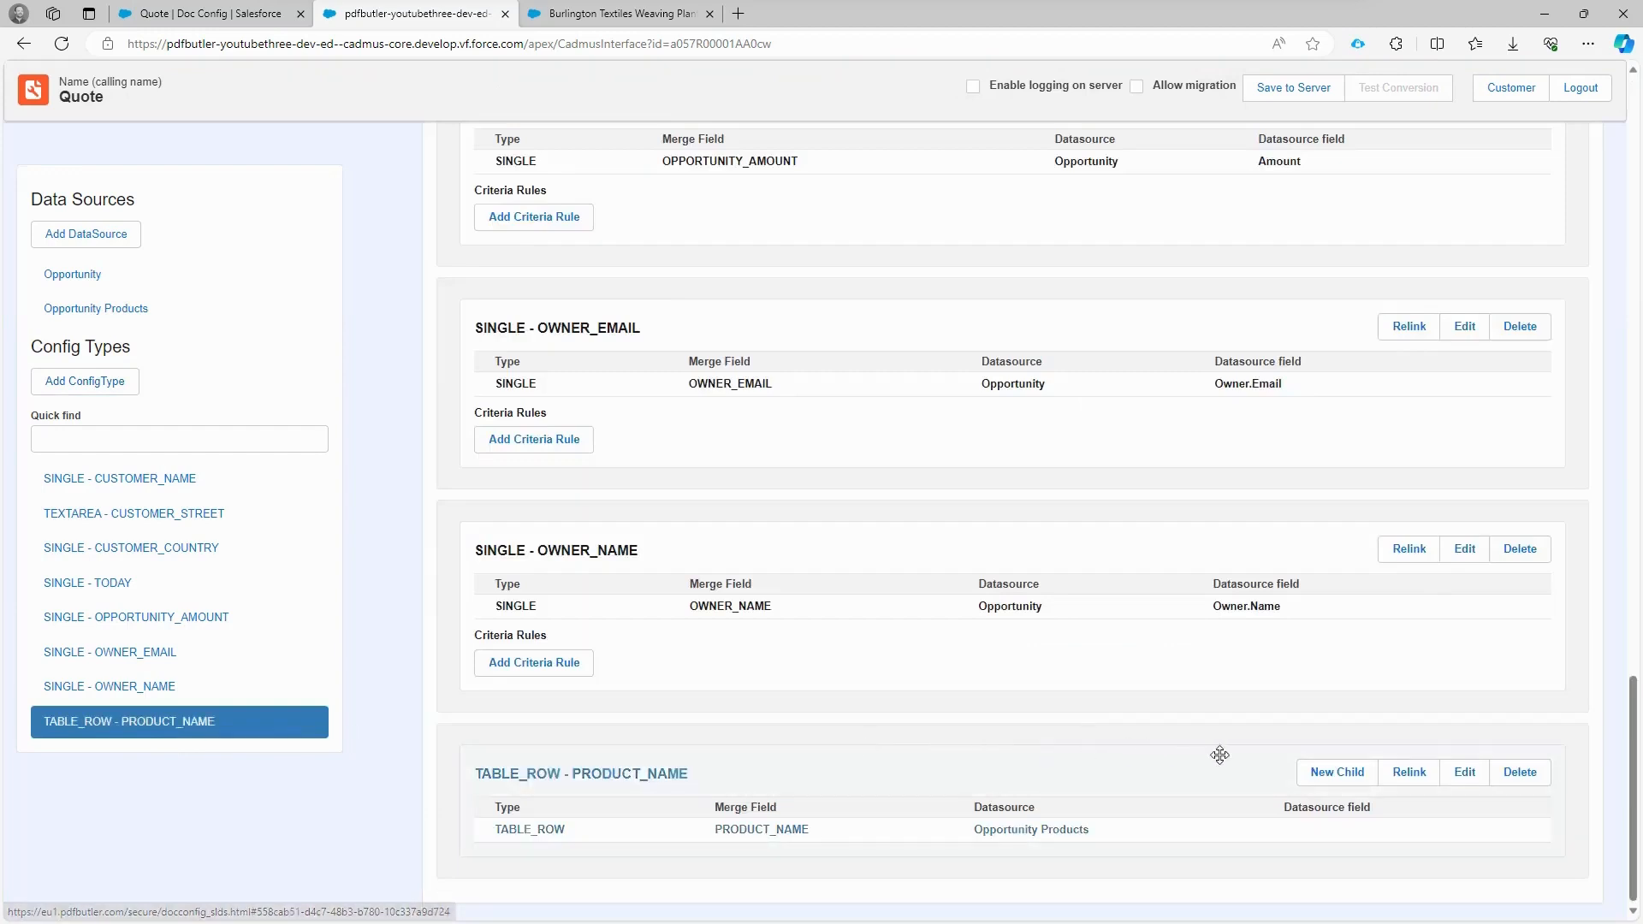
{"action": "mouse_move", "coordinate": [762, 784]}
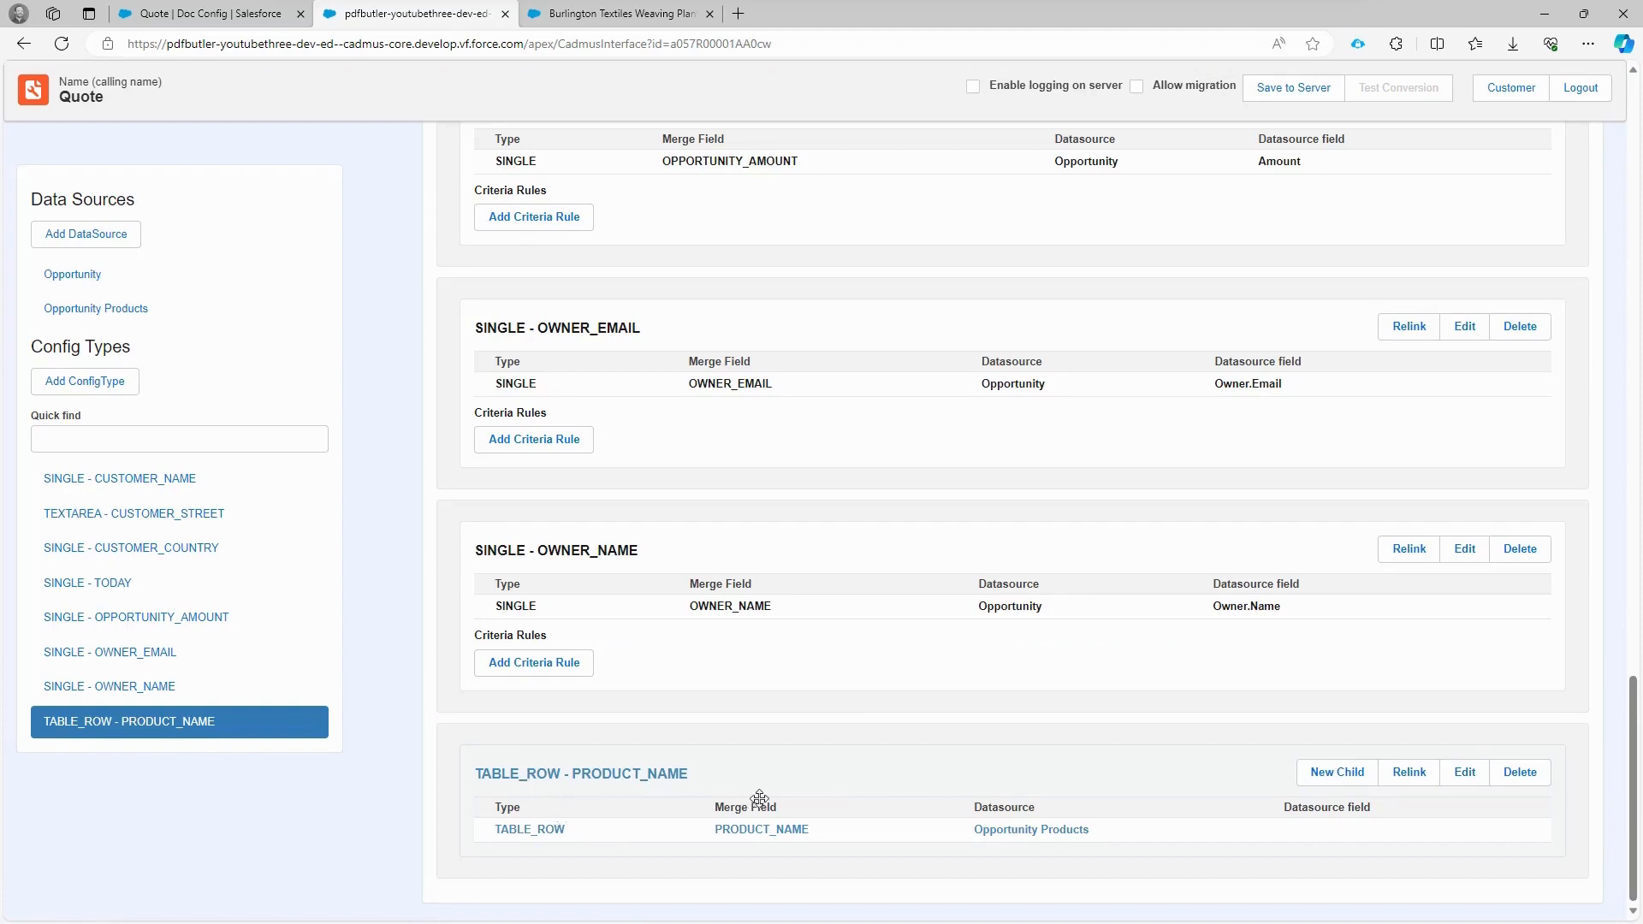
{"action": "mouse_move", "coordinate": [1285, 770]}
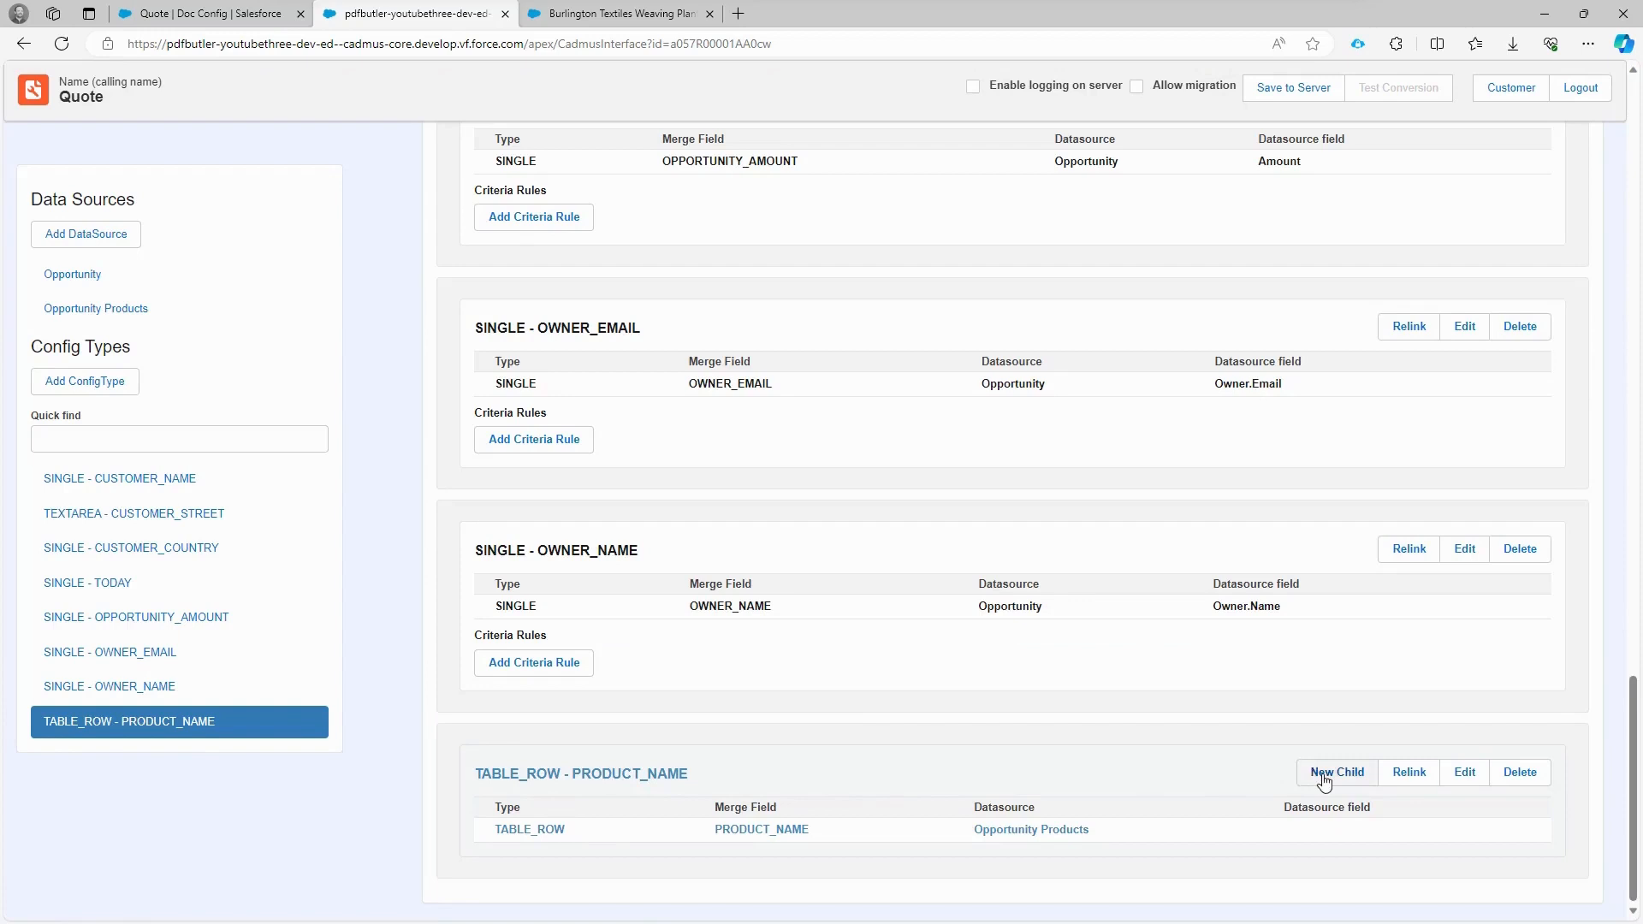
Step: Start a new child config type under the TABLE_ROW - PRODUCT_NAME entry
{"action": "left_click", "coordinate": [1342, 772]}
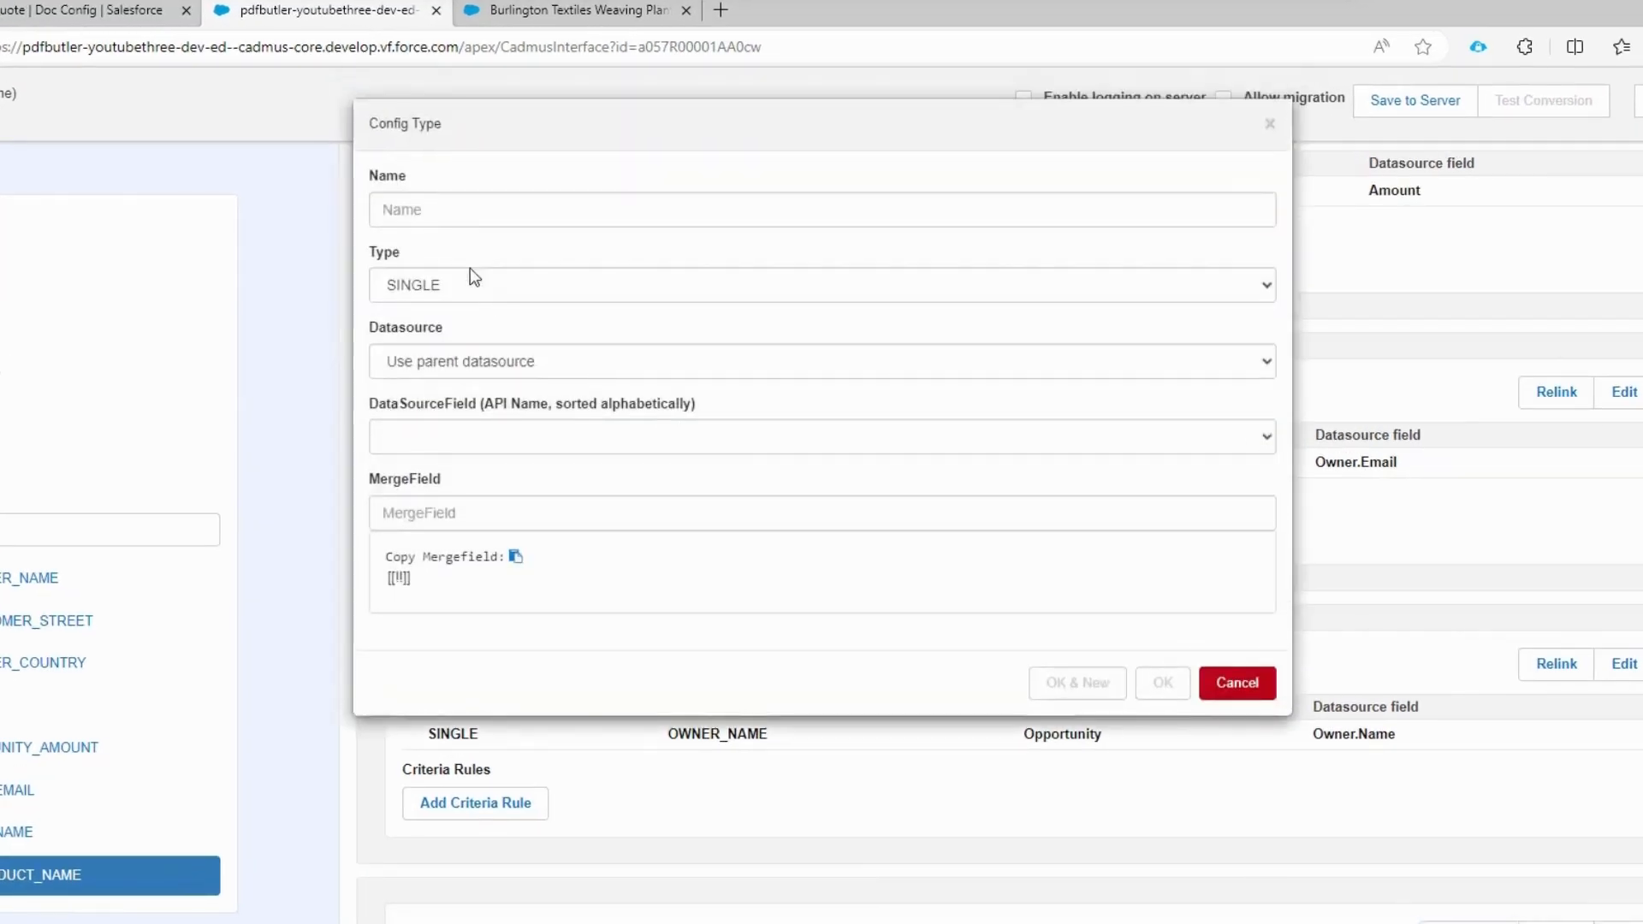
{"action": "left_click", "coordinate": [820, 437]}
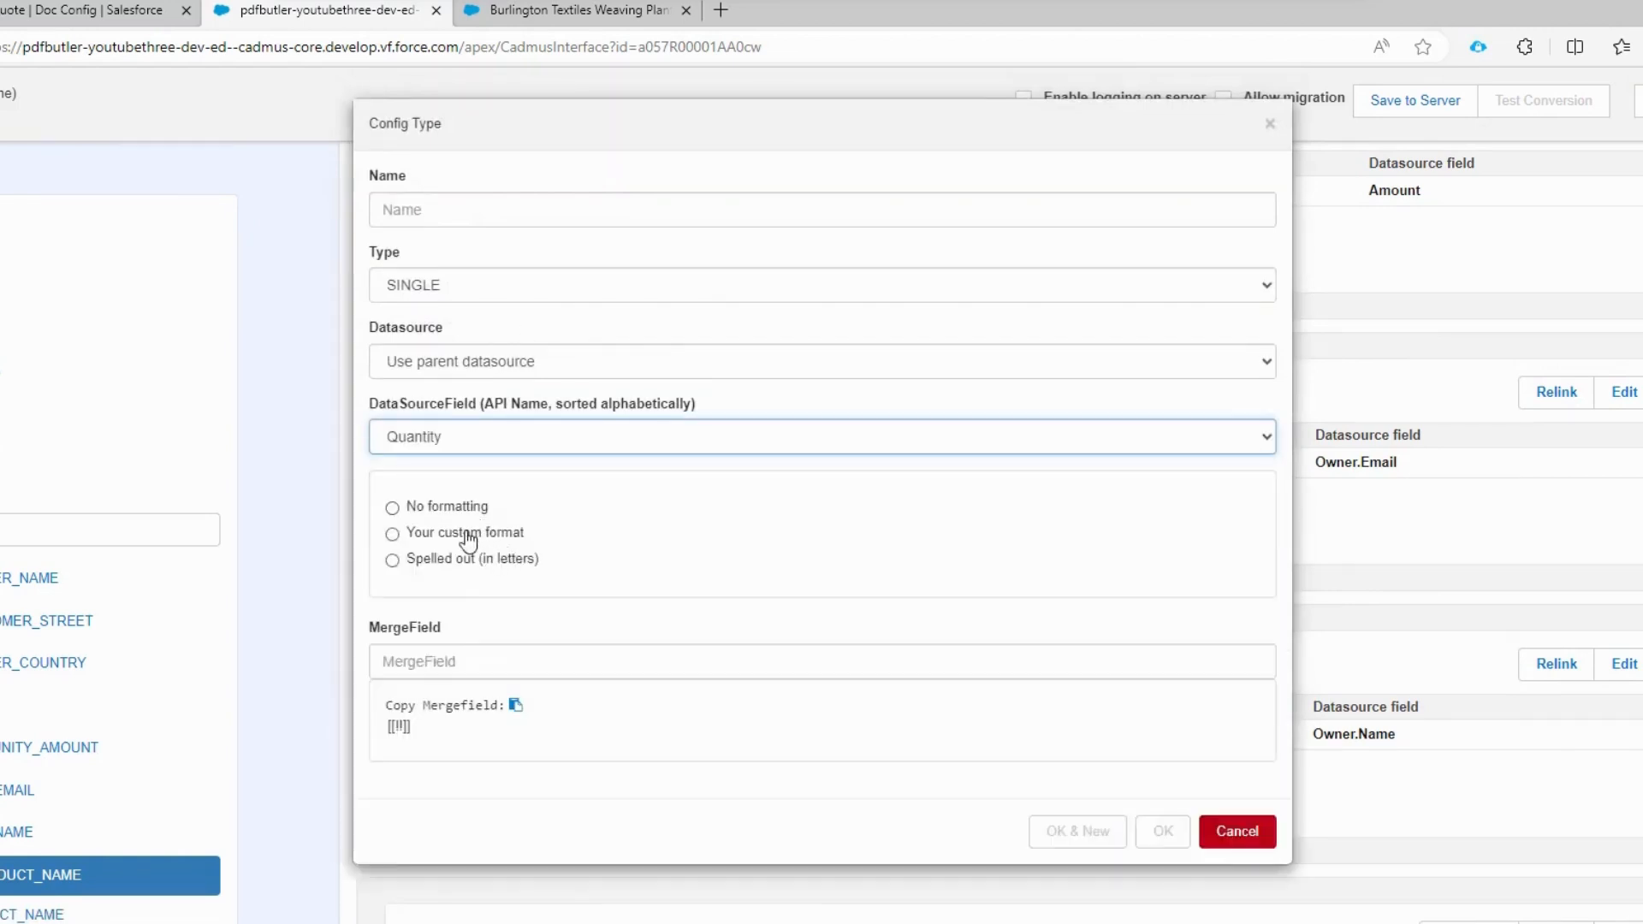
{"action": "left_click", "coordinate": [392, 534]}
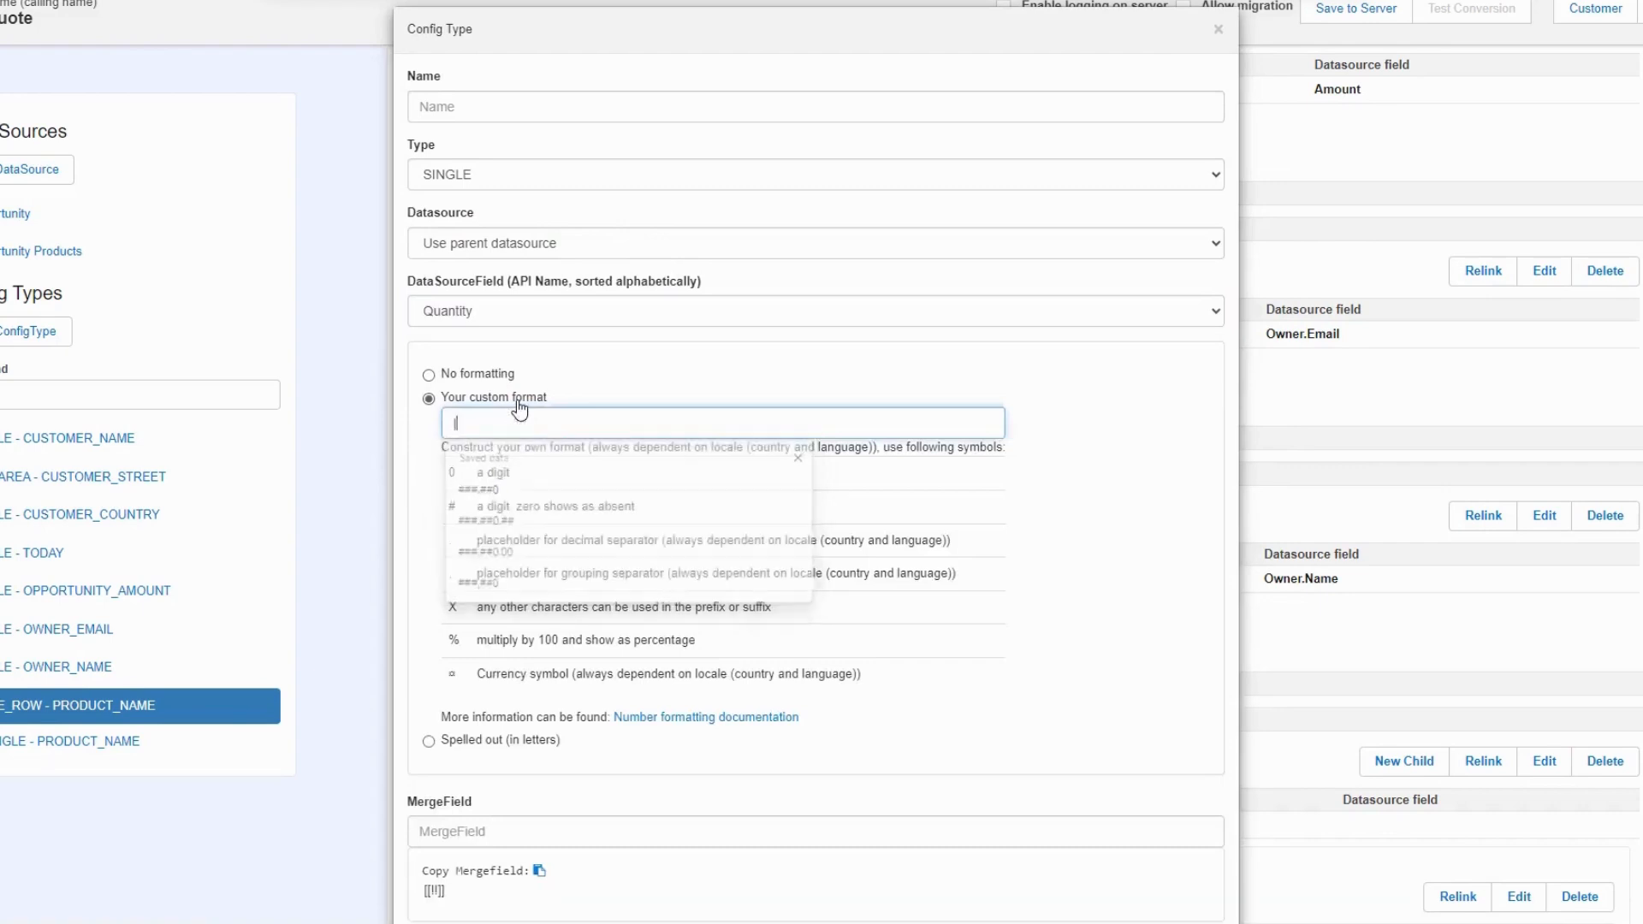
{"action": "type", "text": "#"}
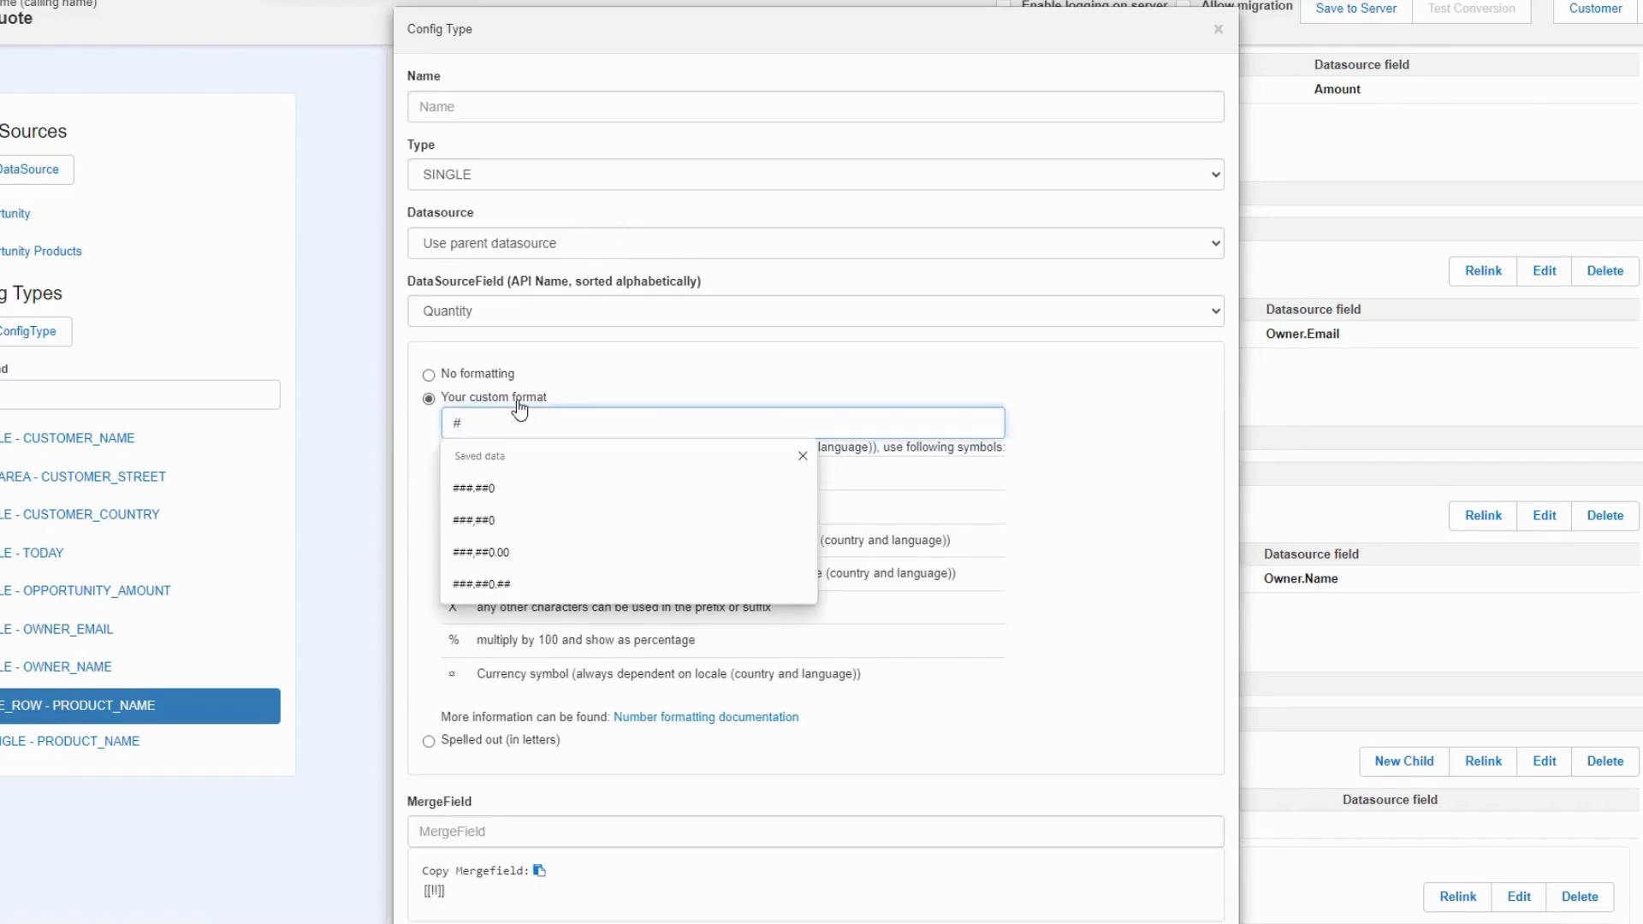
{"action": "type", "text": "##"}
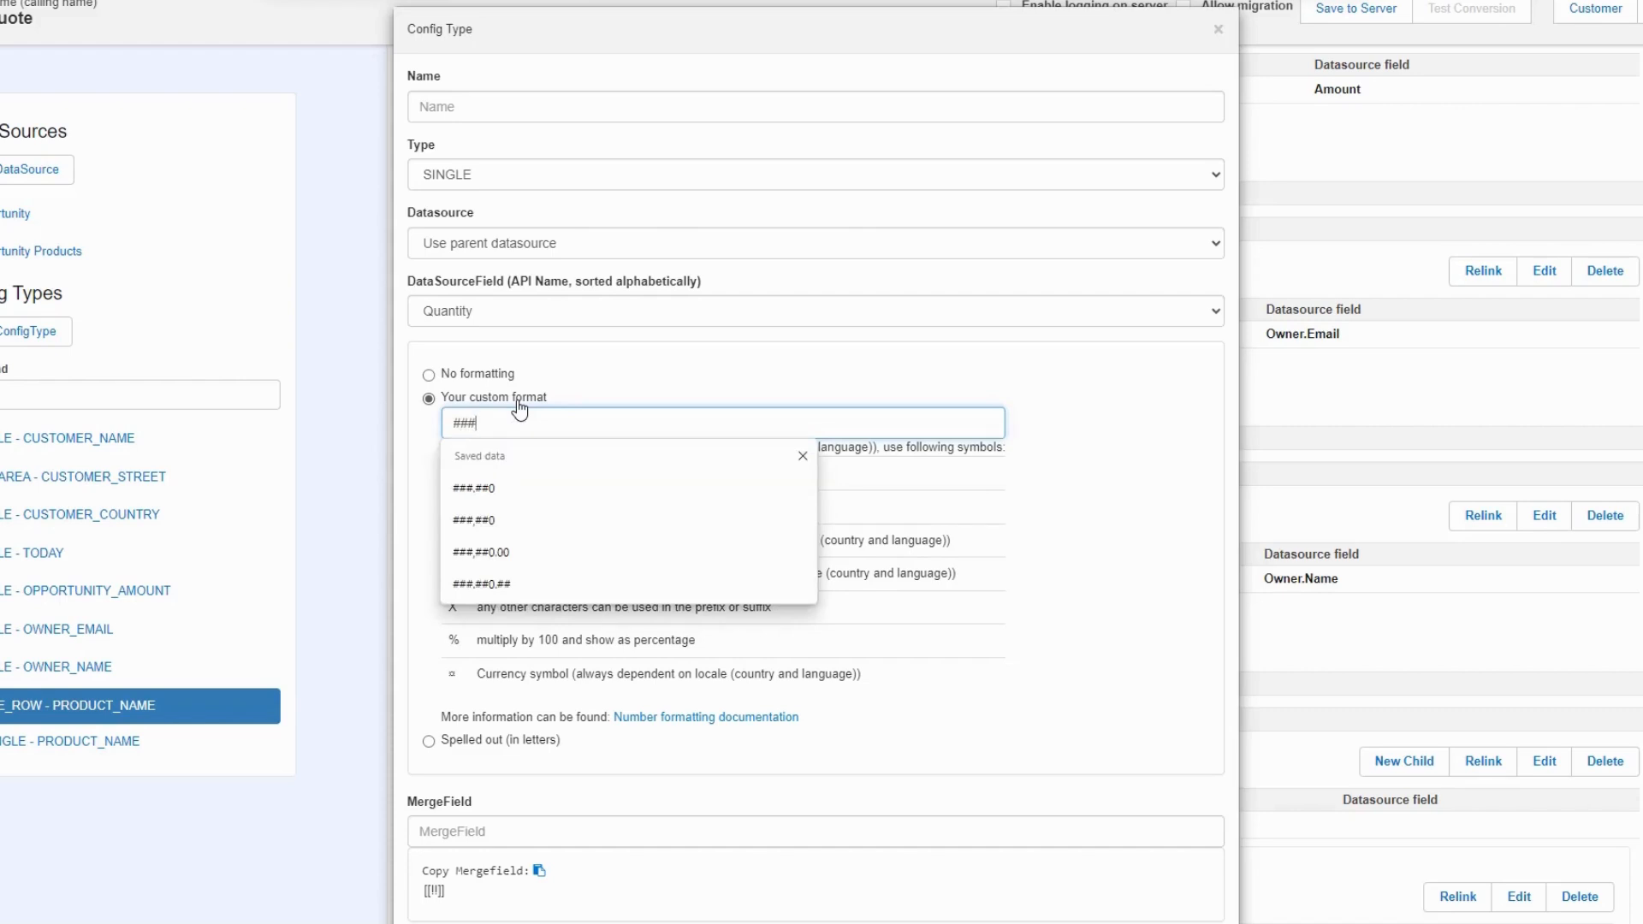
{"action": "type", "text": ".##0"}
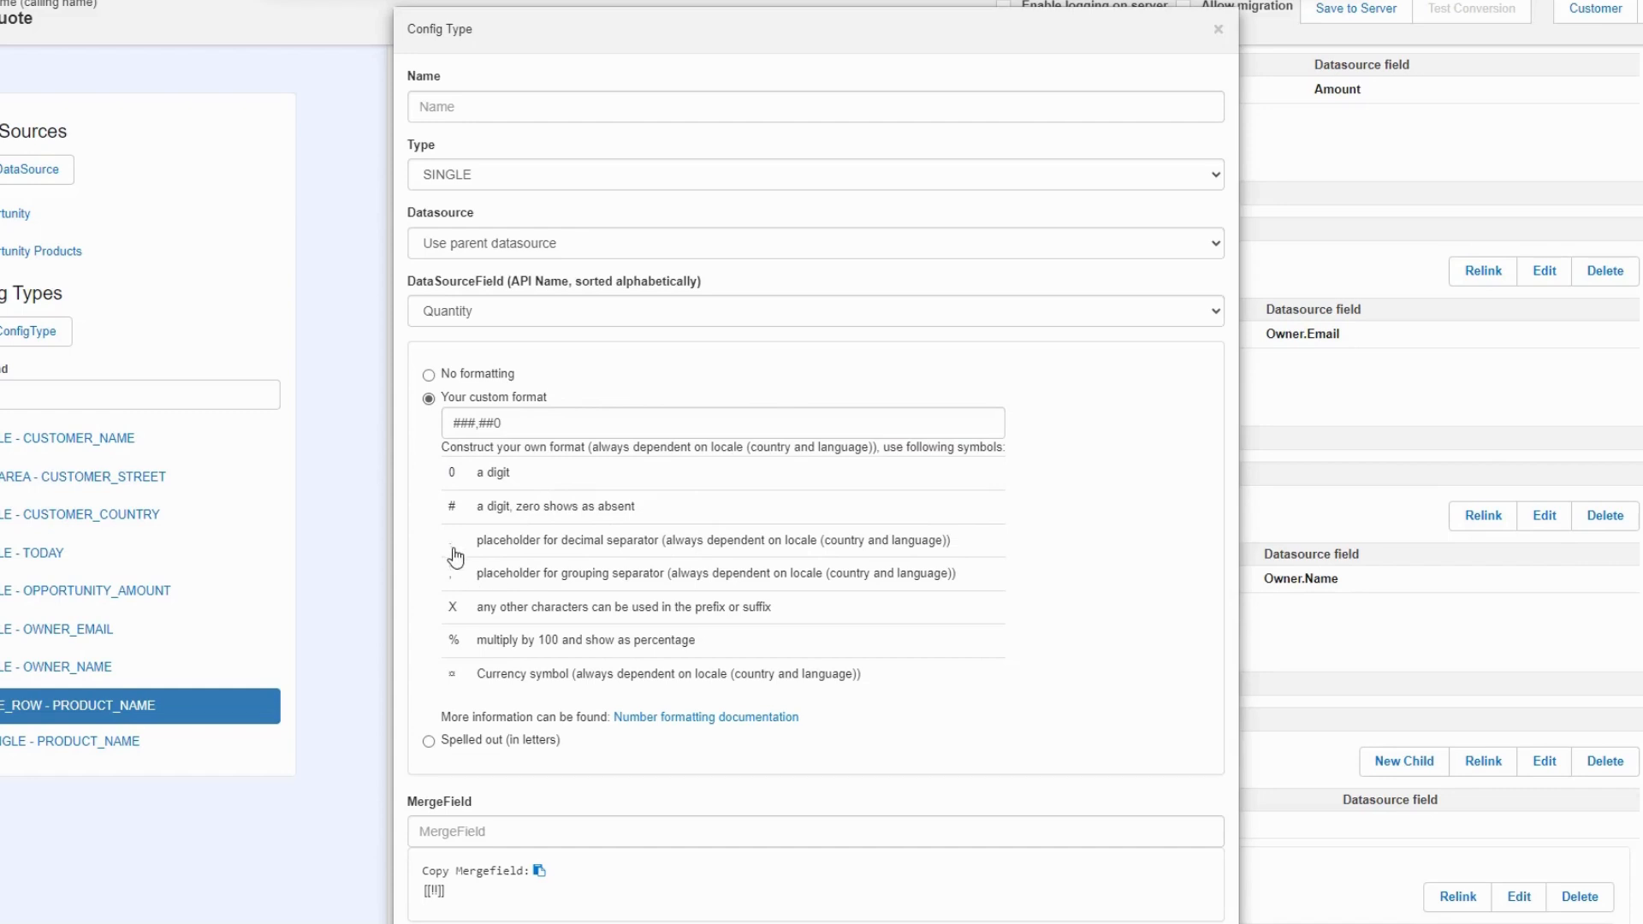
{"action": "mouse_move", "coordinate": [660, 726]}
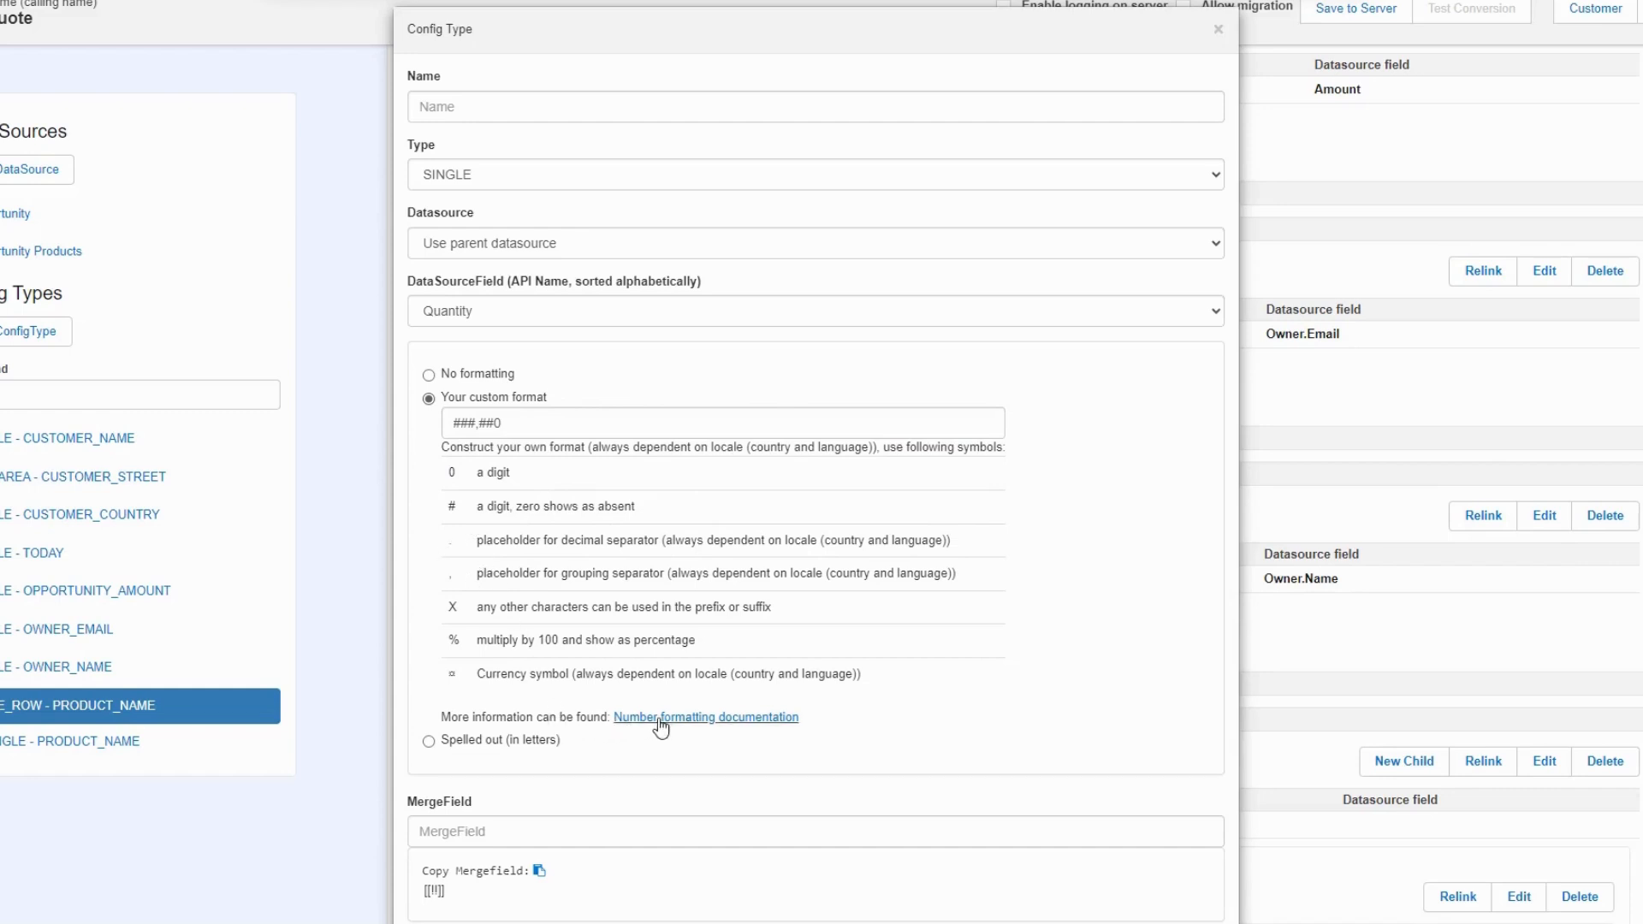
{"action": "mouse_move", "coordinate": [711, 717]}
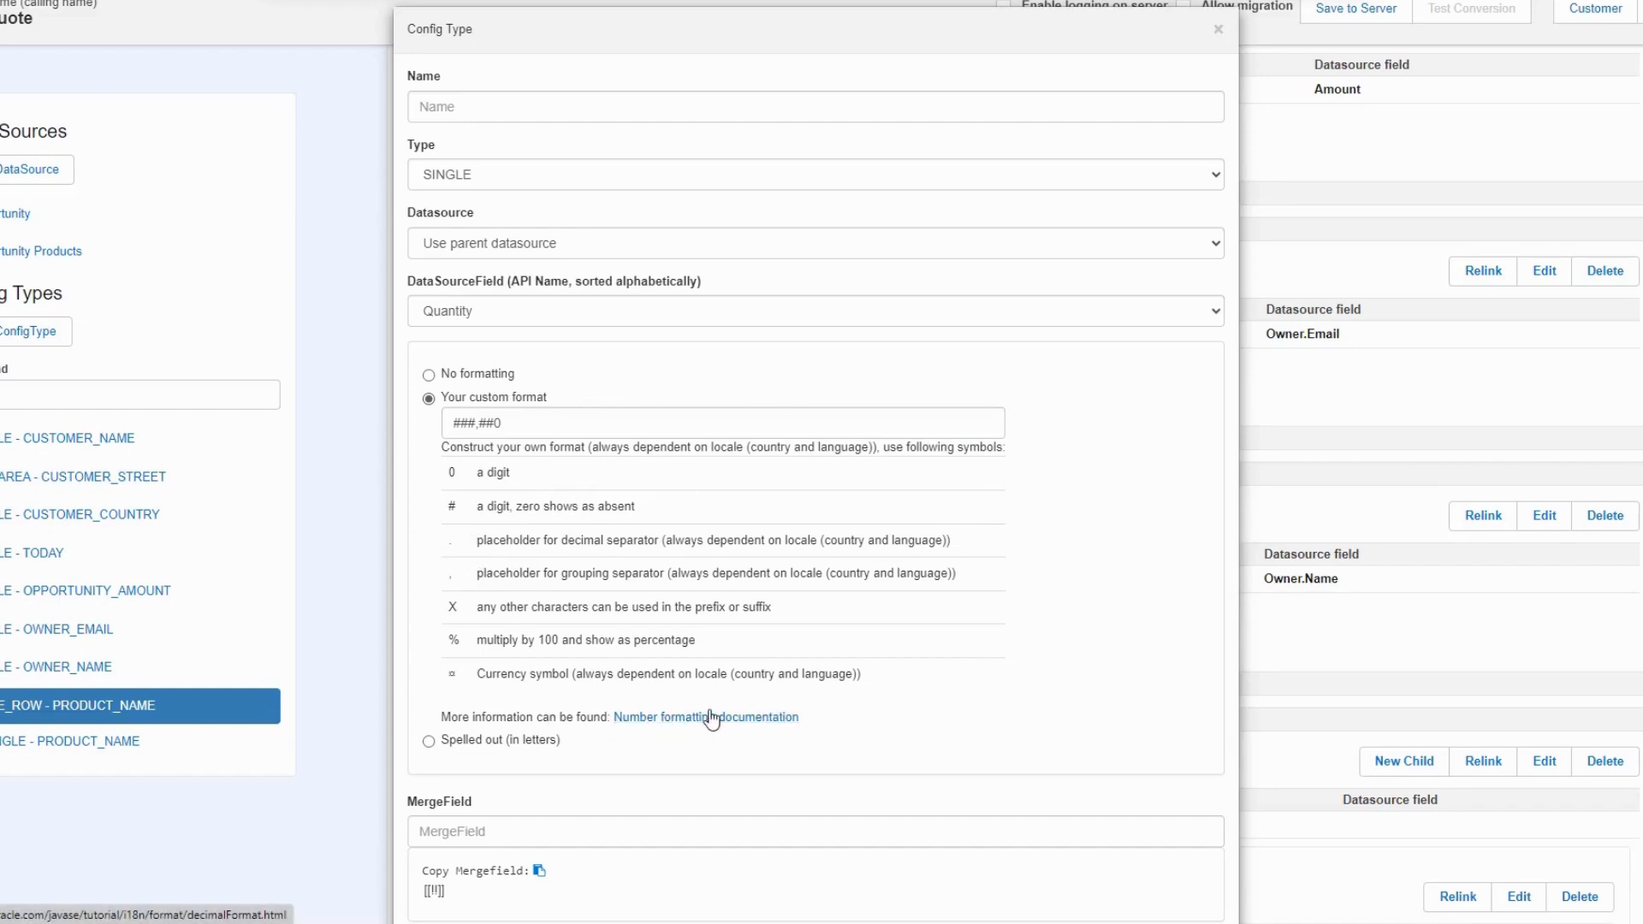
{"action": "type", "text": "q"}
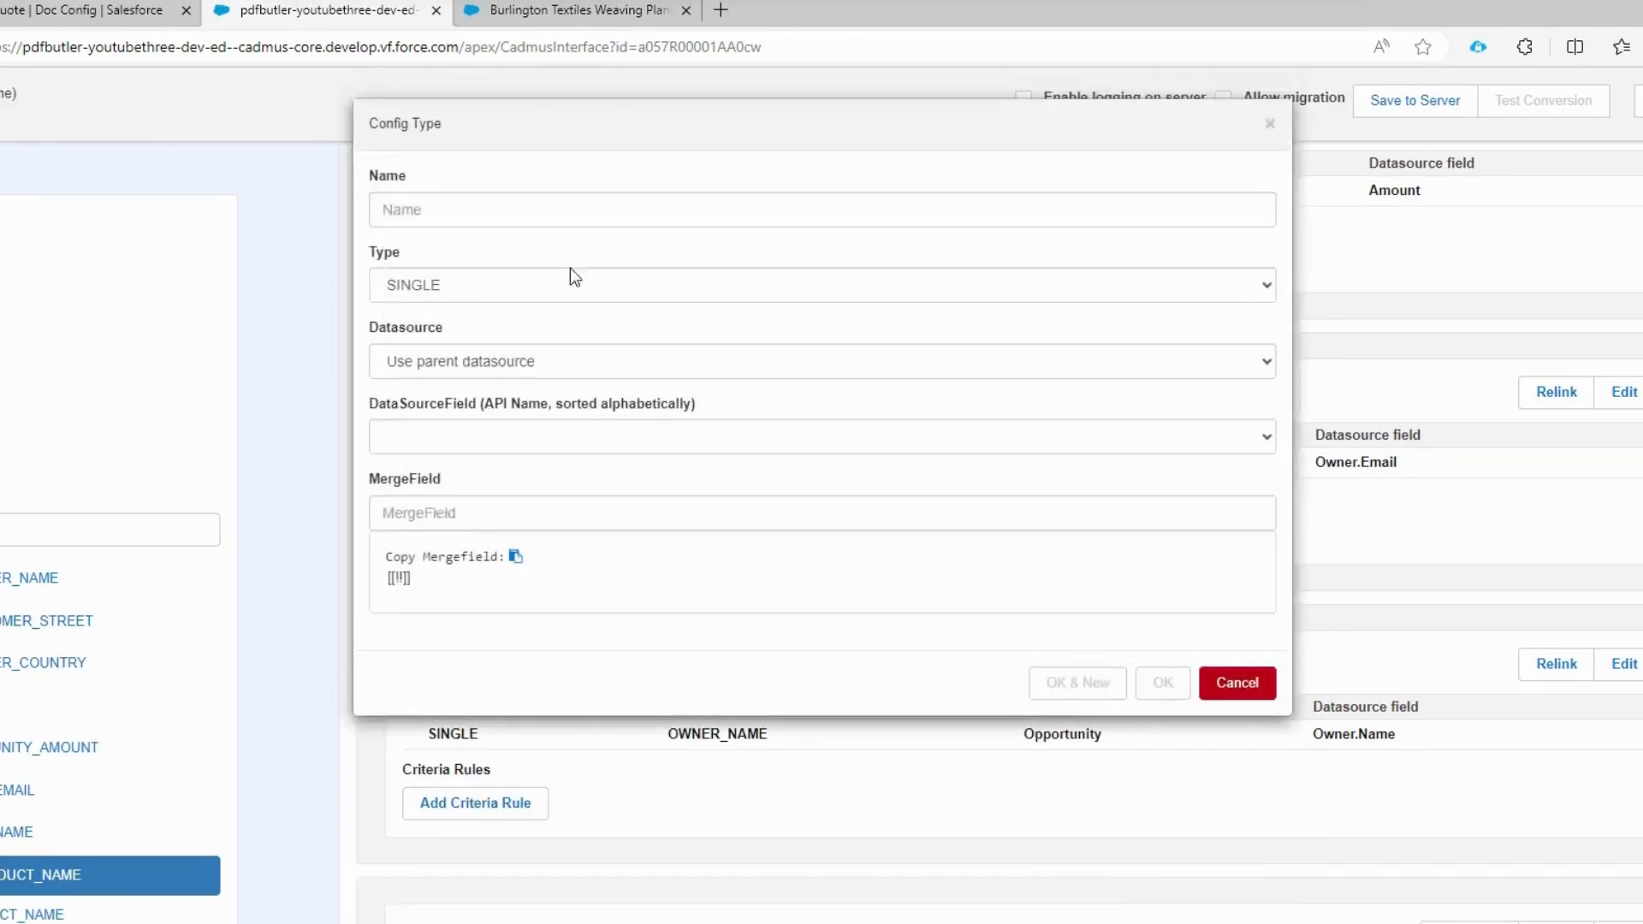
Step: Set the child's source field to TotalPrice, merge field PRODUCT_PRICE, and save it
{"action": "left_click", "coordinate": [821, 436]}
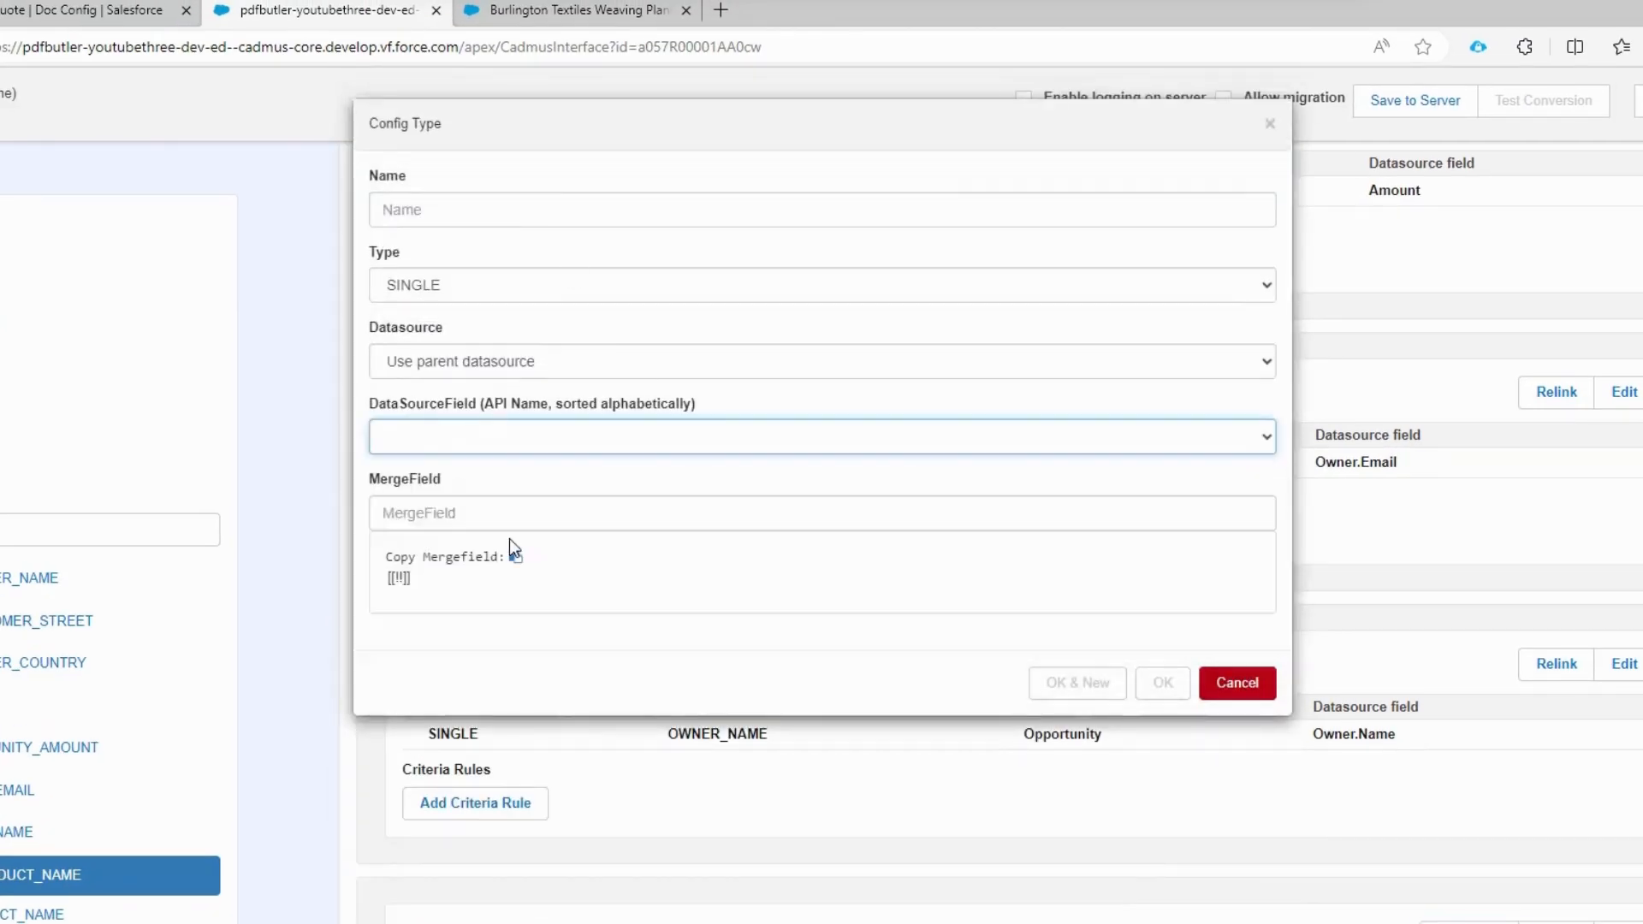
{"action": "left_click", "coordinate": [822, 436]}
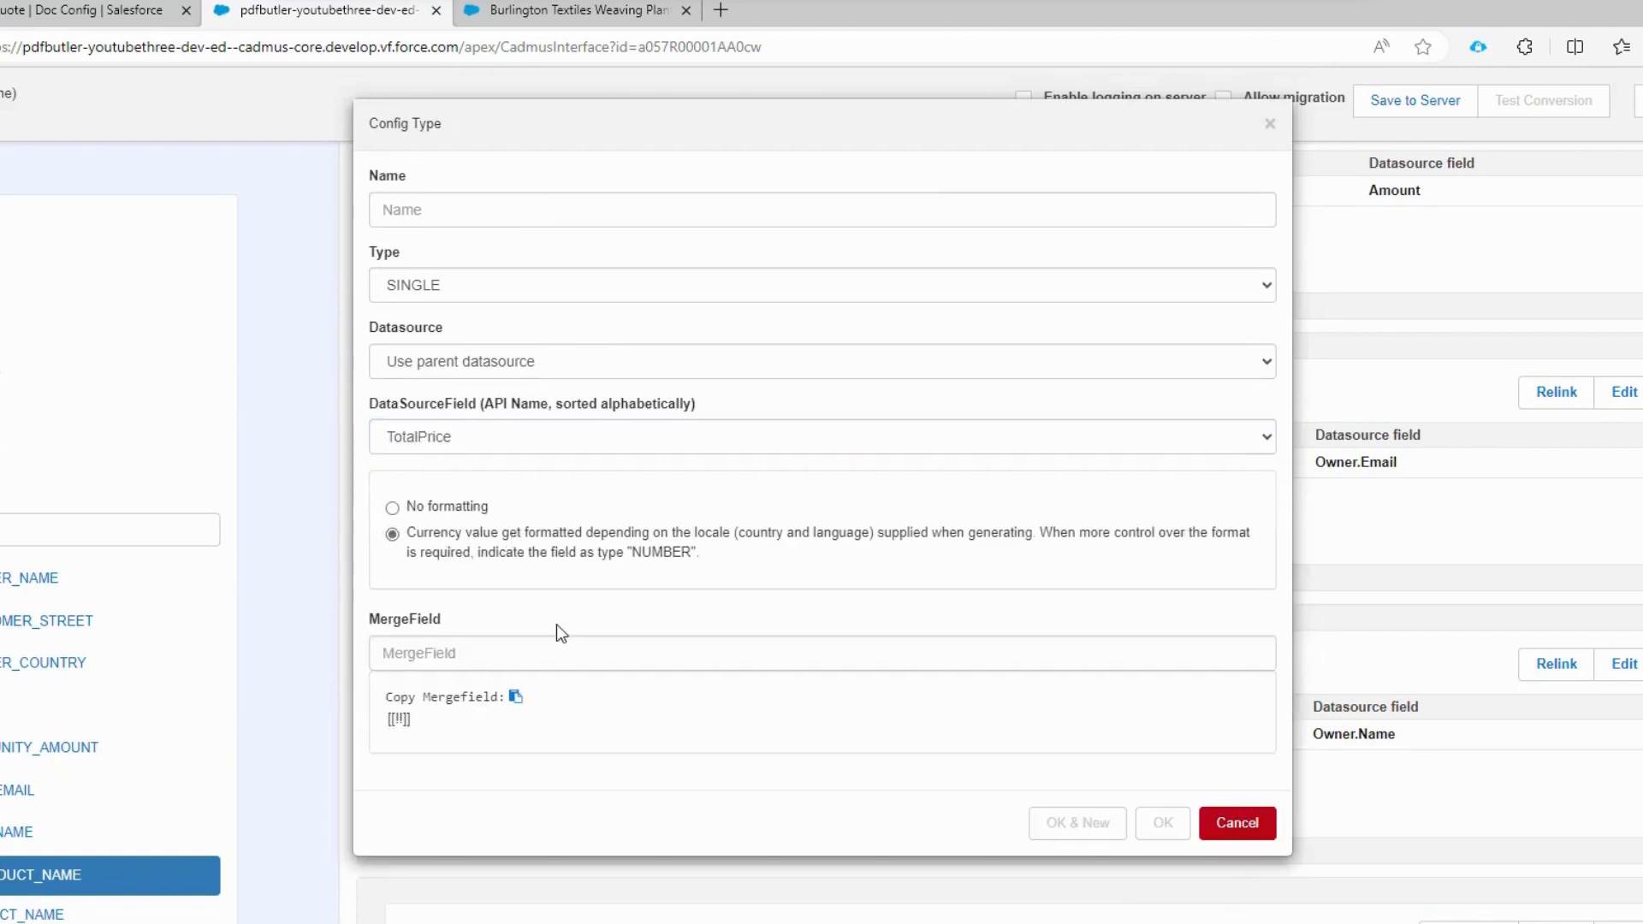
{"action": "type", "text": "PRODUCT_PRICE"}
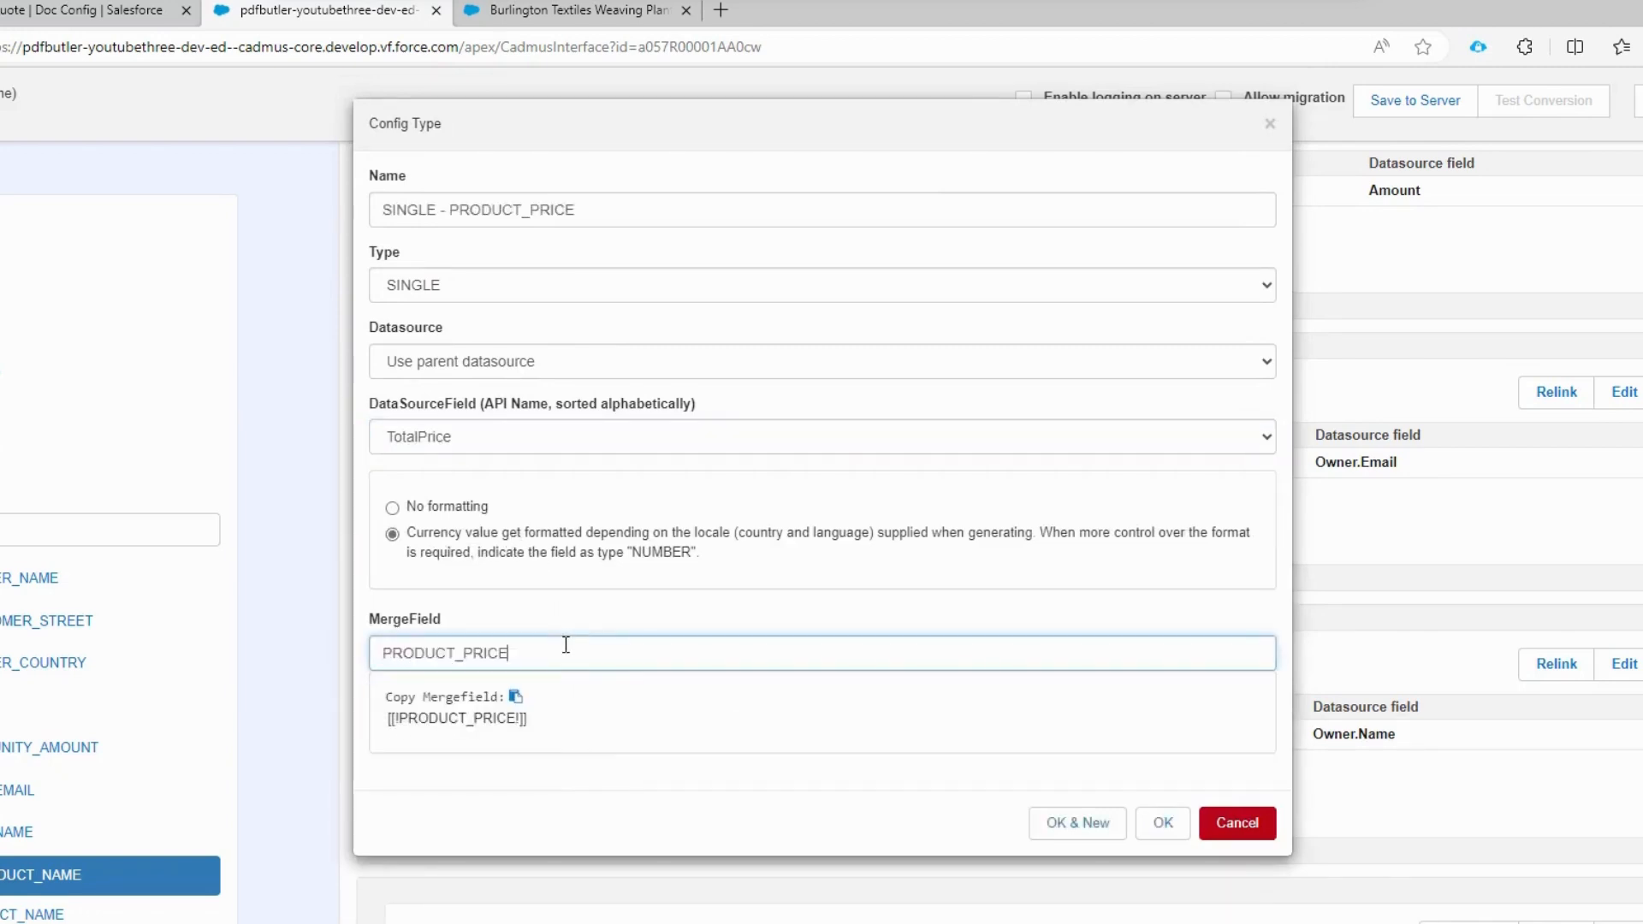
{"action": "left_click", "coordinate": [1234, 823]}
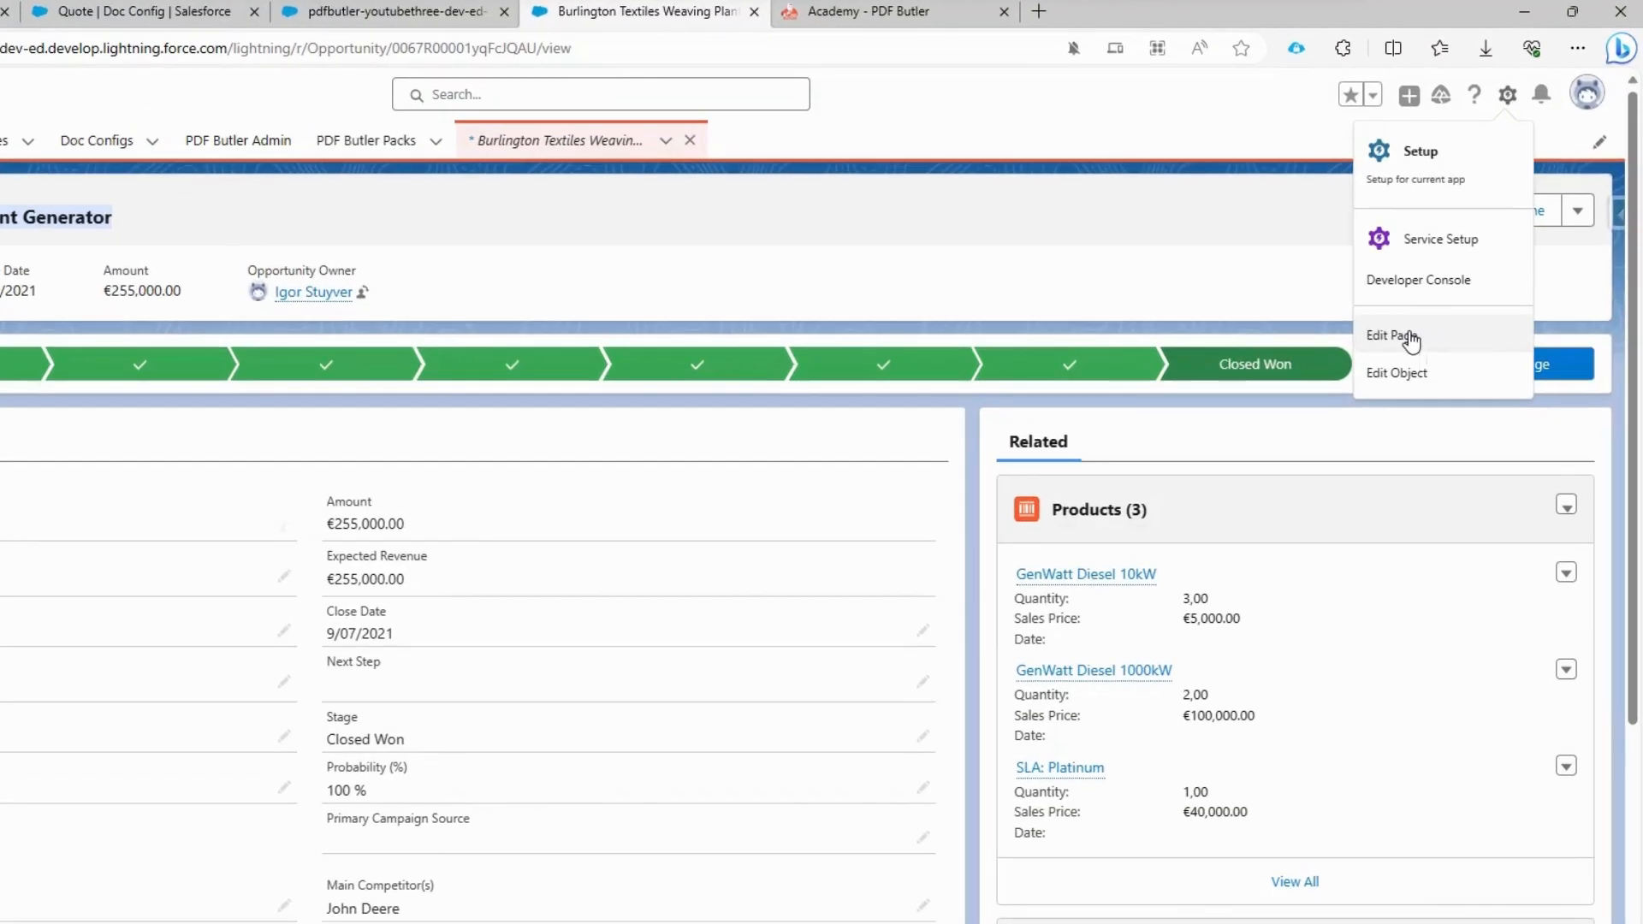
Step: Edit the opportunity record page and place the PDF Butler Document Previewer in the right column
{"action": "left_click", "coordinate": [1391, 336]}
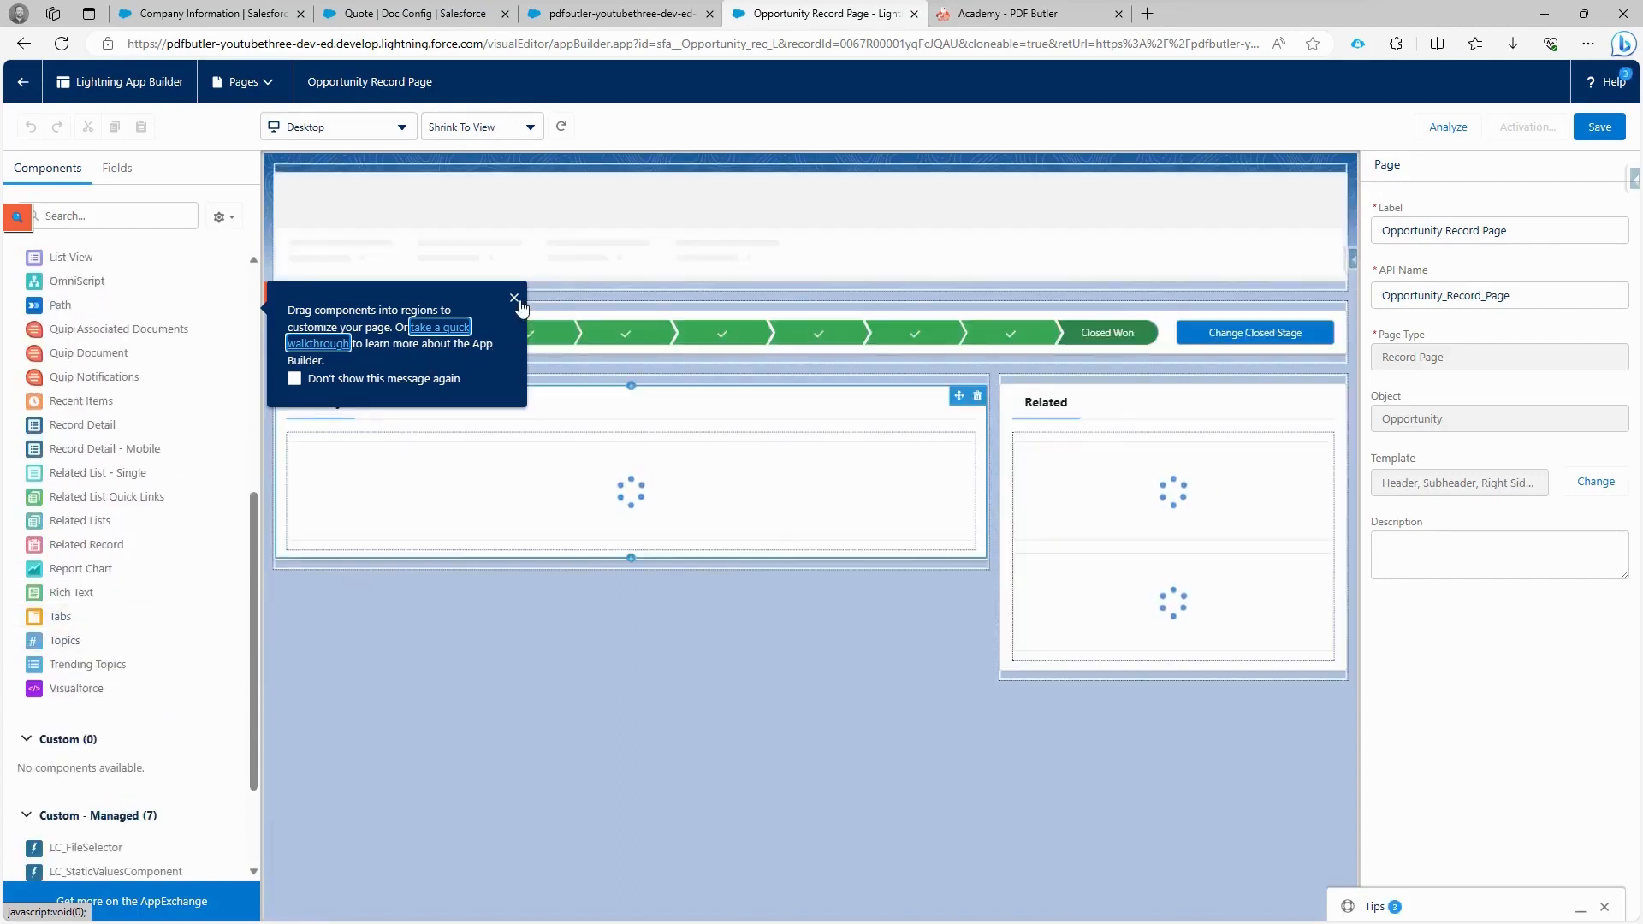
{"action": "left_click", "coordinate": [511, 298]}
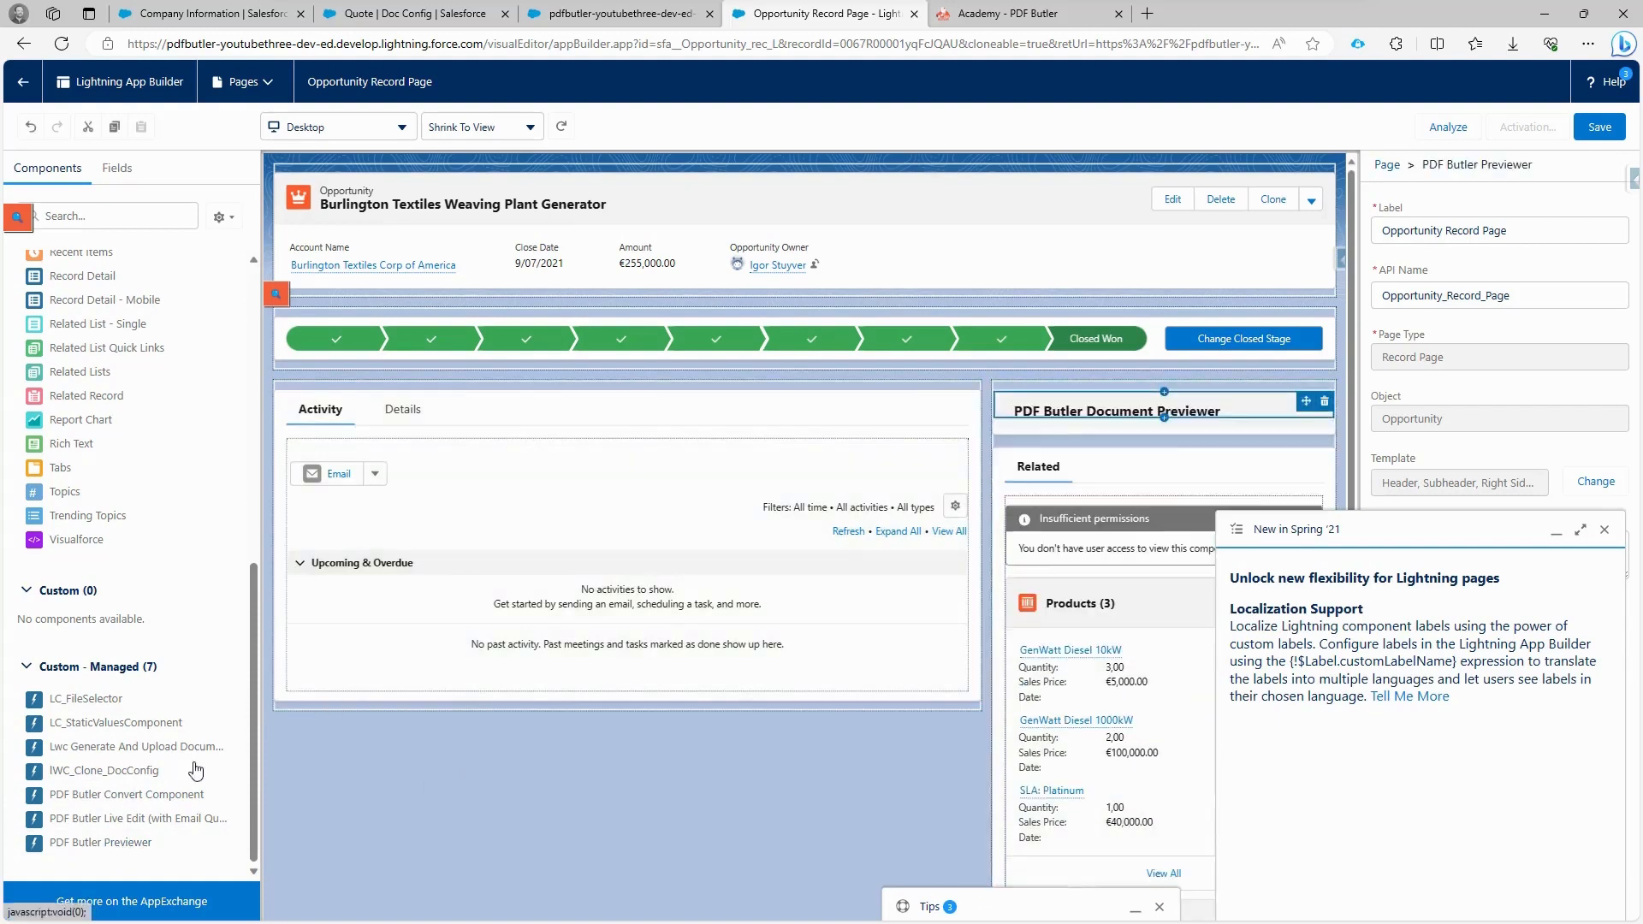
{"action": "left_click", "coordinate": [1114, 411]}
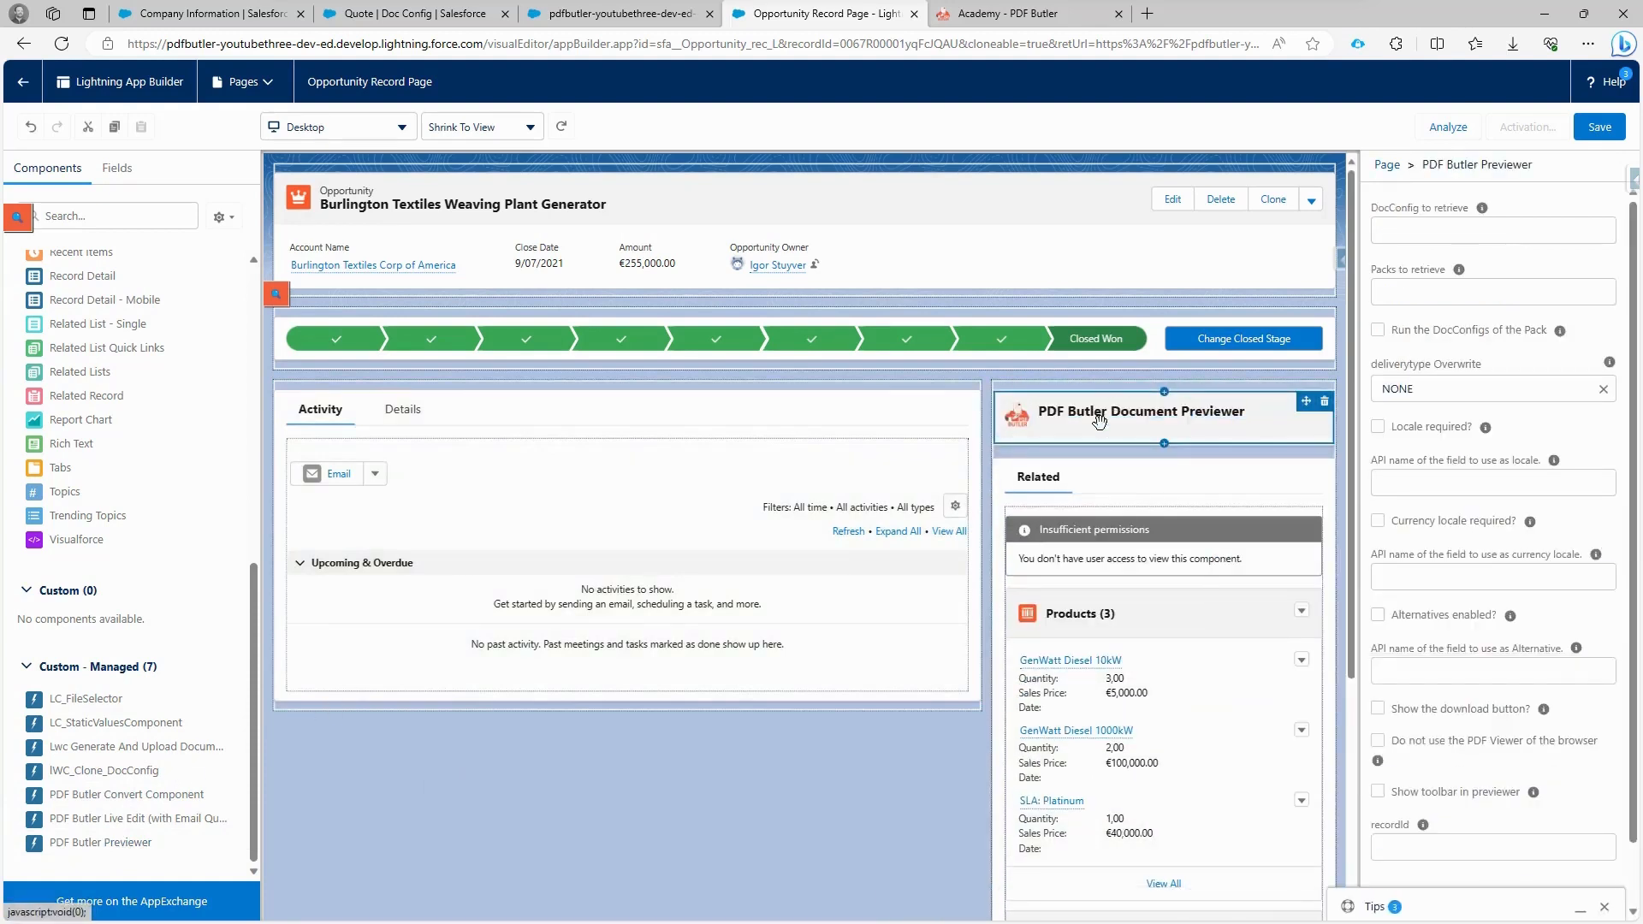
Step: Copy the Quote doc config's View Customer DocConfig Id for the previewer's DocConfig to retrieve
{"action": "left_click", "coordinate": [1490, 229]}
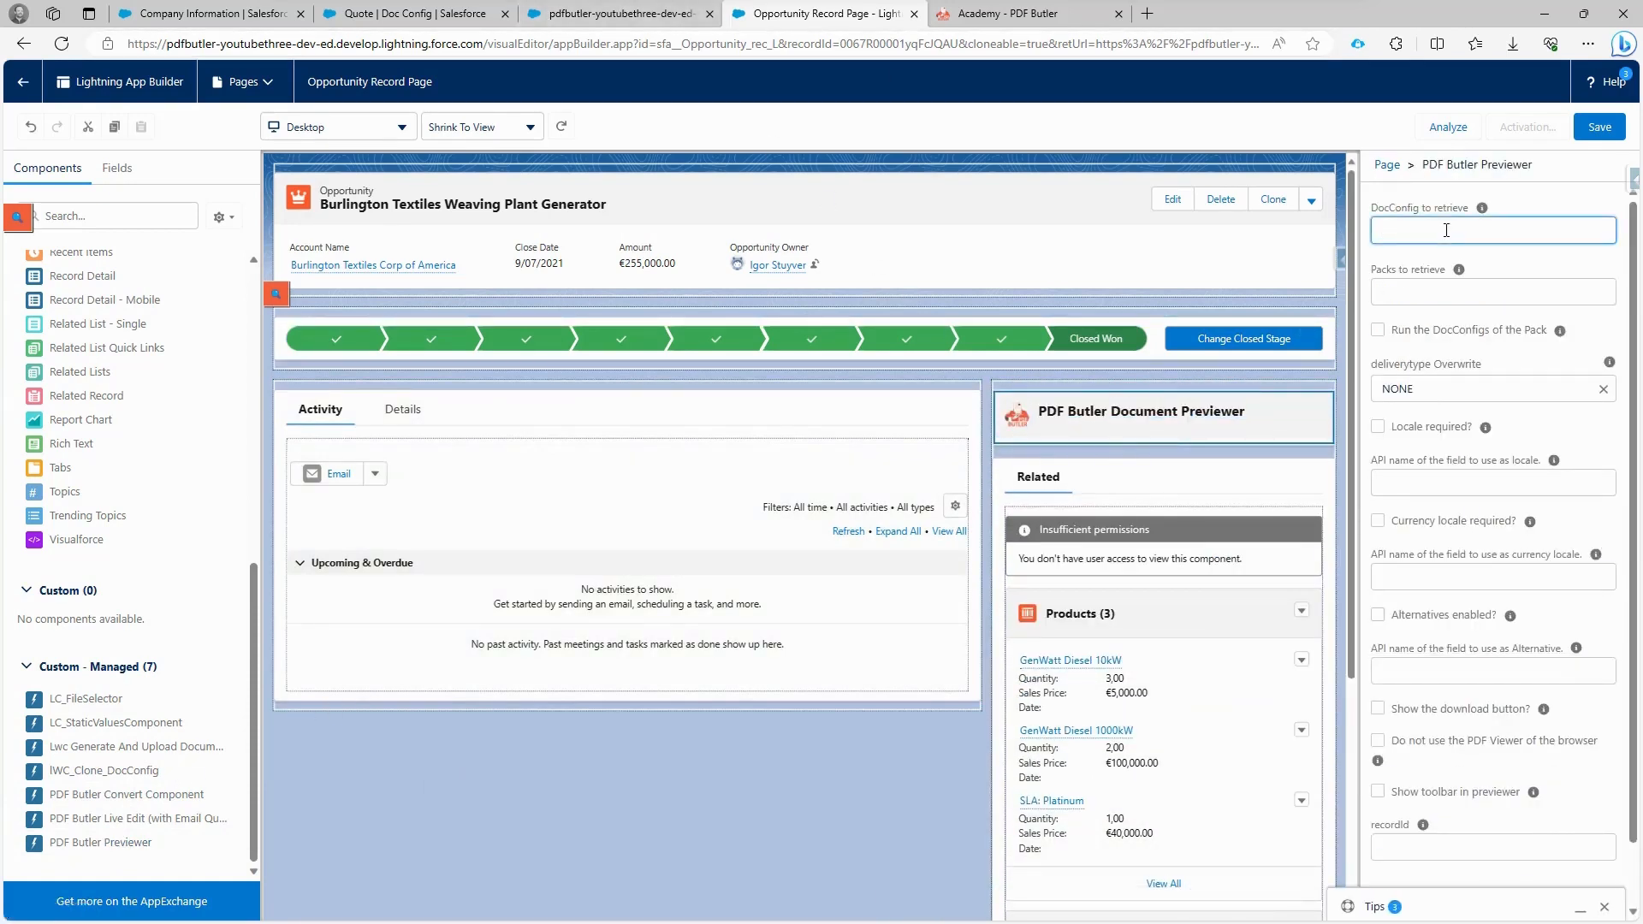
{"action": "left_click", "coordinate": [414, 12]}
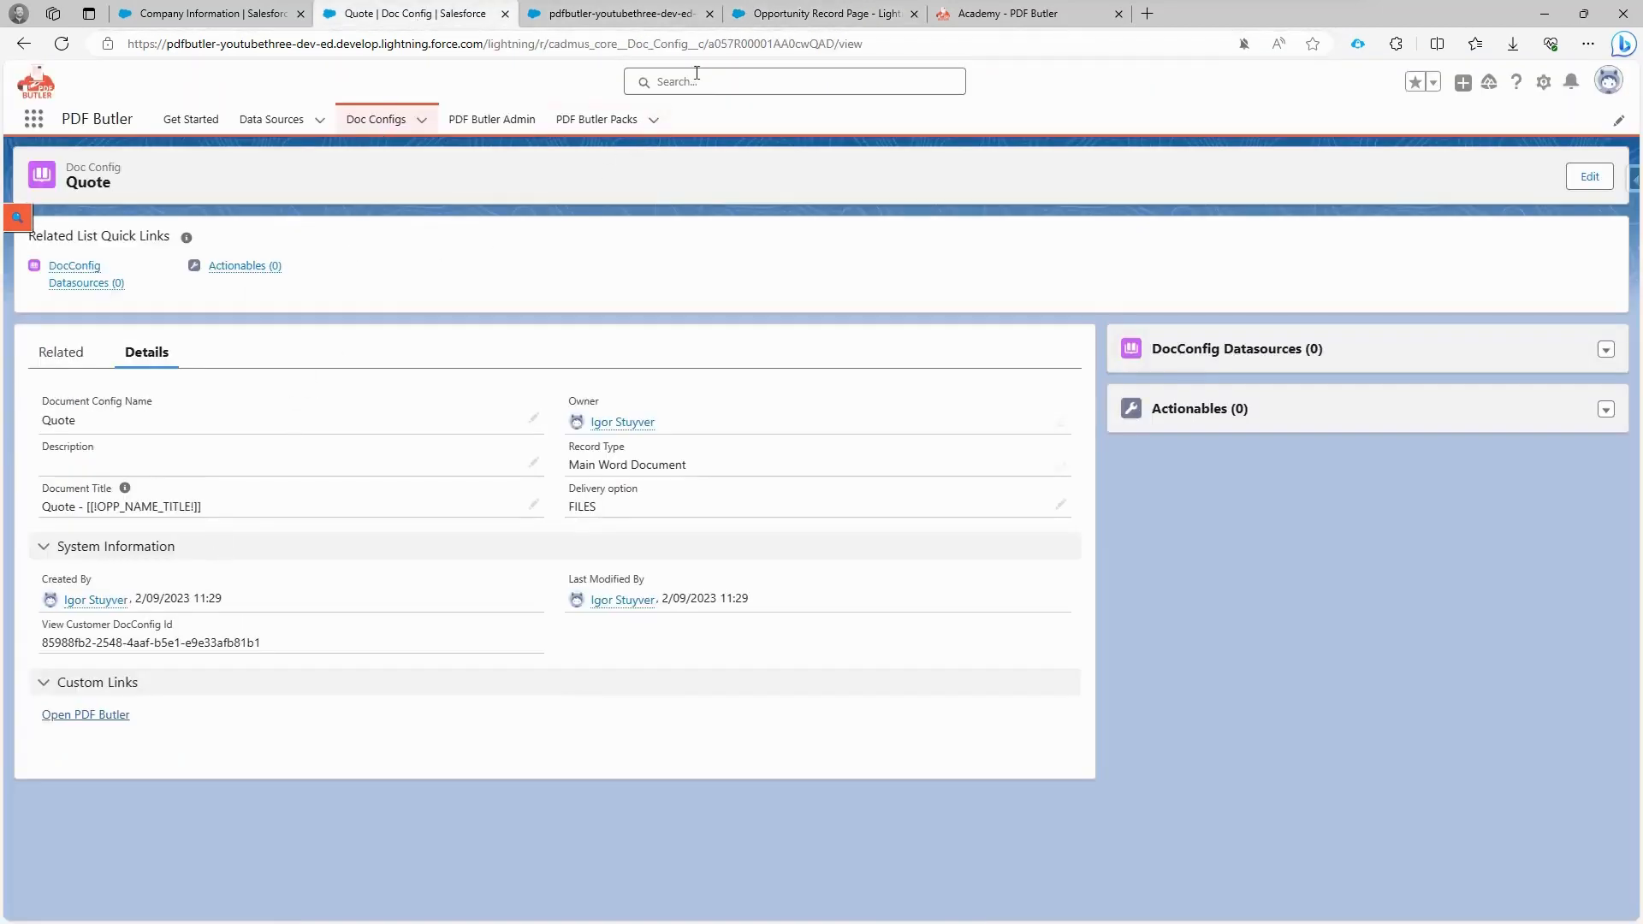
{"action": "left_click", "coordinate": [770, 45]}
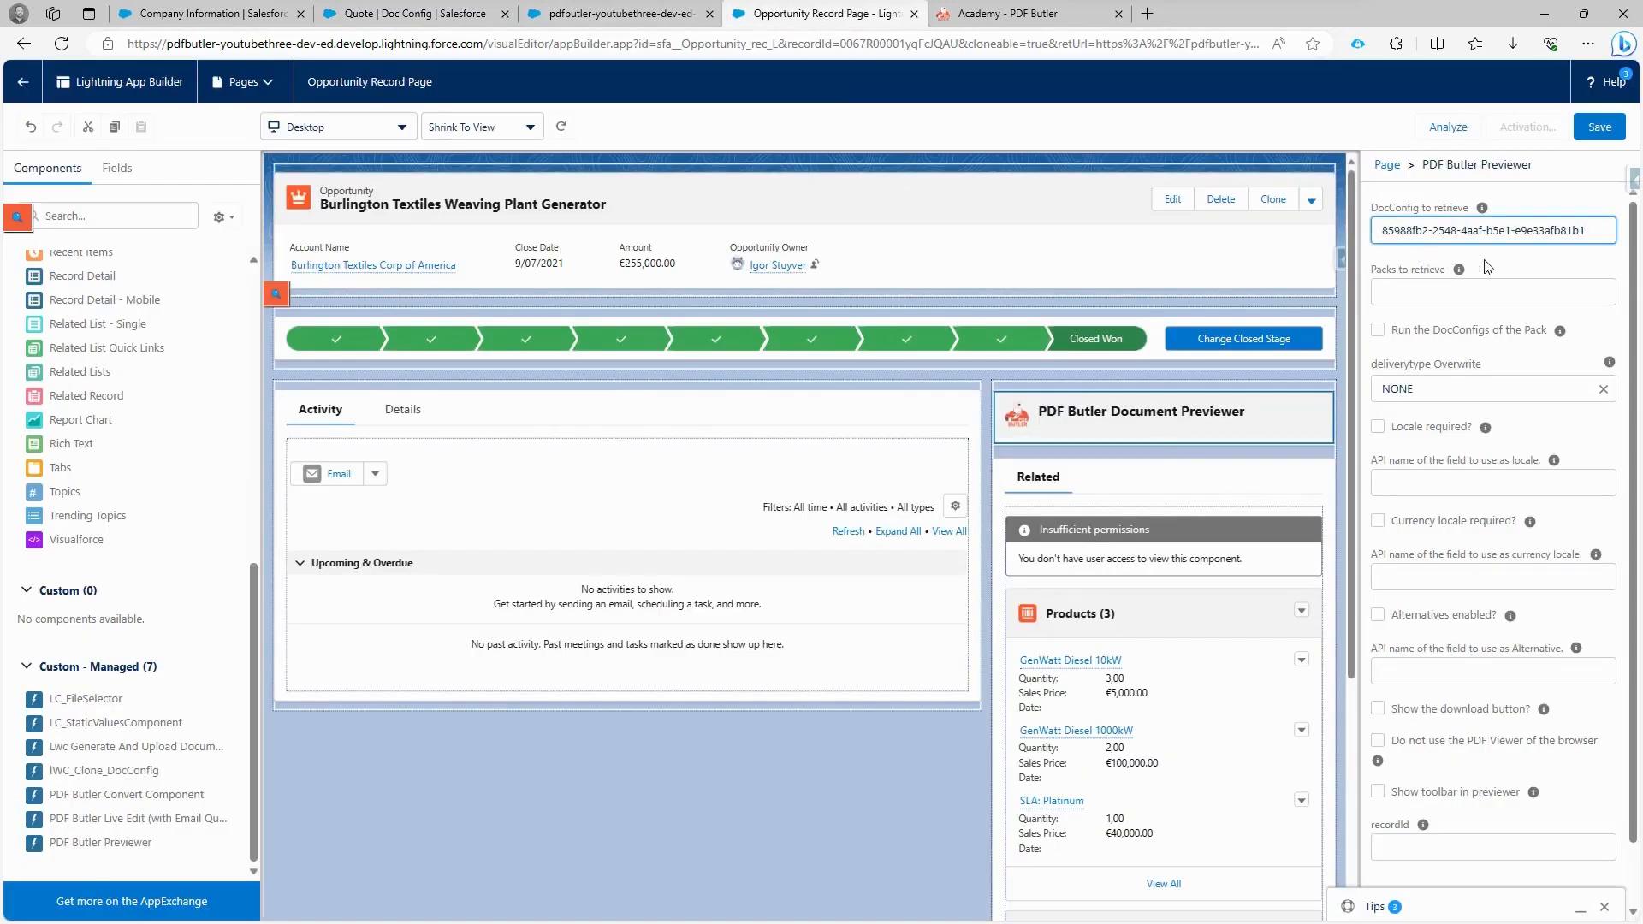
Step: Apply the doc config ID, save the page and activate it as org default for desktop and phone
{"action": "left_click", "coordinate": [1140, 411]}
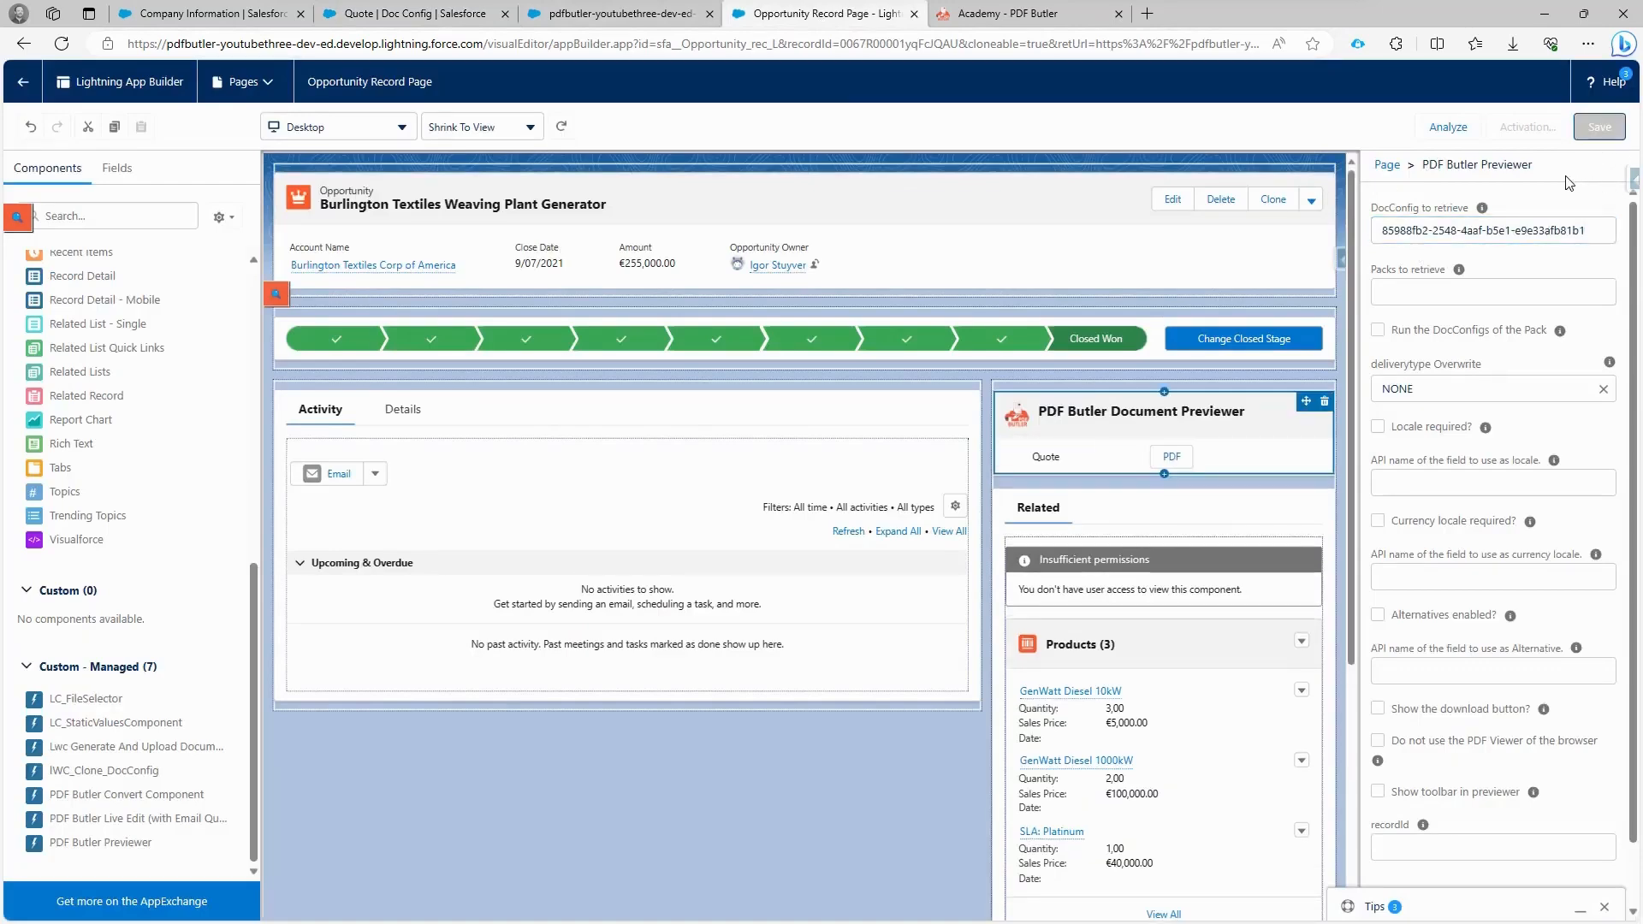
{"action": "left_click", "coordinate": [1598, 126]}
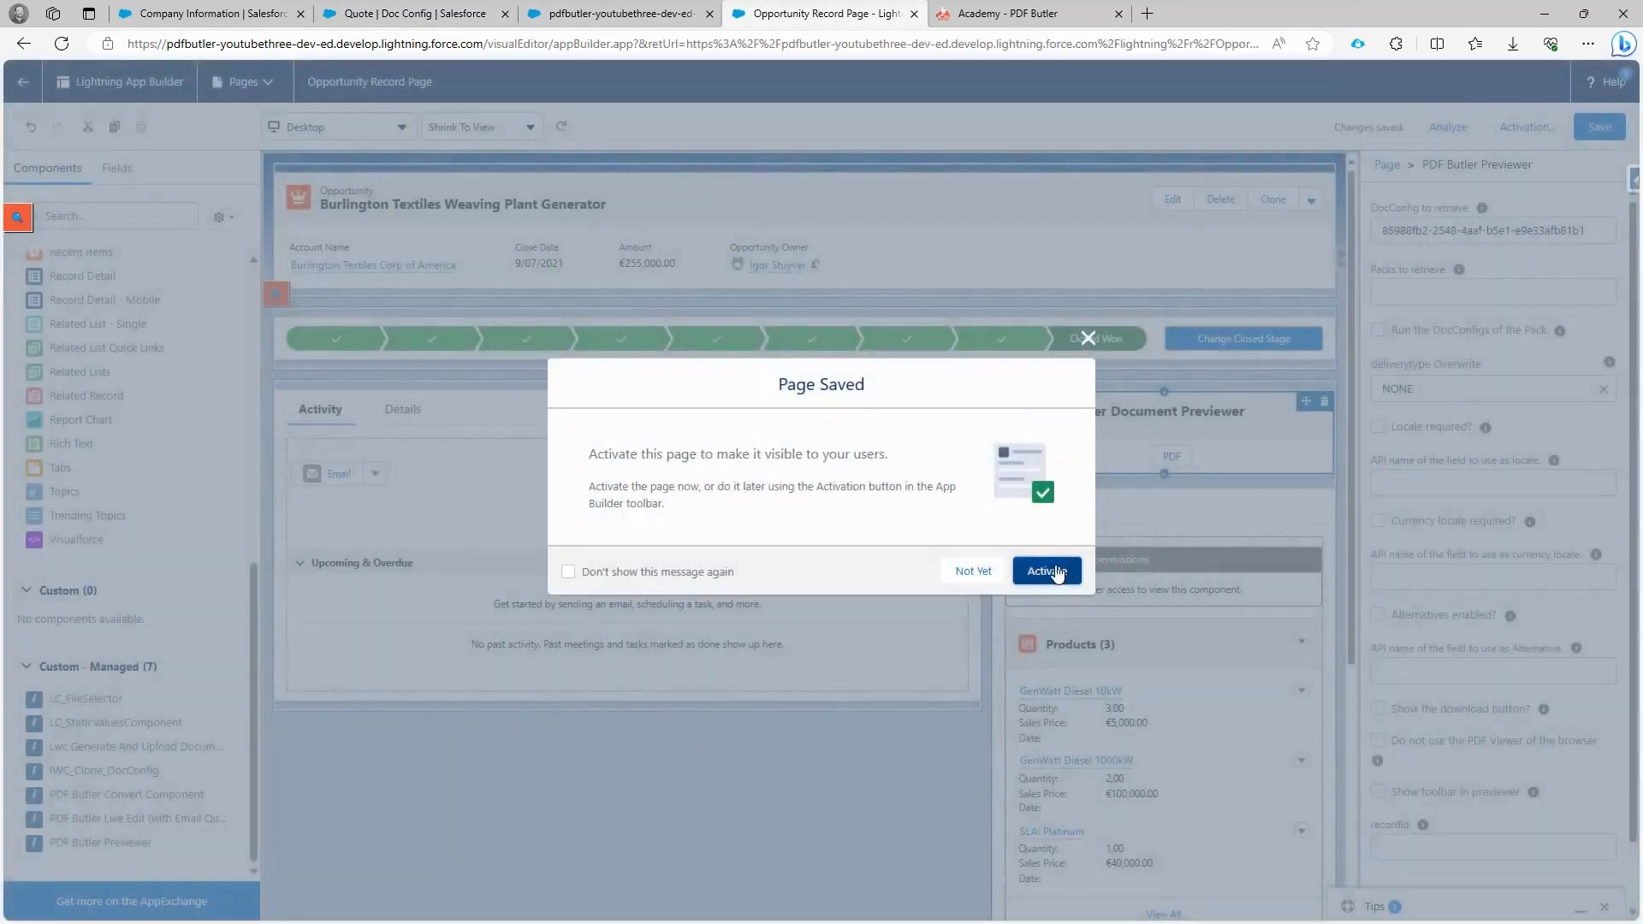
{"action": "left_click", "coordinate": [1046, 571]}
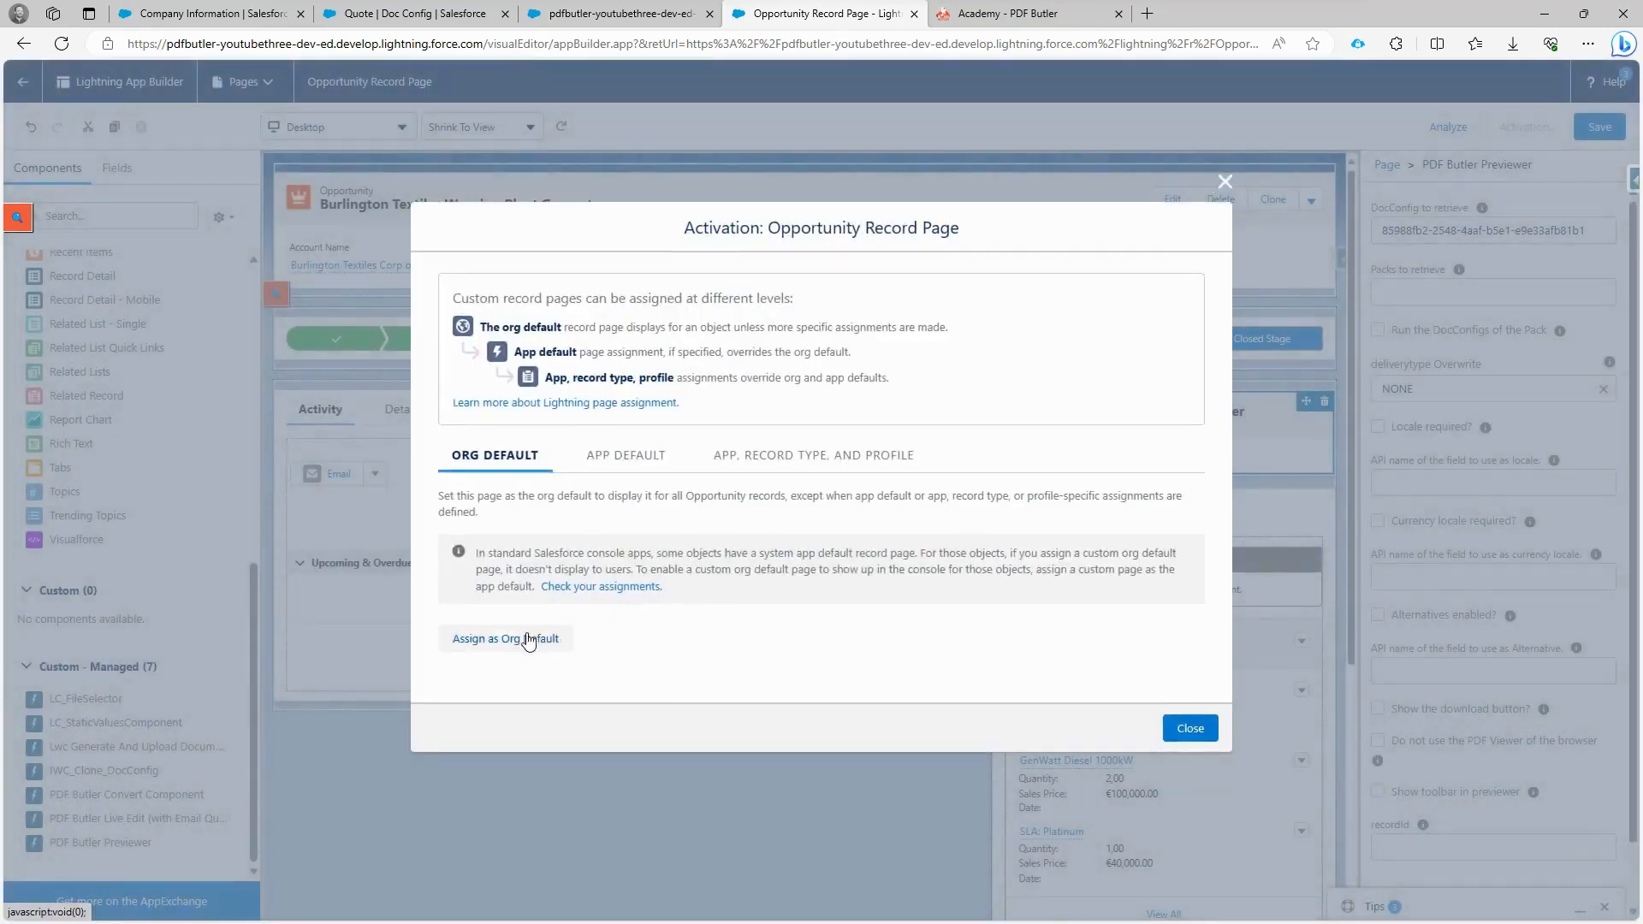
{"action": "left_click", "coordinate": [504, 639]}
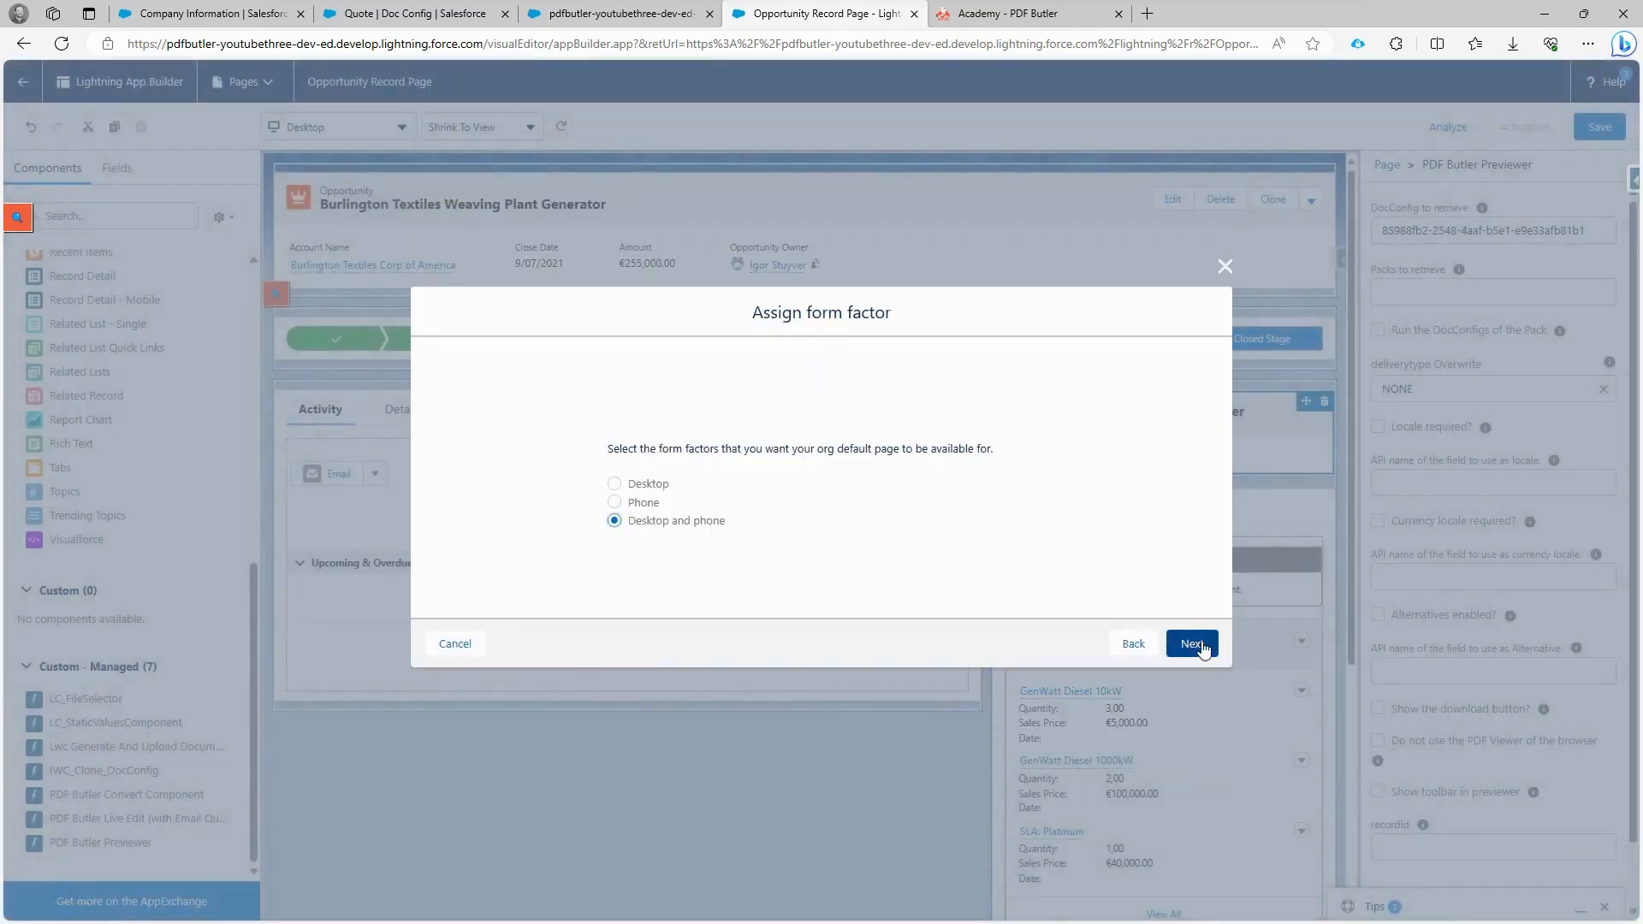
{"action": "left_click", "coordinate": [1191, 643]}
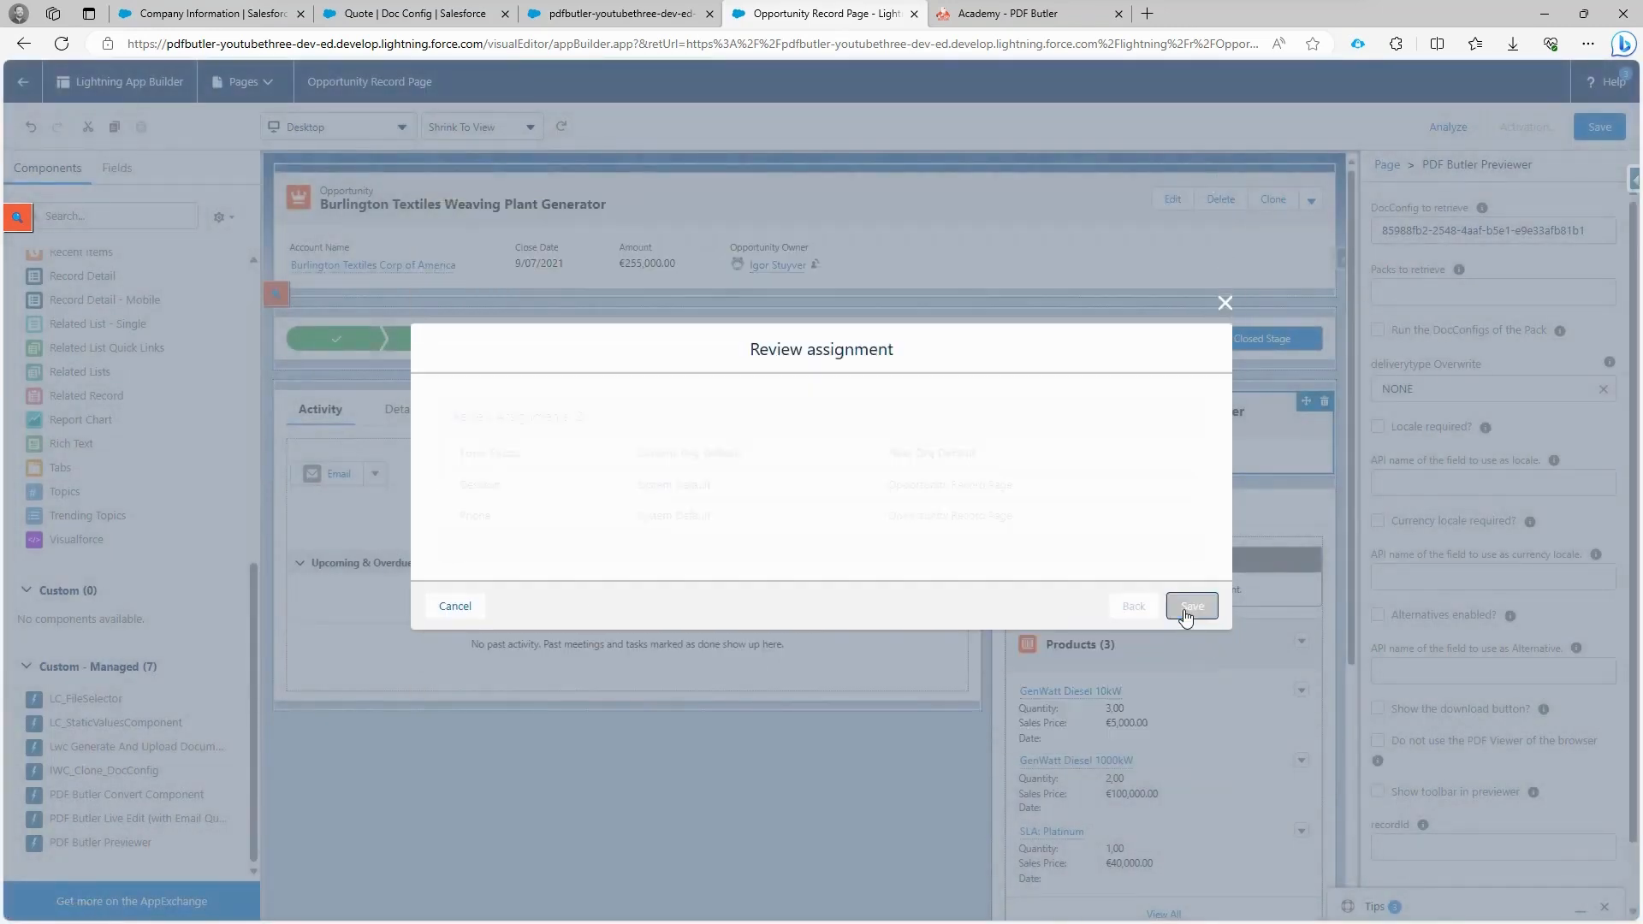
{"action": "left_click", "coordinate": [1191, 606]}
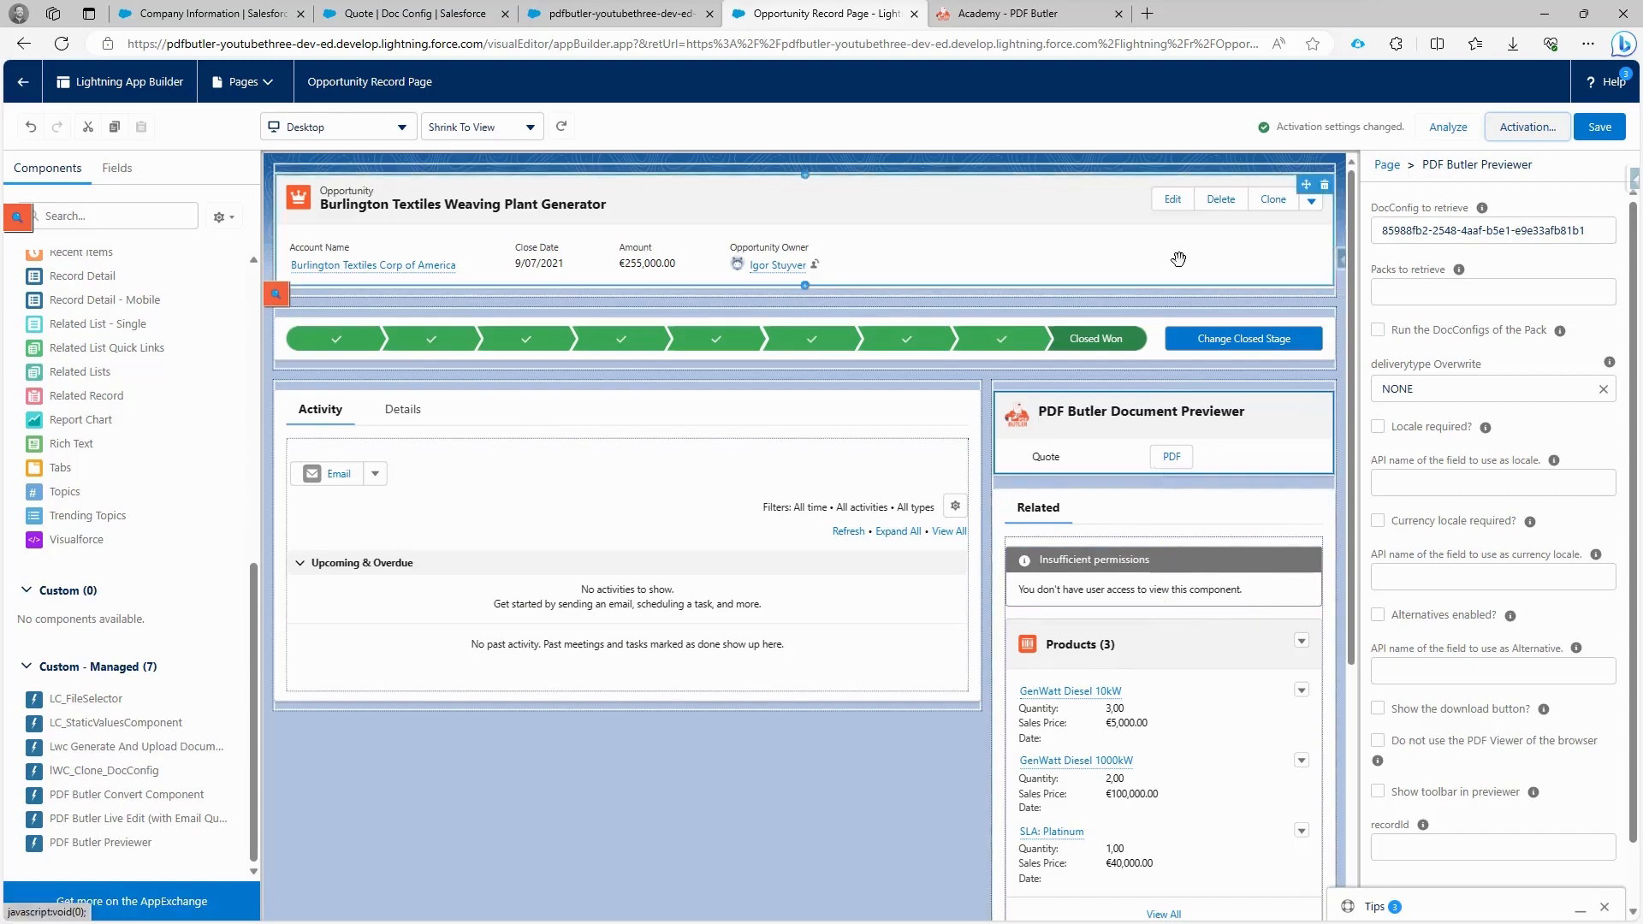
Step: Generate the quote PDF in the previewer on the opportunity record, review it and close it
{"action": "left_click", "coordinate": [22, 80]}
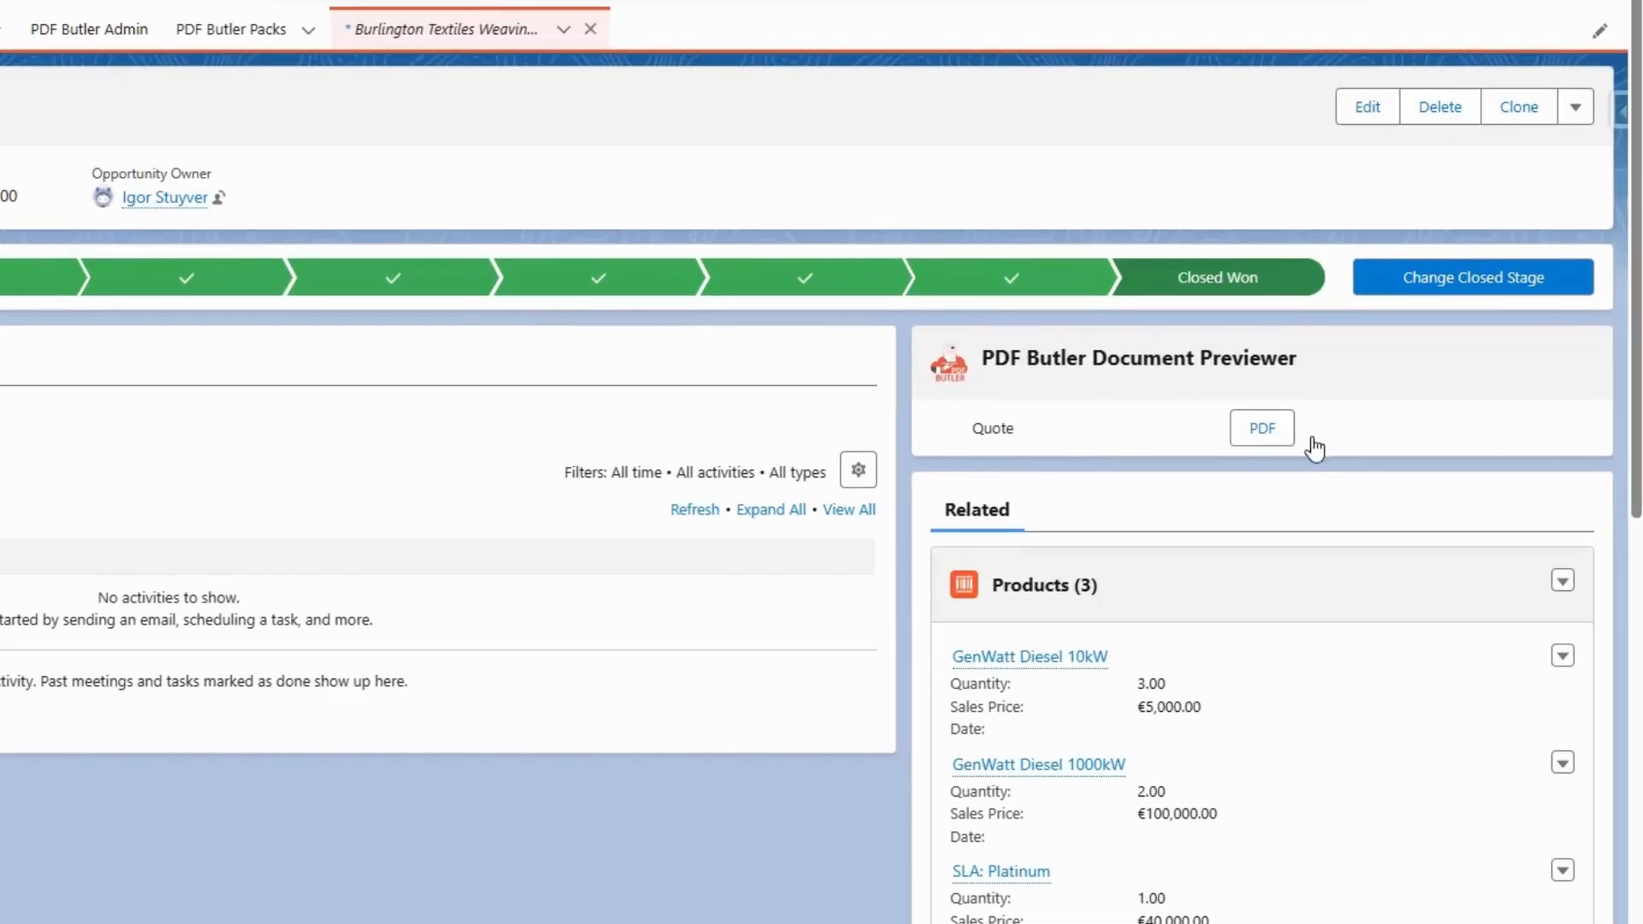
{"action": "mouse_move", "coordinate": [1299, 432]}
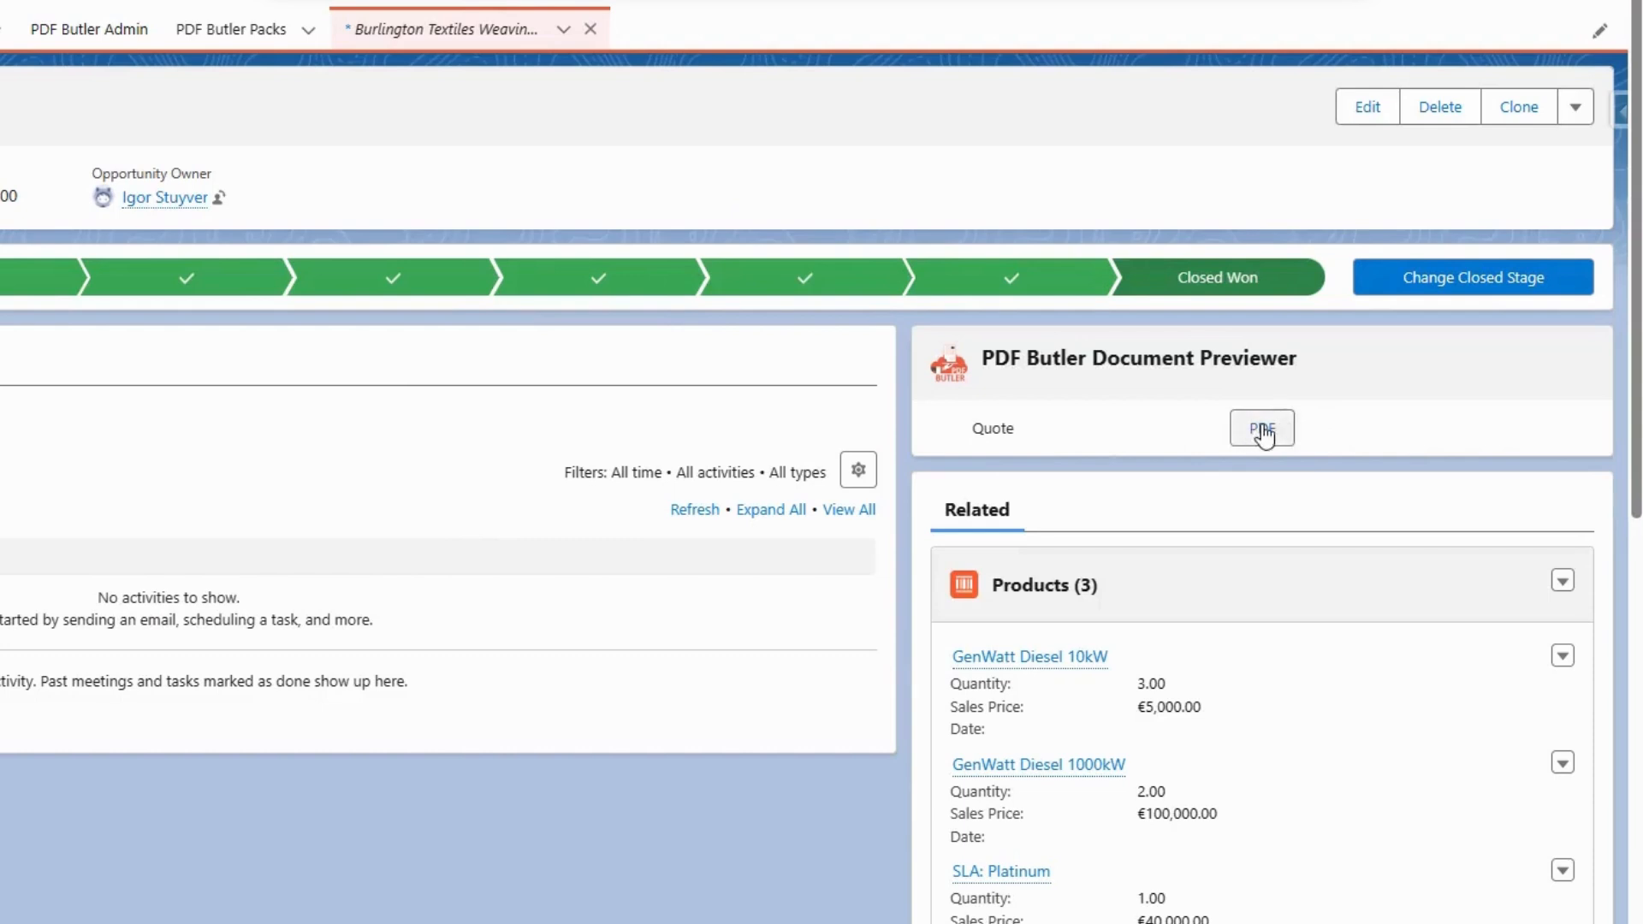
{"action": "left_click", "coordinate": [1262, 427]}
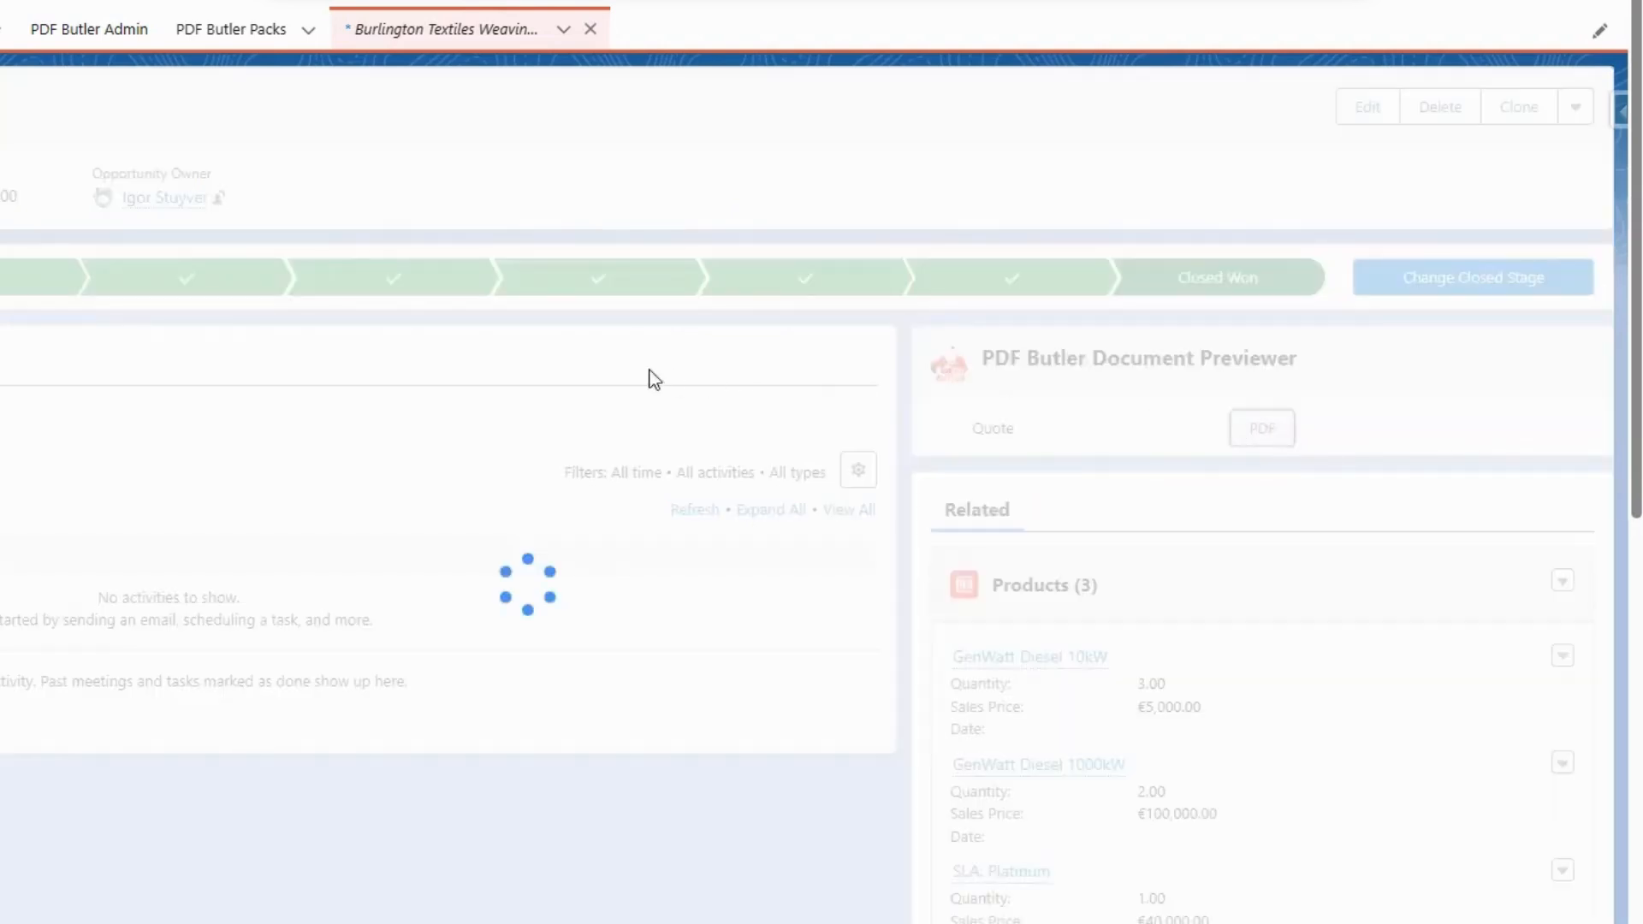
{"action": "left_click", "coordinate": [1262, 428]}
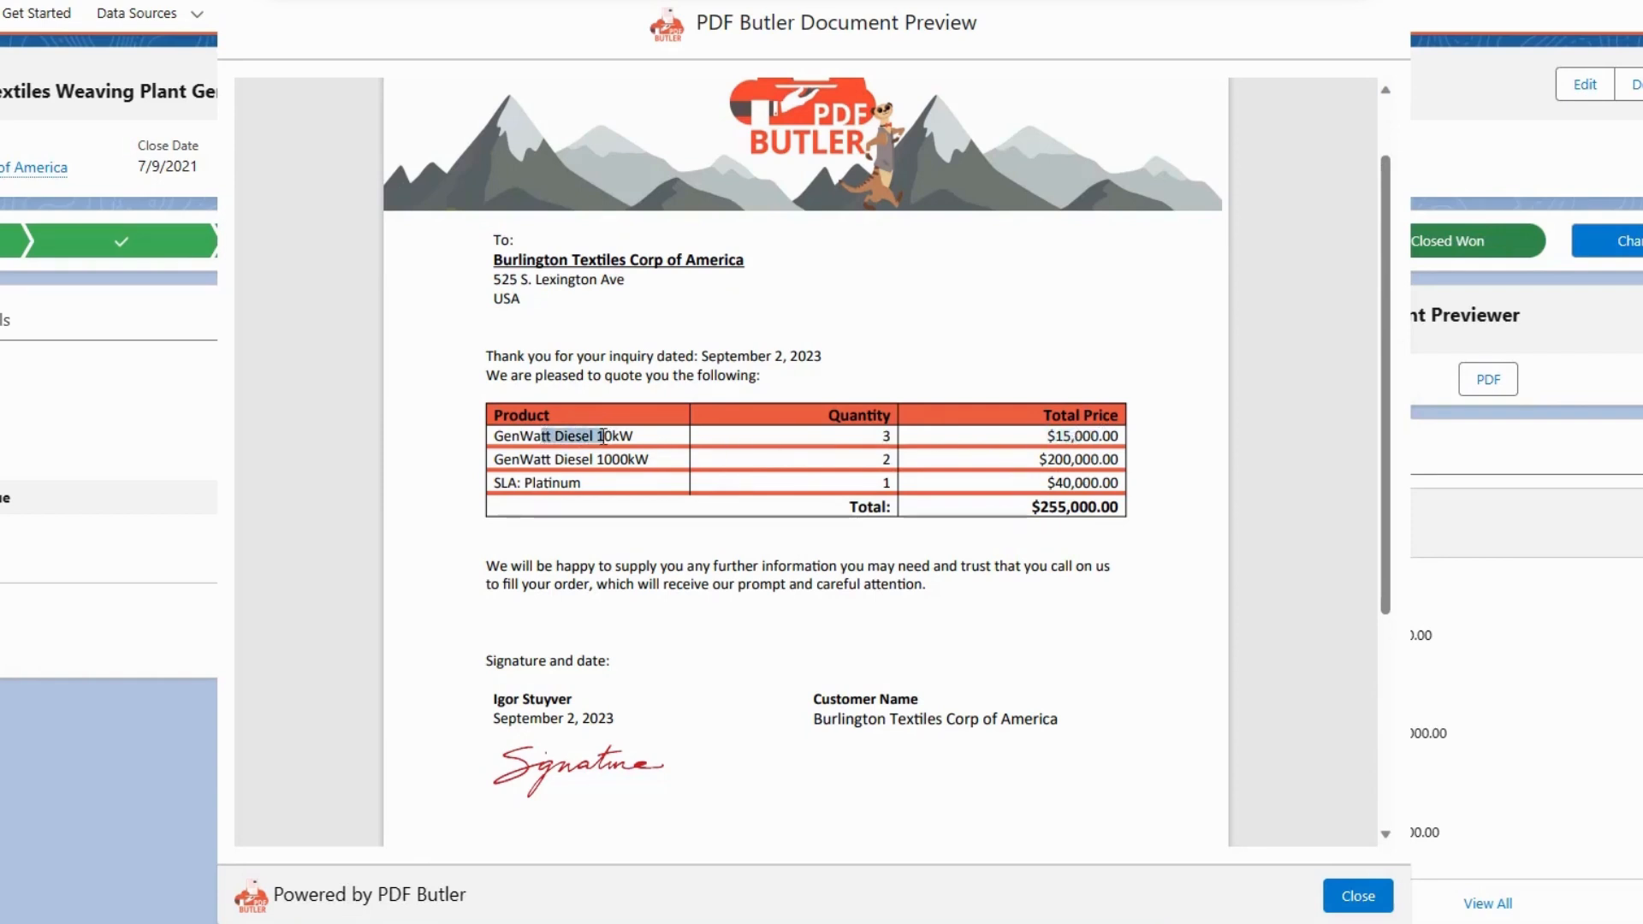
{"action": "scroll", "scroll_direction": "down", "scroll_amount": 3}
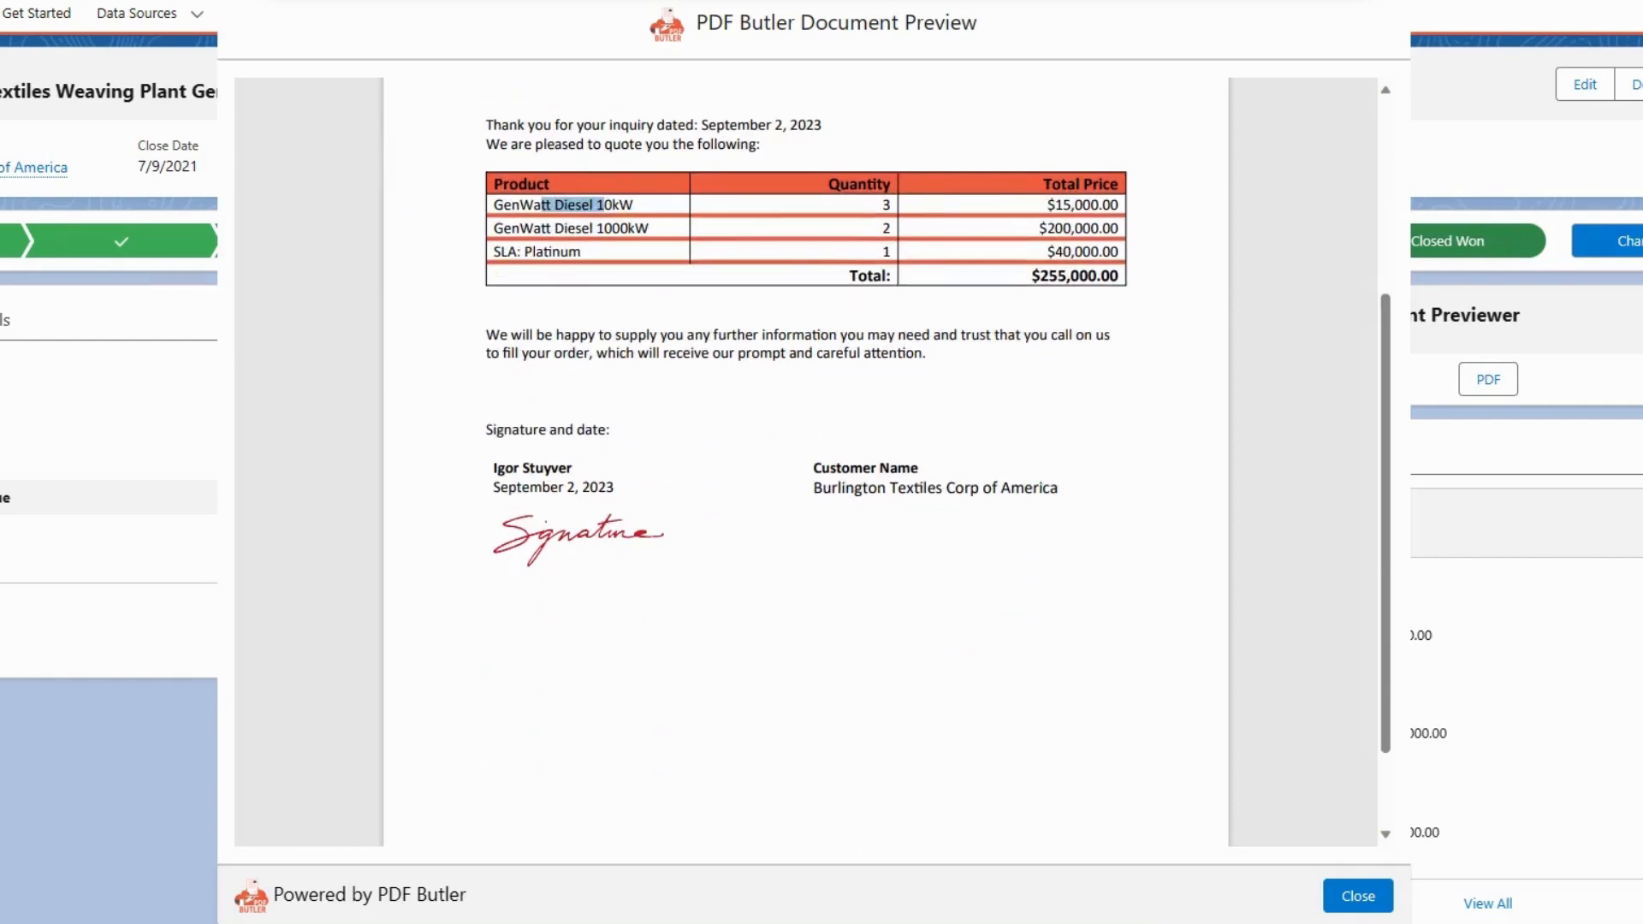
{"action": "left_click", "coordinate": [1355, 895]}
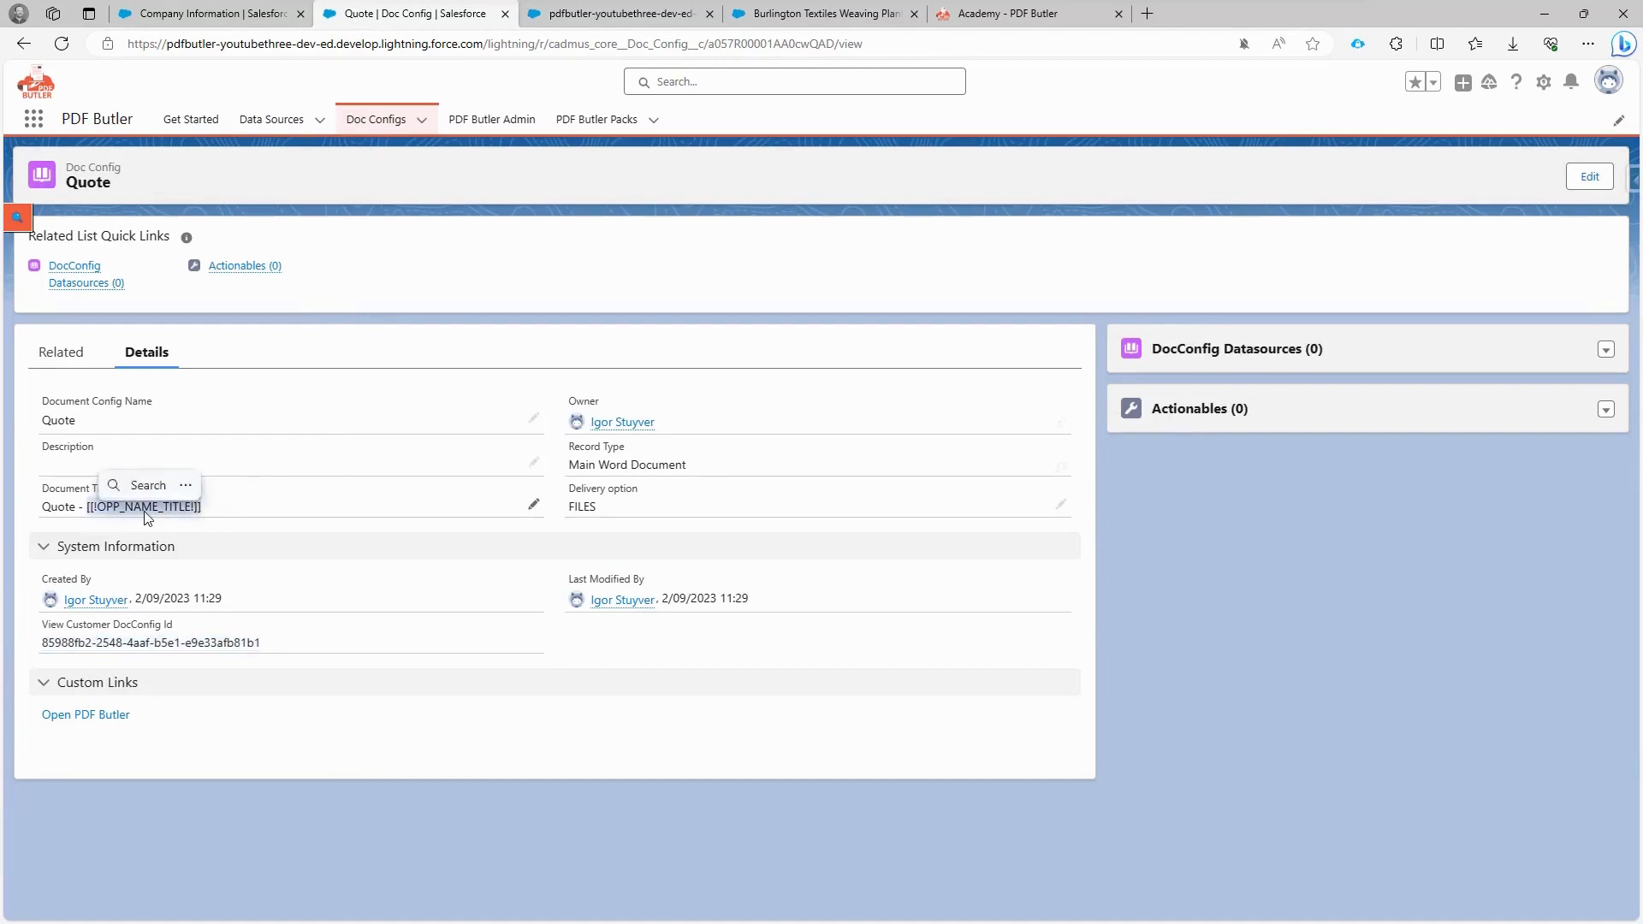
{"action": "mouse_move", "coordinate": [187, 537]}
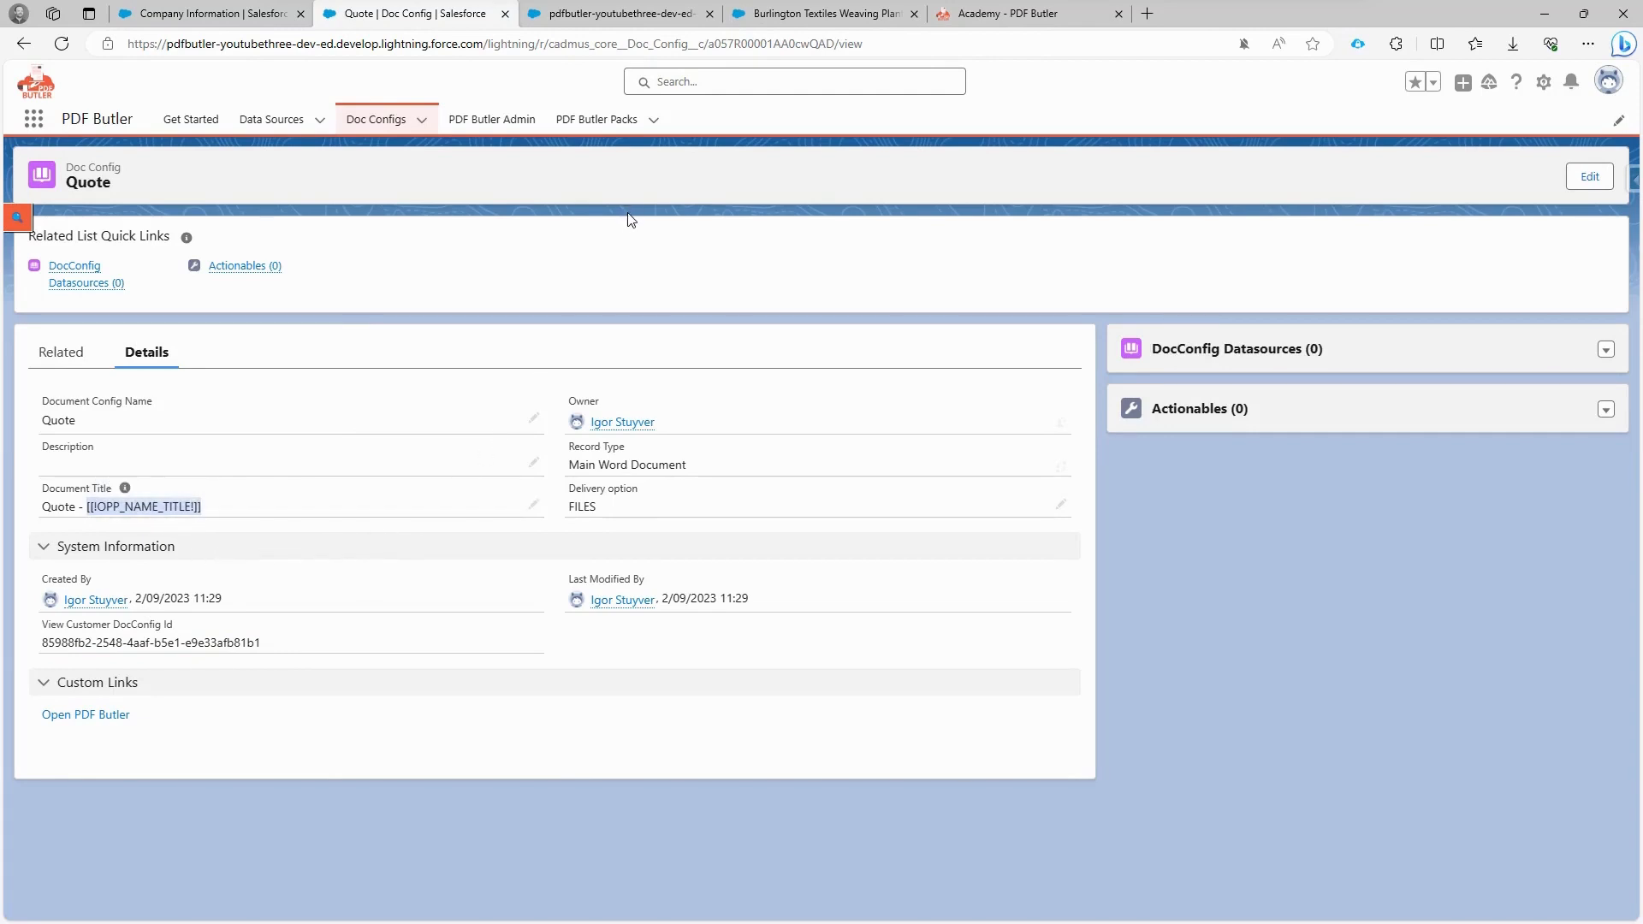
{"action": "mouse_move", "coordinate": [341, 186]}
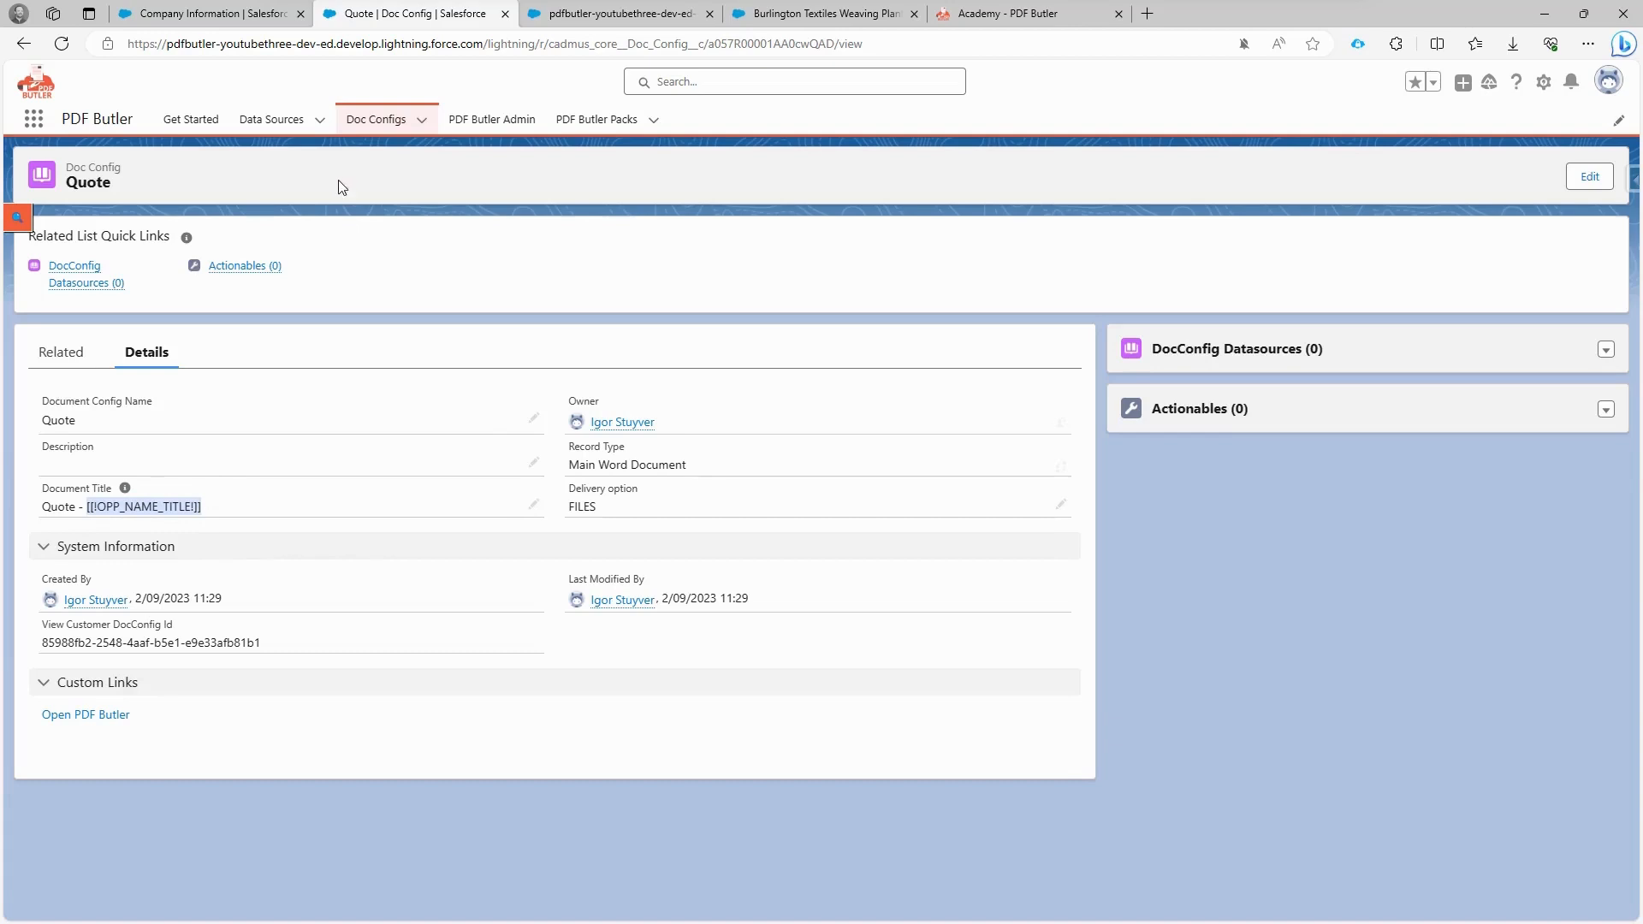
{"action": "mouse_move", "coordinate": [272, 118]}
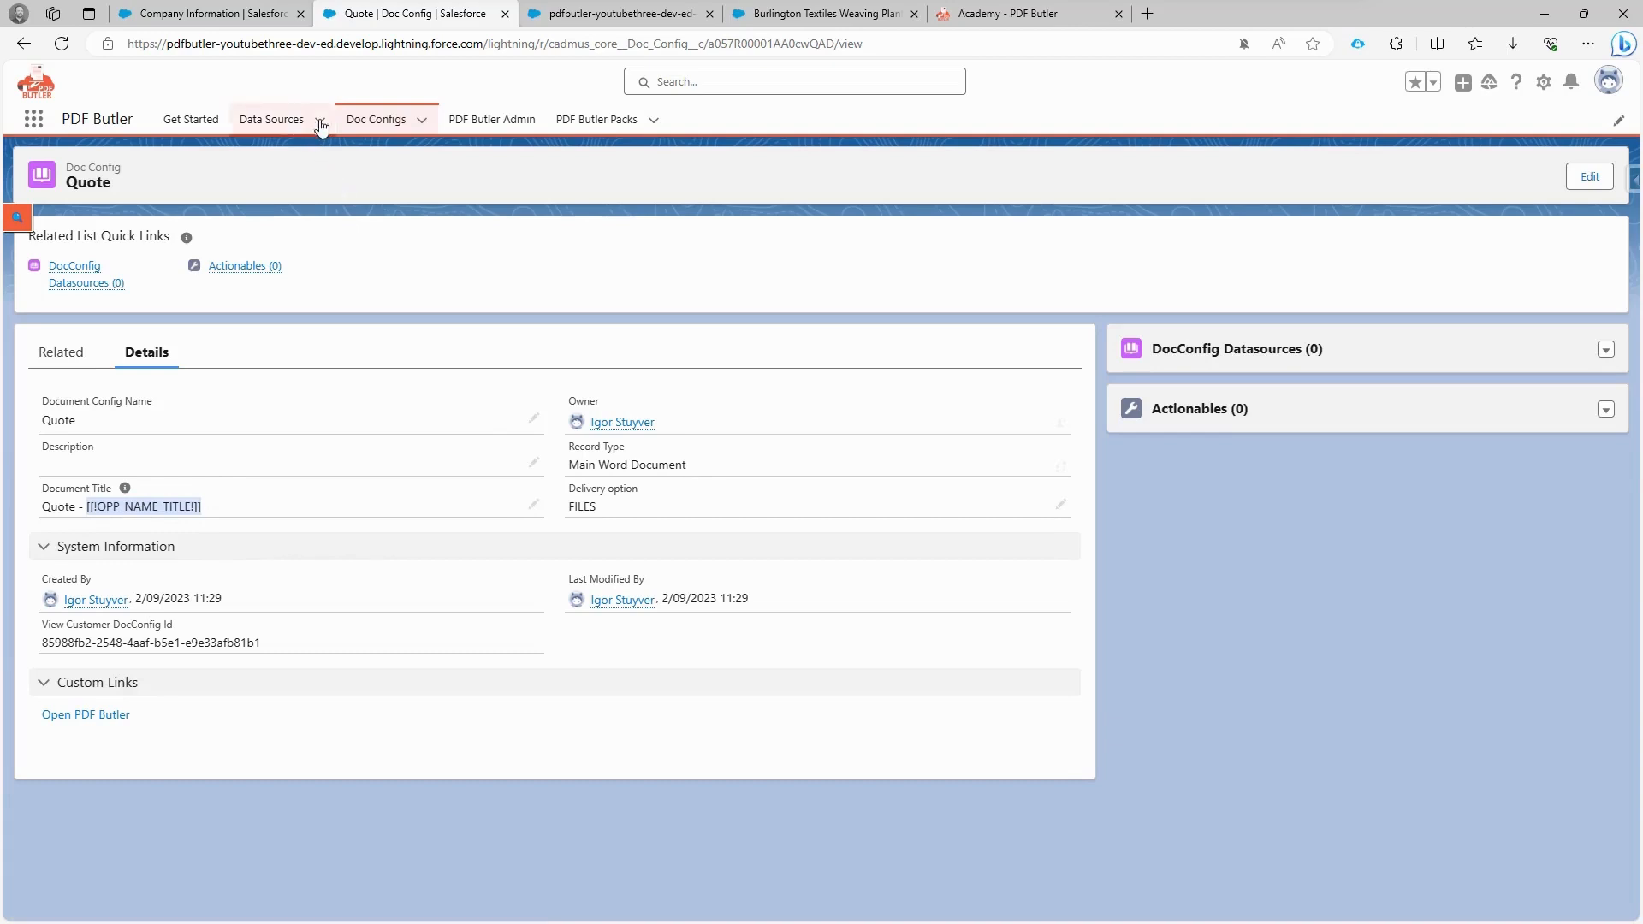
Step: Go to the Opportunity data source record with its SOQL query
{"action": "left_click", "coordinate": [319, 120]}
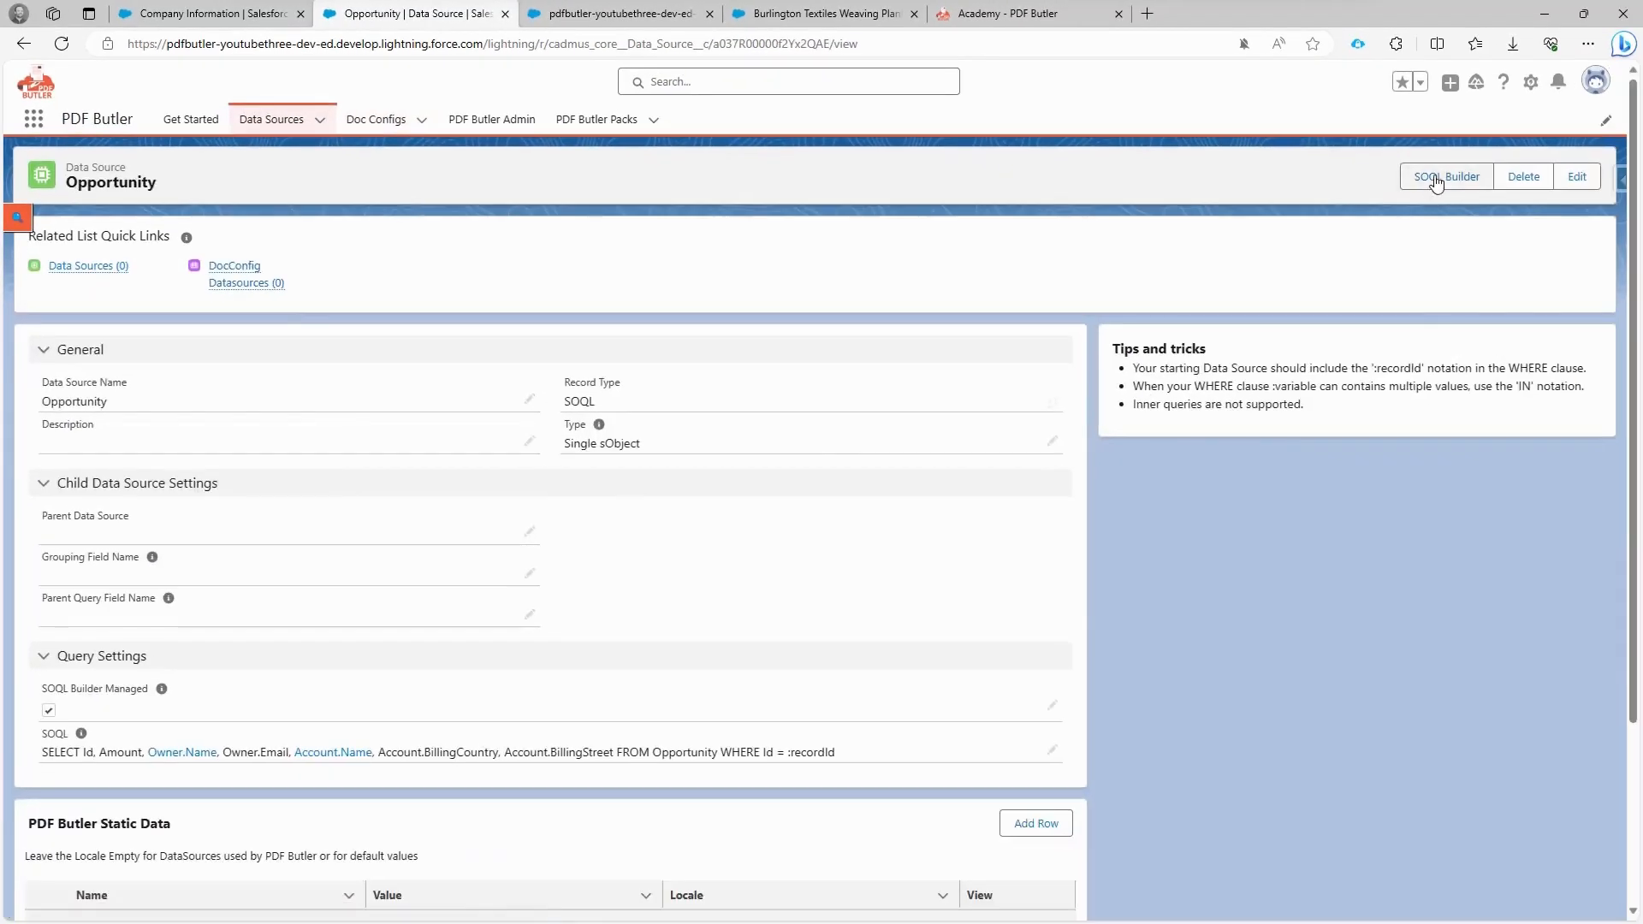
Step: Add the Name field to the Opportunity data source query in SOQL Builder and save the query
{"action": "left_click", "coordinate": [1447, 177]}
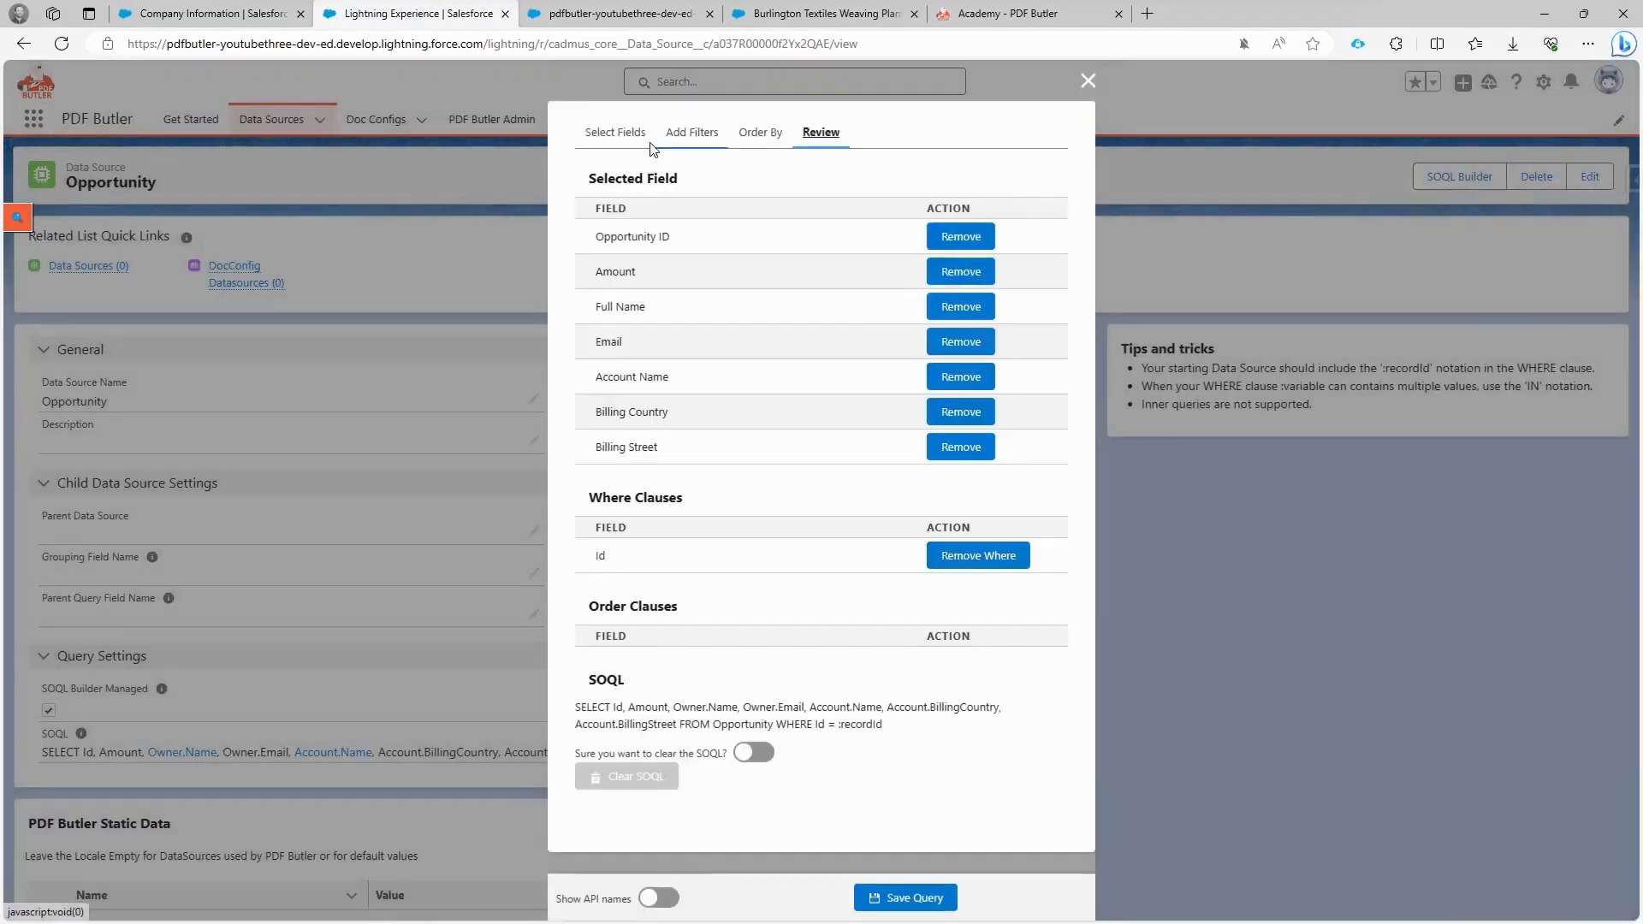
{"action": "left_click", "coordinate": [614, 131]}
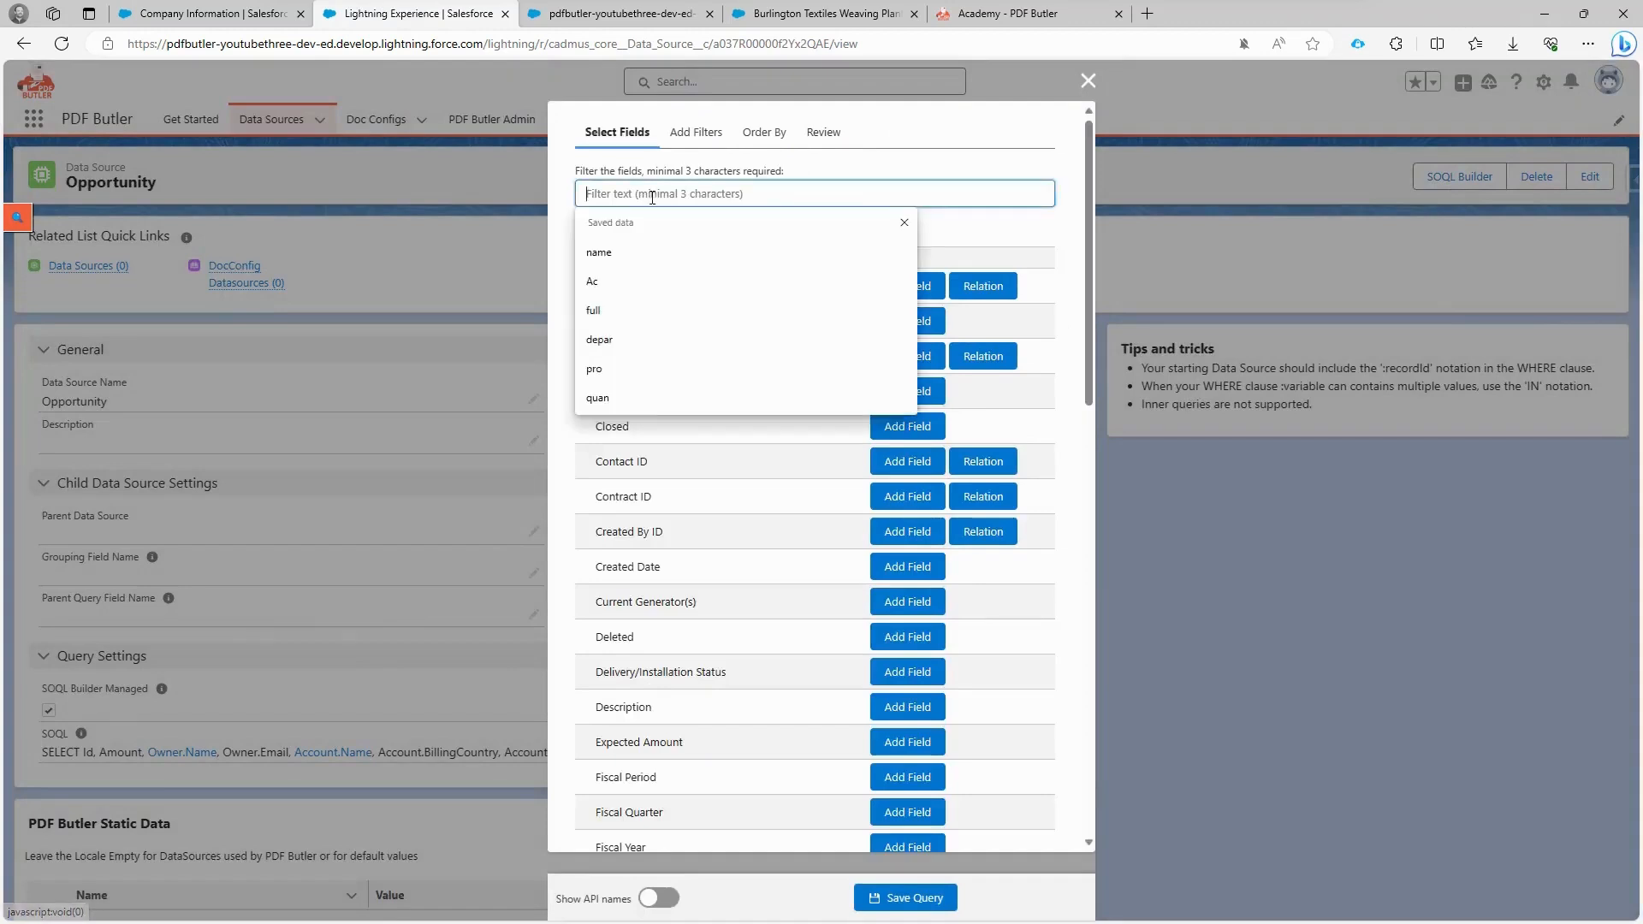
{"action": "type", "text": "name"}
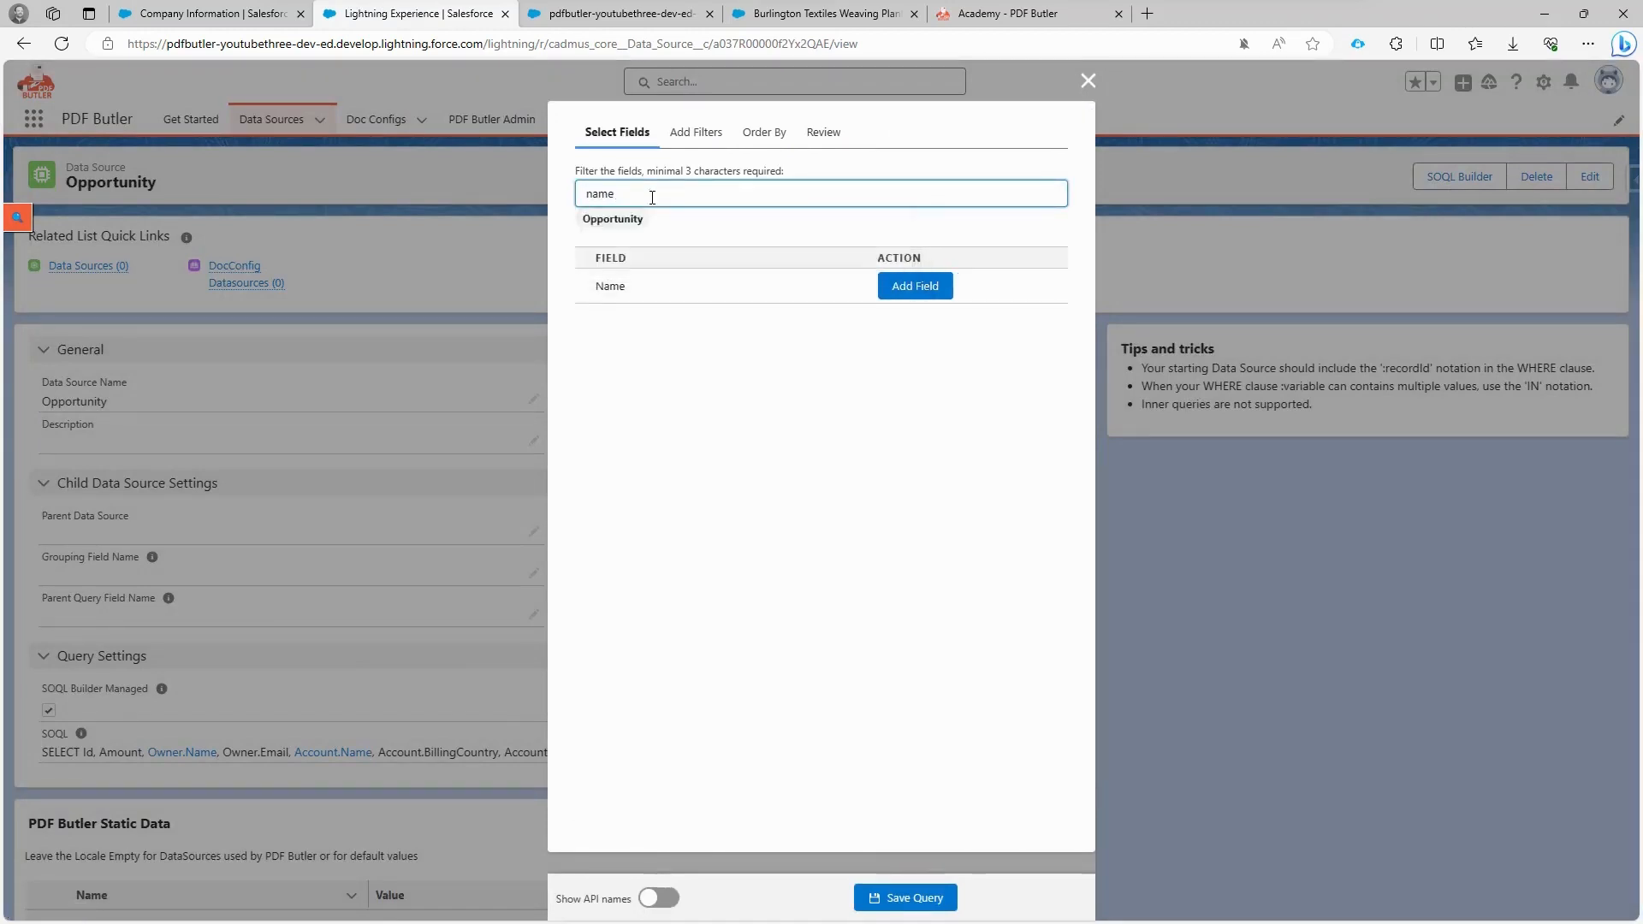
{"action": "left_click", "coordinate": [914, 286]}
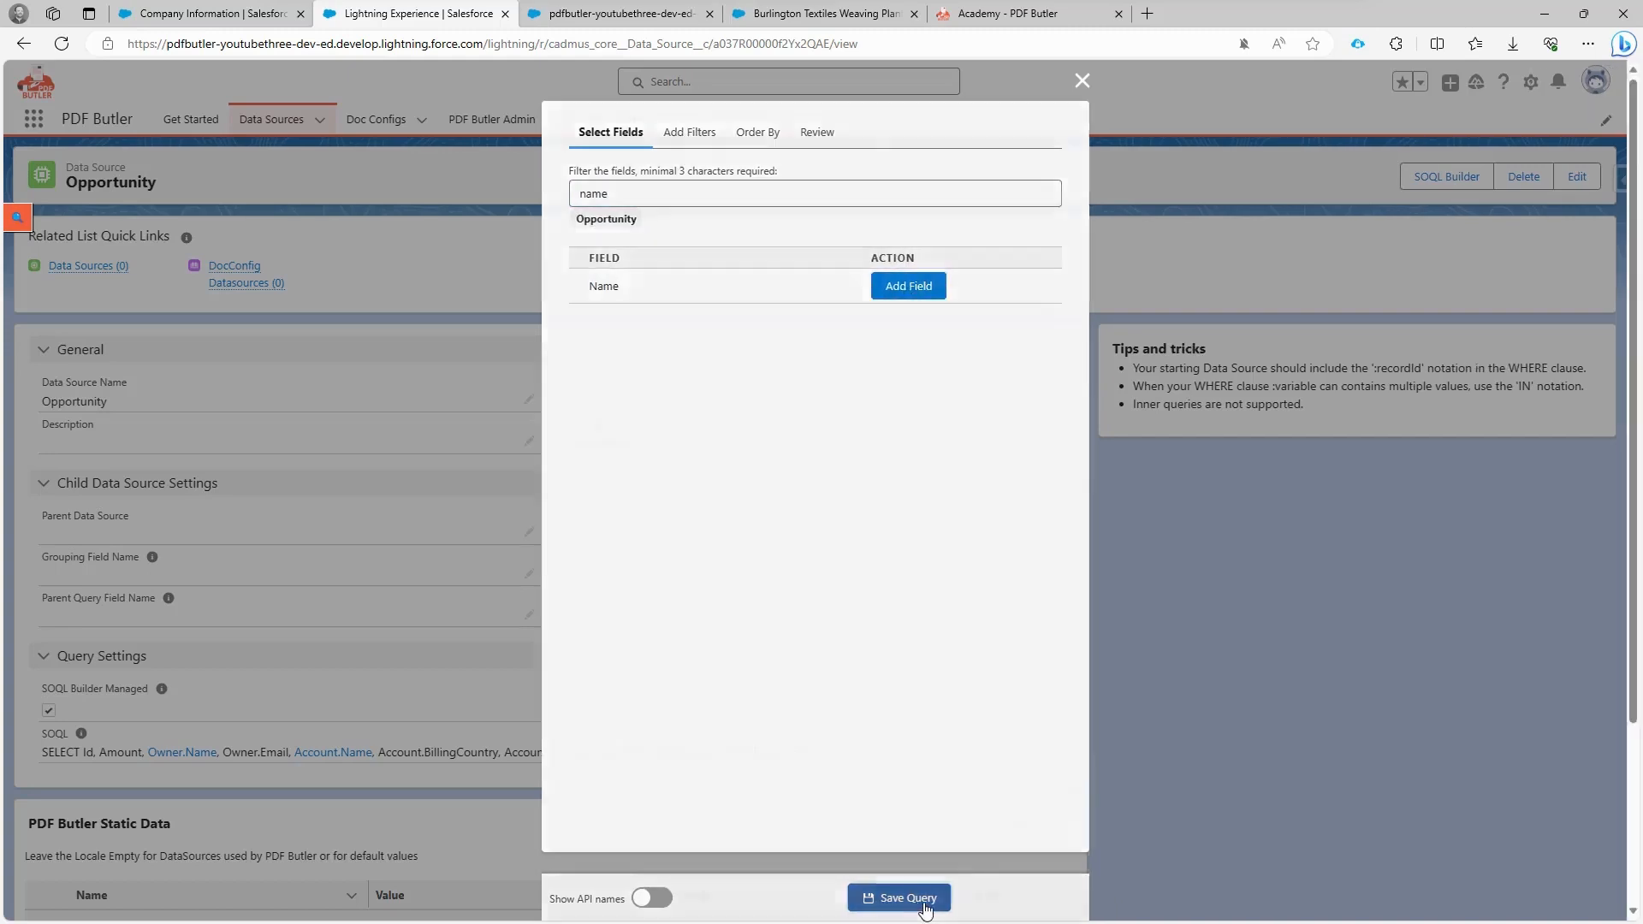
{"action": "left_click", "coordinate": [899, 899]}
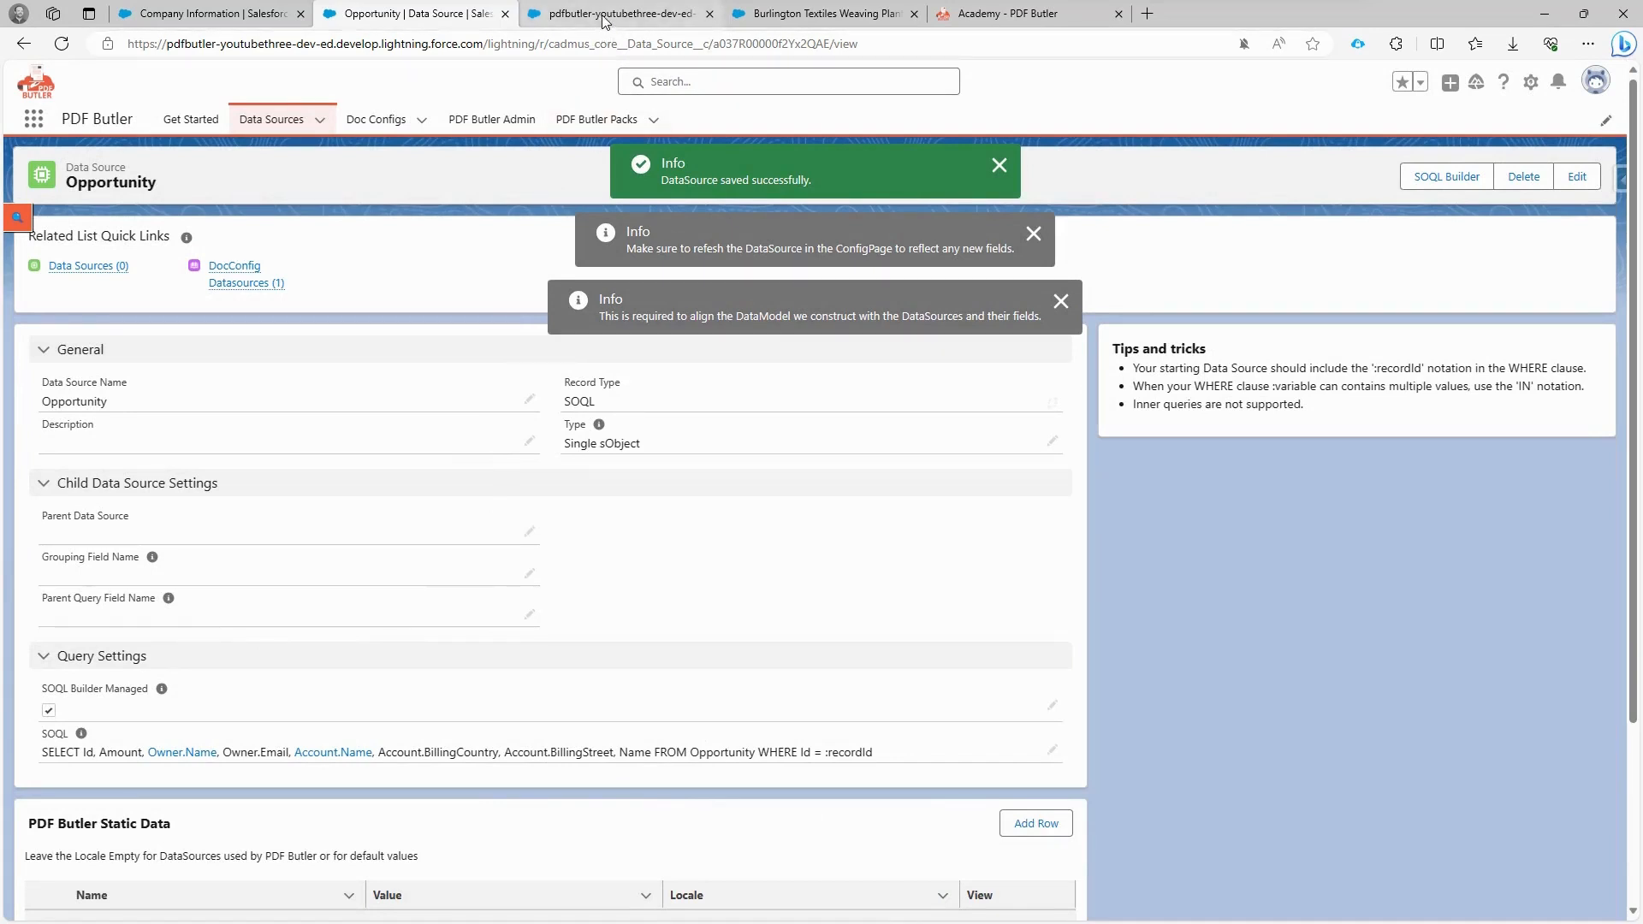
Step: Reload the Opportunity data source fields from SFDC in the Quote config so Name is included
{"action": "left_click", "coordinate": [617, 13]}
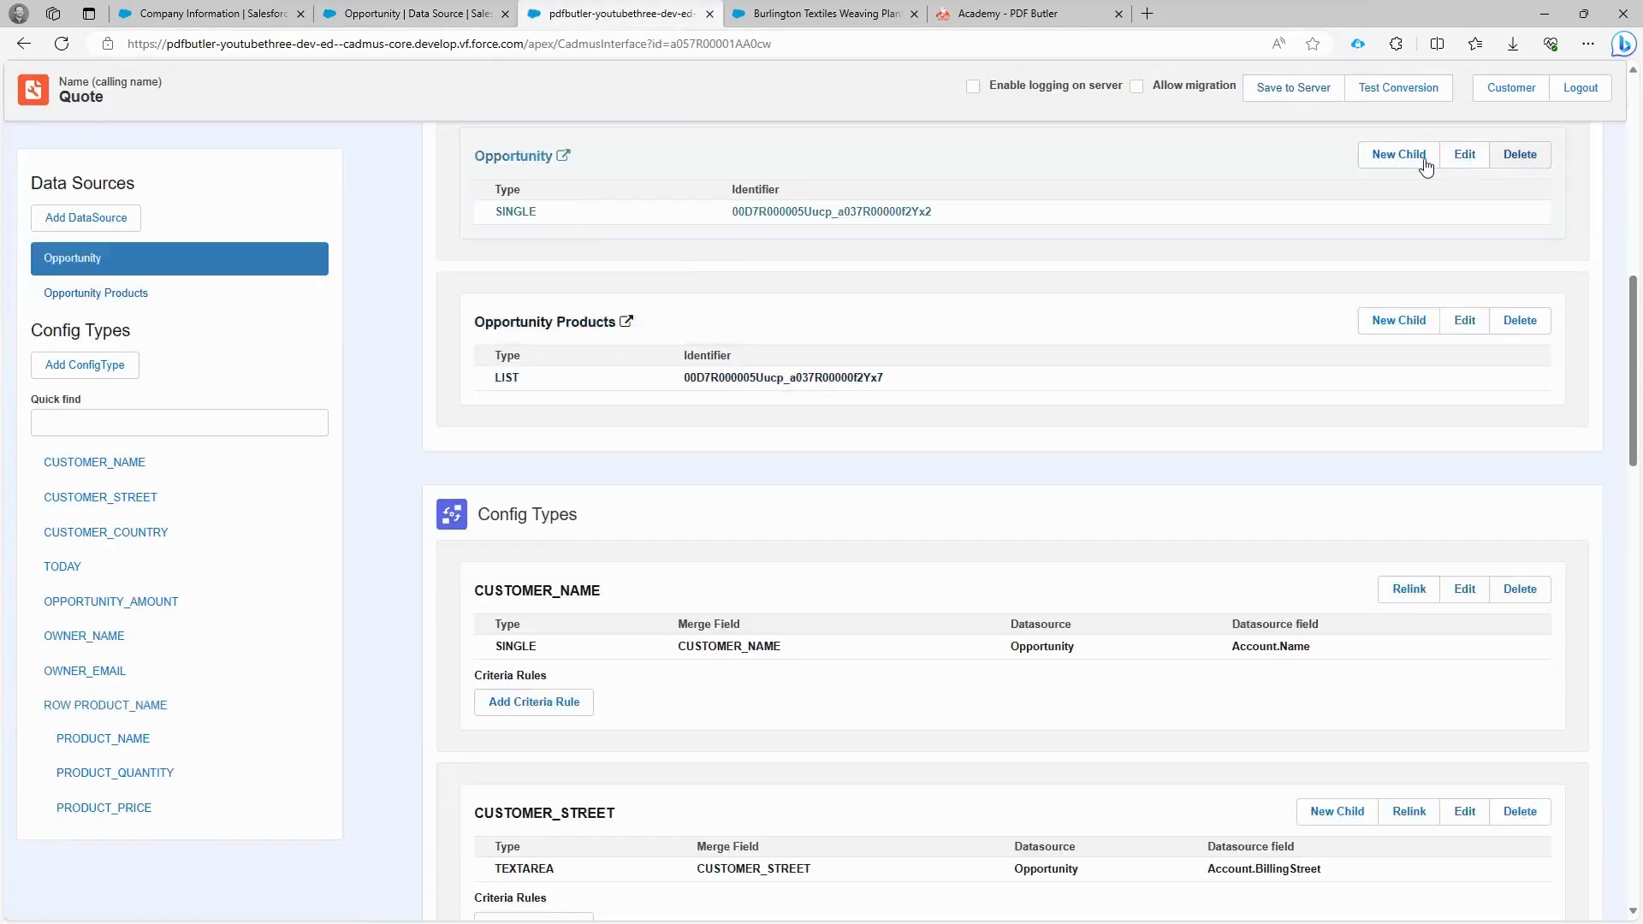
{"action": "left_click", "coordinate": [1464, 154]}
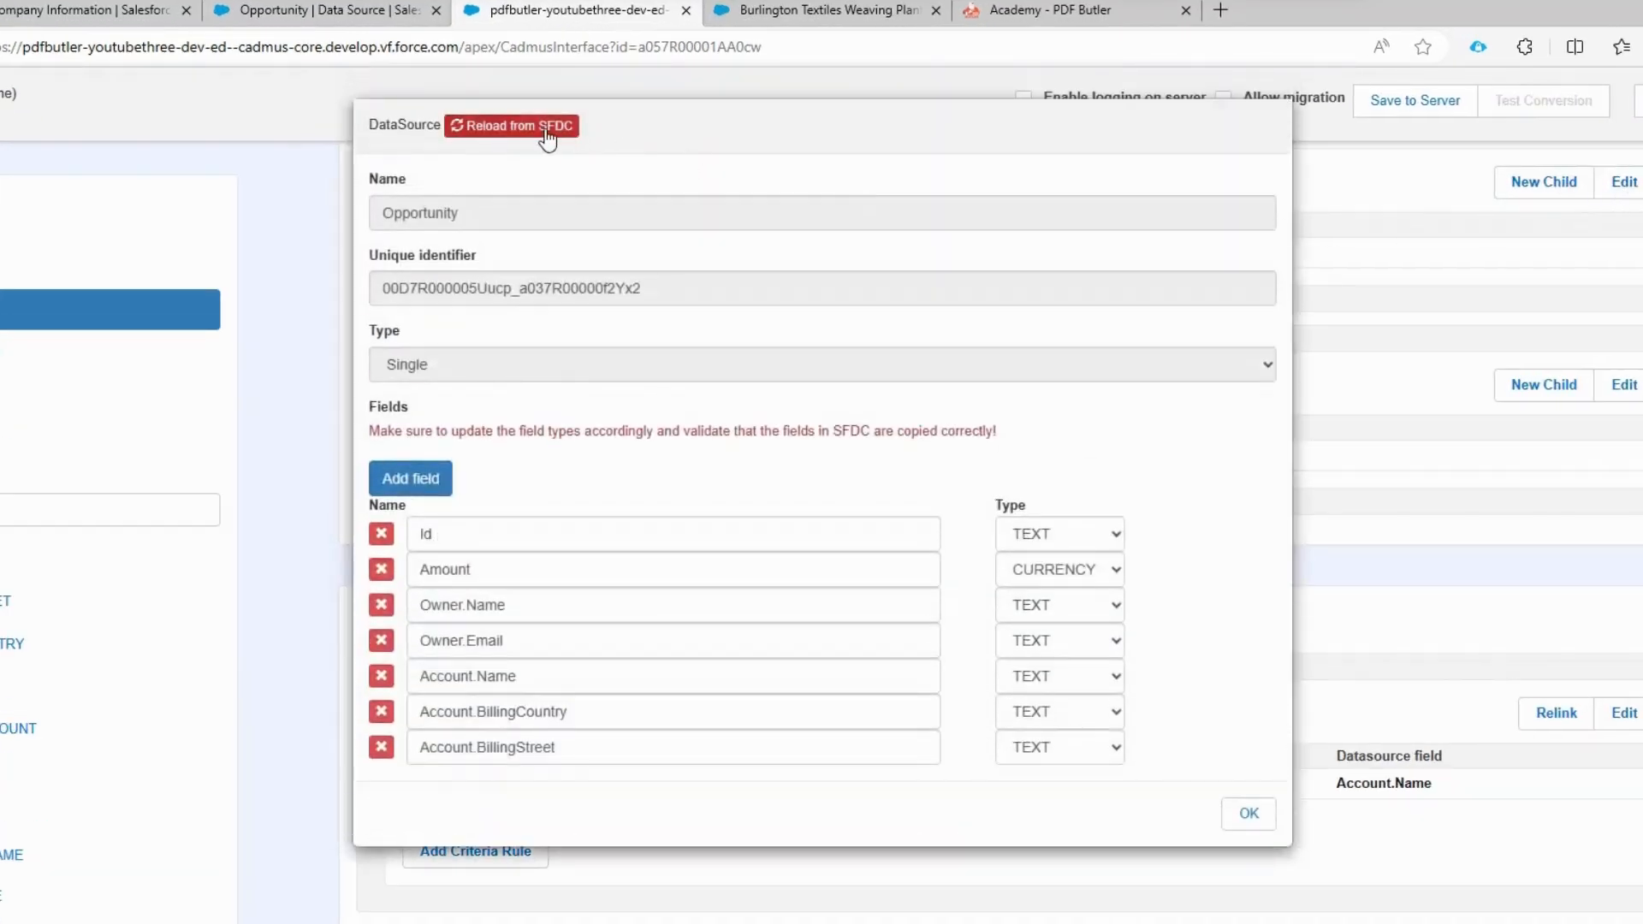
{"action": "left_click", "coordinate": [409, 478]}
{"action": "type", "text": "Name"}
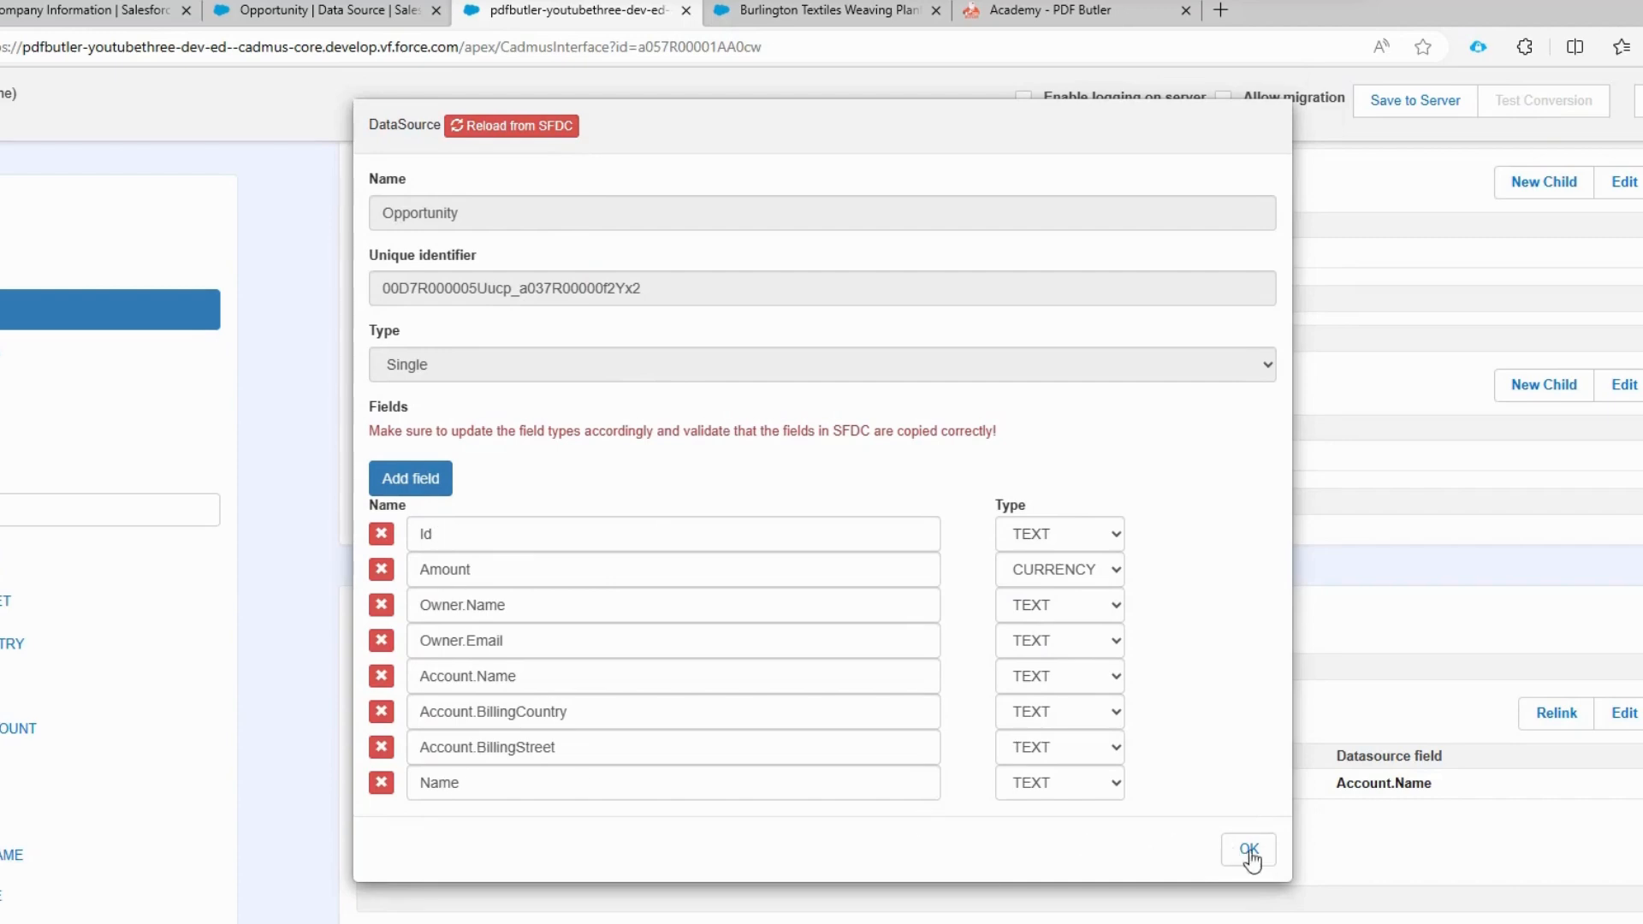
{"action": "left_click", "coordinate": [1248, 851]}
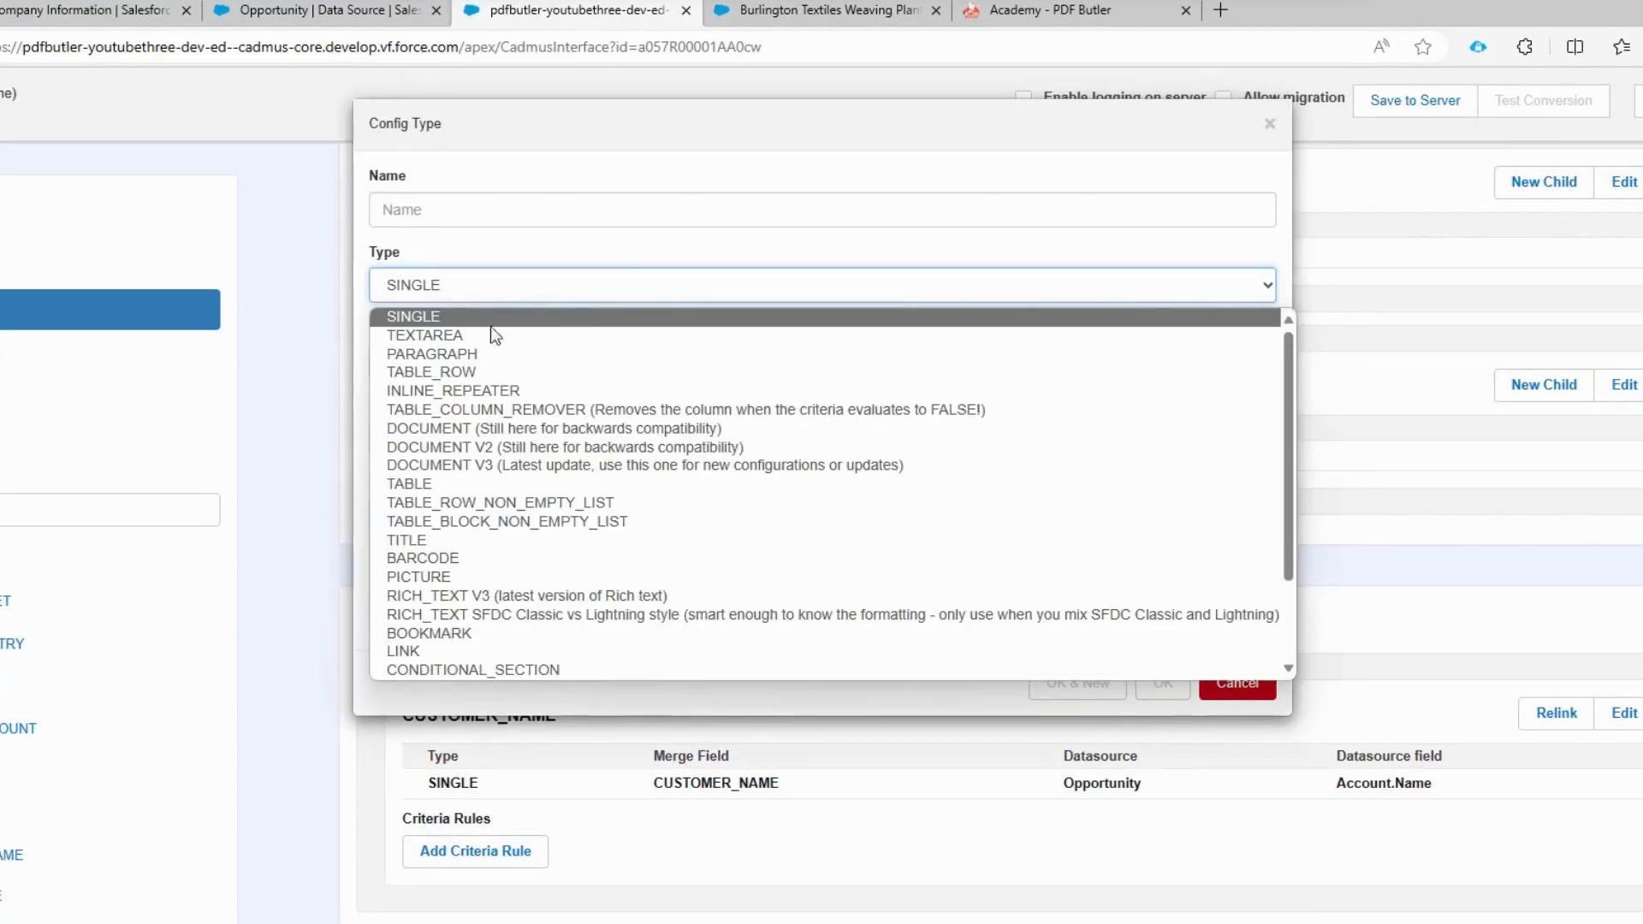
{"action": "mouse_move", "coordinate": [502, 371]}
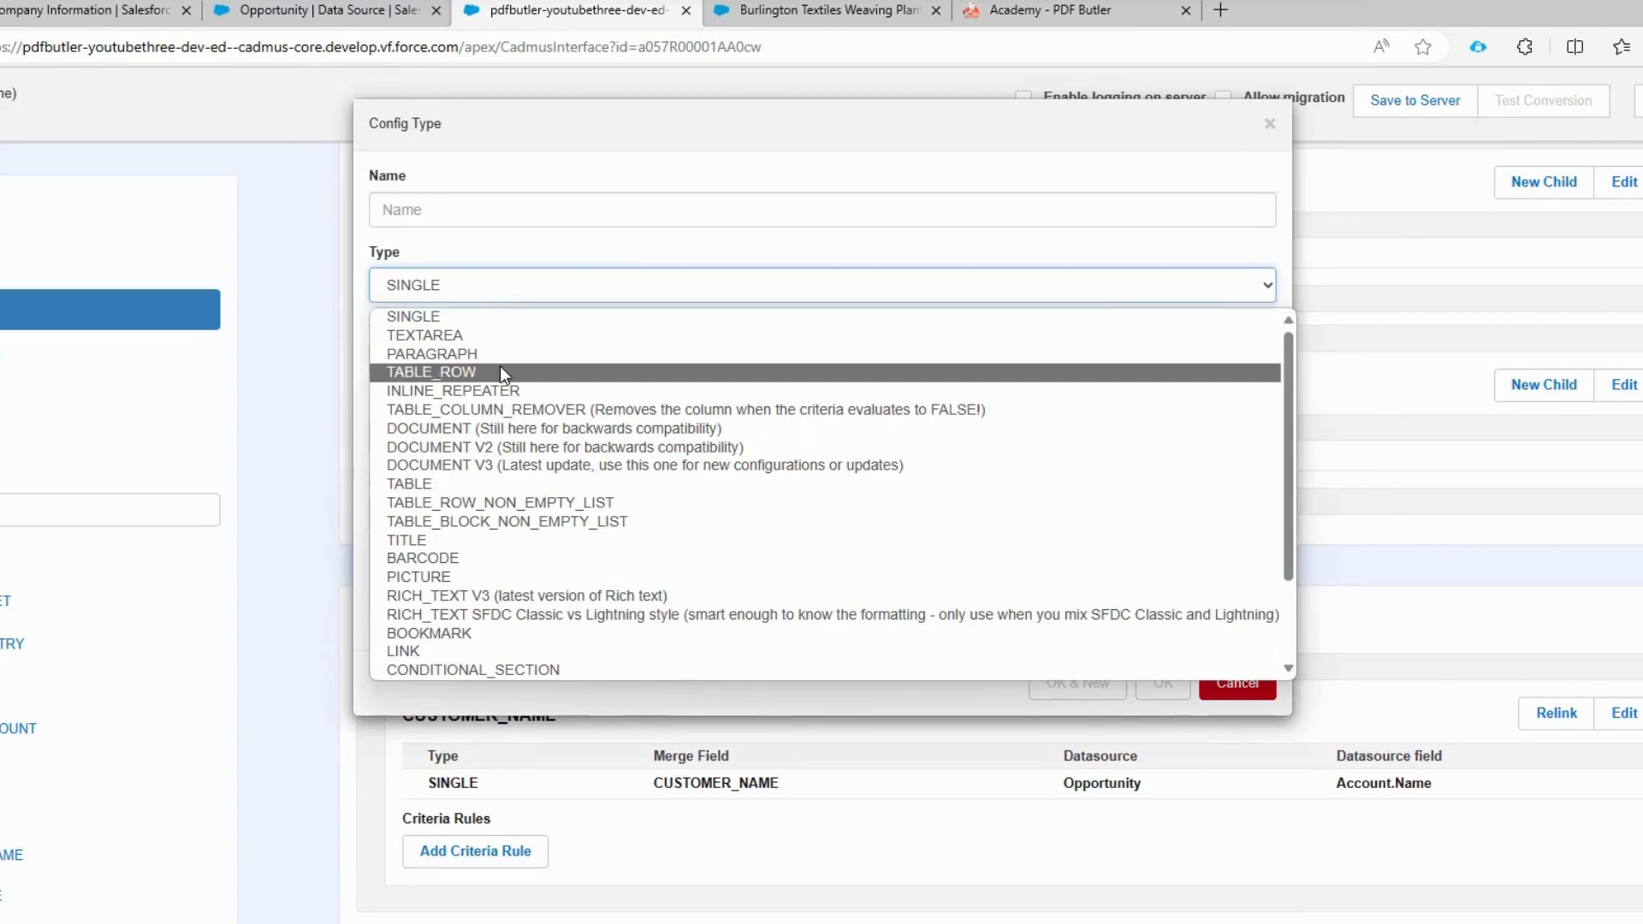
Step: Make the new config type a TITLE fed by the Opportunity datasource's Name field
{"action": "left_click", "coordinate": [408, 539]}
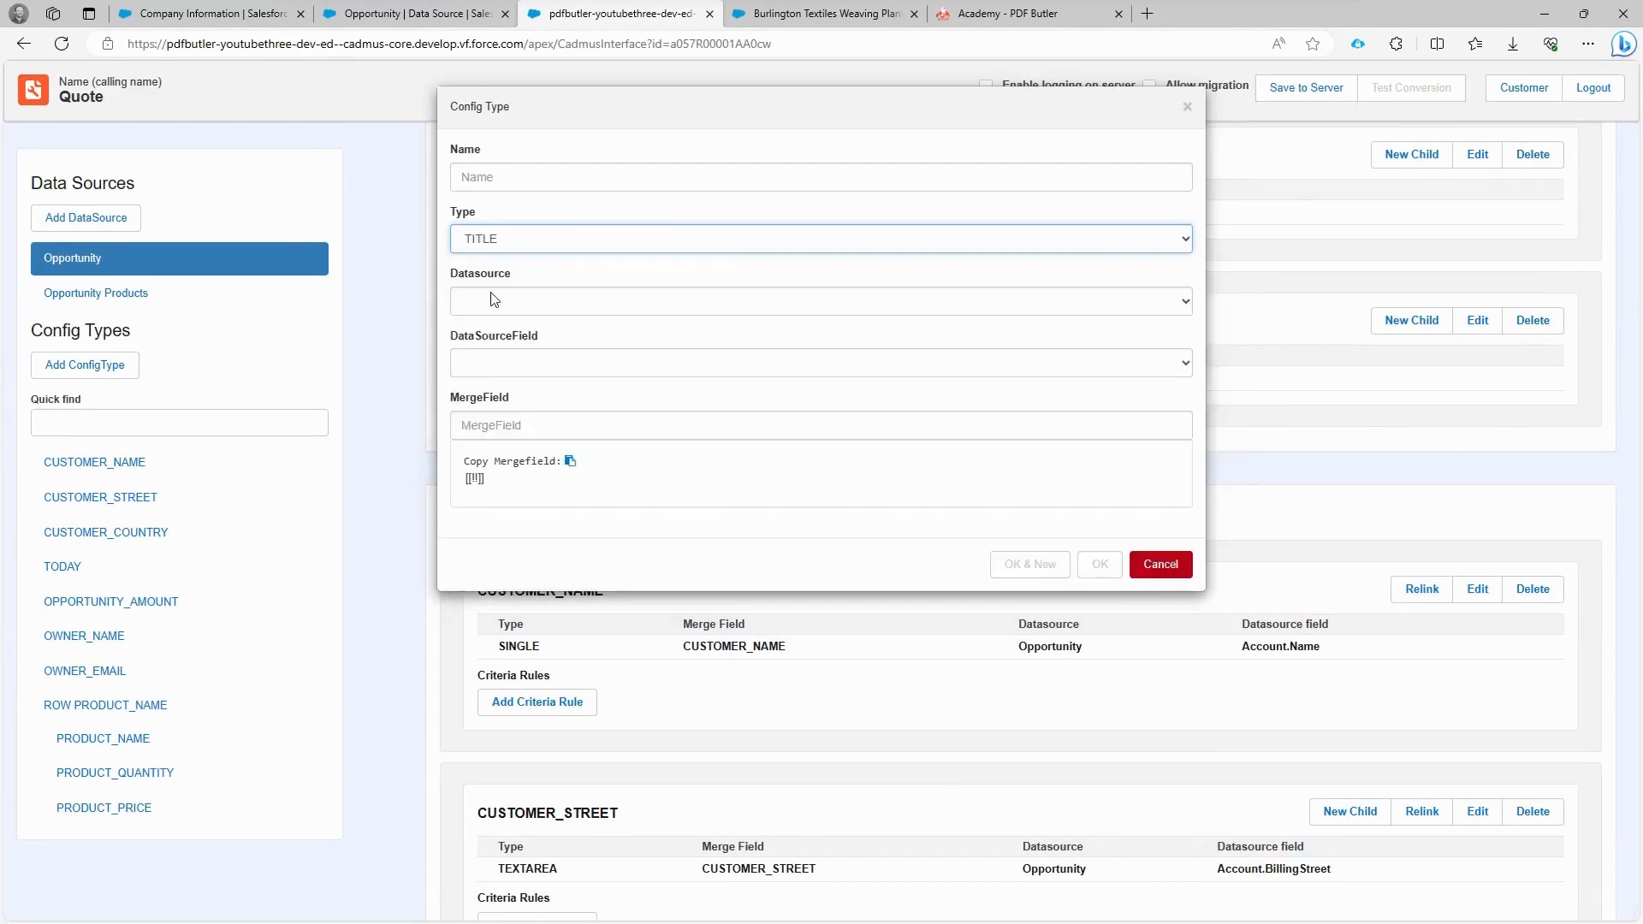
{"action": "left_click", "coordinate": [414, 13]}
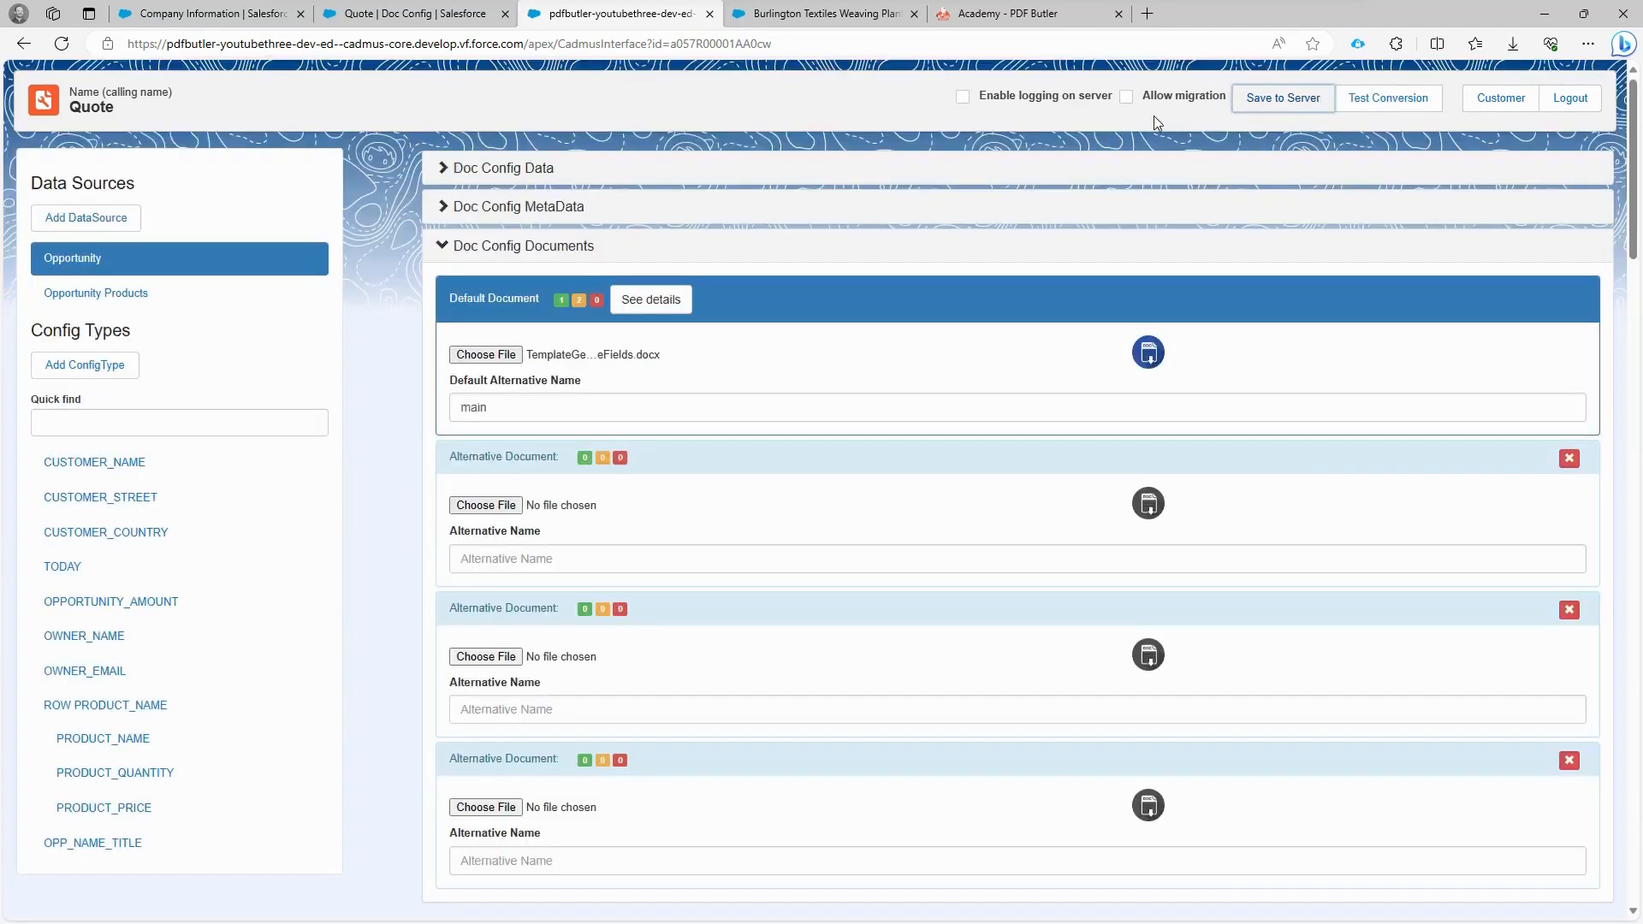
Step: Edit the Burlington Textiles opportunity page and enable 'Show the download button?' on the previewer
{"action": "left_click", "coordinate": [824, 14]}
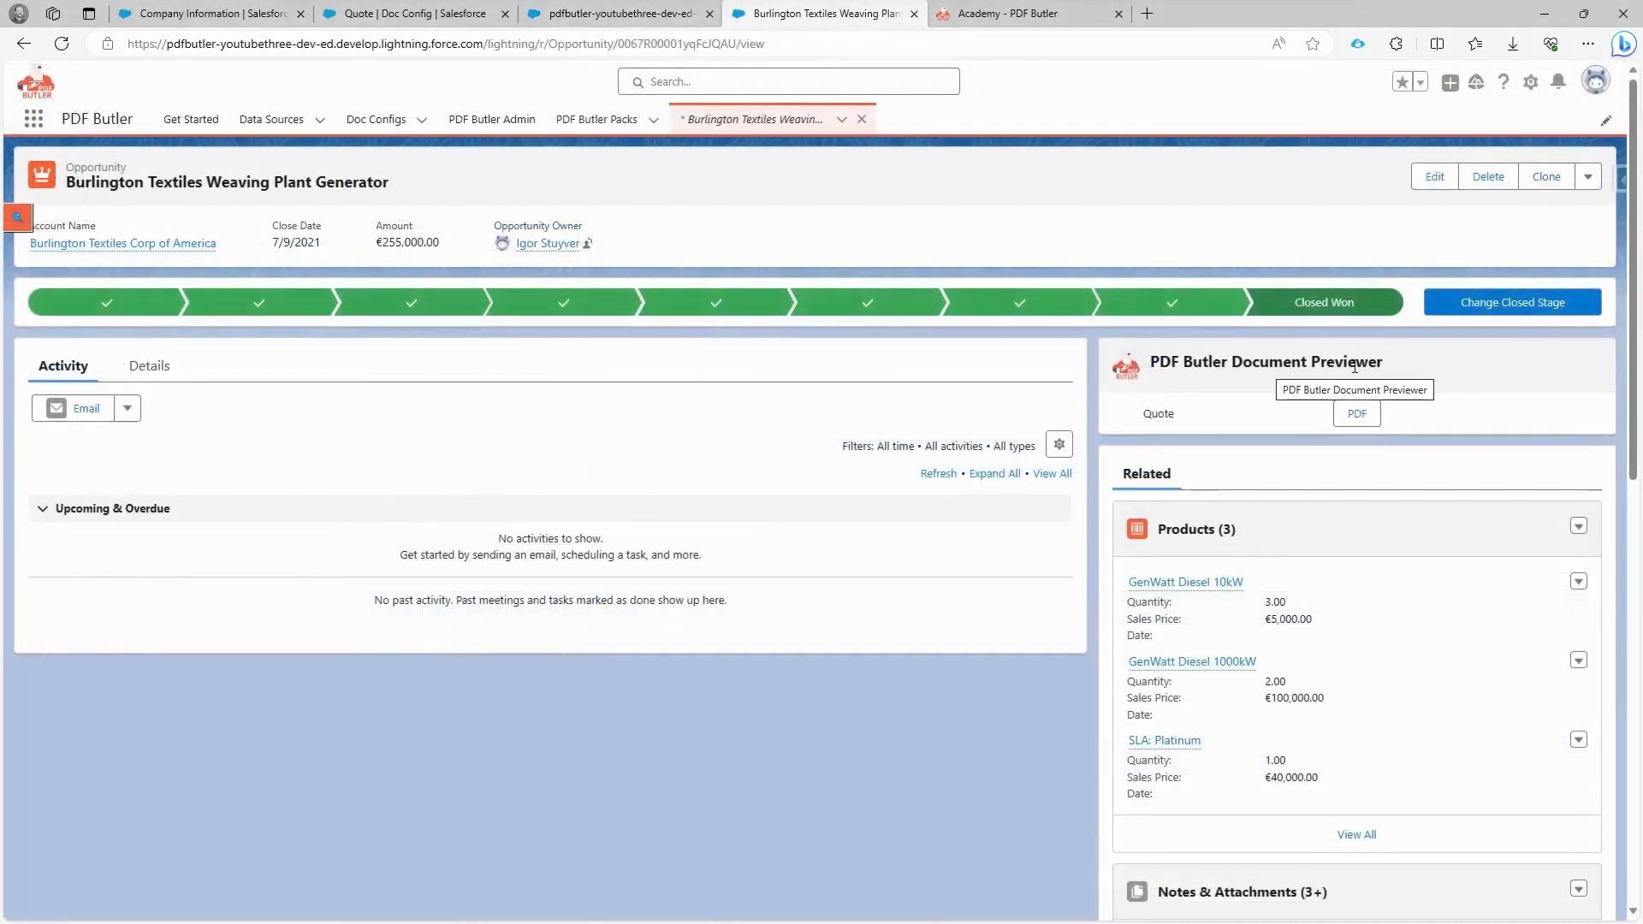
{"action": "left_click", "coordinate": [1530, 82]}
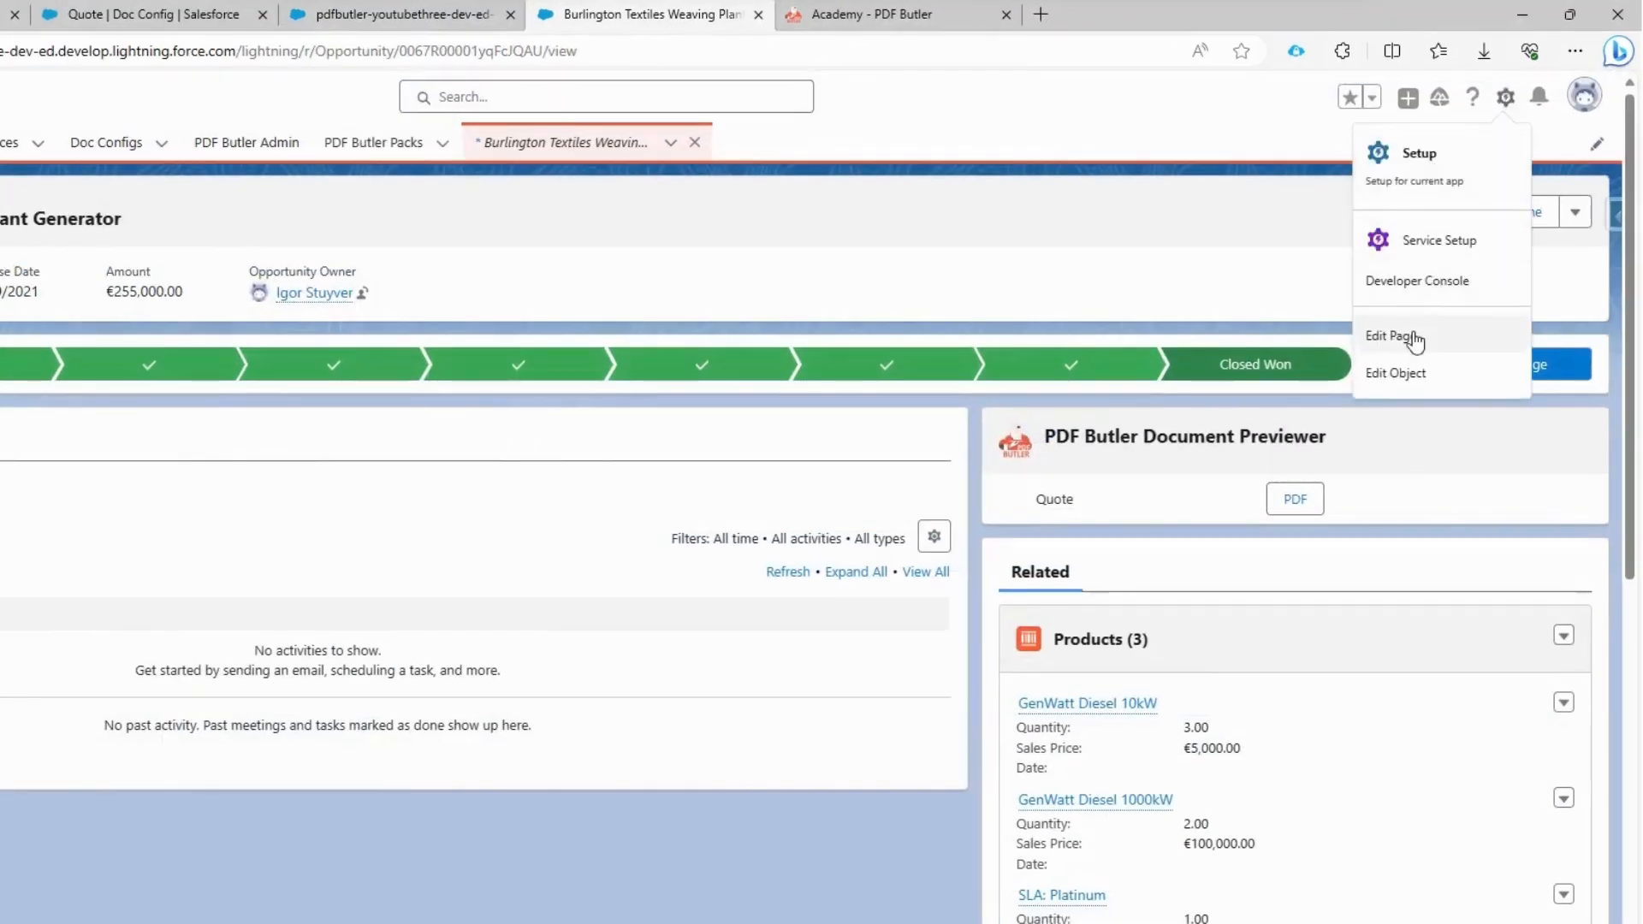
{"action": "left_click", "coordinate": [1391, 337]}
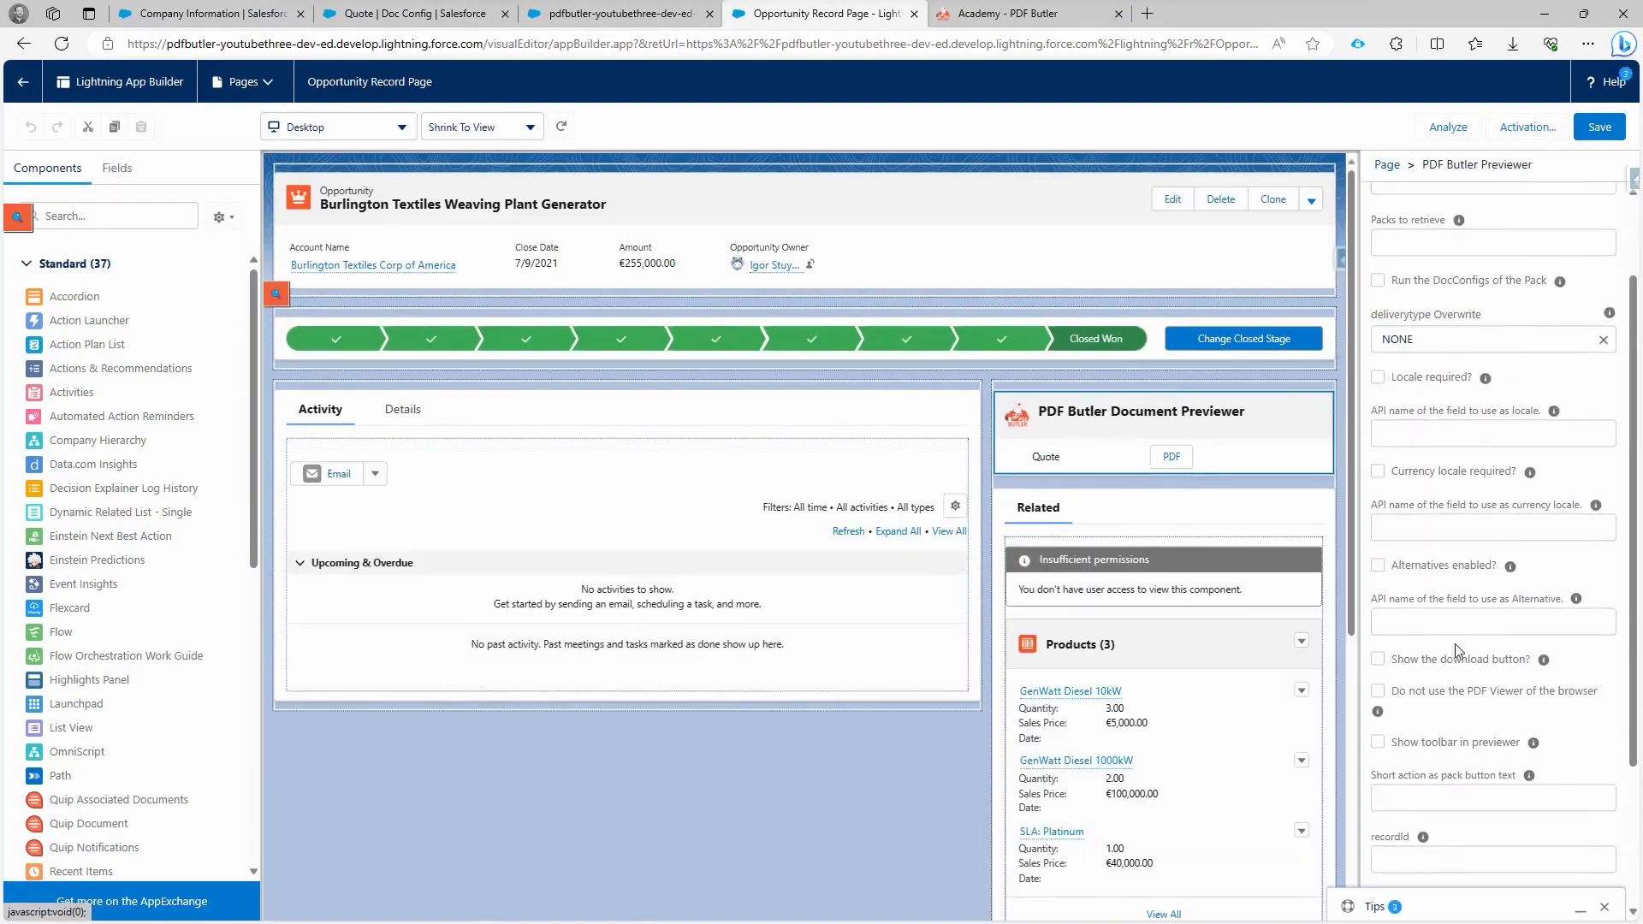
{"action": "left_click", "coordinate": [1377, 659]}
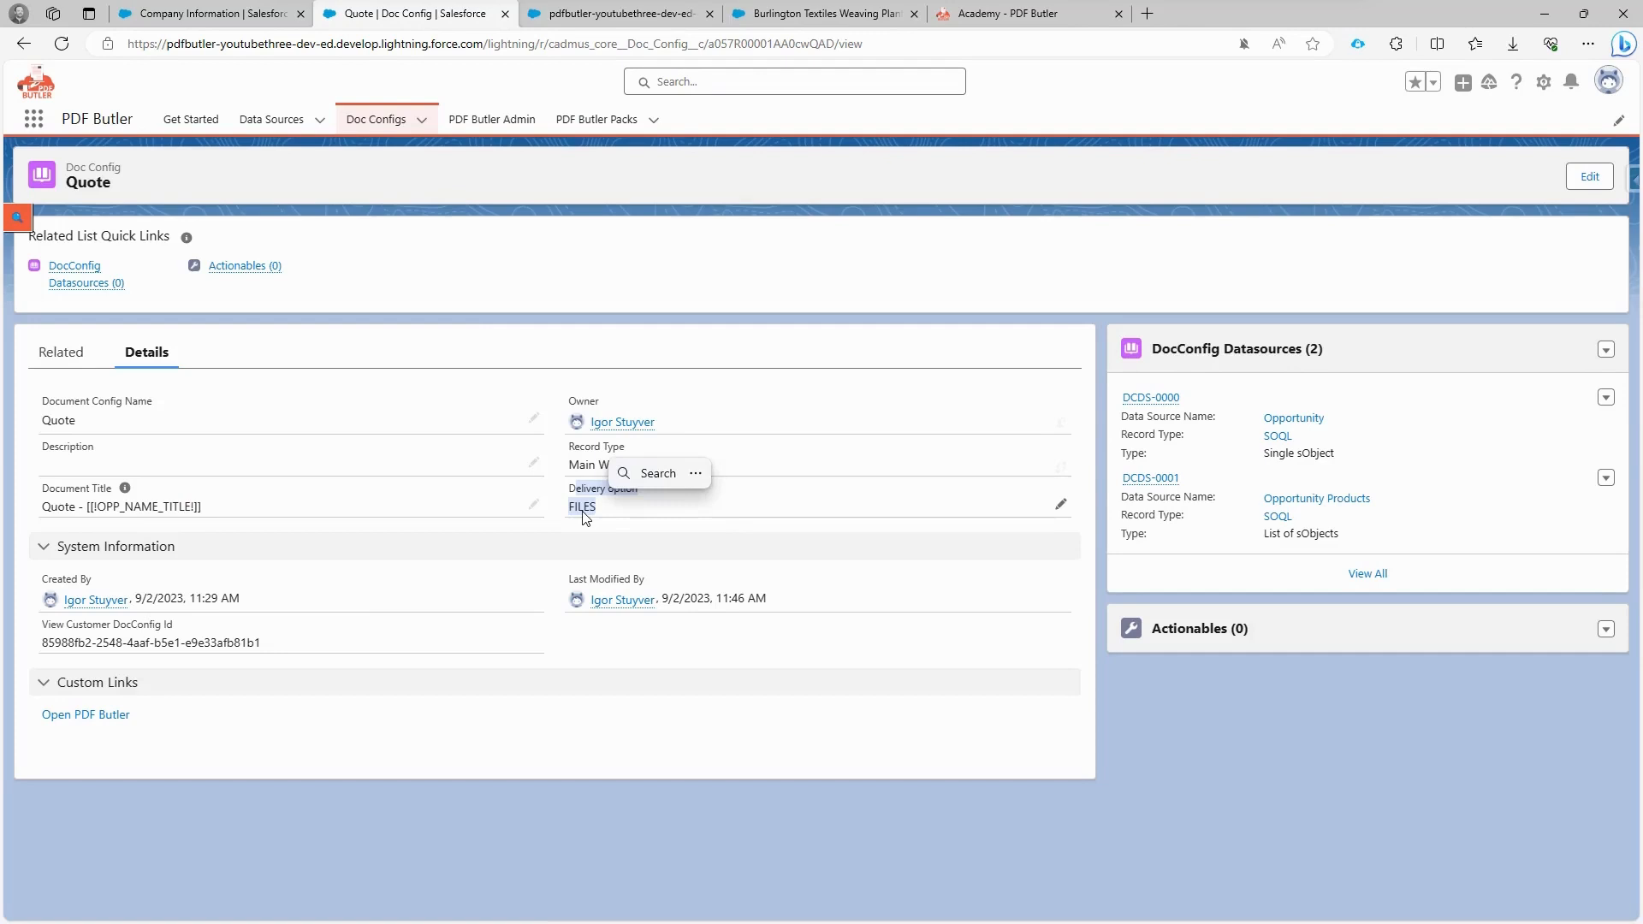
{"action": "mouse_move", "coordinate": [611, 510]}
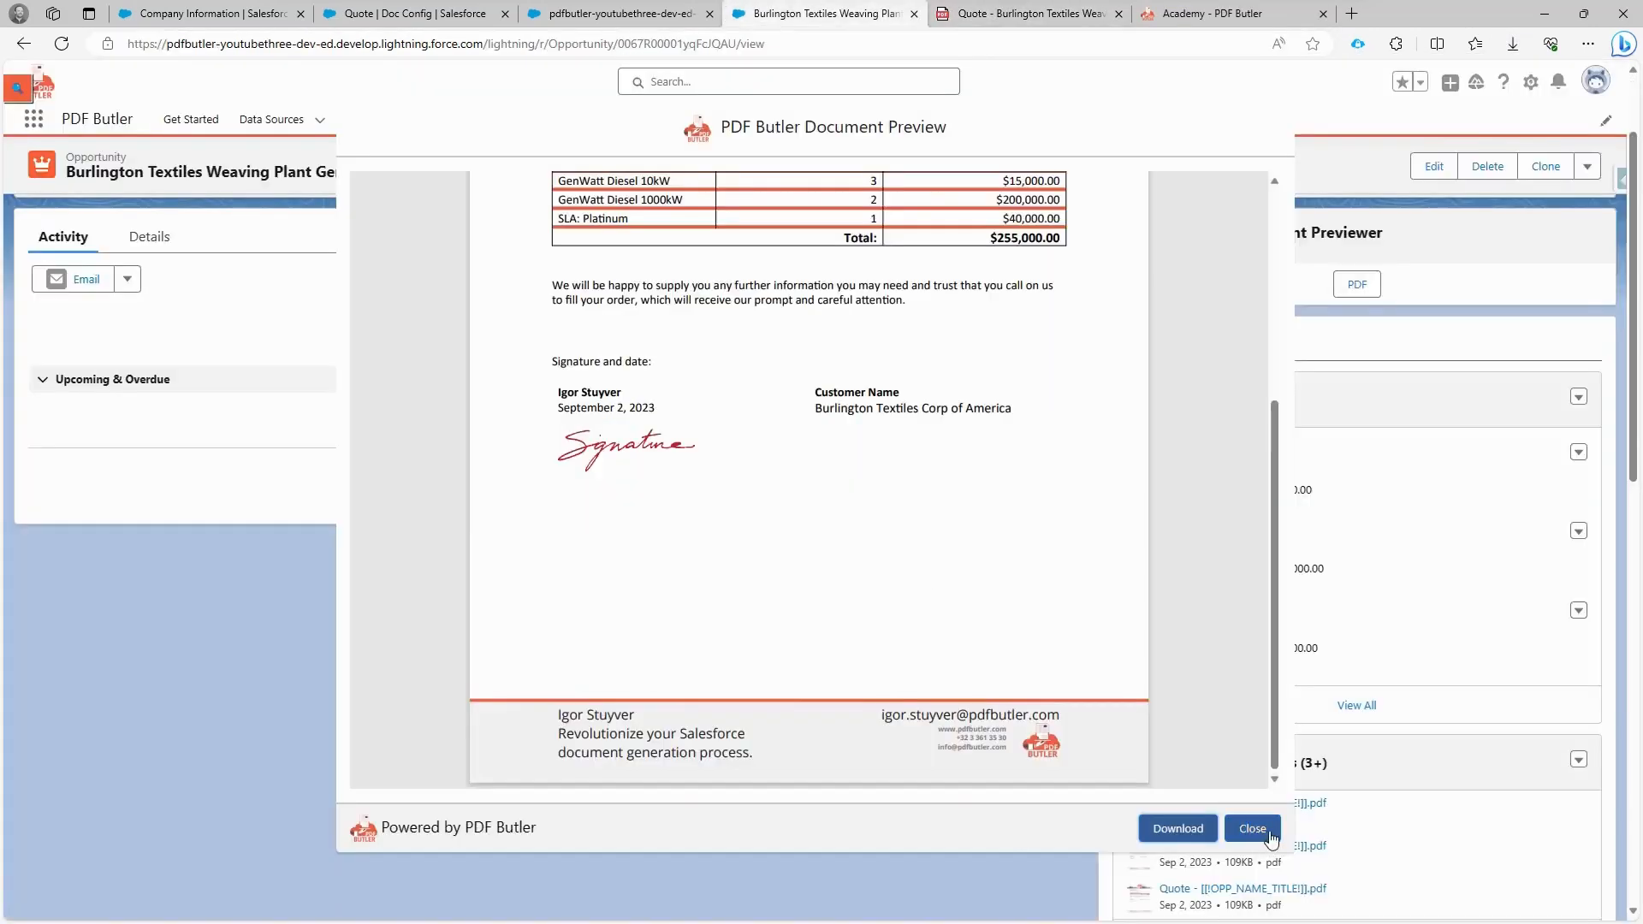
Step: Close the generated quote preview so the PDF lands in Notes & Attachments
{"action": "left_click", "coordinate": [1249, 829]}
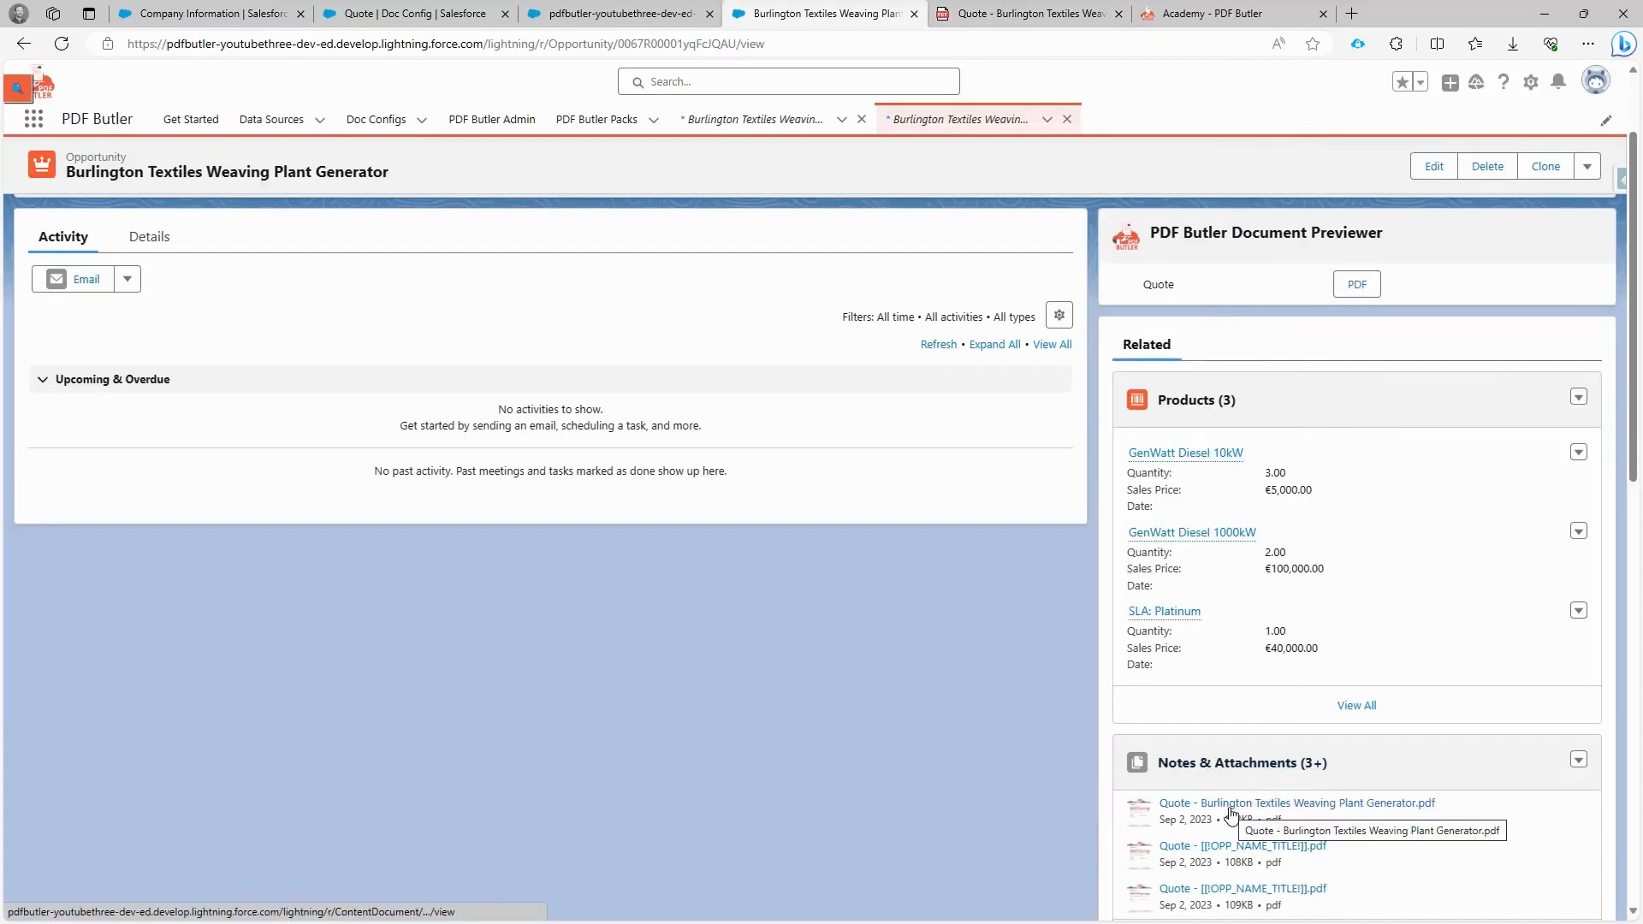